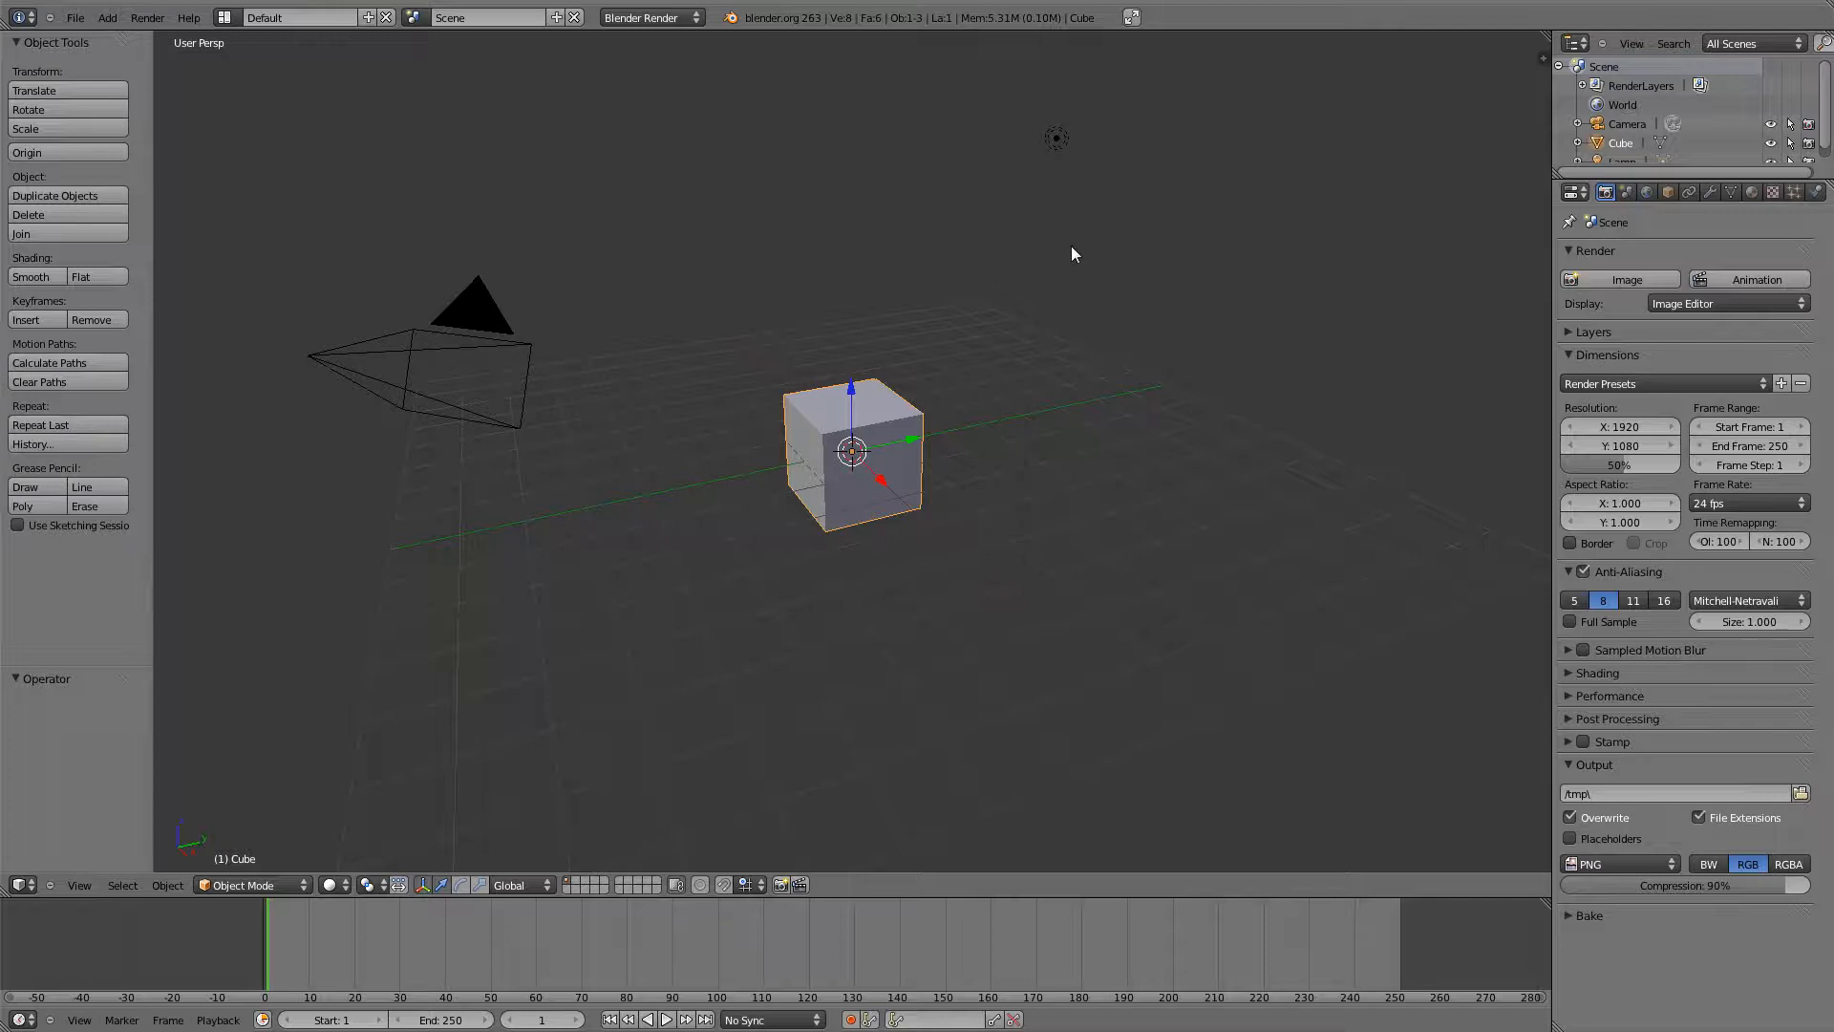
{"action": "mouse_move", "coordinate": [1074, 191]}
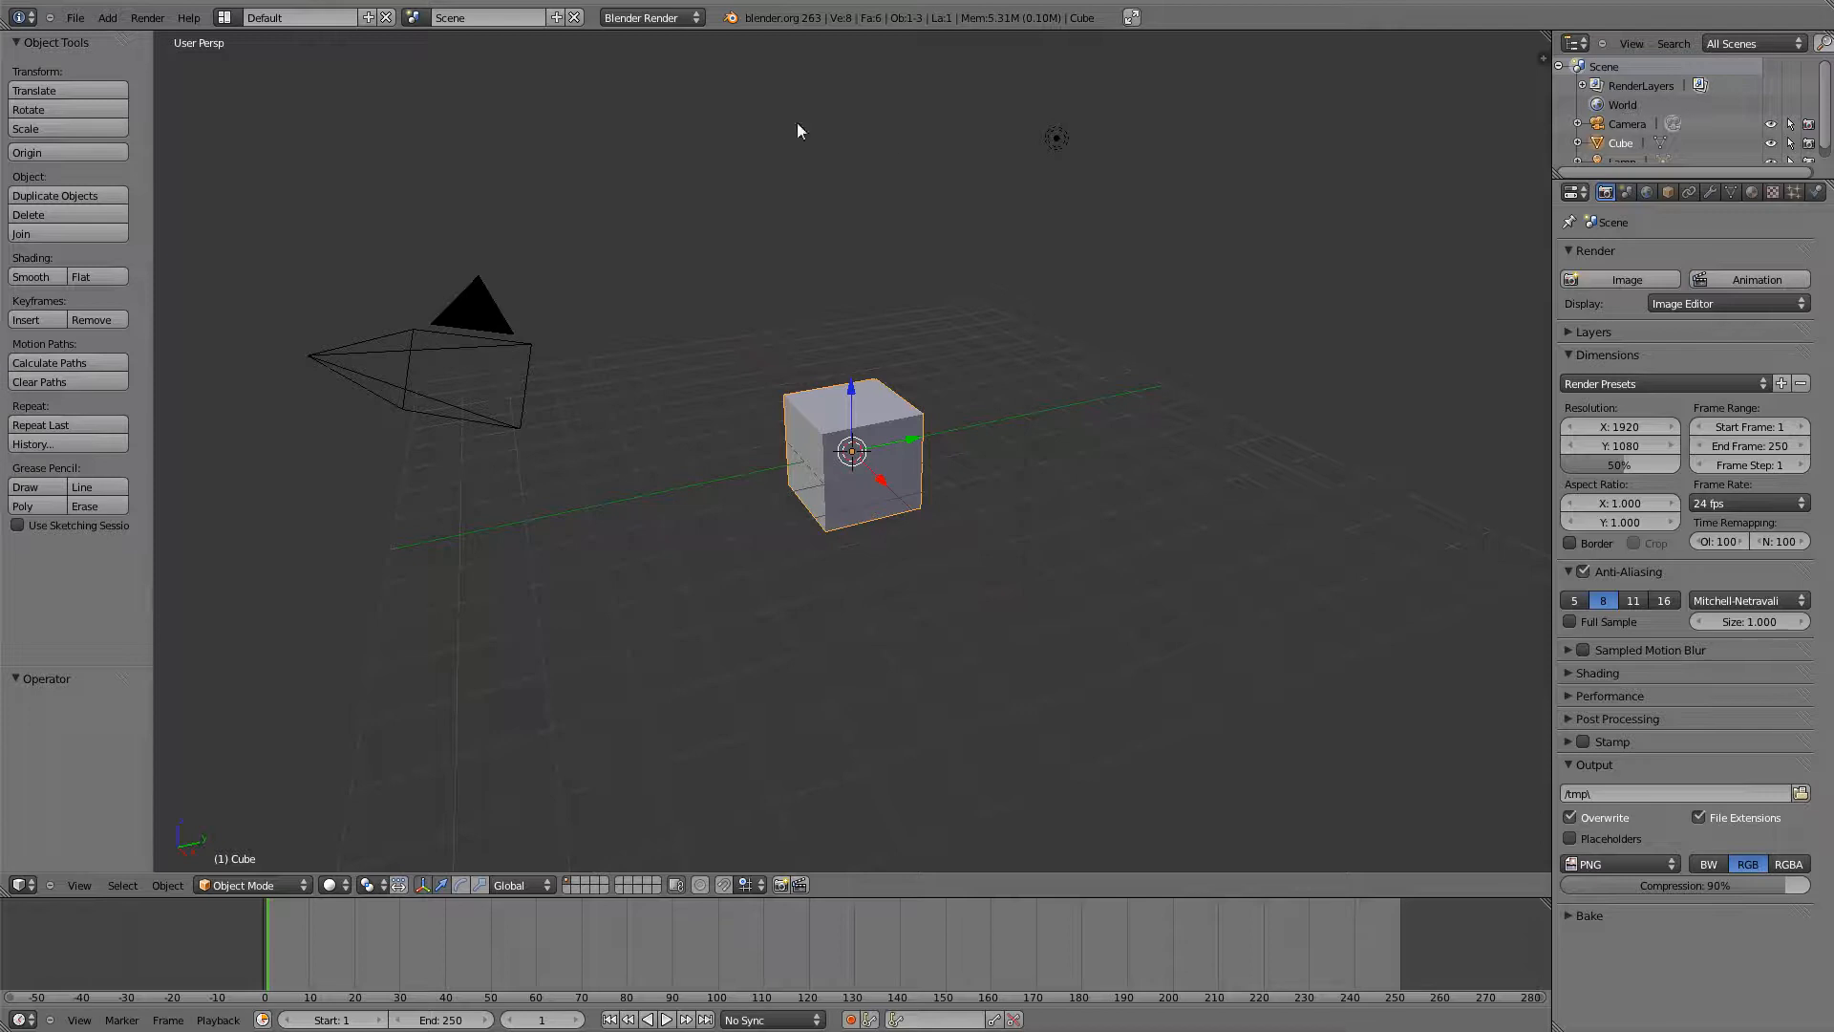
{"action": "mouse_move", "coordinate": [747, 352]}
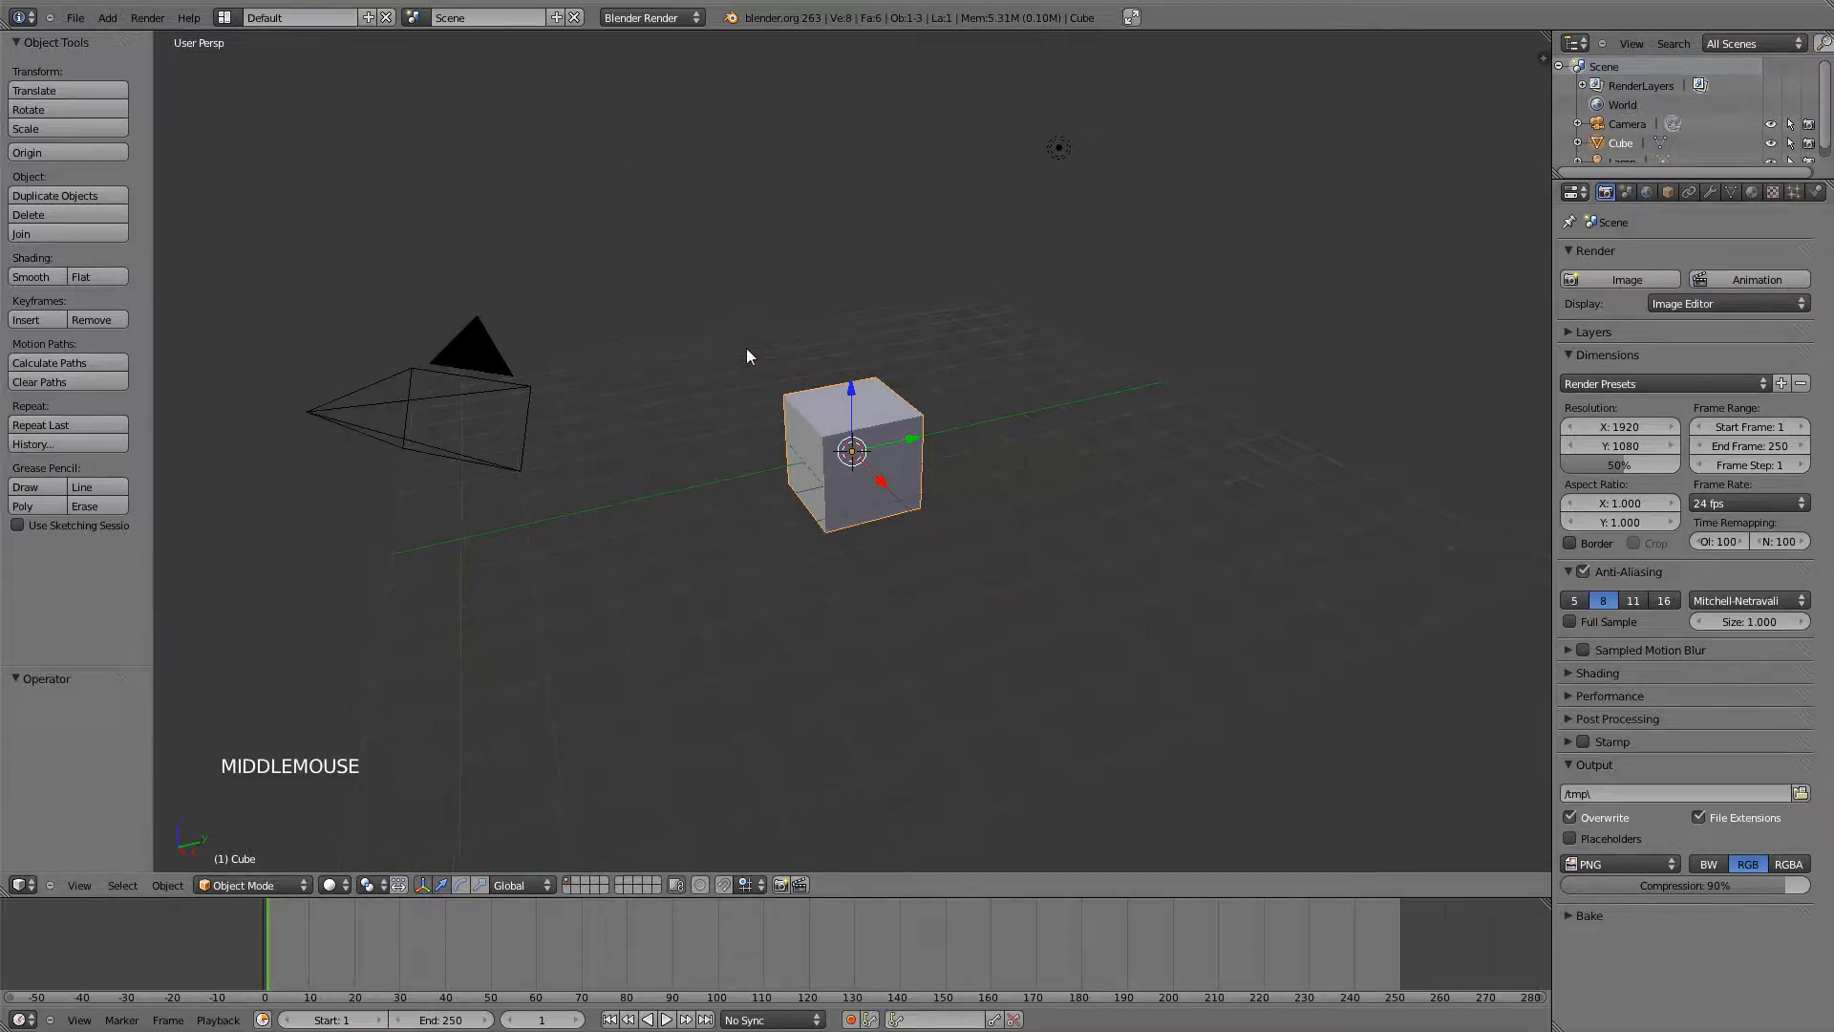
- Orbit the view slightly around the default cube
{"action": "left_click_drag", "start_coordinate": [749, 357], "coordinate": [690, 357]}
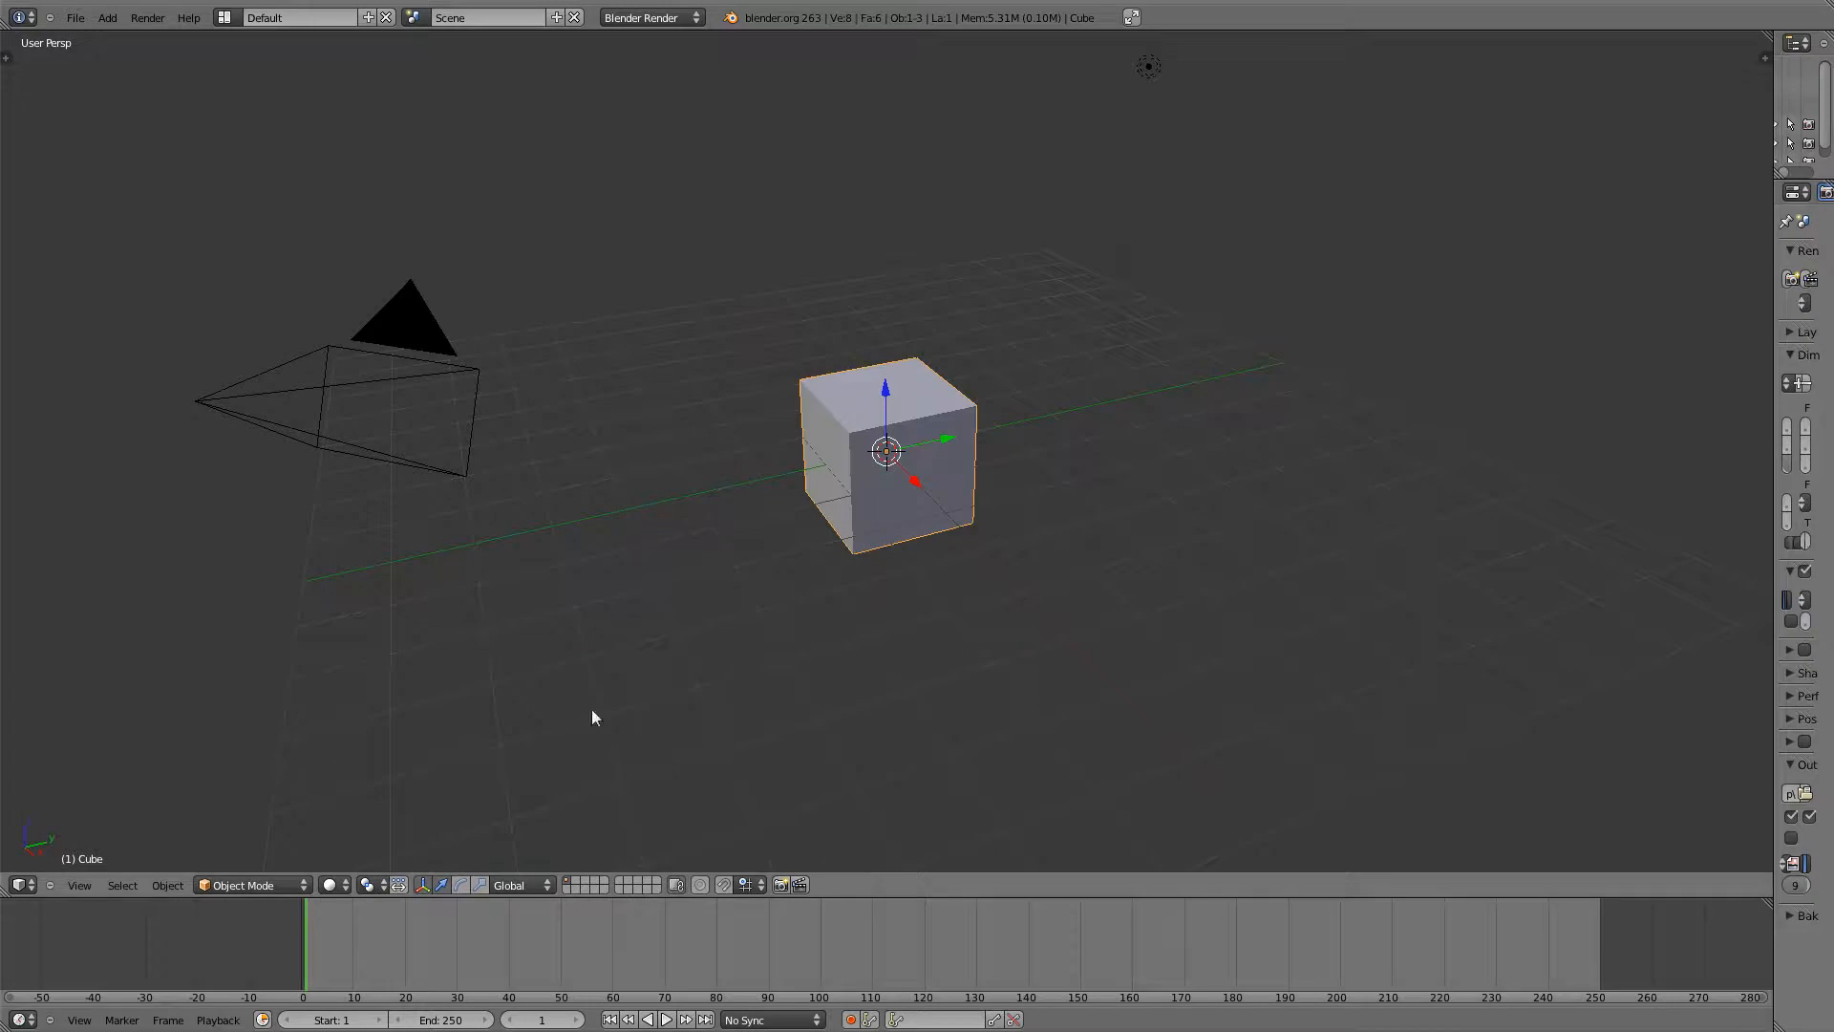
{"action": "mouse_move", "coordinate": [493, 795]}
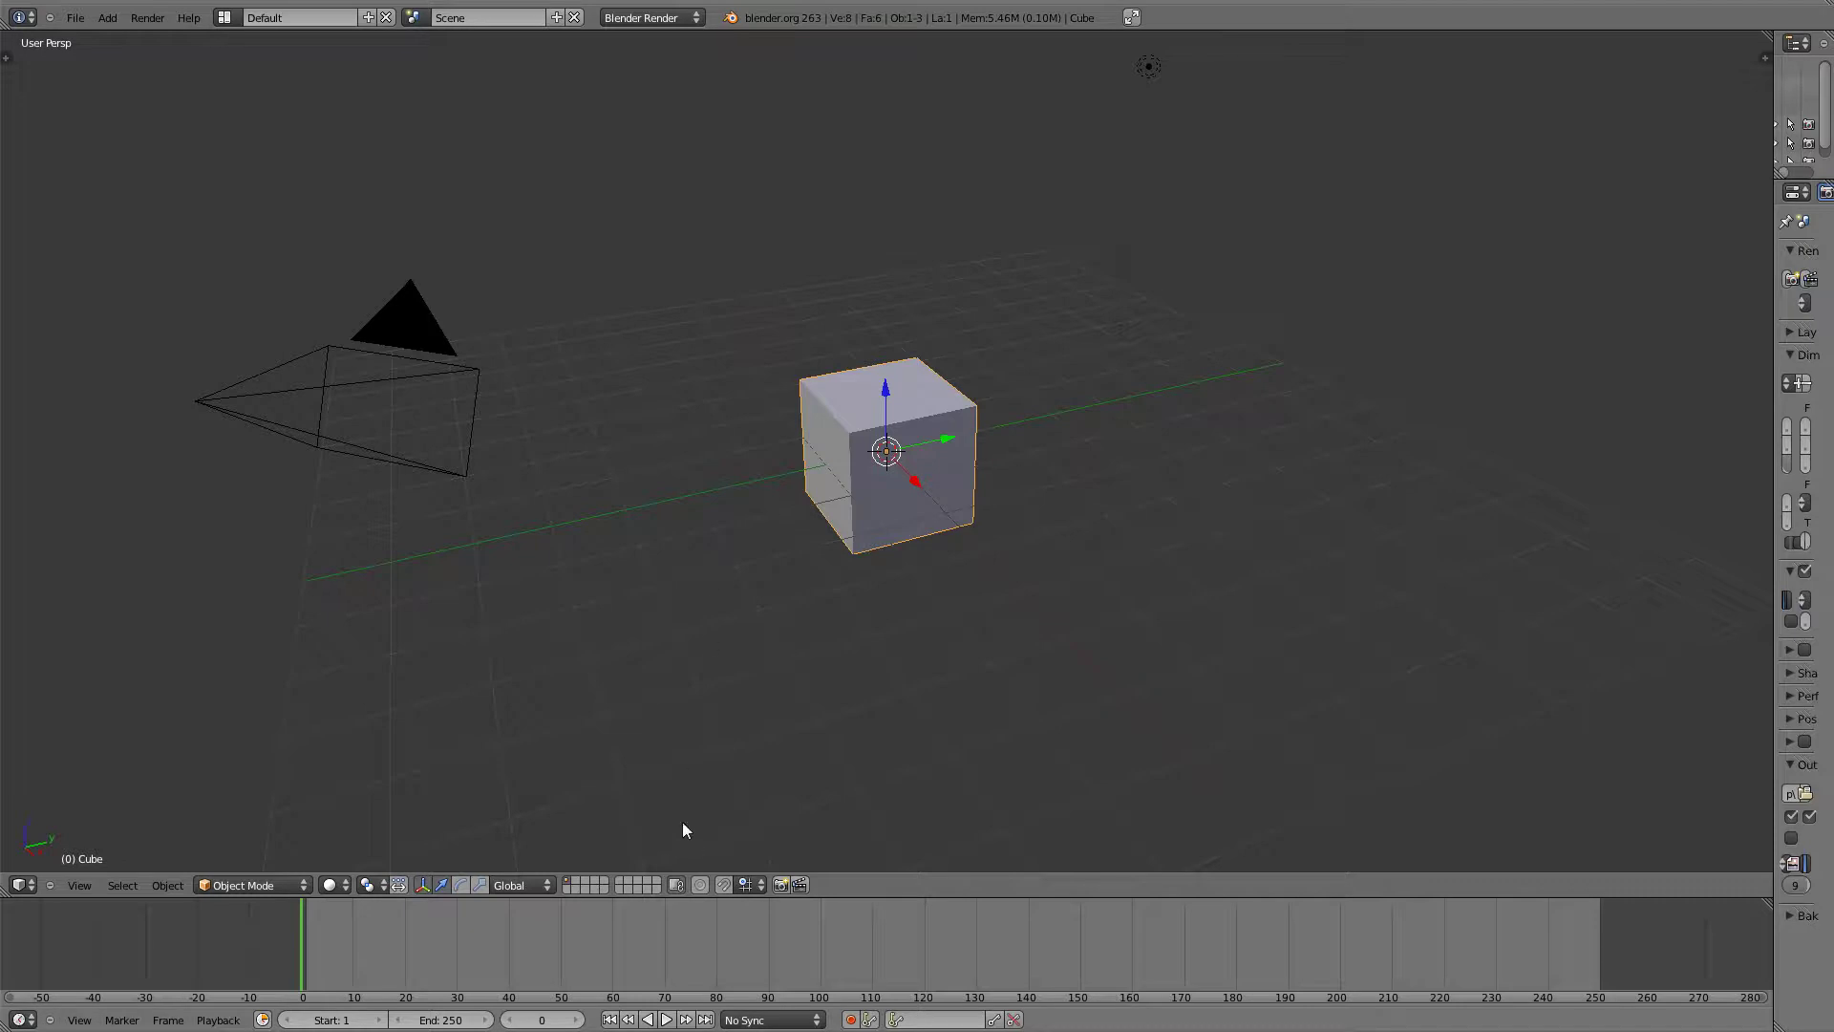
{"action": "mouse_move", "coordinate": [330, 1018]}
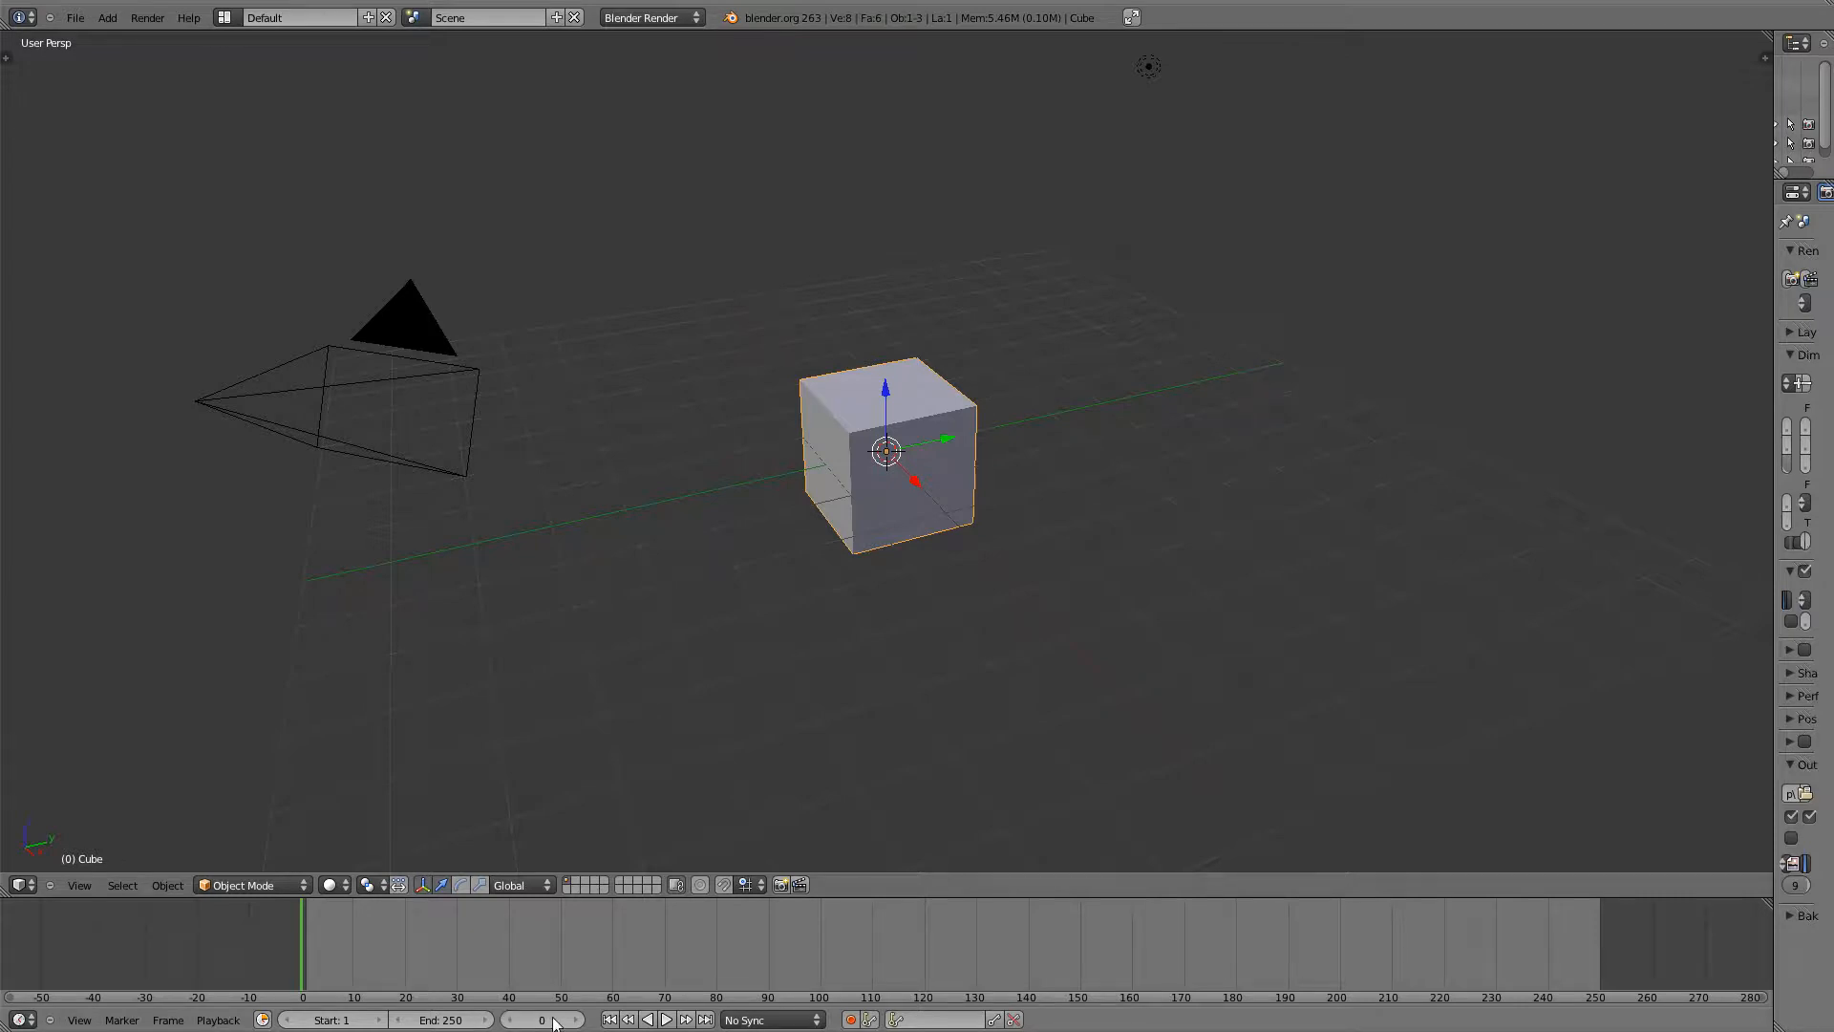
{"action": "left_click", "coordinate": [417, 946]}
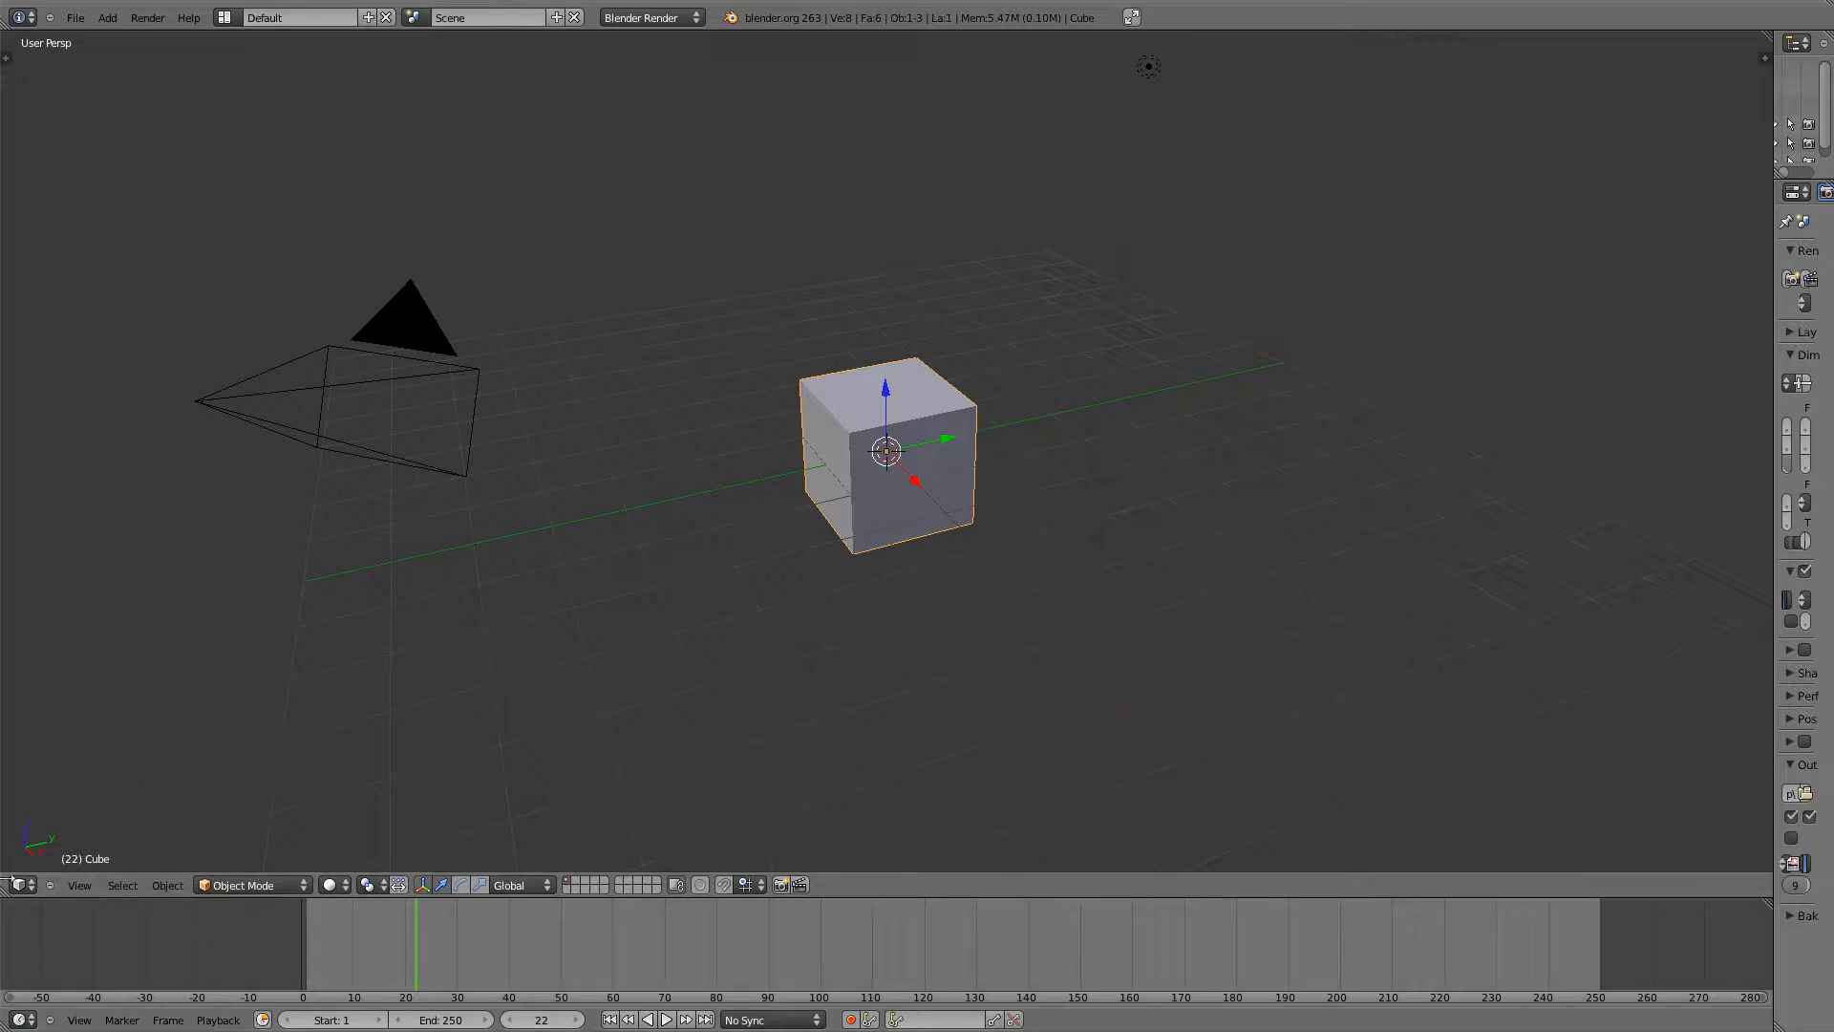
{"action": "mouse_move", "coordinate": [416, 905]}
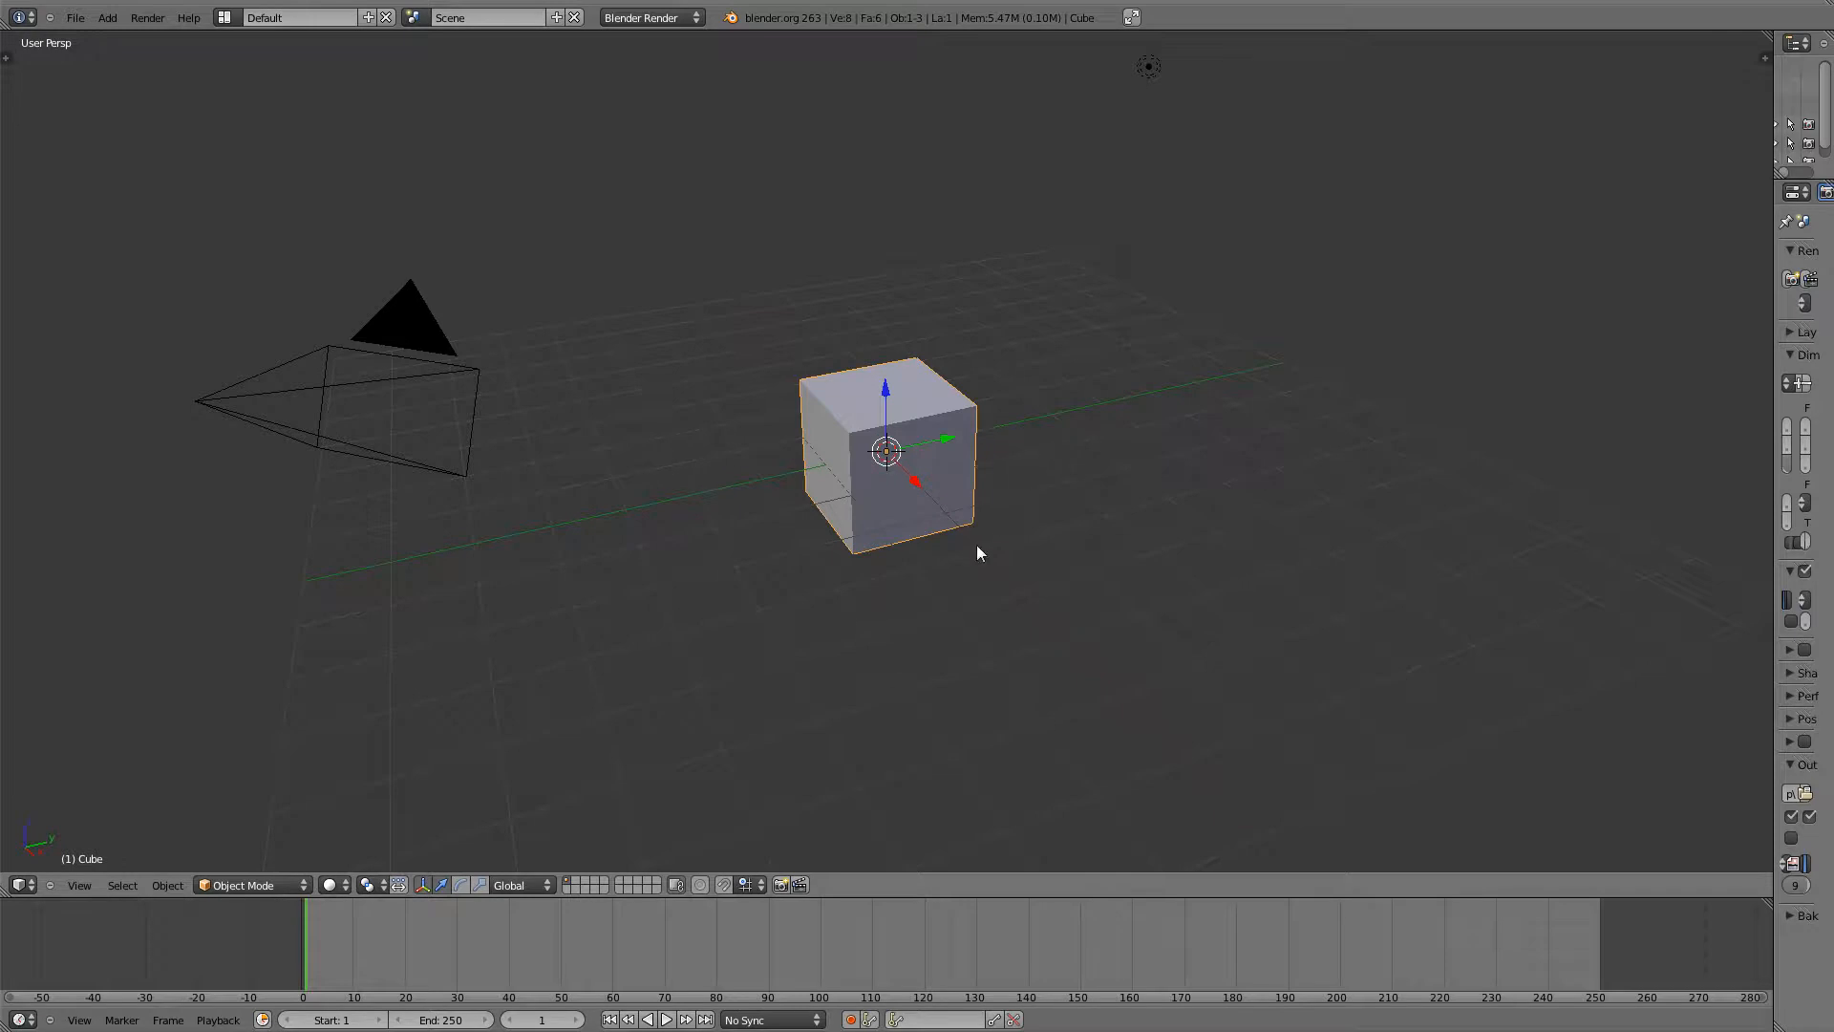
{"action": "mouse_move", "coordinate": [802, 418]}
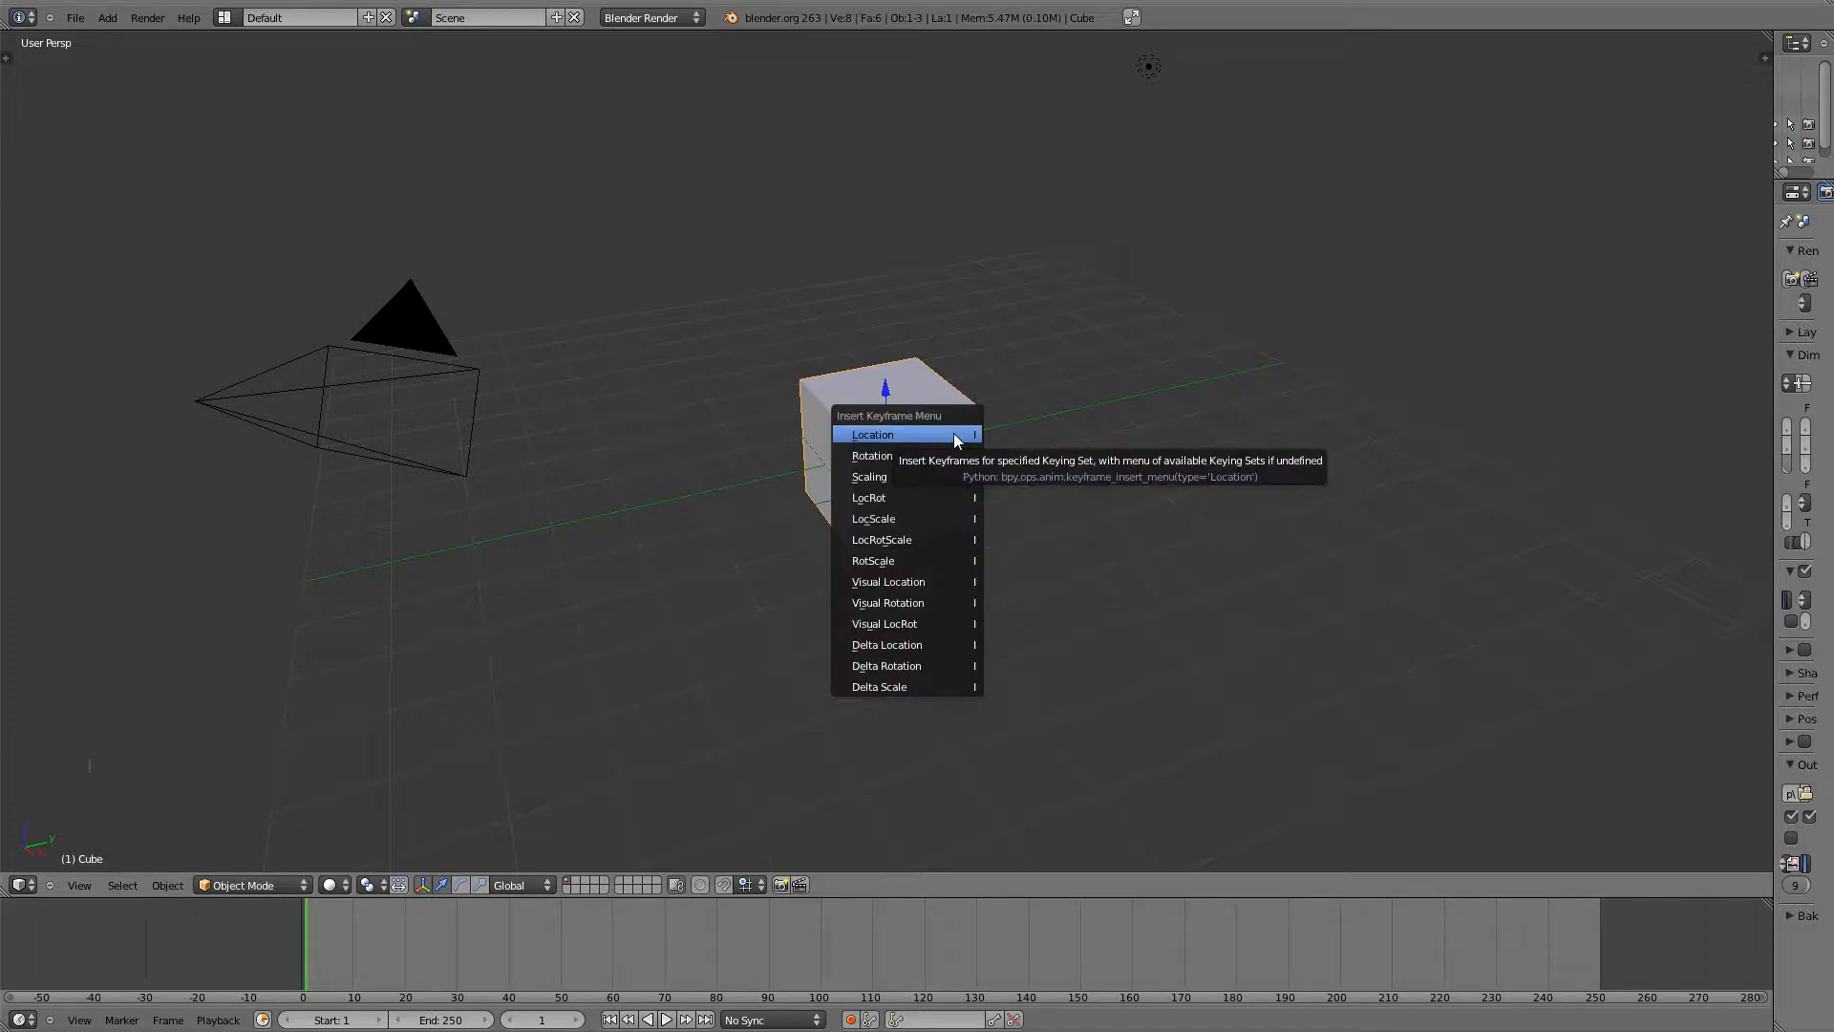
{"action": "mouse_move", "coordinate": [906, 432]}
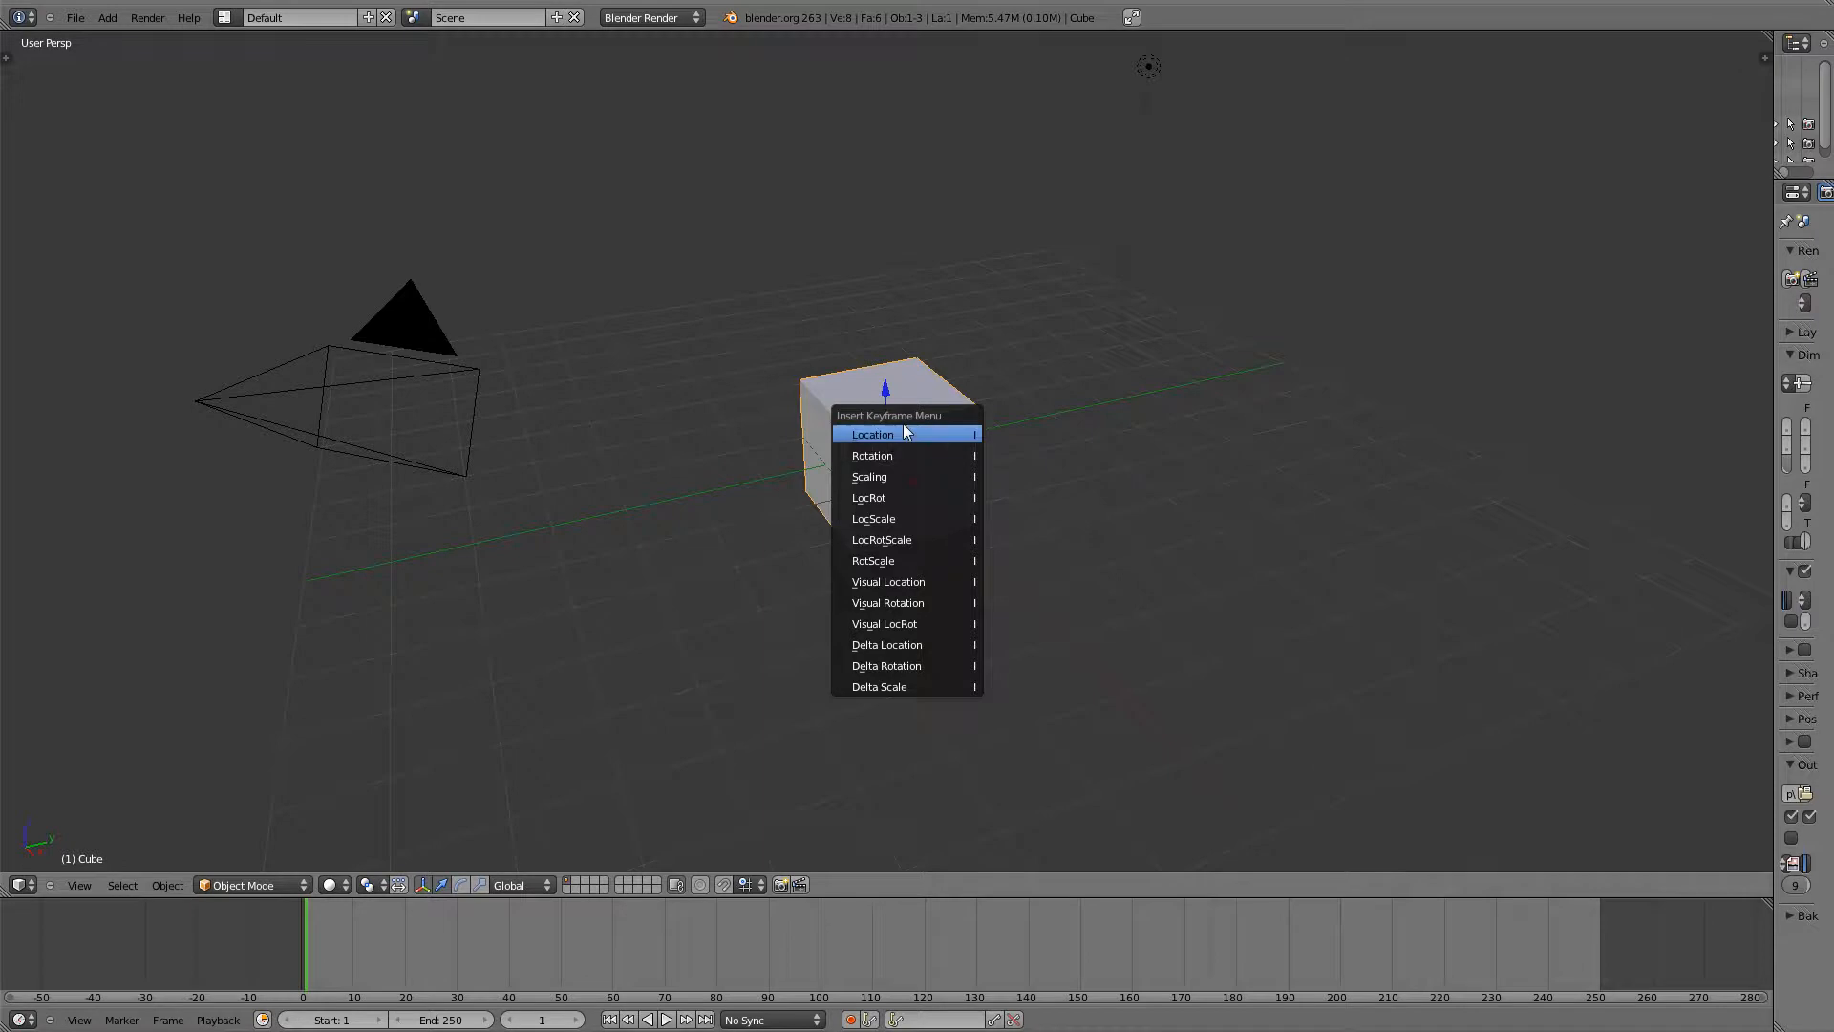
{"action": "mouse_move", "coordinate": [901, 433]}
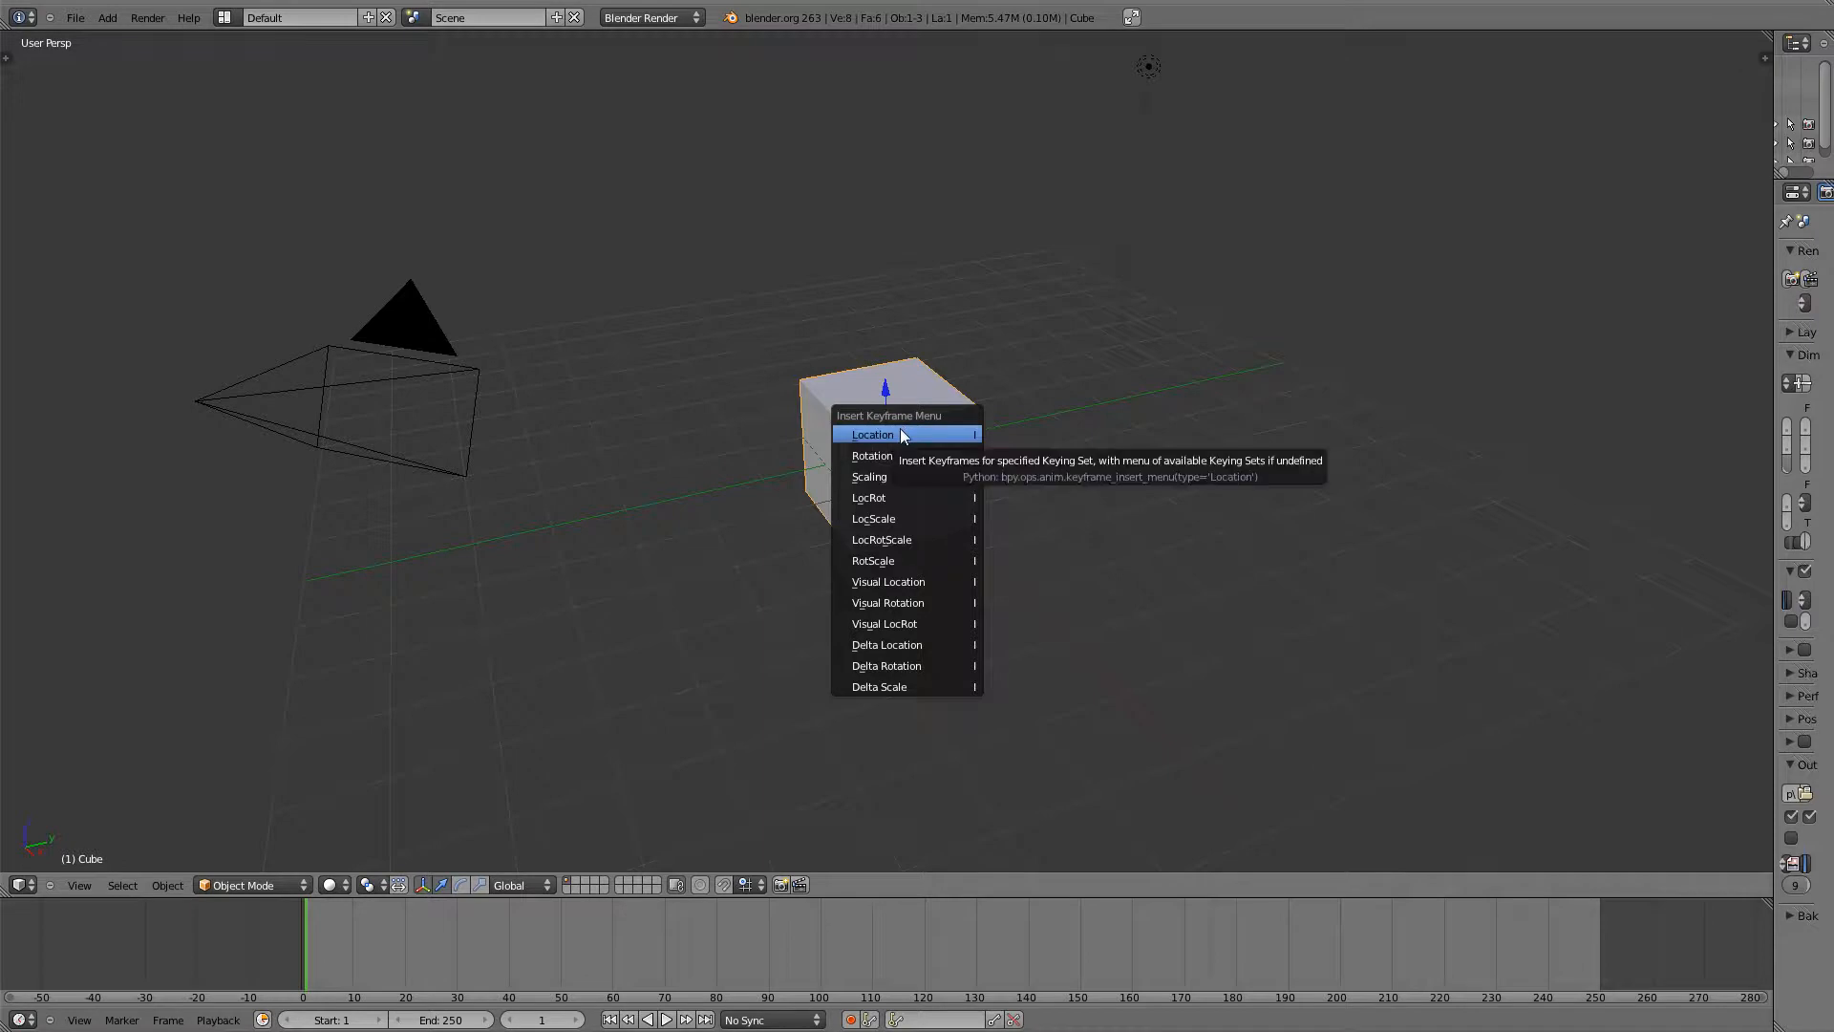
{"action": "mouse_move", "coordinate": [885, 487]}
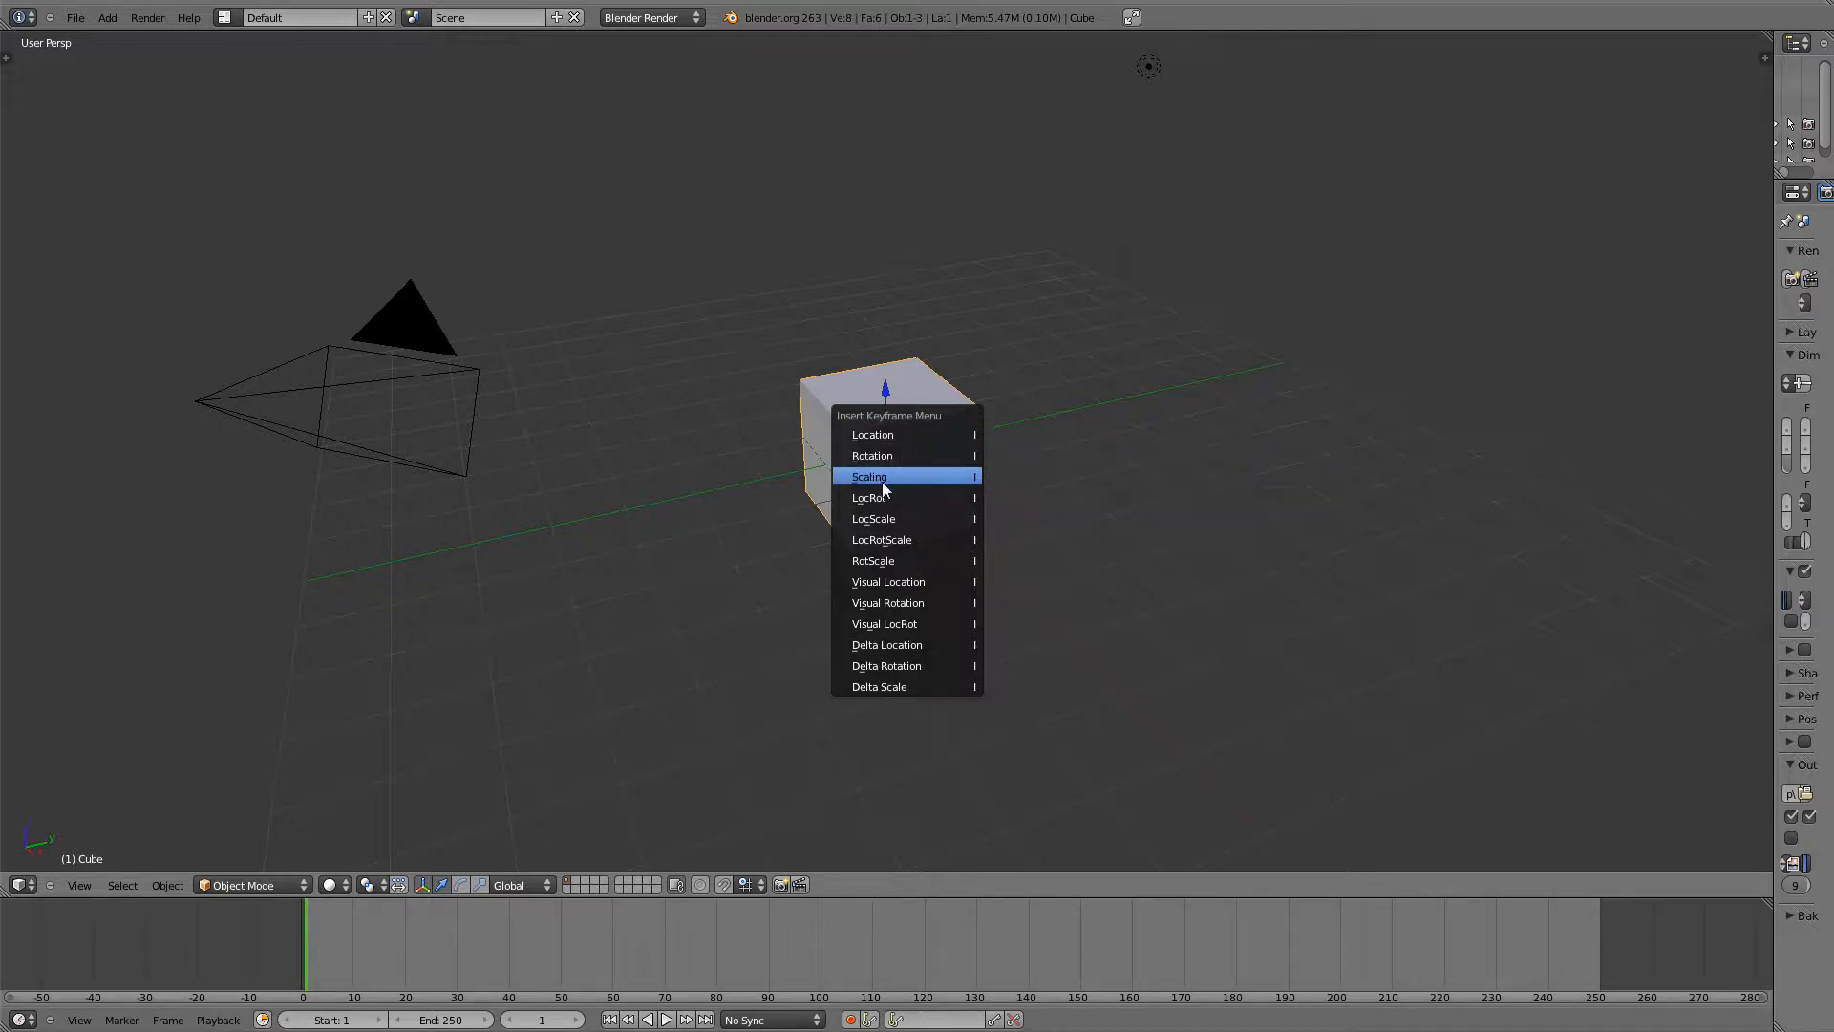
{"action": "mouse_move", "coordinate": [877, 497]}
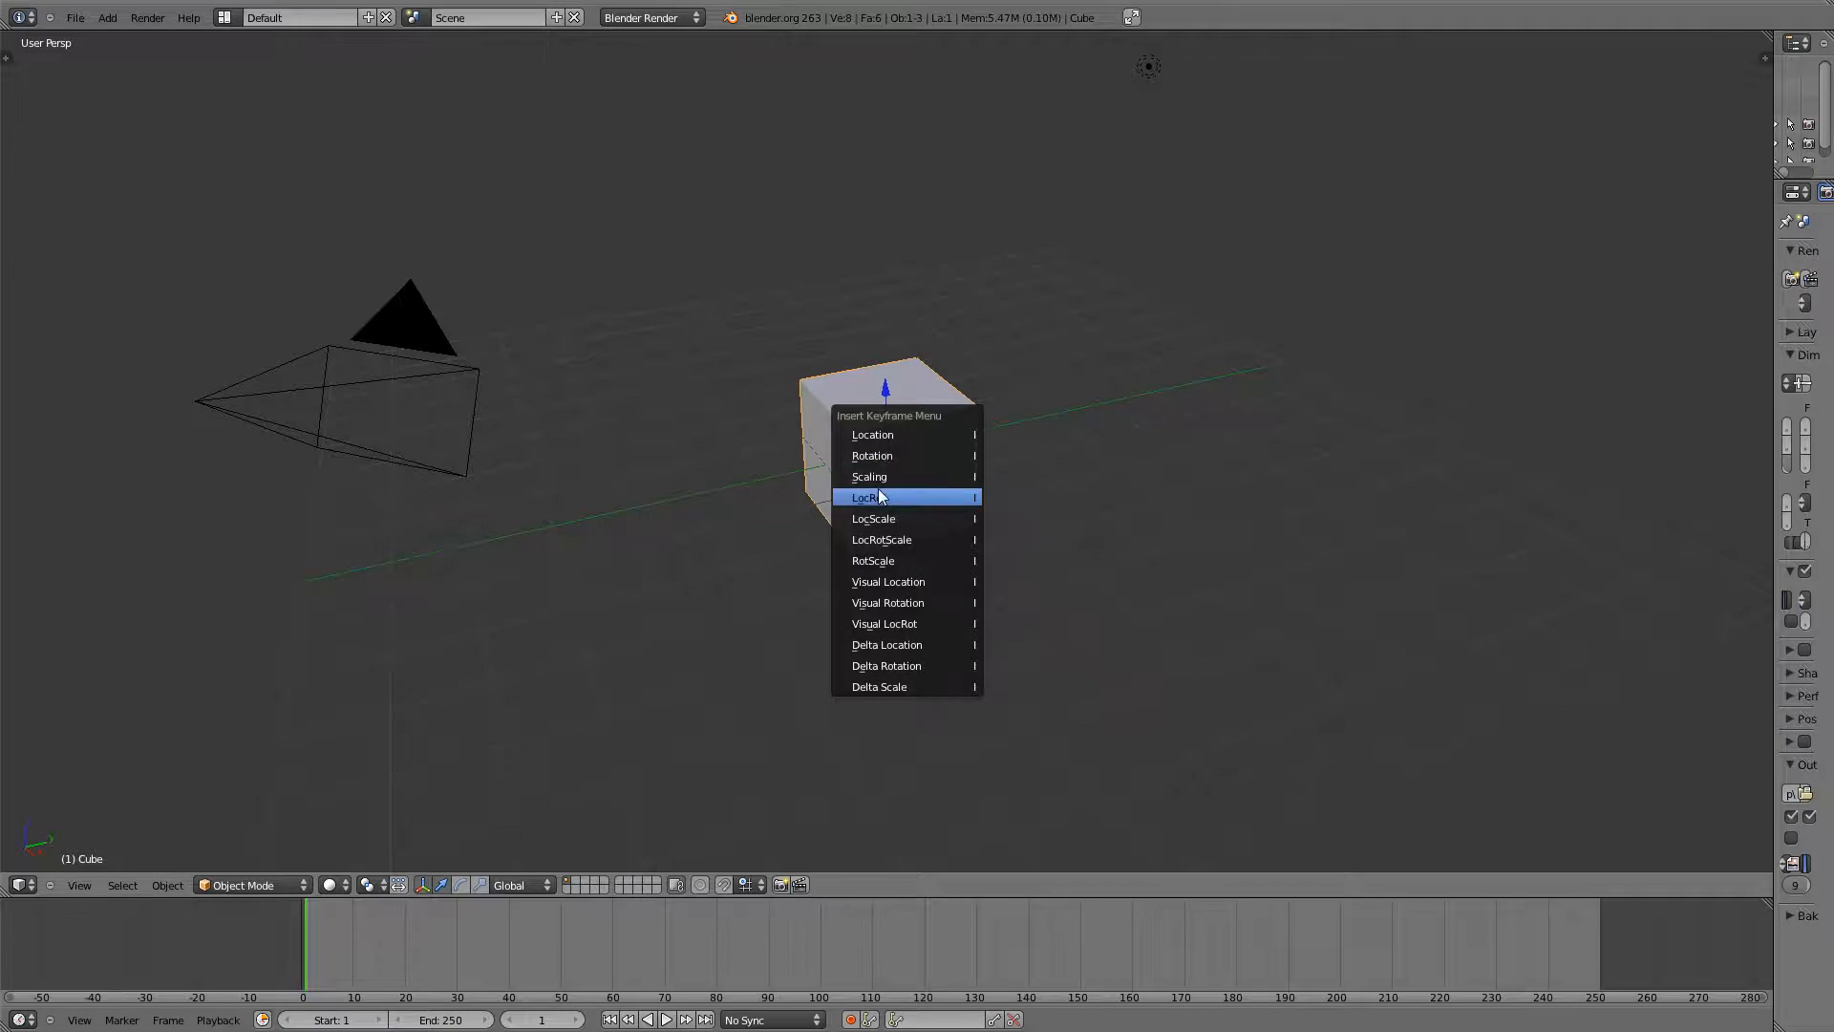
{"action": "mouse_move", "coordinate": [875, 497]}
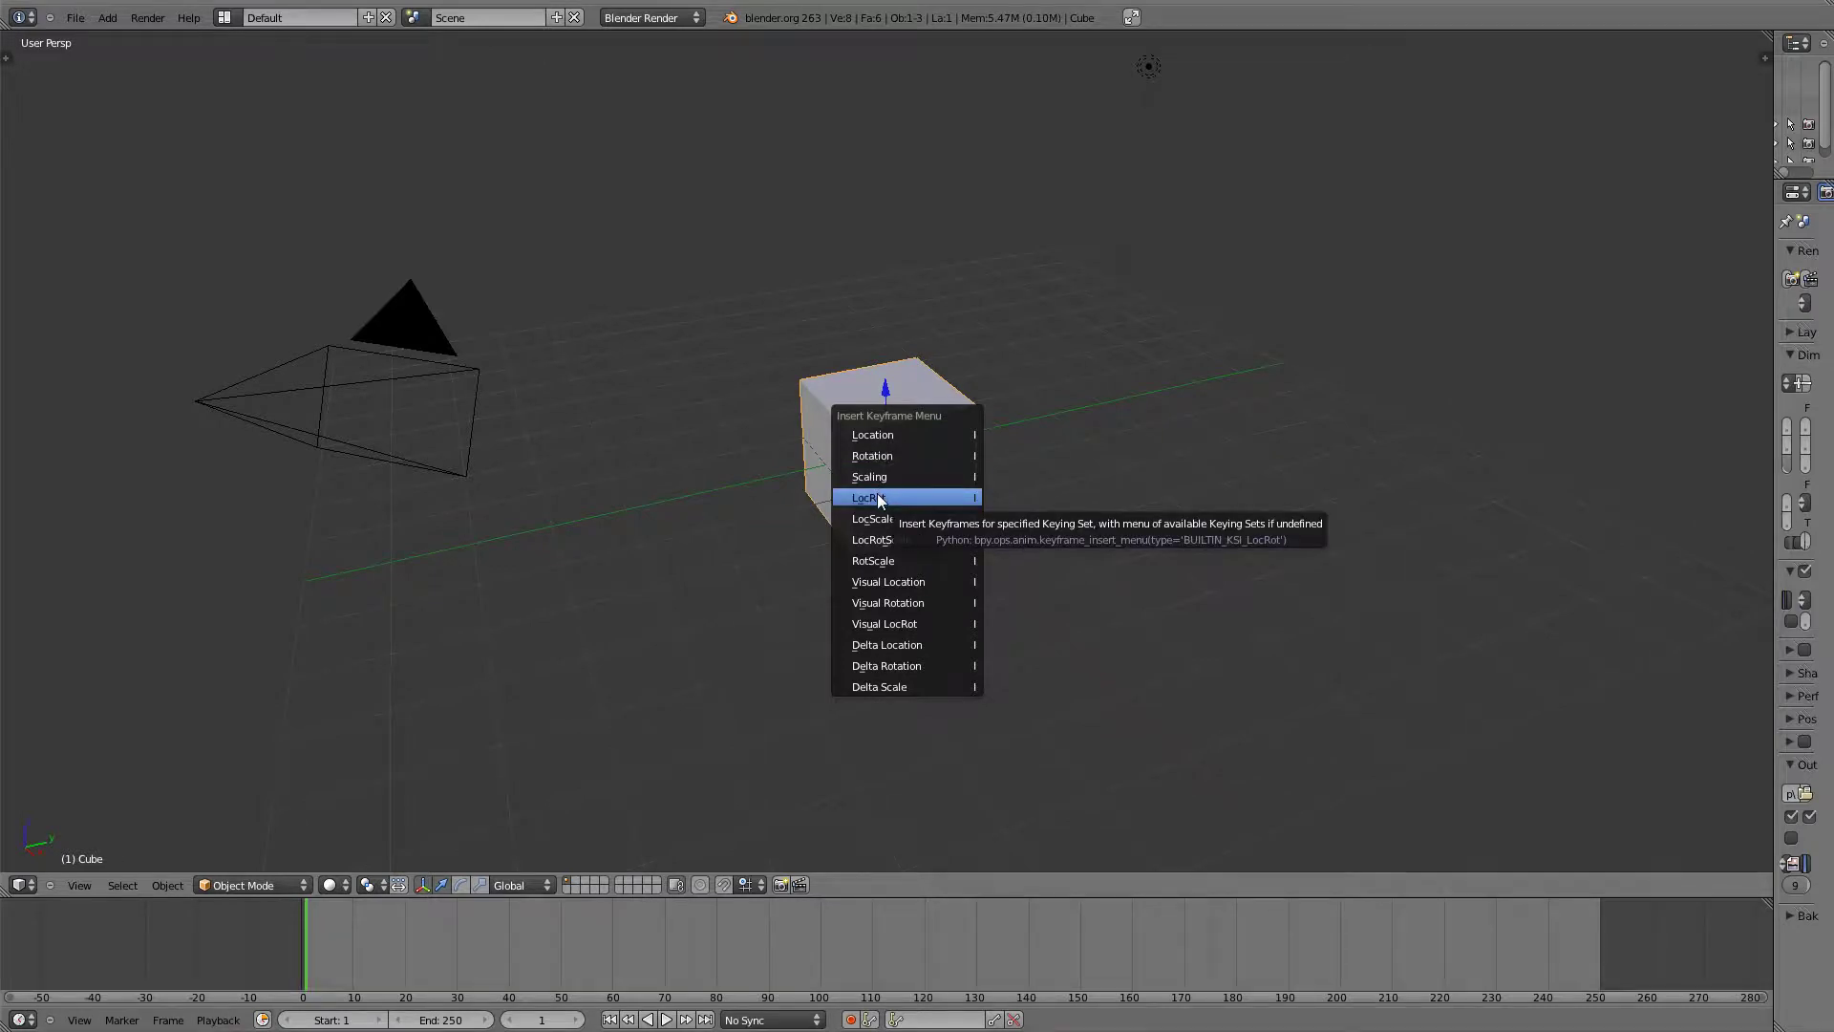
{"action": "mouse_move", "coordinate": [875, 518]}
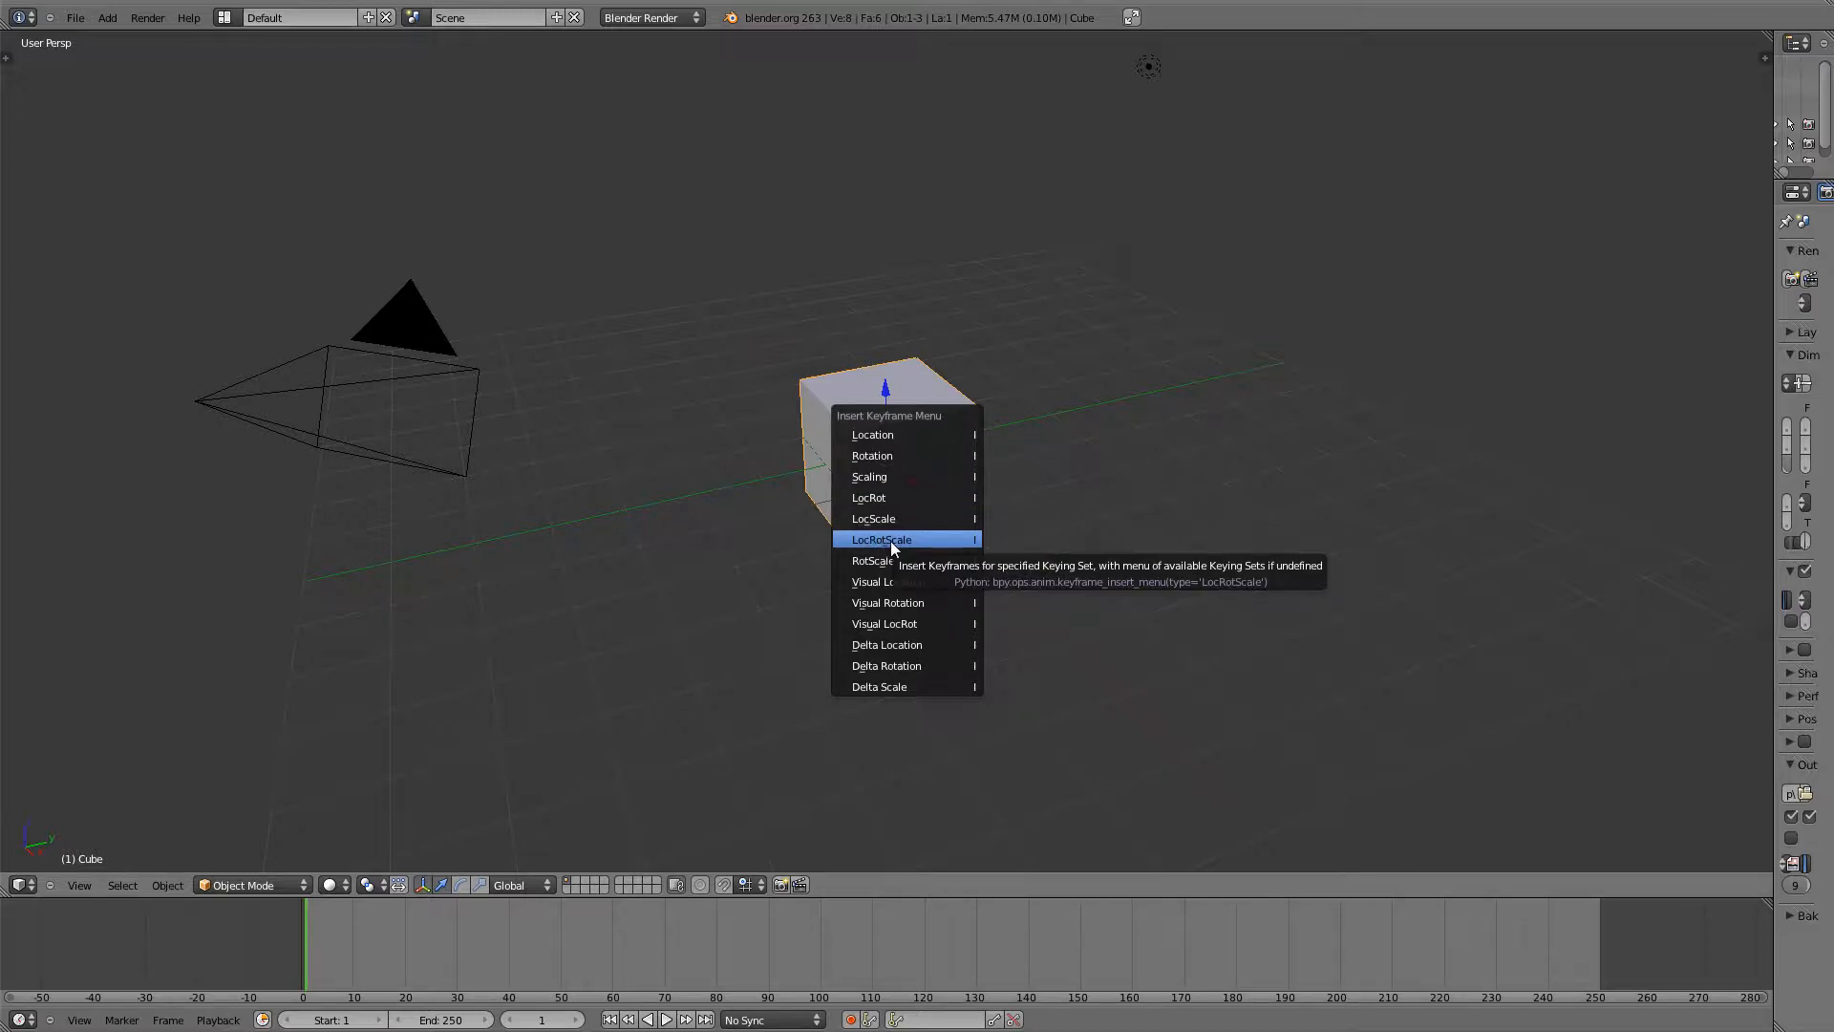
{"action": "mouse_move", "coordinate": [898, 519]}
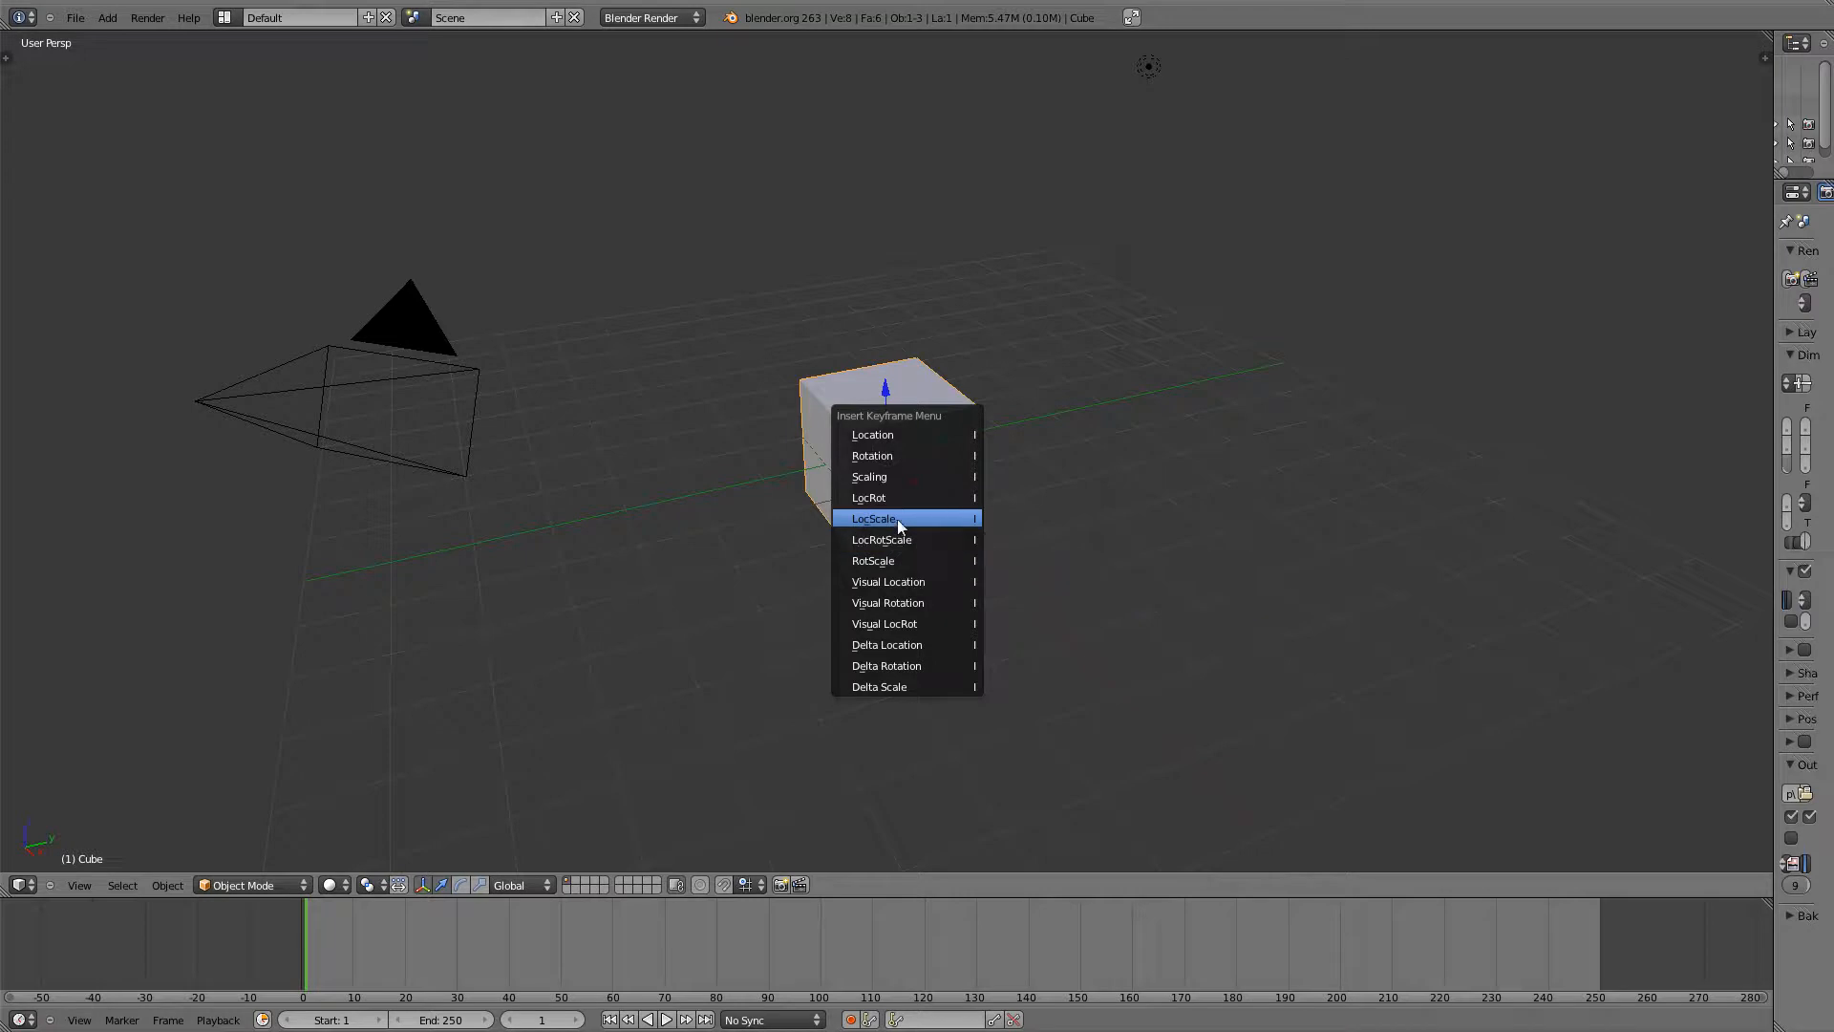
{"action": "mouse_move", "coordinate": [898, 482]}
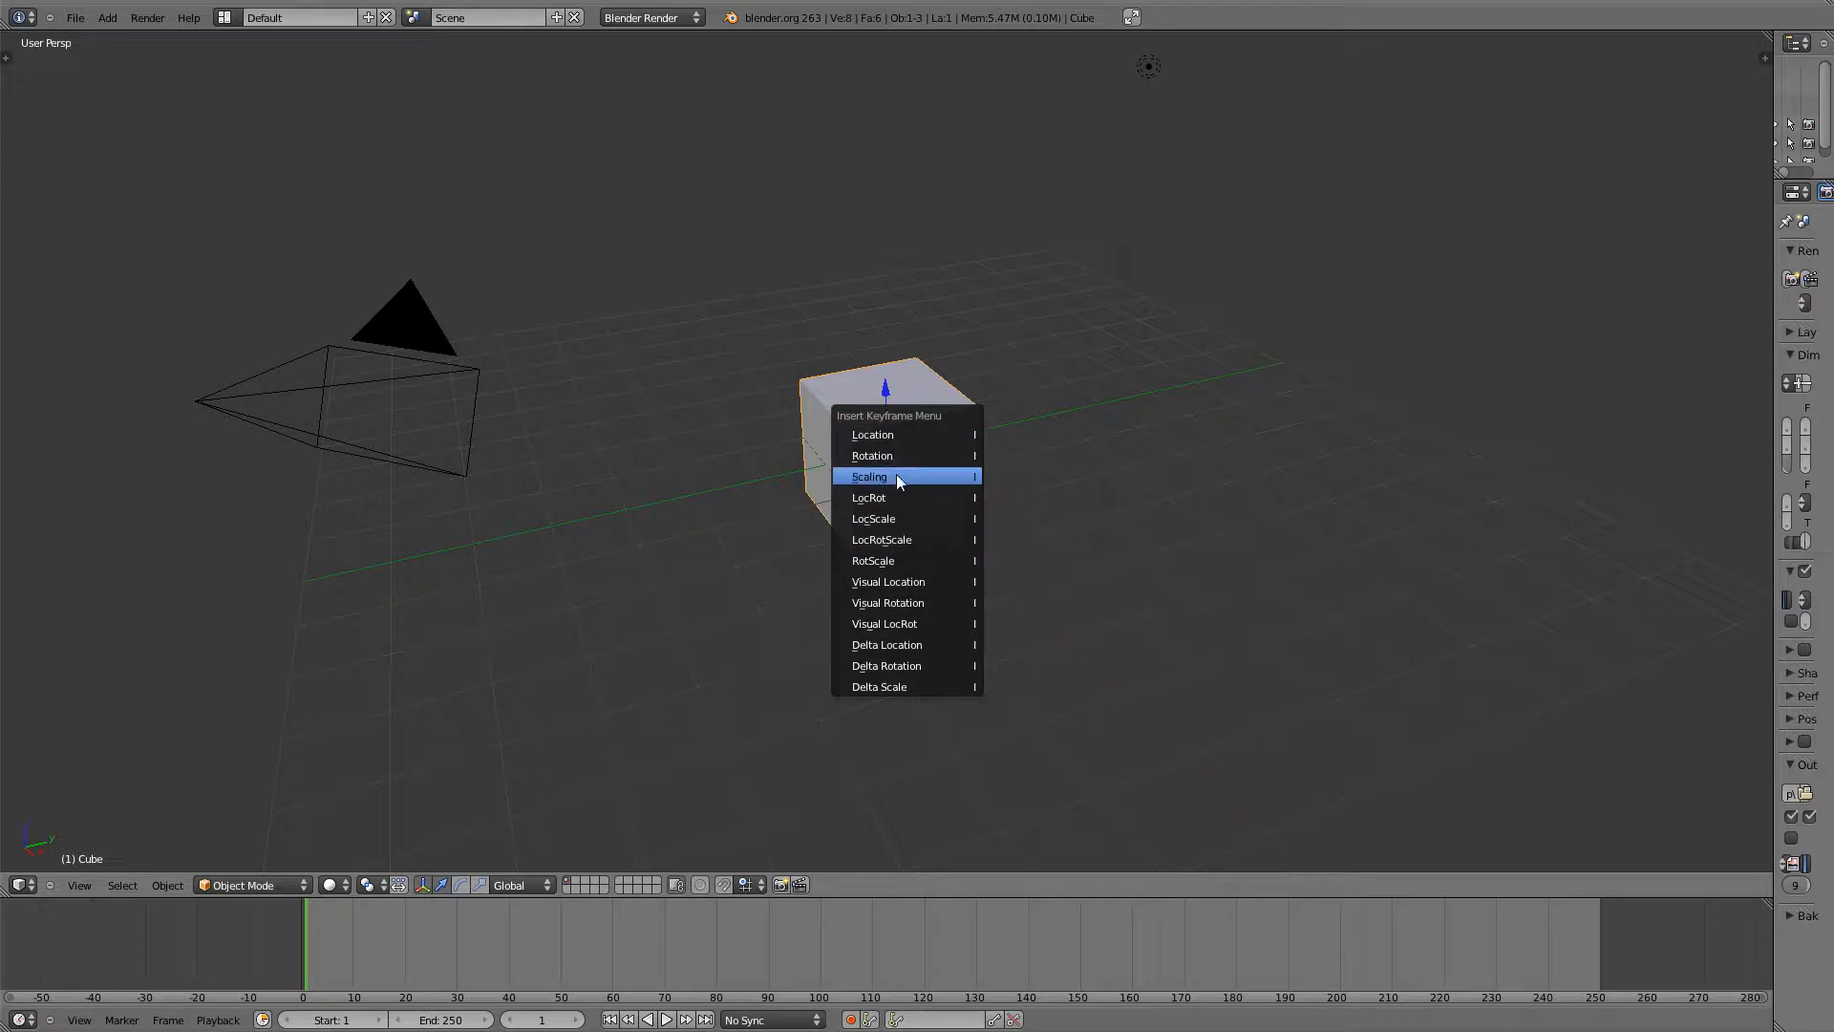
- Insert a LocRotScale keyframe on the cube at frame 1, then move to frame 7 in the Timeline
{"action": "left_click", "coordinate": [896, 478]}
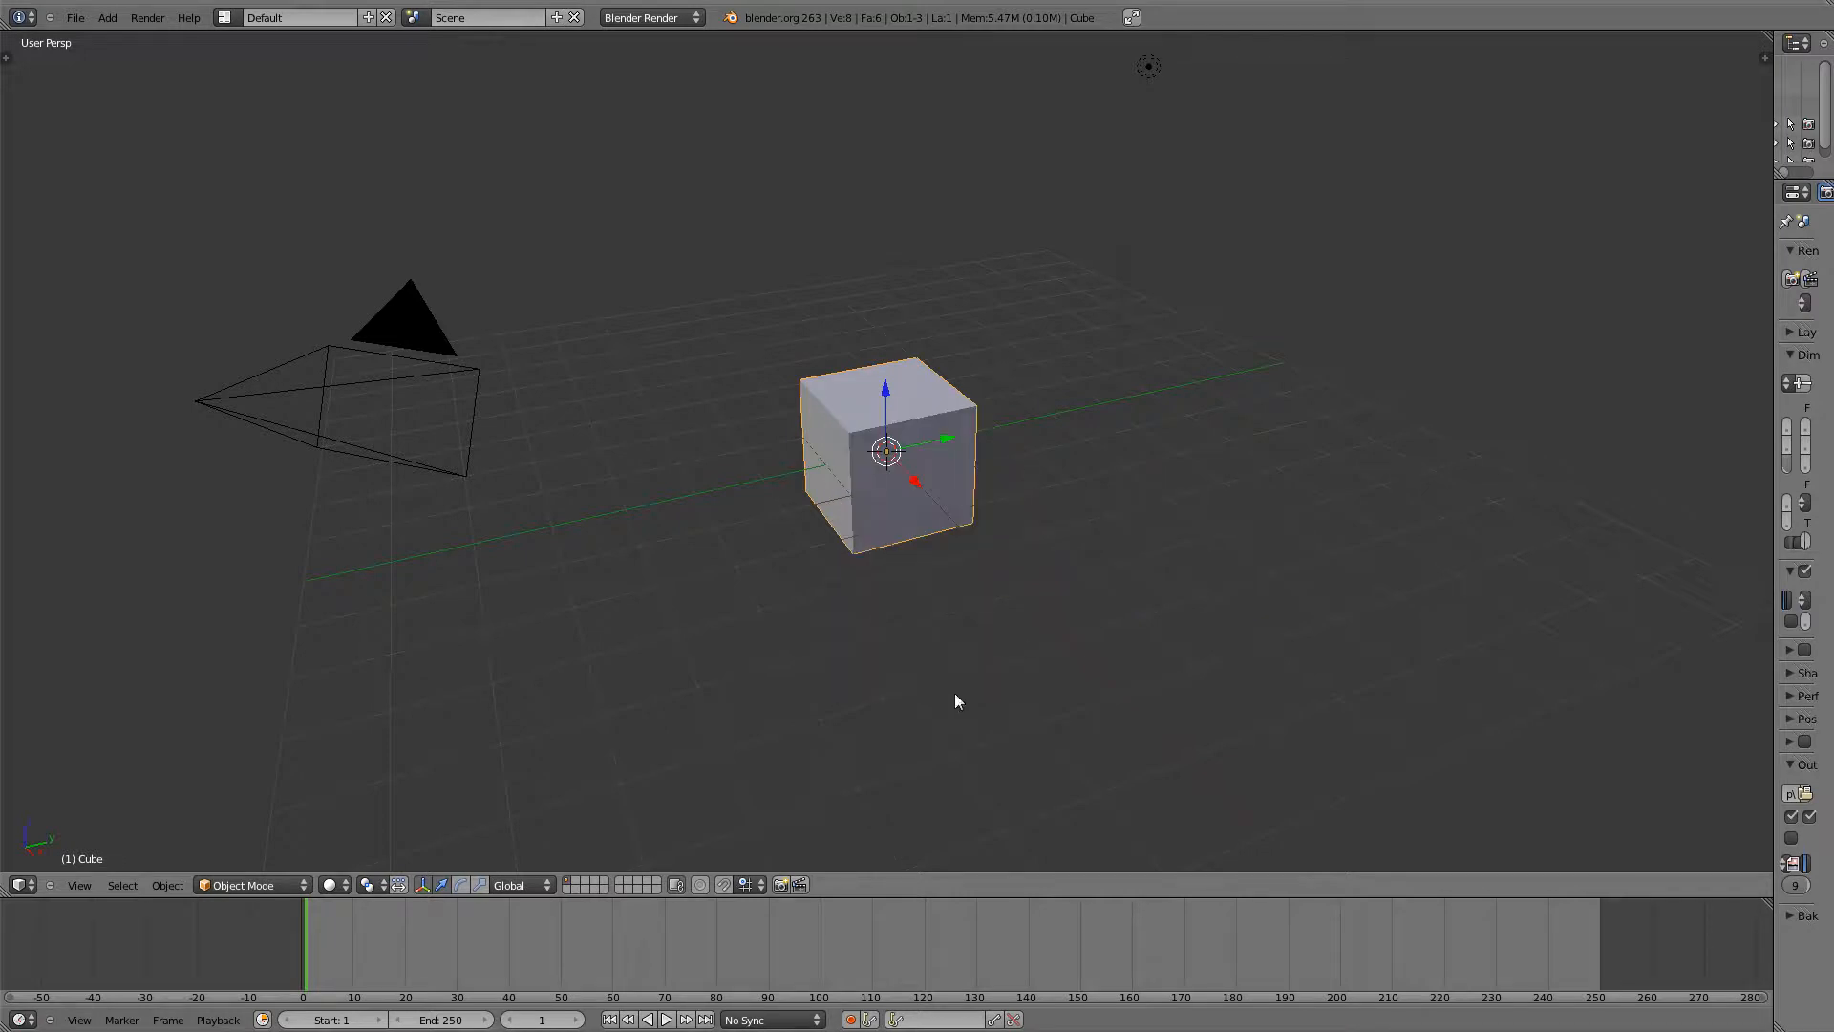
{"action": "key", "text": "I"}
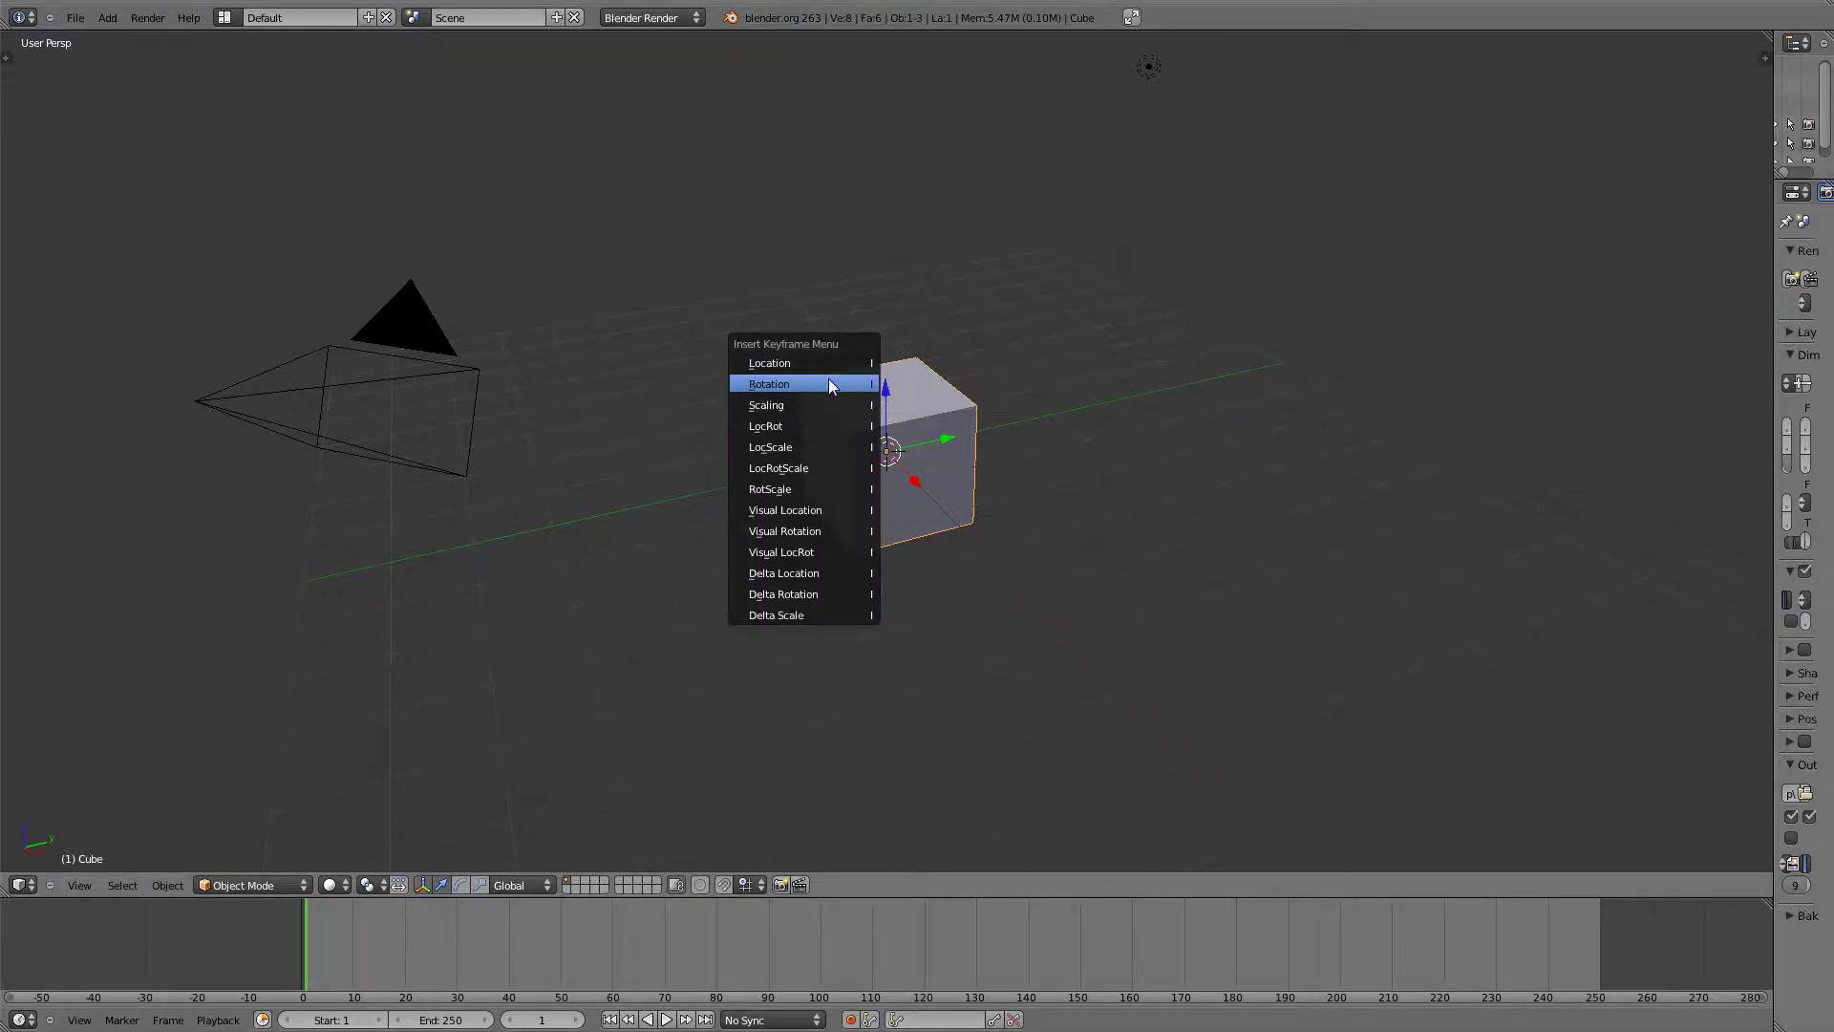
{"action": "left_click", "coordinate": [768, 382]}
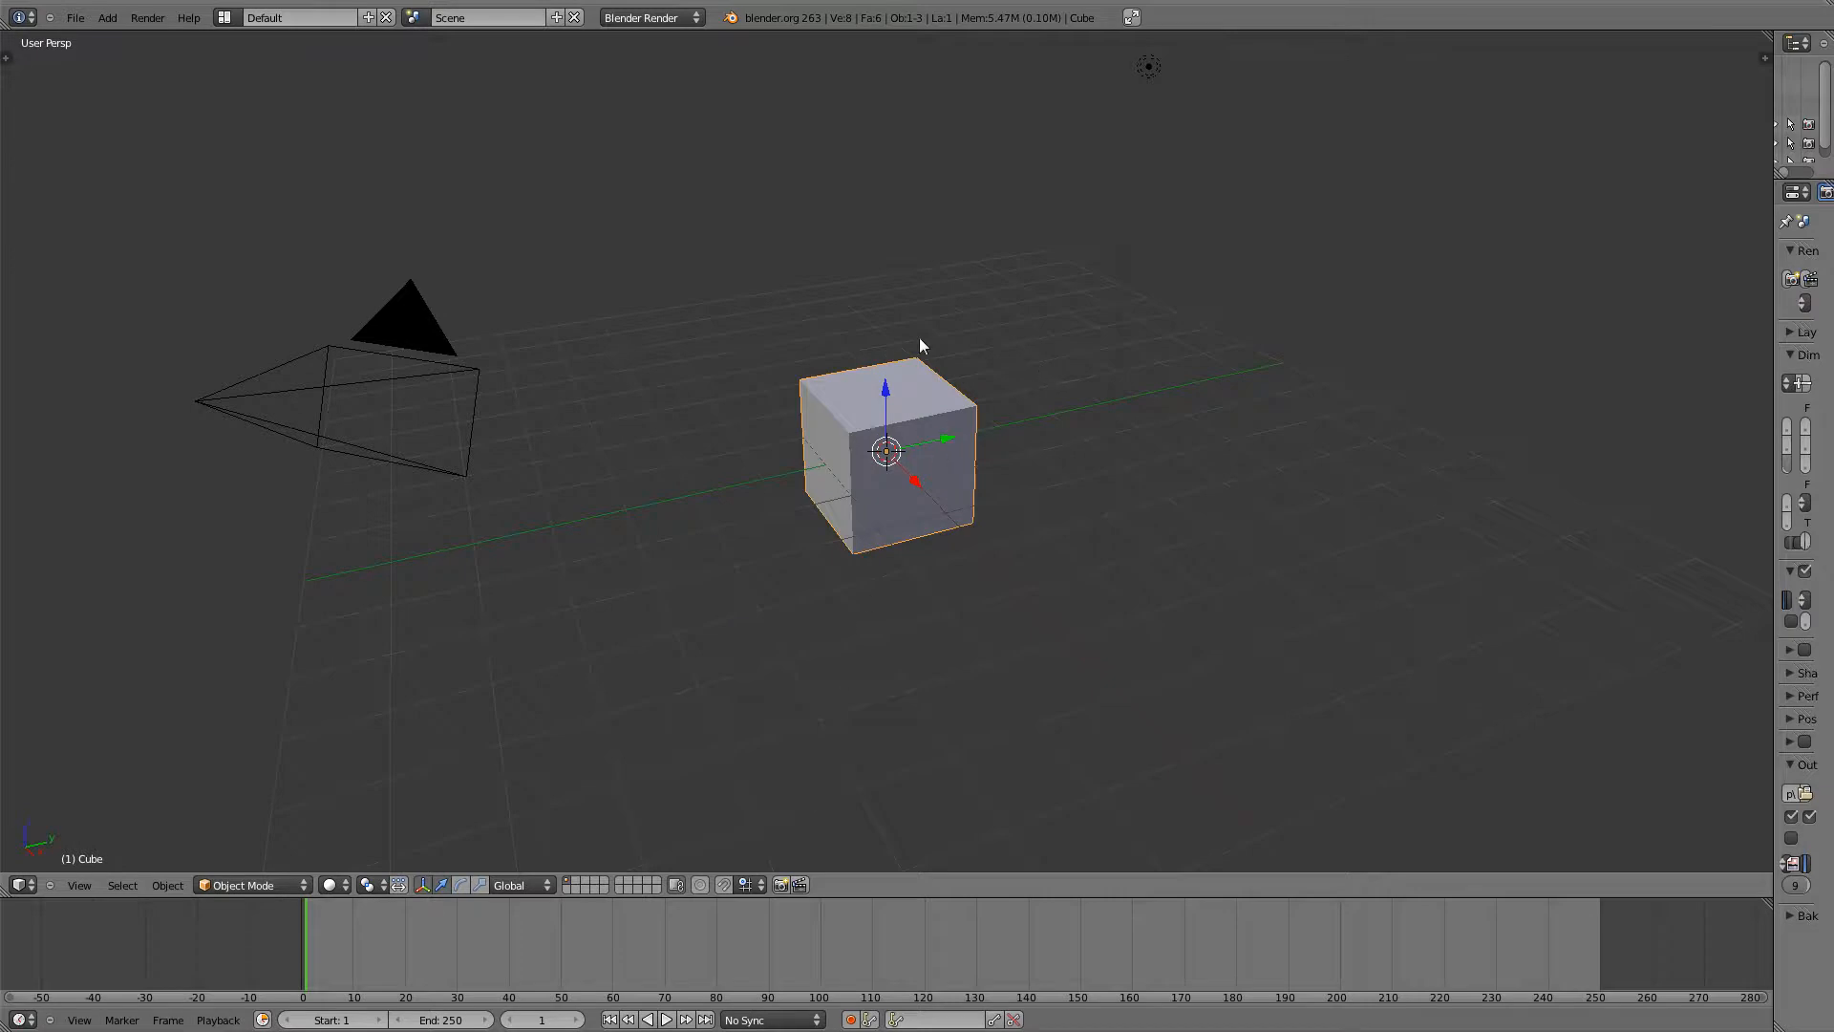
{"action": "mouse_move", "coordinate": [867, 414]}
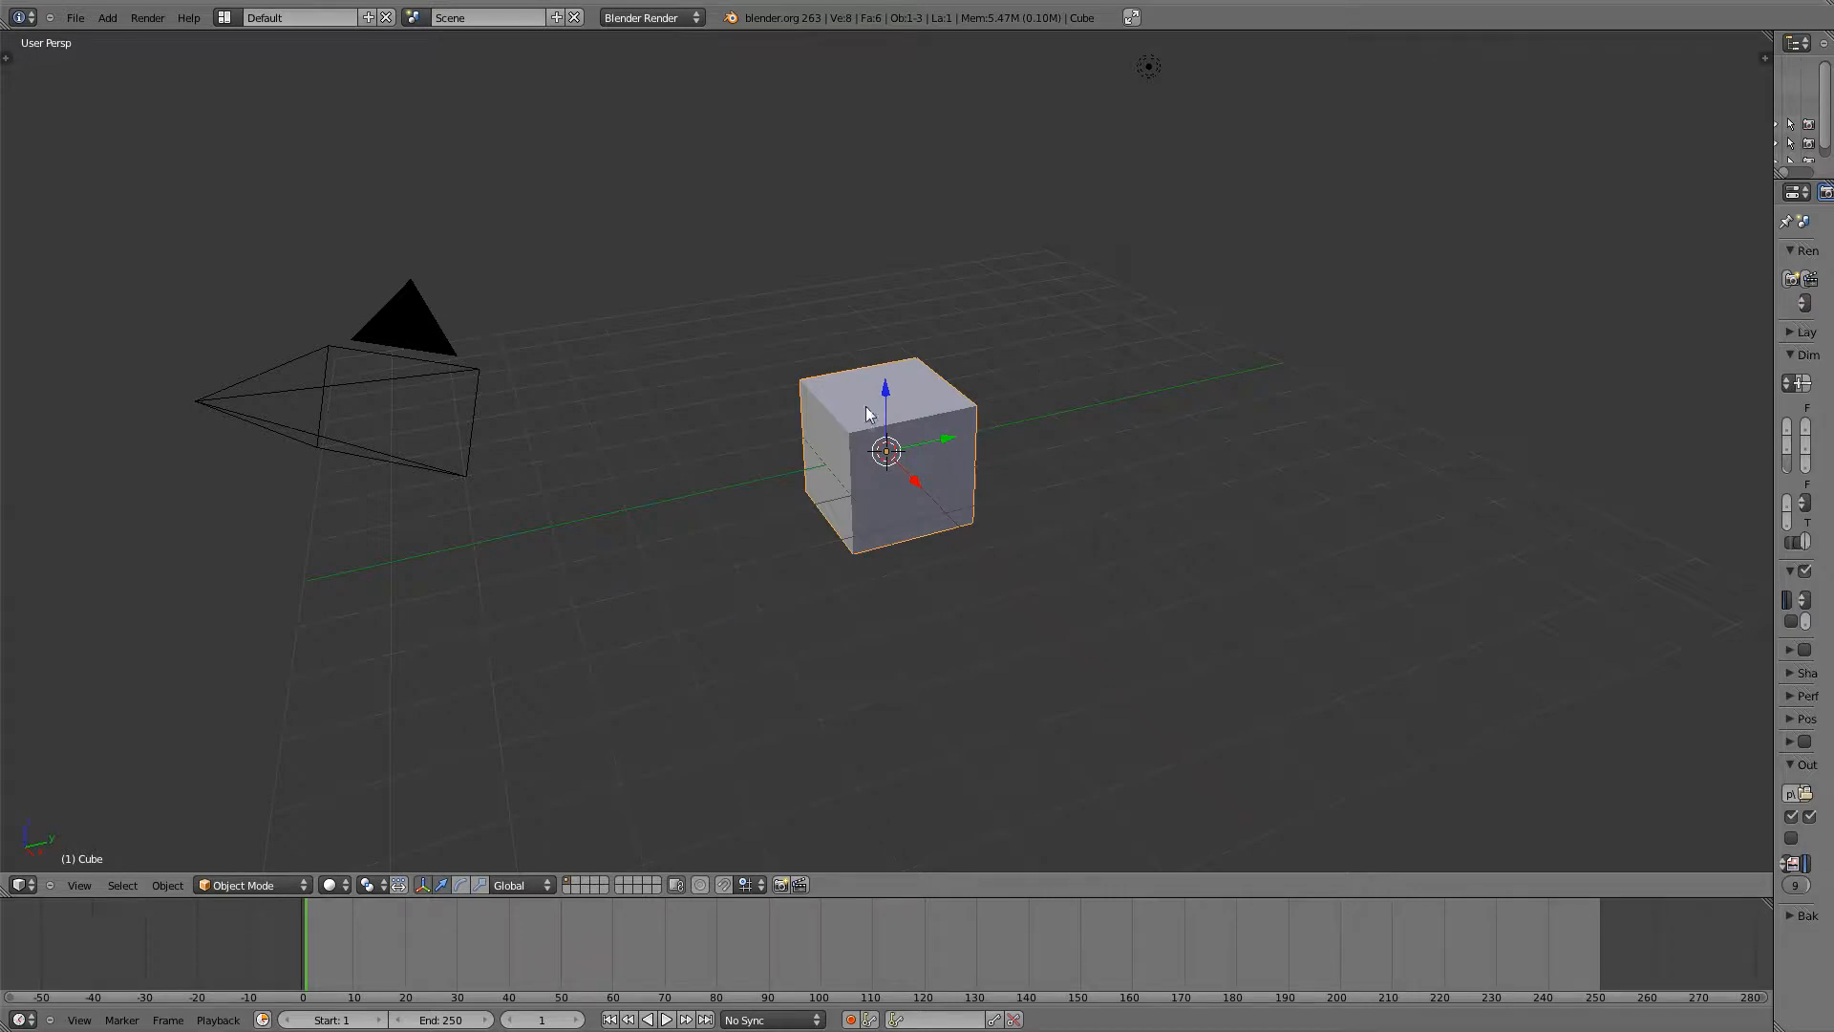
{"action": "key", "text": "I"}
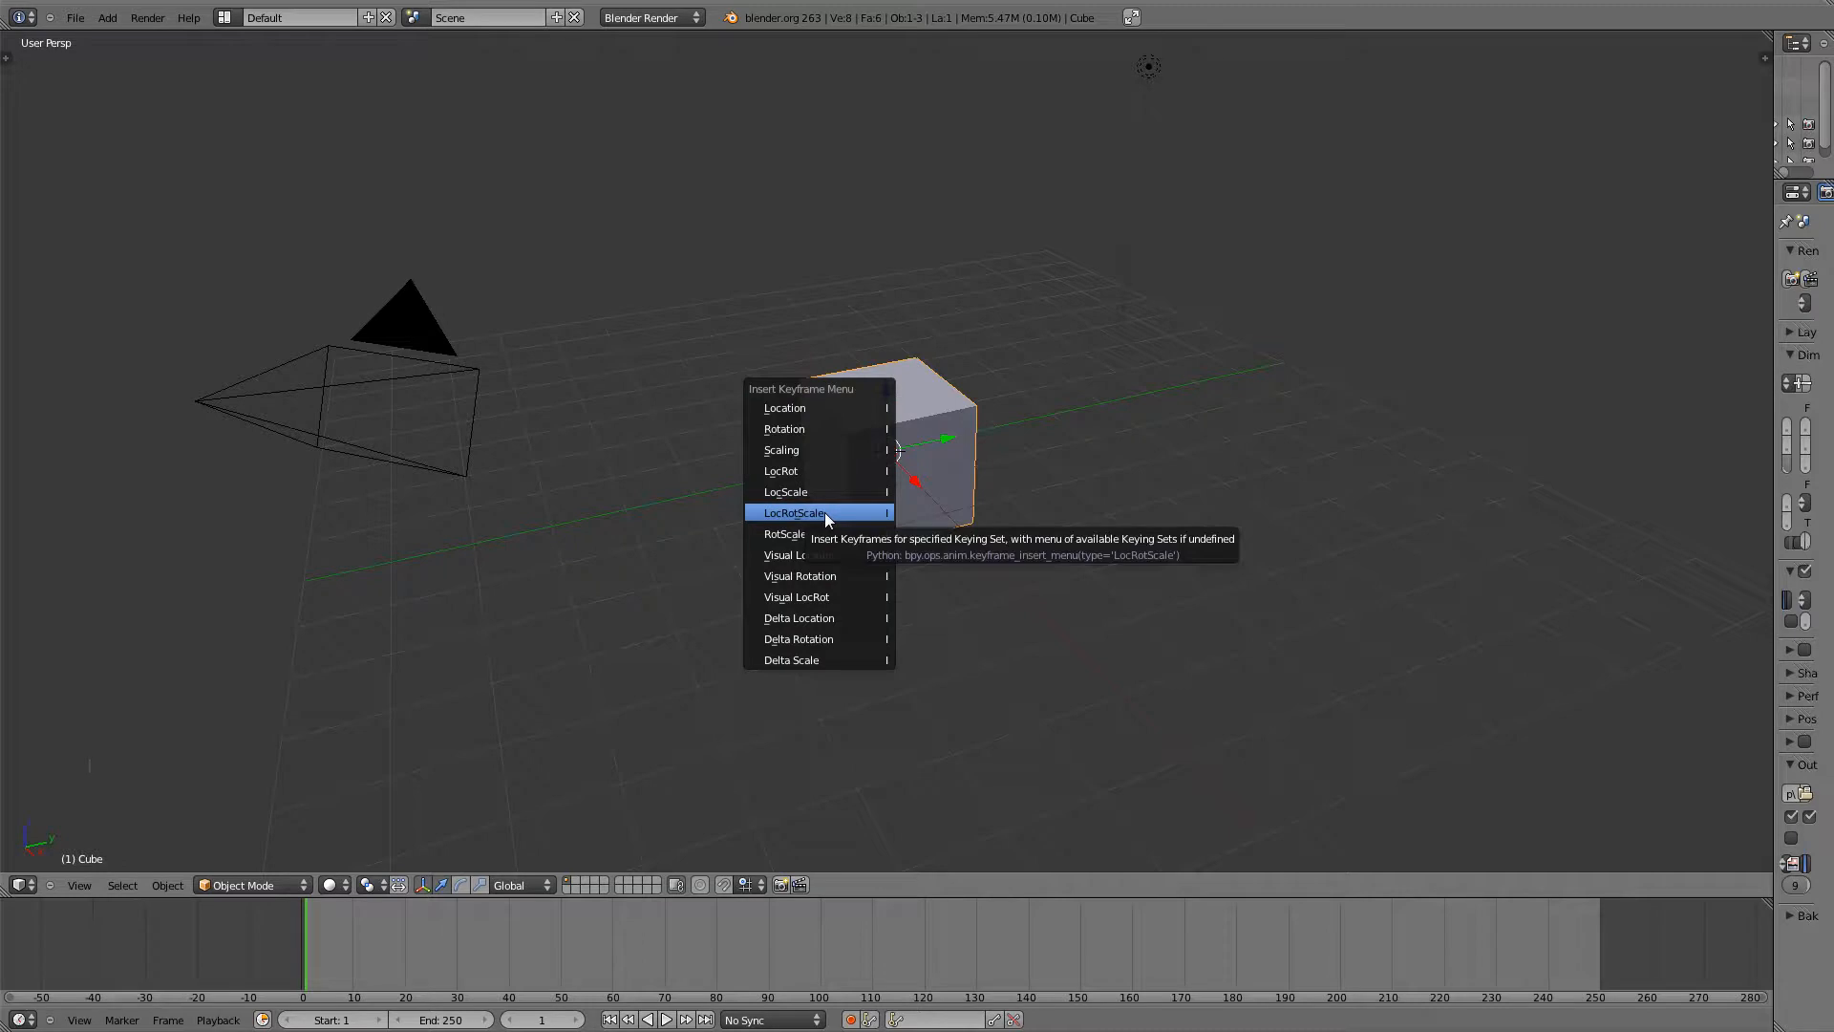
{"action": "left_click", "coordinate": [795, 512]}
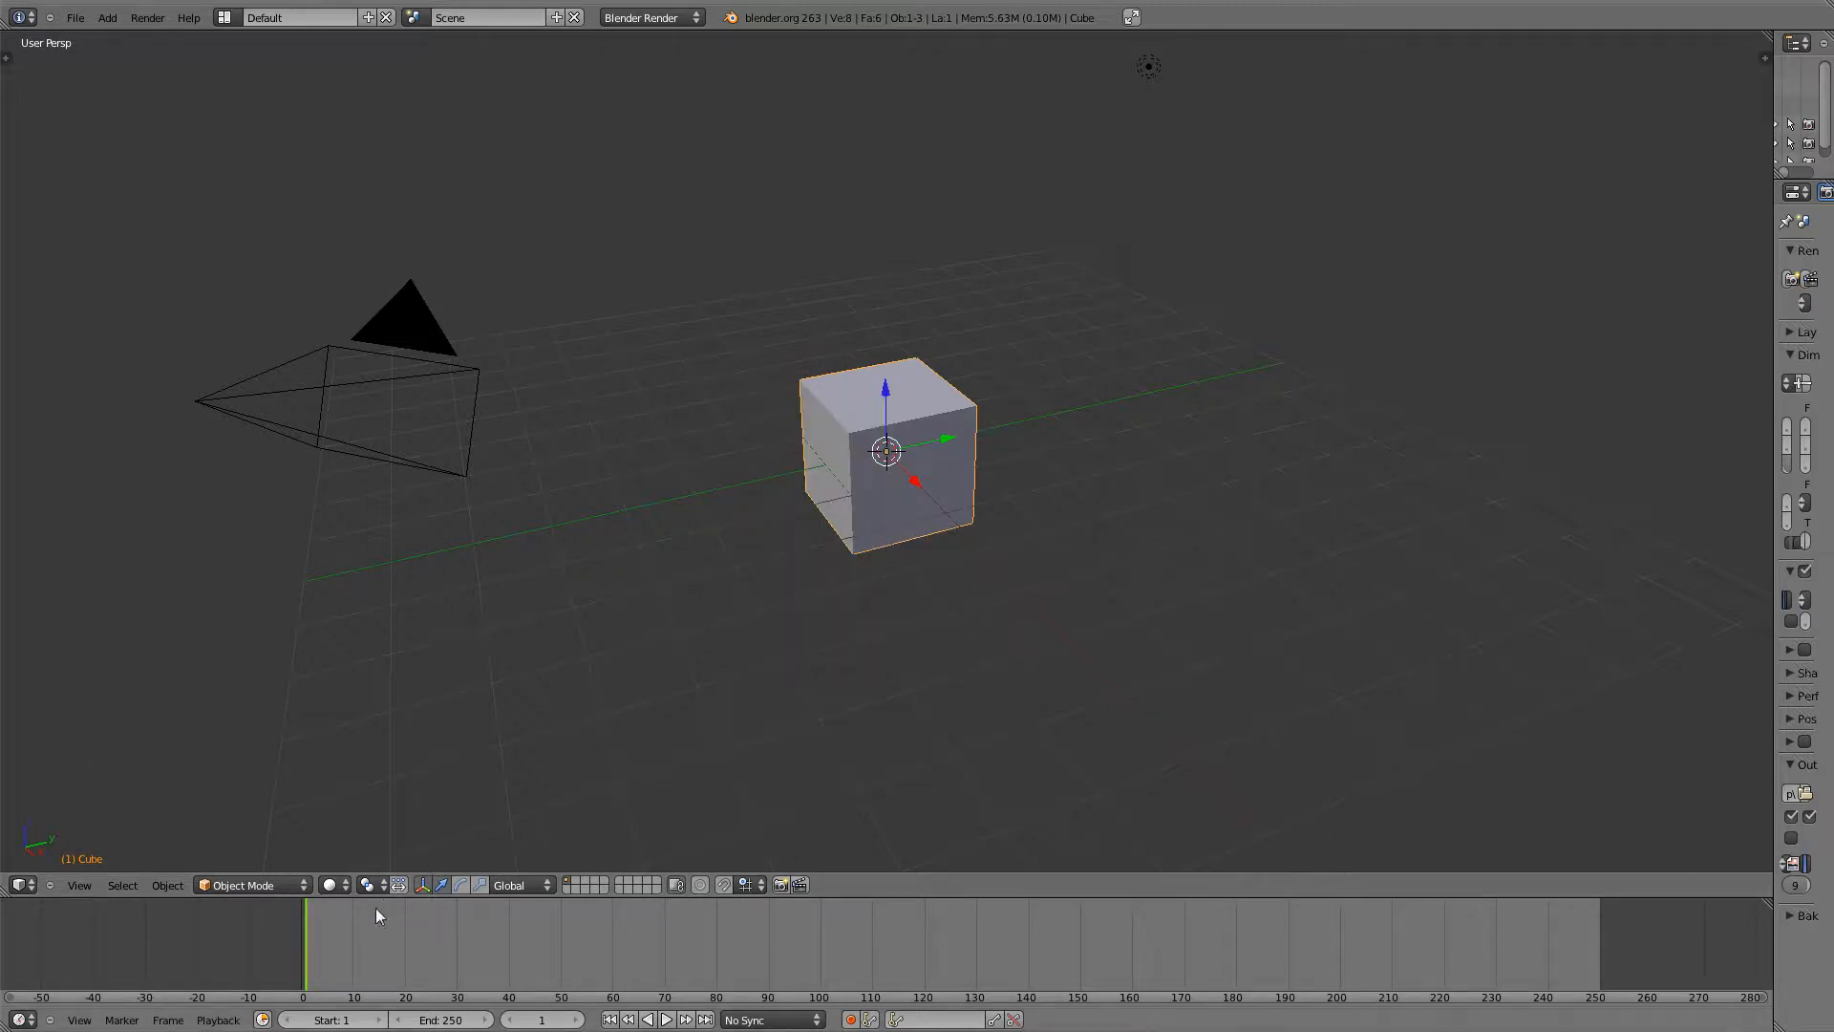
{"action": "left_click", "coordinate": [328, 959]}
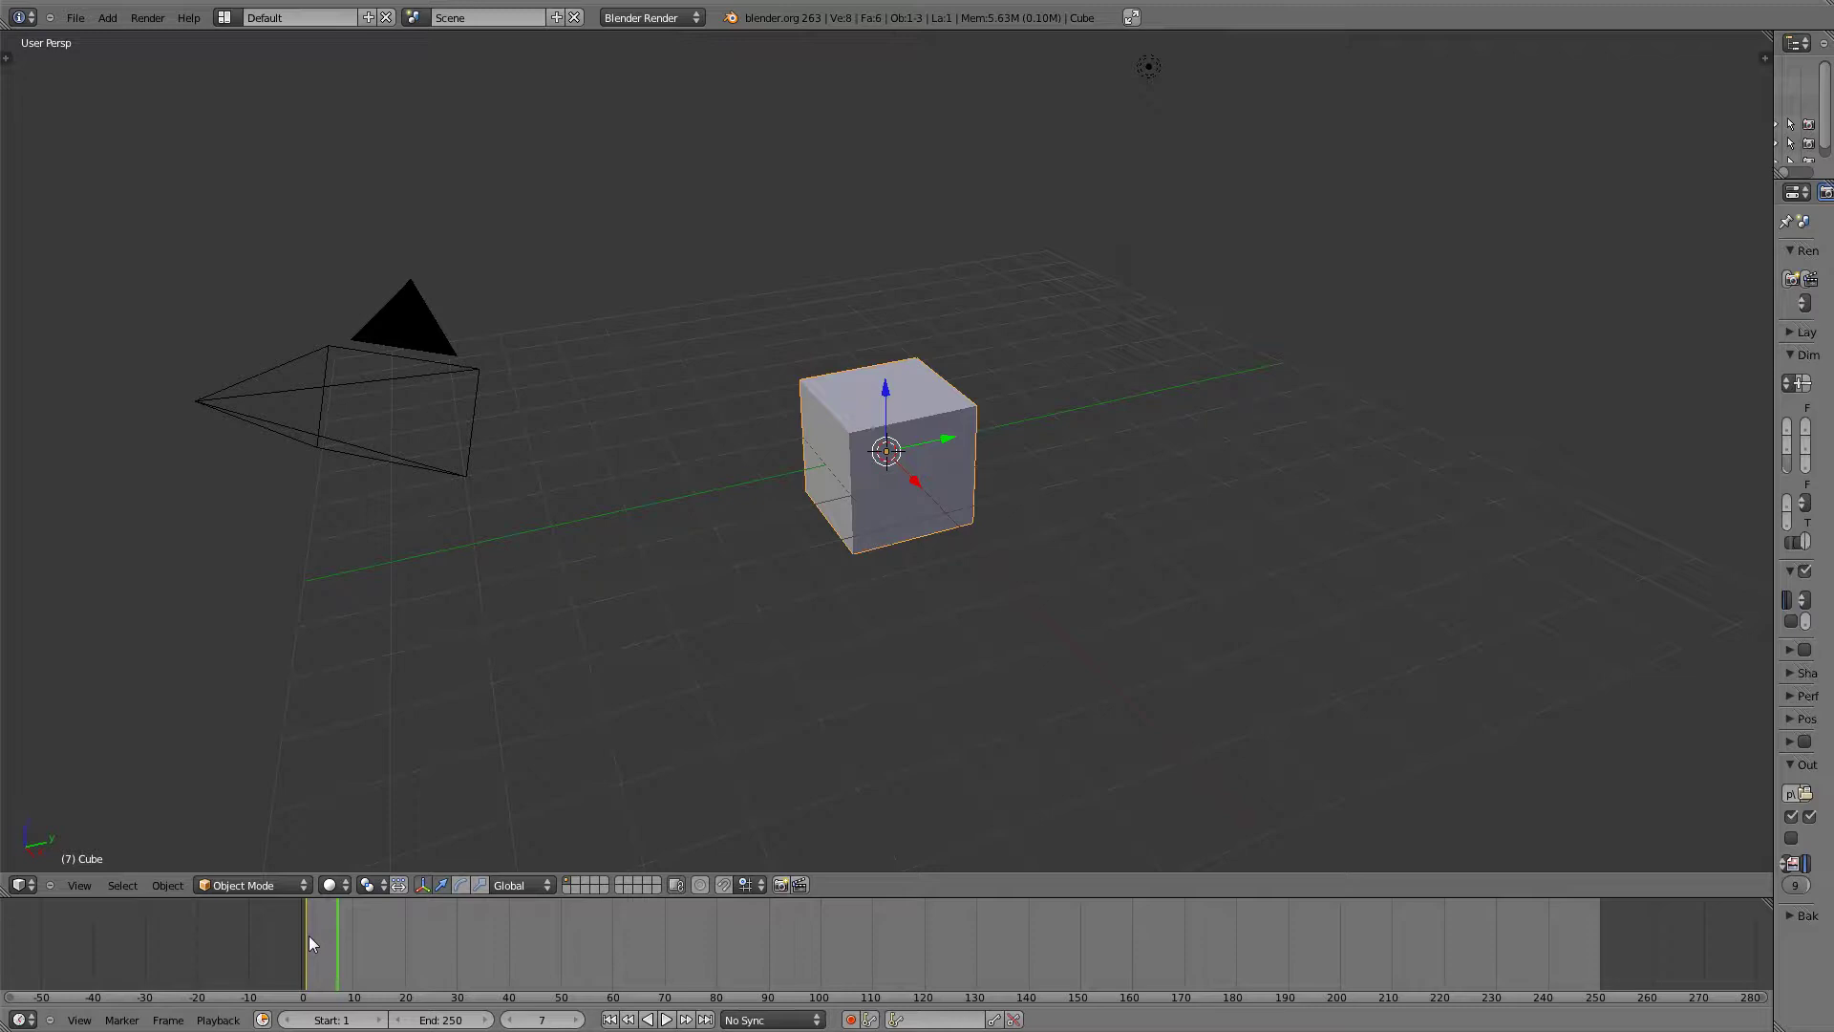
{"action": "mouse_move", "coordinate": [319, 963]}
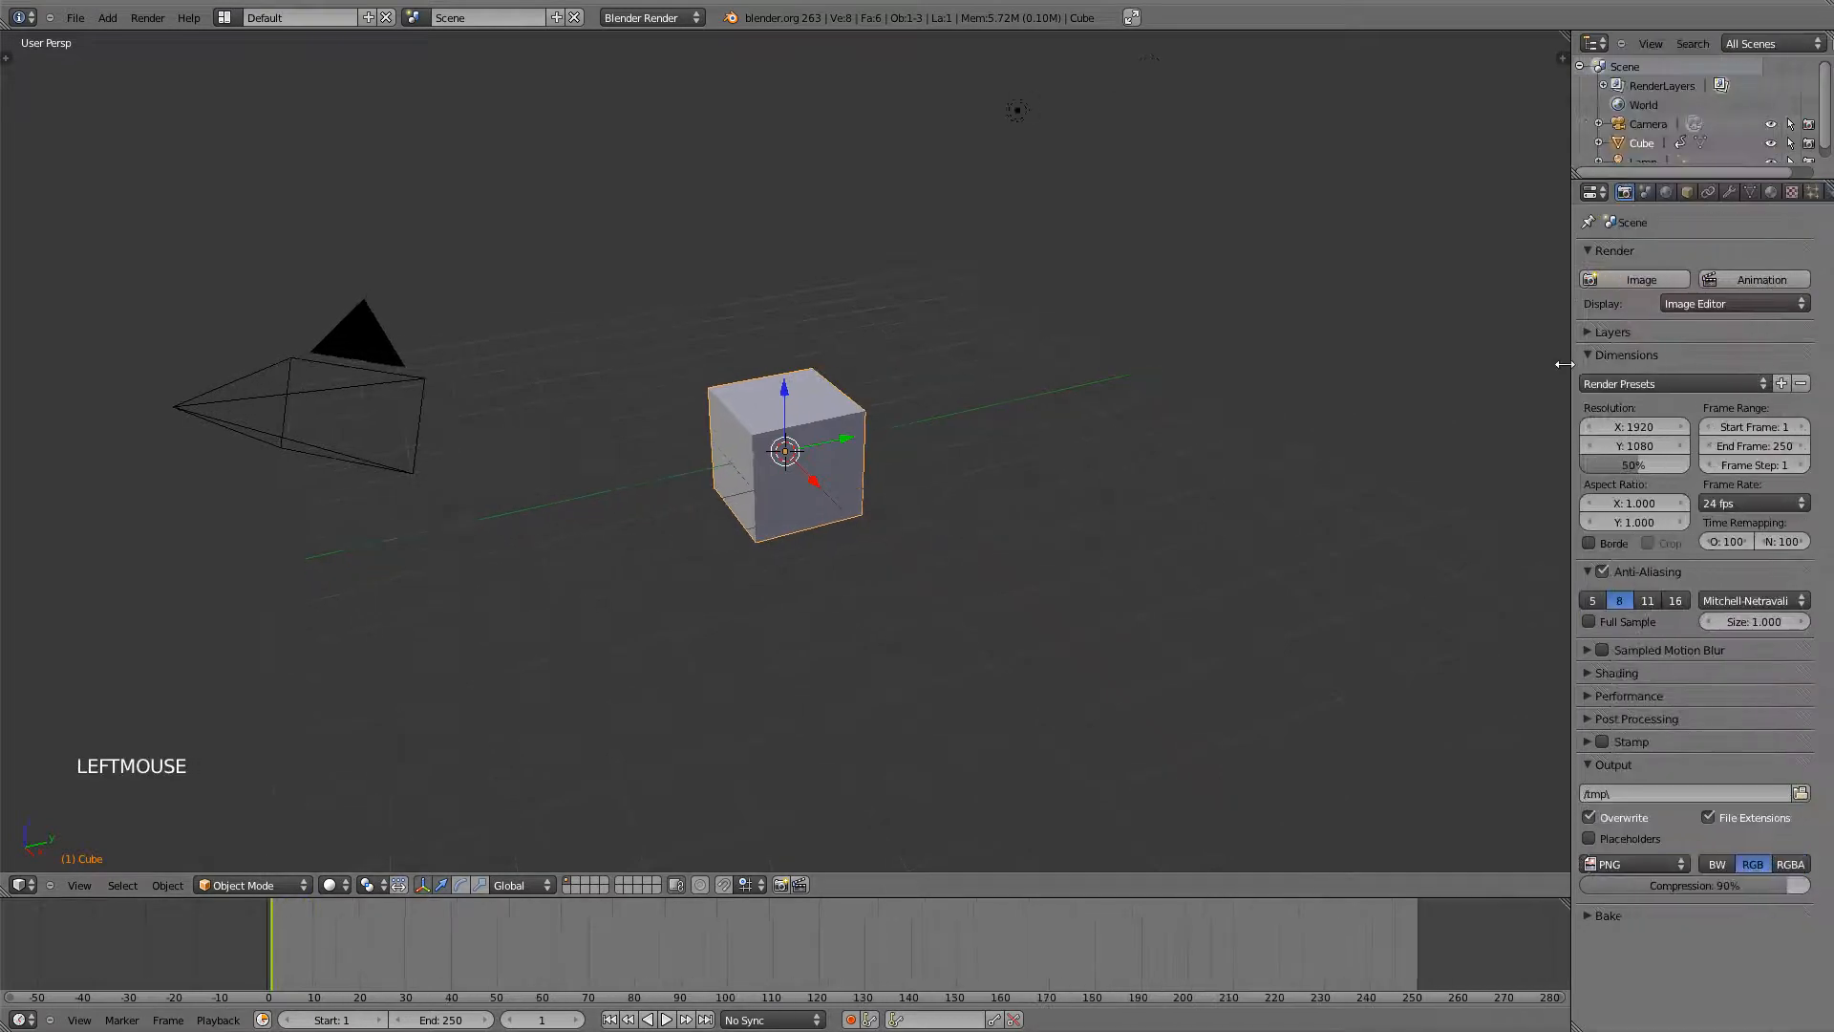
- Expand the Outliner and Properties panels again and set the current frame to 24
{"action": "left_click_drag", "start_coordinate": [1566, 363], "coordinate": [1404, 363]}
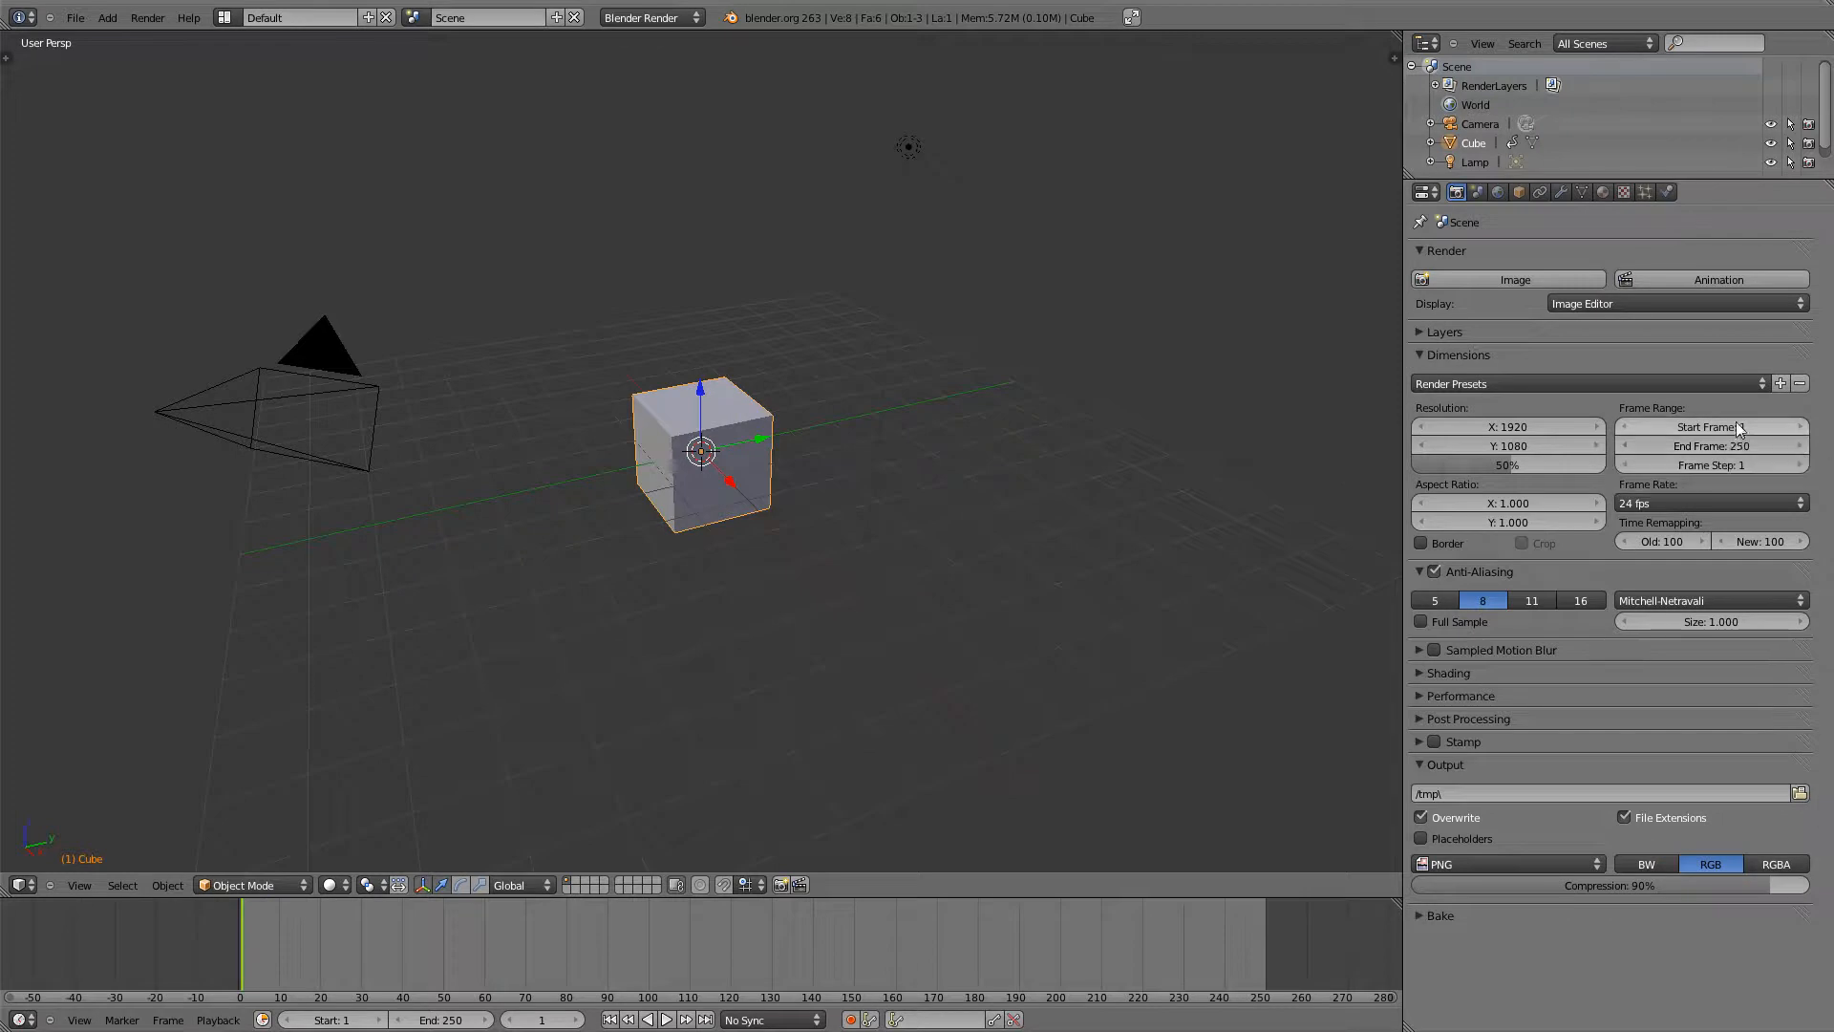
{"action": "mouse_move", "coordinate": [1730, 445]}
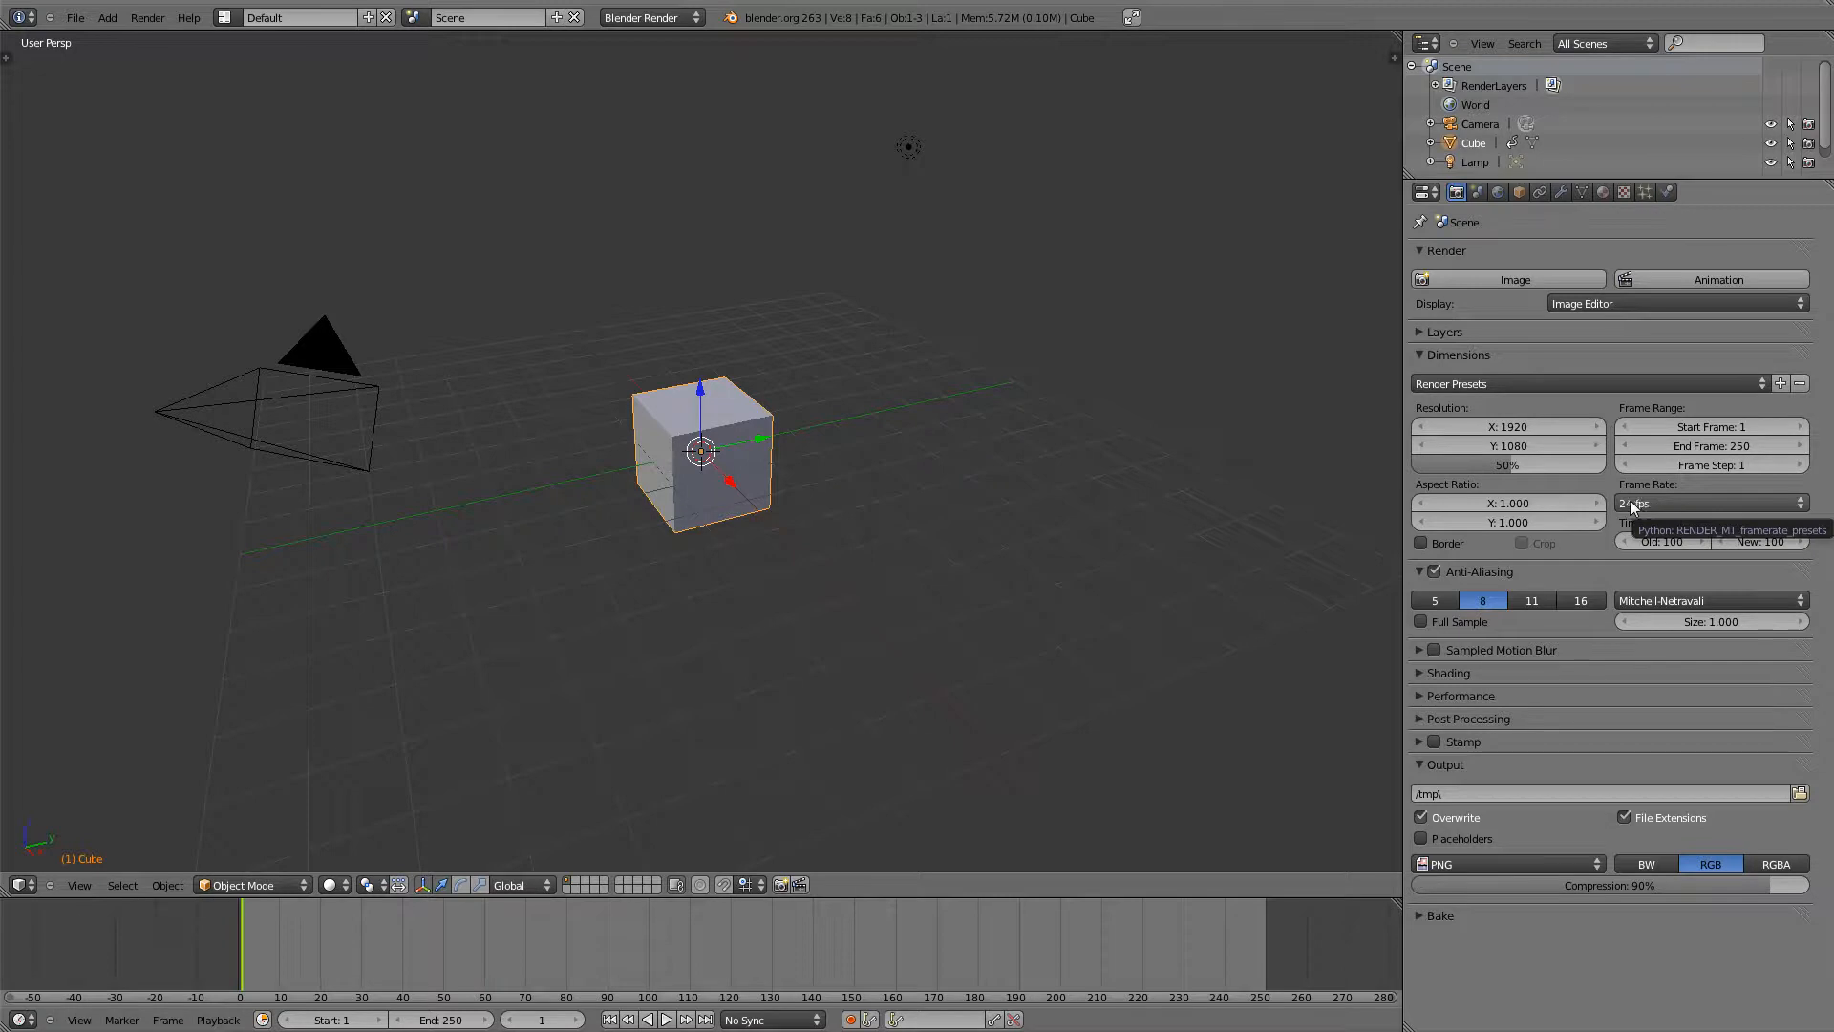
{"action": "mouse_move", "coordinate": [1478, 493]}
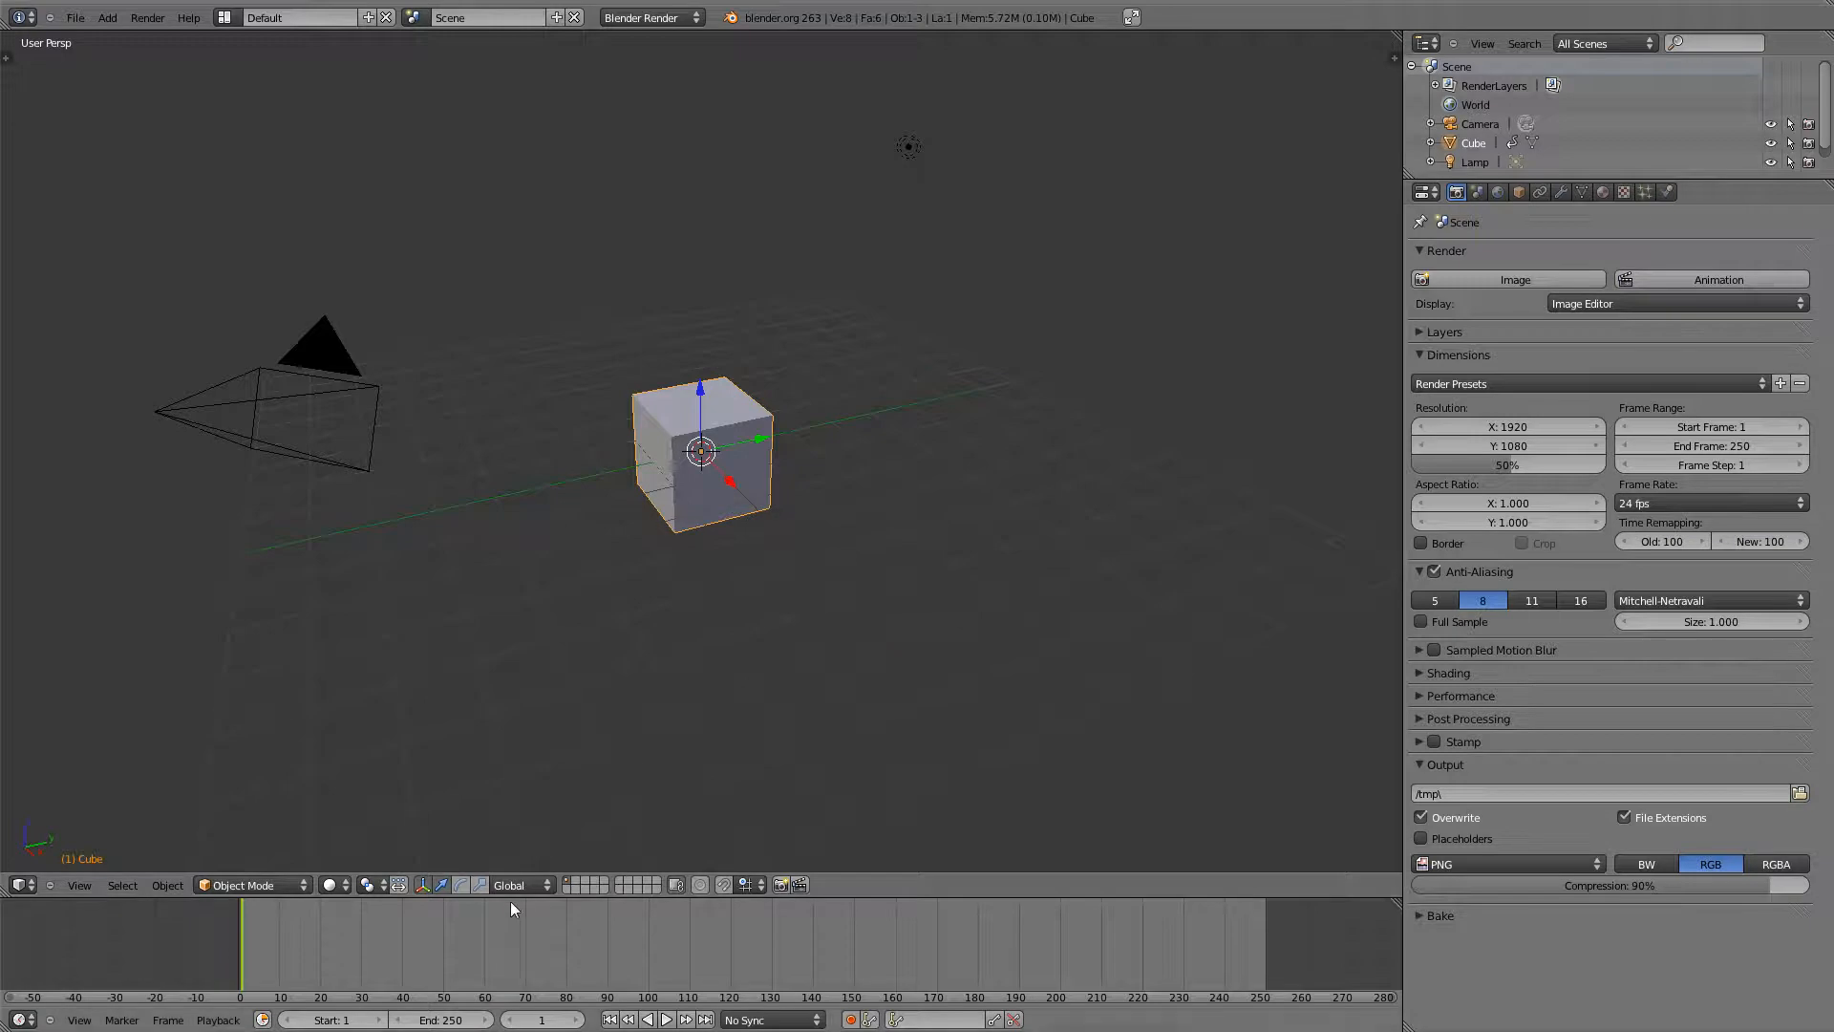
{"action": "left_click", "coordinate": [299, 945]}
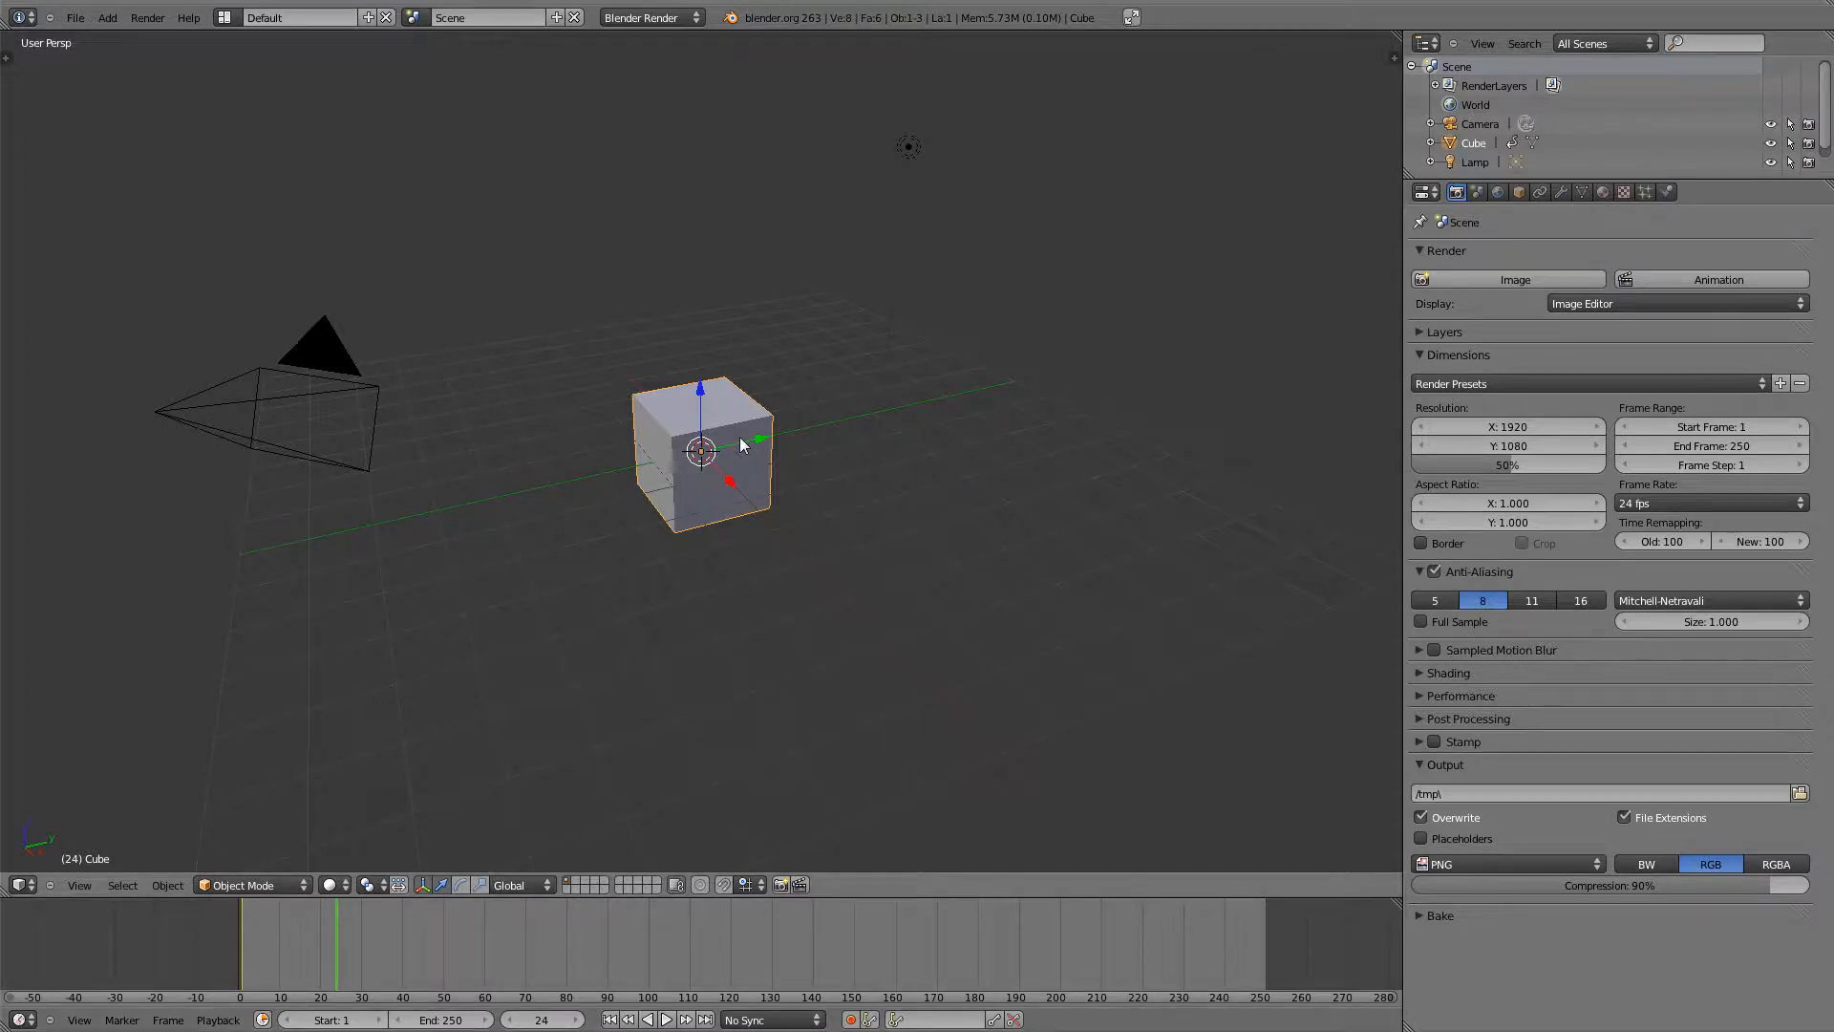
- From top view, move the cube upward, insert a LocRotScale keyframe at frame 24 and return to frame 1
{"action": "key", "text": "KP_7"}
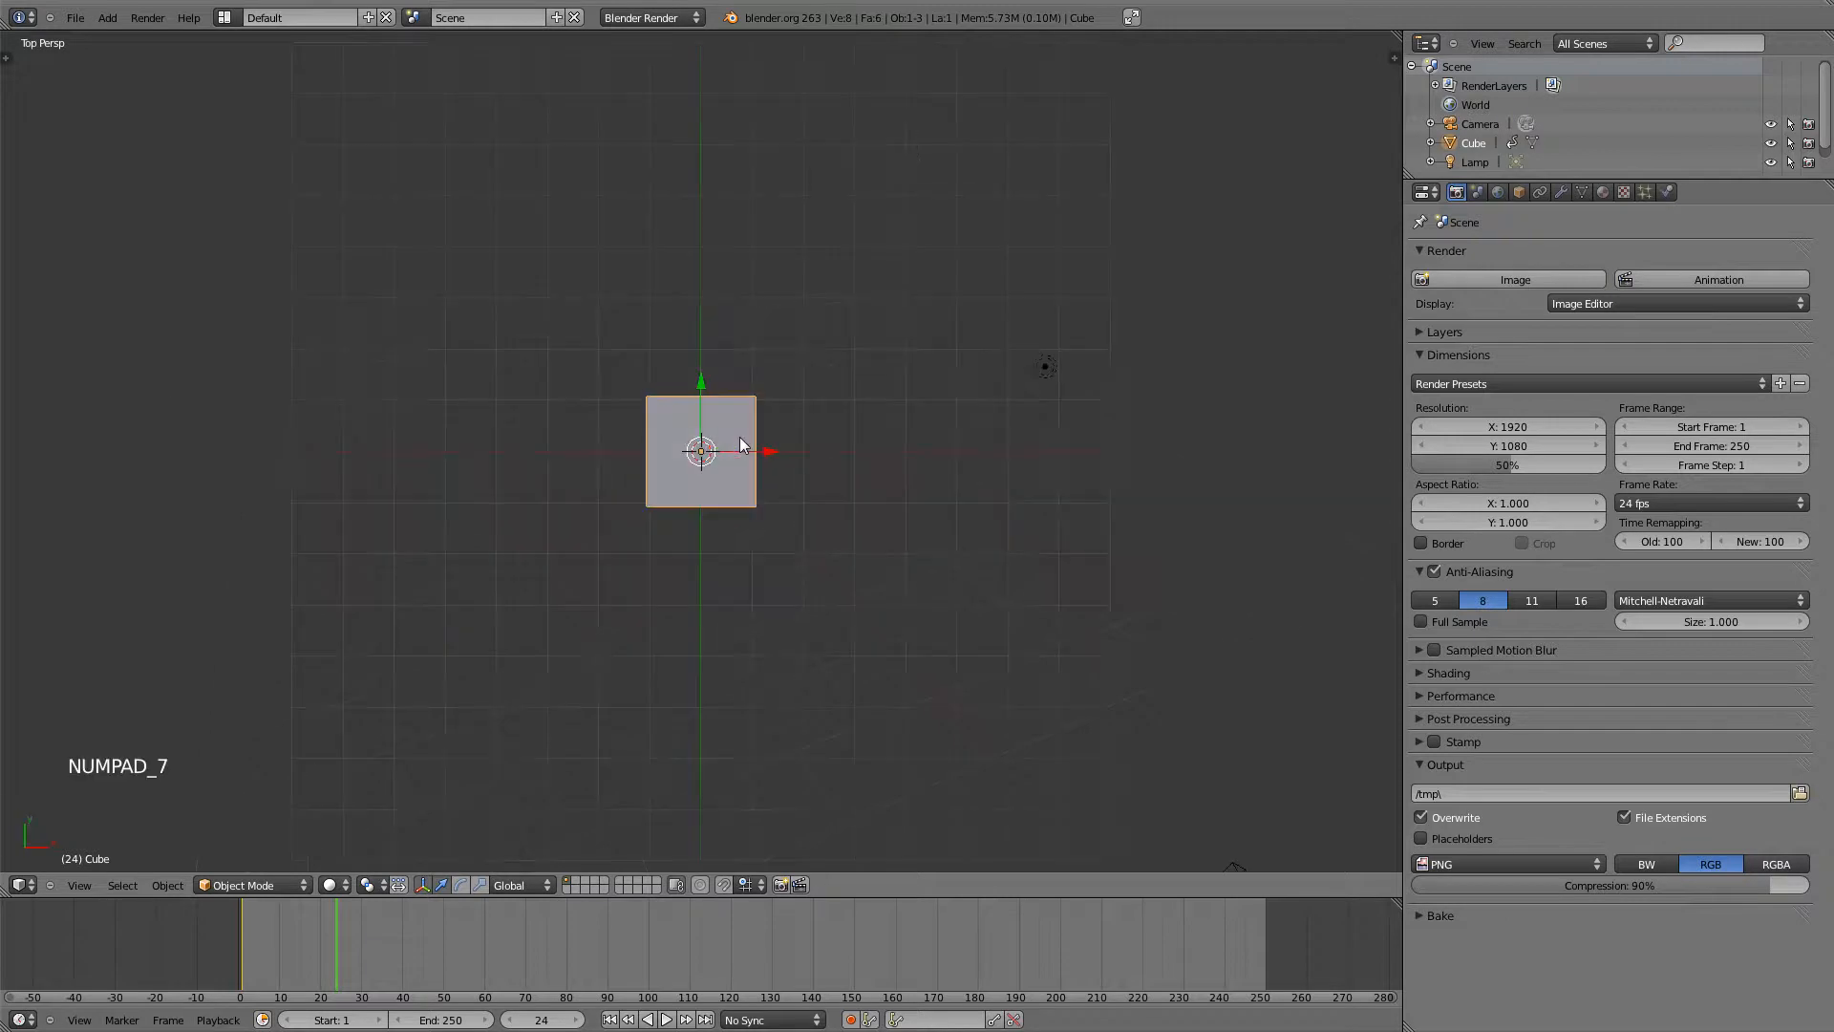
{"action": "key", "text": "G"}
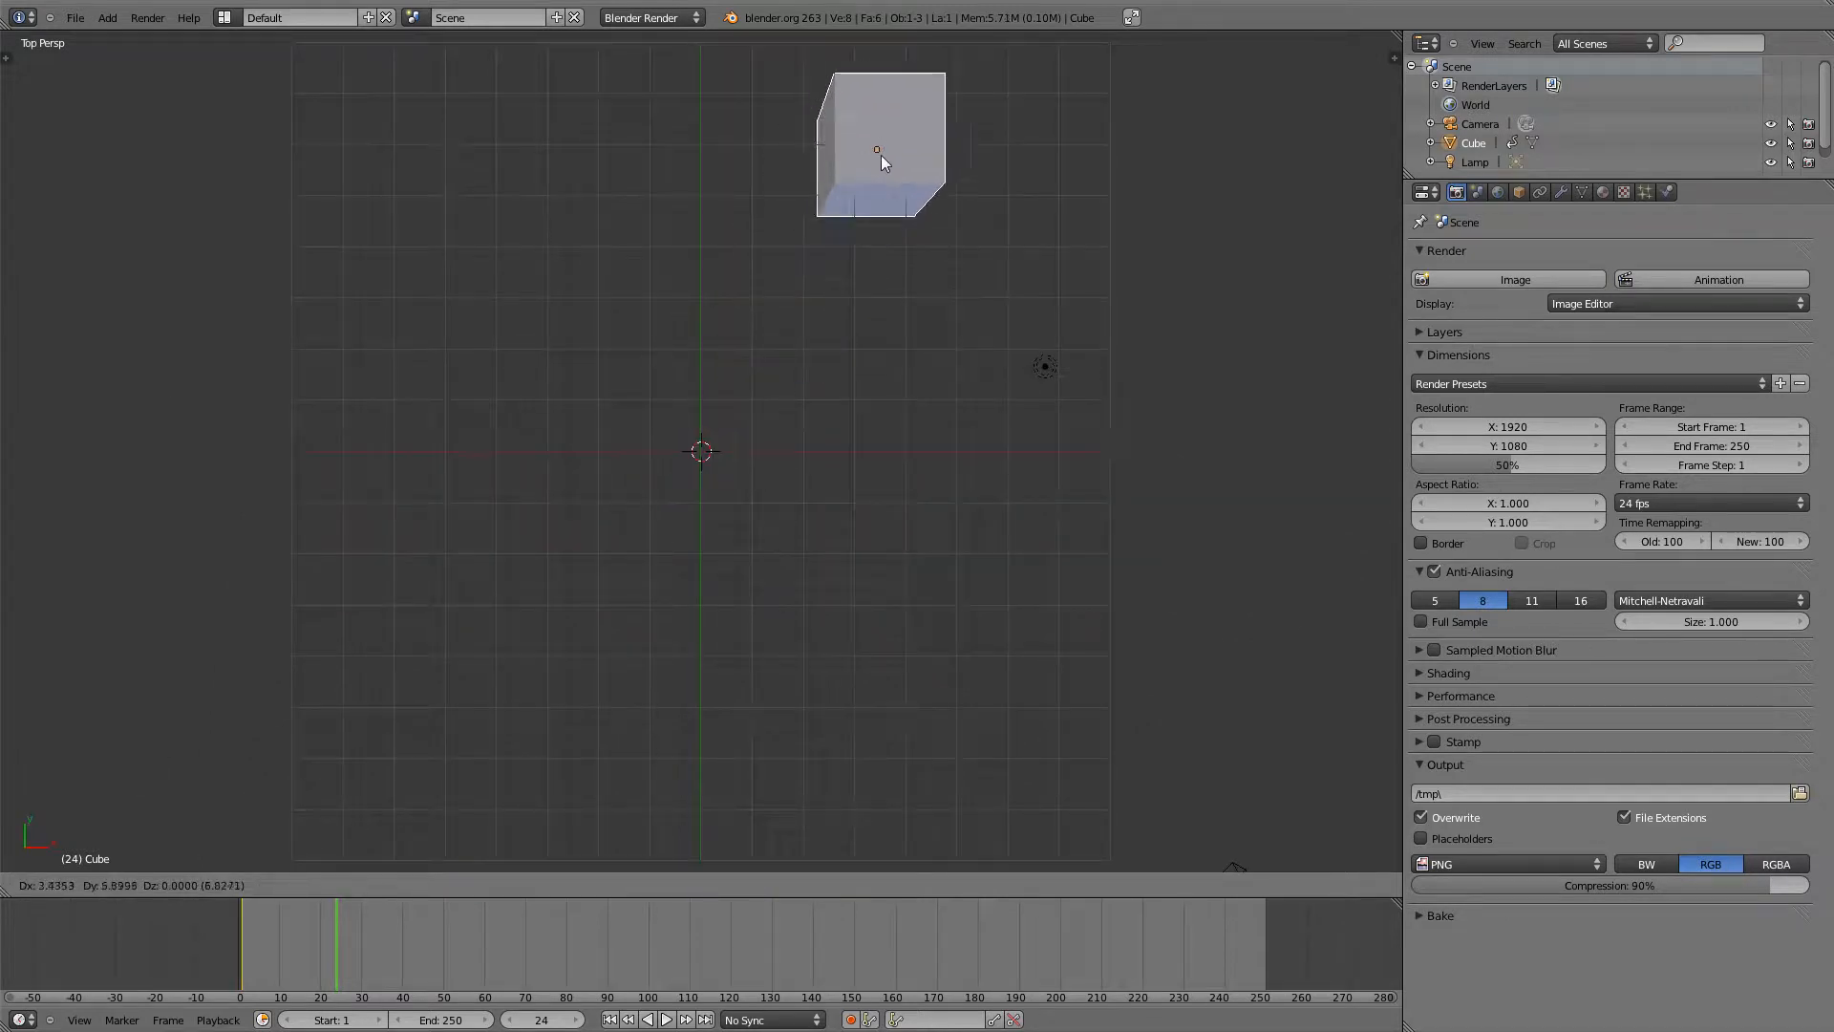
{"action": "left_click", "coordinate": [879, 152]}
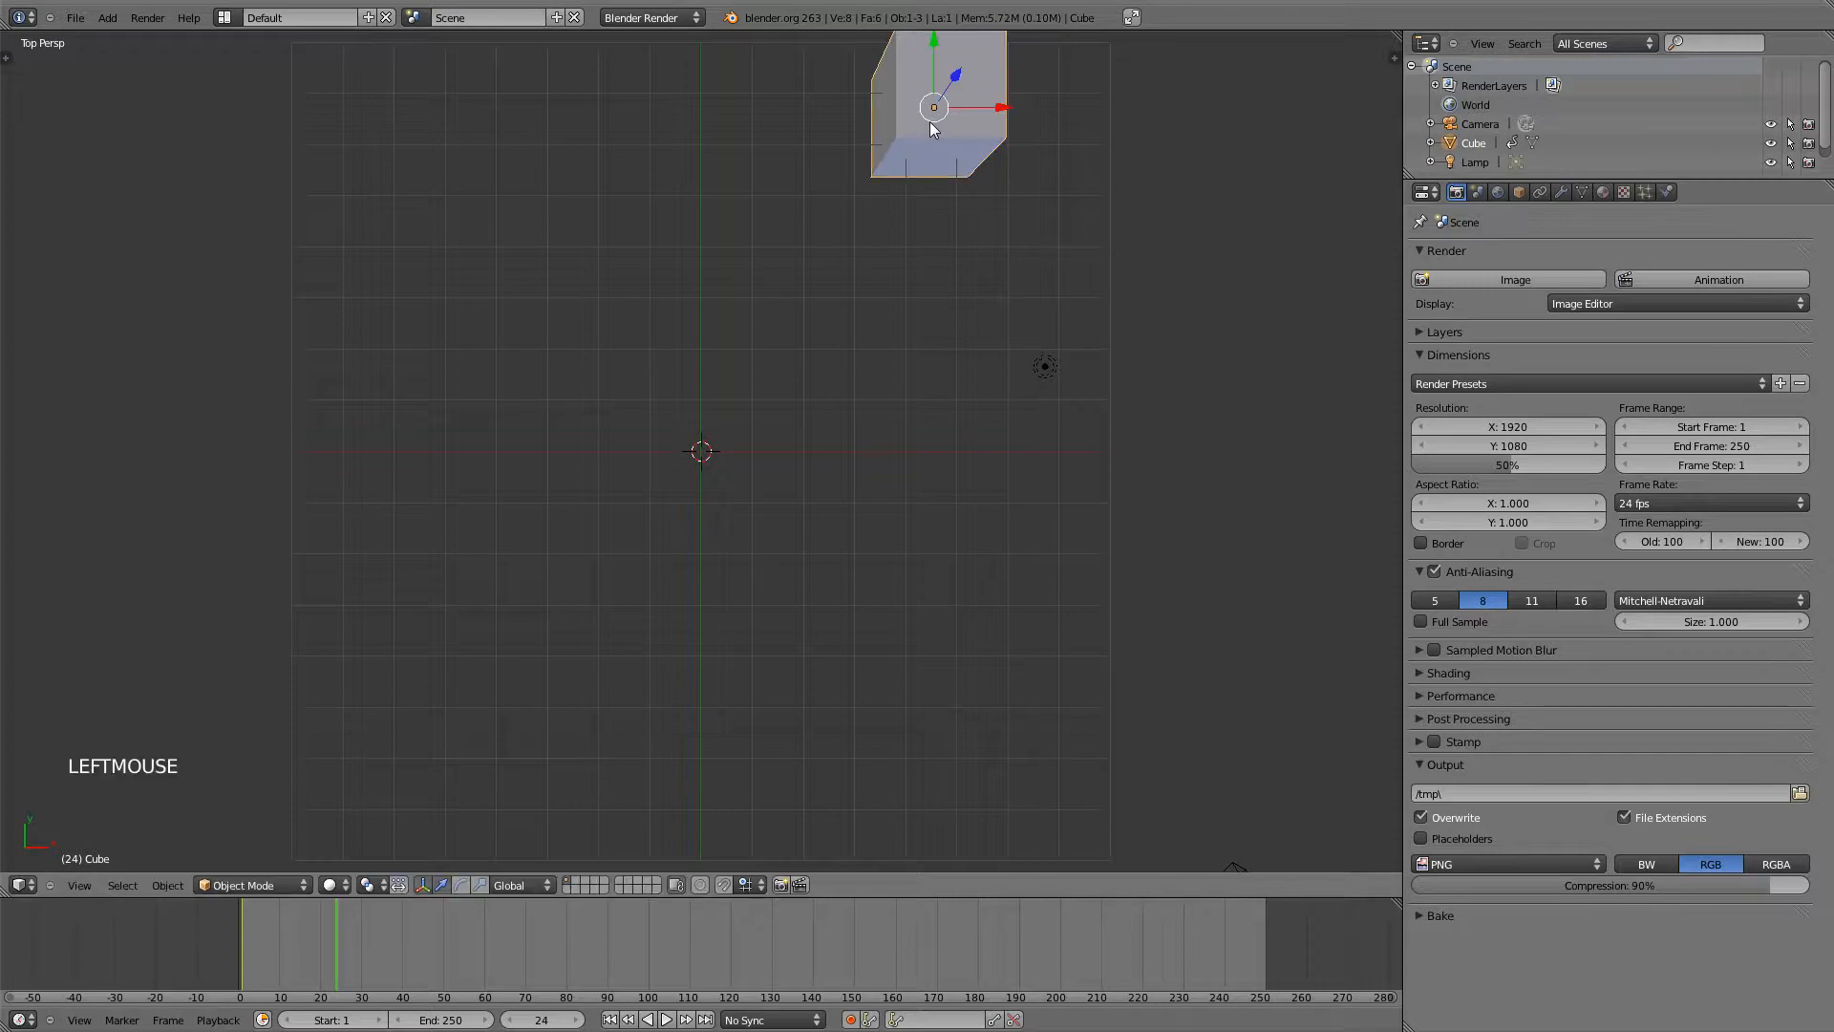
{"action": "key", "text": "I"}
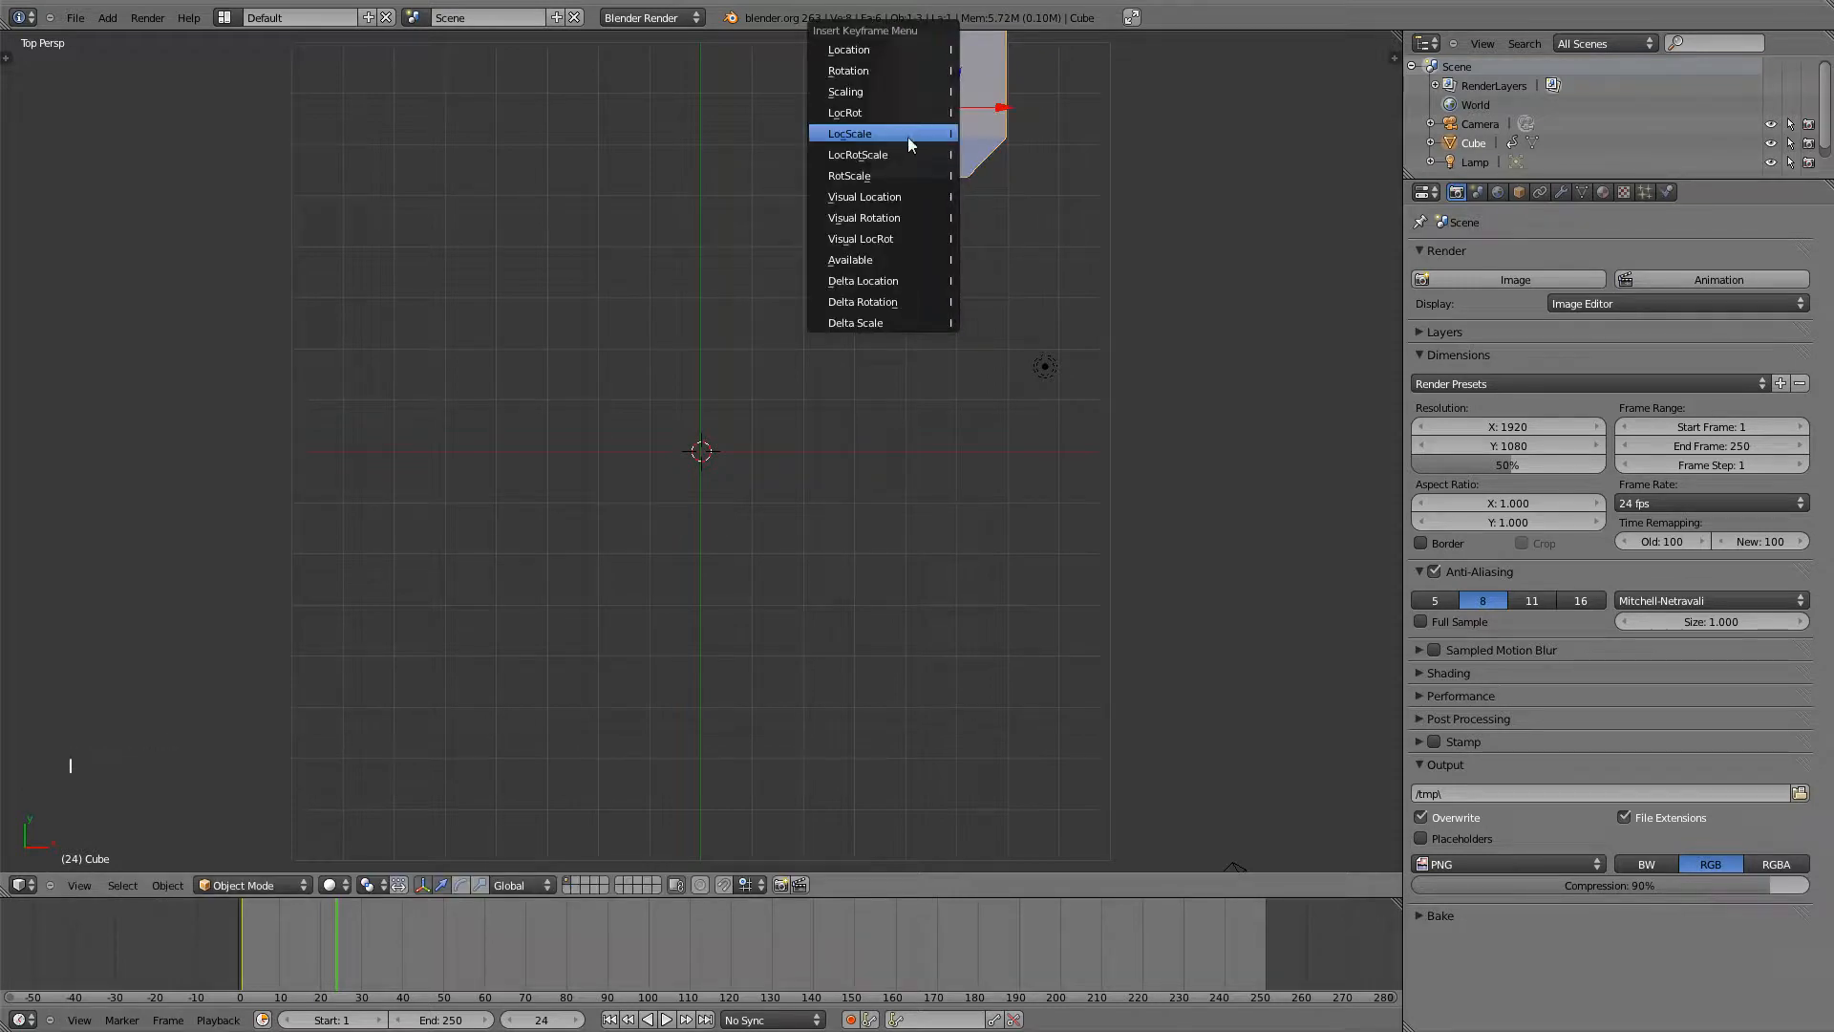
{"action": "mouse_move", "coordinate": [900, 153]}
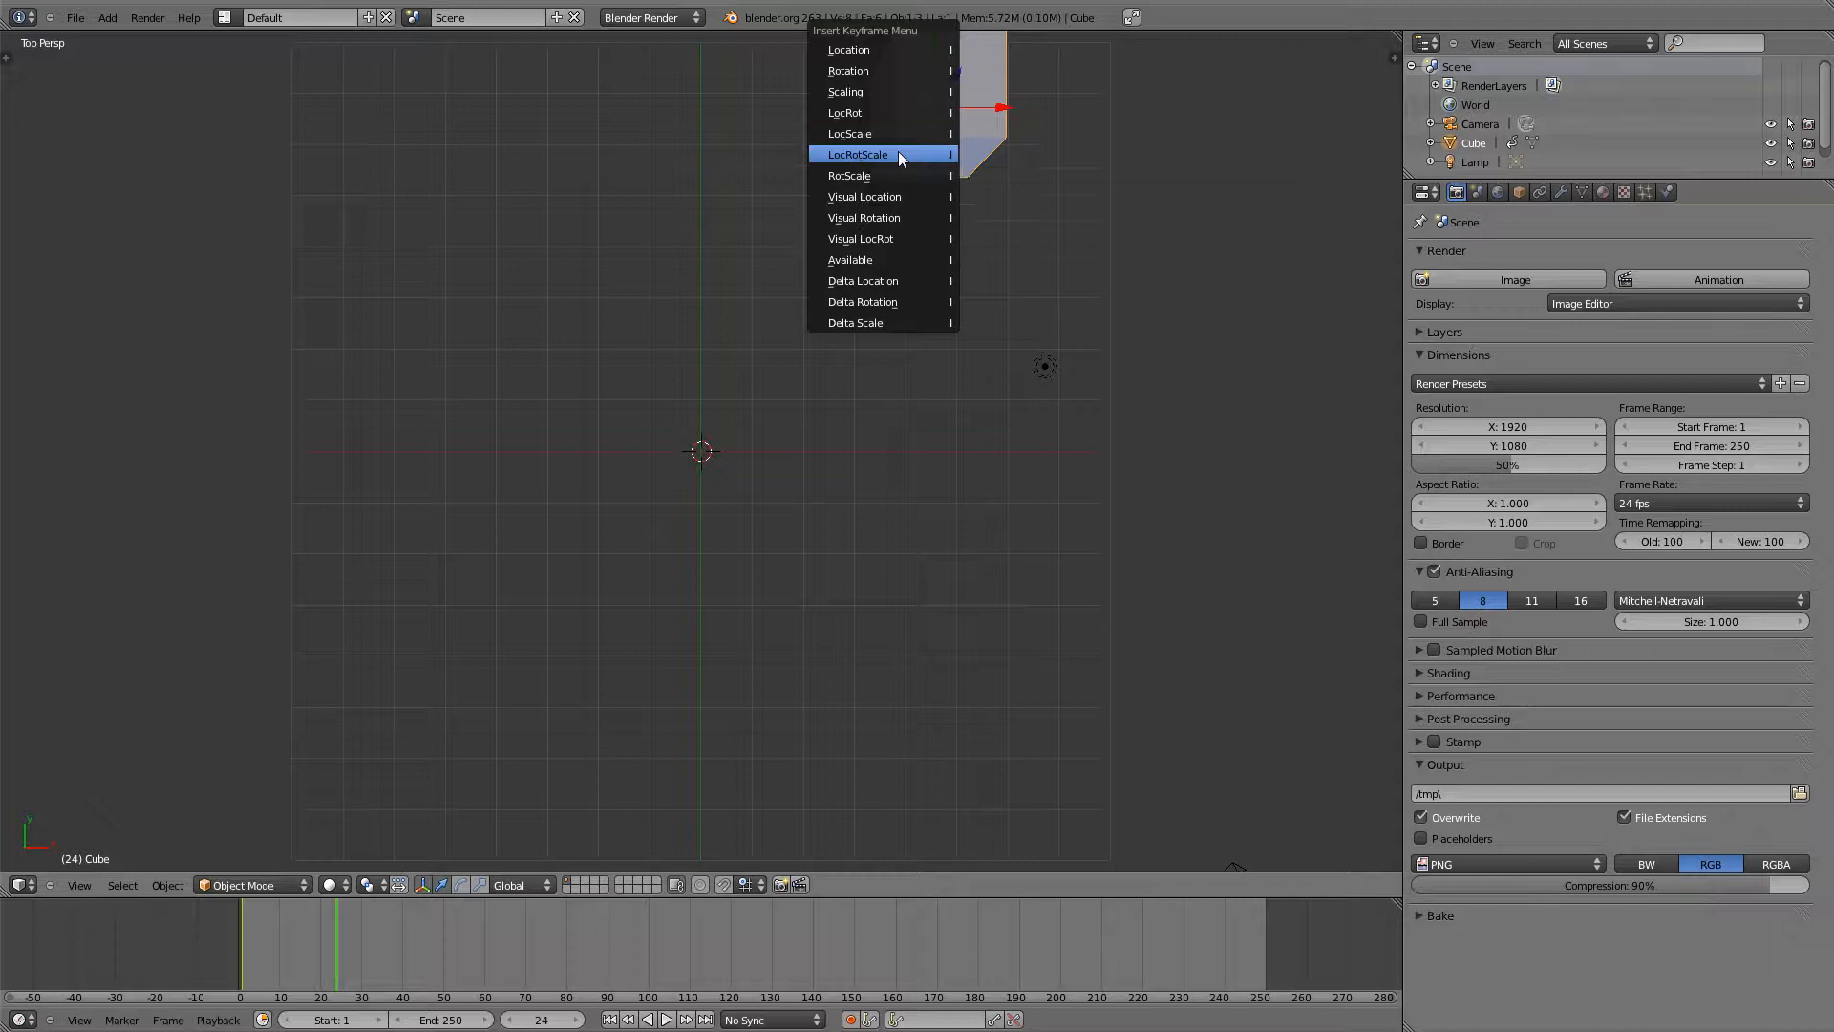
{"action": "left_click", "coordinate": [858, 153]}
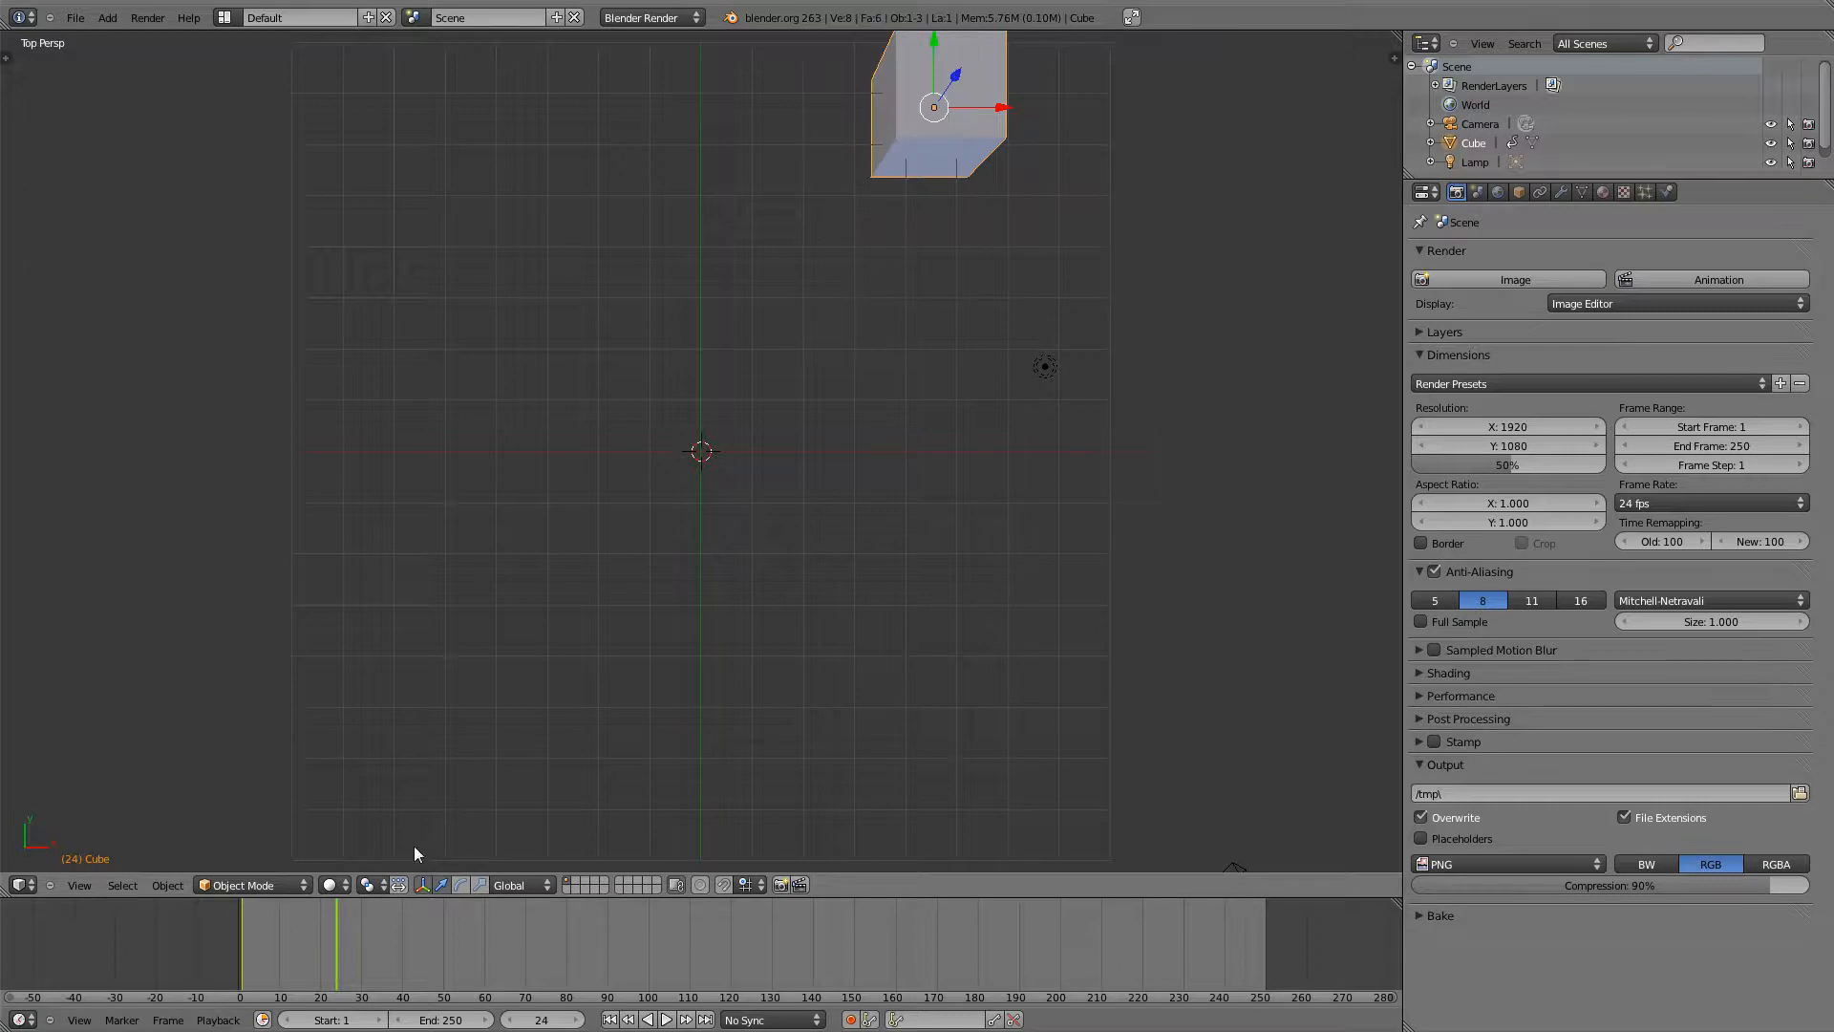
{"action": "left_click", "coordinate": [328, 936]}
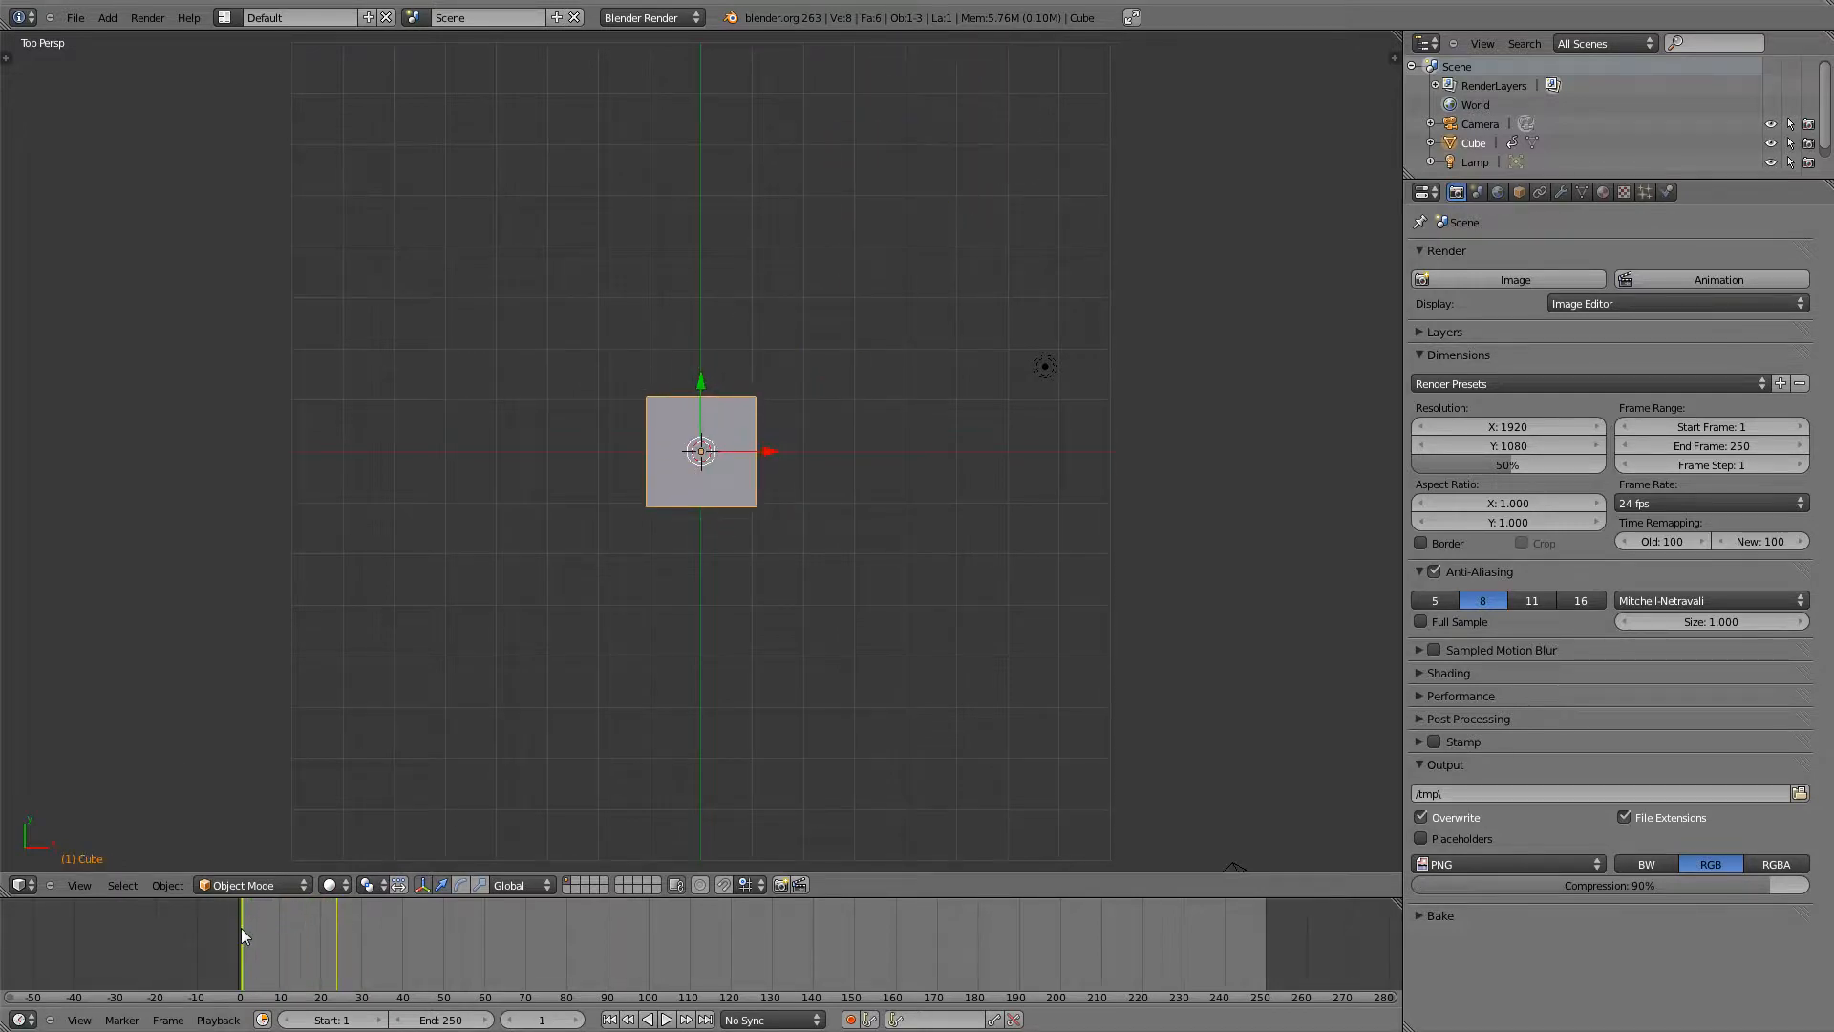
- Play the cube's rise between its two keyframes and set the Timeline end frame to 24
{"action": "left_click", "coordinate": [272, 934]}
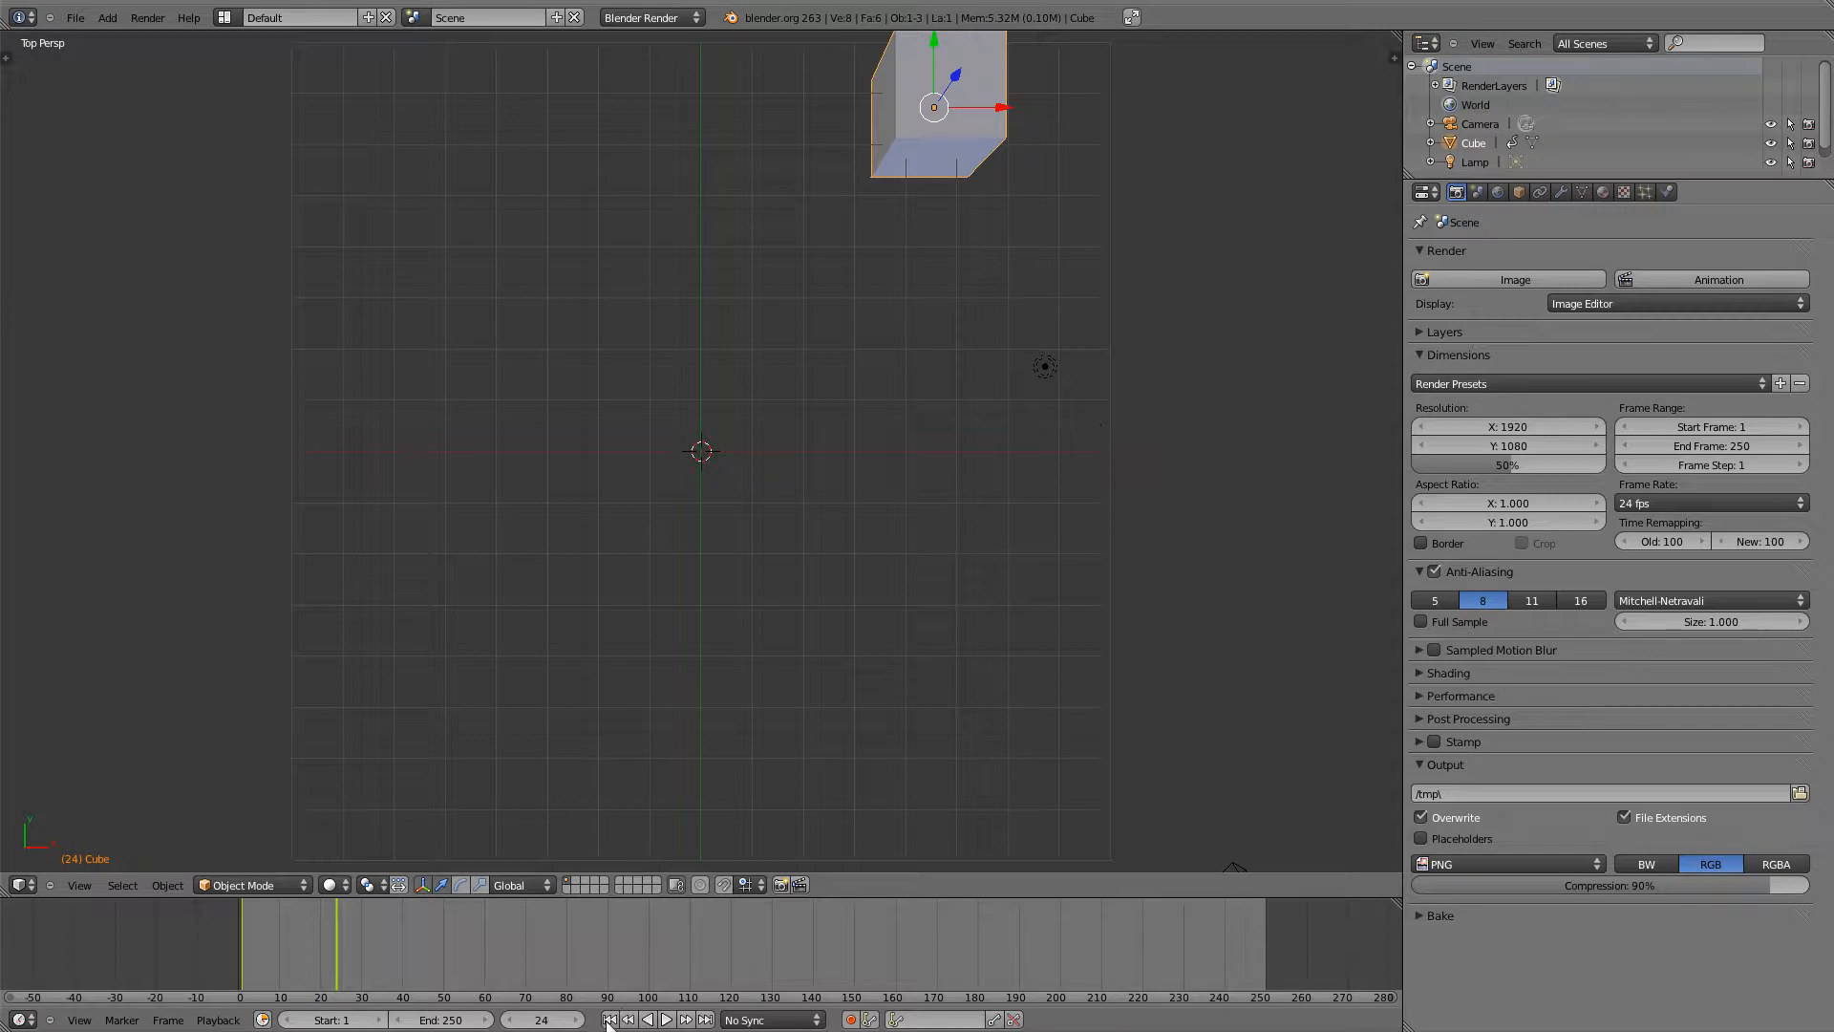
{"action": "left_click", "coordinate": [627, 1019]}
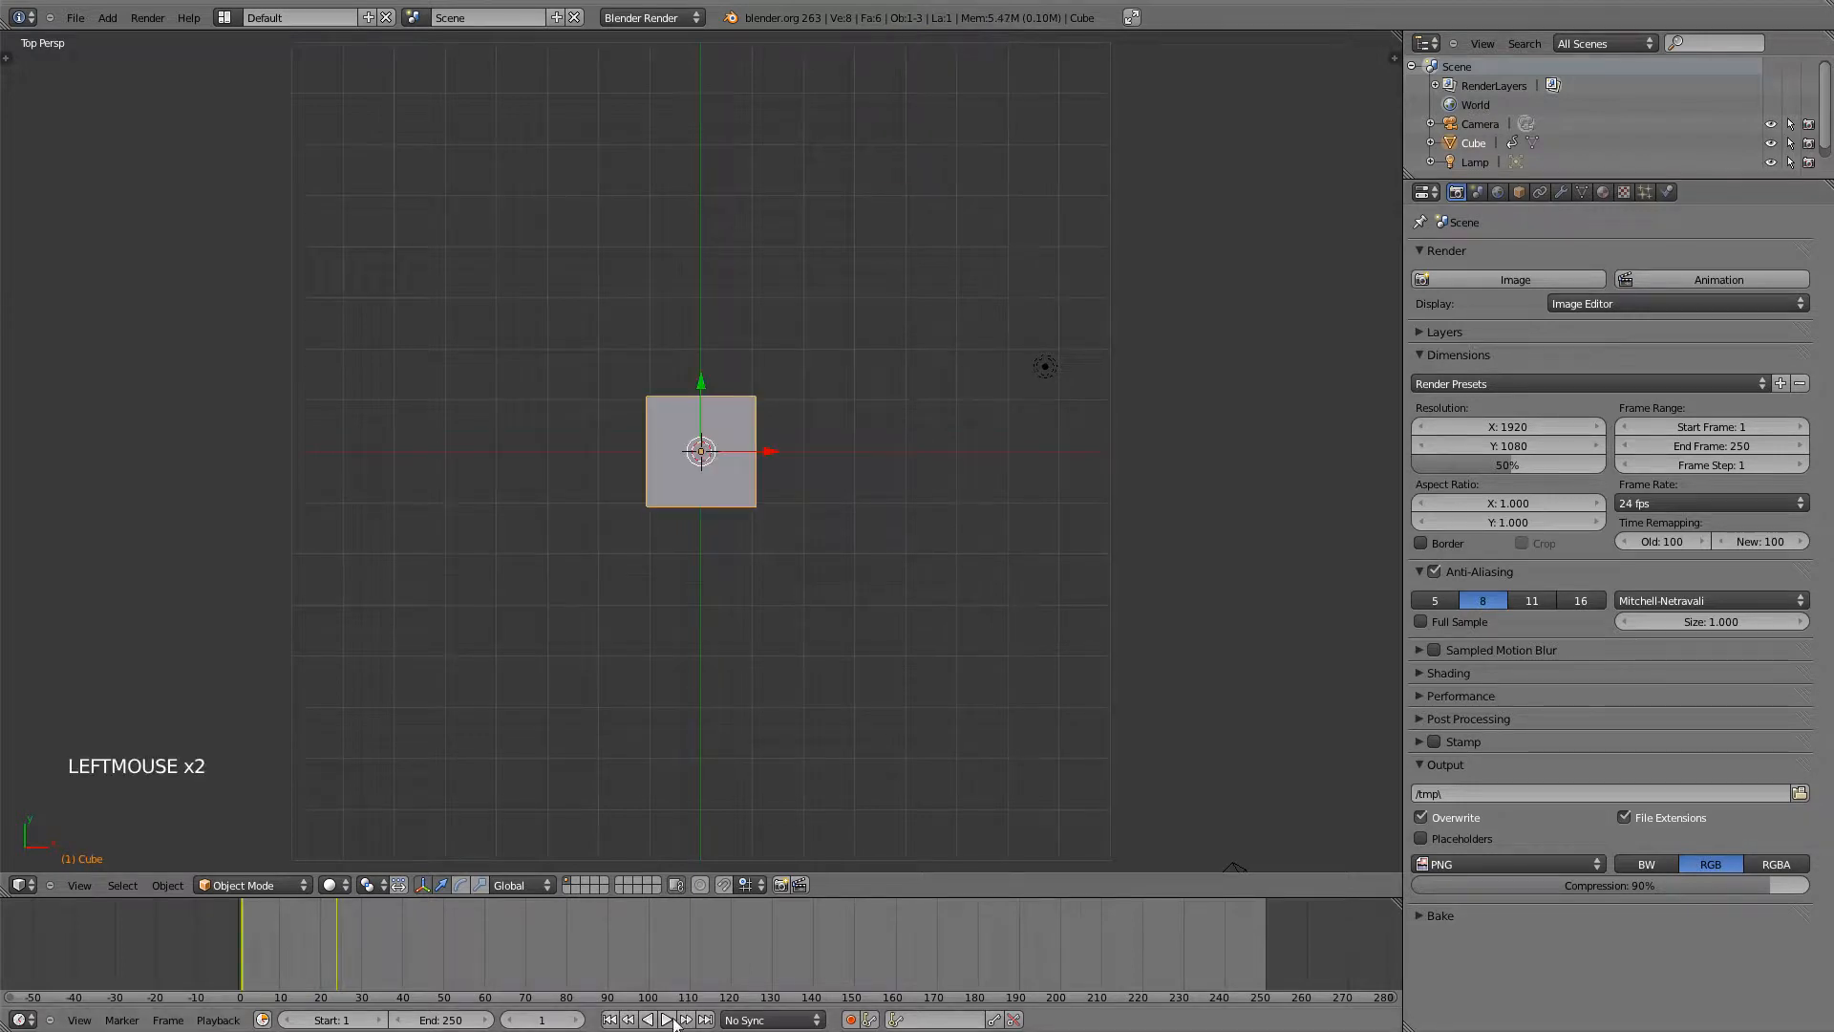
{"action": "left_click", "coordinate": [665, 1019]}
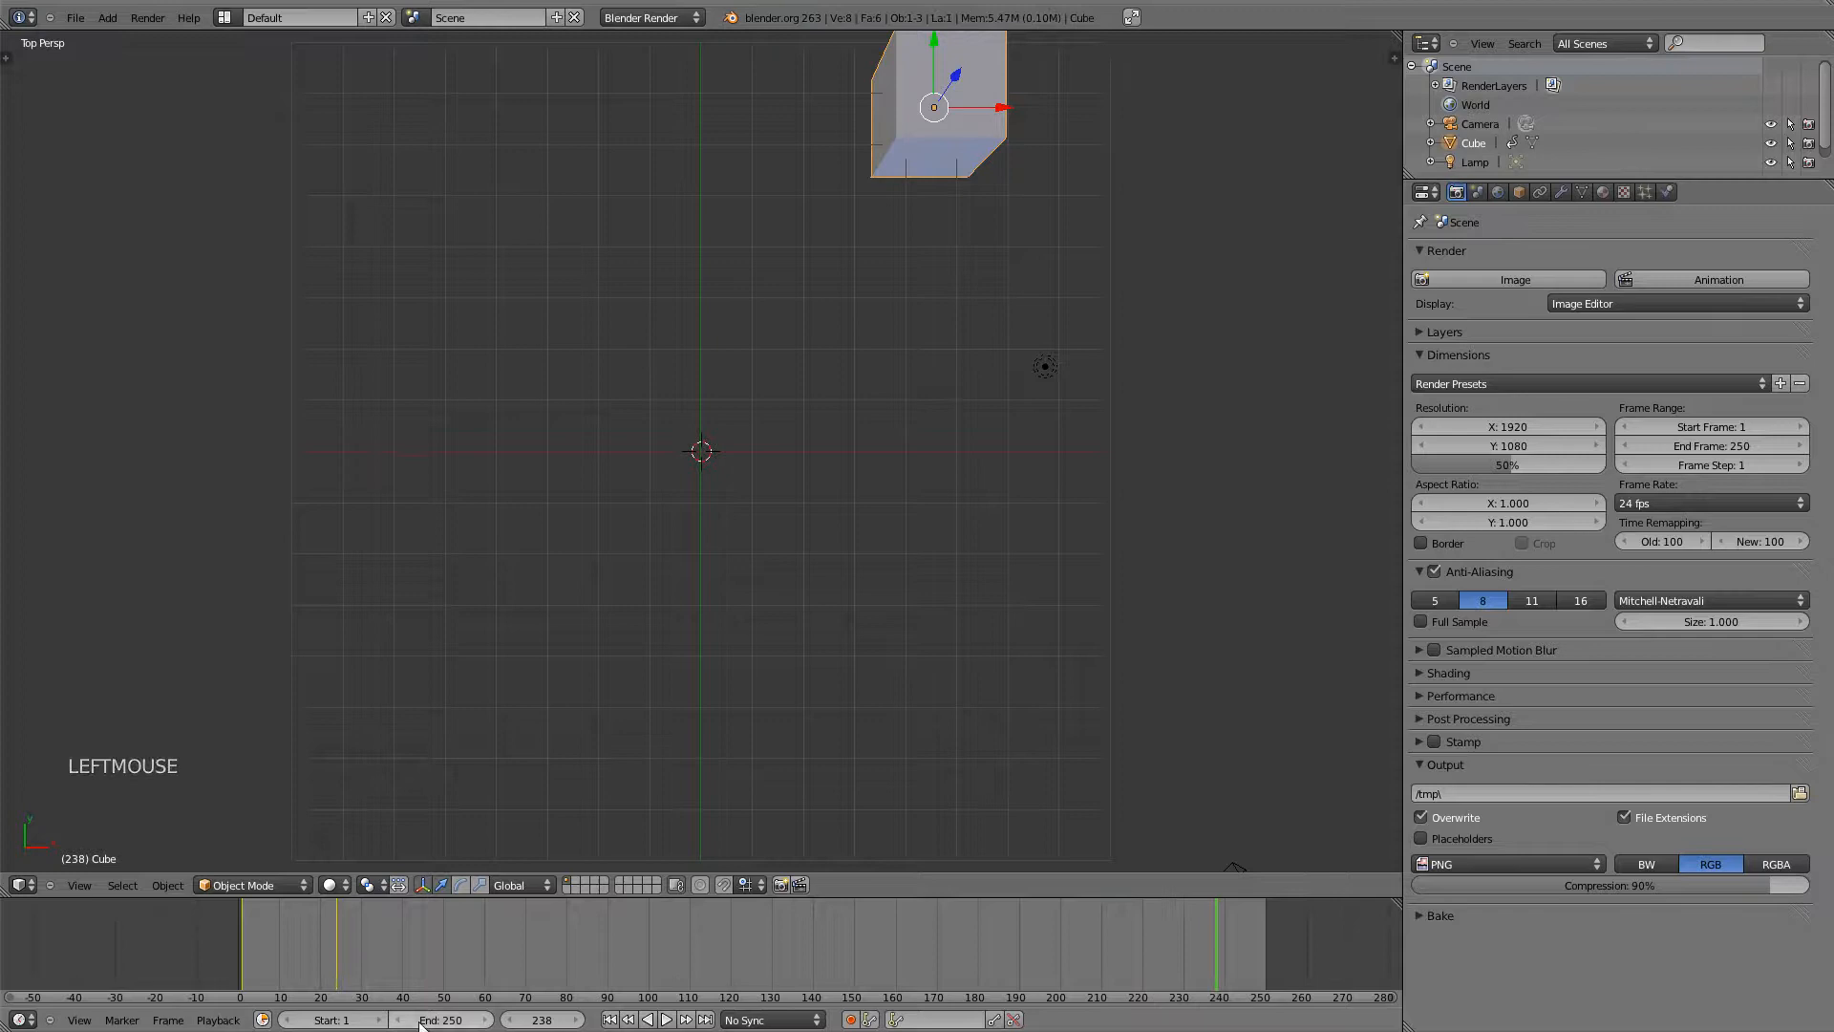
{"action": "left_click", "coordinate": [447, 1019]}
{"action": "type", "text": "4"}
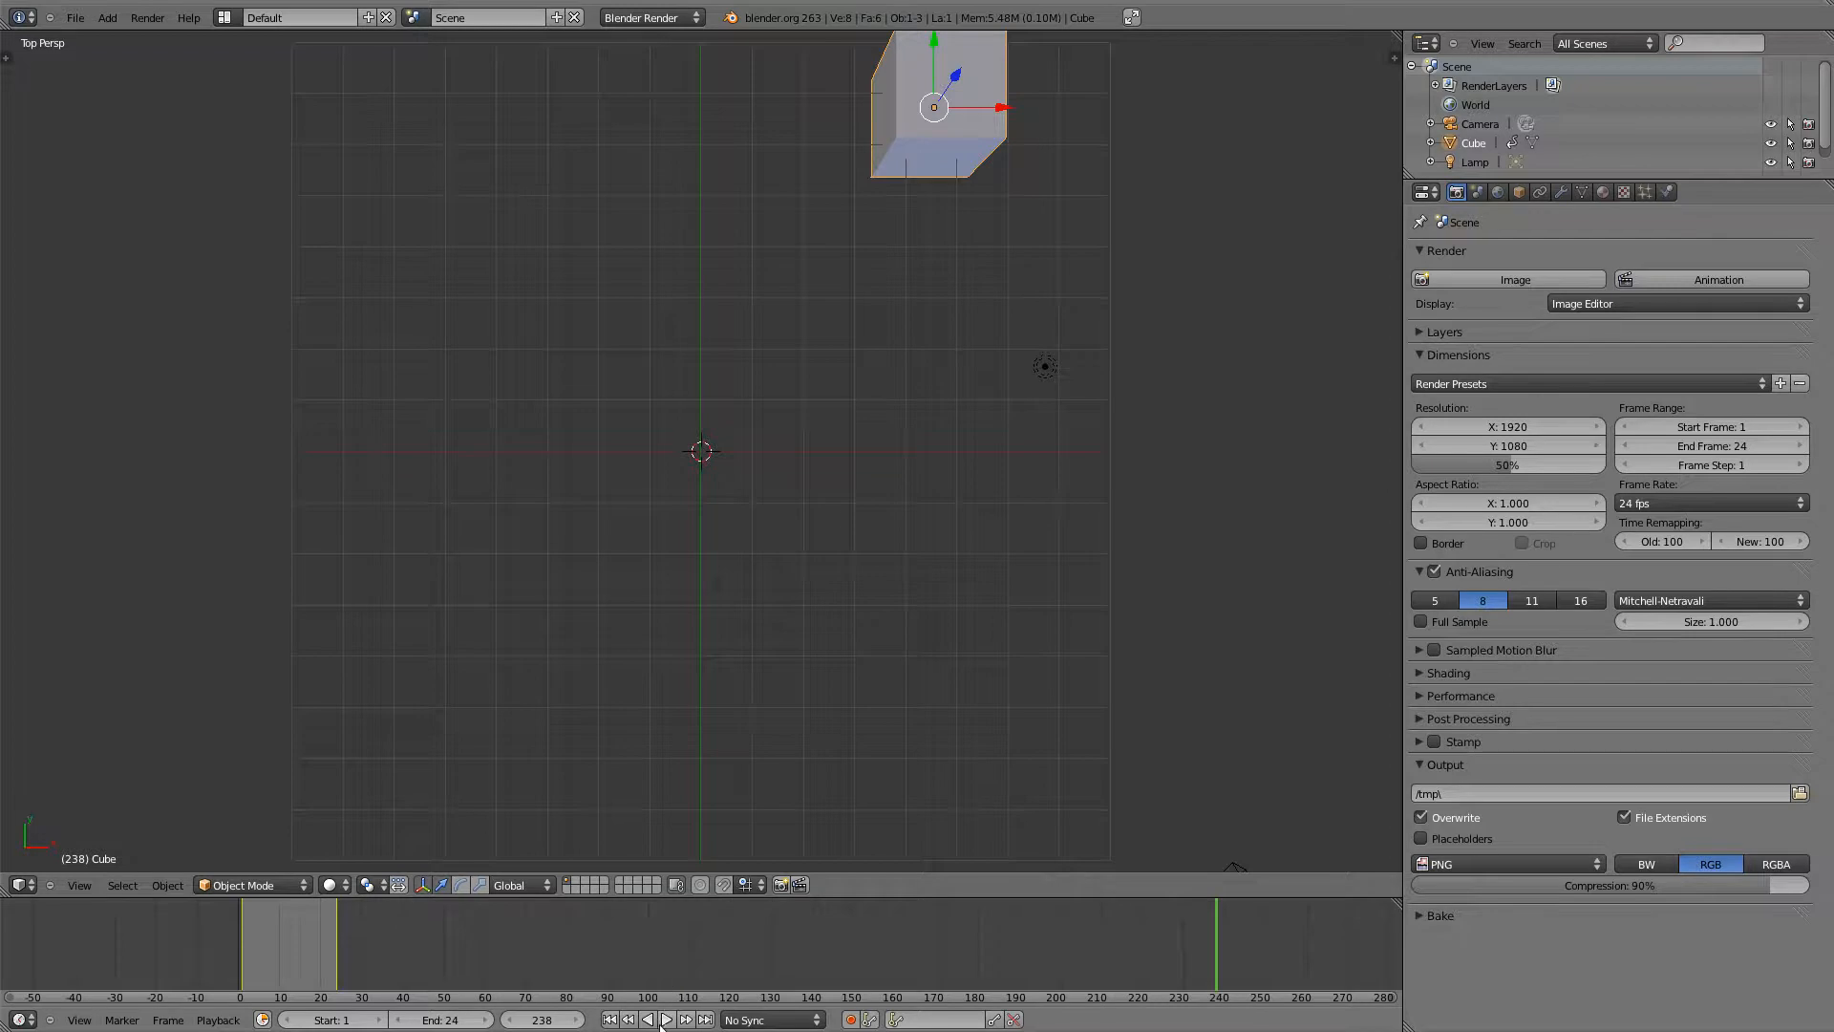
{"action": "left_click", "coordinate": [665, 1021]}
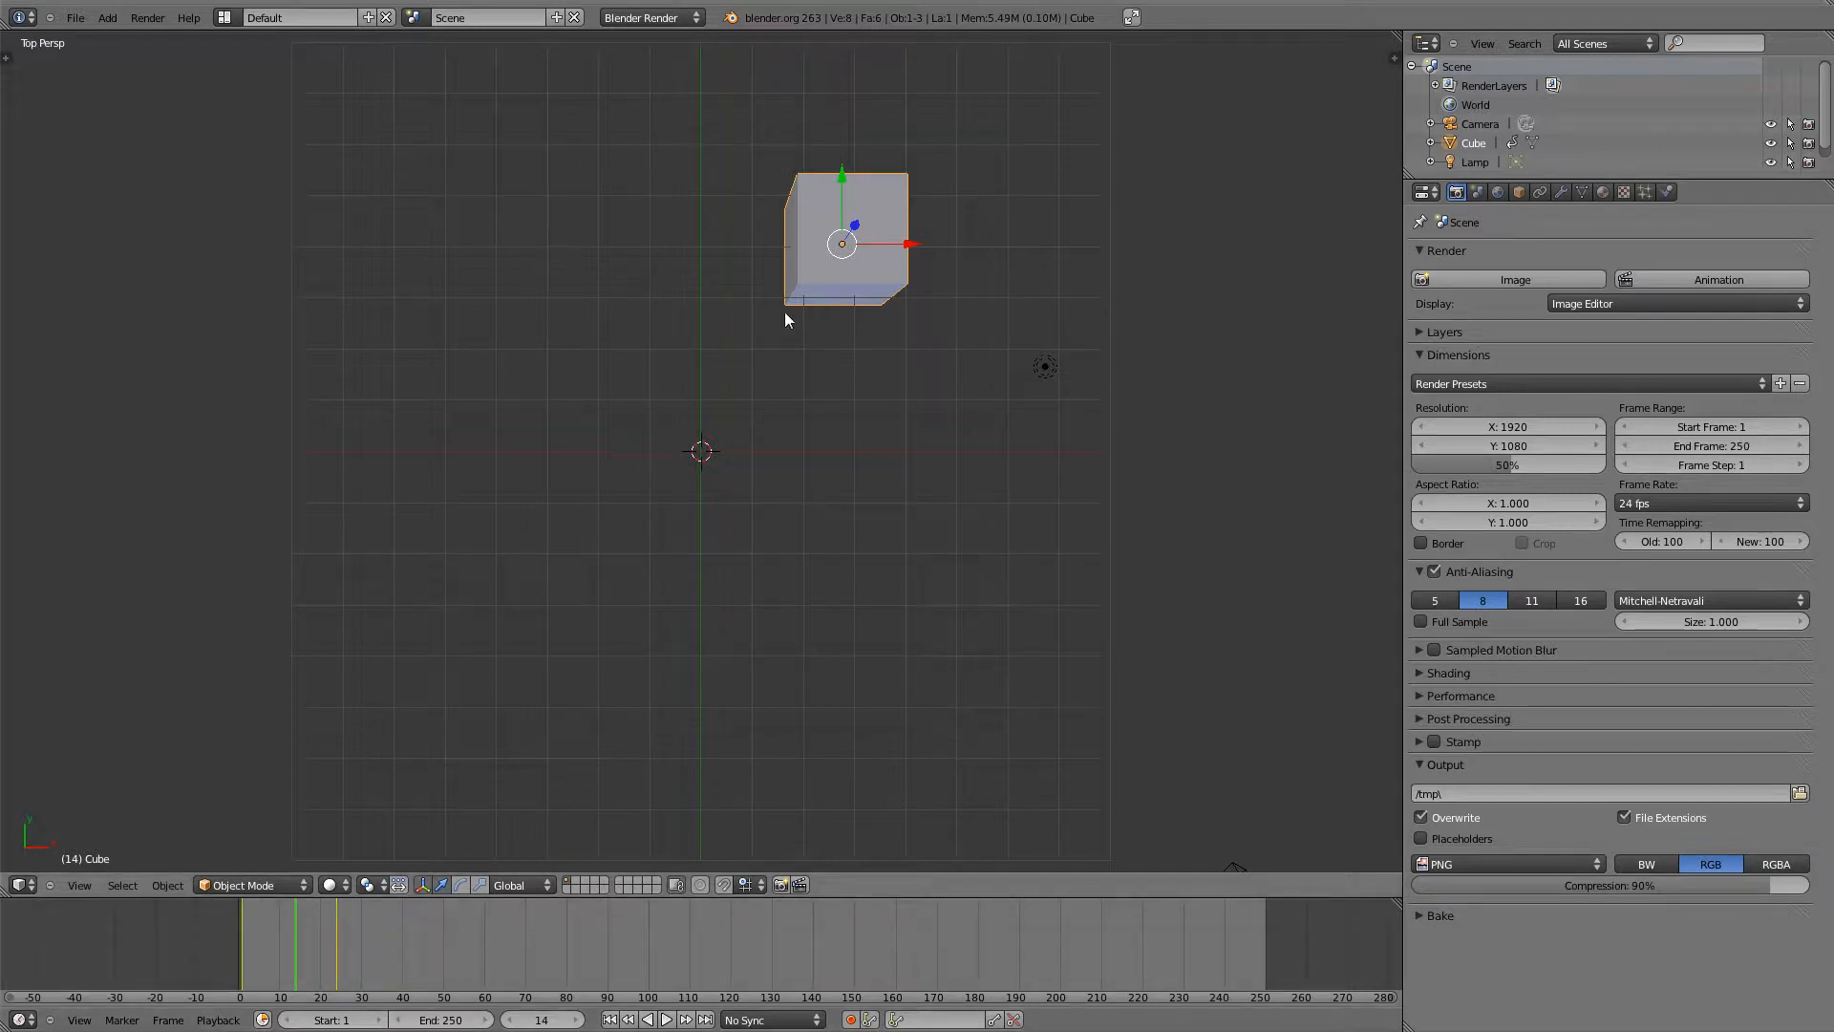
- Insert a keyframe for the cube at frame 14 from the Insert Keyframe menu
{"action": "key", "text": "i"}
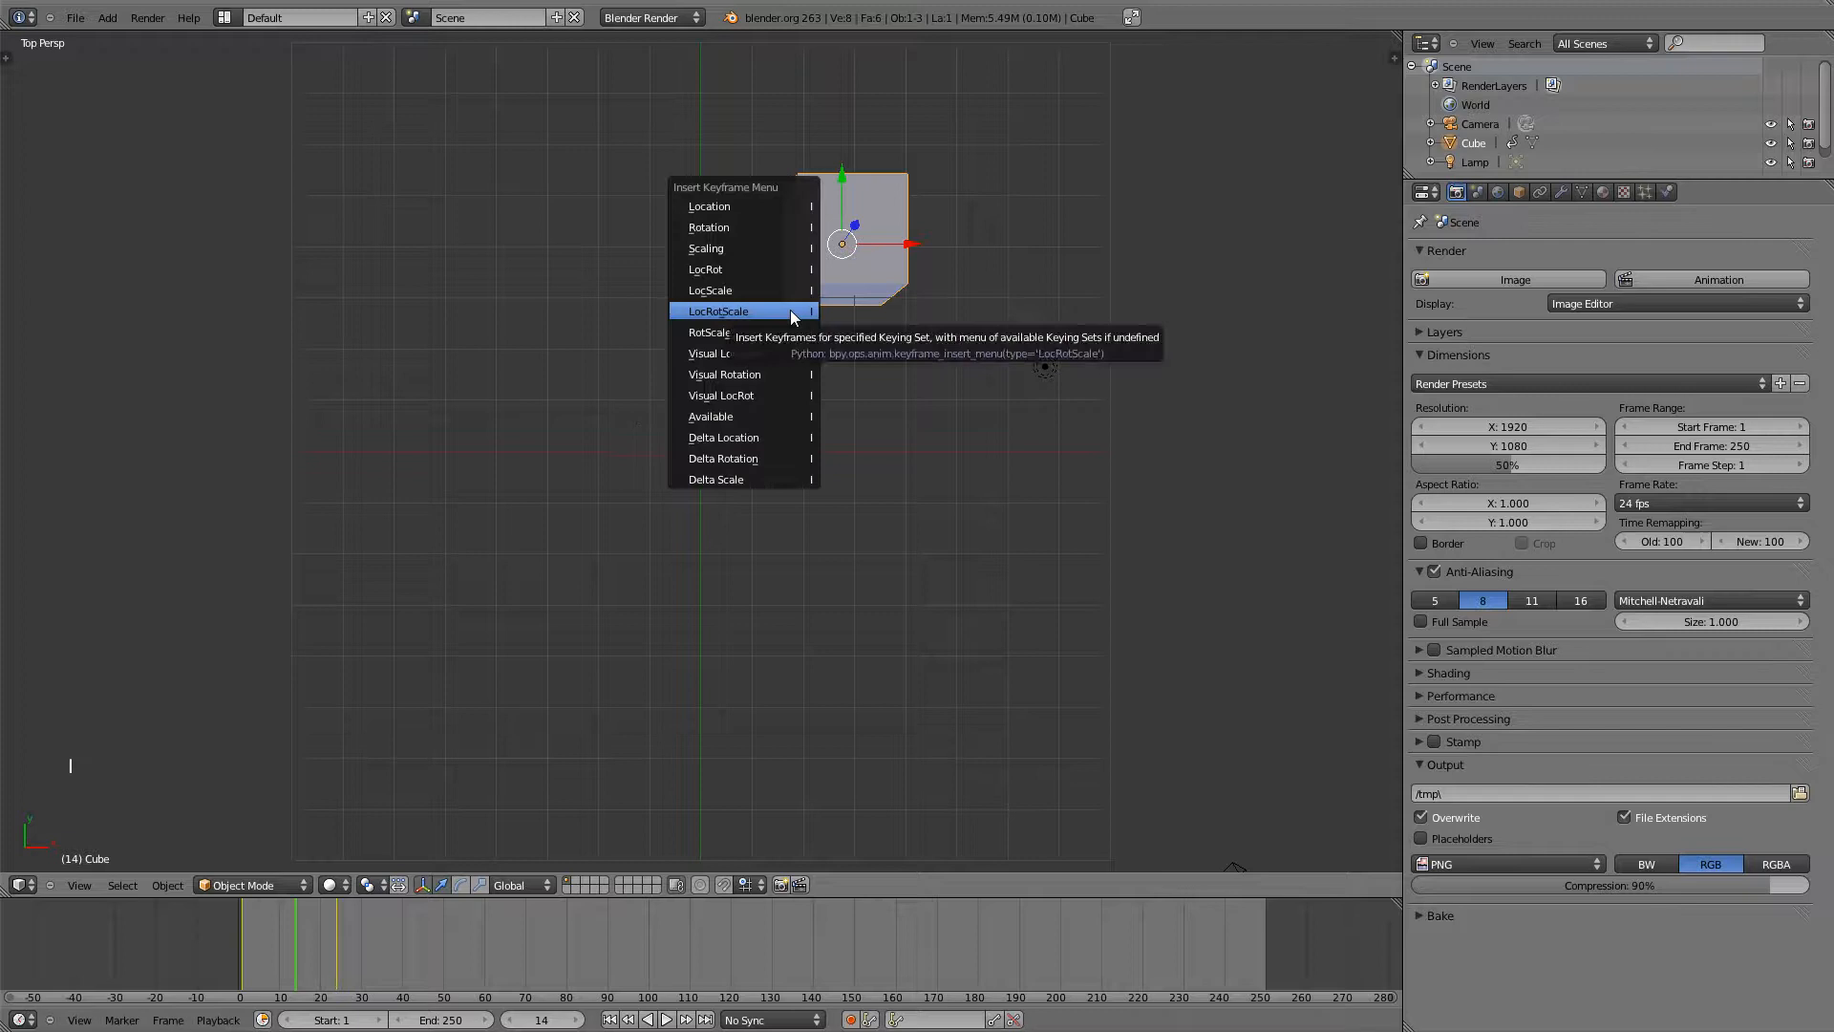
{"action": "mouse_move", "coordinate": [734, 260]}
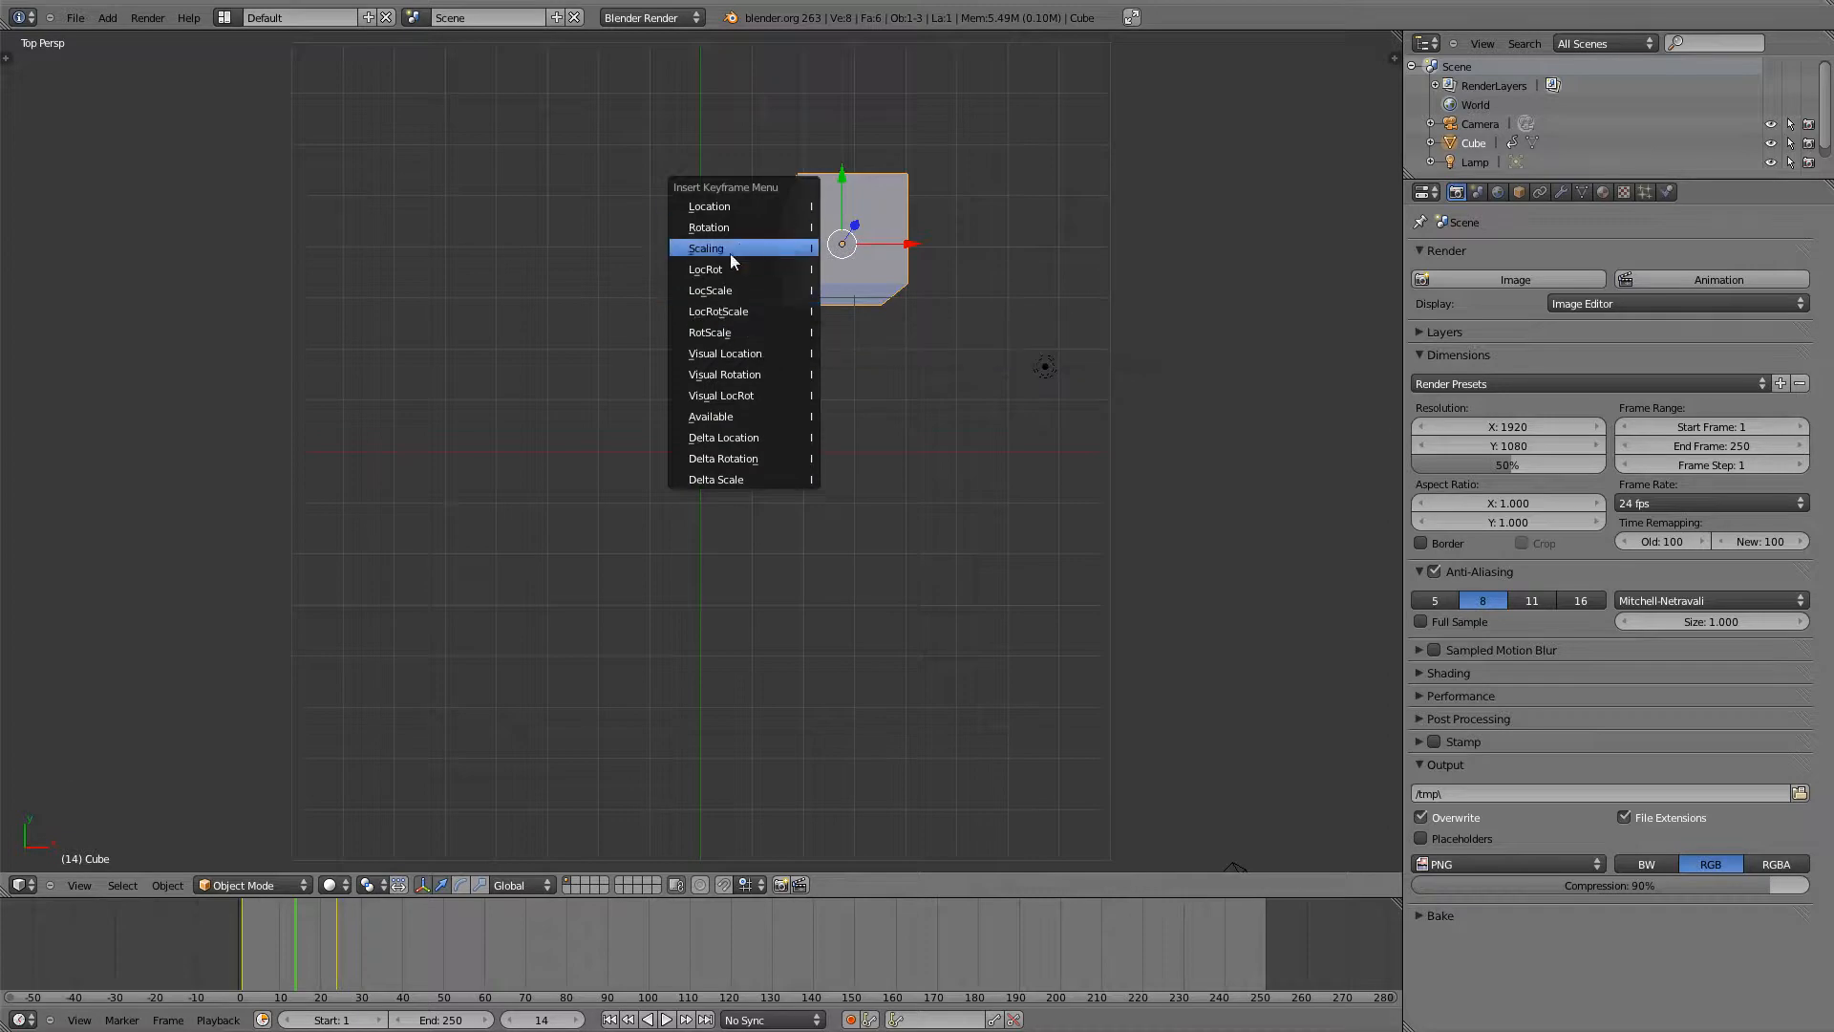
{"action": "left_click", "coordinate": [706, 247]}
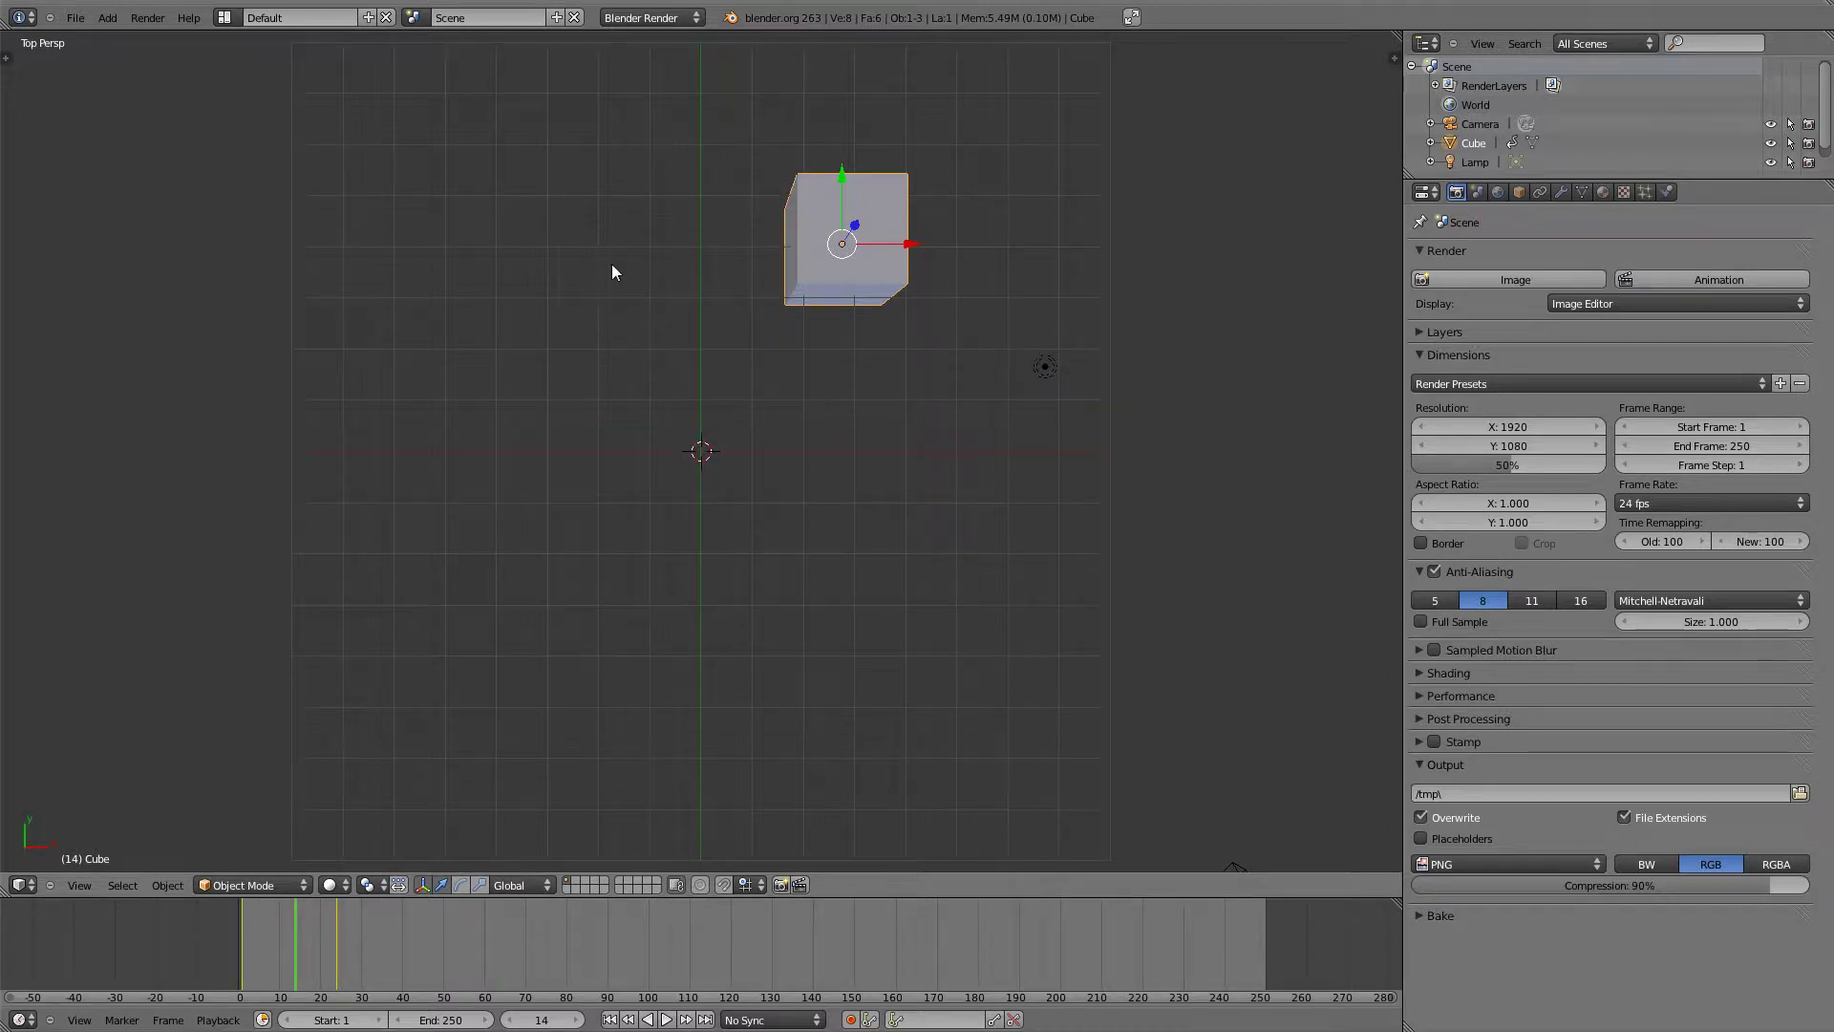
{"action": "key", "text": "i"}
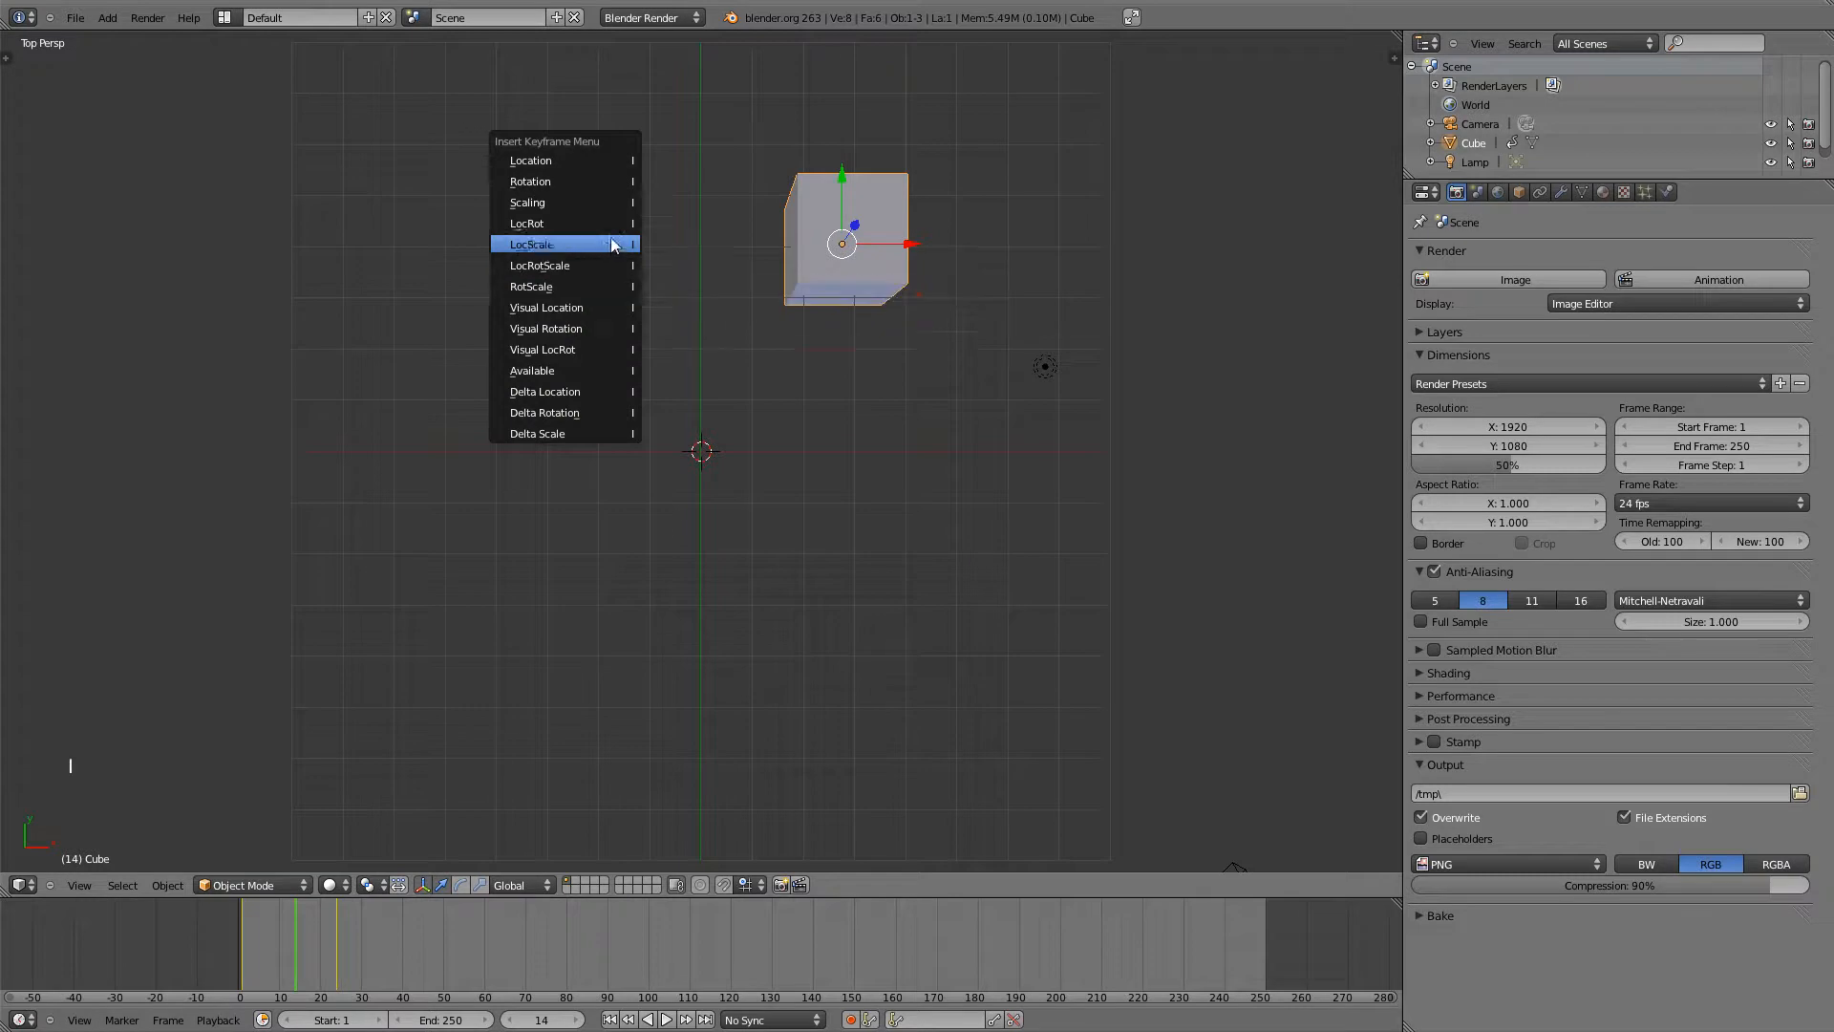
{"action": "mouse_move", "coordinate": [719, 256]}
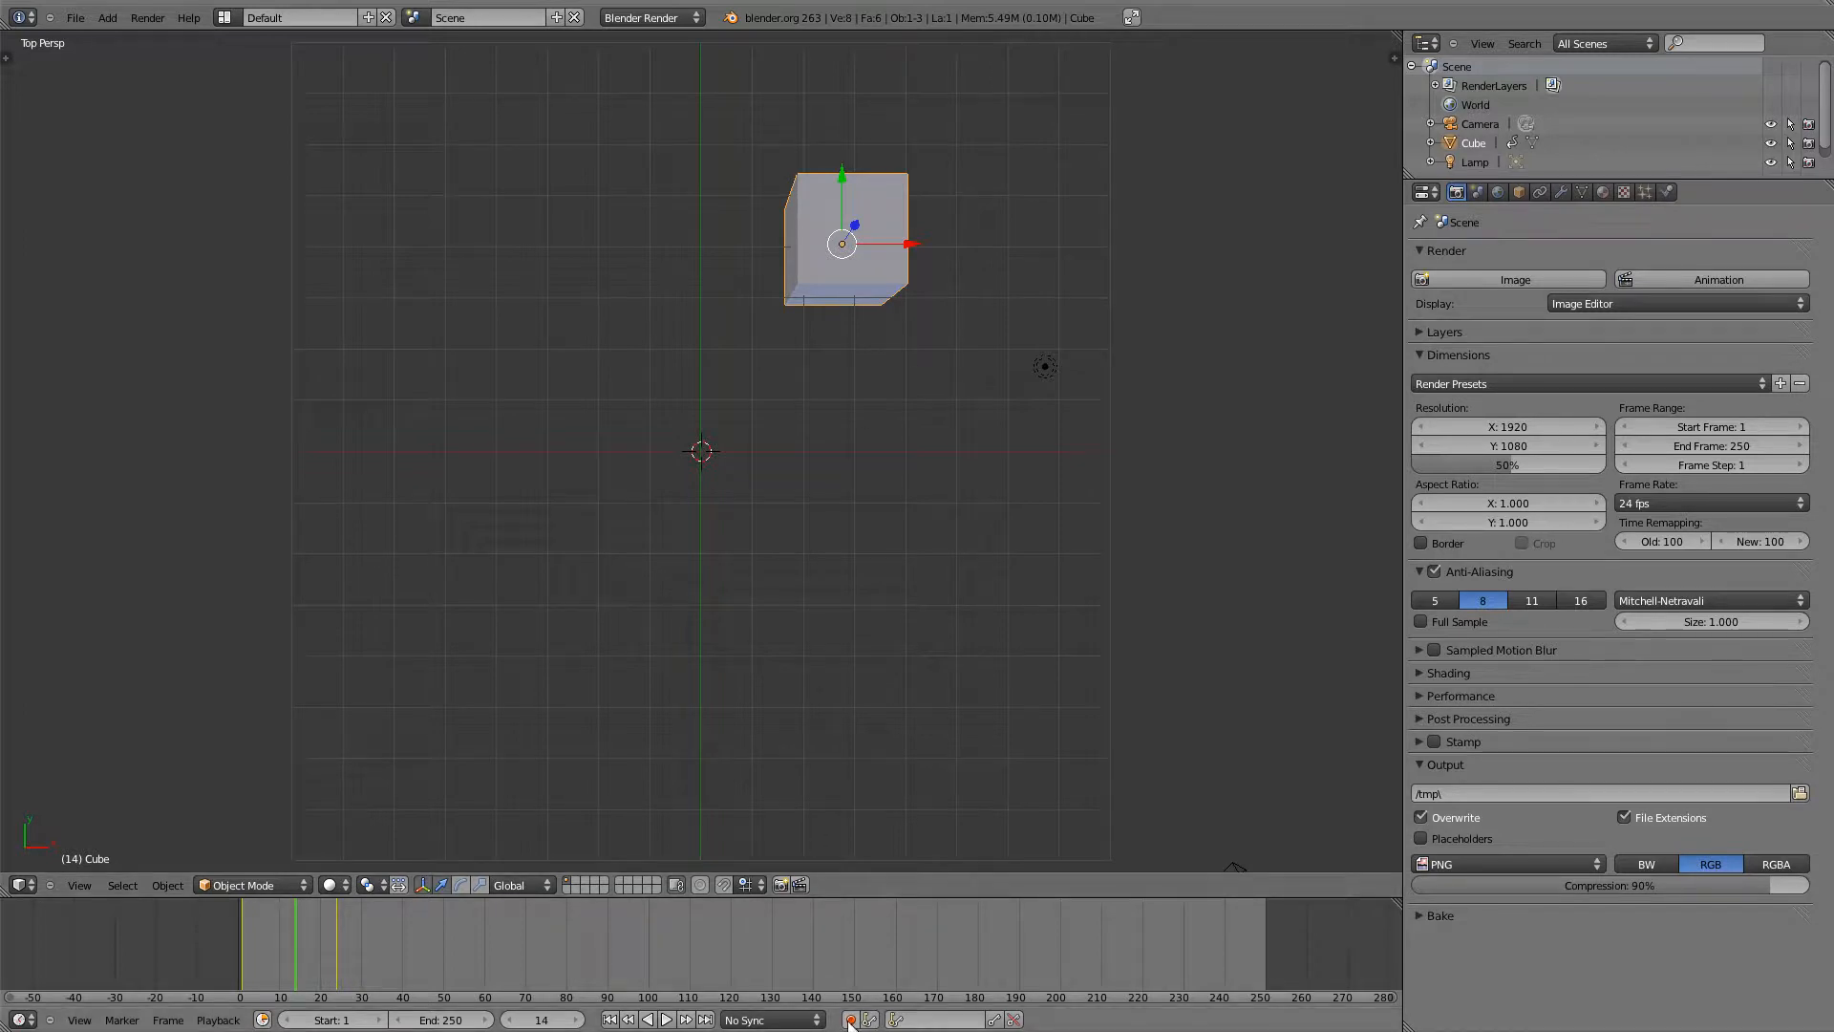
{"action": "mouse_move", "coordinate": [850, 1018]}
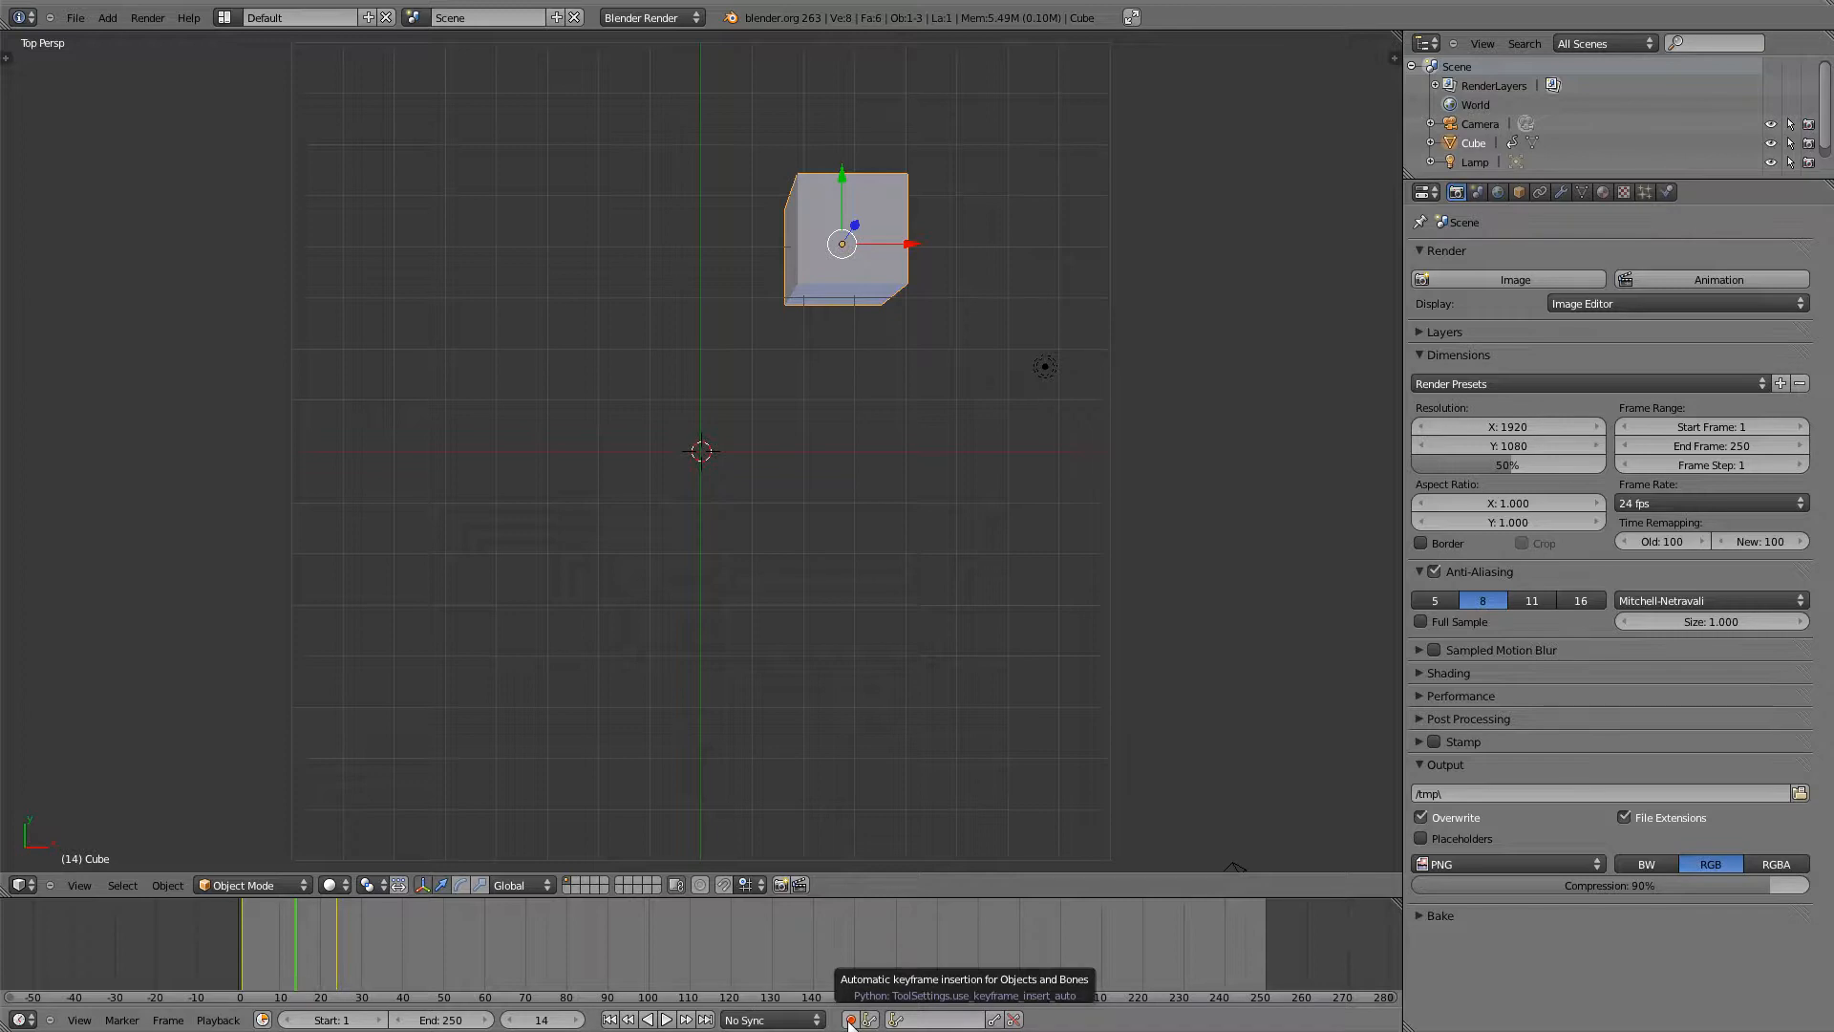
- Enable automatic keyframing and move the cube to the left so a keyframe is recorded at frame 41
{"action": "left_click", "coordinate": [848, 1020]}
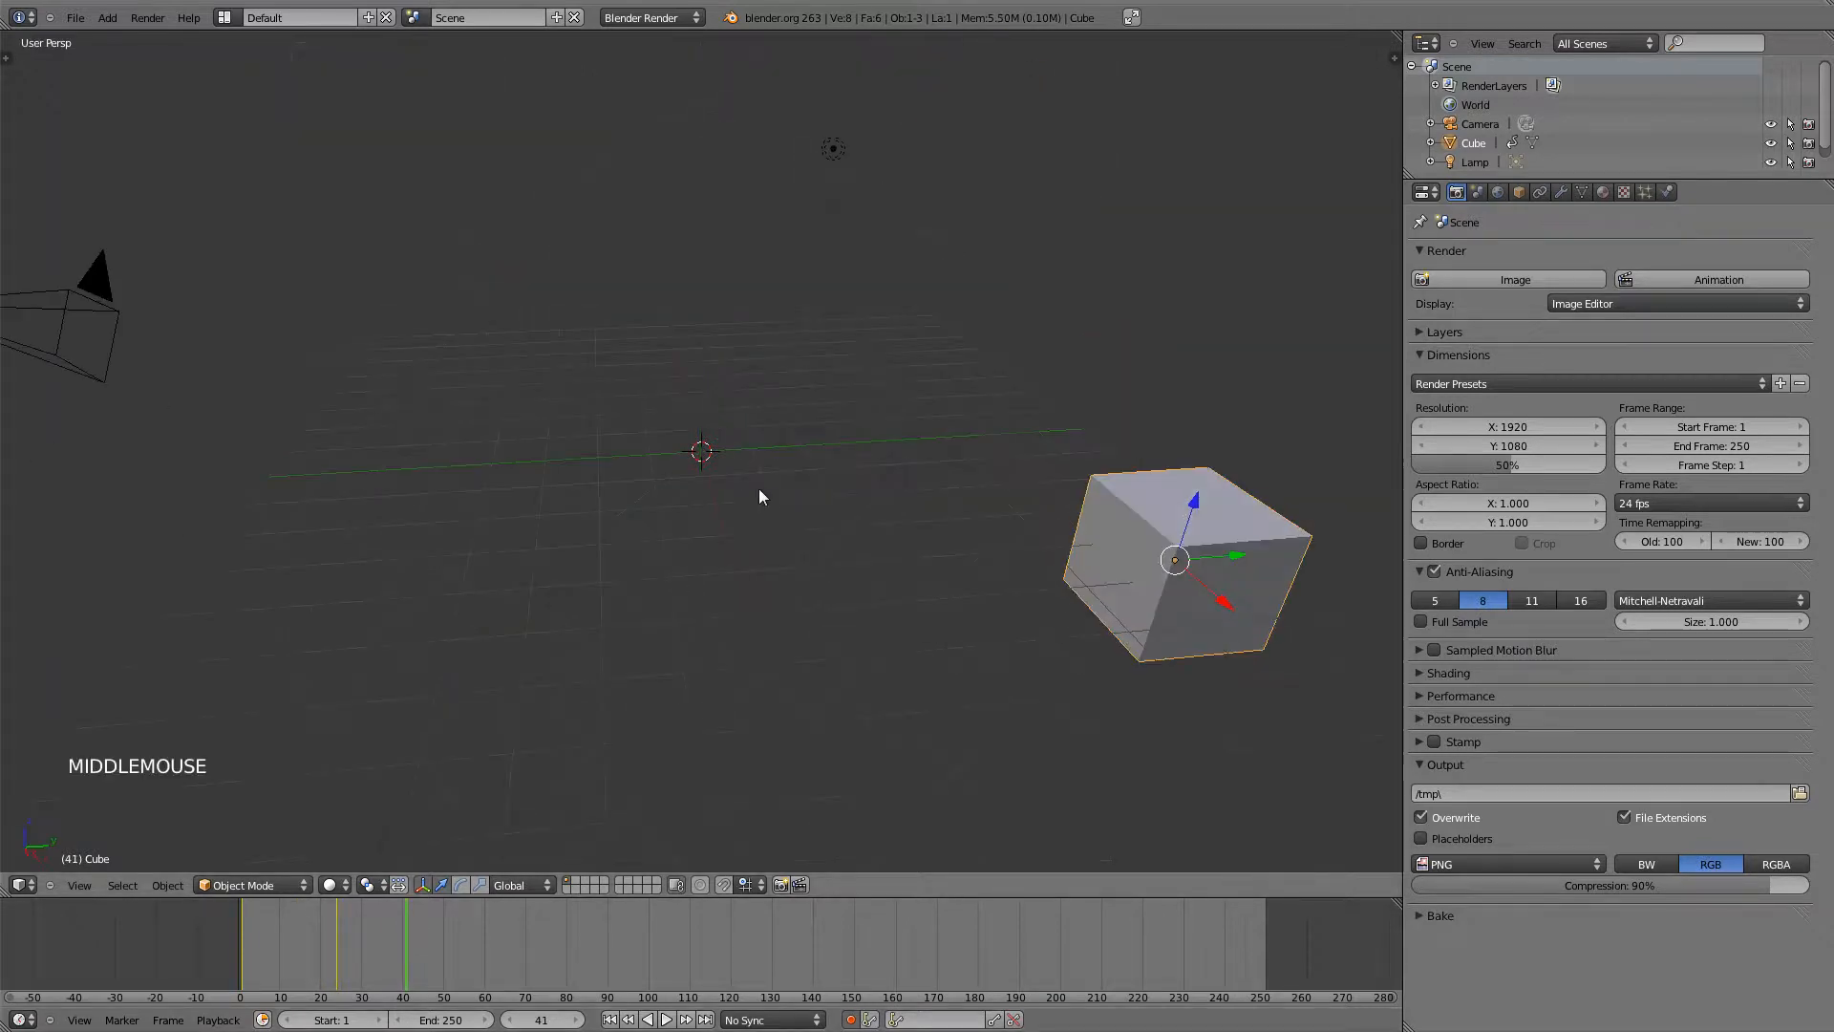
{"action": "scroll", "scroll_direction": "down", "scroll_amount": 3}
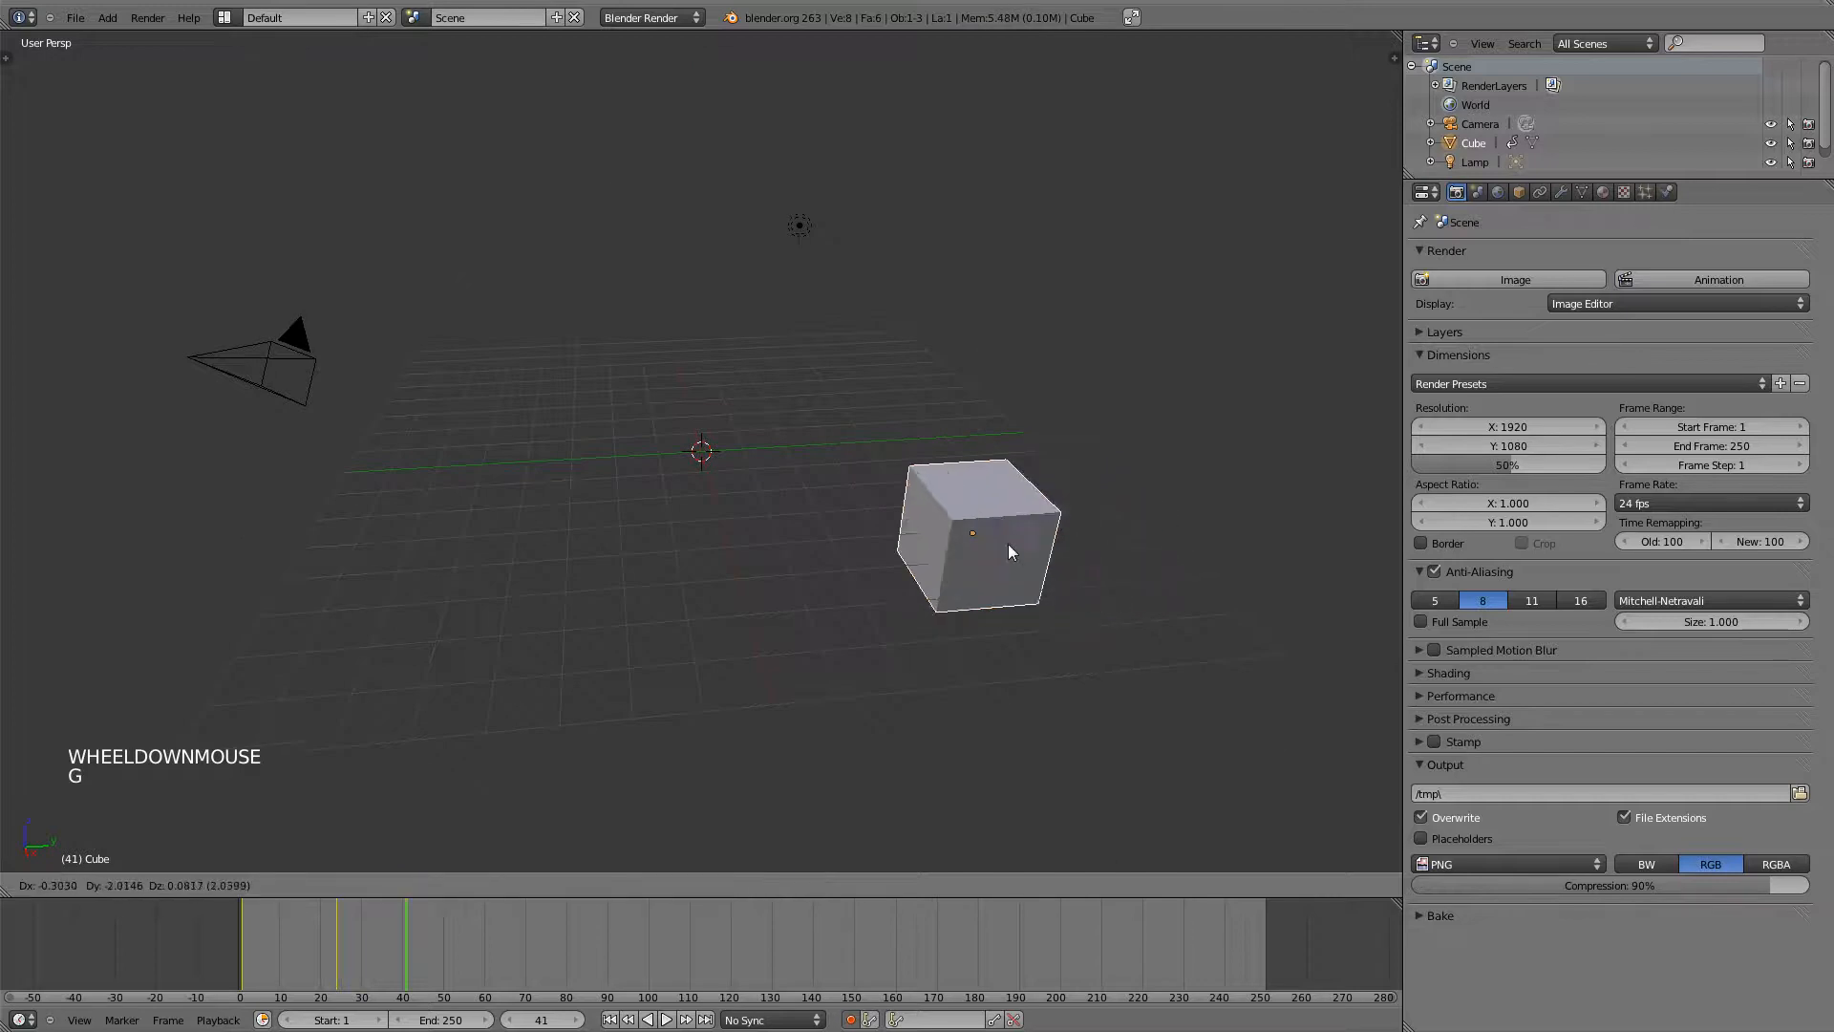
{"action": "left_click_drag", "start_coordinate": [1009, 550], "coordinate": [541, 571]}
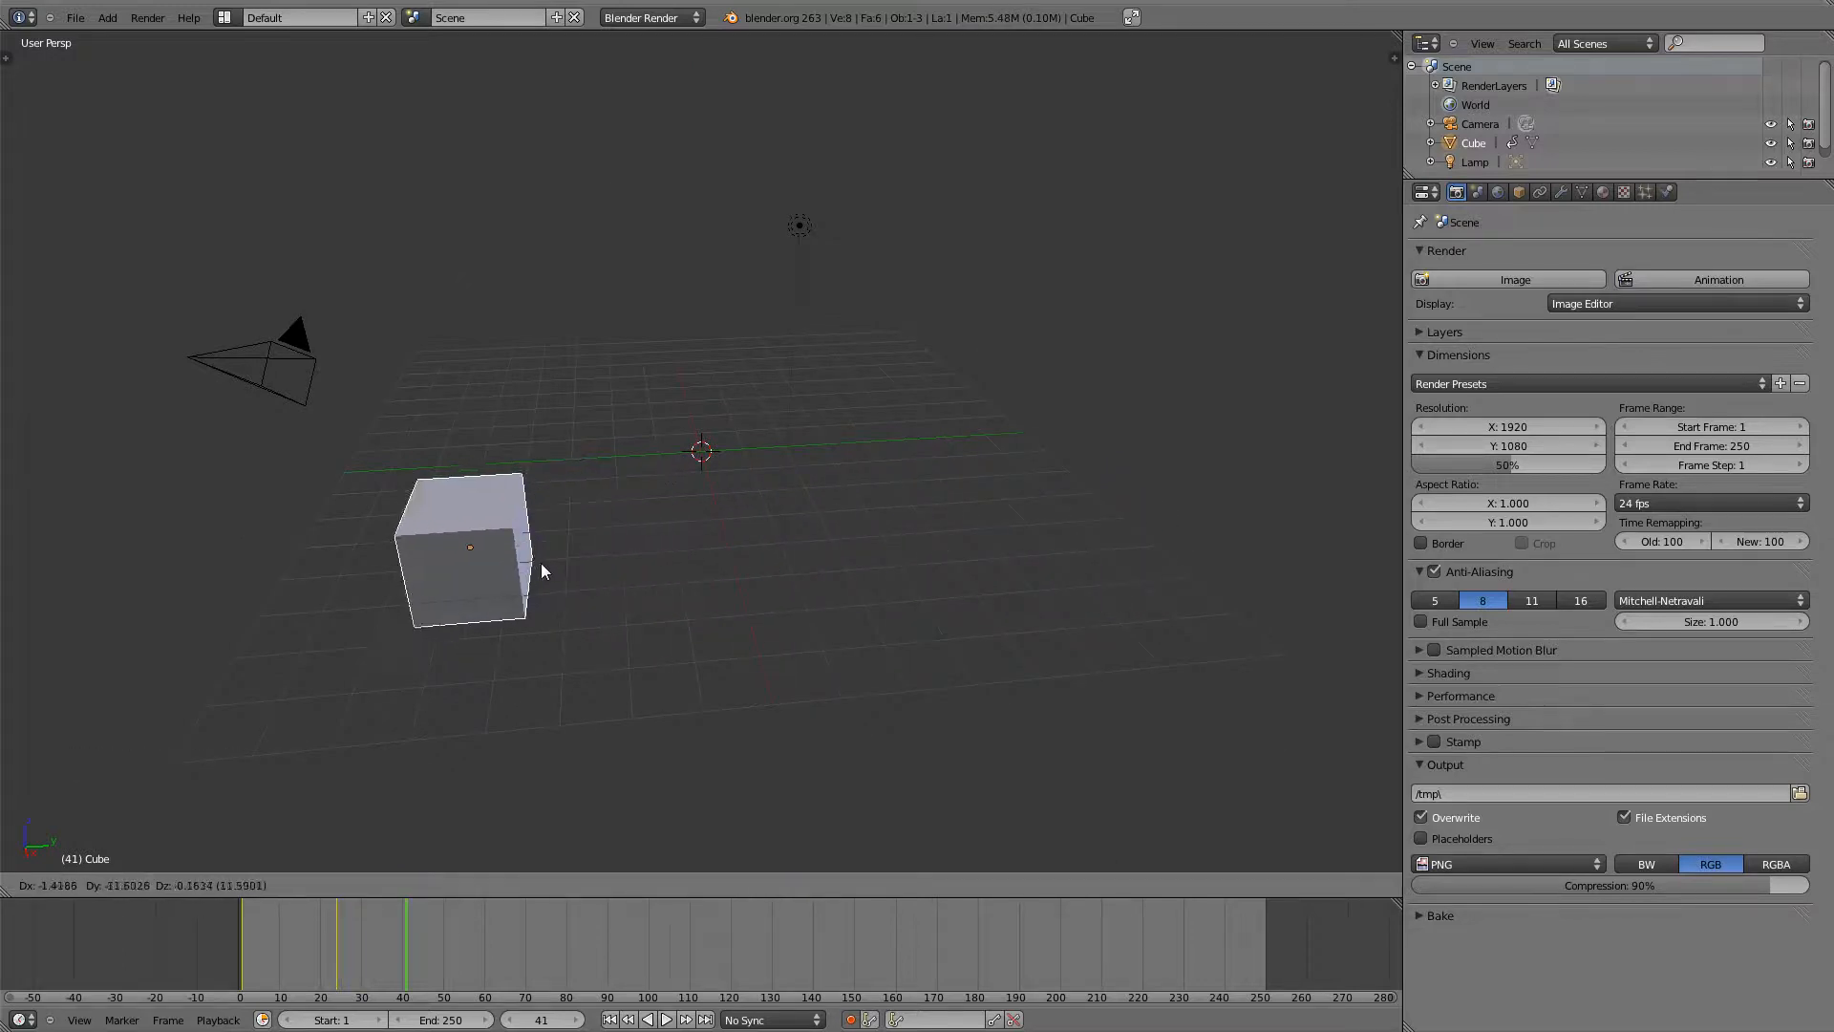
{"action": "left_click", "coordinate": [467, 547]}
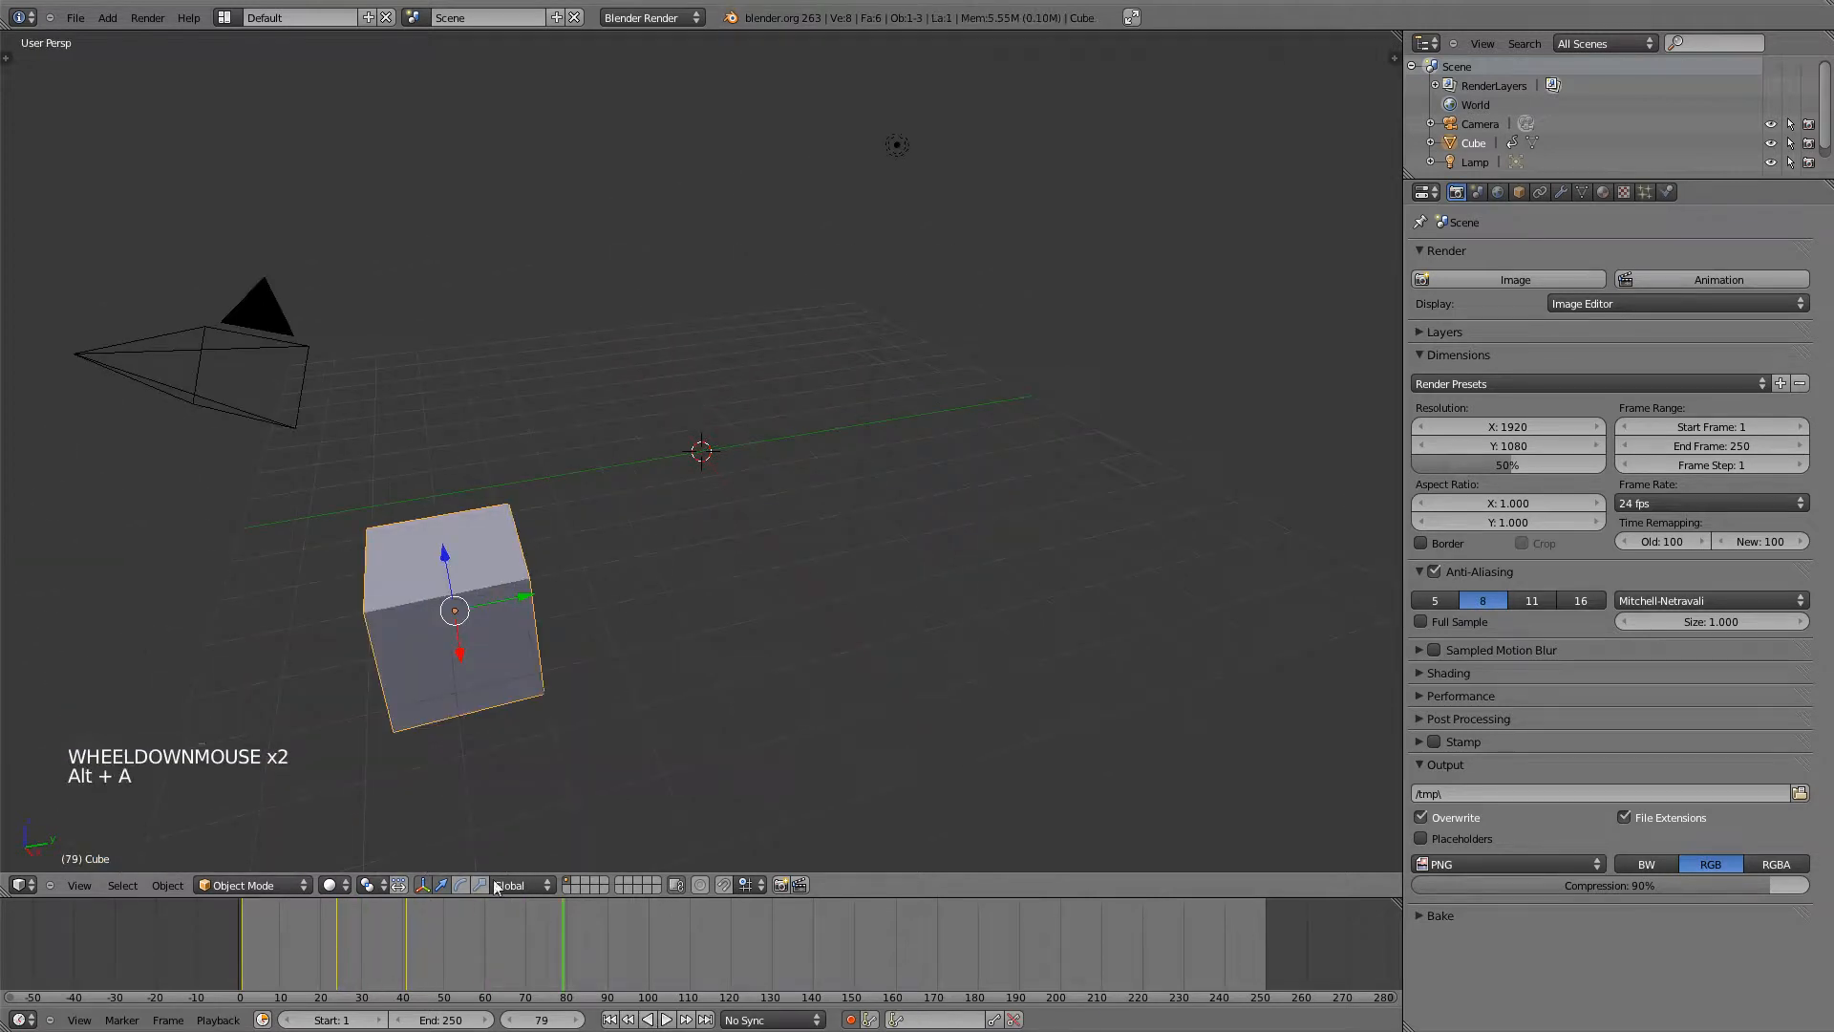
- At frame 59 in top view, enlarge the cube so auto-keying records it, then check an earlier frame
{"action": "left_click", "coordinate": [487, 955]}
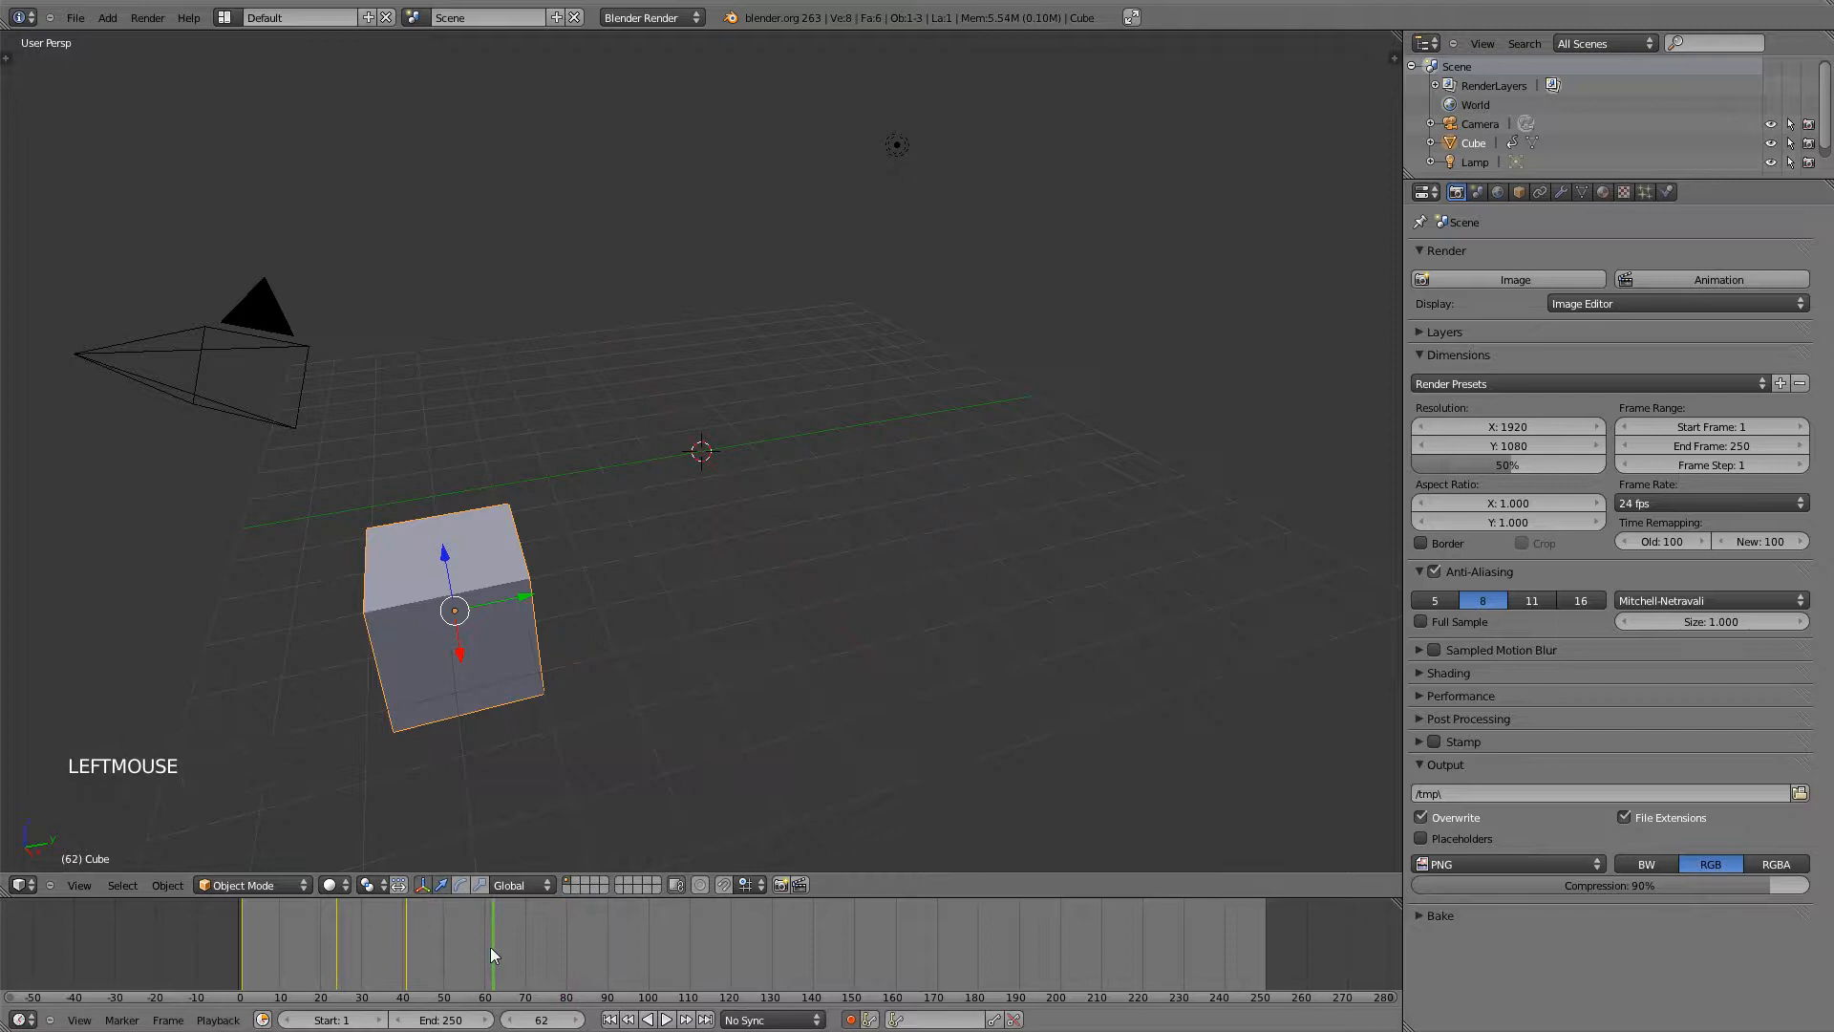
{"action": "key", "text": "KP_7"}
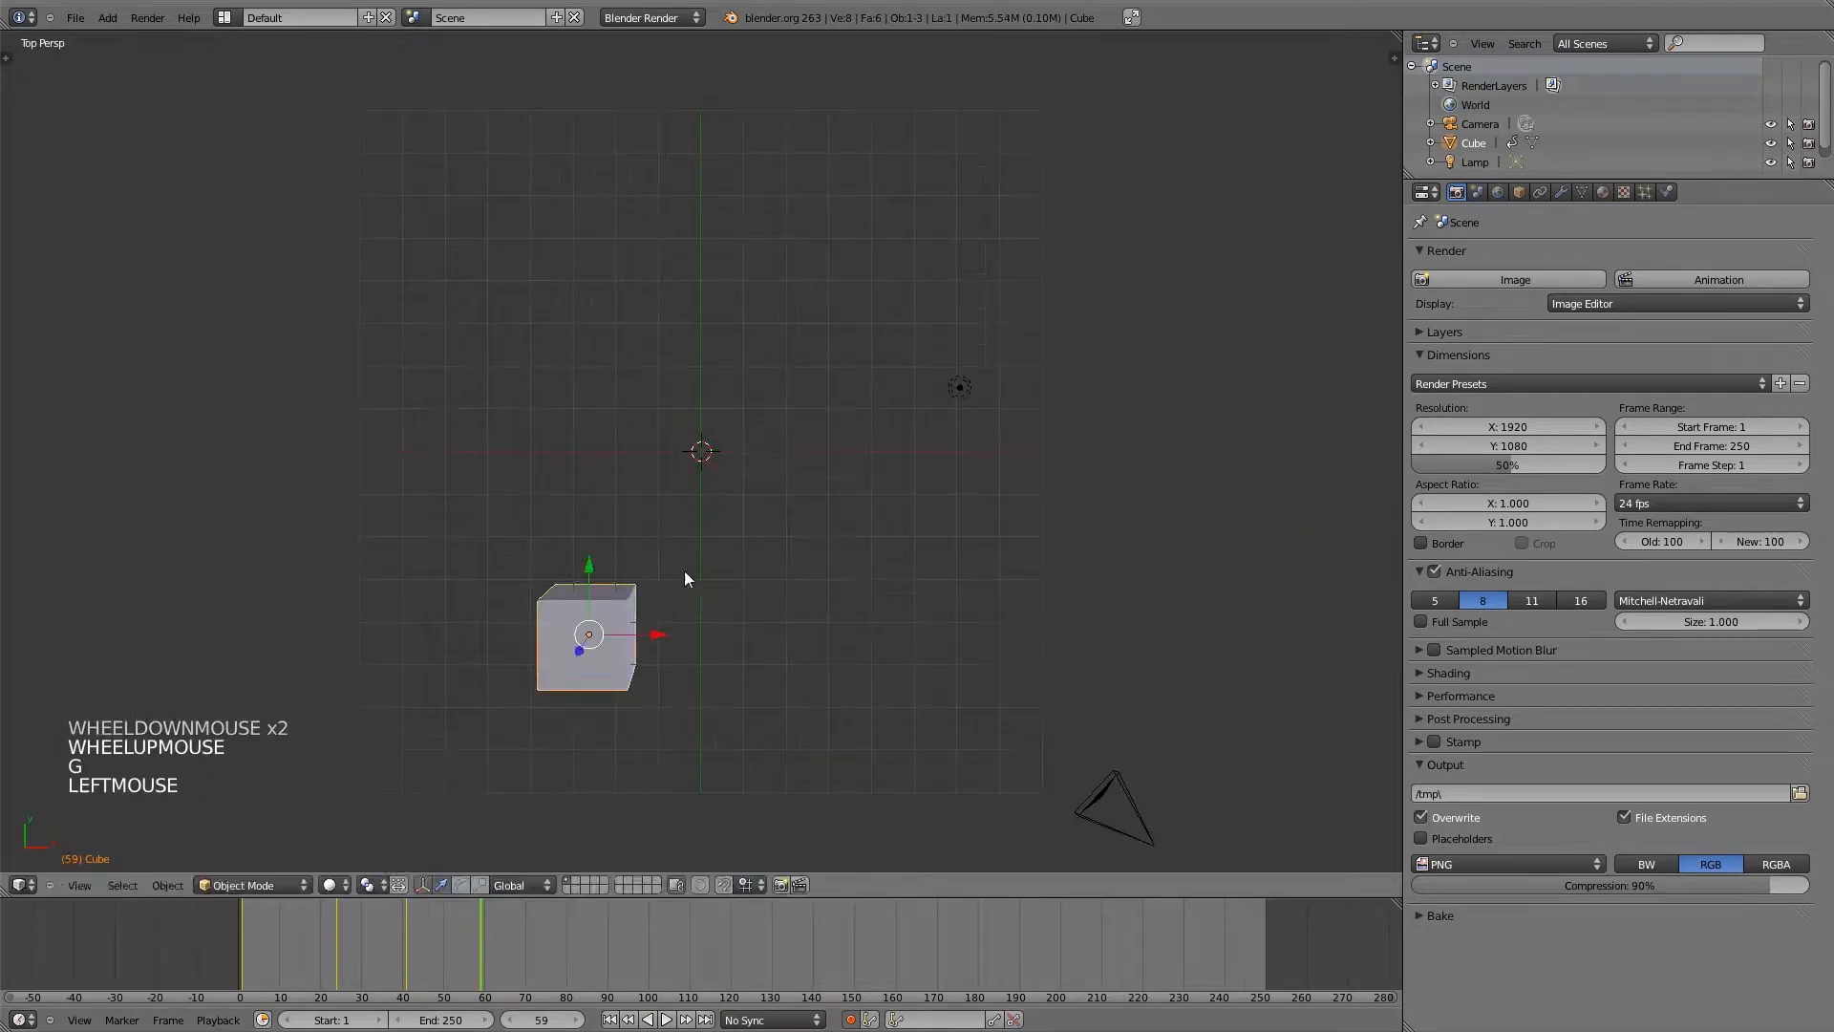
{"action": "key", "text": "s"}
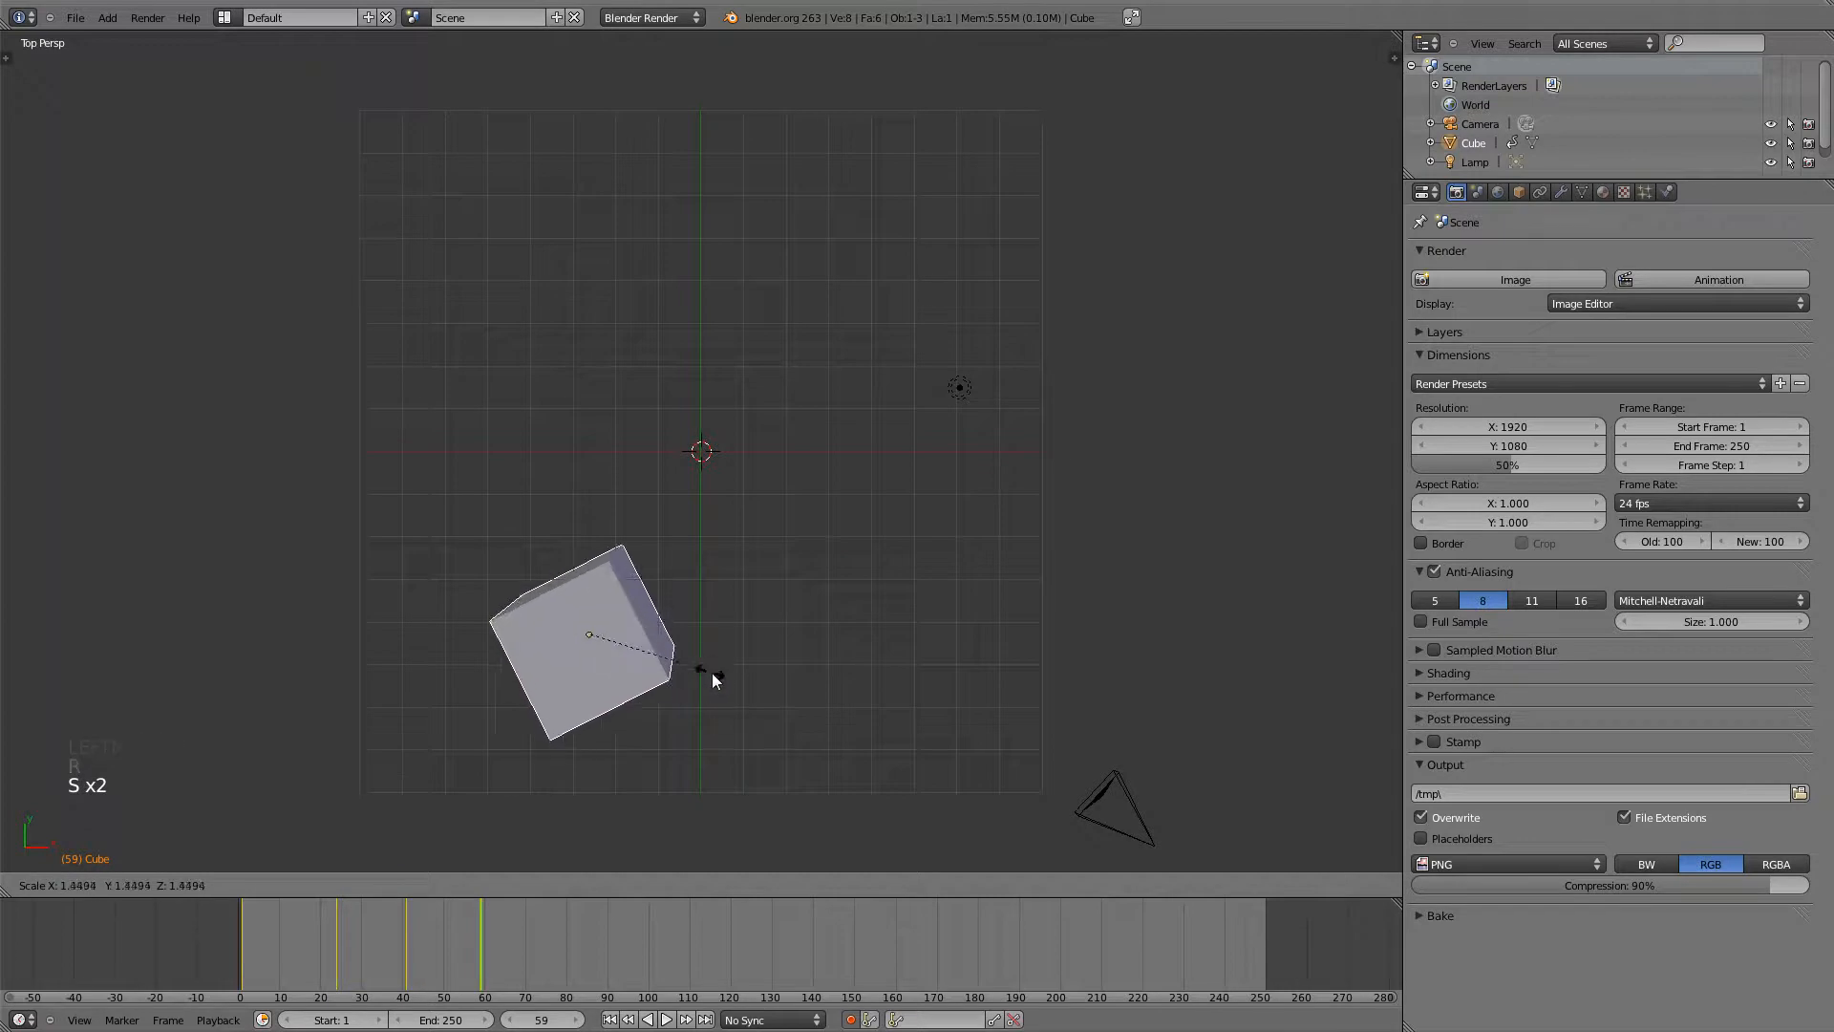
{"action": "left_click", "coordinate": [707, 679]}
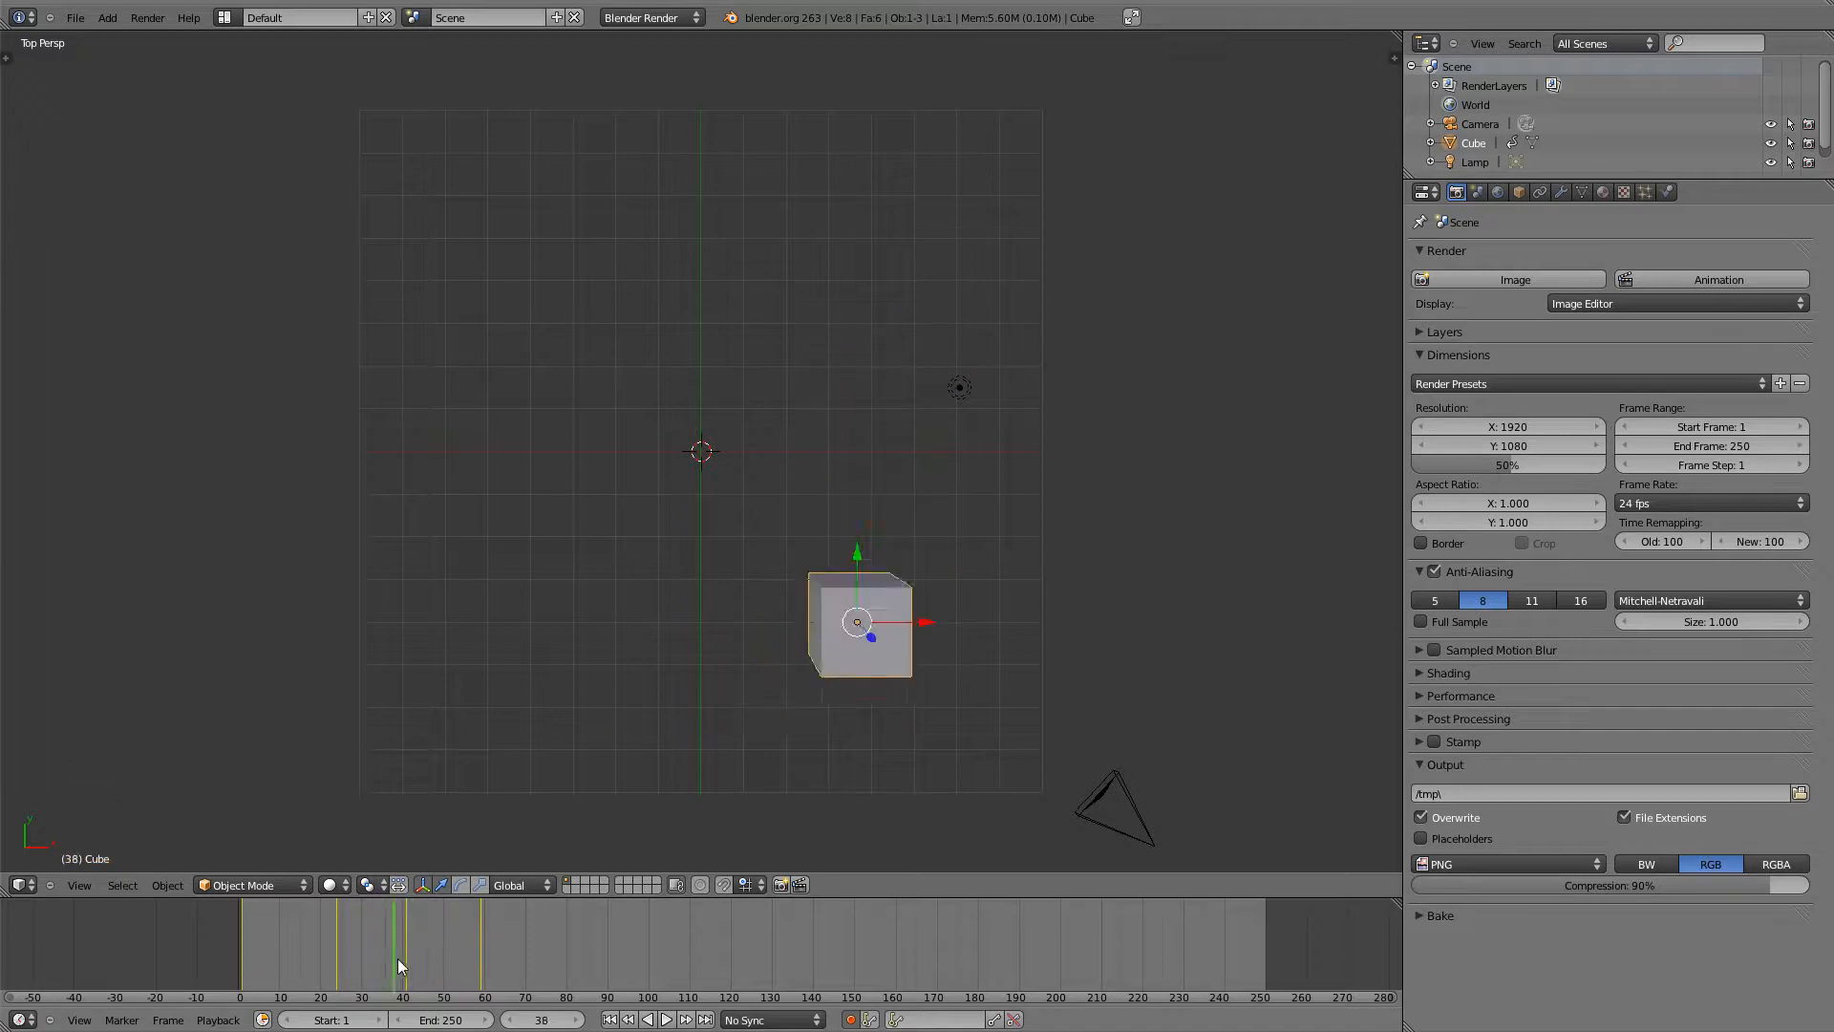
{"action": "left_click", "coordinate": [491, 949]}
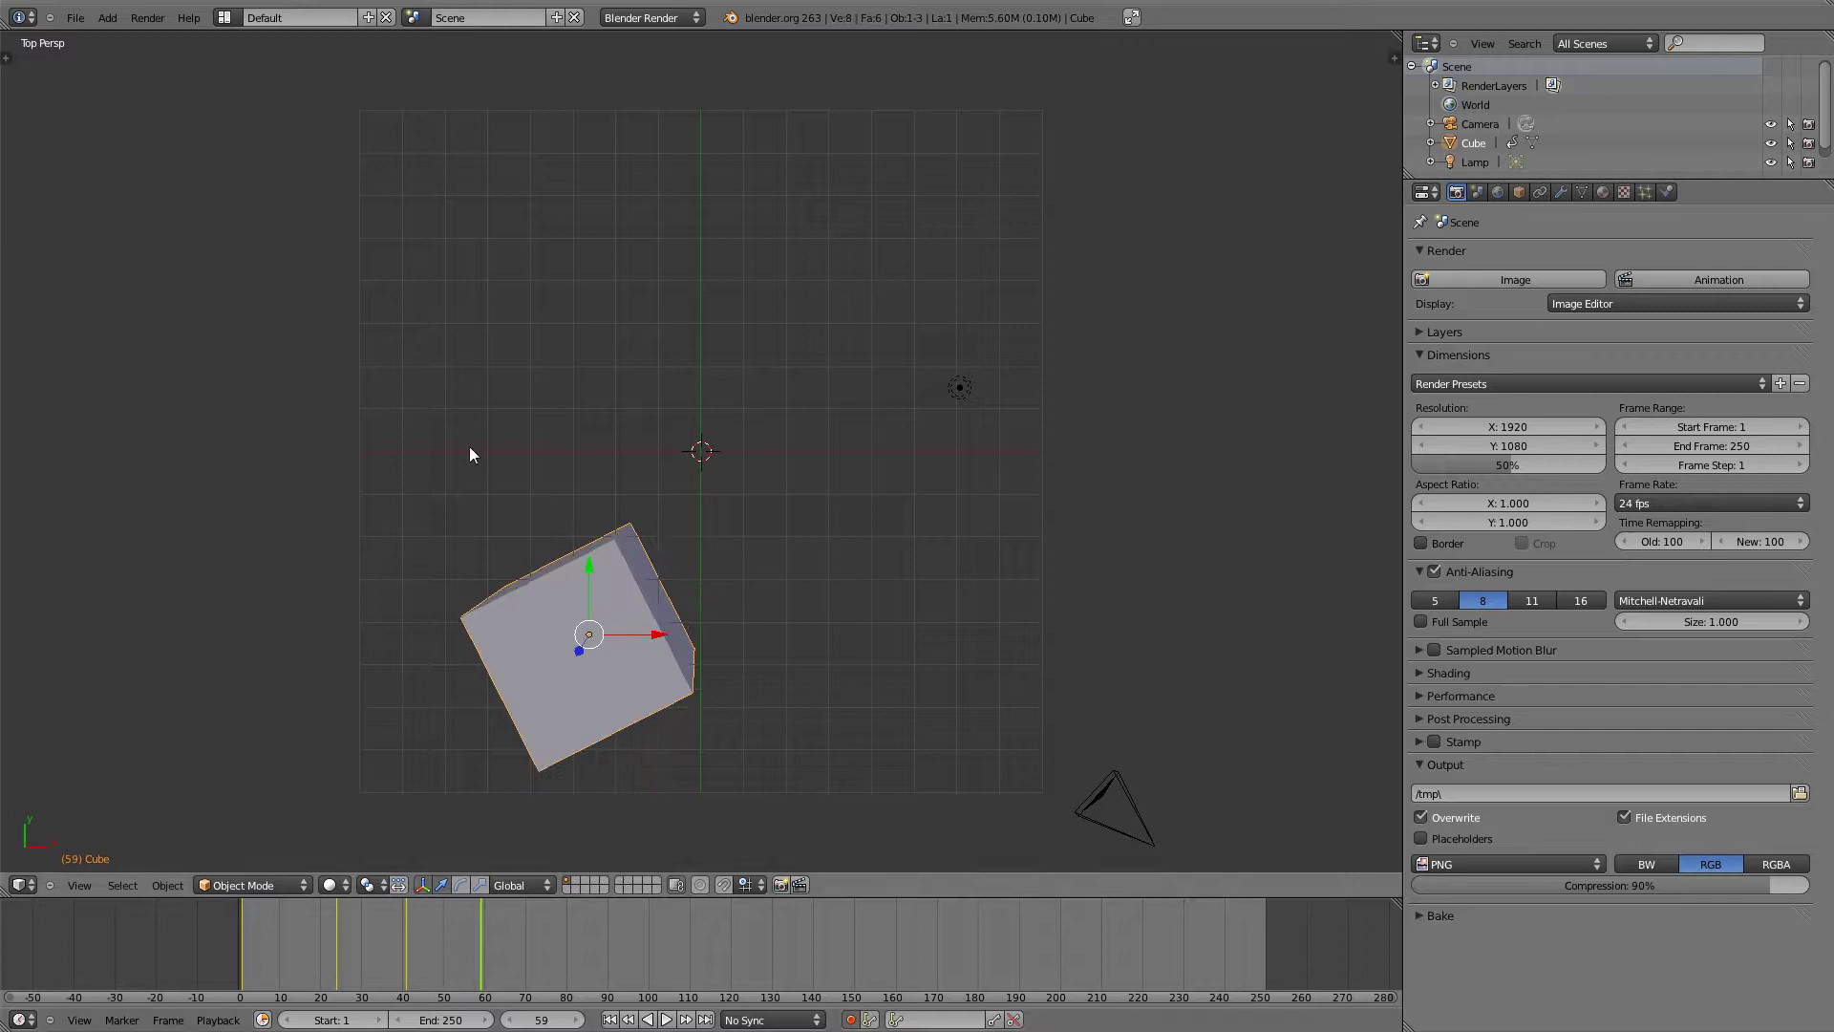
{"action": "mouse_move", "coordinate": [335, 472]}
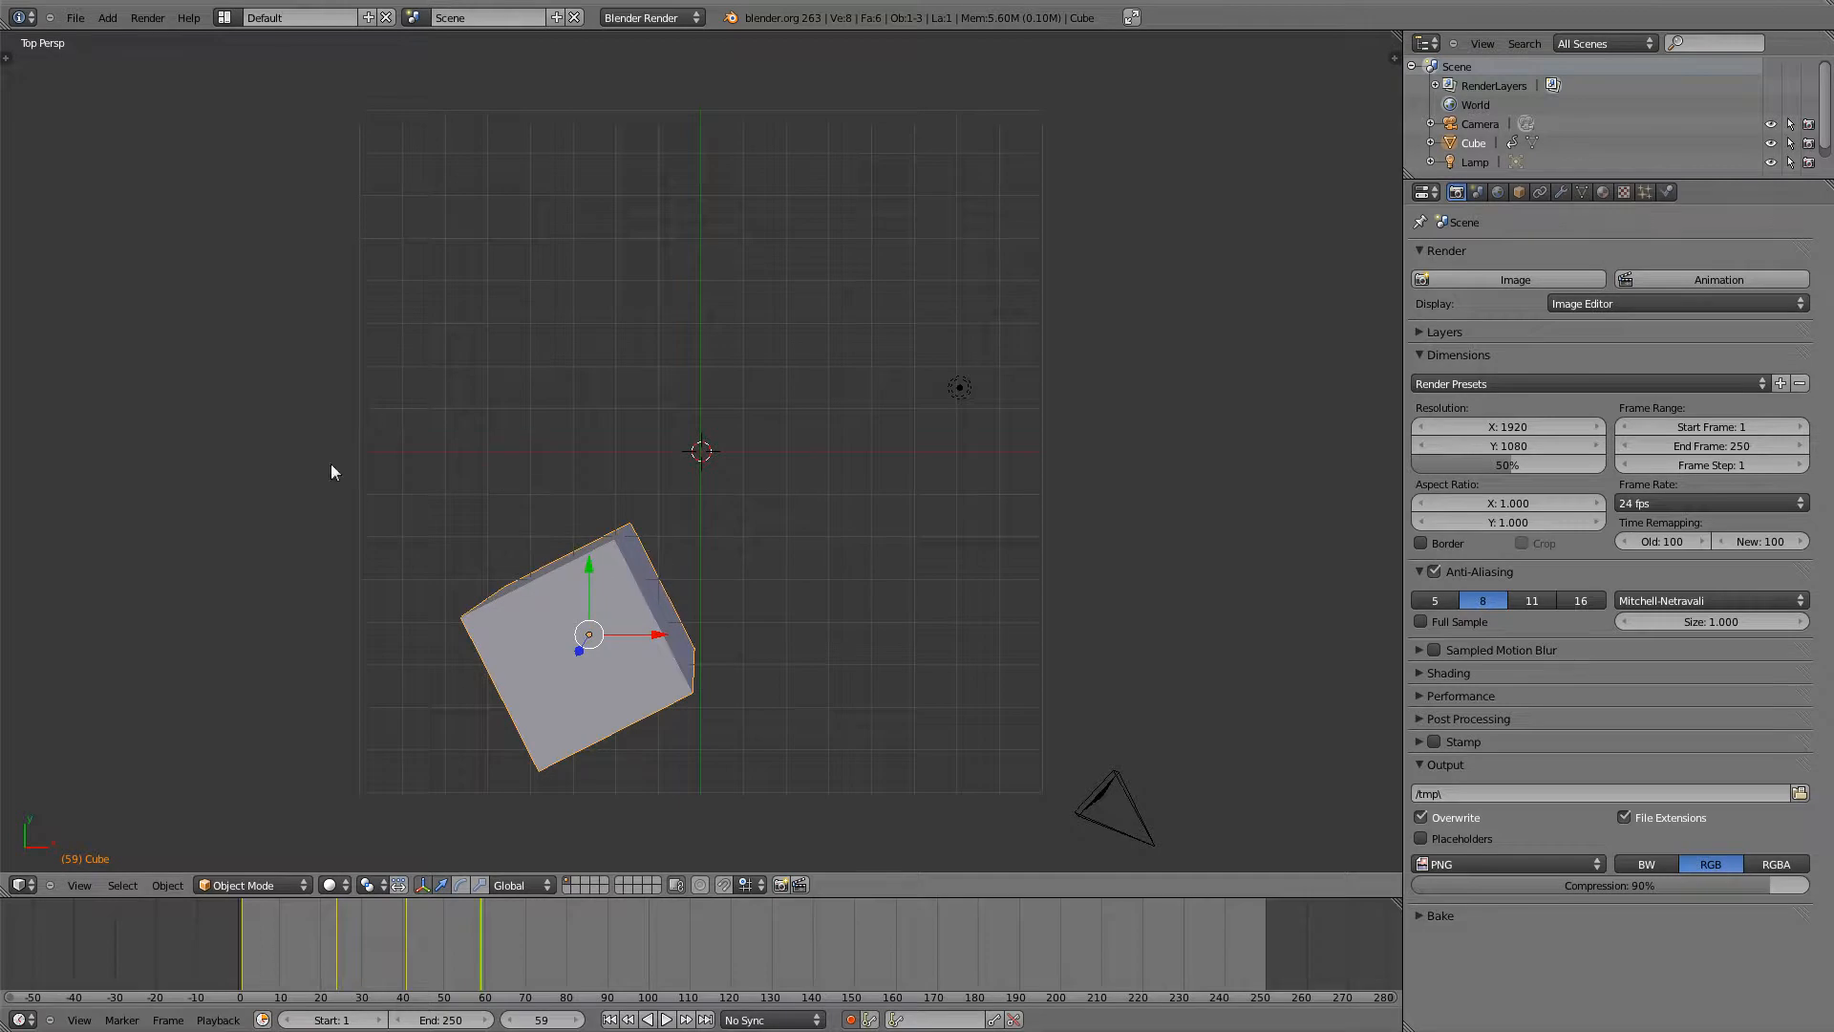
{"action": "mouse_move", "coordinate": [550, 707]}
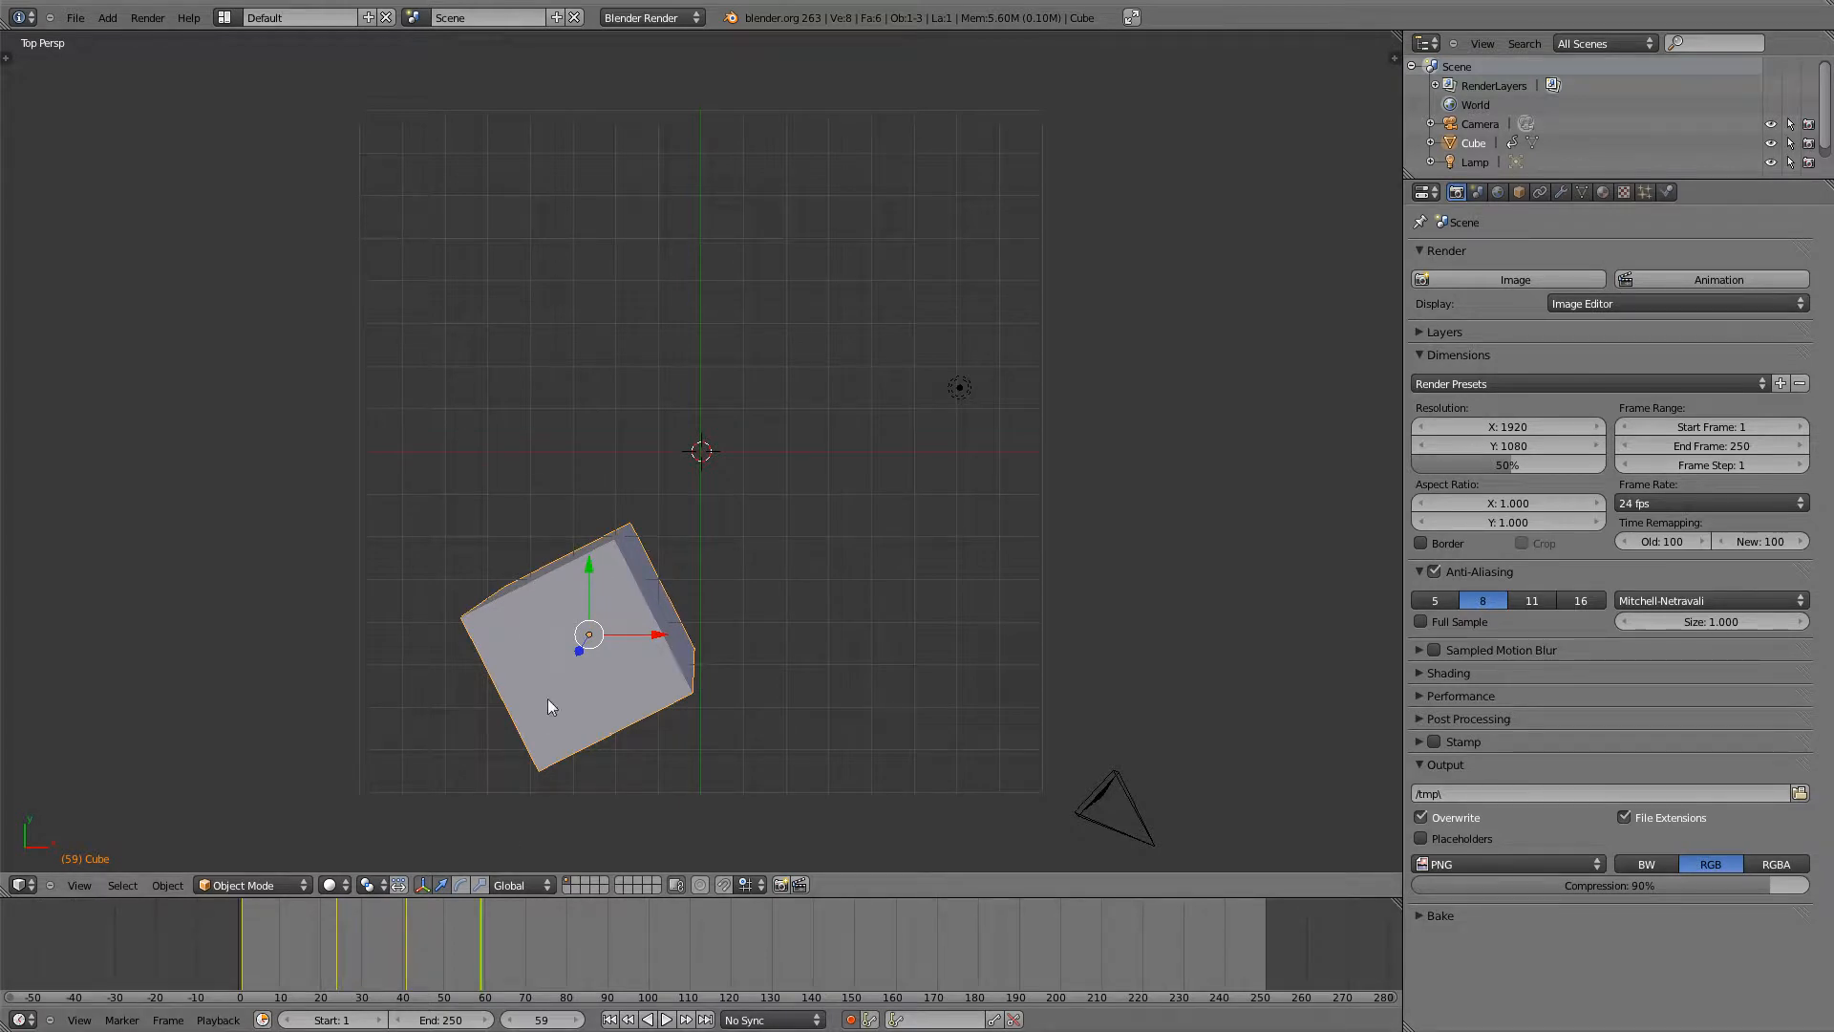
- Insert a LocRotScale keyframe at frame 73 and move on to frame 89
{"action": "left_click", "coordinate": [508, 944]}
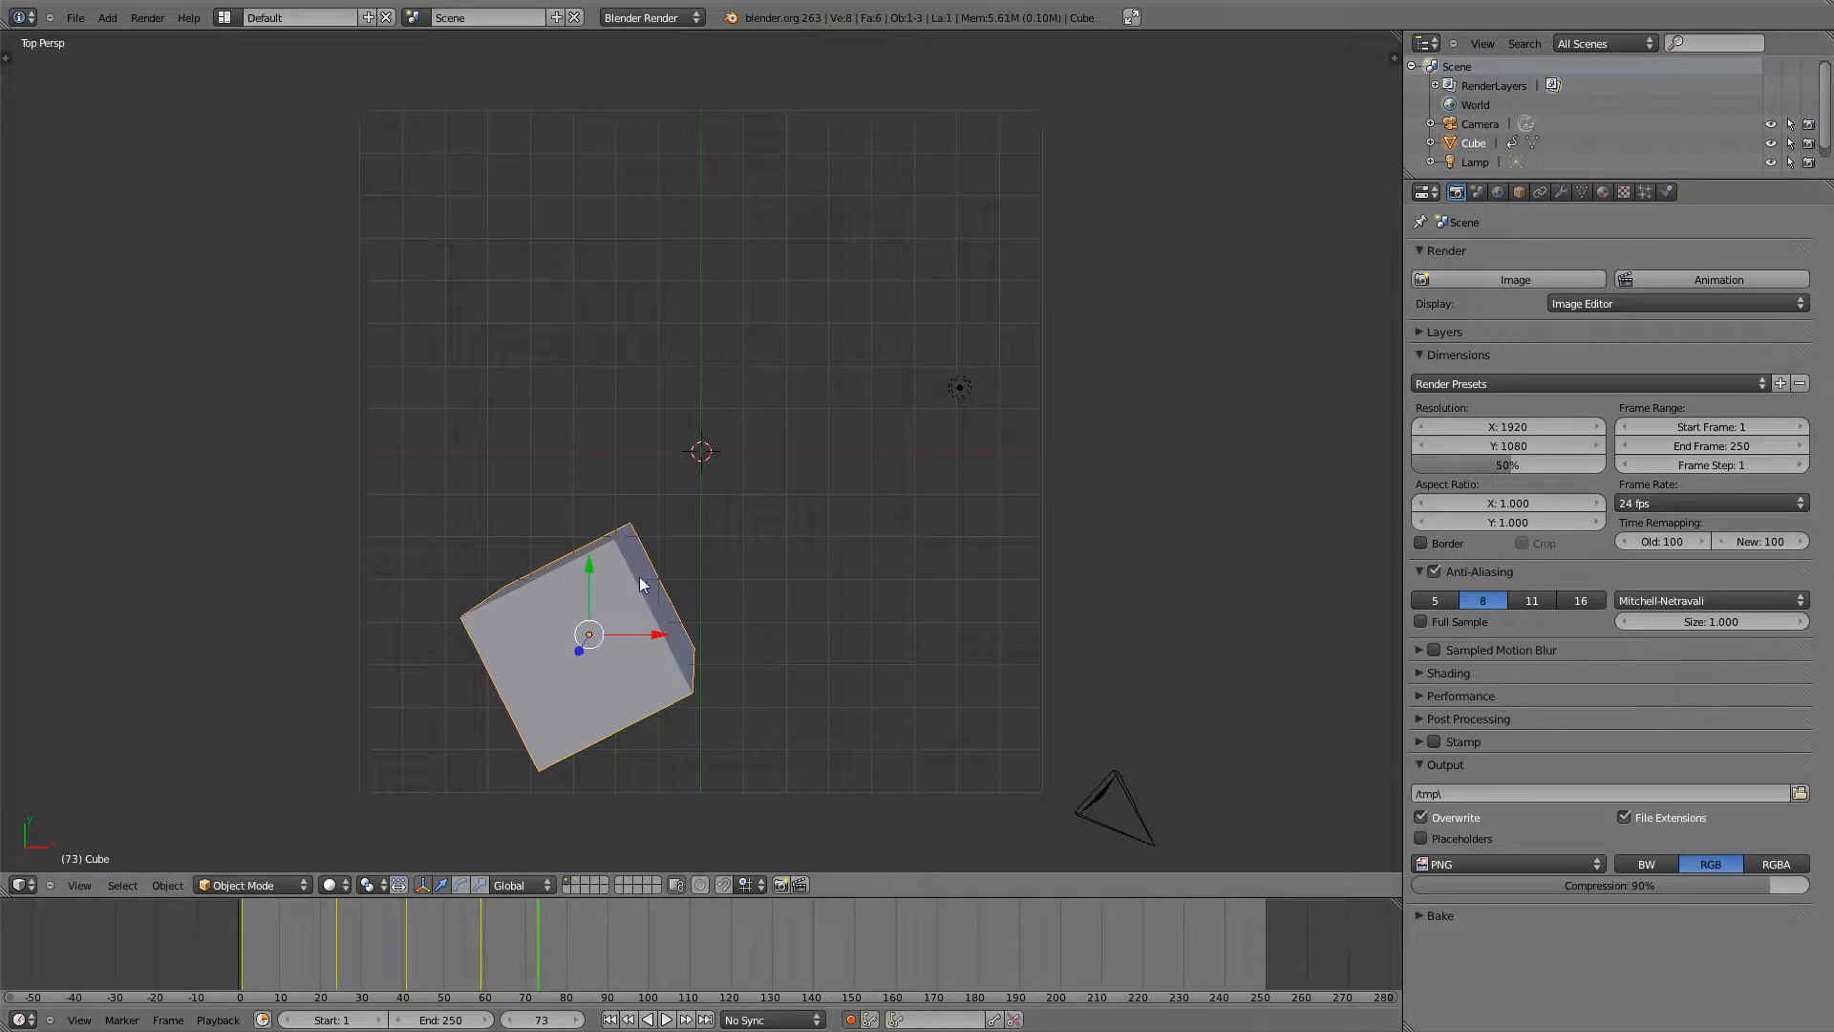
{"action": "key", "text": "i"}
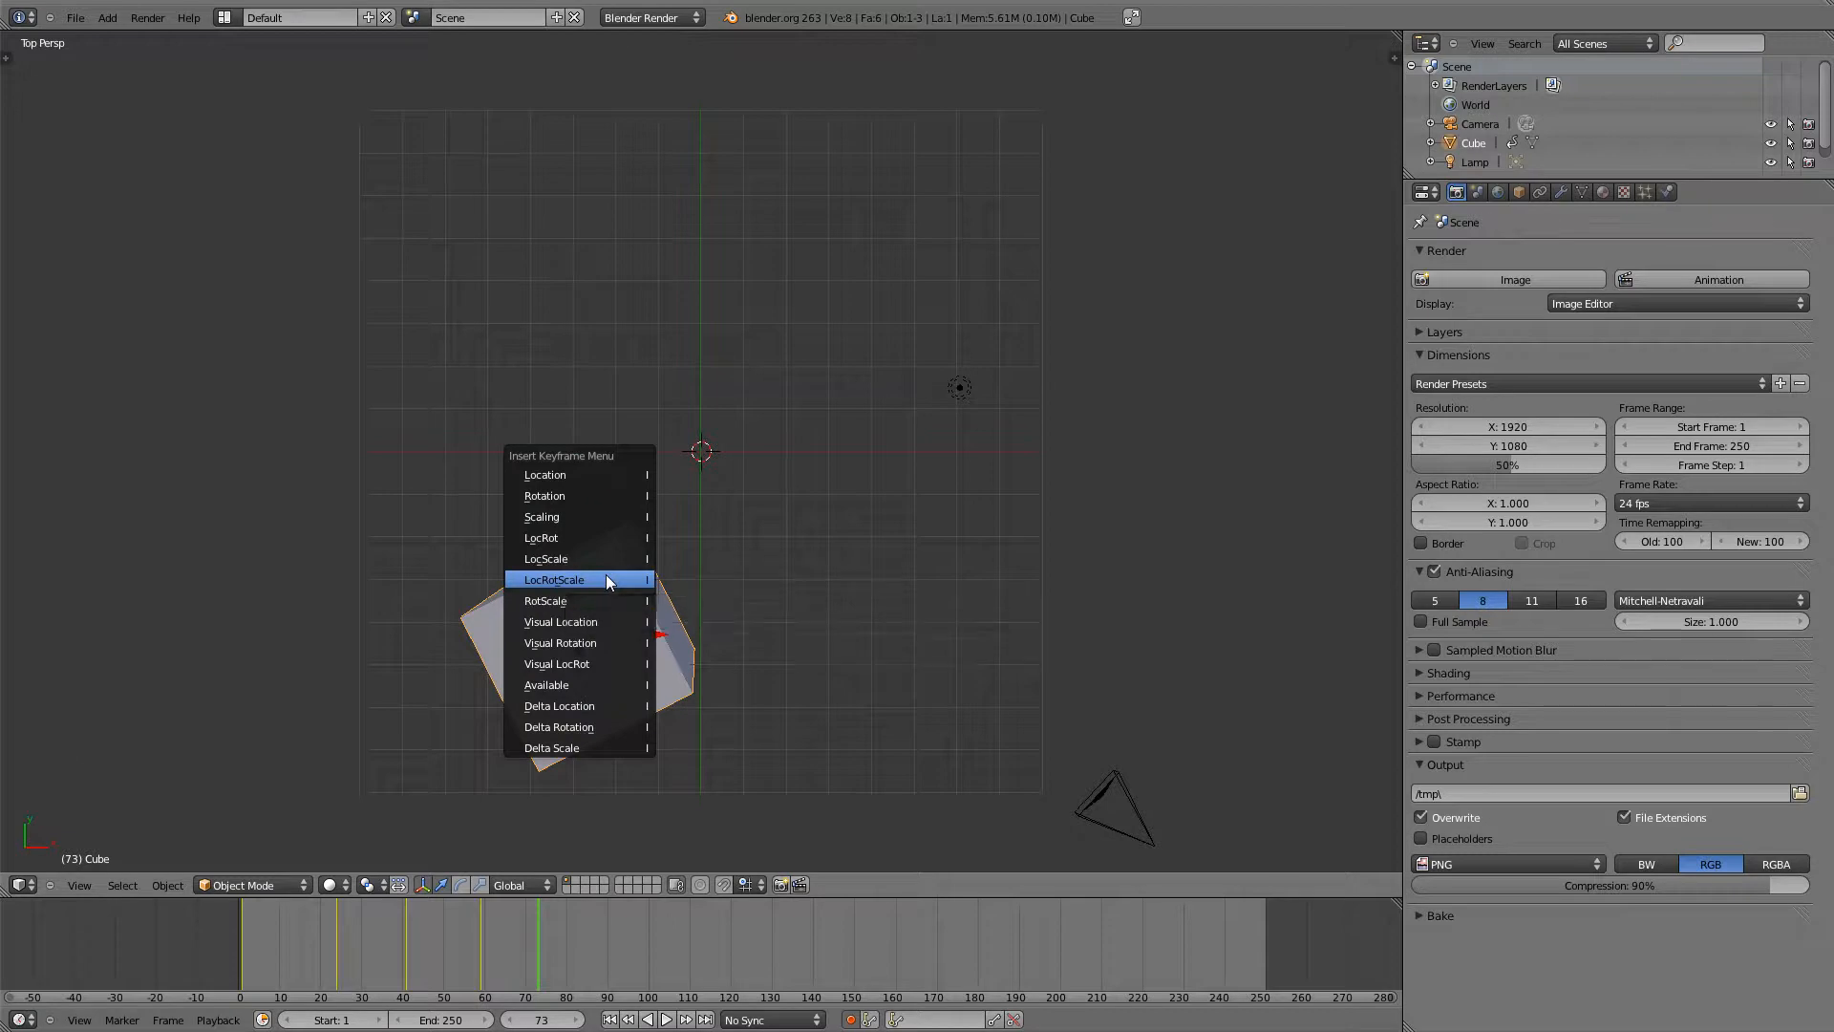
{"action": "left_click", "coordinate": [554, 579]}
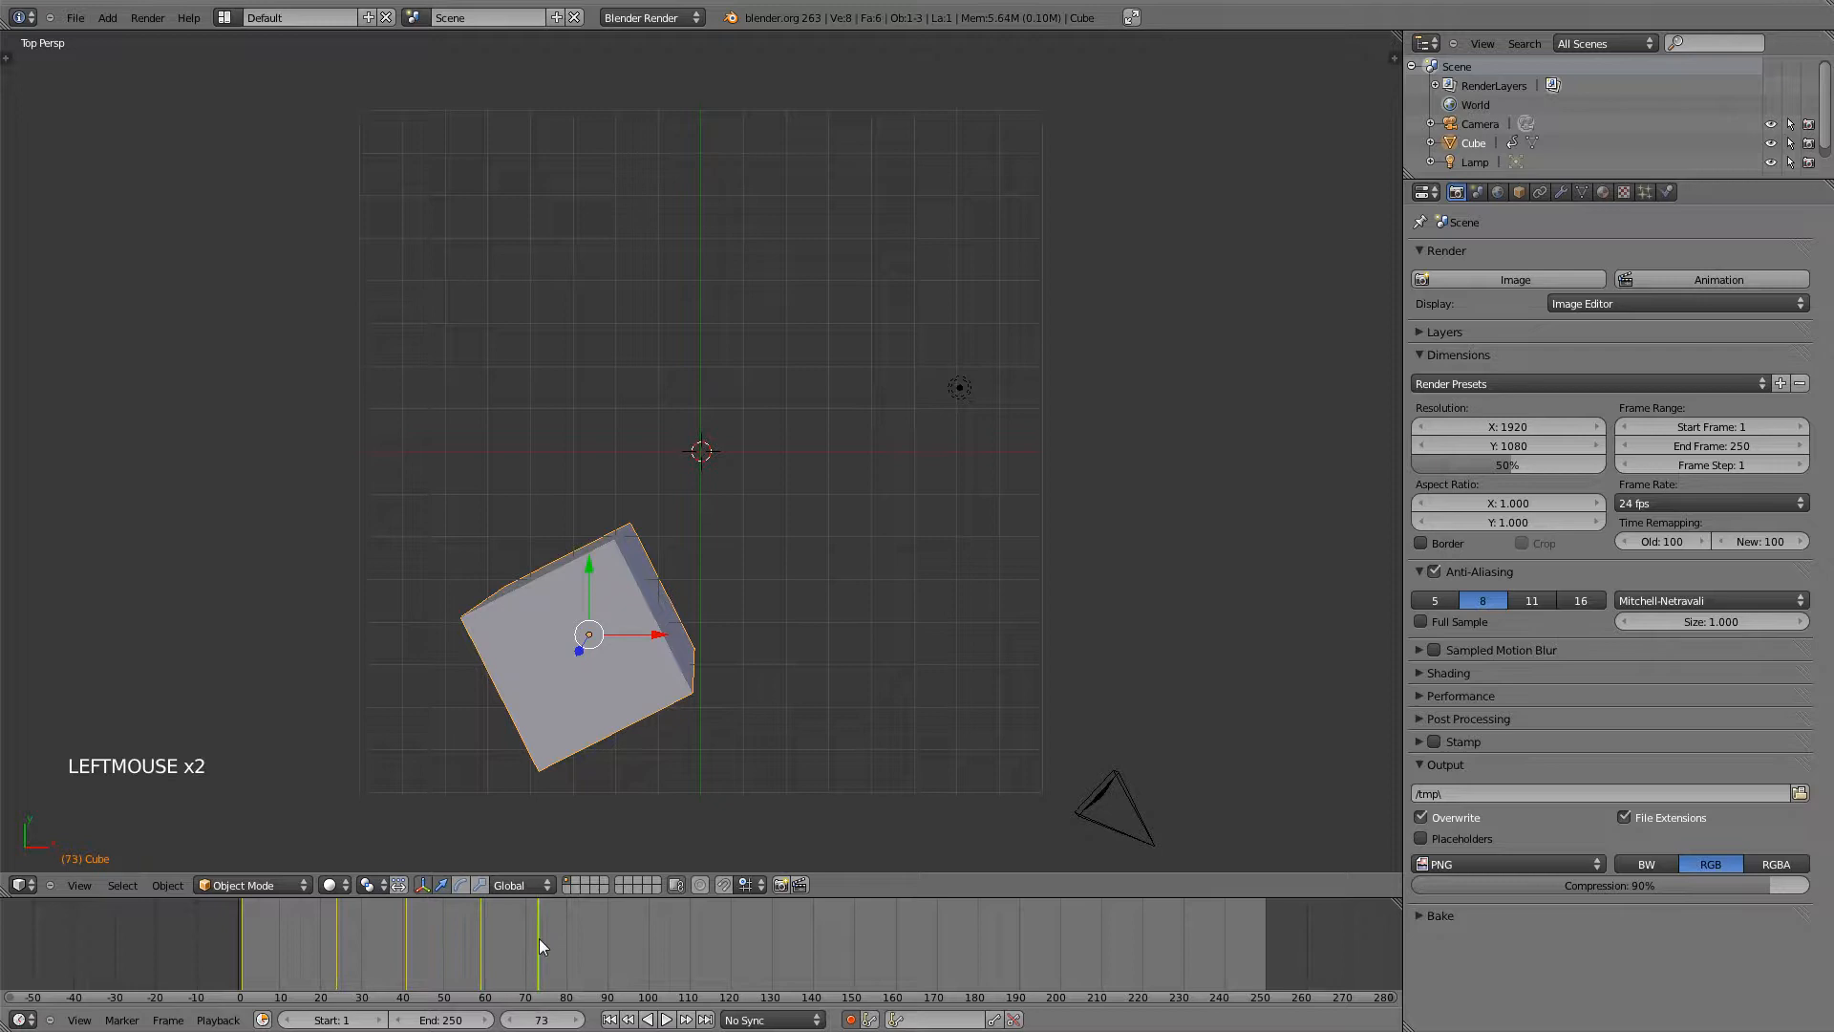
{"action": "left_click", "coordinate": [510, 946]}
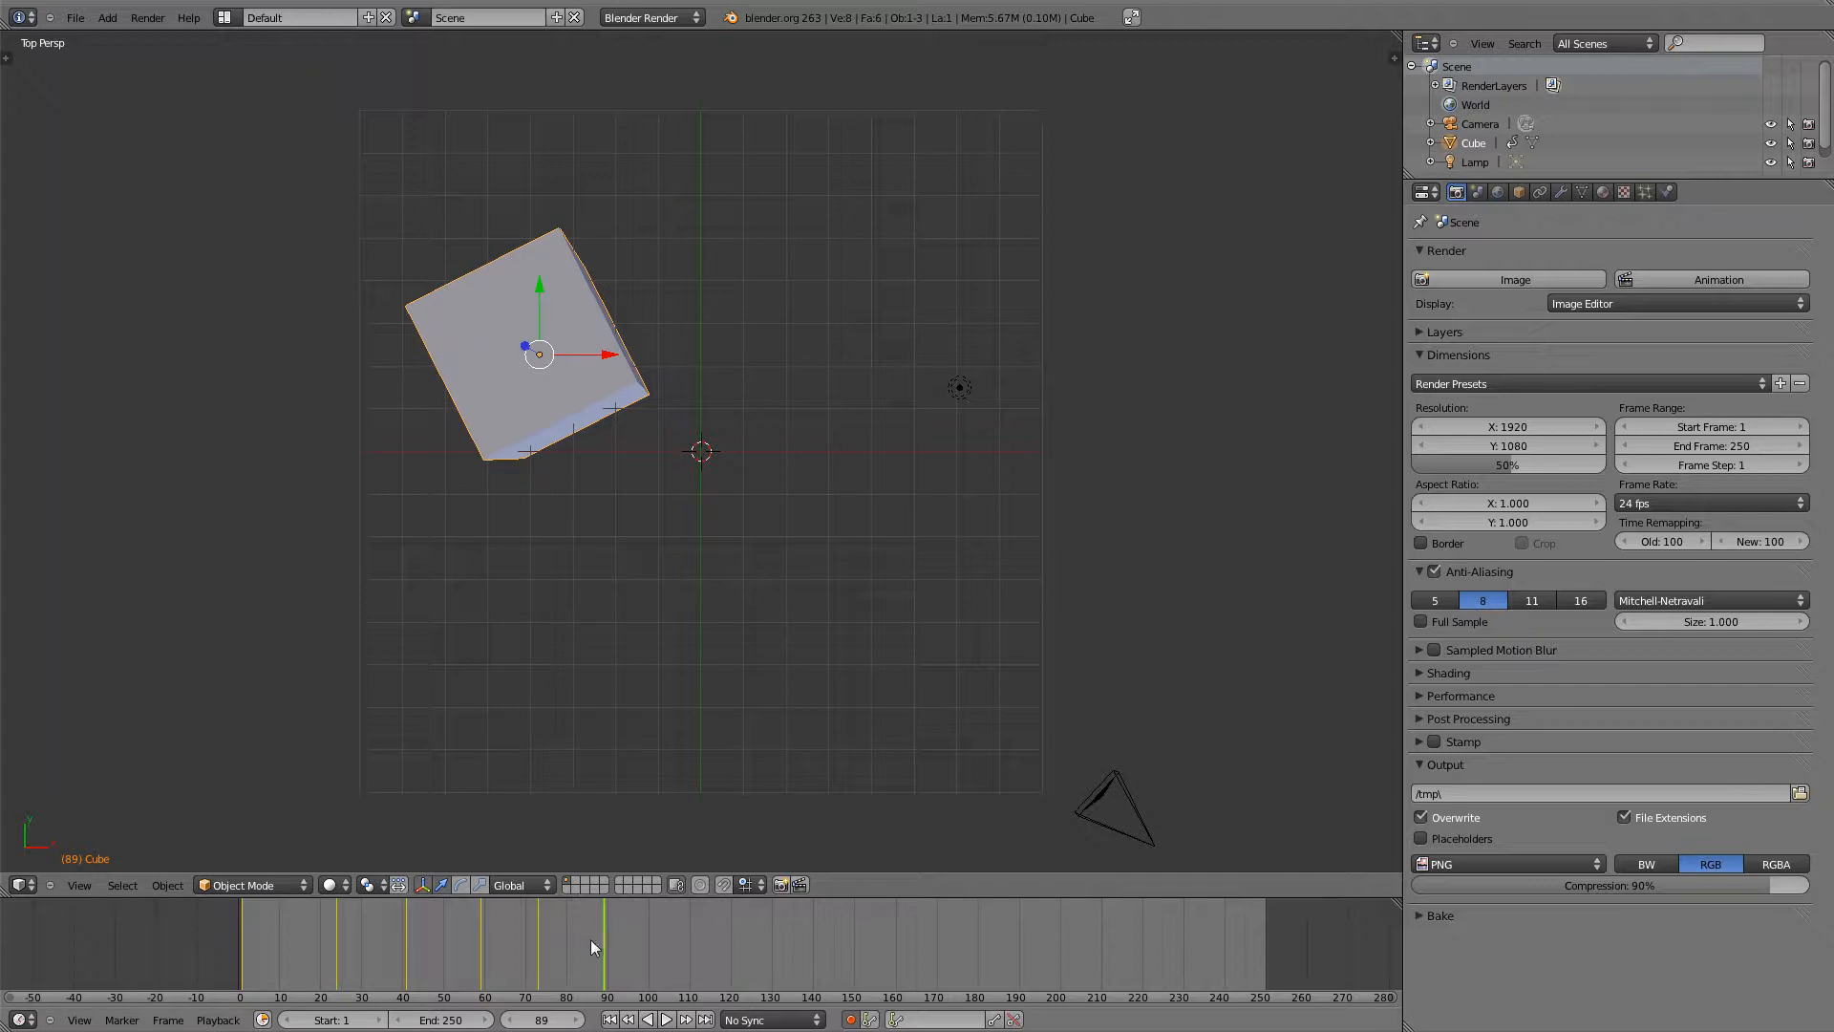
{"action": "mouse_move", "coordinate": [600, 942]}
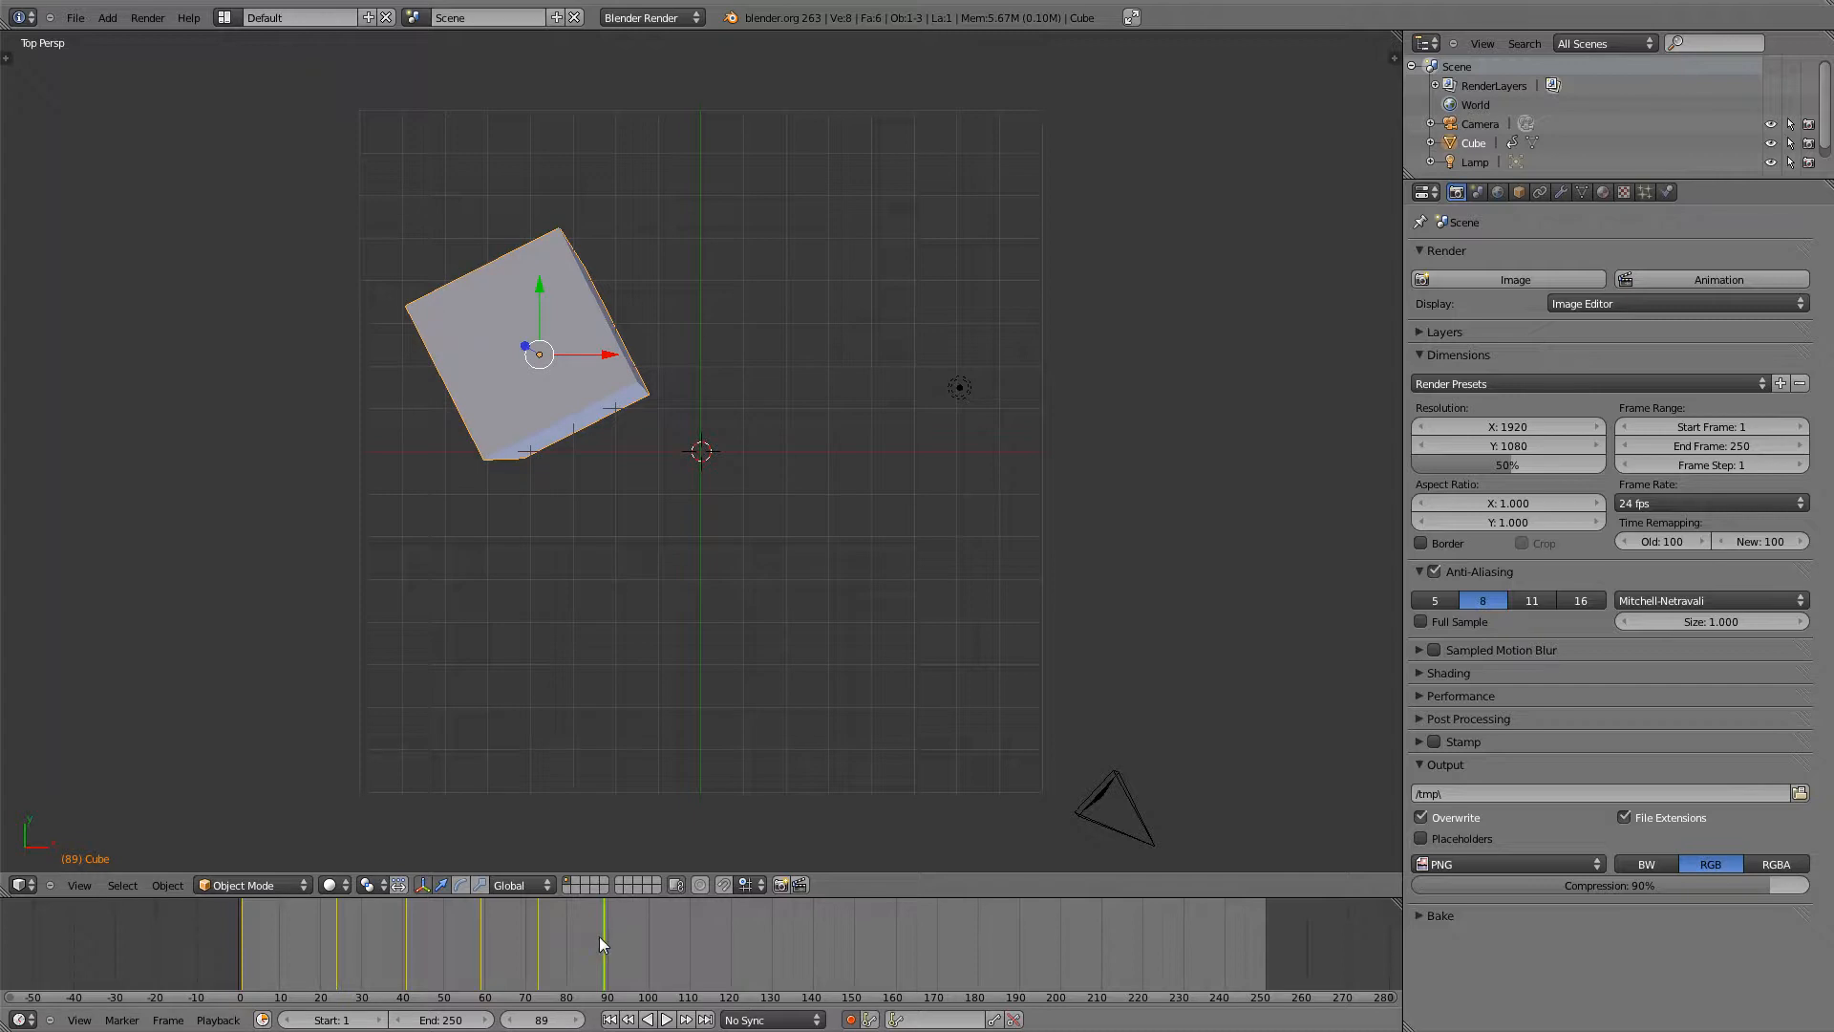
{"action": "mouse_move", "coordinate": [121, 841]}
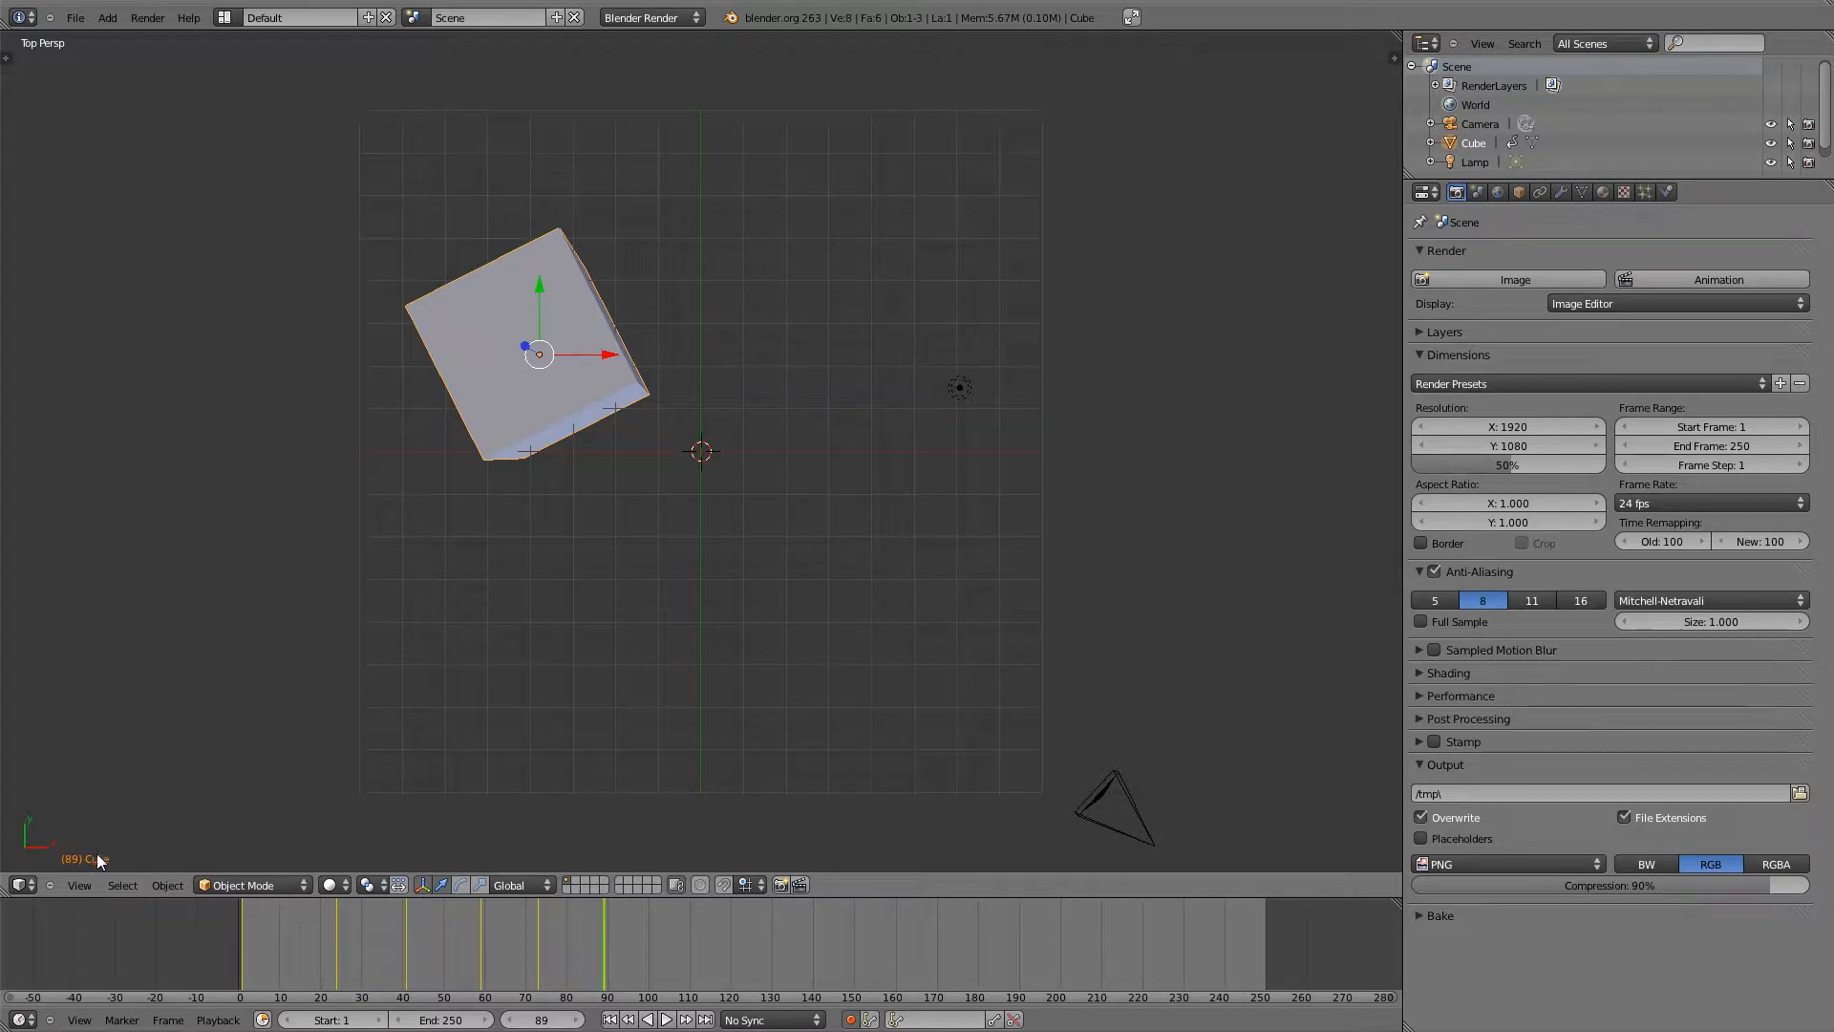
- Scrub to frame 89 and delete the cube's keyframe there with Alt+I
{"action": "left_click", "coordinate": [634, 949]}
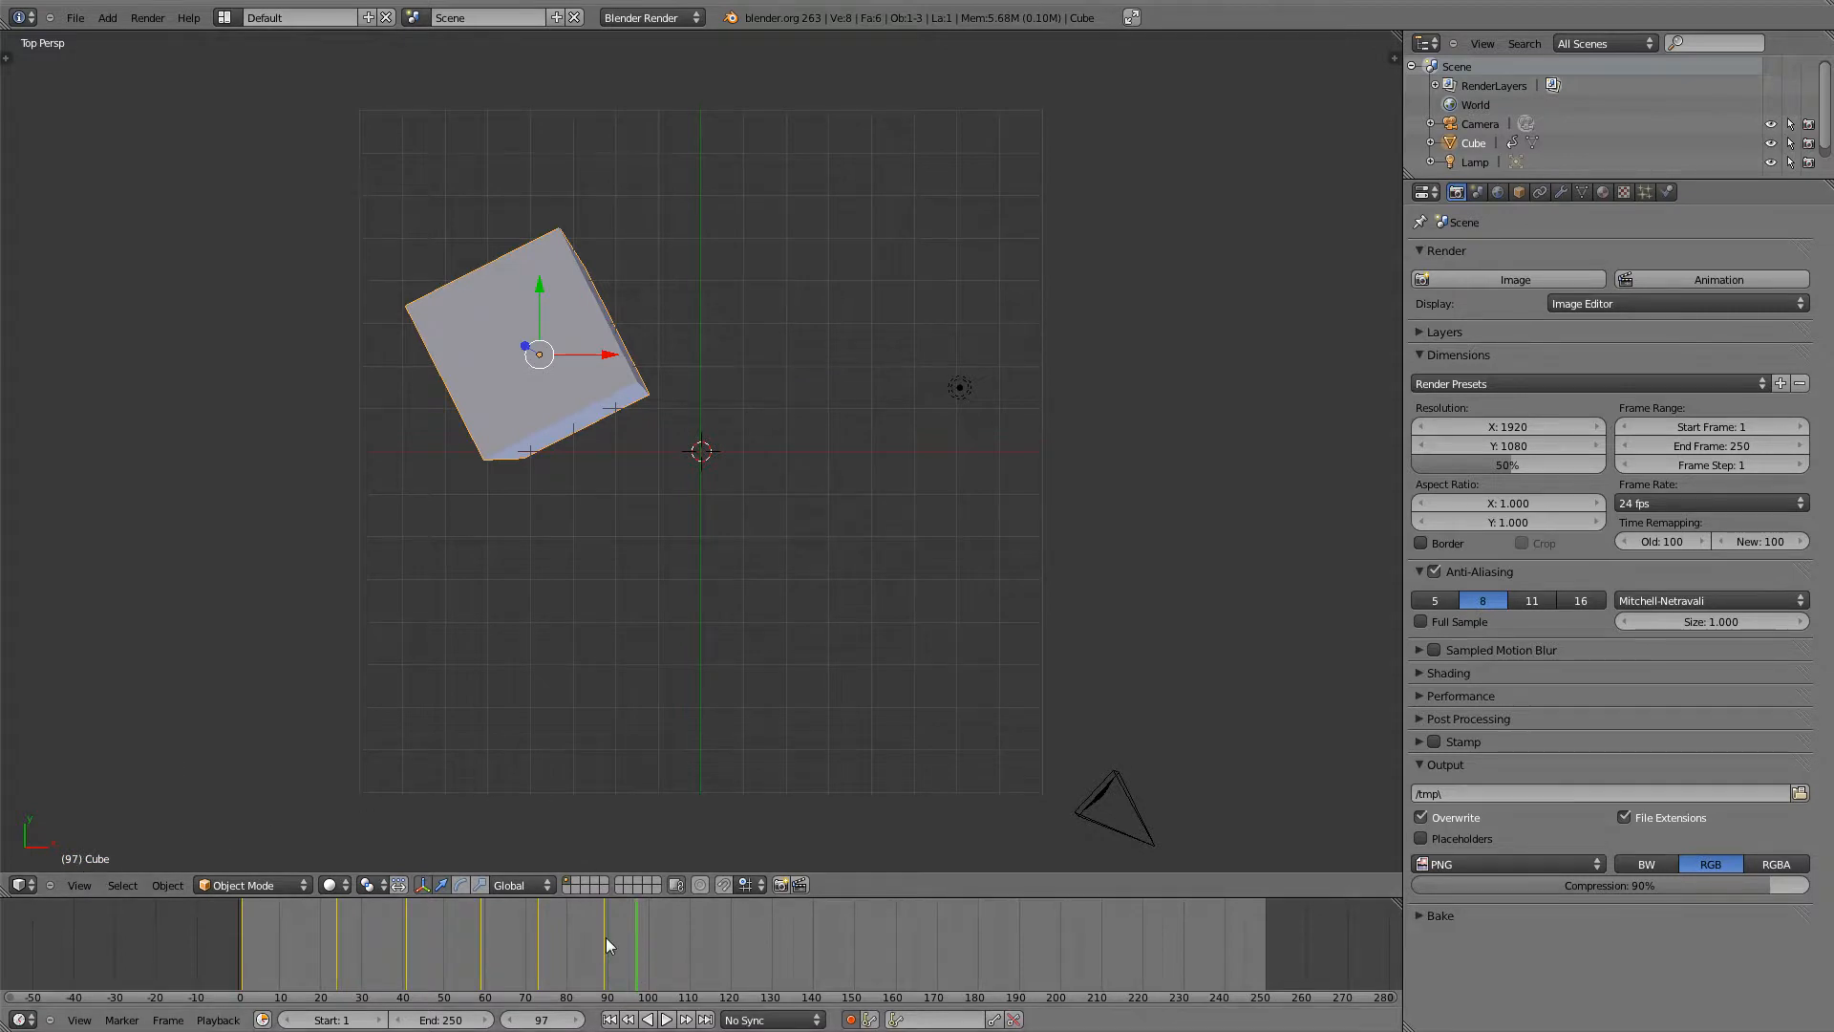
{"action": "left_click", "coordinate": [603, 943]}
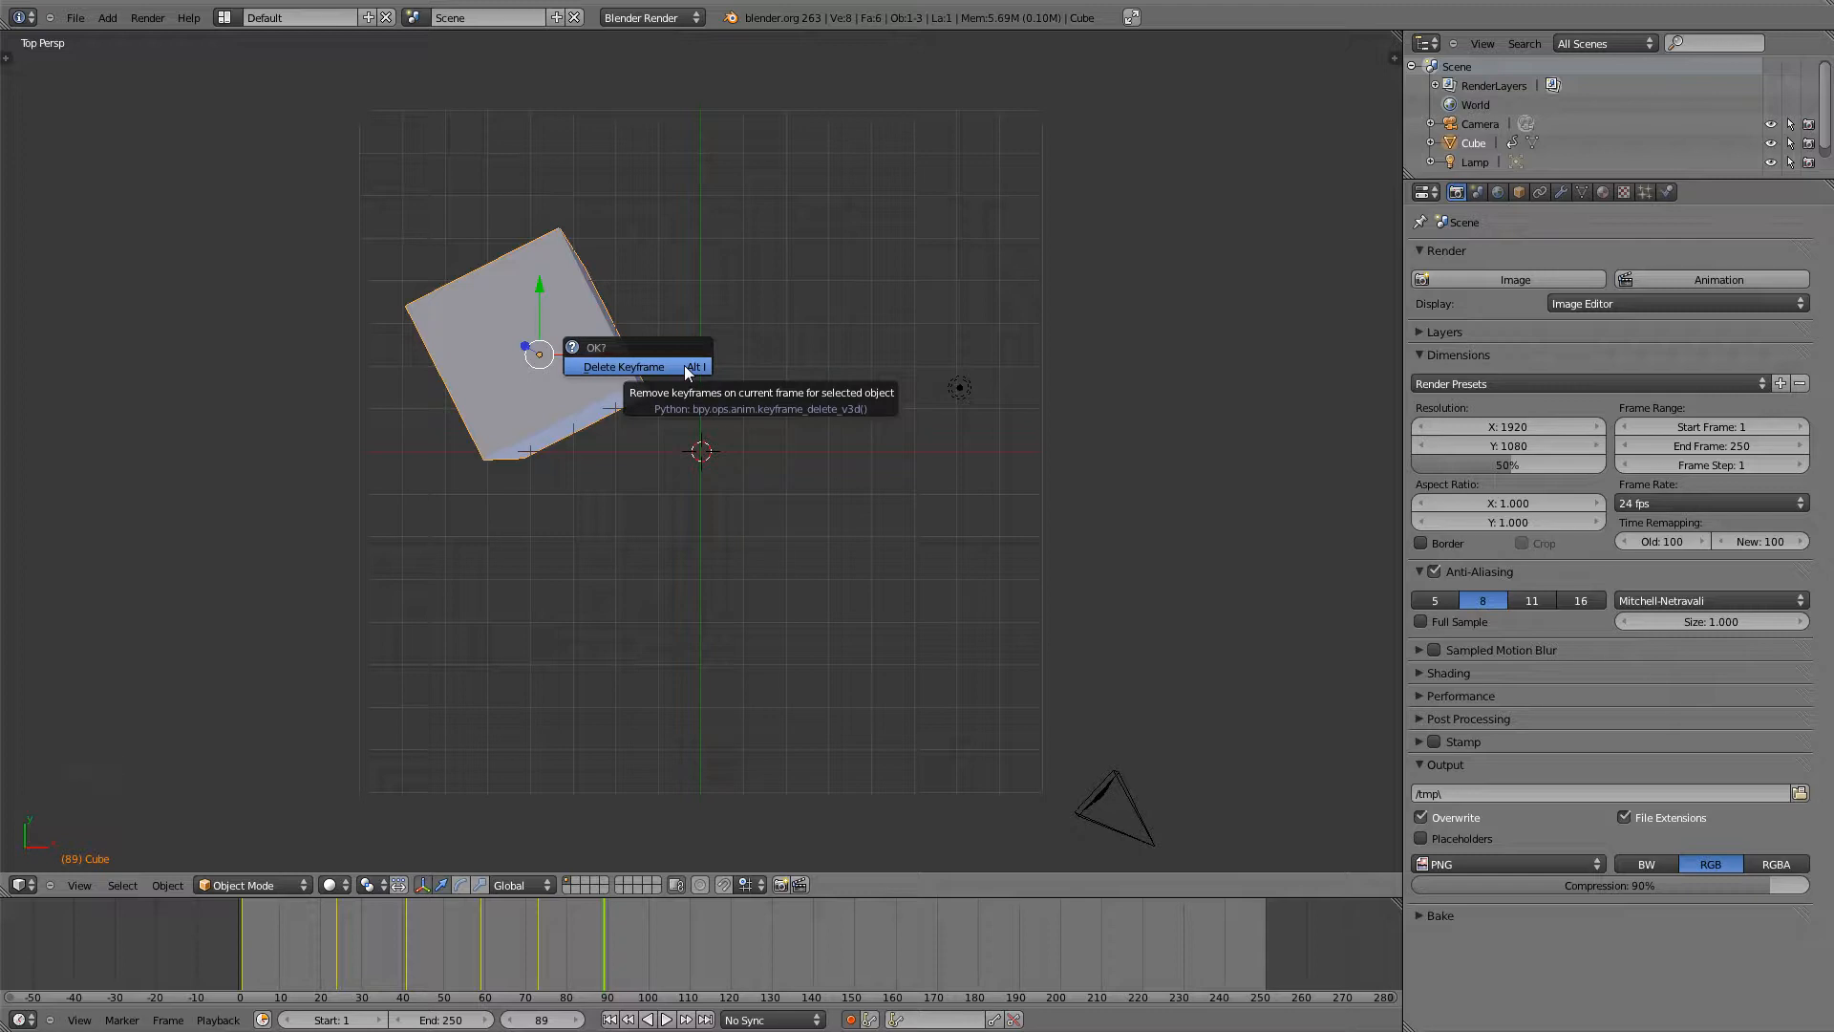
{"action": "left_click", "coordinate": [623, 365]}
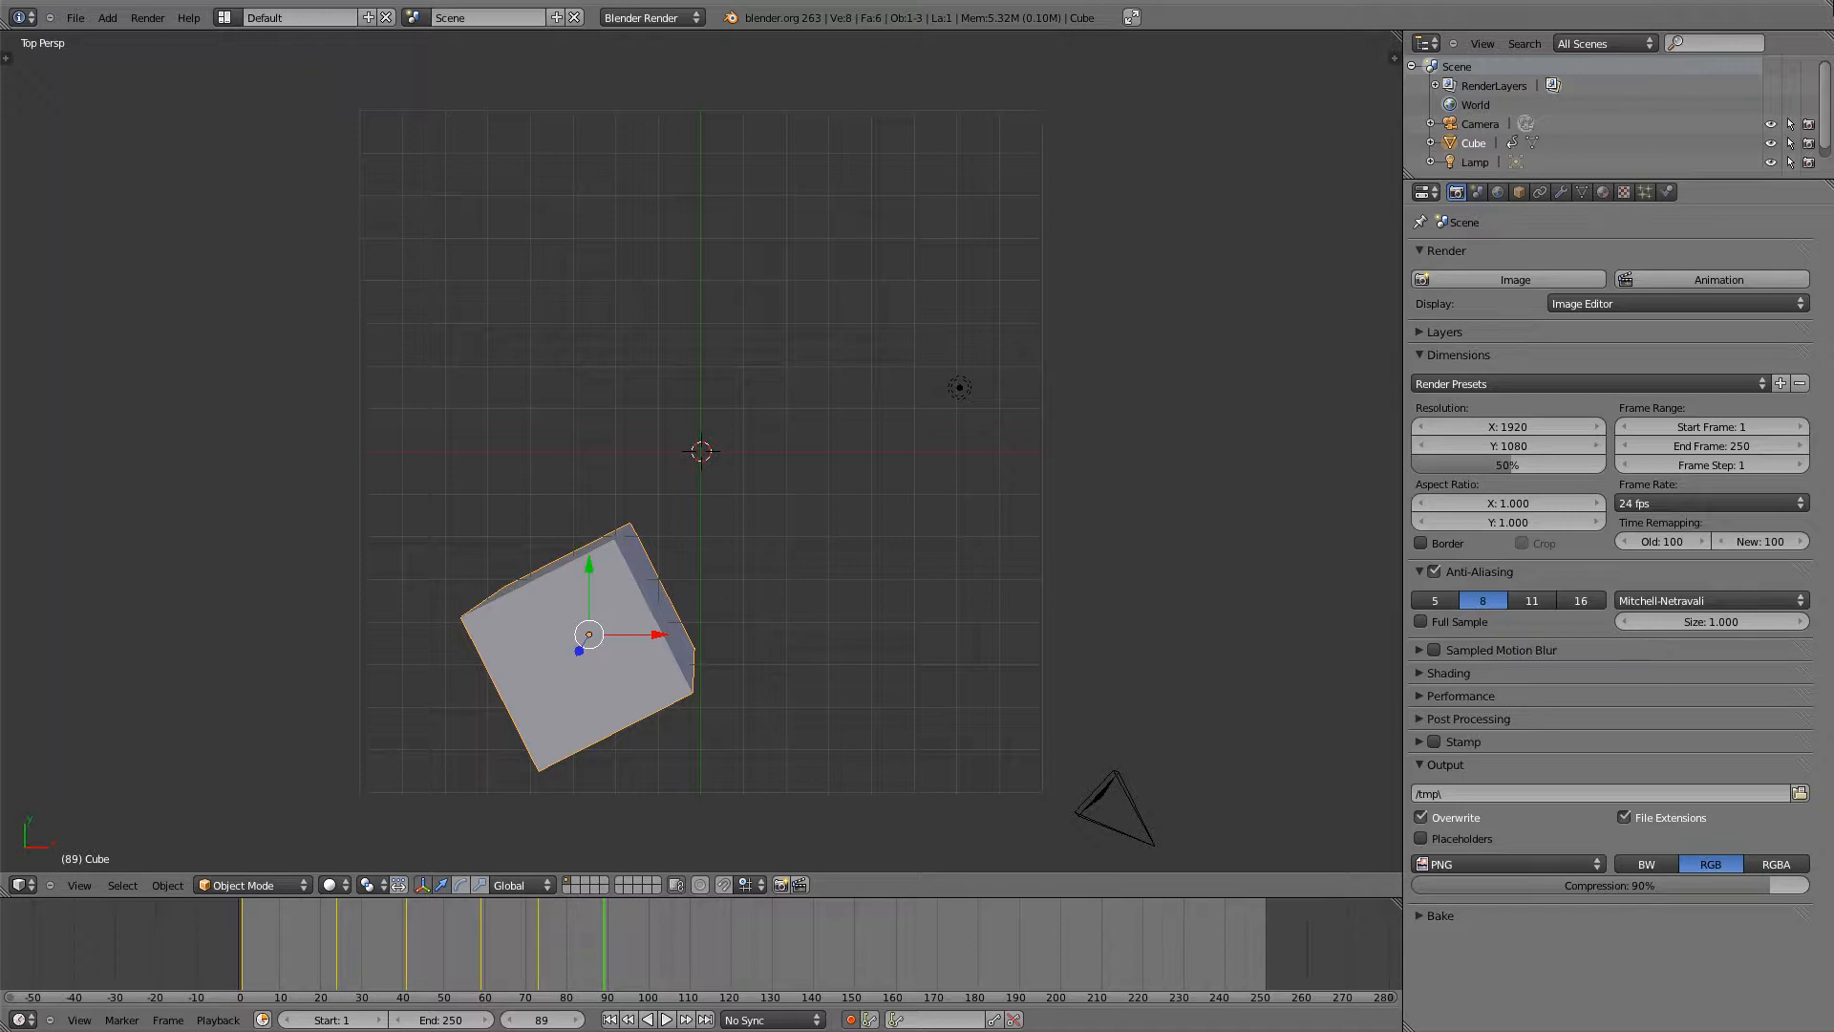
{"action": "mouse_move", "coordinate": [871, 454]}
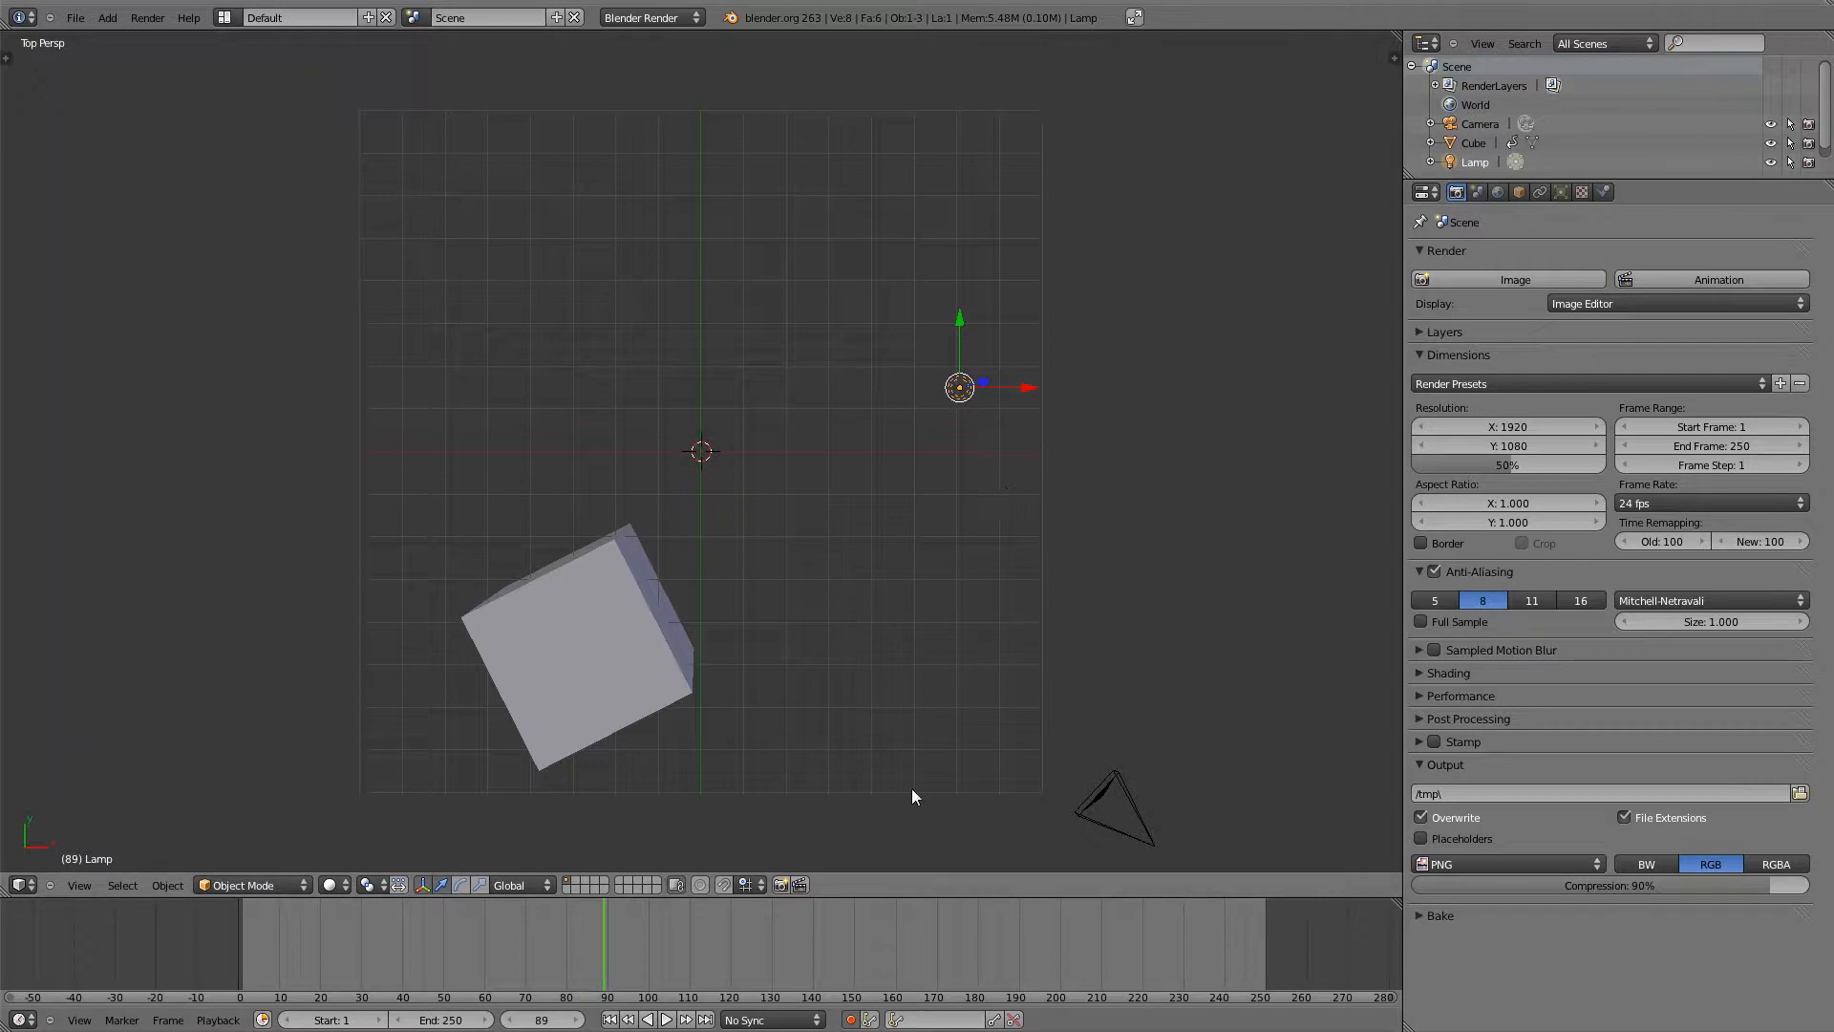
- Grab the lamp and drop it higher up above the centre of the grid
{"action": "key", "text": "g"}
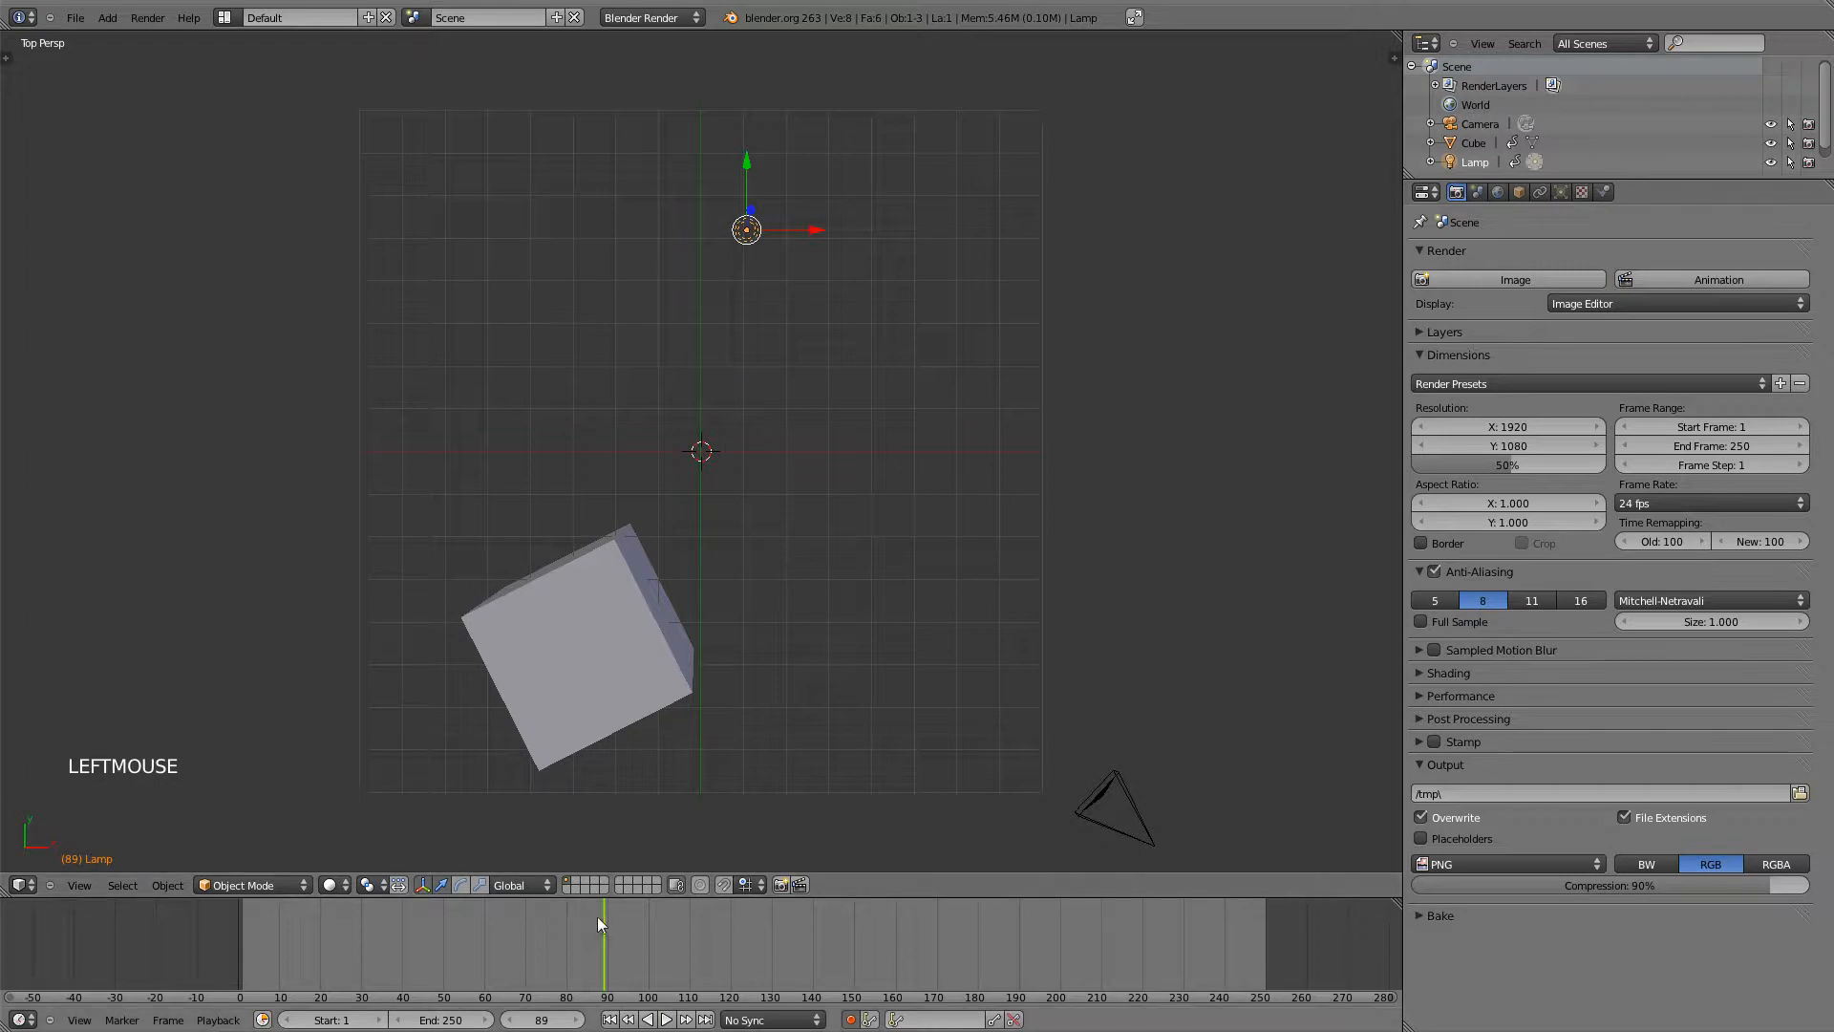
{"action": "left_click", "coordinate": [582, 928]}
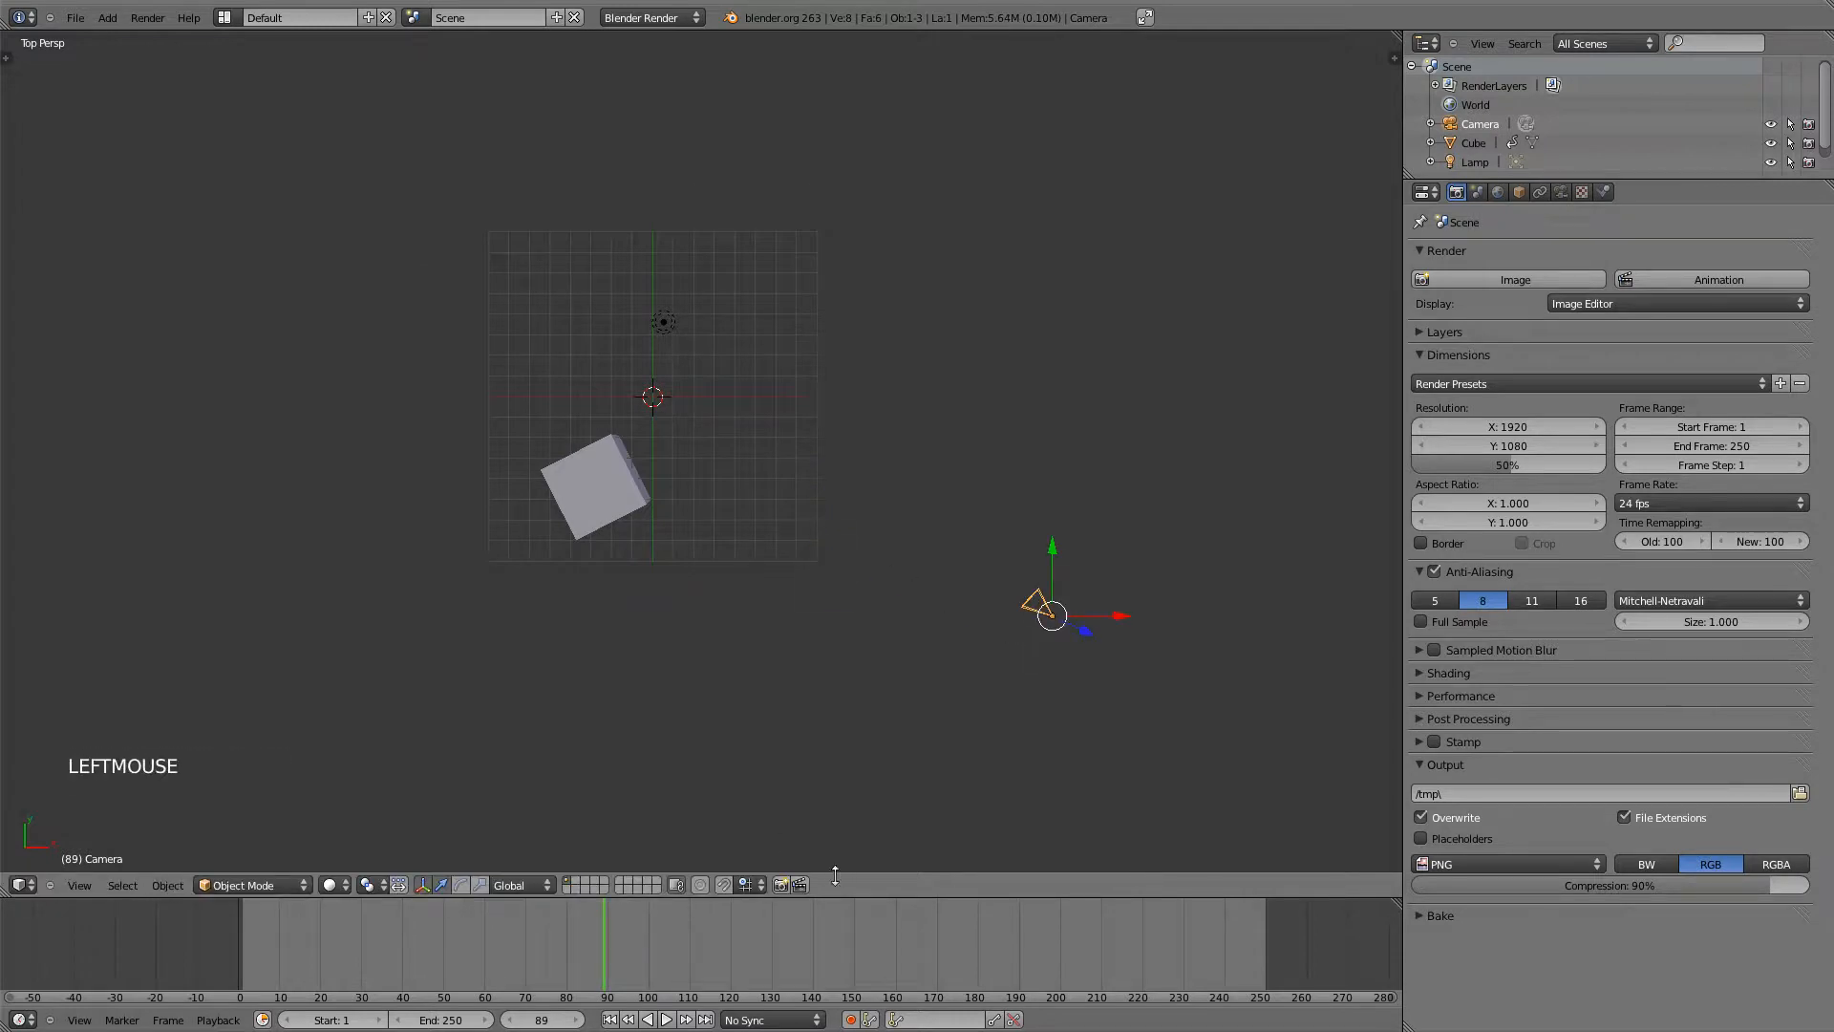
{"action": "mouse_move", "coordinate": [852, 1020]}
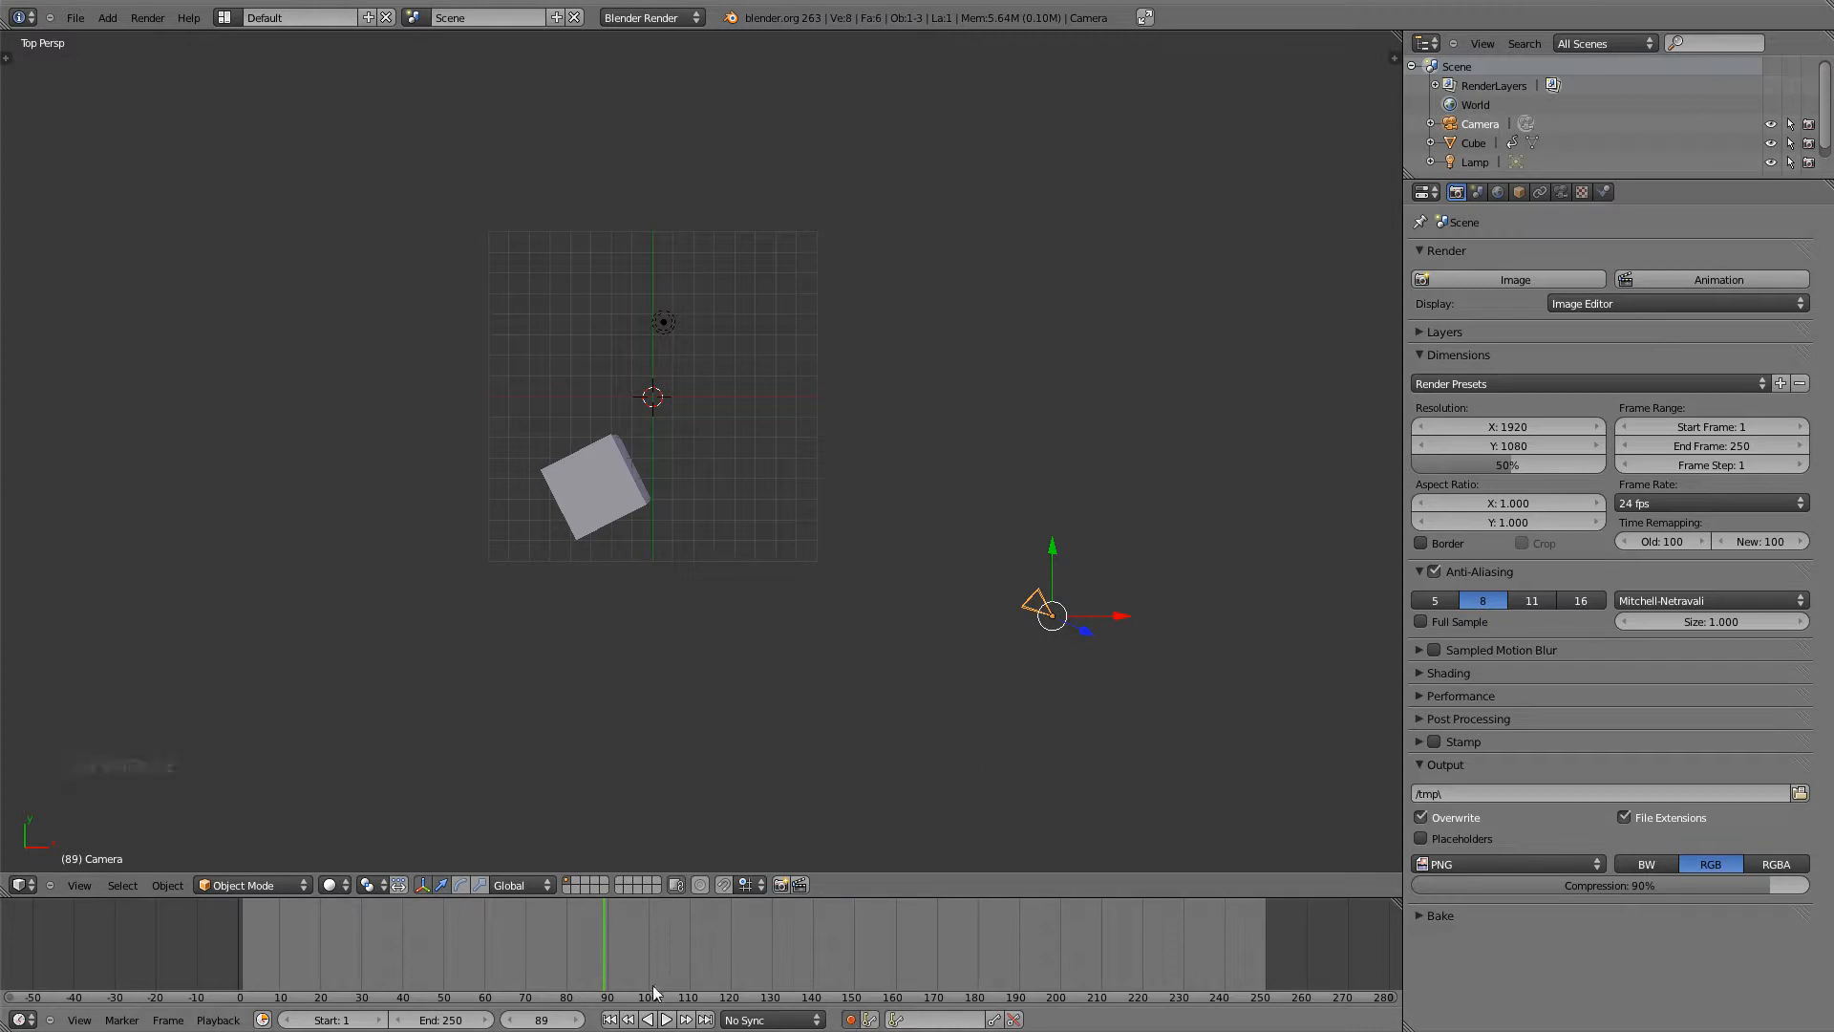
- Key the camera's LocRotScale at frame 1, then rotate it at frame 46 and key it again
{"action": "left_click", "coordinate": [240, 948]}
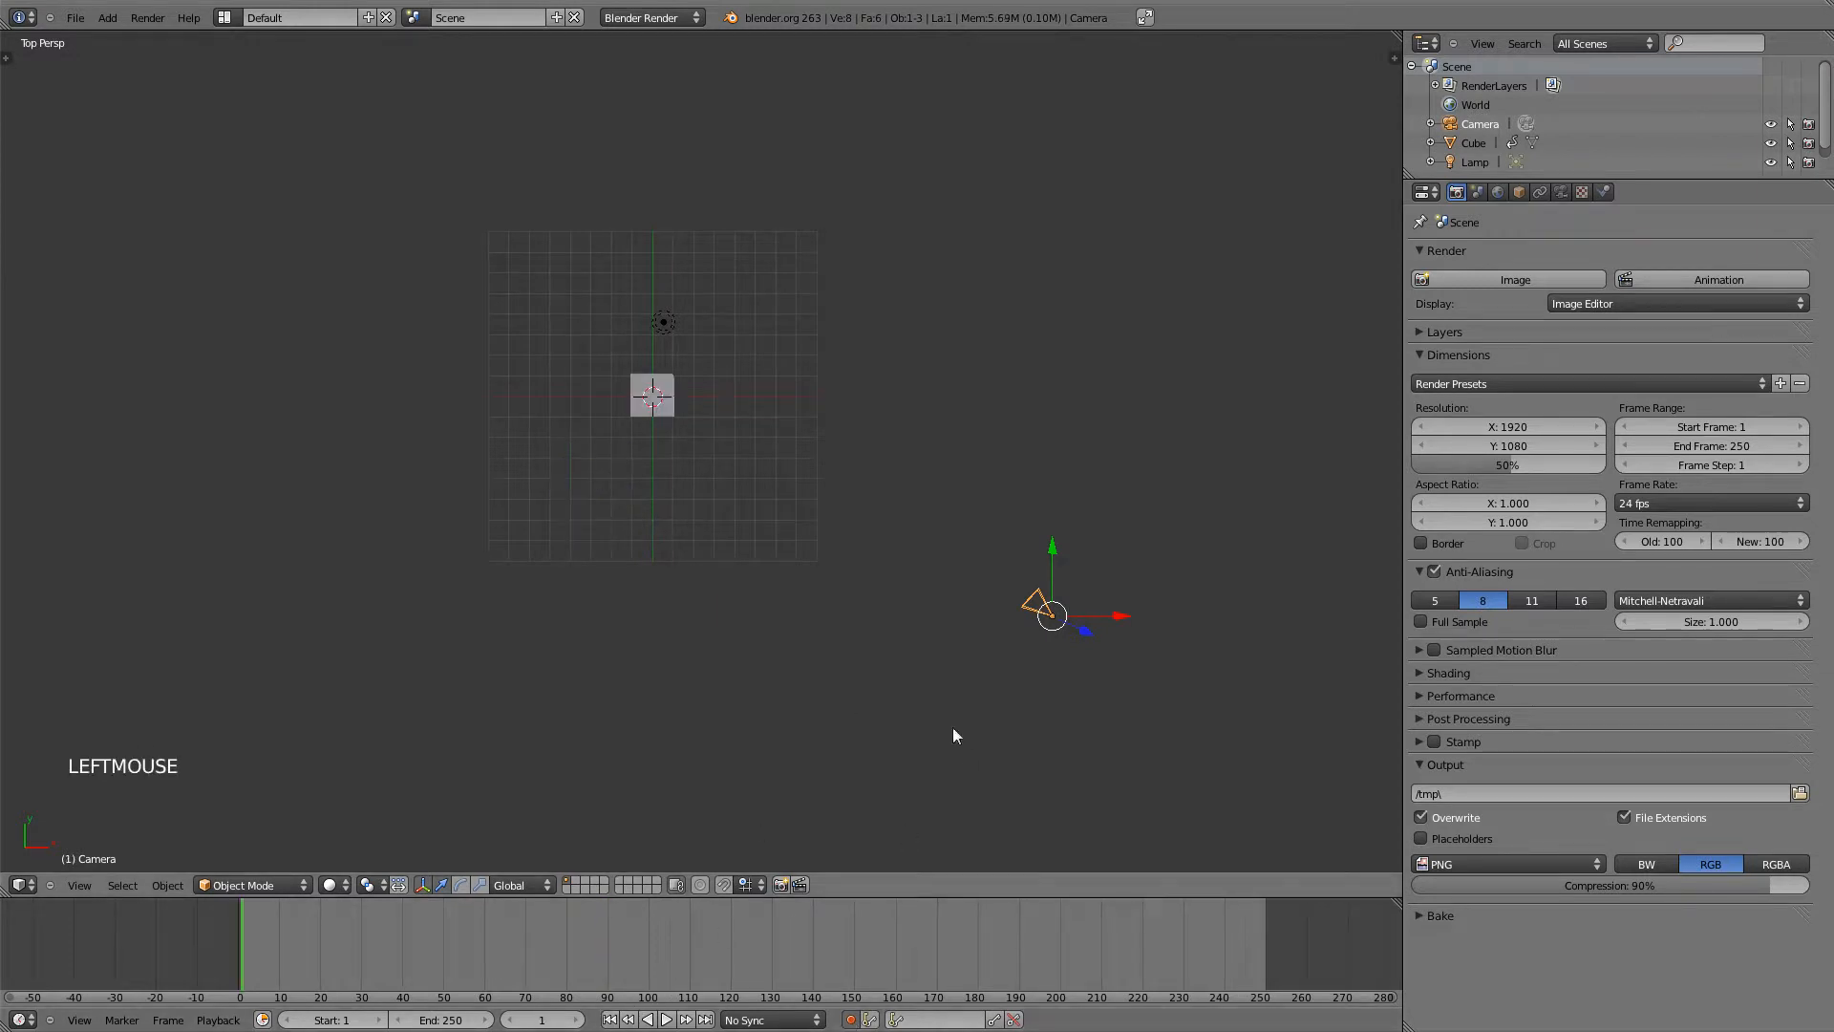
{"action": "key", "text": "I"}
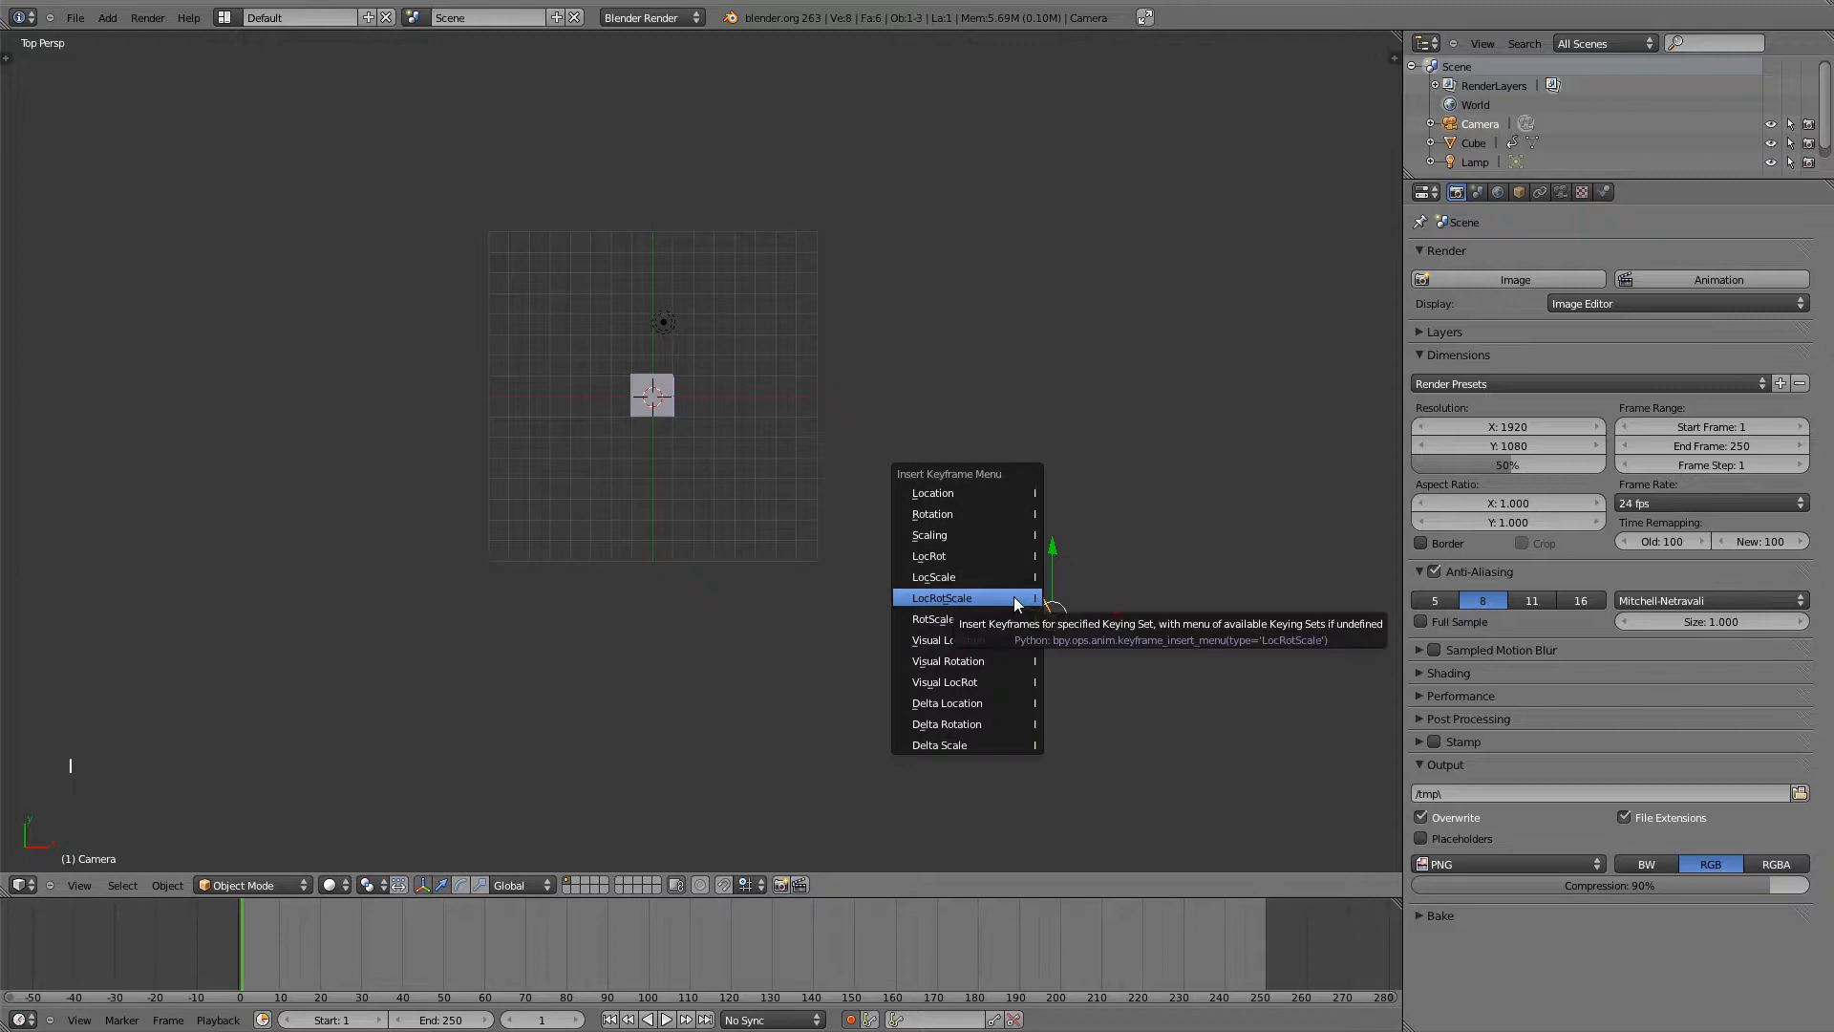
{"action": "left_click", "coordinate": [942, 596]}
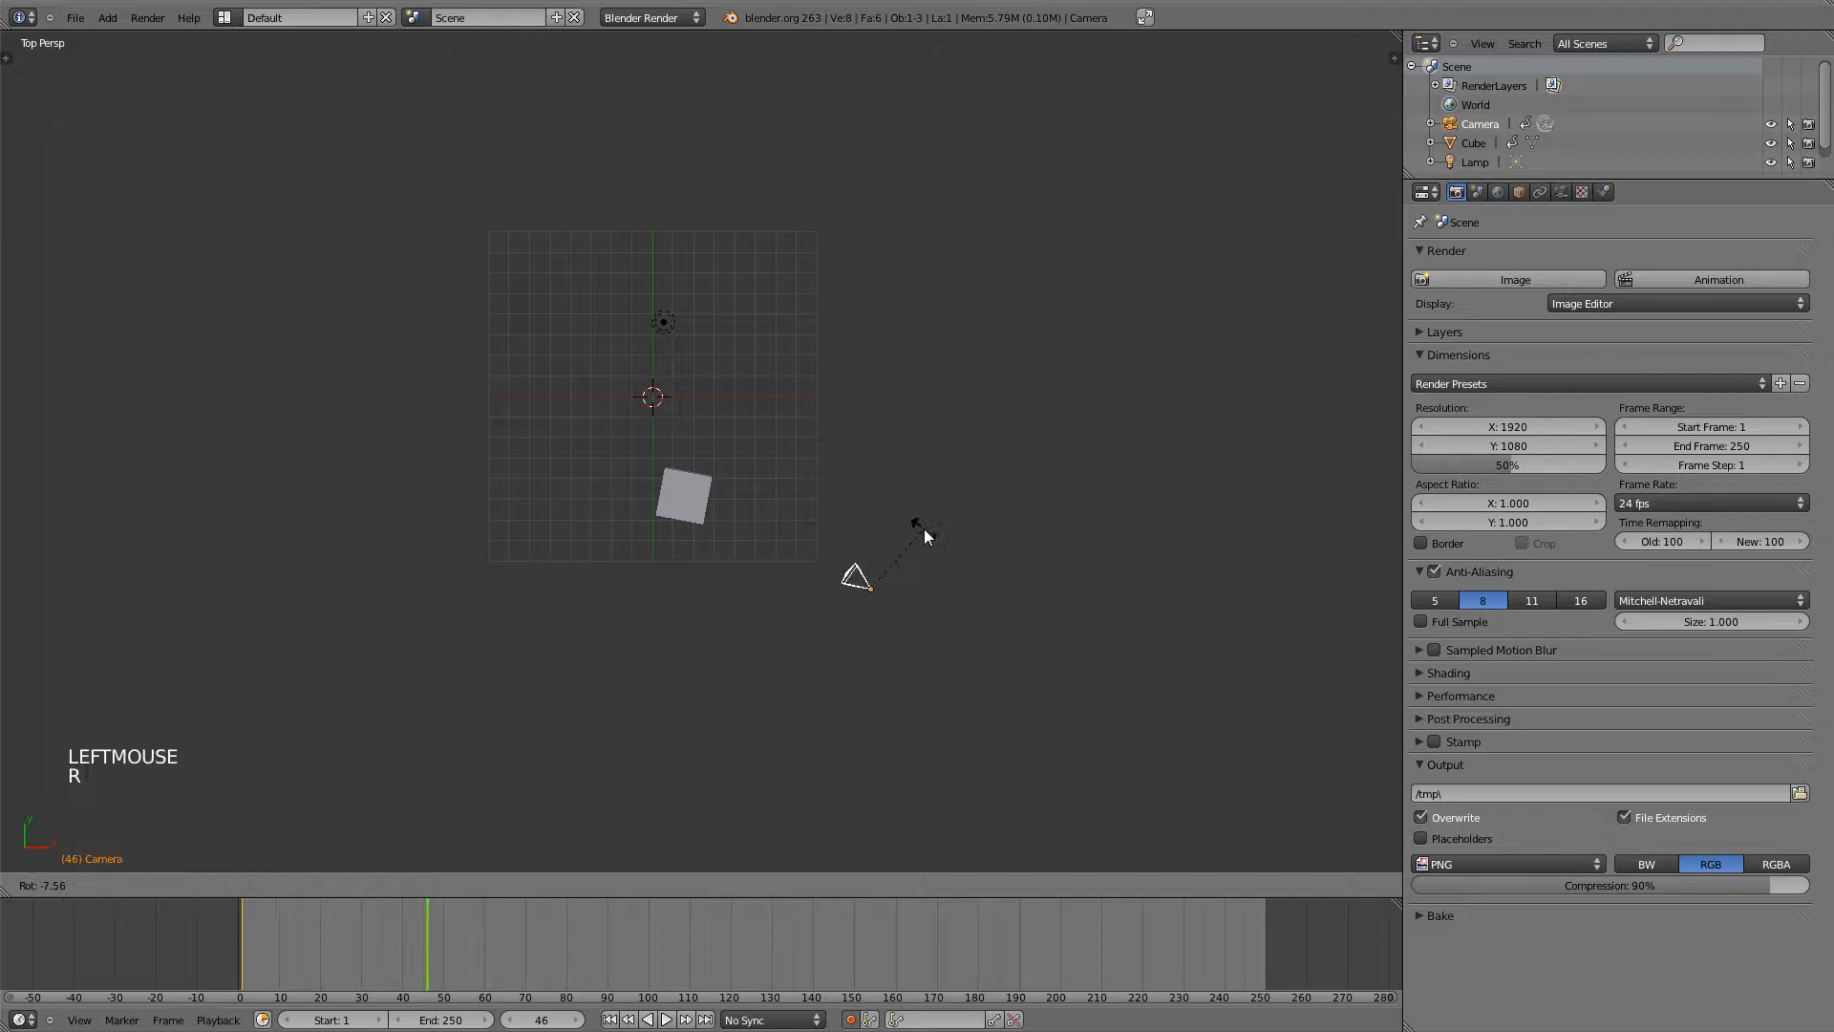
{"action": "left_click", "coordinate": [856, 593]}
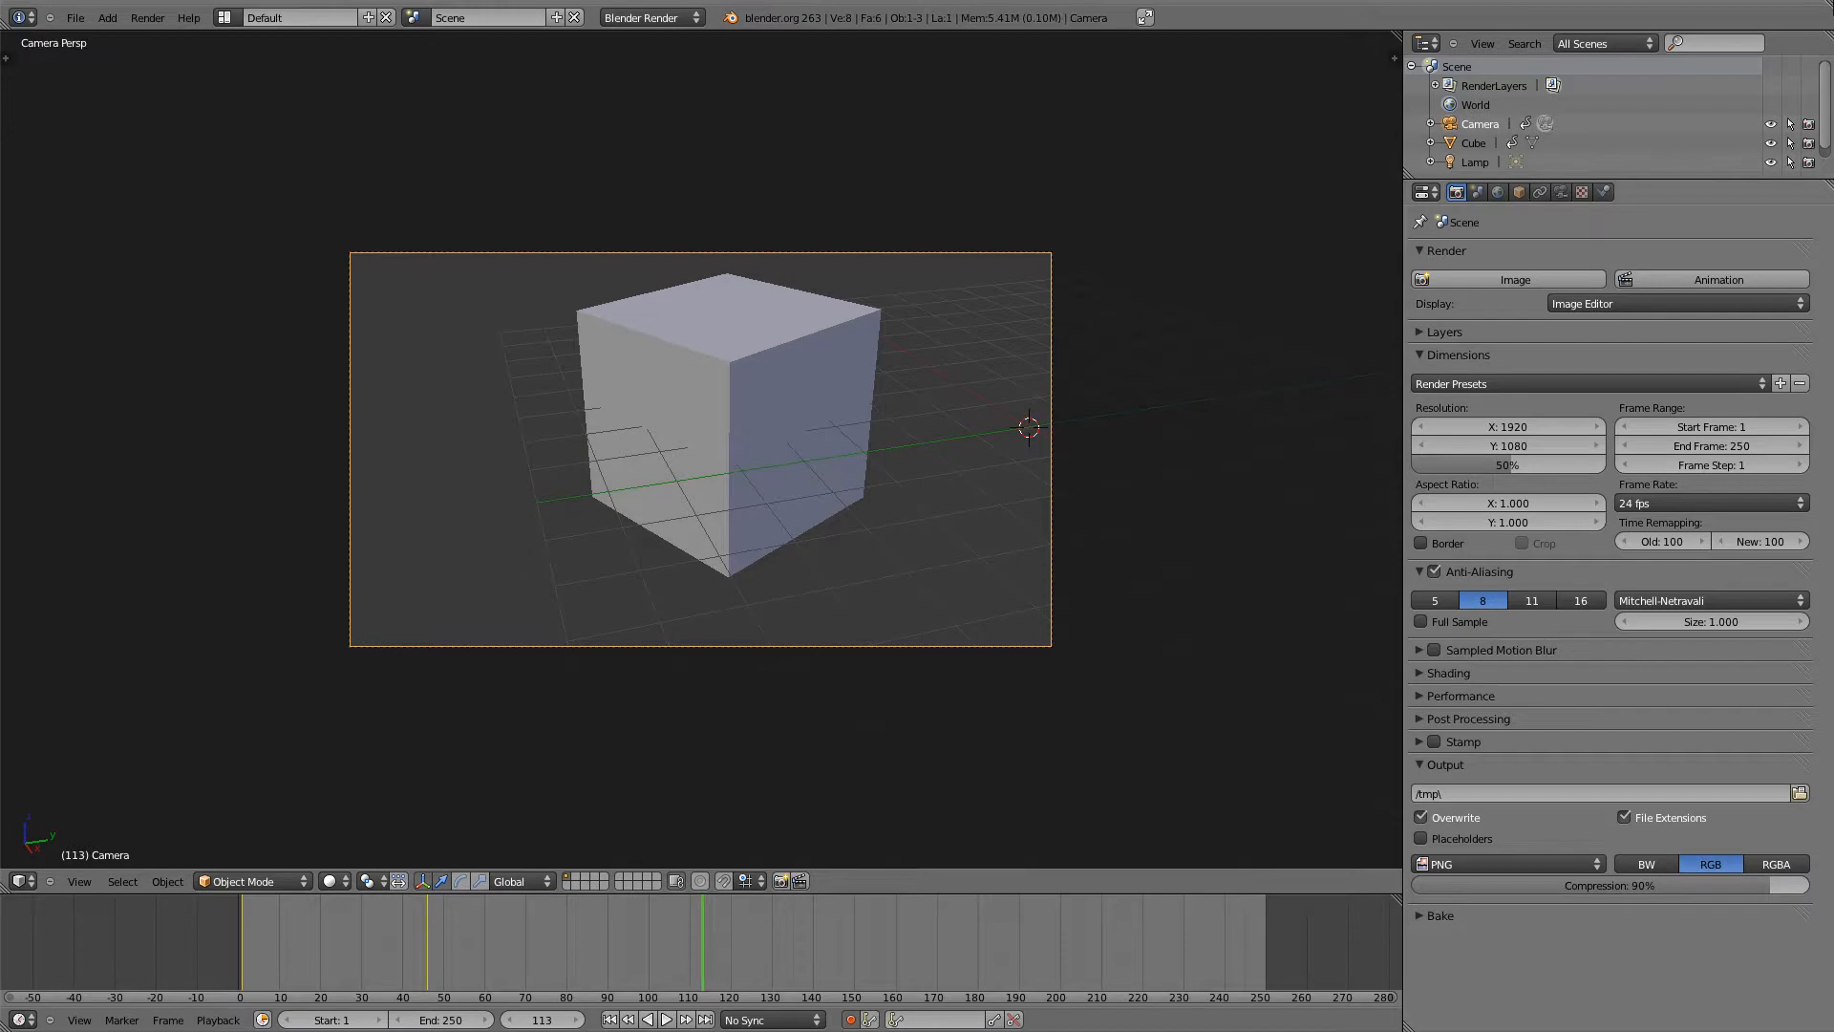
{"action": "mouse_move", "coordinate": [1773, 20]}
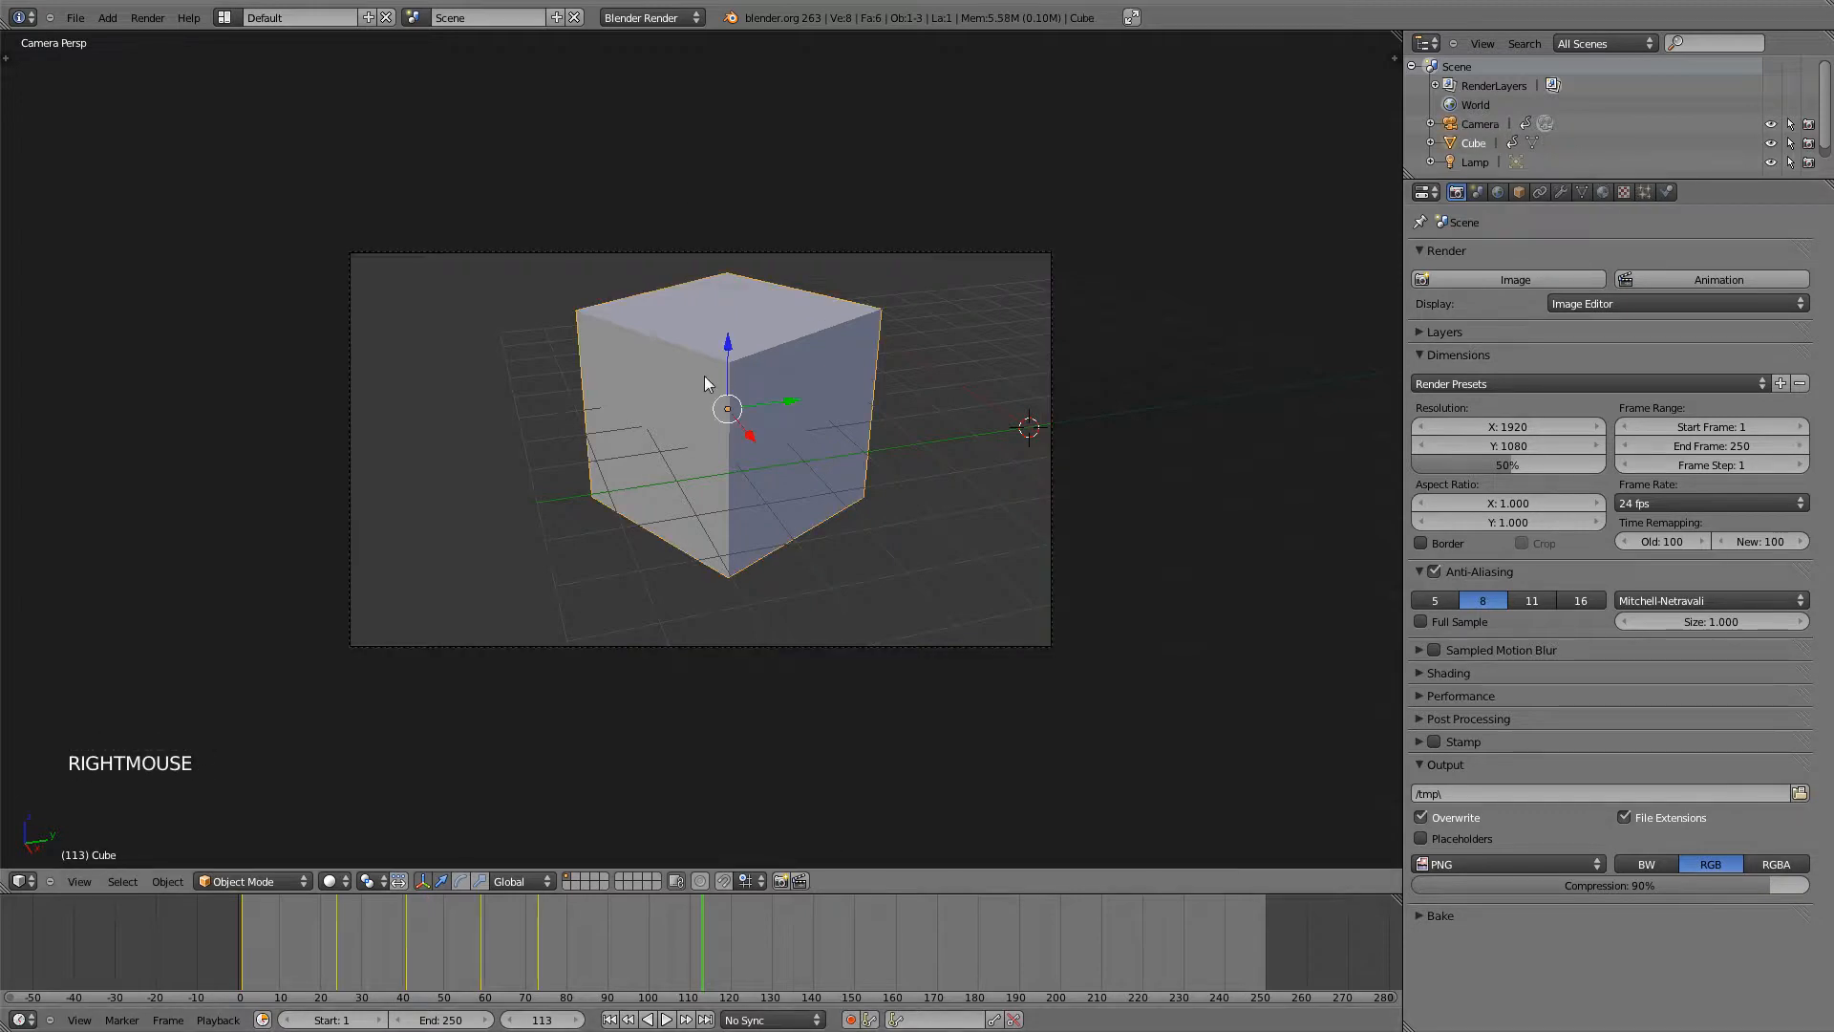
- Switch the render engine from Blender Internal to Cycles and show the cube's Material settings
{"action": "left_click", "coordinate": [649, 17]}
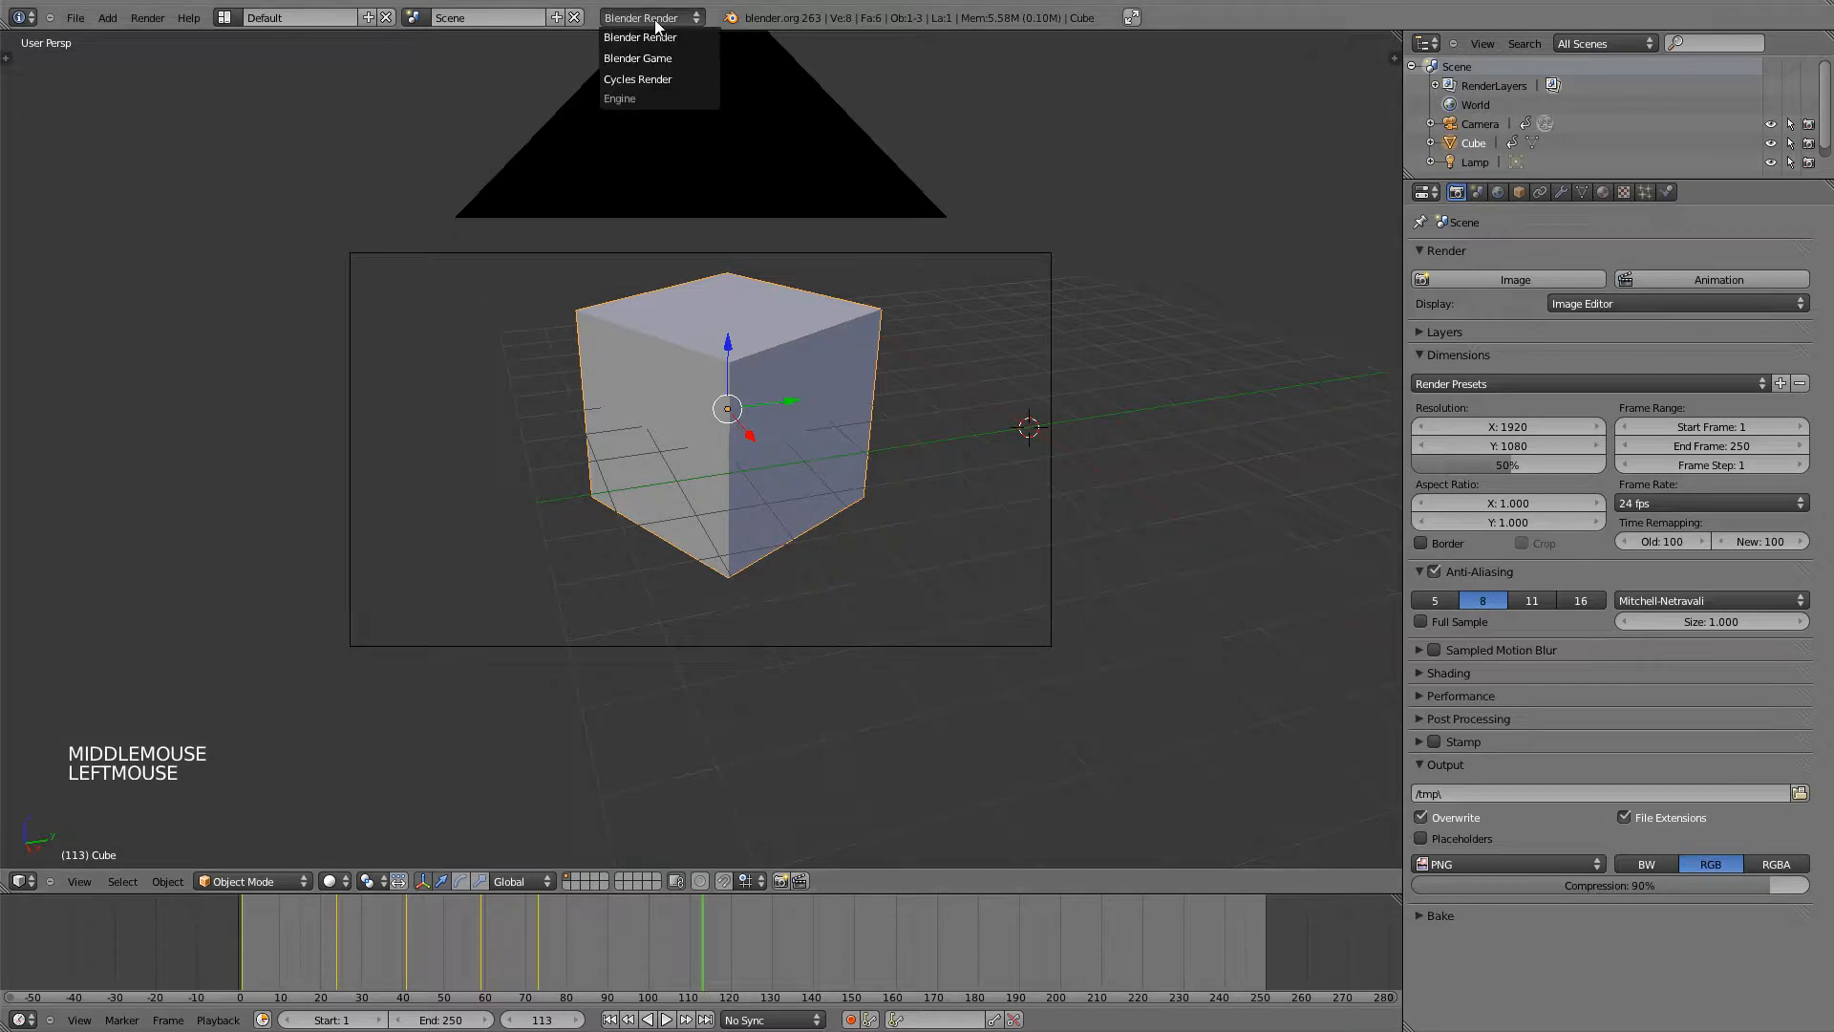
{"action": "left_click", "coordinate": [638, 80]}
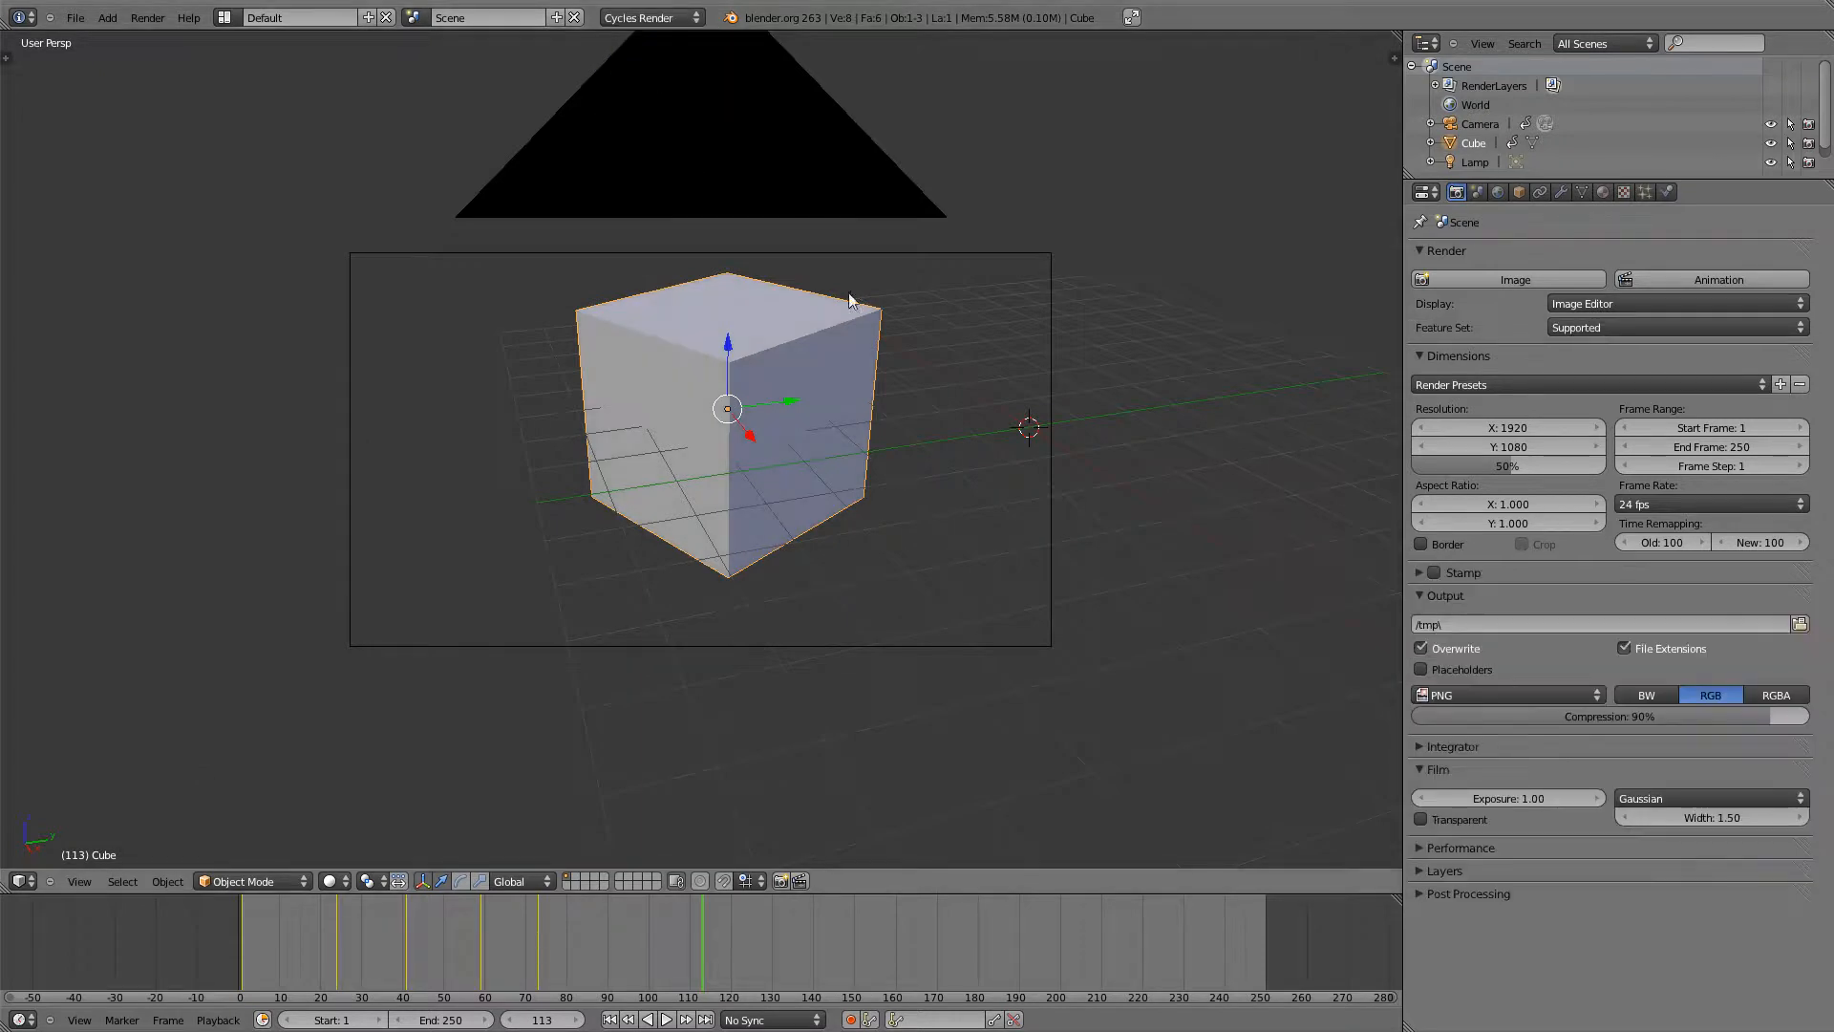
{"action": "scroll", "scroll_direction": "up", "scroll_amount": 3}
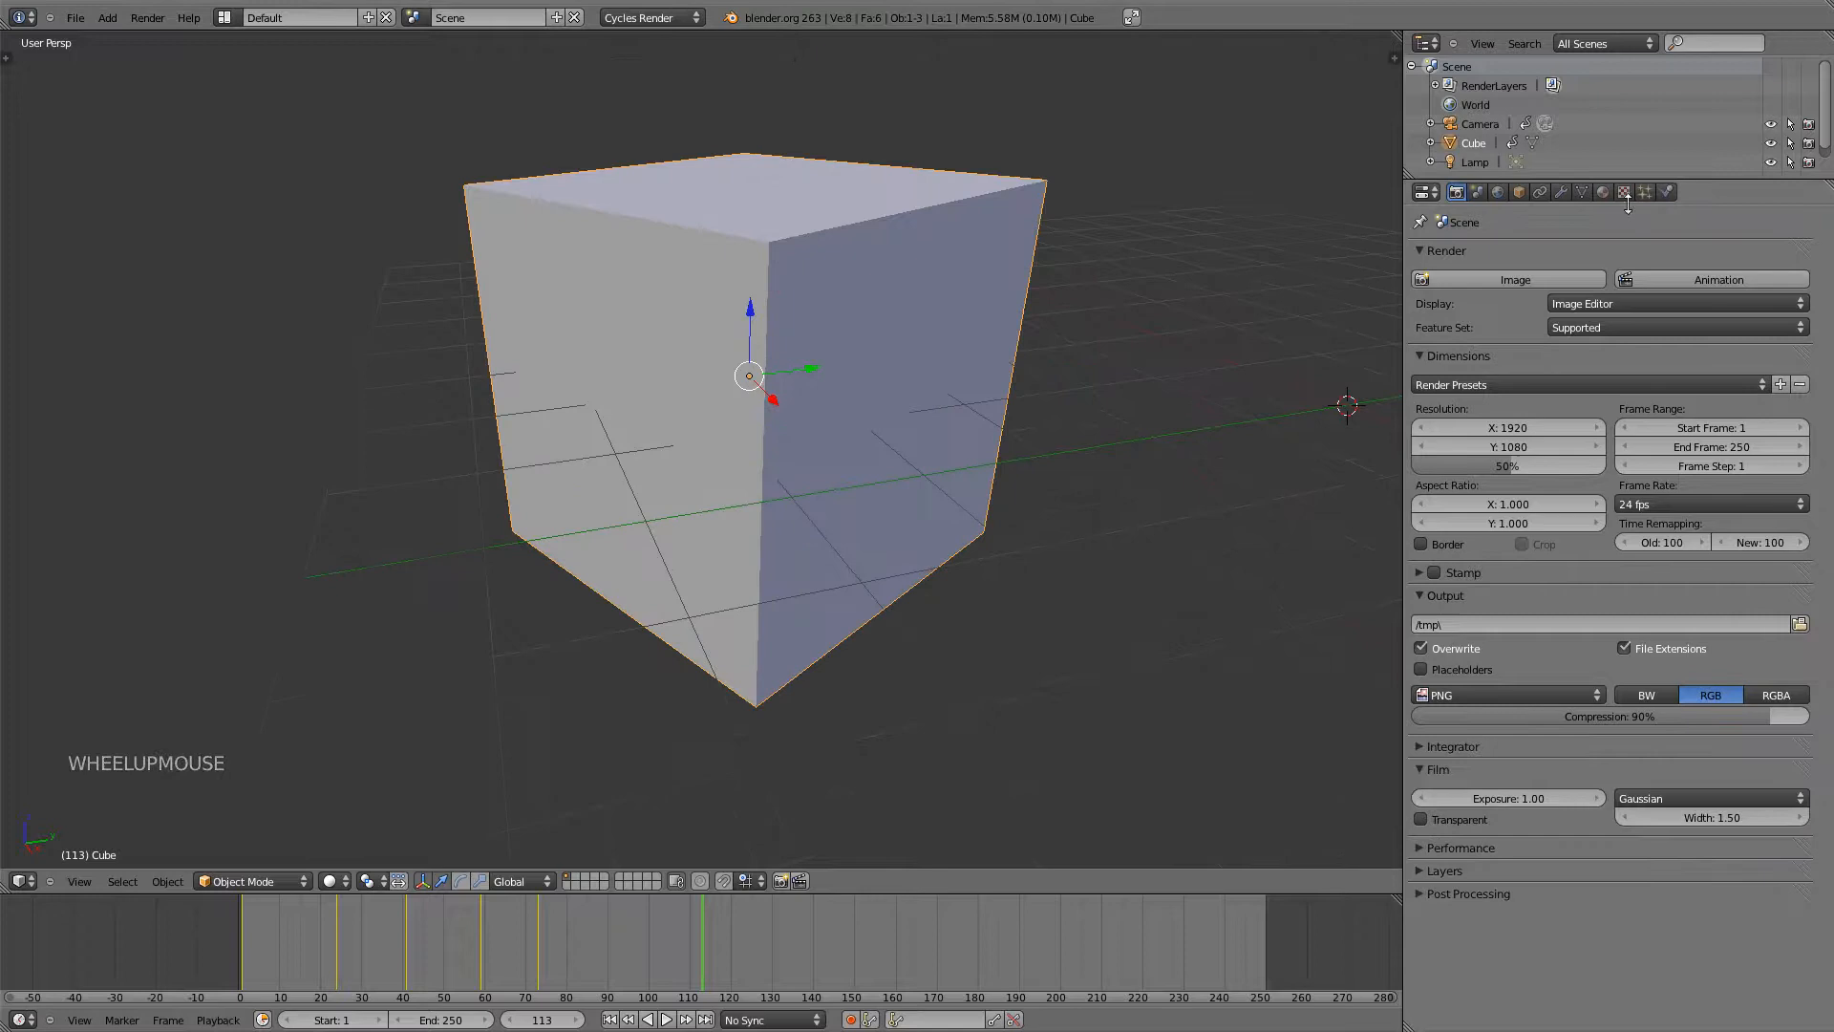
{"action": "left_click", "coordinate": [1603, 191]}
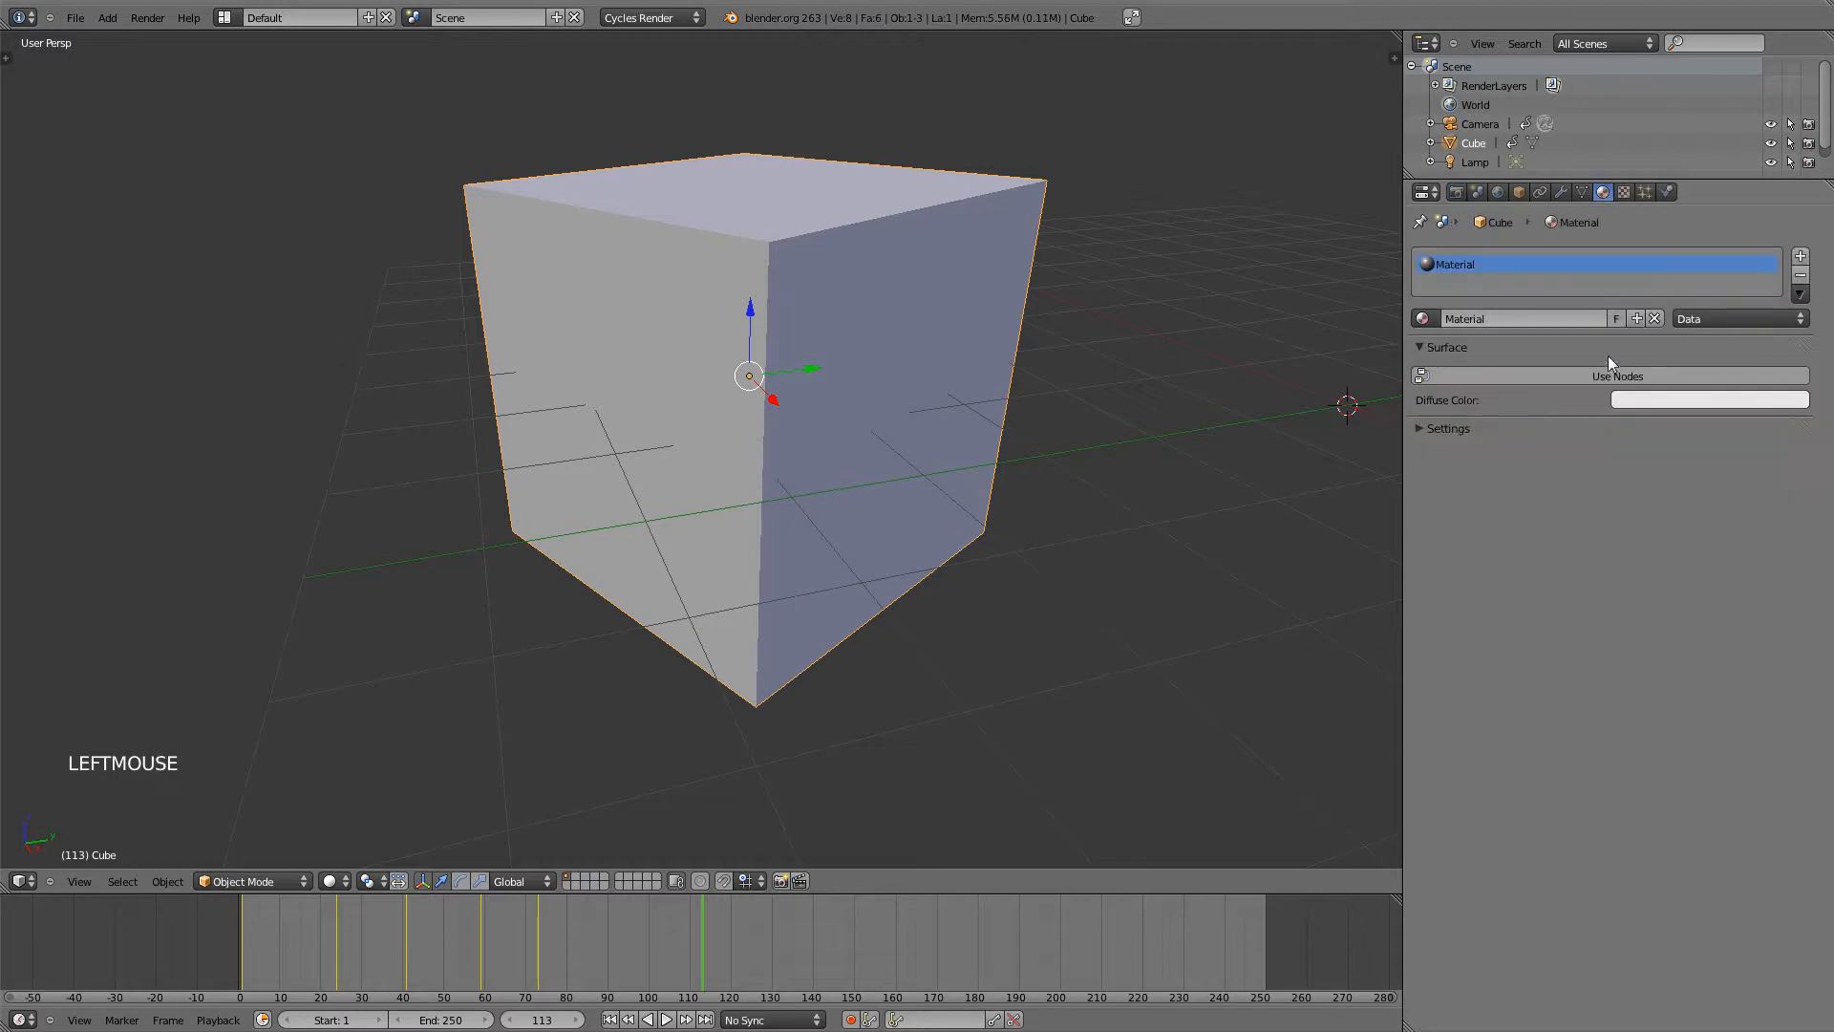
- Enable Use Nodes on the cube's material (Diffuse BSDF) and expand its Settings panel
{"action": "left_click", "coordinate": [1616, 374]}
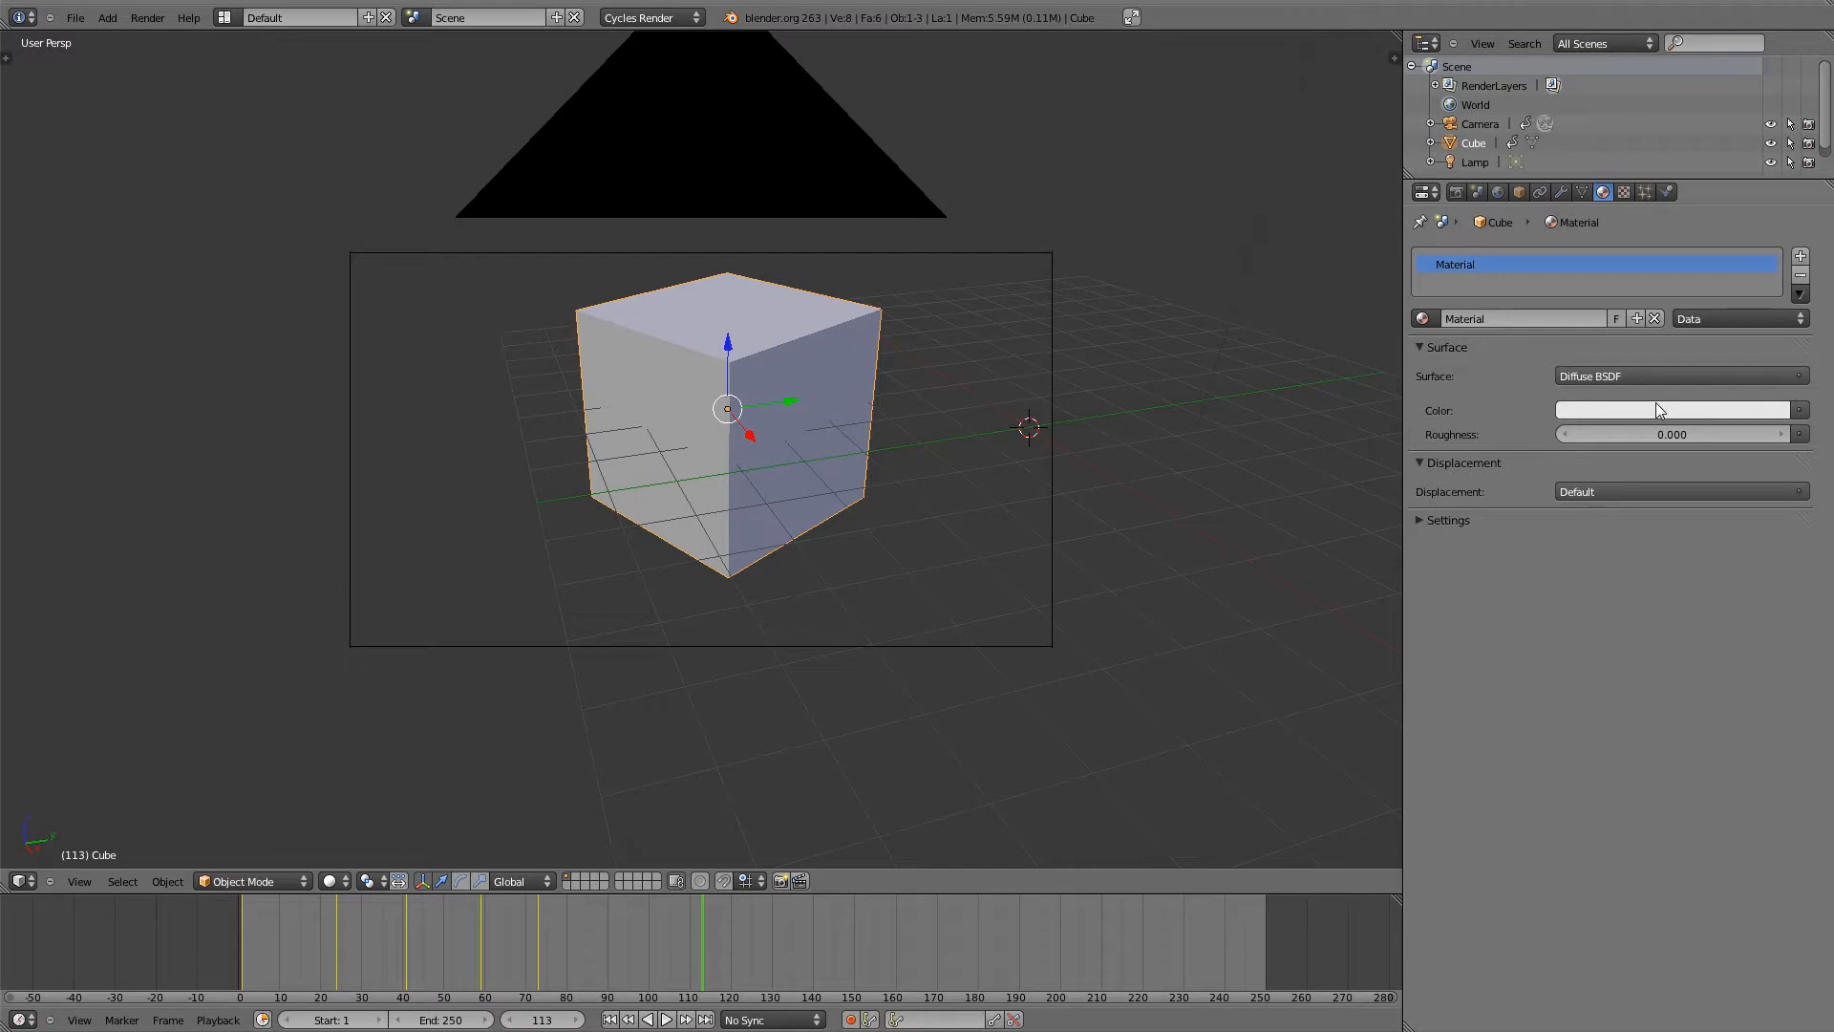
{"action": "mouse_move", "coordinate": [1659, 409]}
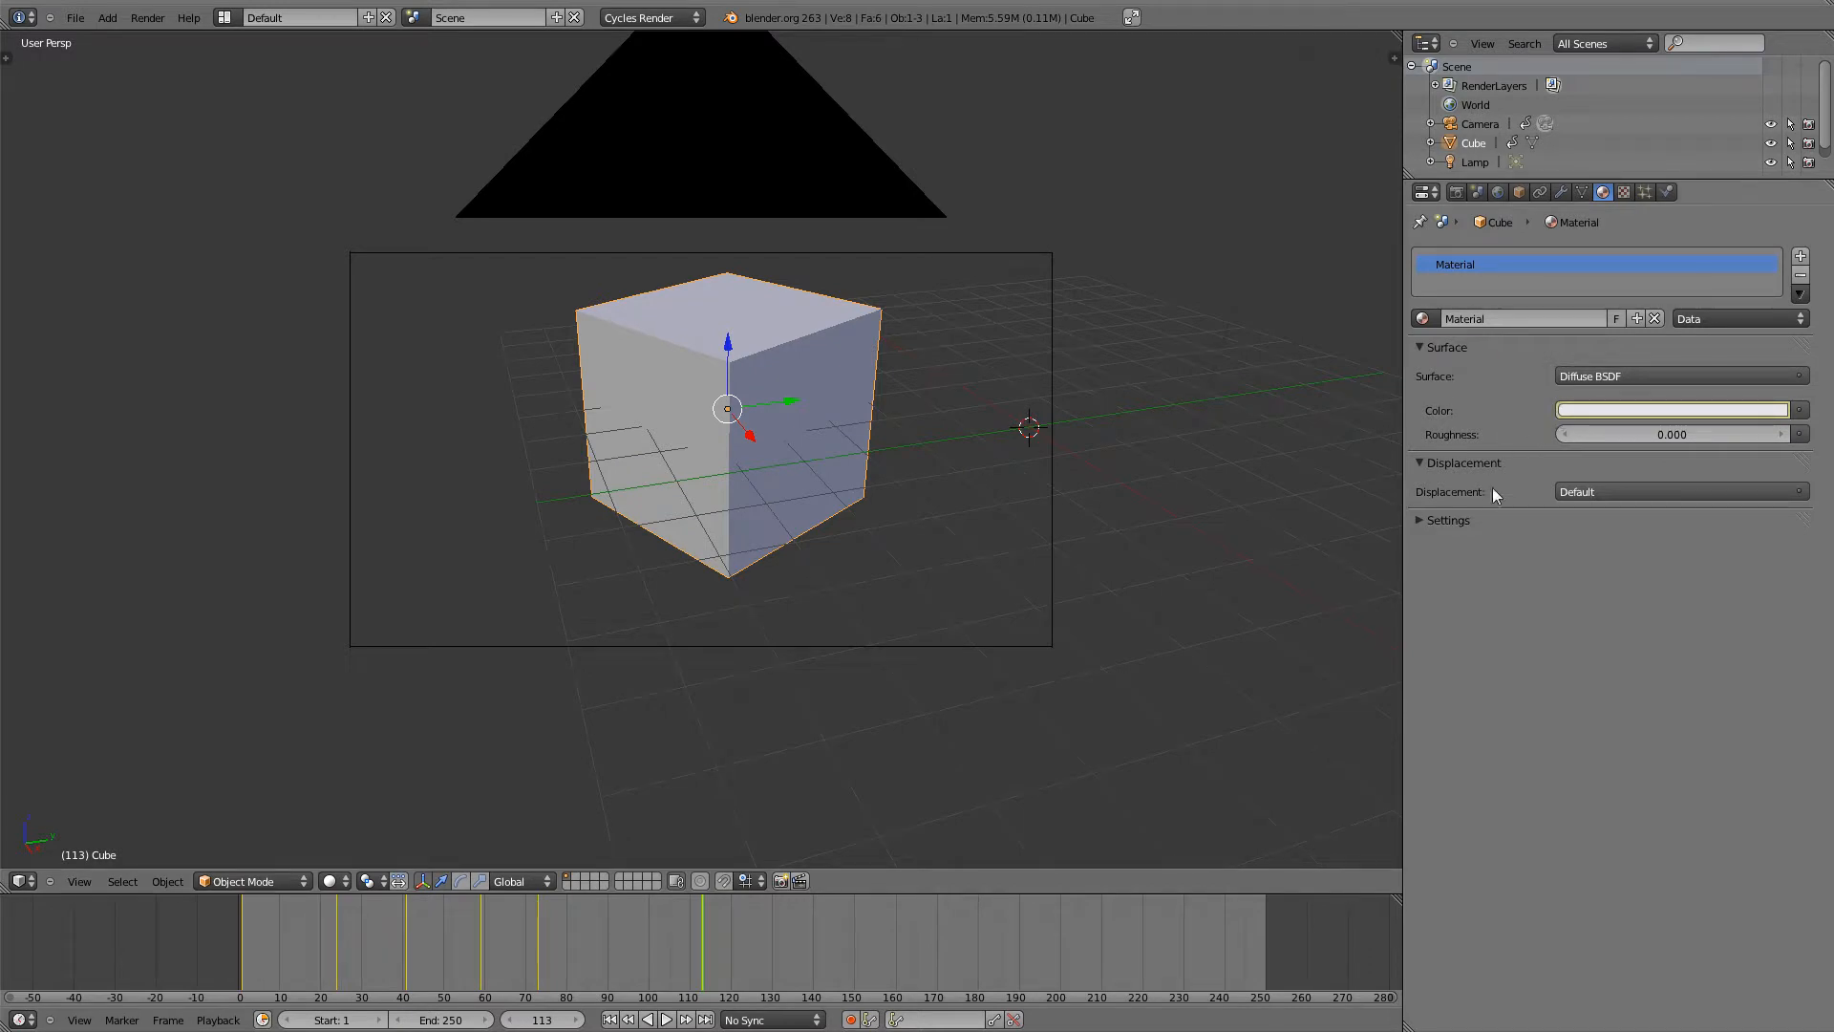
{"action": "left_click", "coordinate": [1441, 519]}
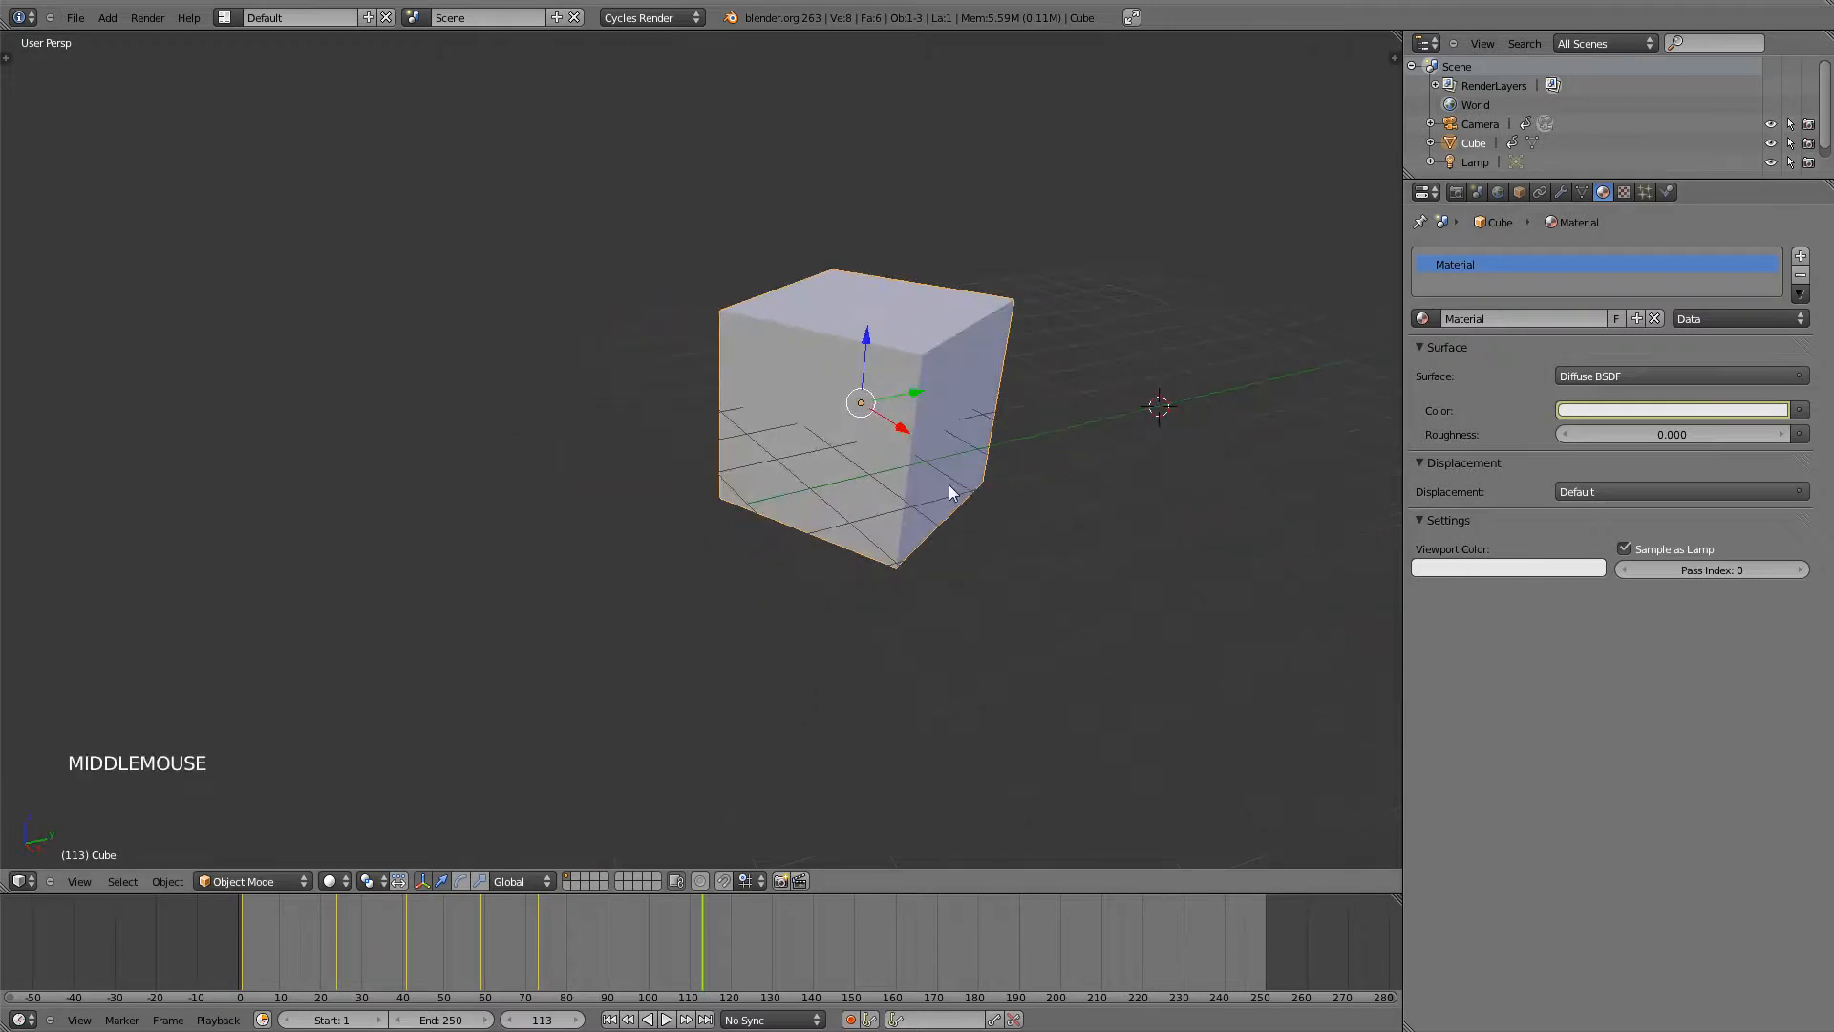
{"action": "scroll", "scroll_direction": "down", "scroll_amount": 3}
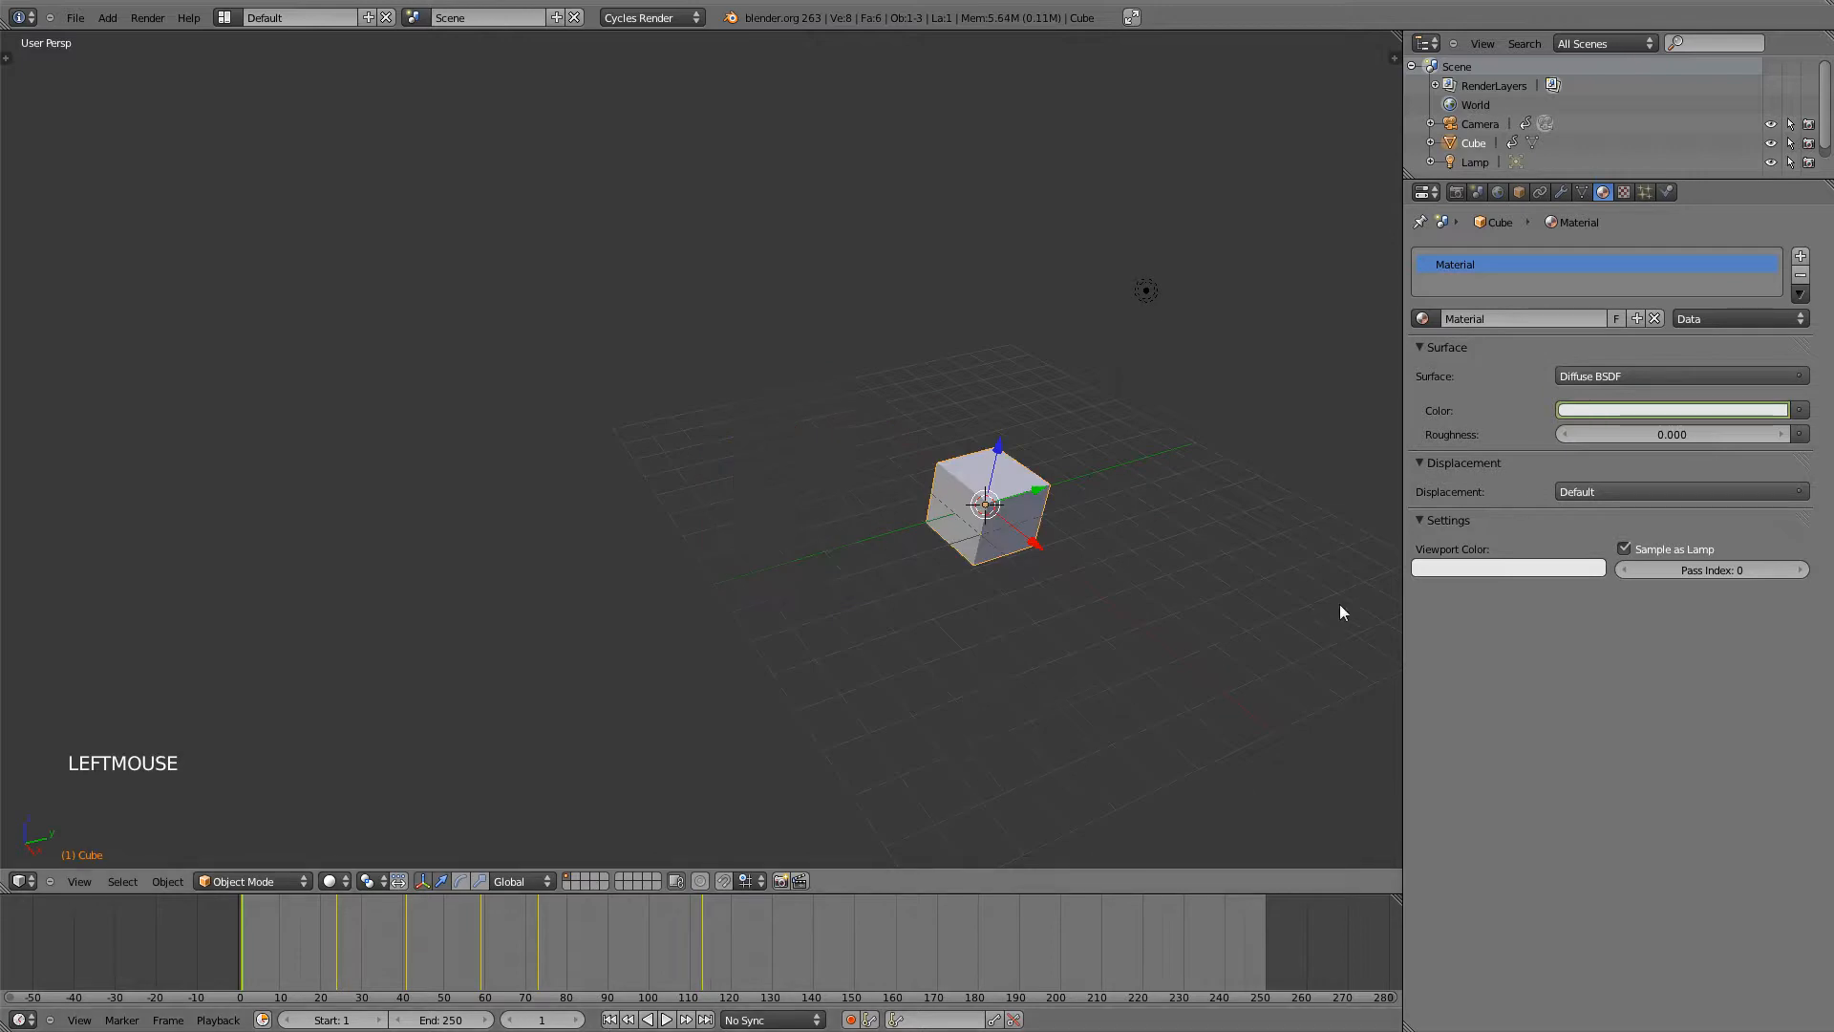
{"action": "mouse_move", "coordinate": [1452, 567]}
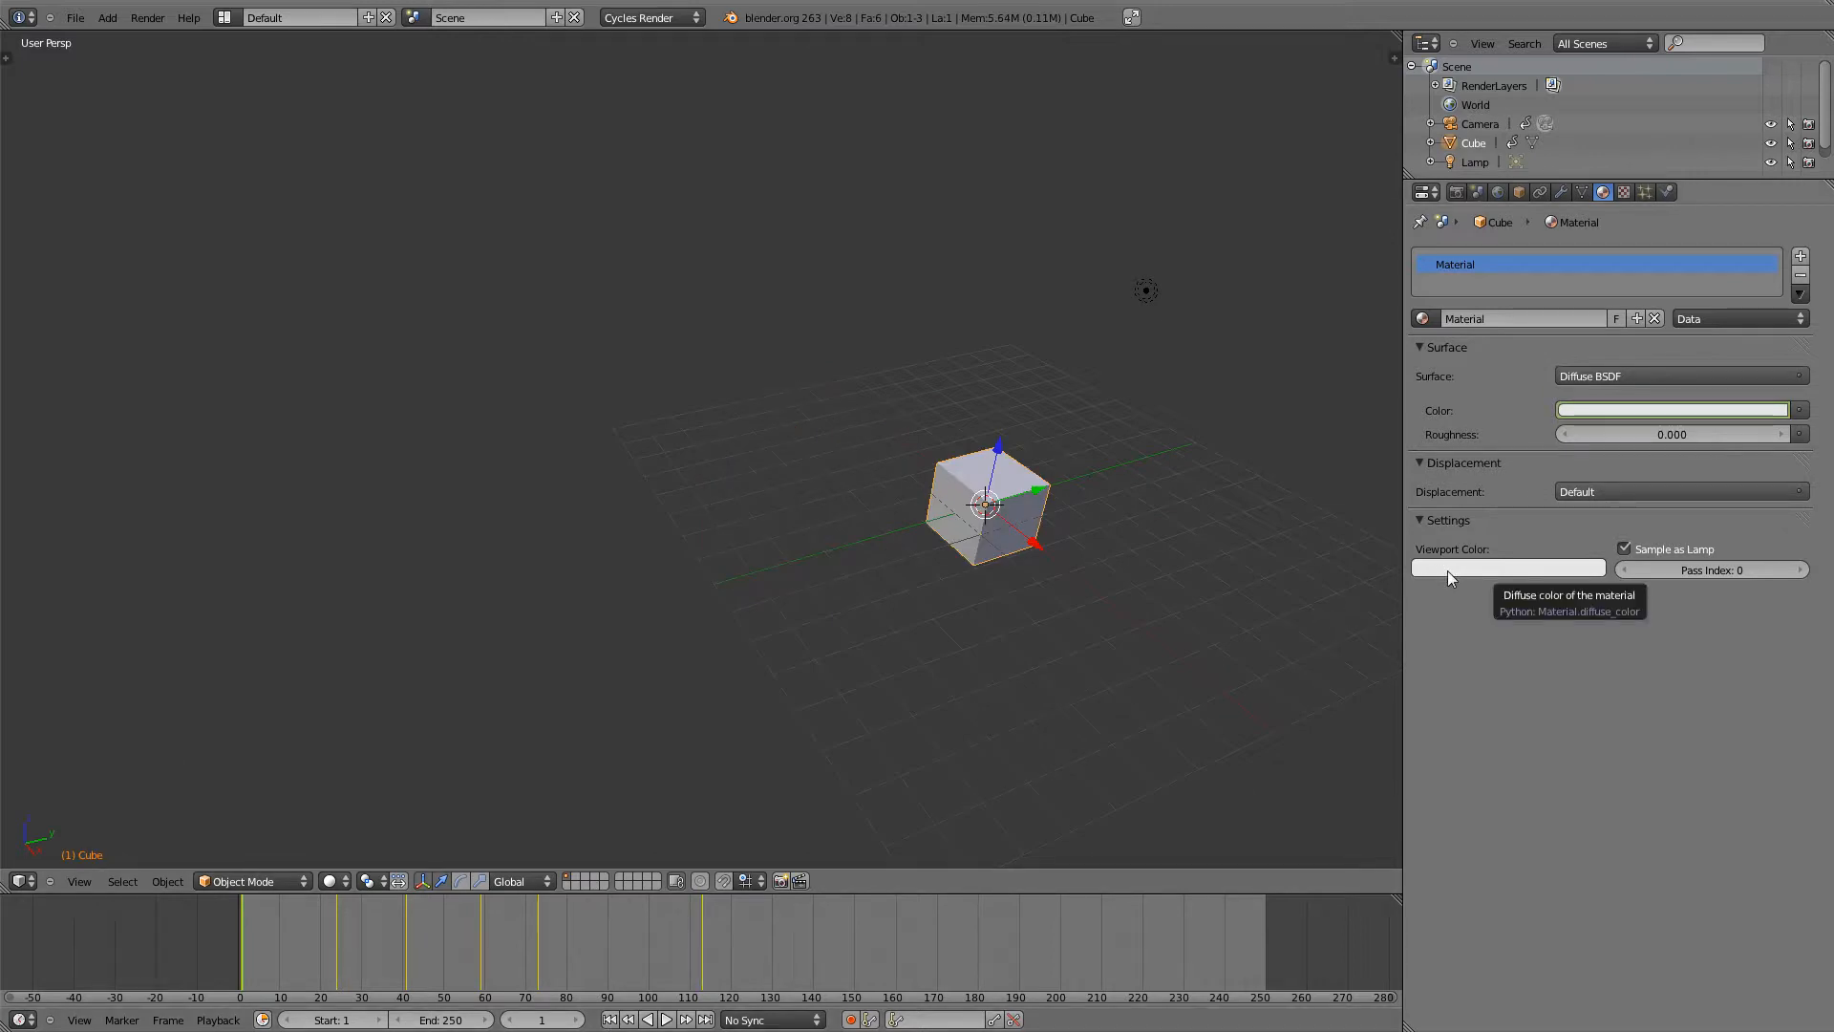
- Key the white viewport colour, make it red at frame 30, then preview the blend at frames 4 and 12
{"action": "left_click", "coordinate": [1507, 565]}
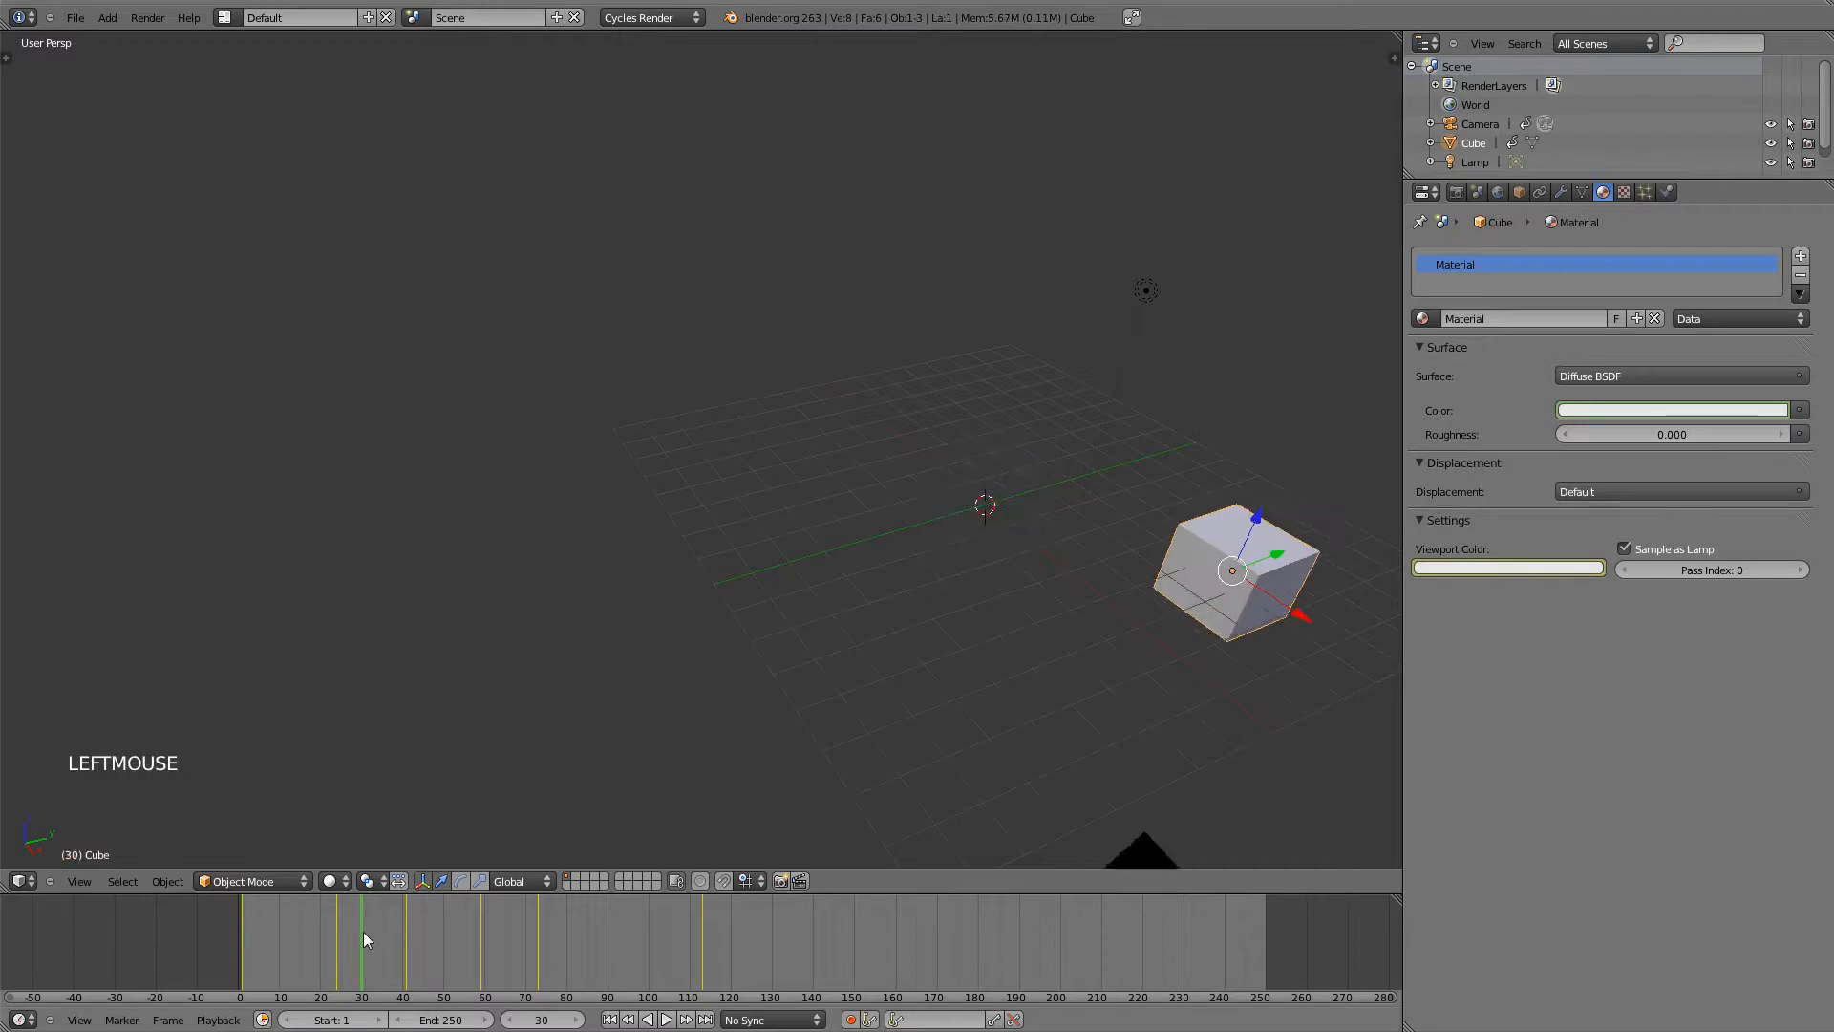
{"action": "left_click", "coordinate": [1671, 409]}
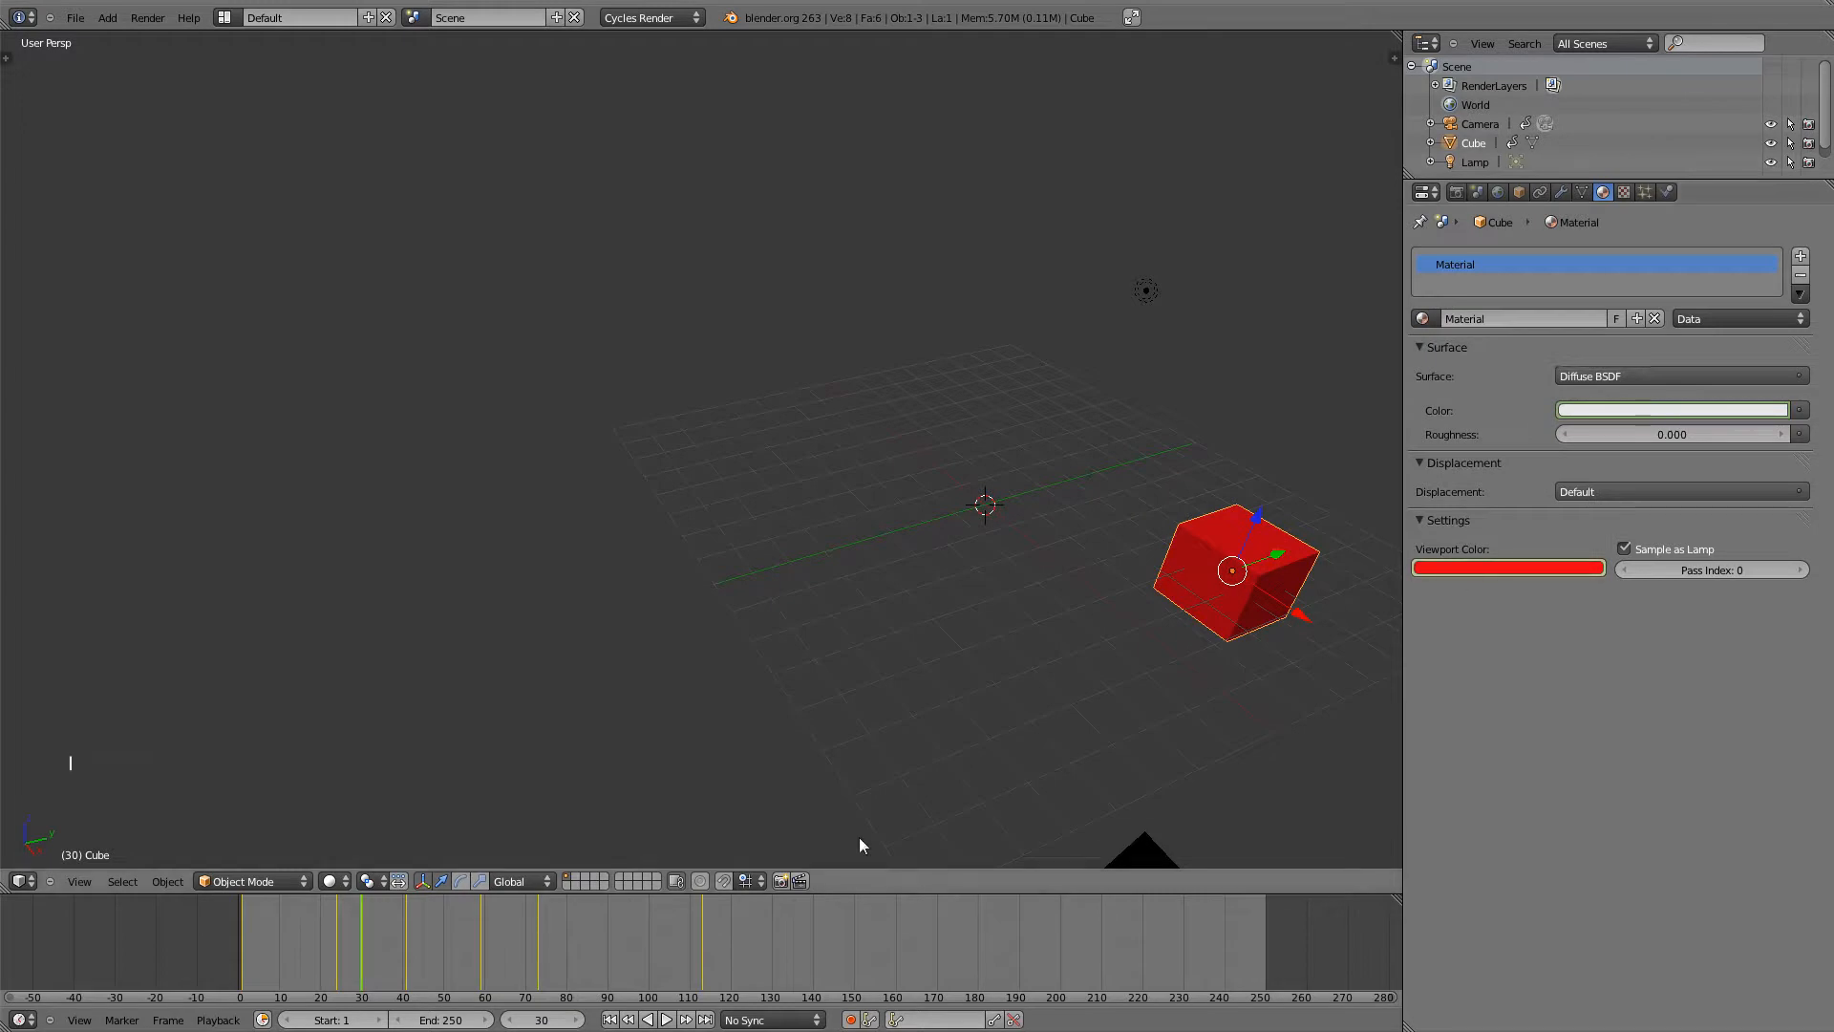
{"action": "left_click", "coordinate": [329, 940]}
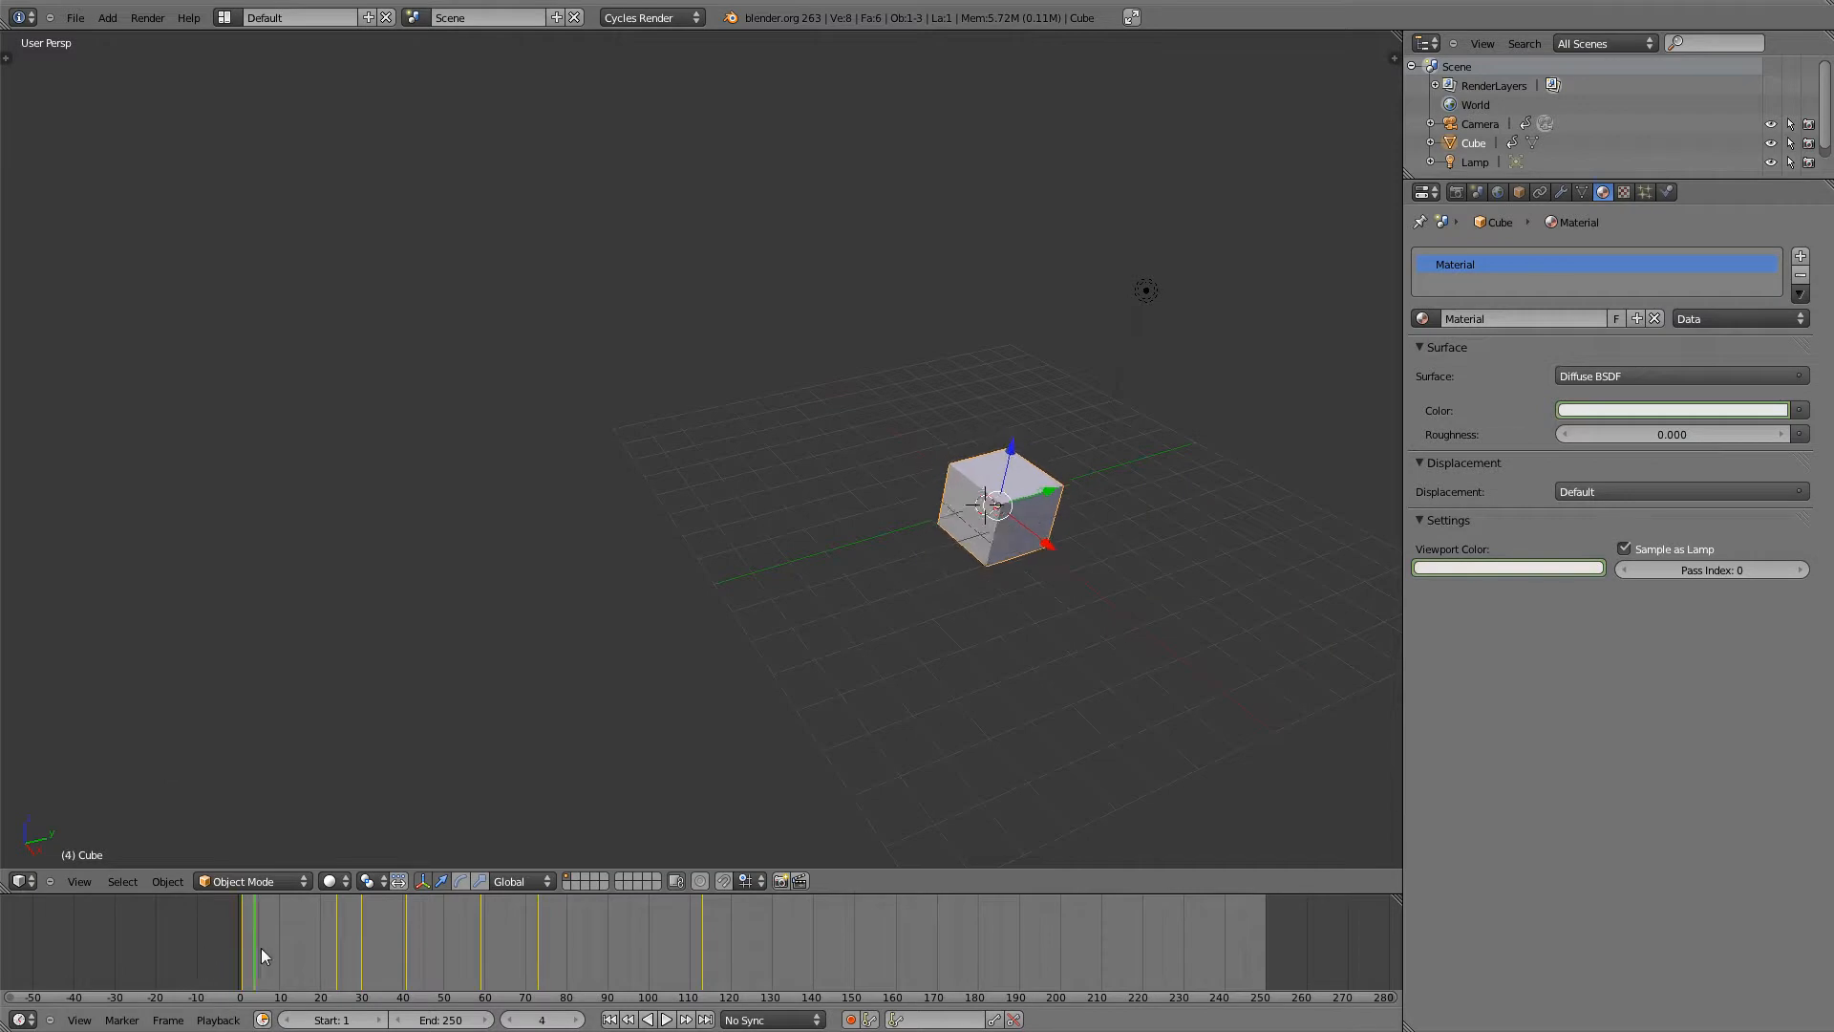
{"action": "left_click", "coordinate": [375, 940]}
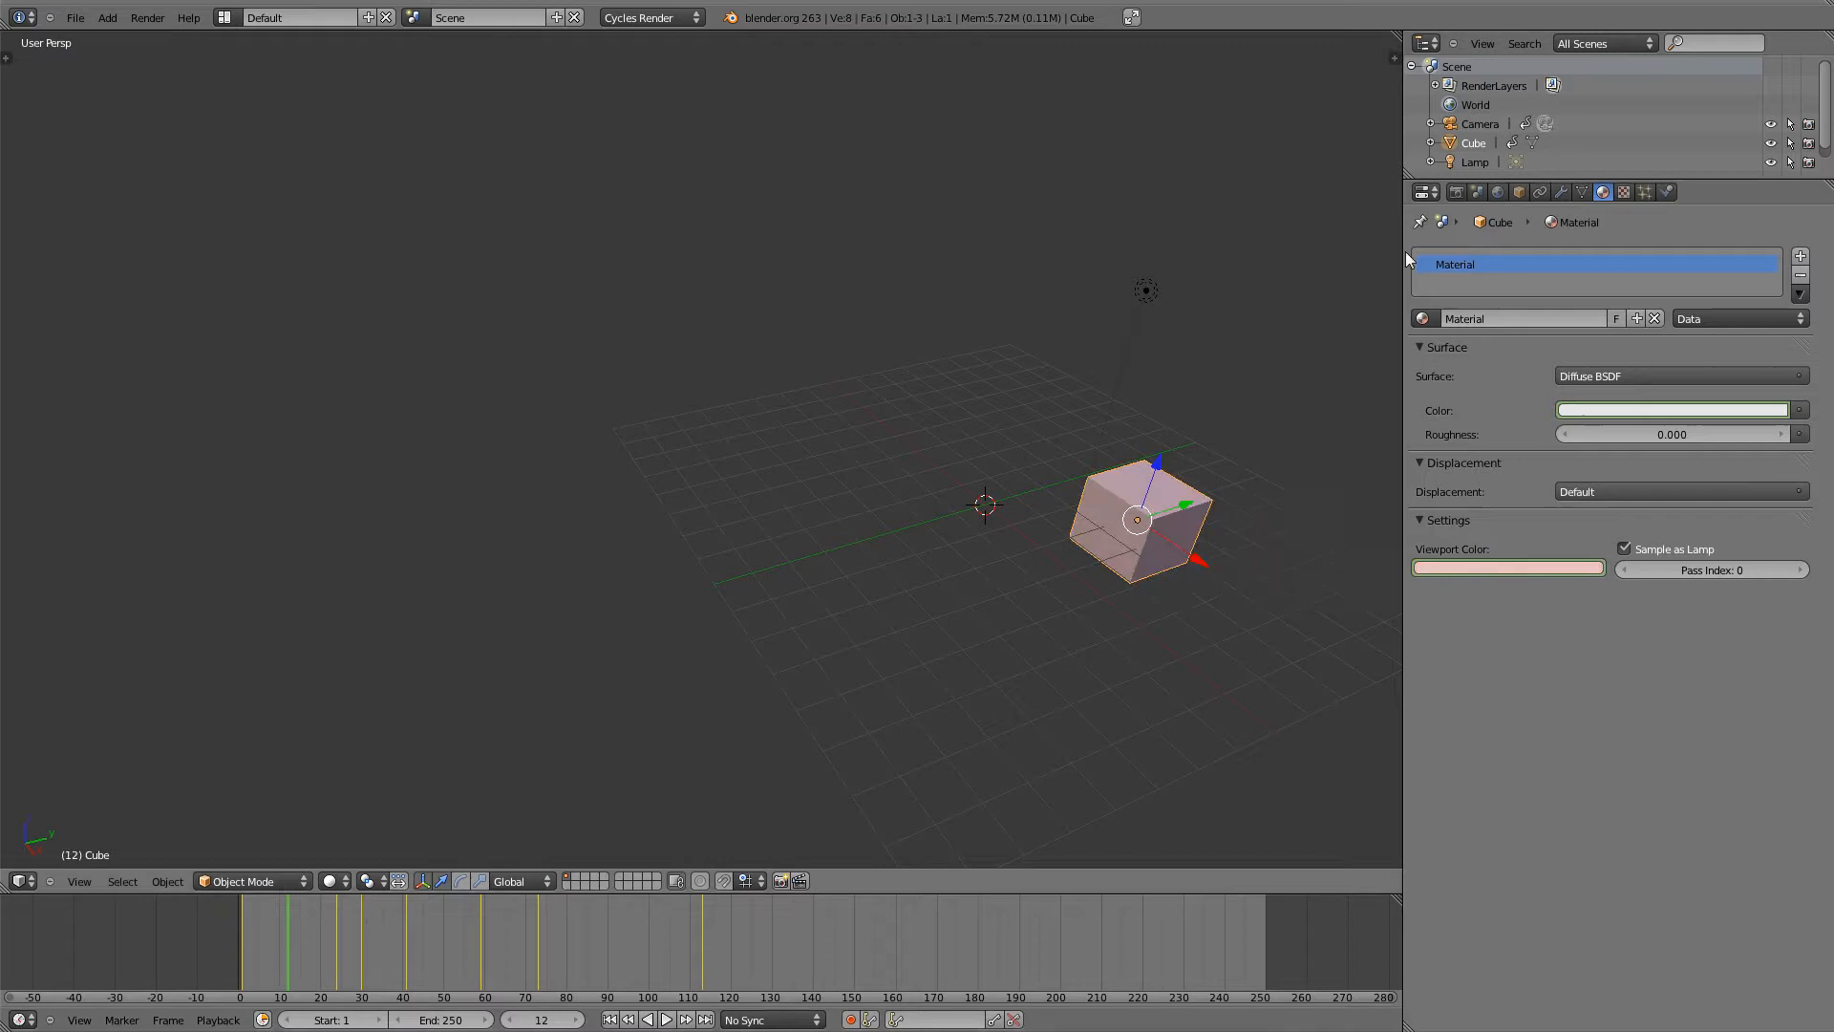
{"action": "mouse_move", "coordinate": [1674, 436]}
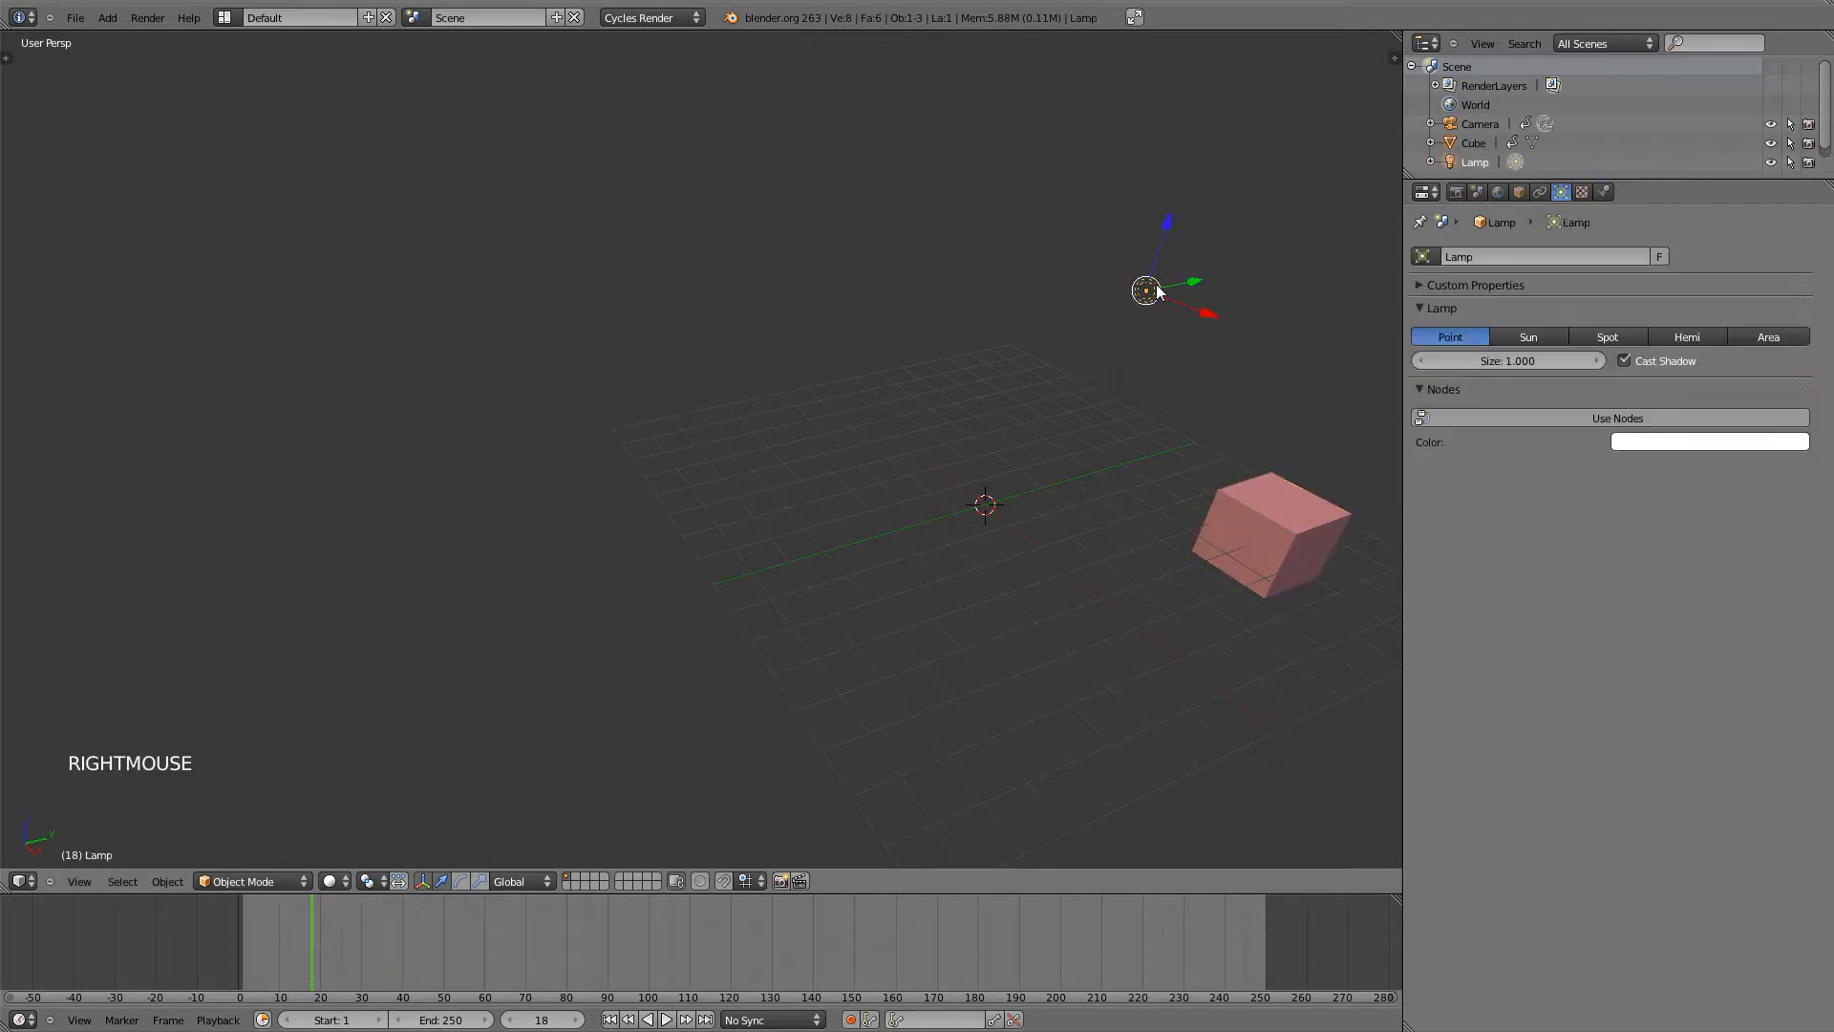
{"action": "mouse_move", "coordinate": [1237, 417]}
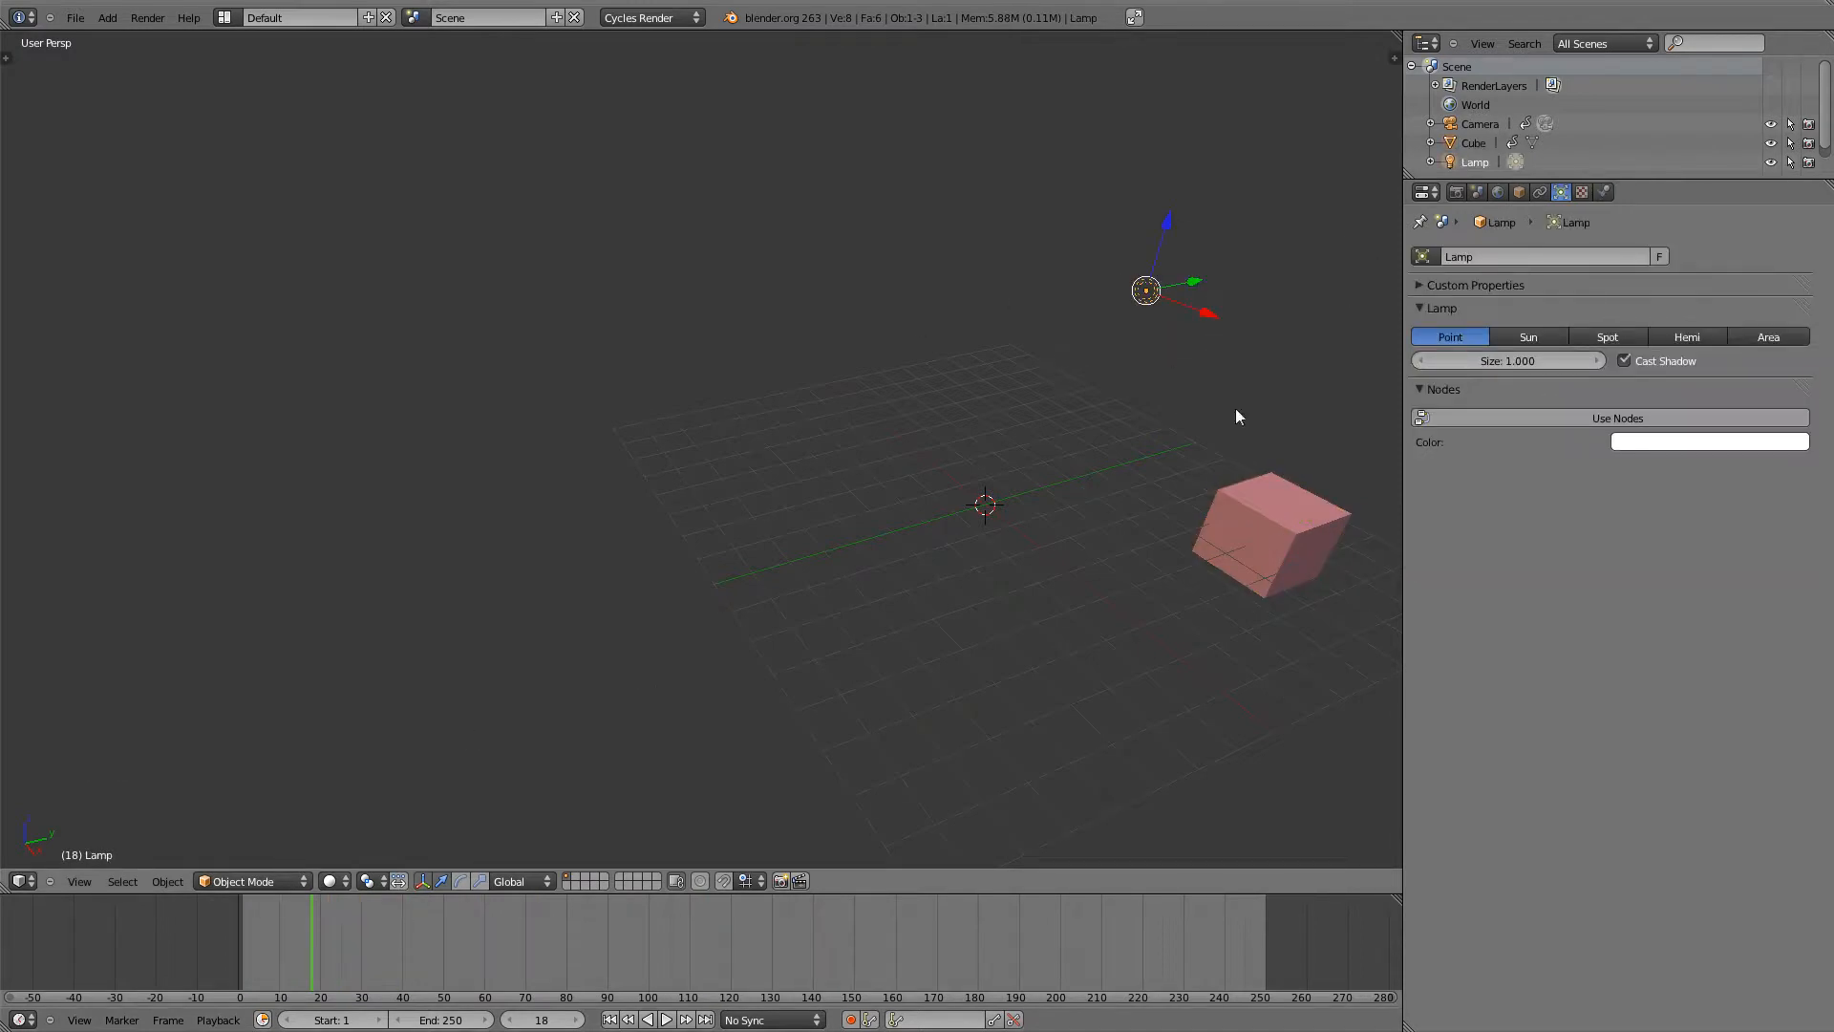
- Enable Use Nodes on the lamp for Emission lighting and key its strength of 100
{"action": "left_click", "coordinate": [1616, 419]}
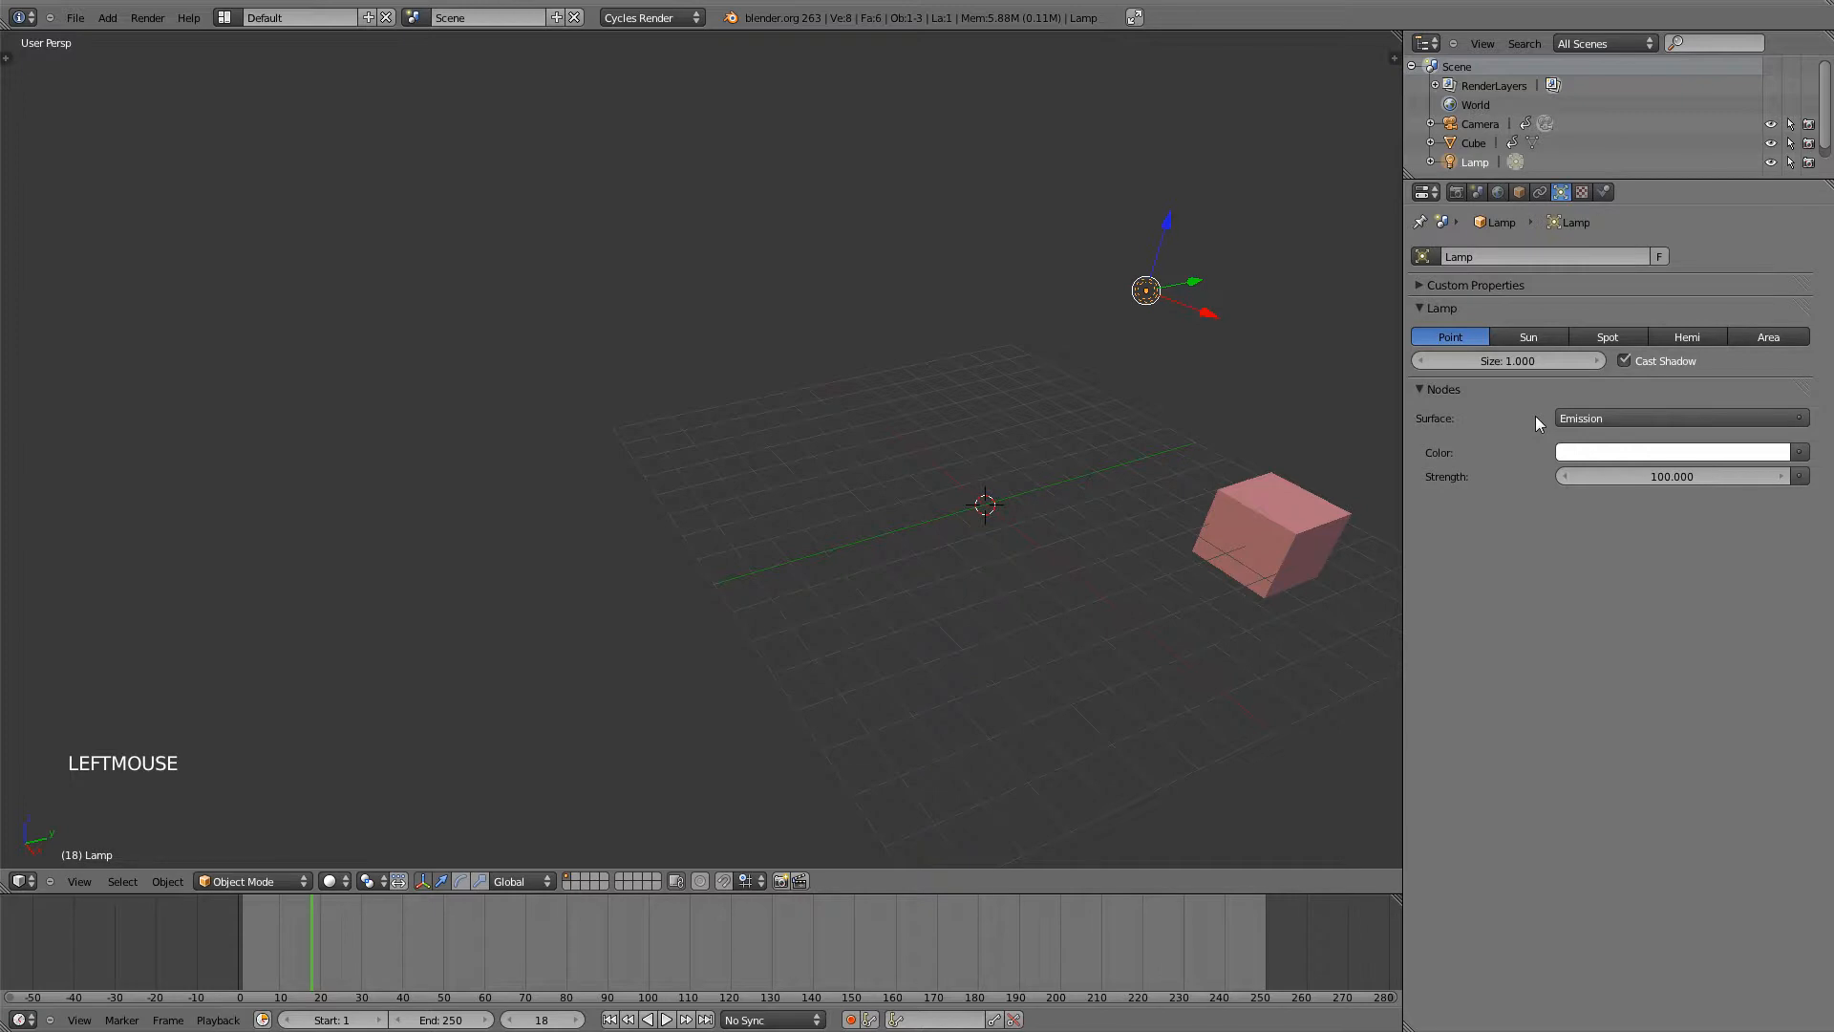
{"action": "mouse_move", "coordinate": [1665, 482]}
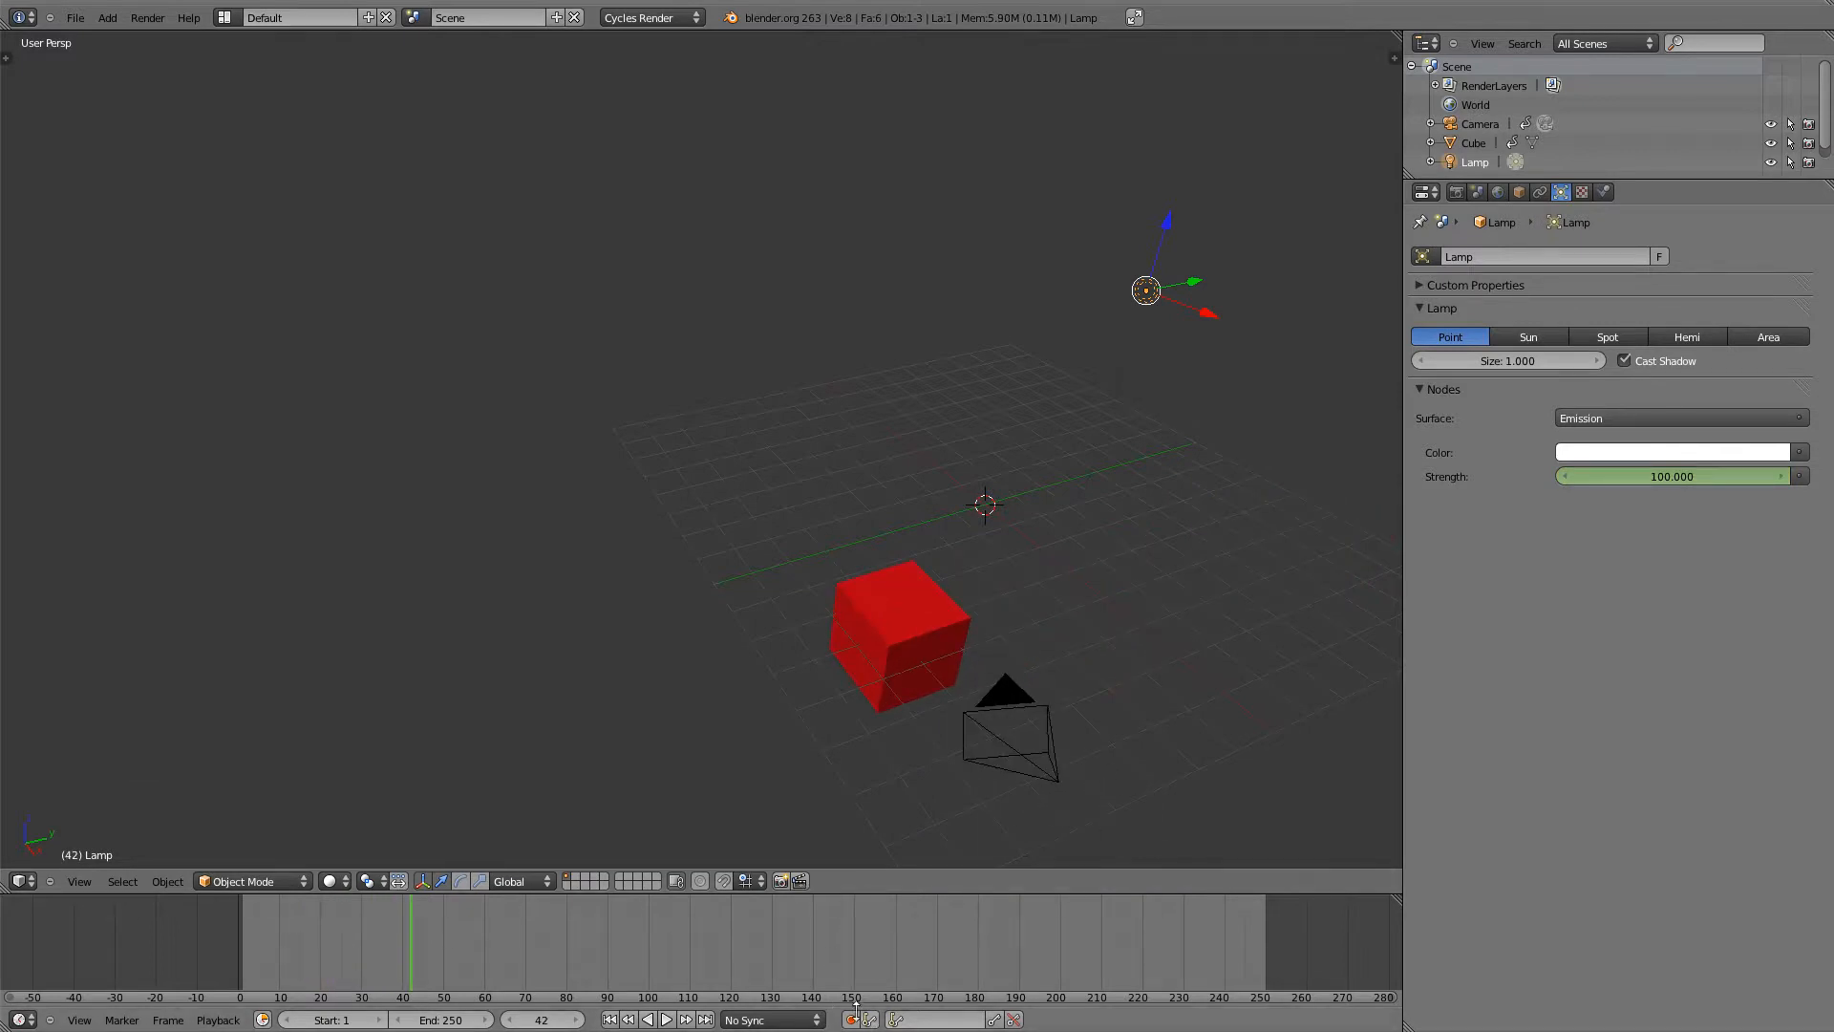
{"action": "left_click", "coordinate": [1110, 806]}
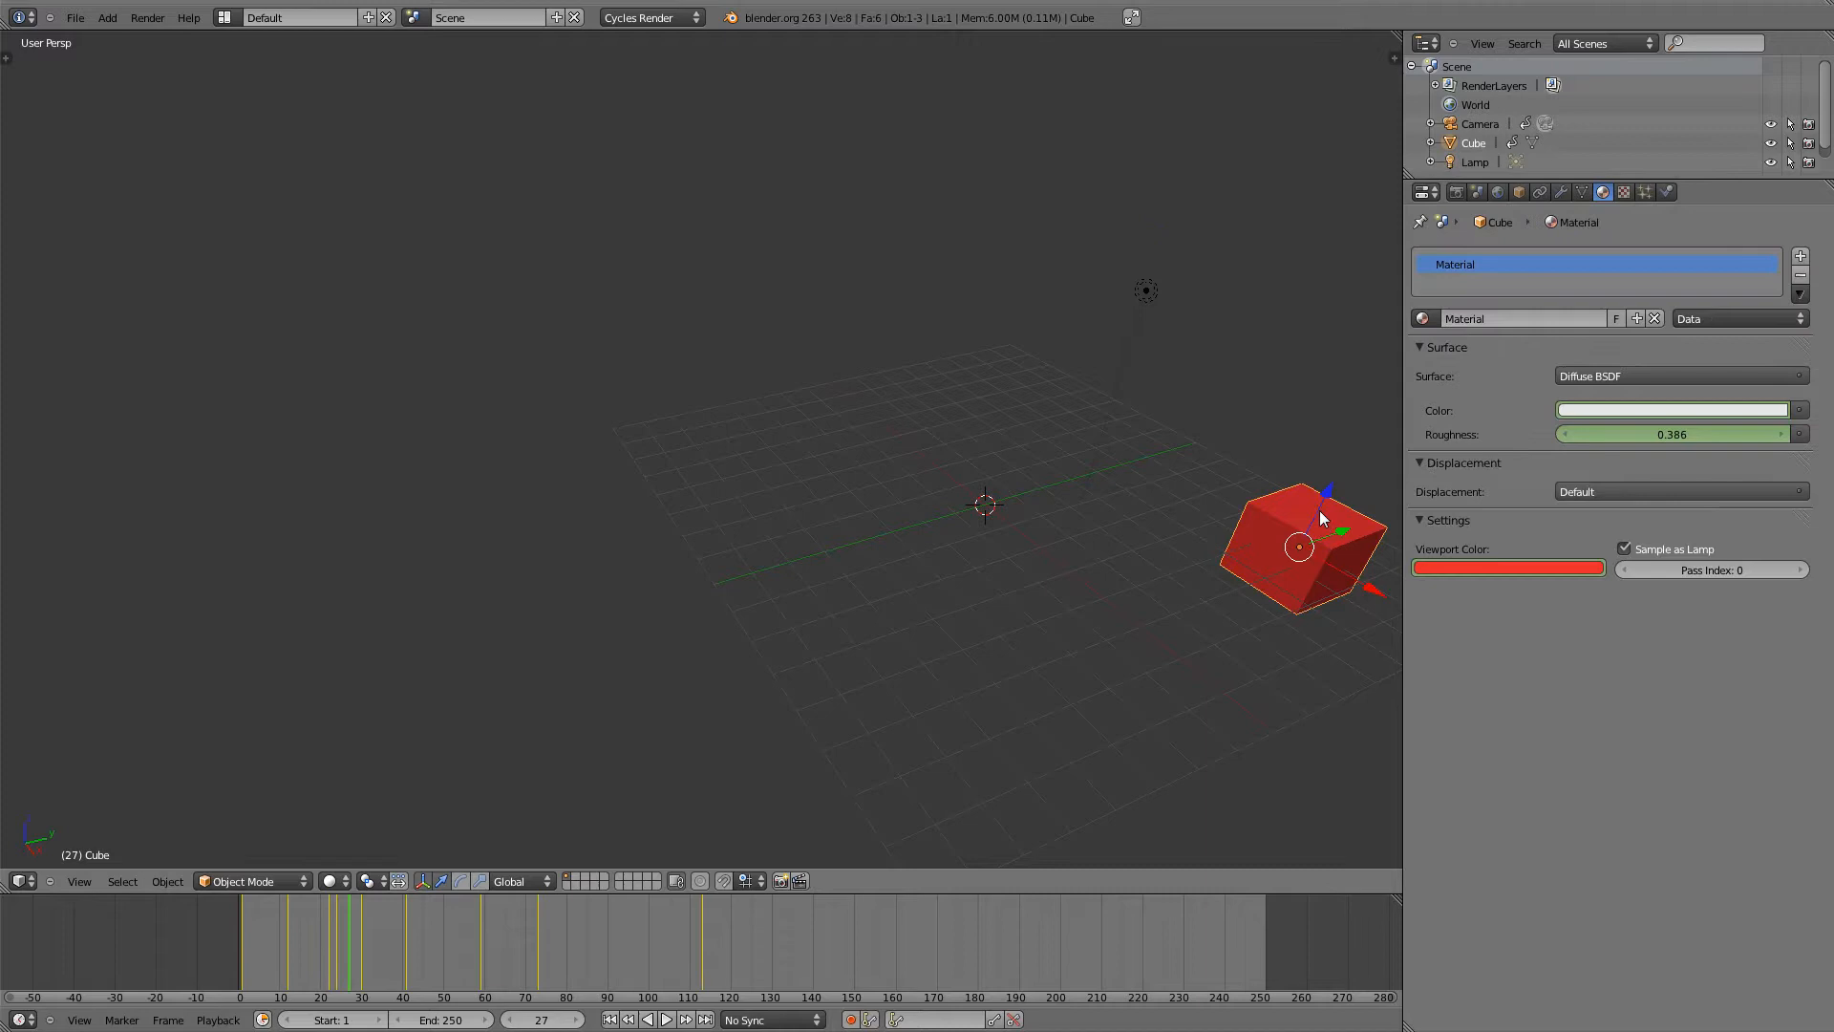
- Enlarge the Outliner, key the cube's hidden state, move to a later frame and select the red cube
{"action": "scroll", "scroll_direction": "down", "scroll_amount": 3}
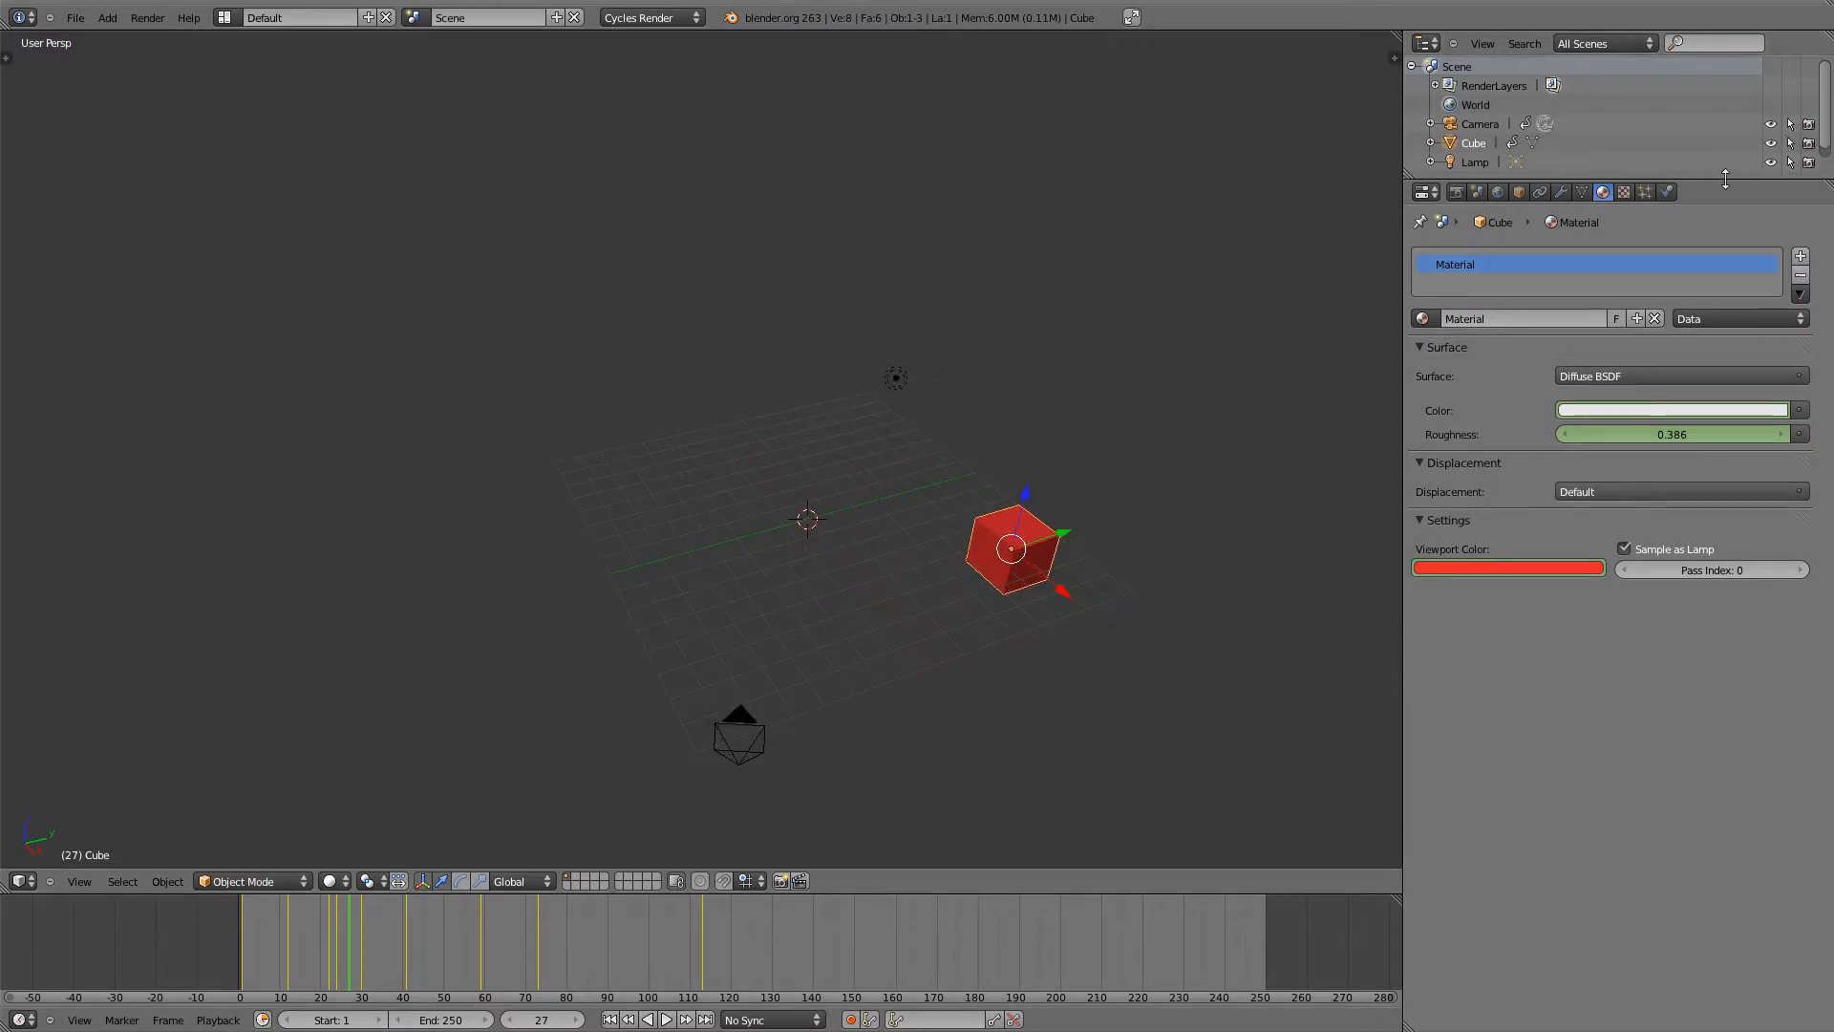
{"action": "left_click_drag", "start_coordinate": [1723, 175], "coordinate": [1723, 439]}
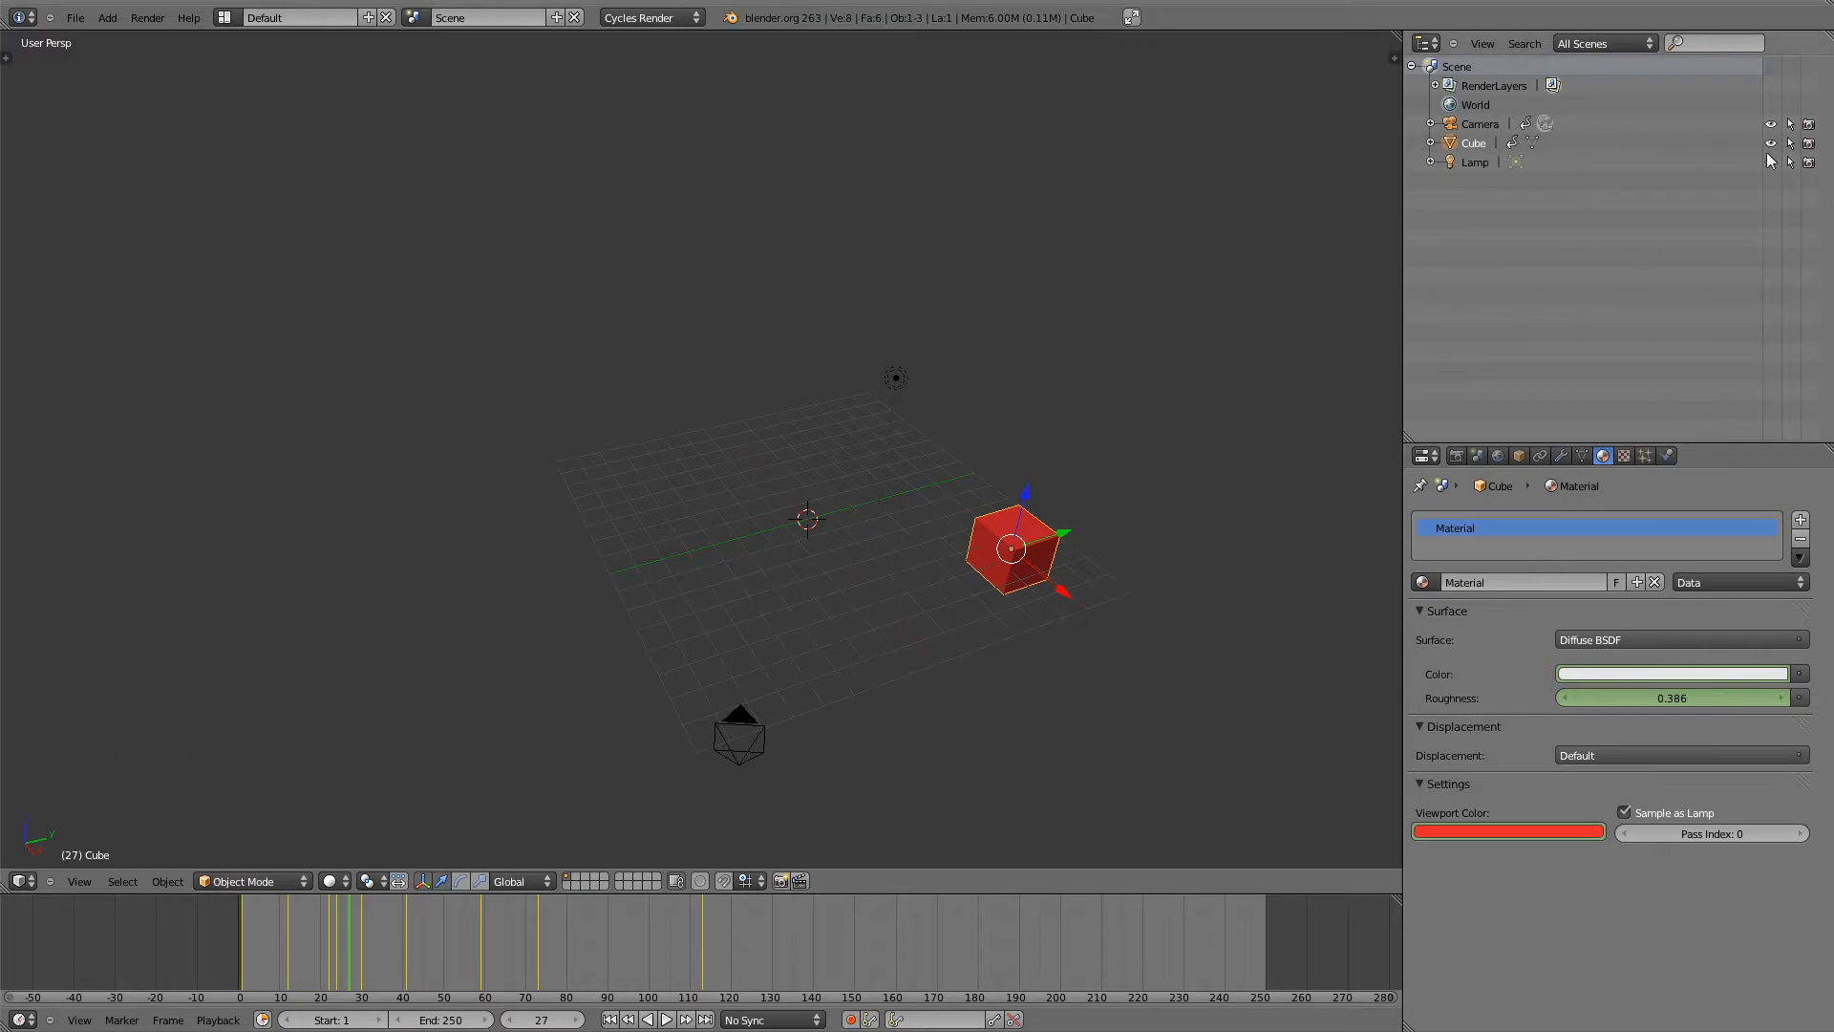
{"action": "mouse_move", "coordinate": [1765, 143]}
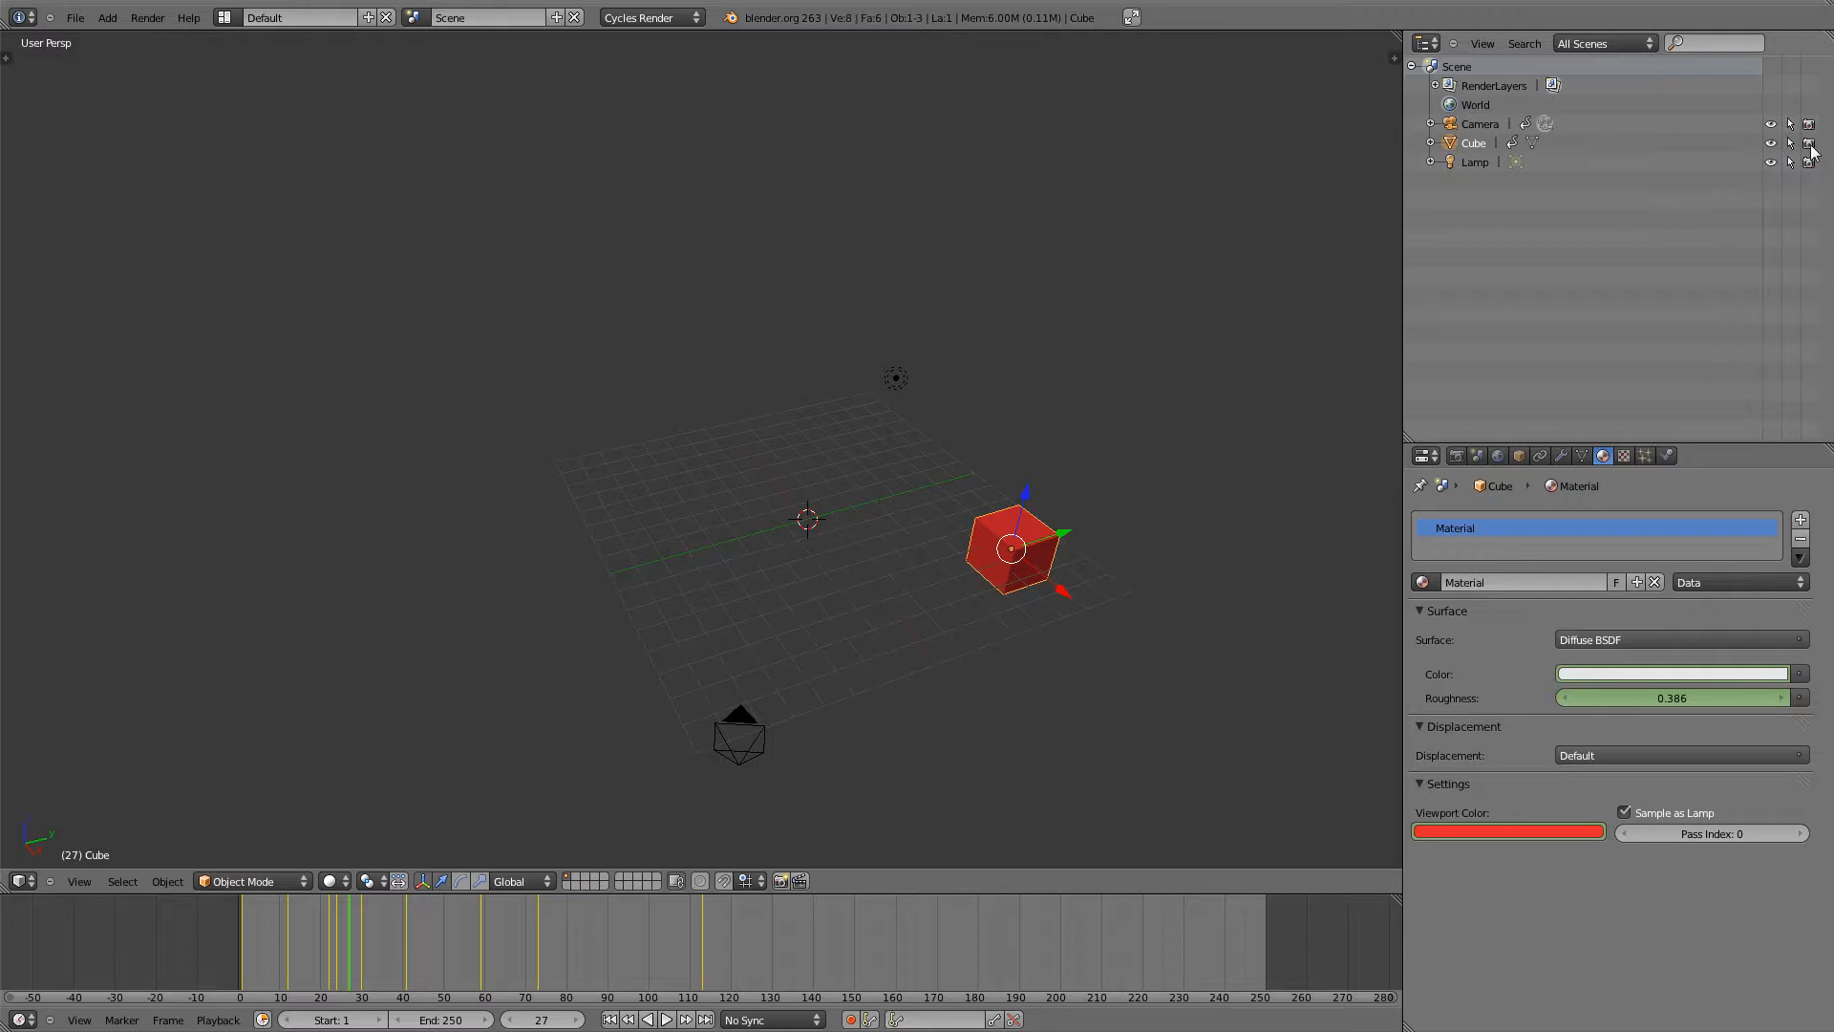
{"action": "mouse_move", "coordinate": [1815, 143]}
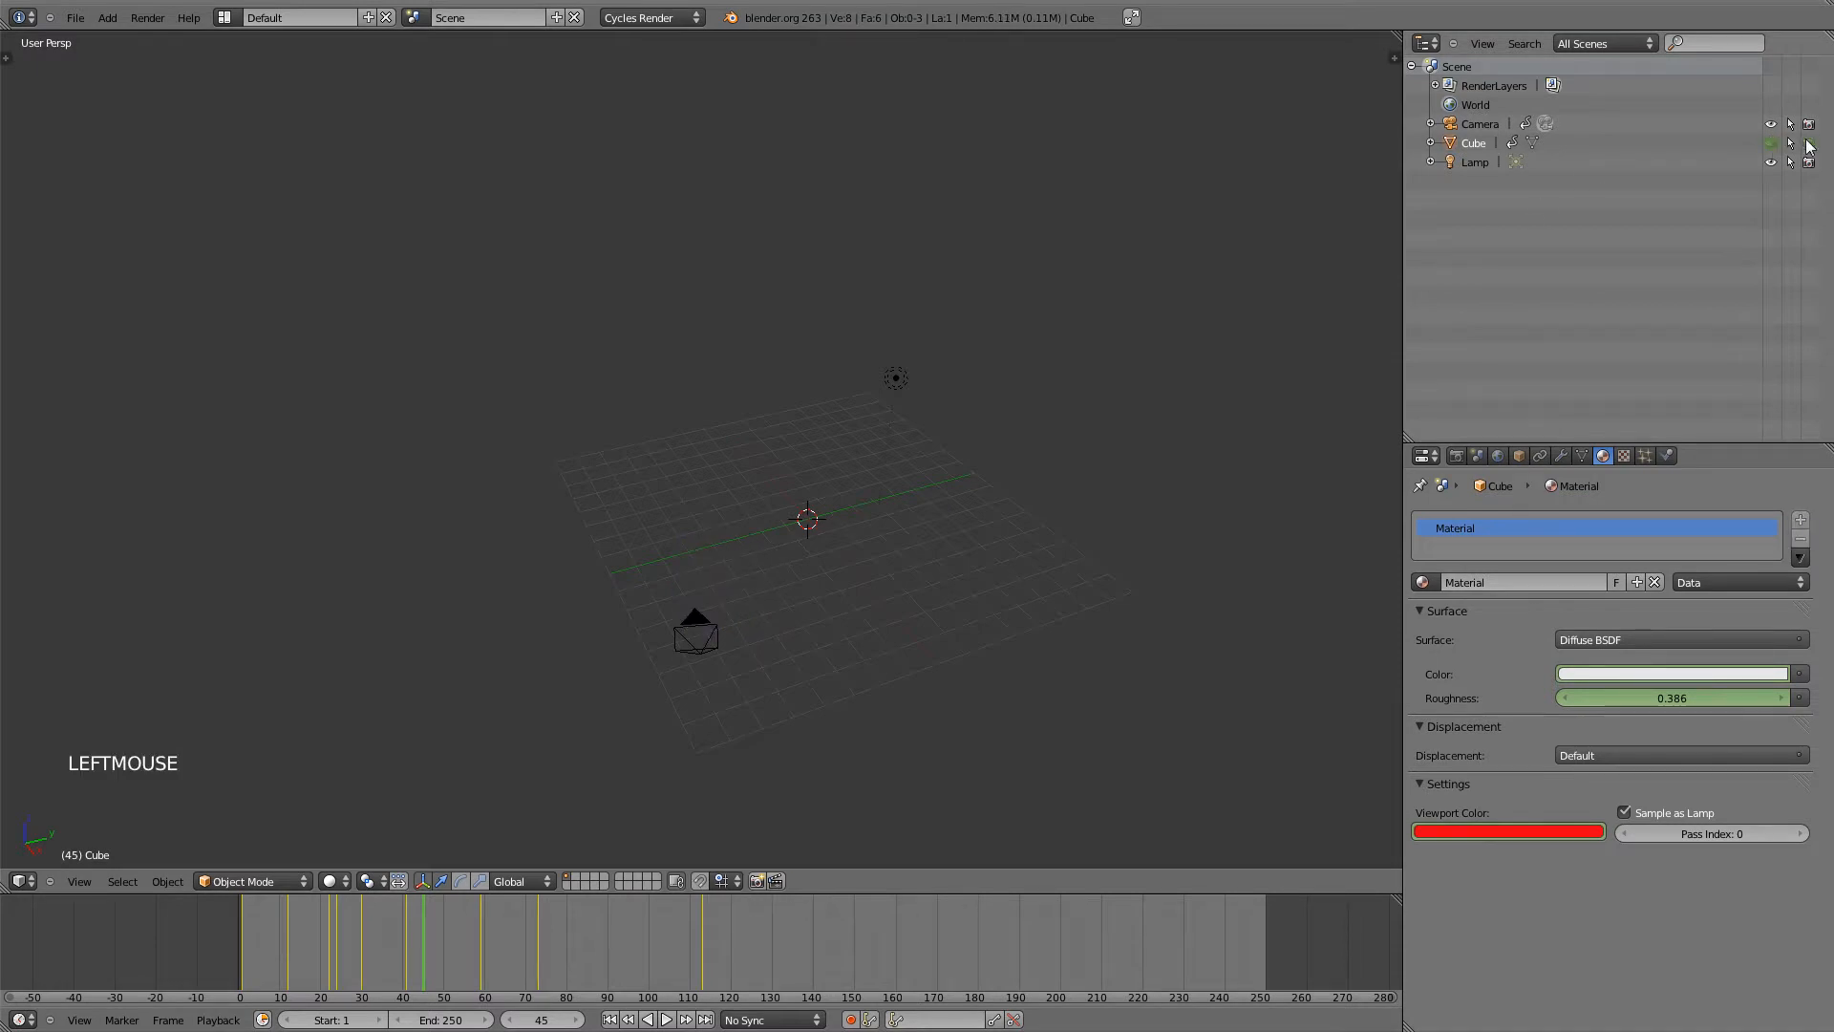
{"action": "left_click", "coordinate": [1765, 143]}
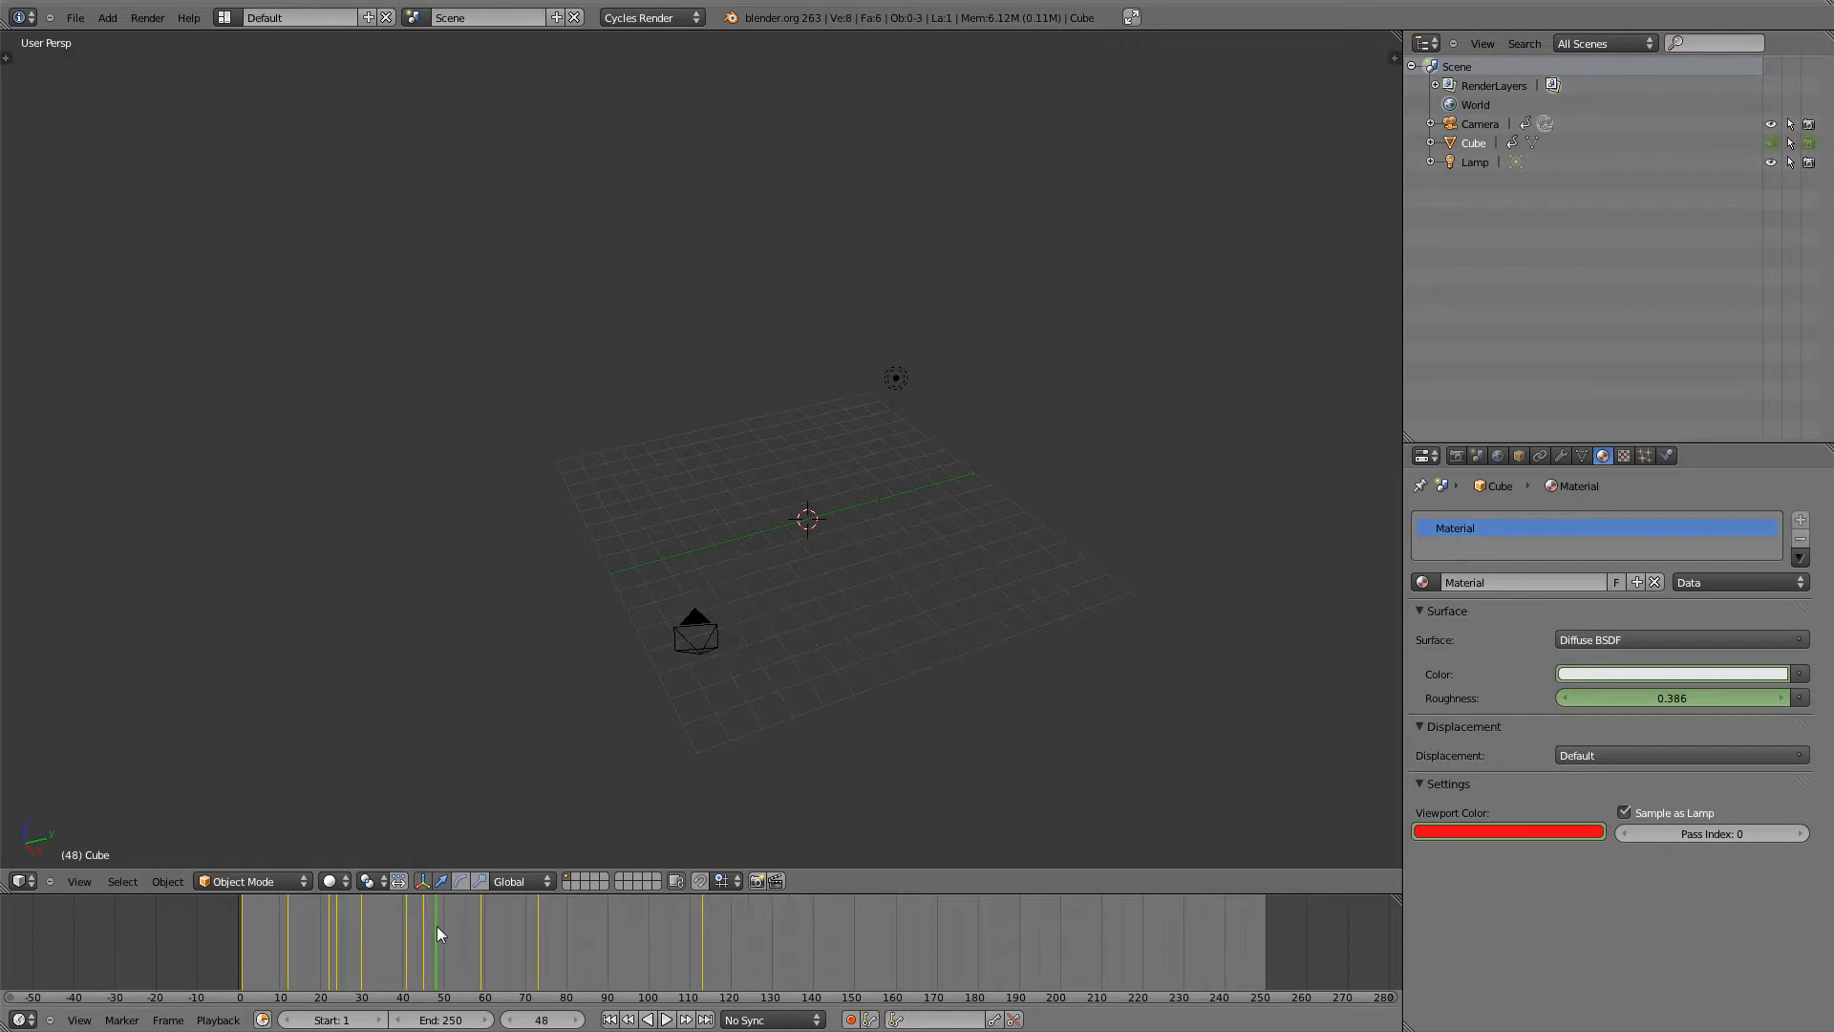
{"action": "left_click", "coordinate": [524, 944]}
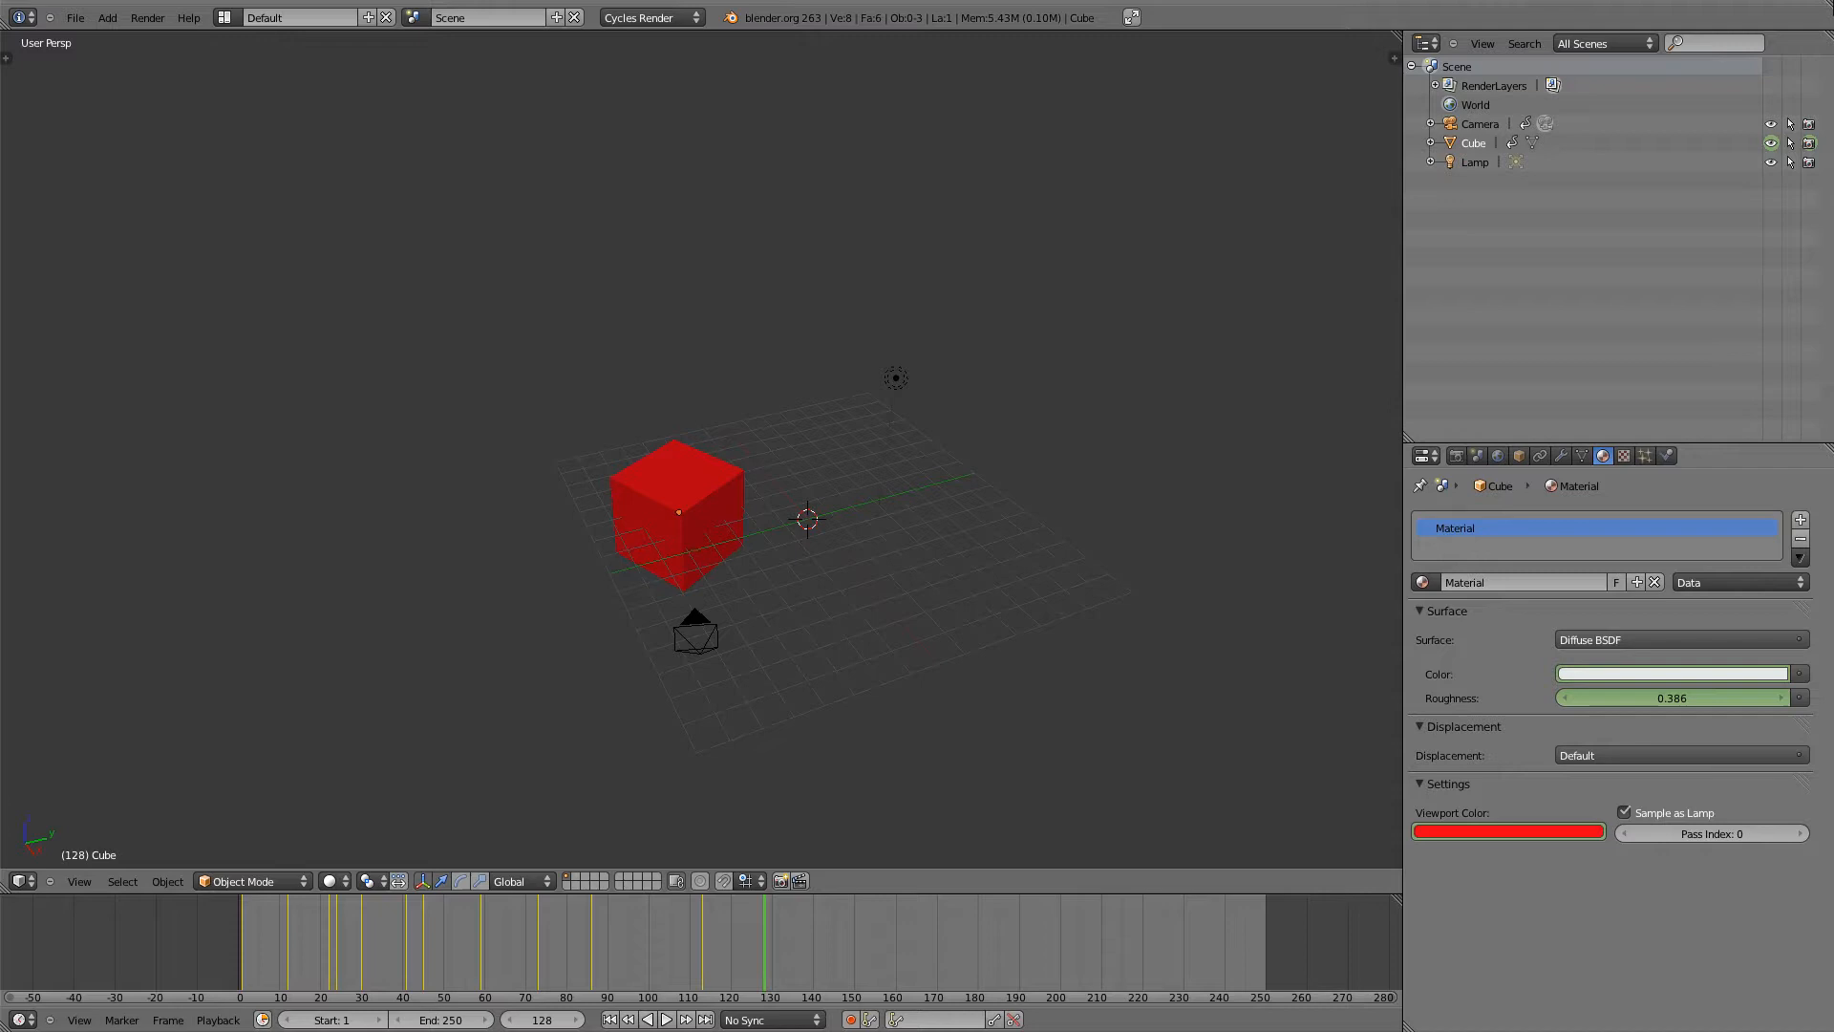
{"action": "mouse_move", "coordinate": [1792, 17]}
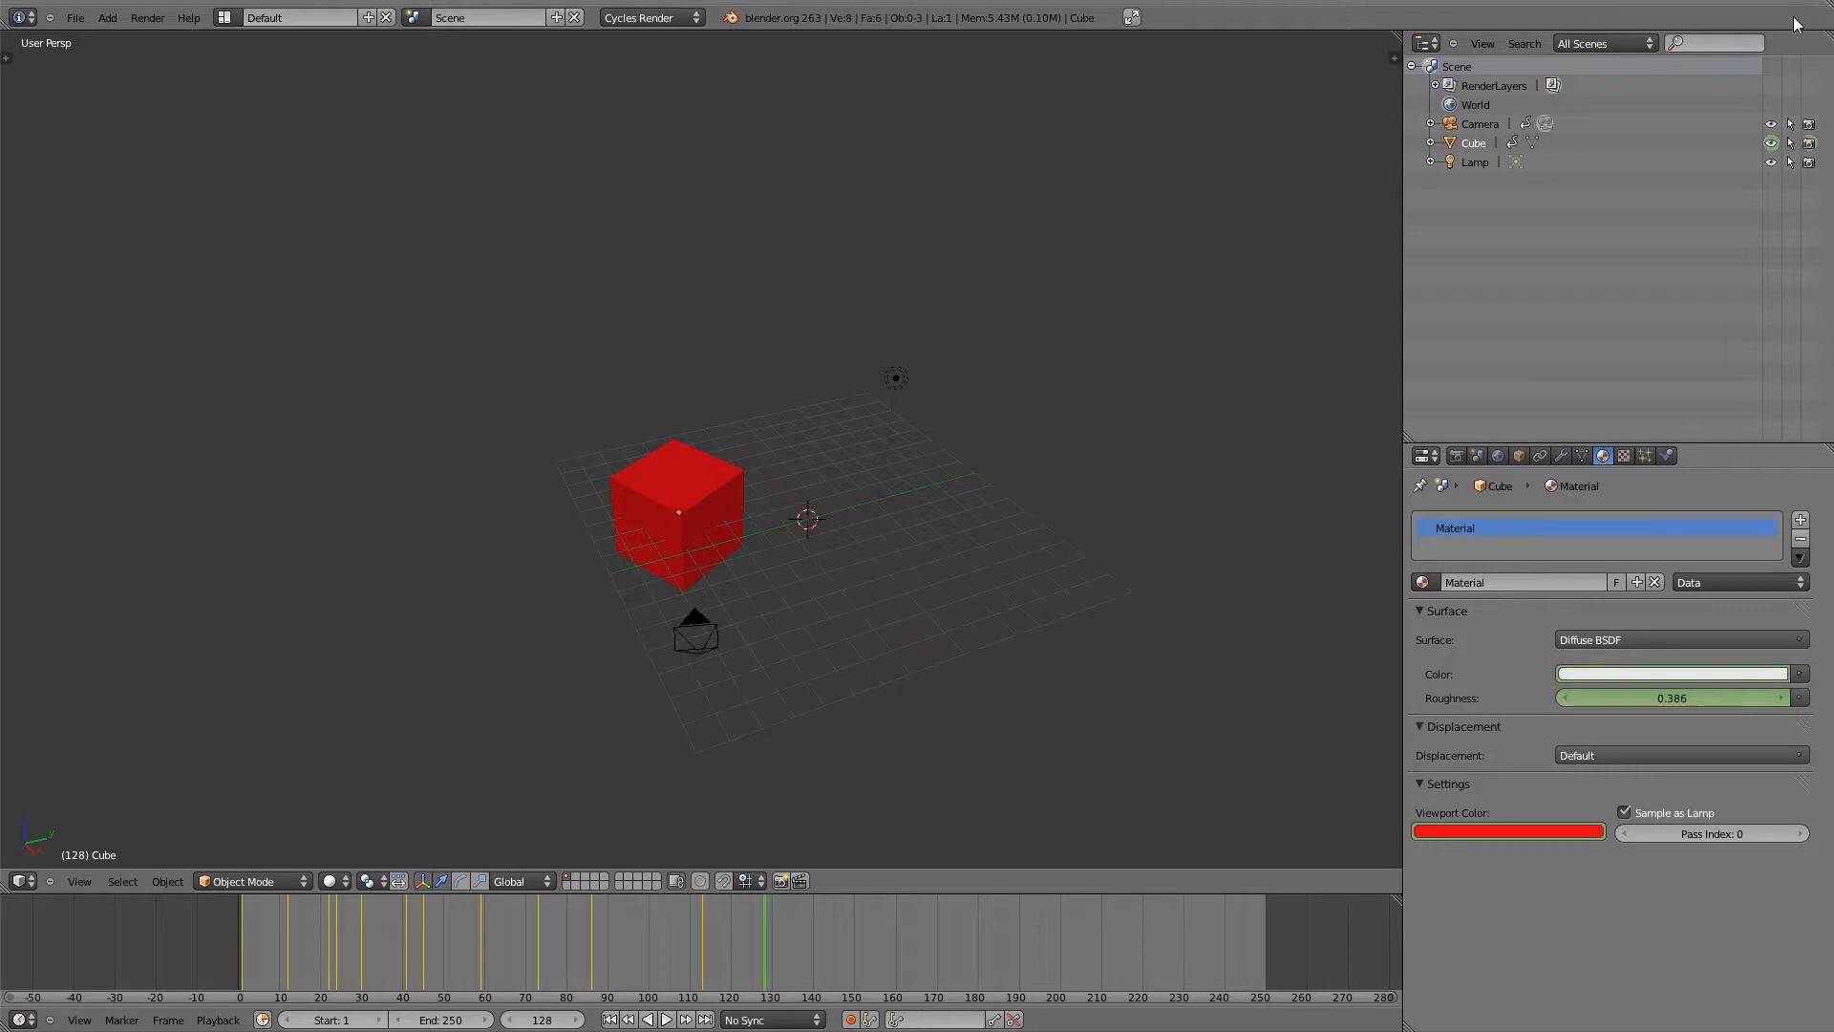
{"action": "right_click", "coordinate": [676, 508]}
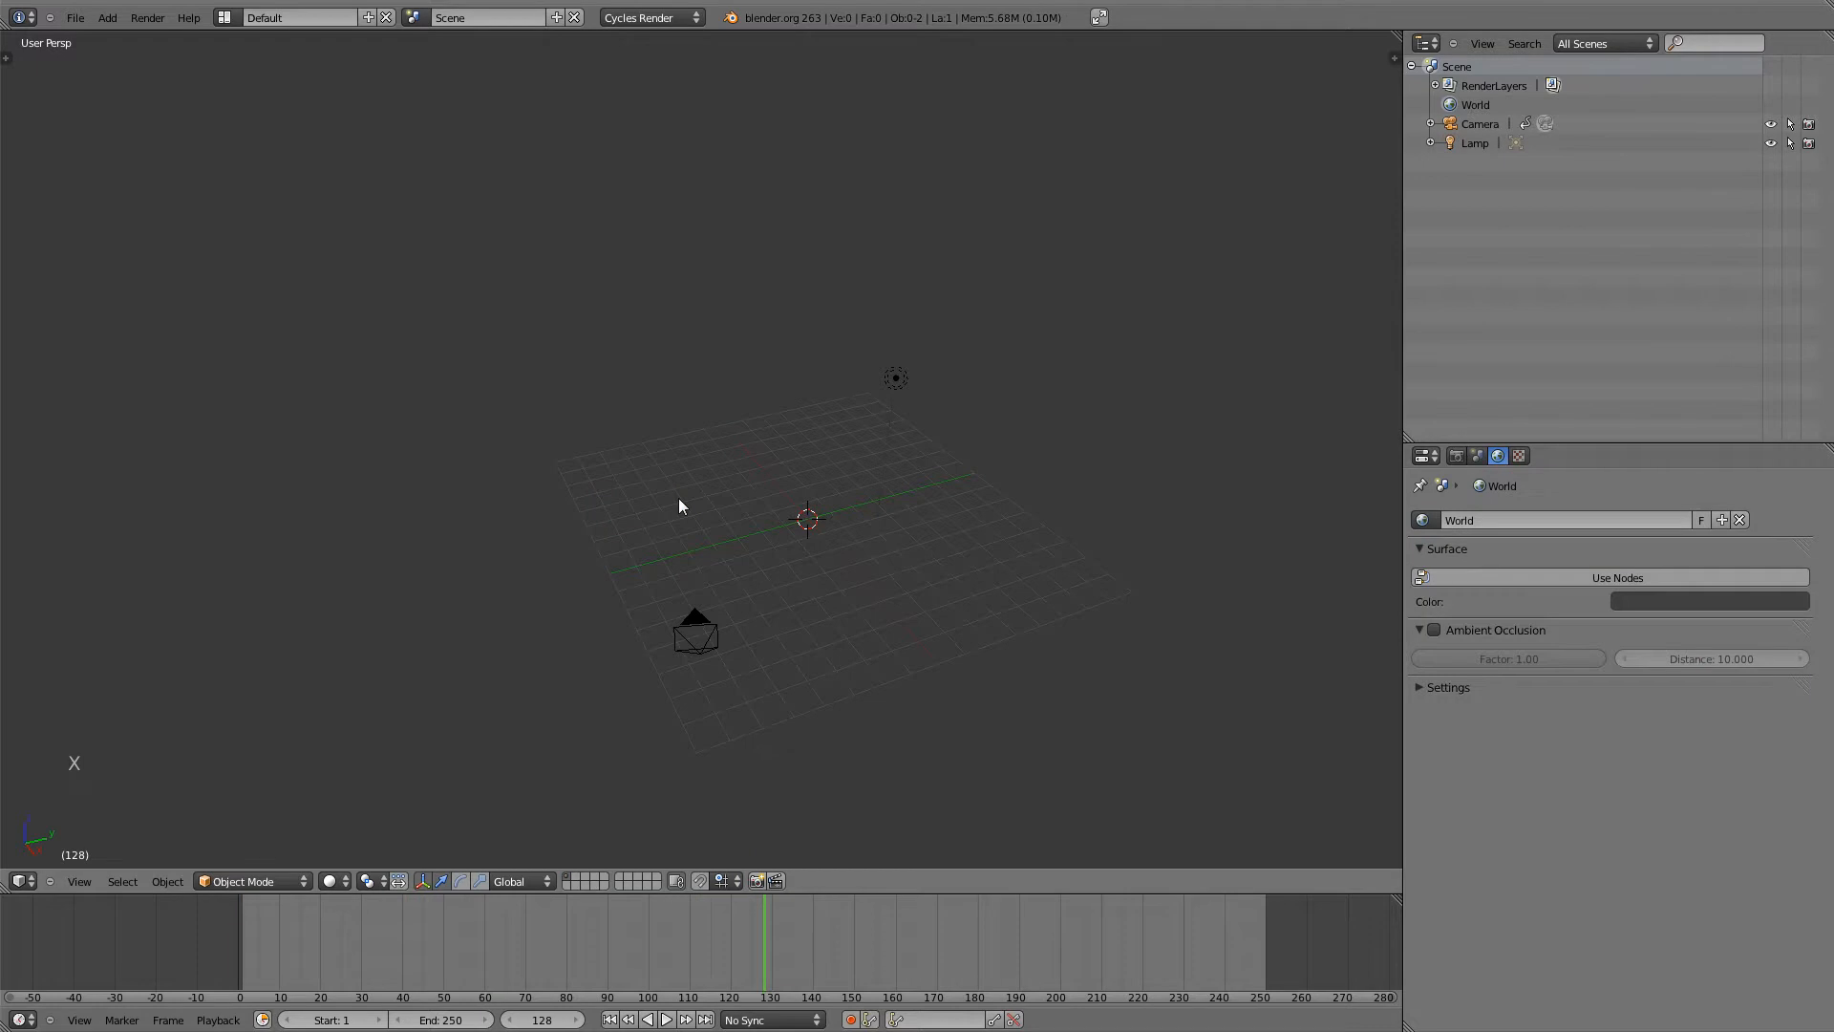
- Add a new cube and scale it out into a long bar stretched along one axis
{"action": "key", "text": "shift+a"}
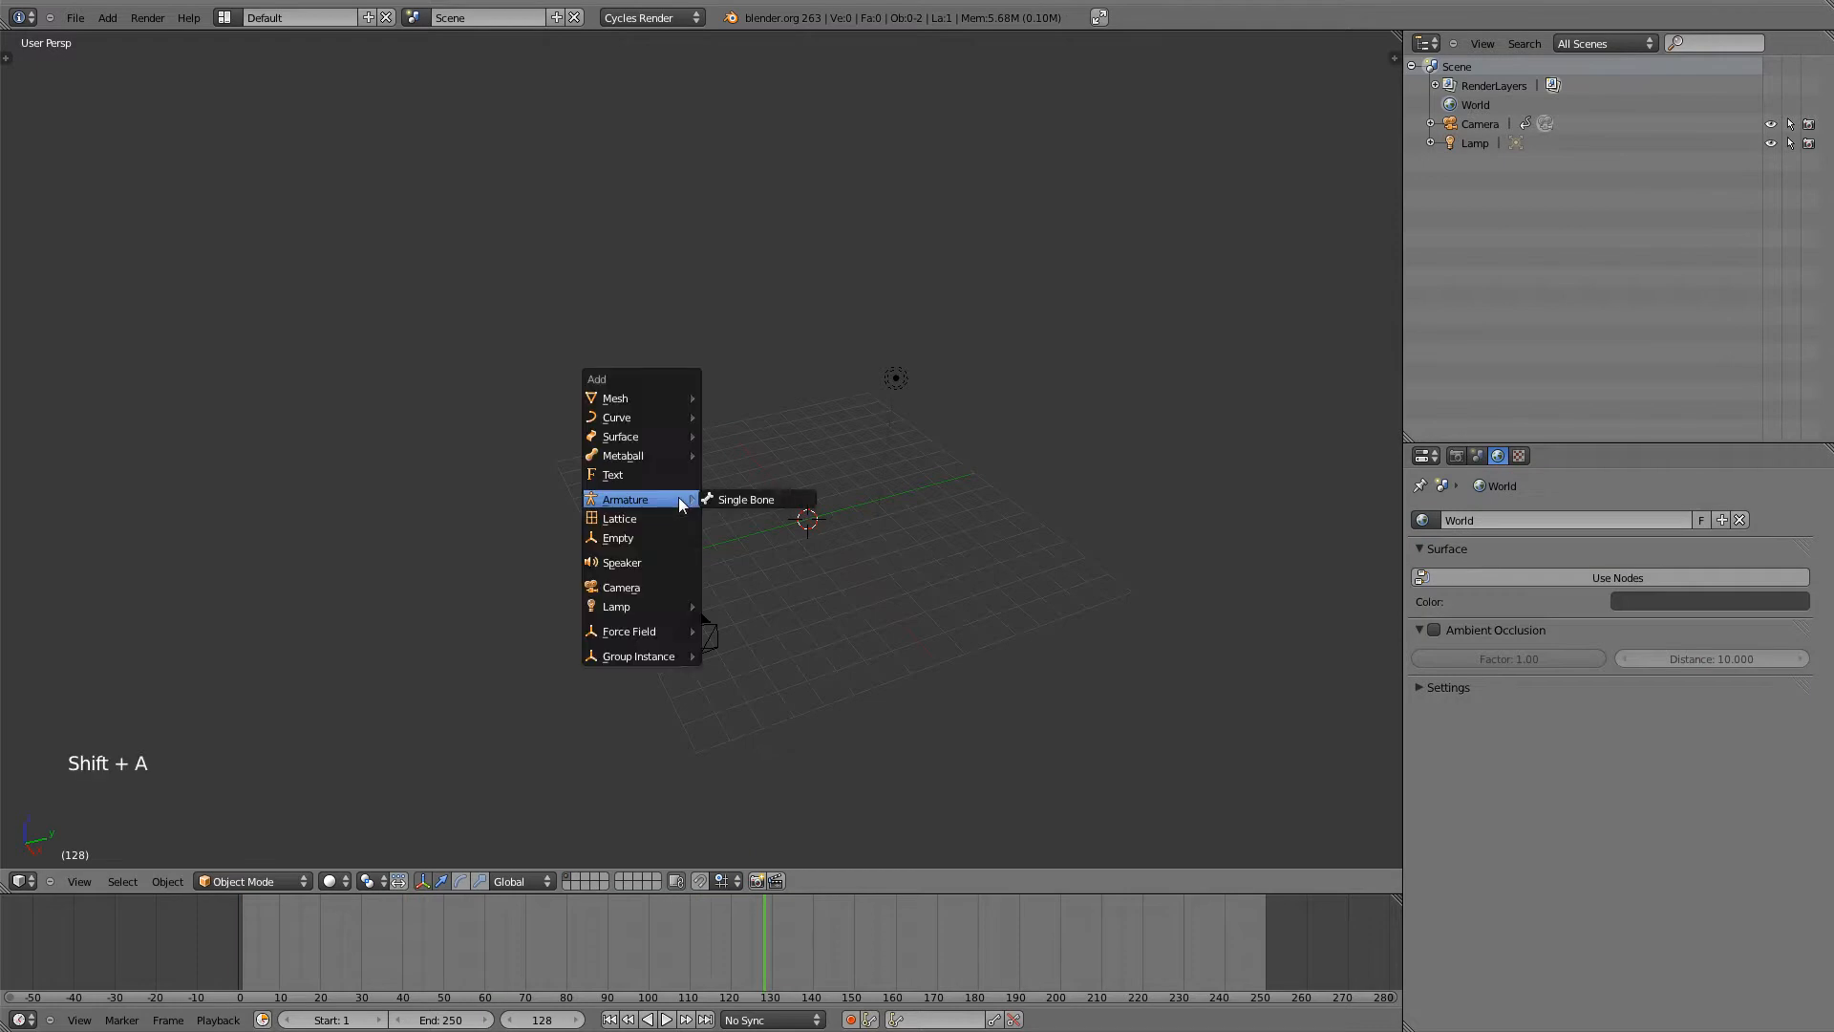
{"action": "mouse_move", "coordinate": [615, 398]}
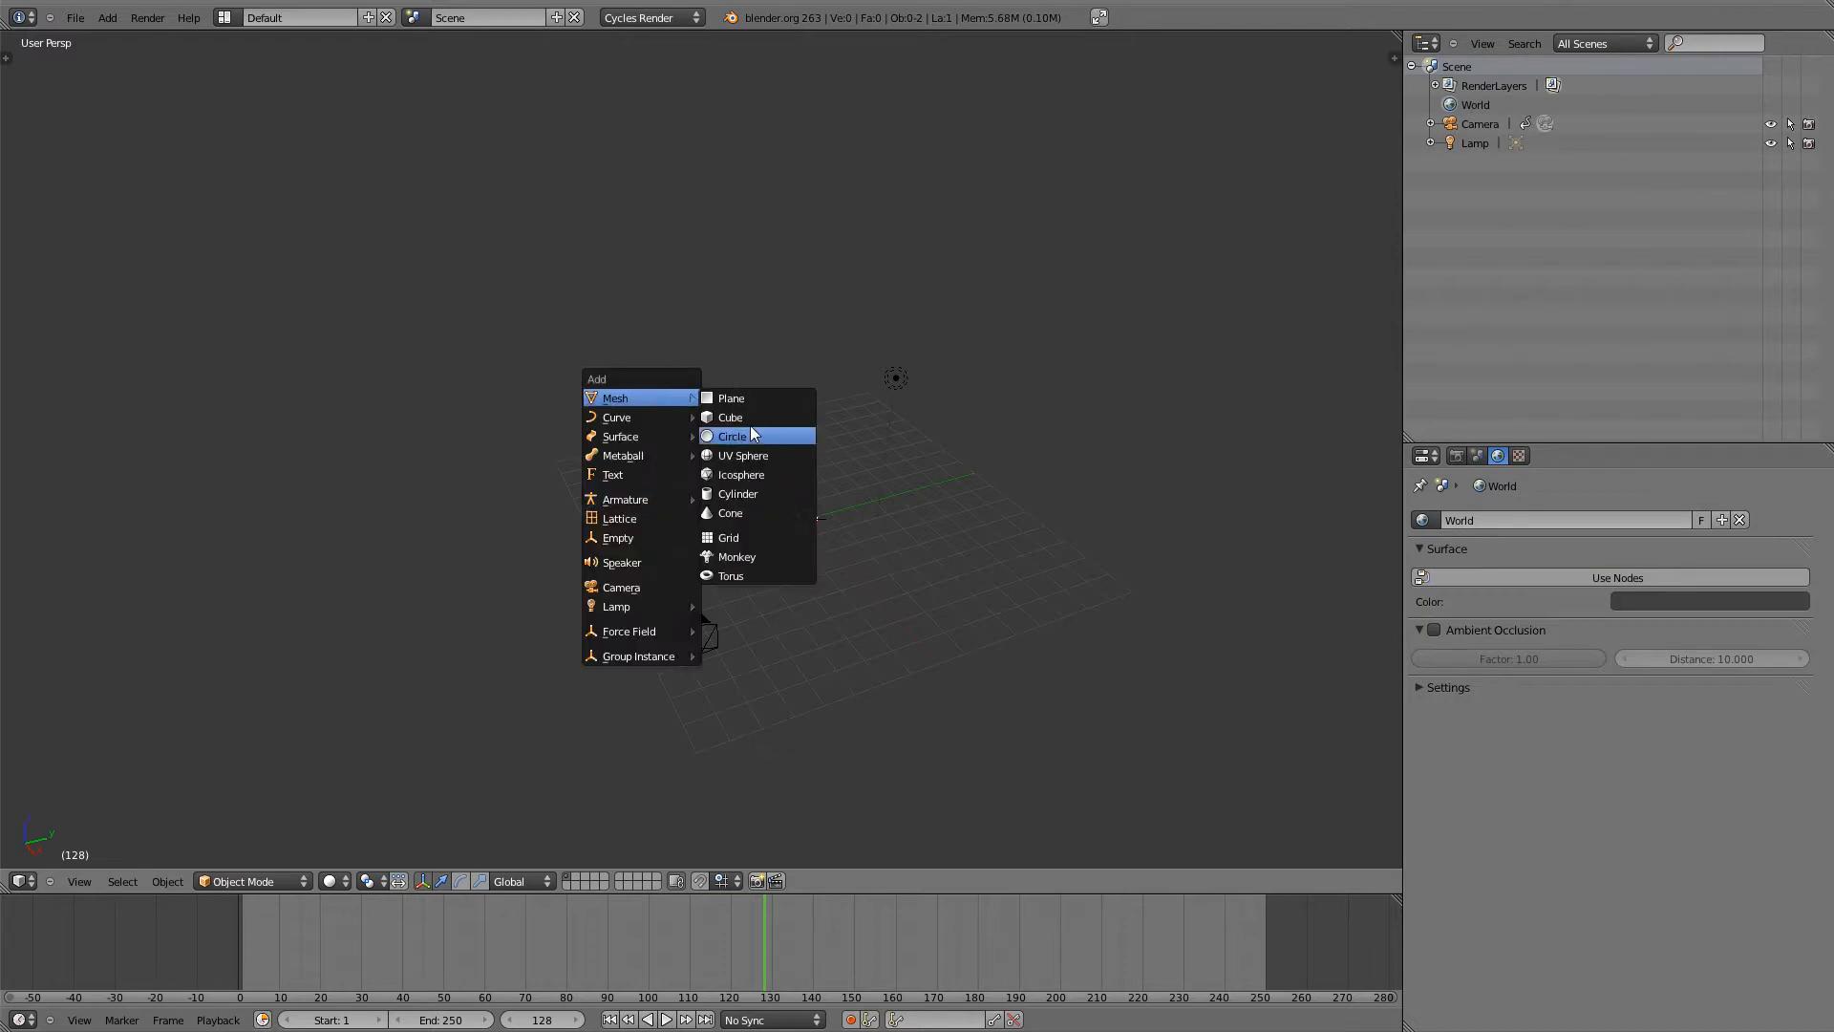
{"action": "left_click", "coordinate": [730, 417]}
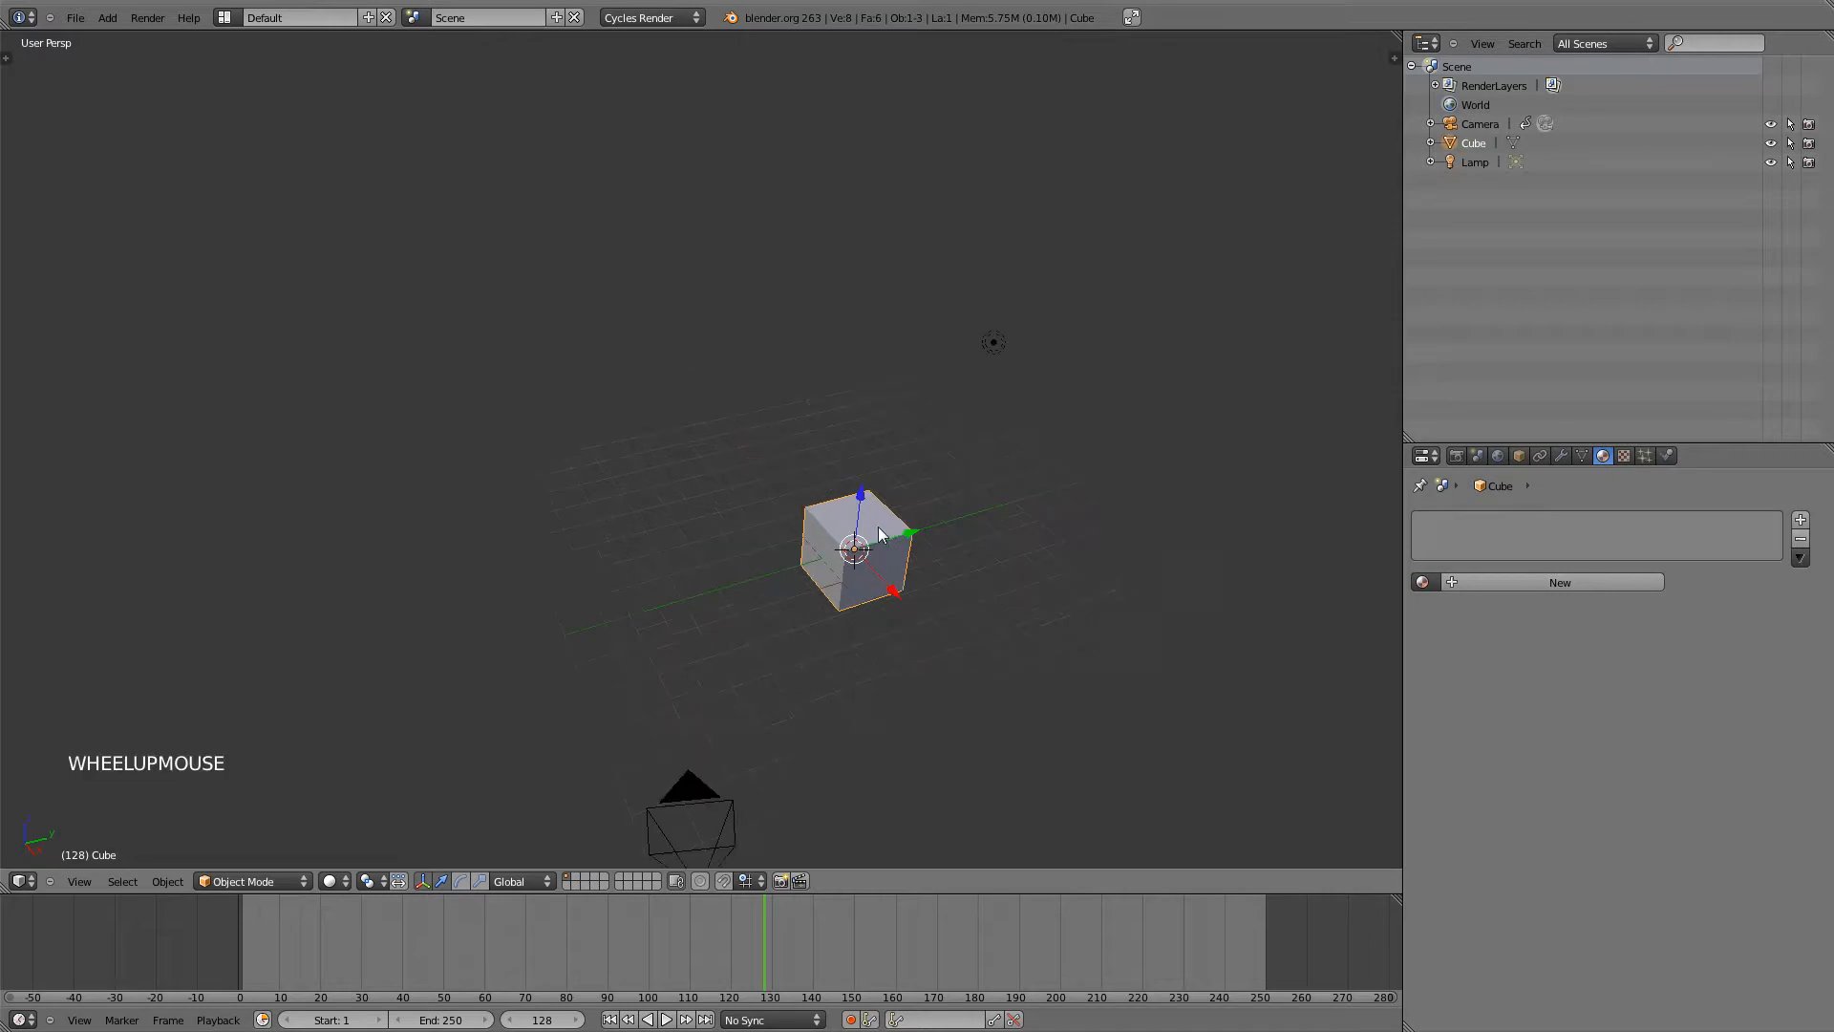
{"action": "key", "text": "s"}
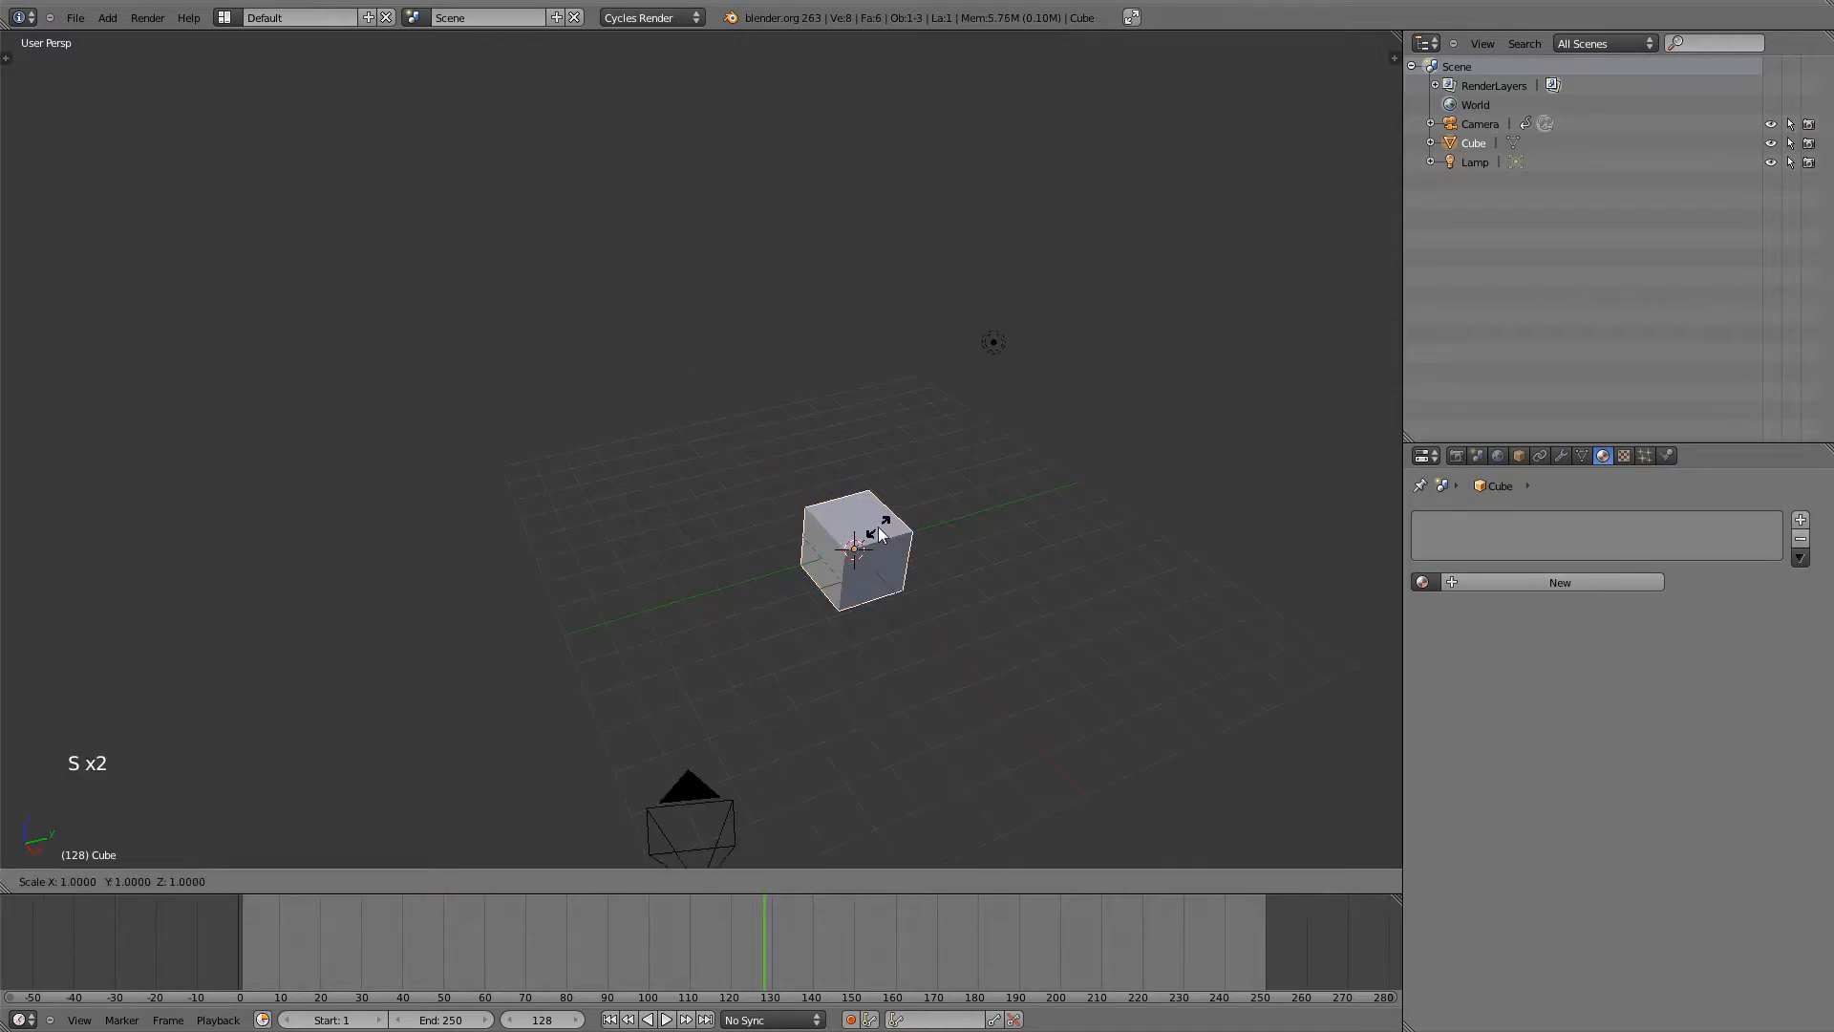
{"action": "left_click_drag", "start_coordinate": [877, 533], "coordinate": [1042, 478]}
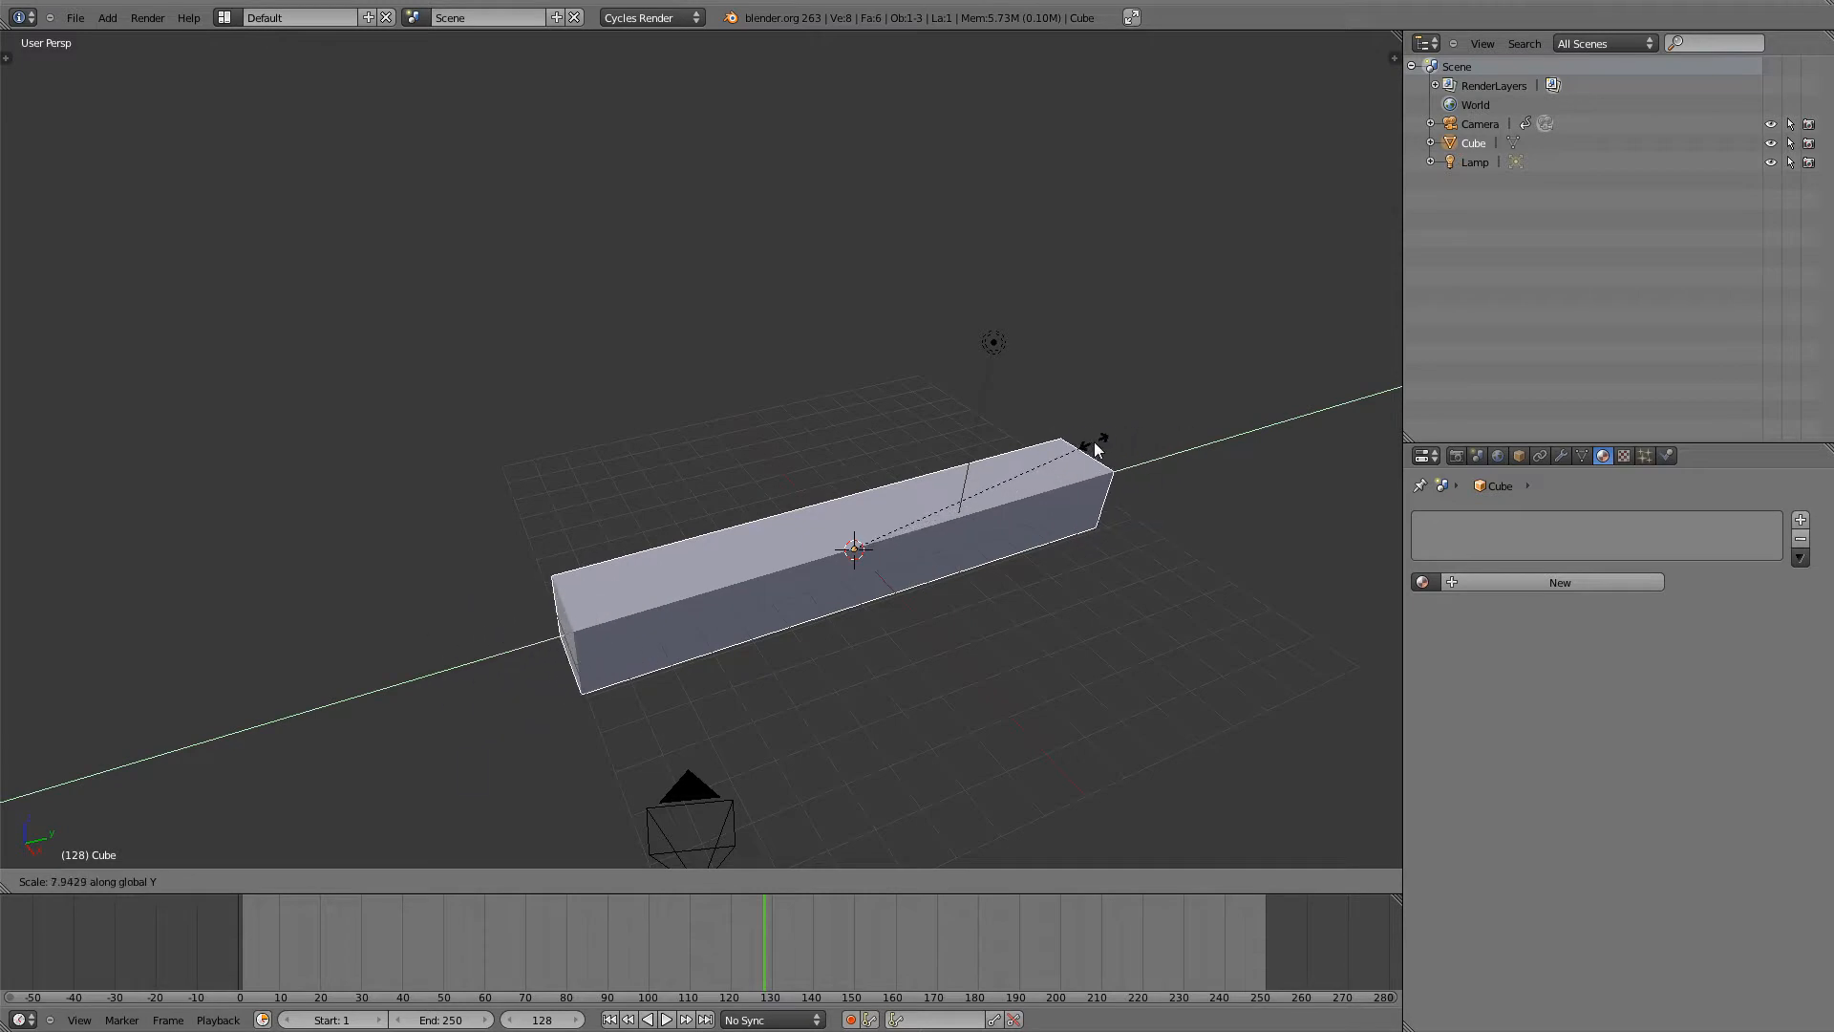
- Subdivide the bar's mesh twice in Edit Mode into a dense 1,536-face mesh, then return to Object Mode
{"action": "key", "text": "Tab"}
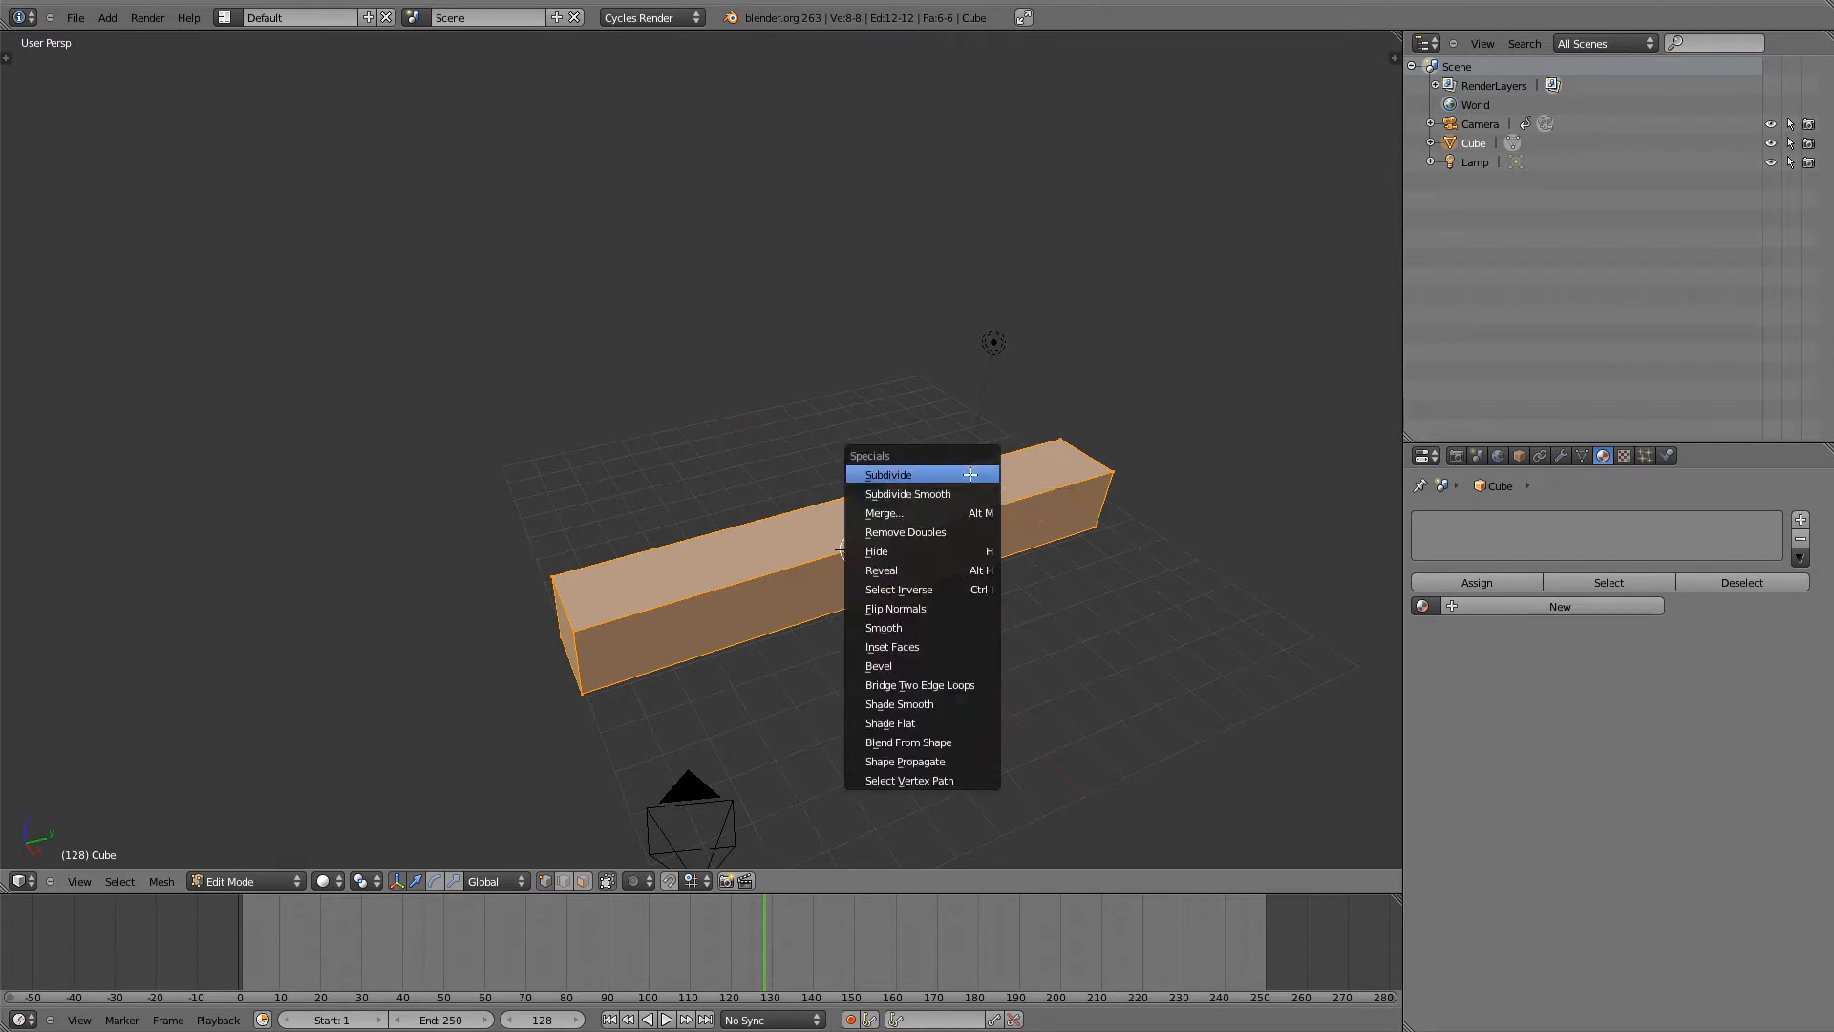
{"action": "left_click", "coordinate": [905, 474]}
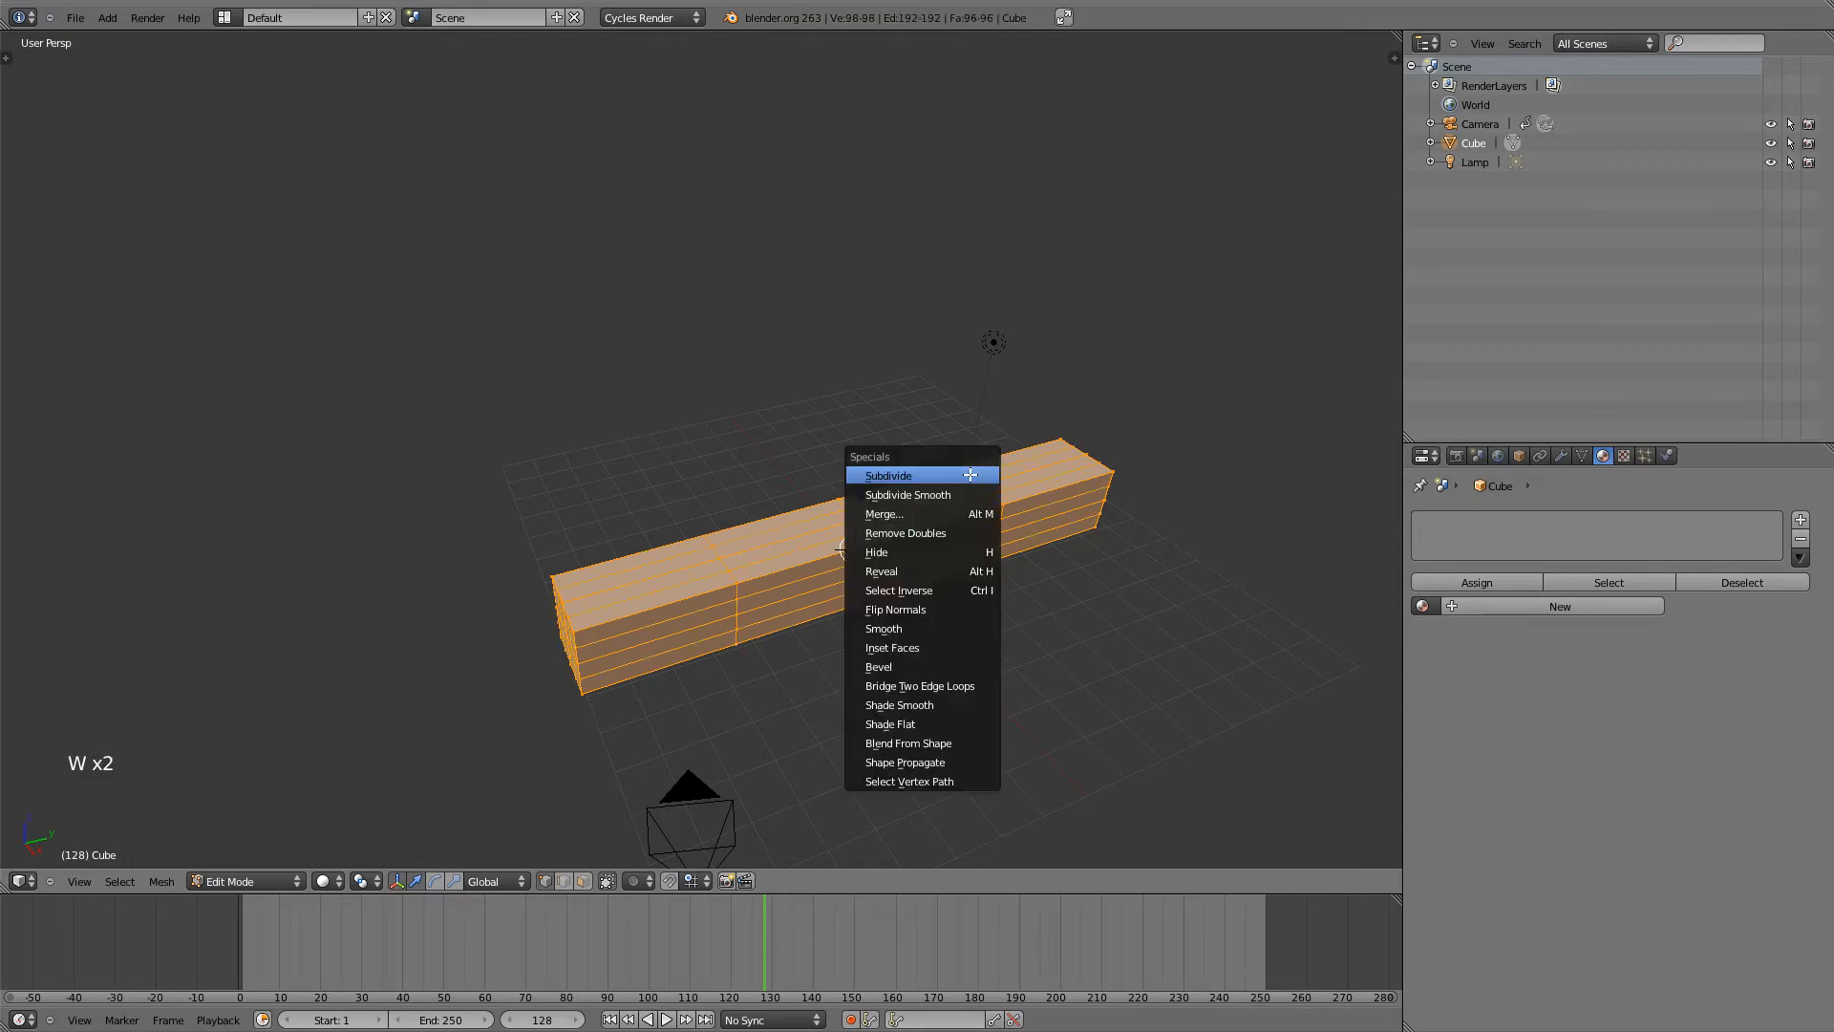
{"action": "left_click", "coordinate": [887, 474]}
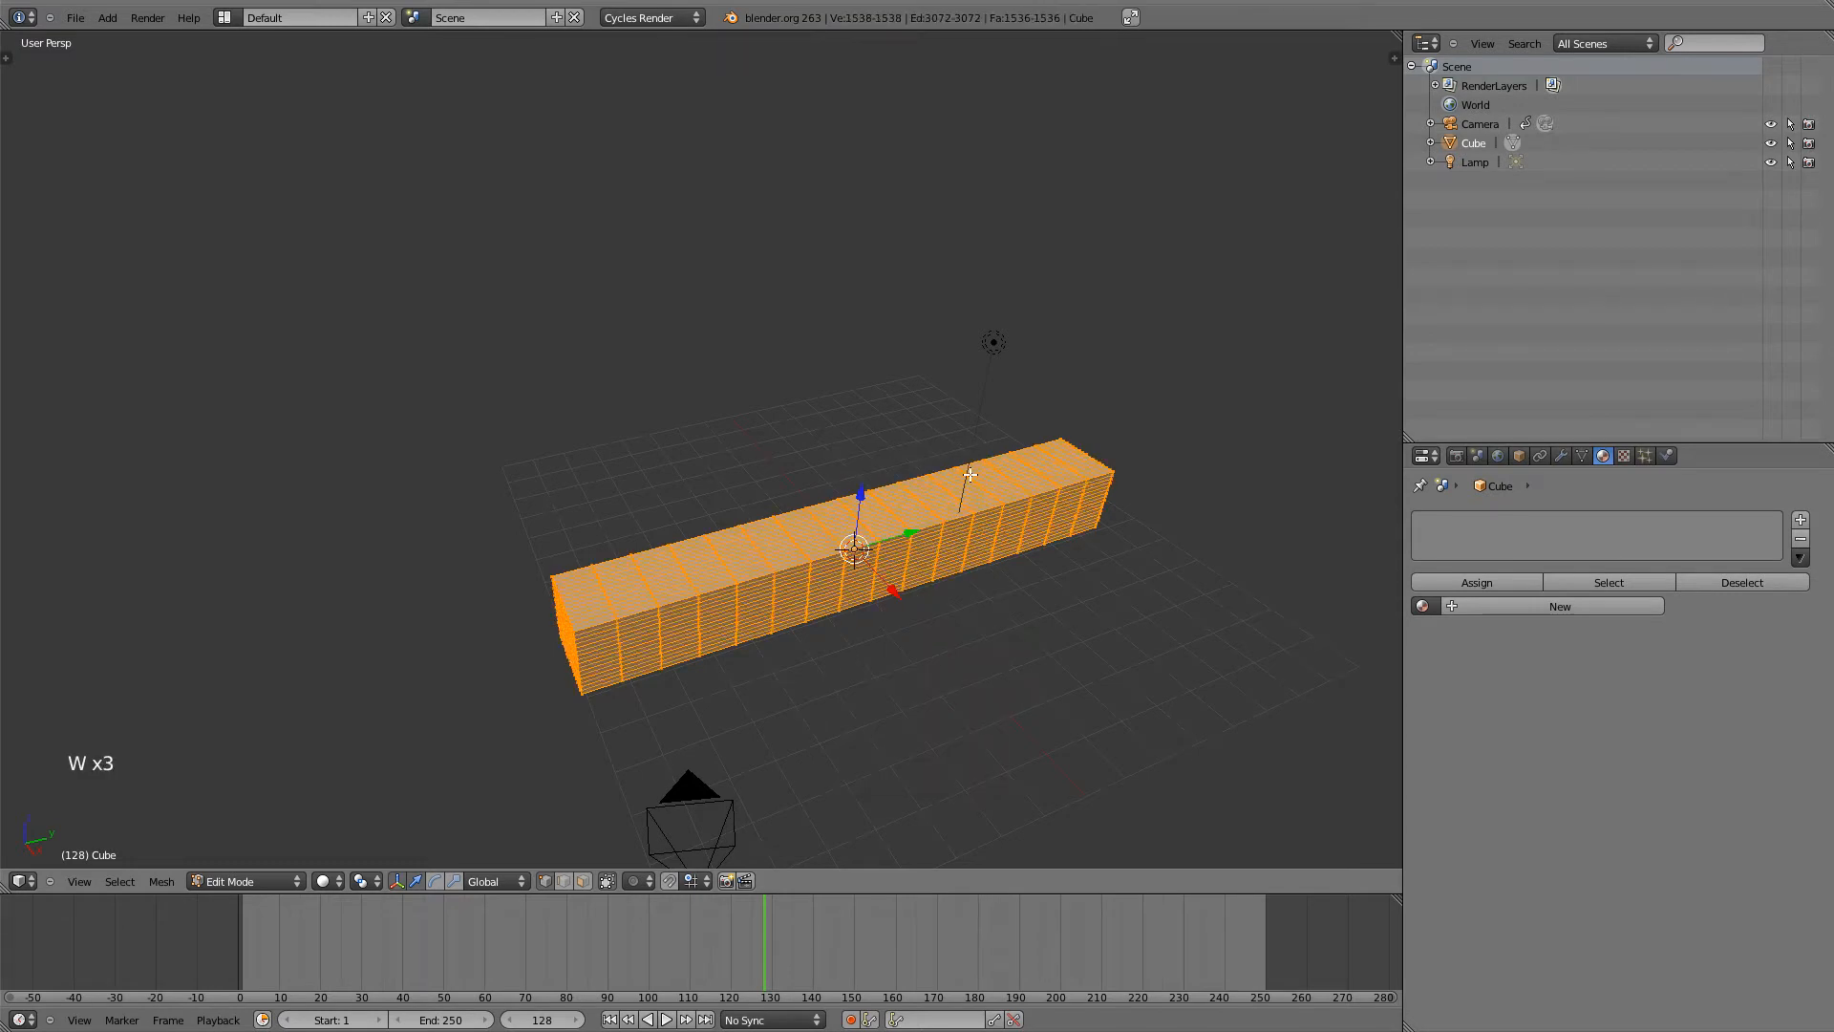
{"action": "left_click_drag", "start_coordinate": [971, 476], "coordinate": [934, 505]}
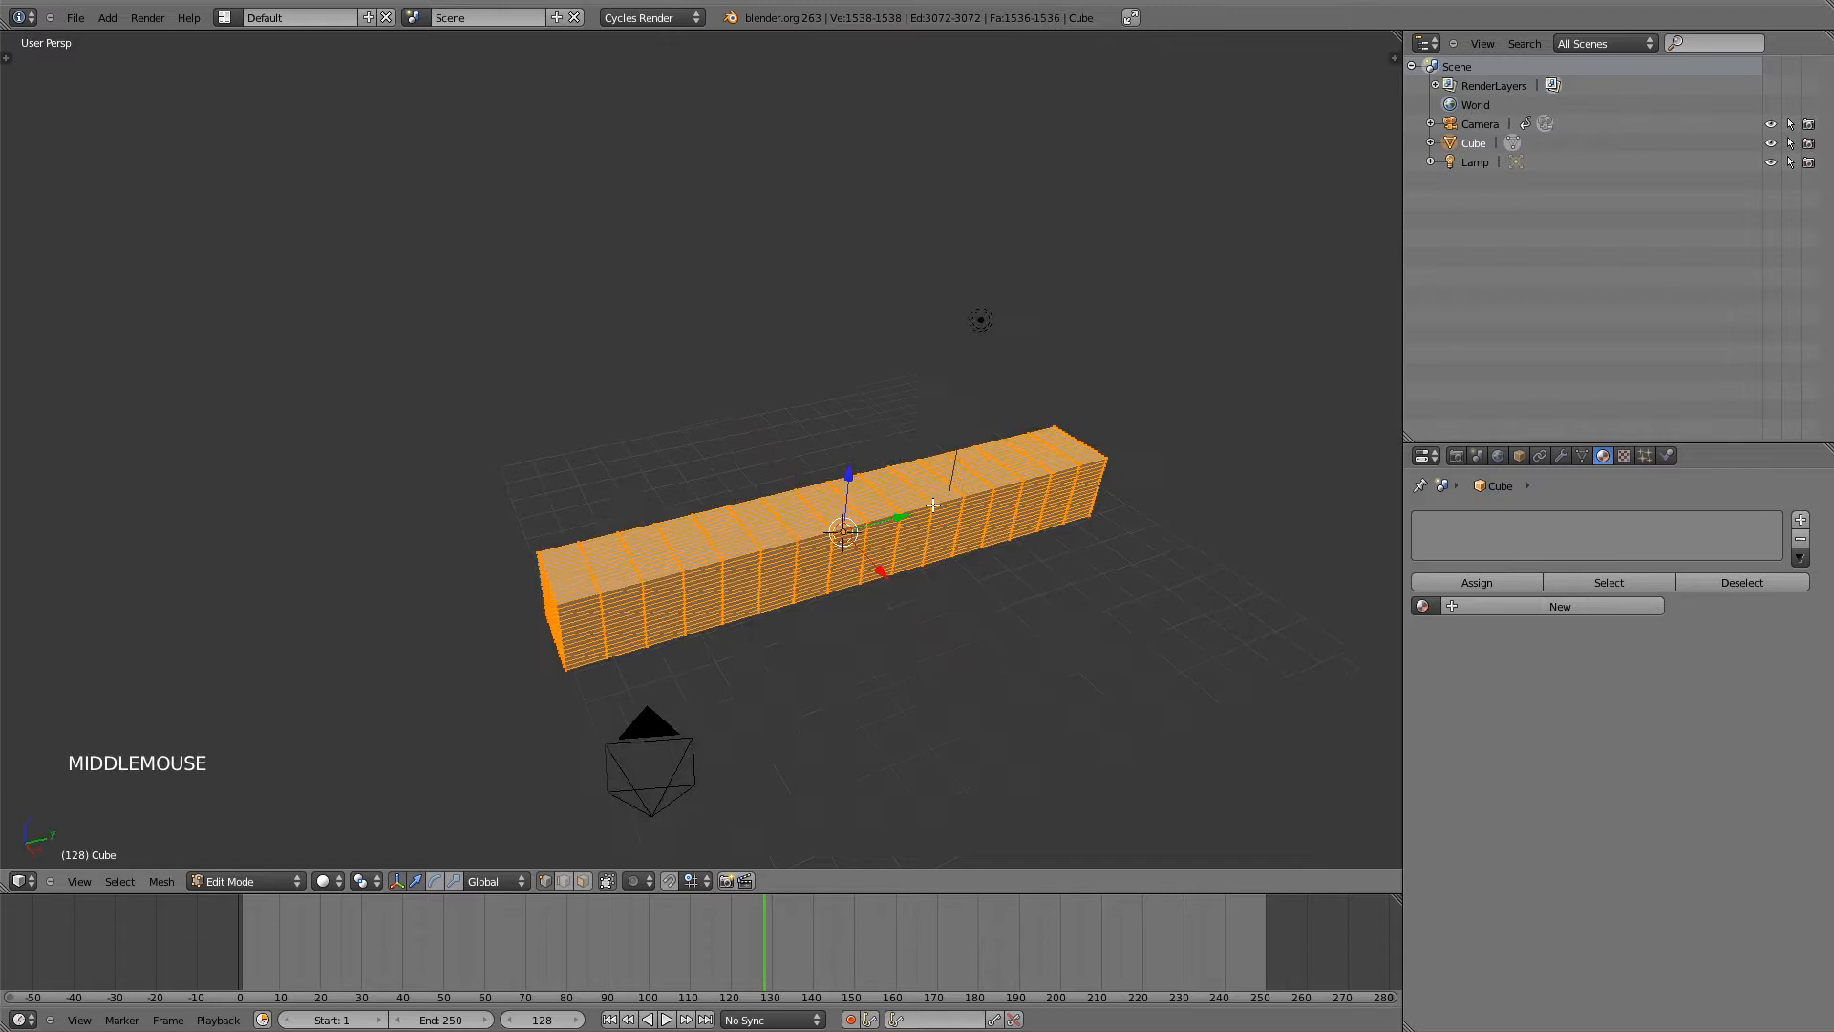
{"action": "scroll", "scroll_direction": "up", "scroll_amount": 3}
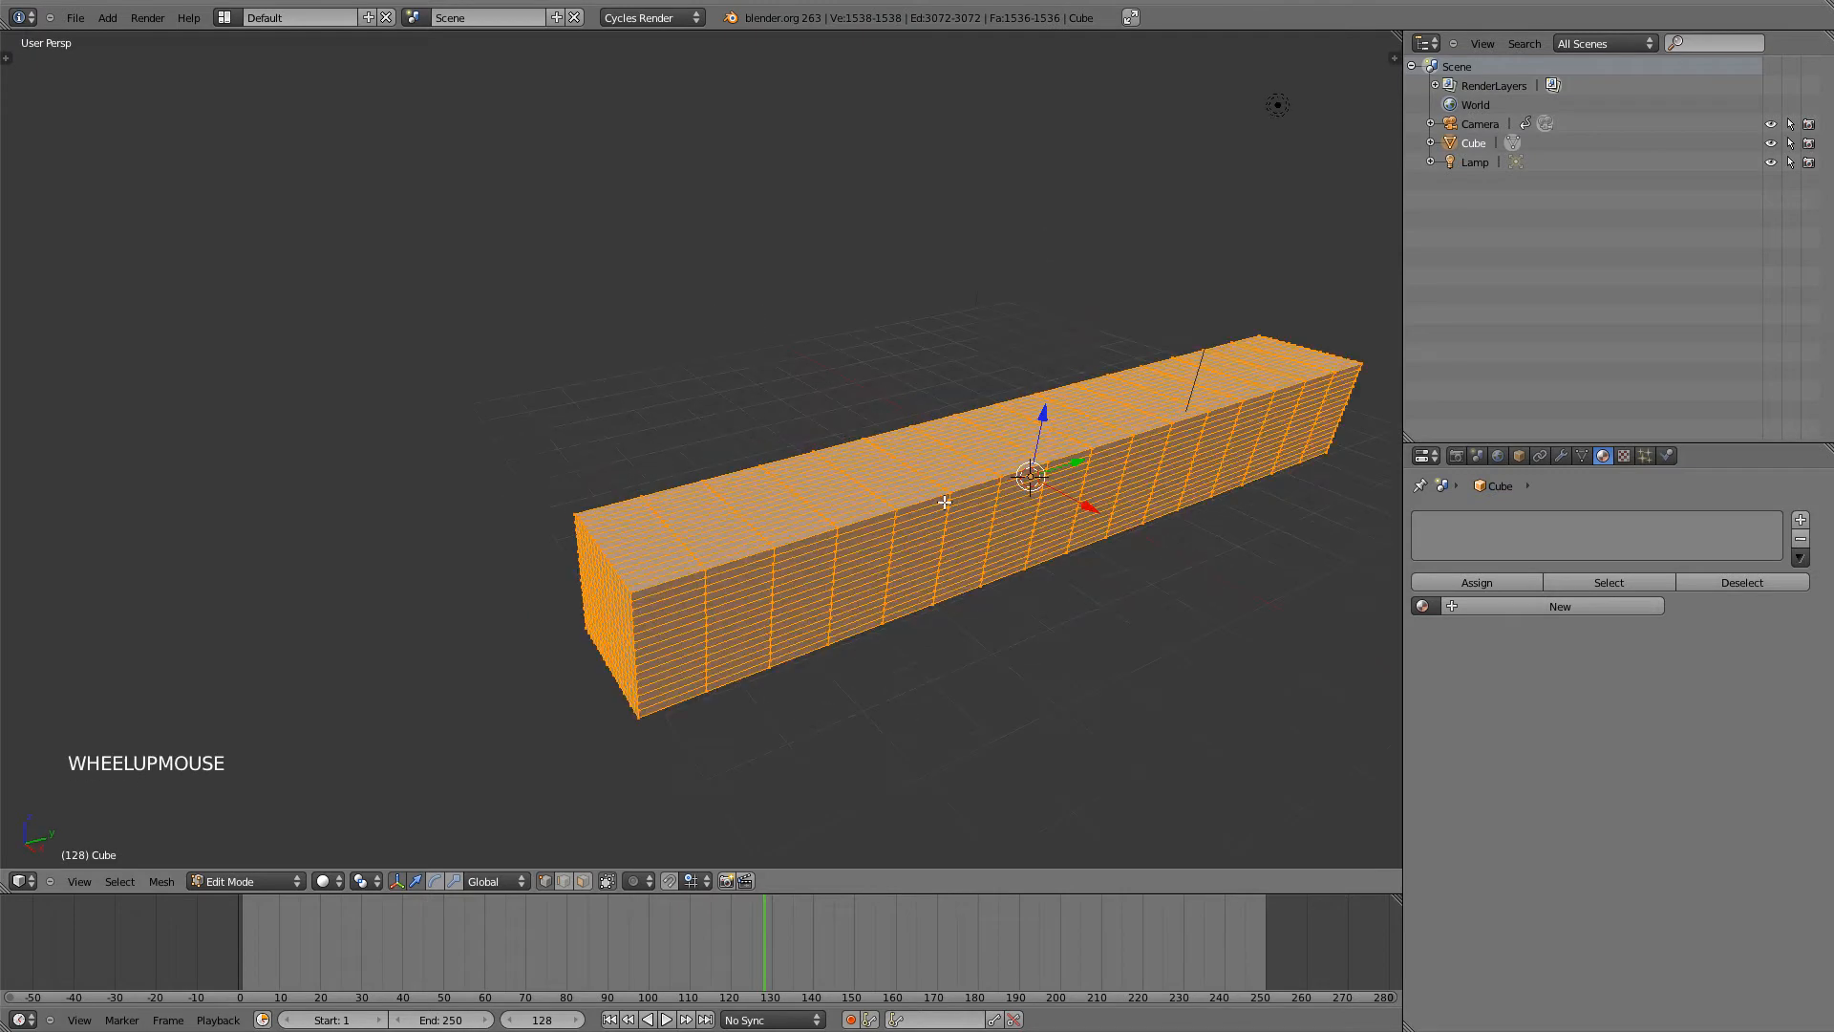
{"action": "key", "text": "Tab"}
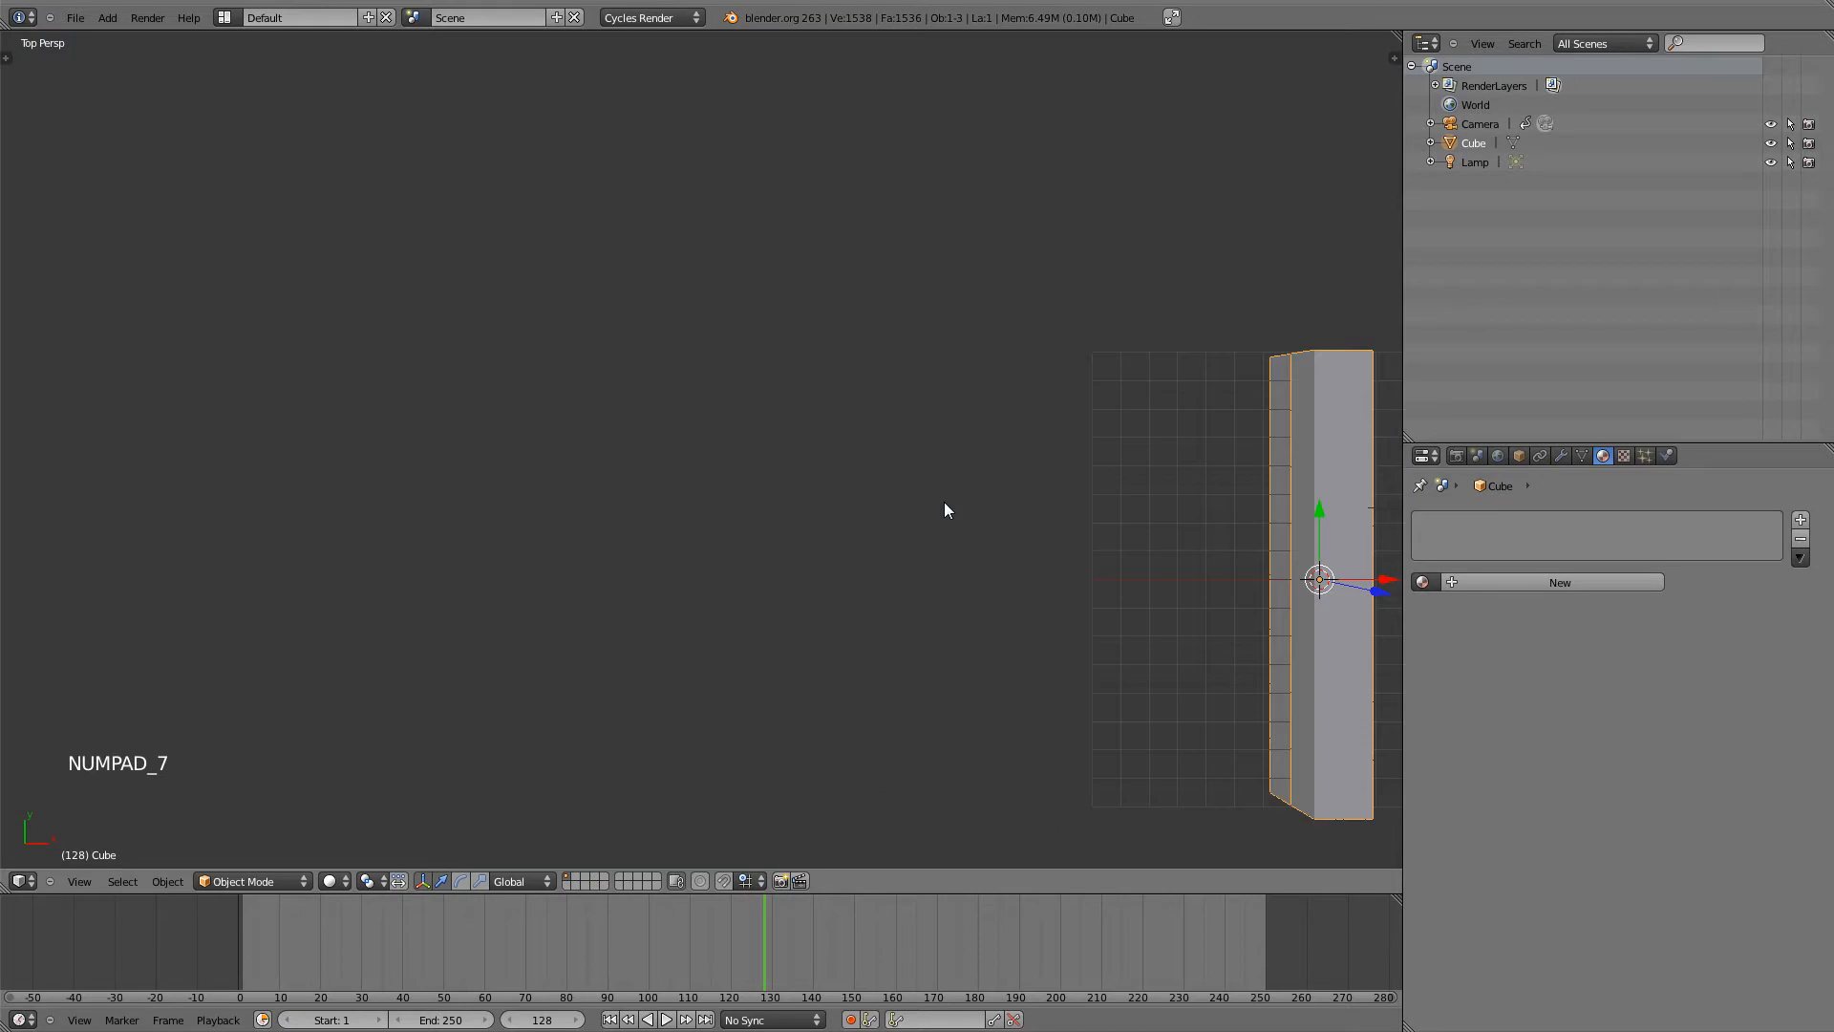
- Add a Single Bone armature at the bar's centre and orbit around to inspect it
{"action": "left_click_drag", "start_coordinate": [948, 509], "coordinate": [446, 426]}
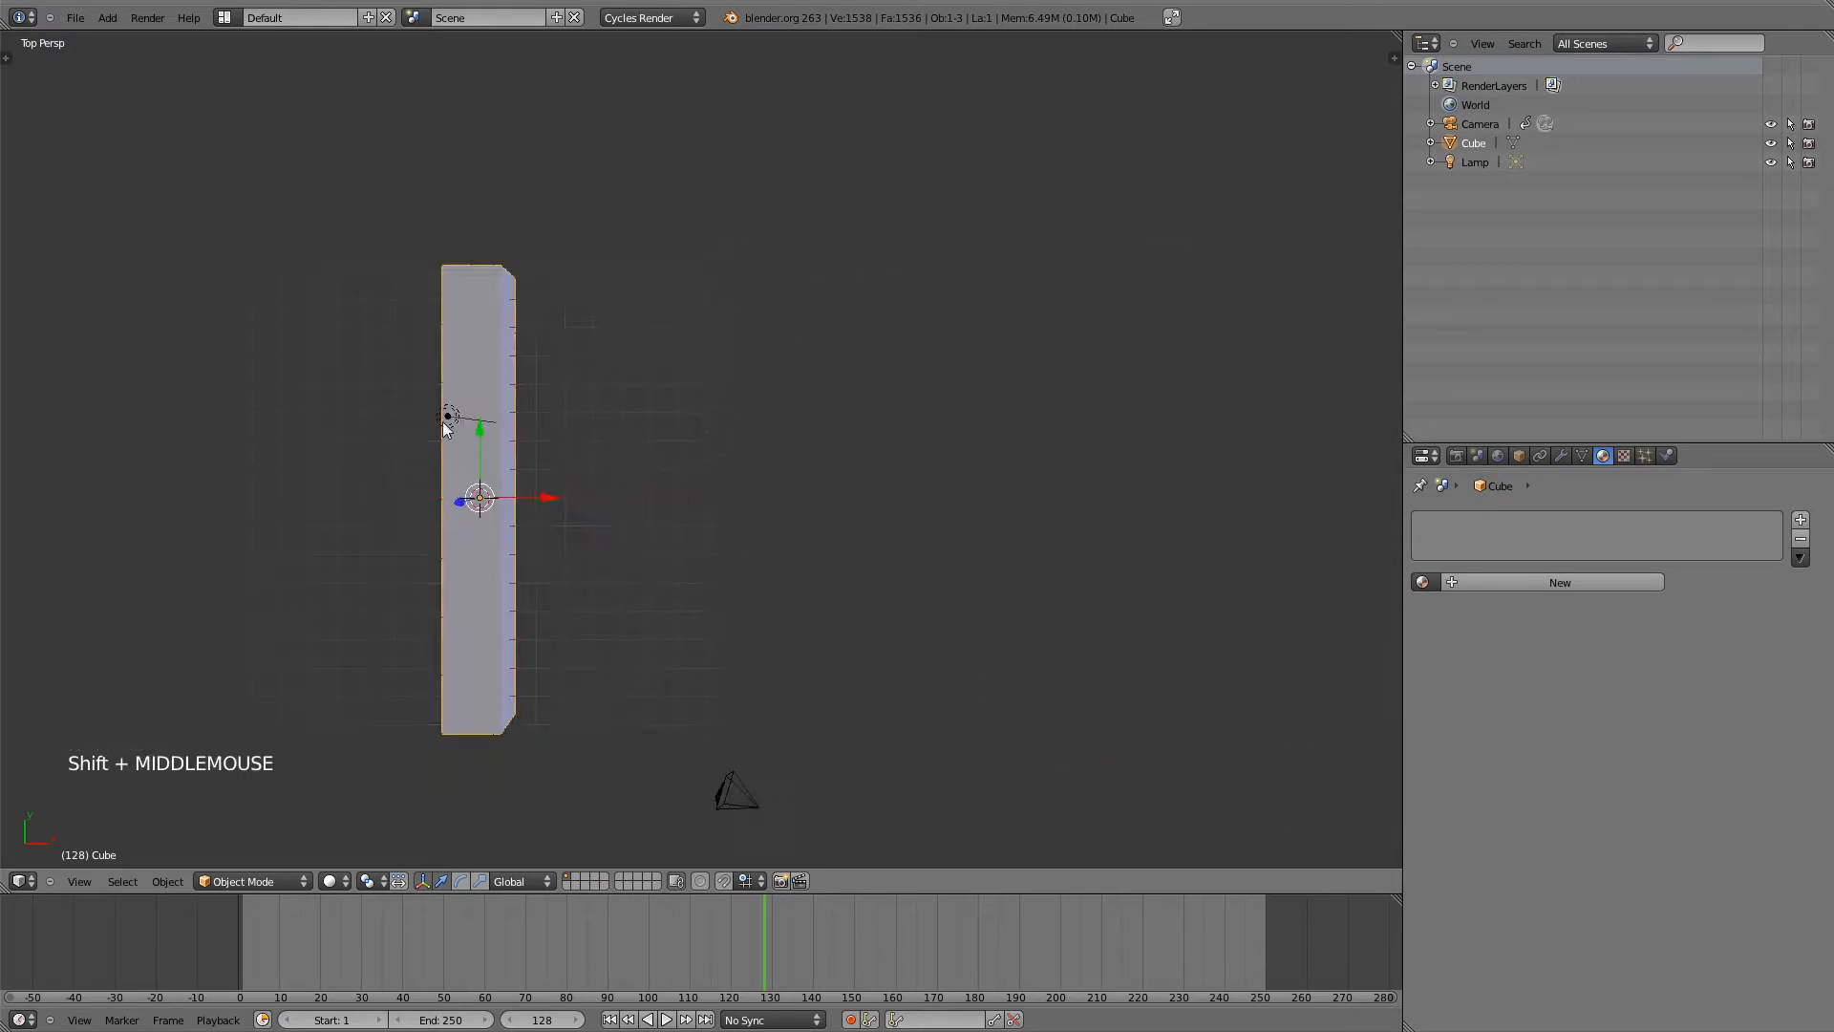
{"action": "scroll", "scroll_direction": "up", "scroll_amount": 3}
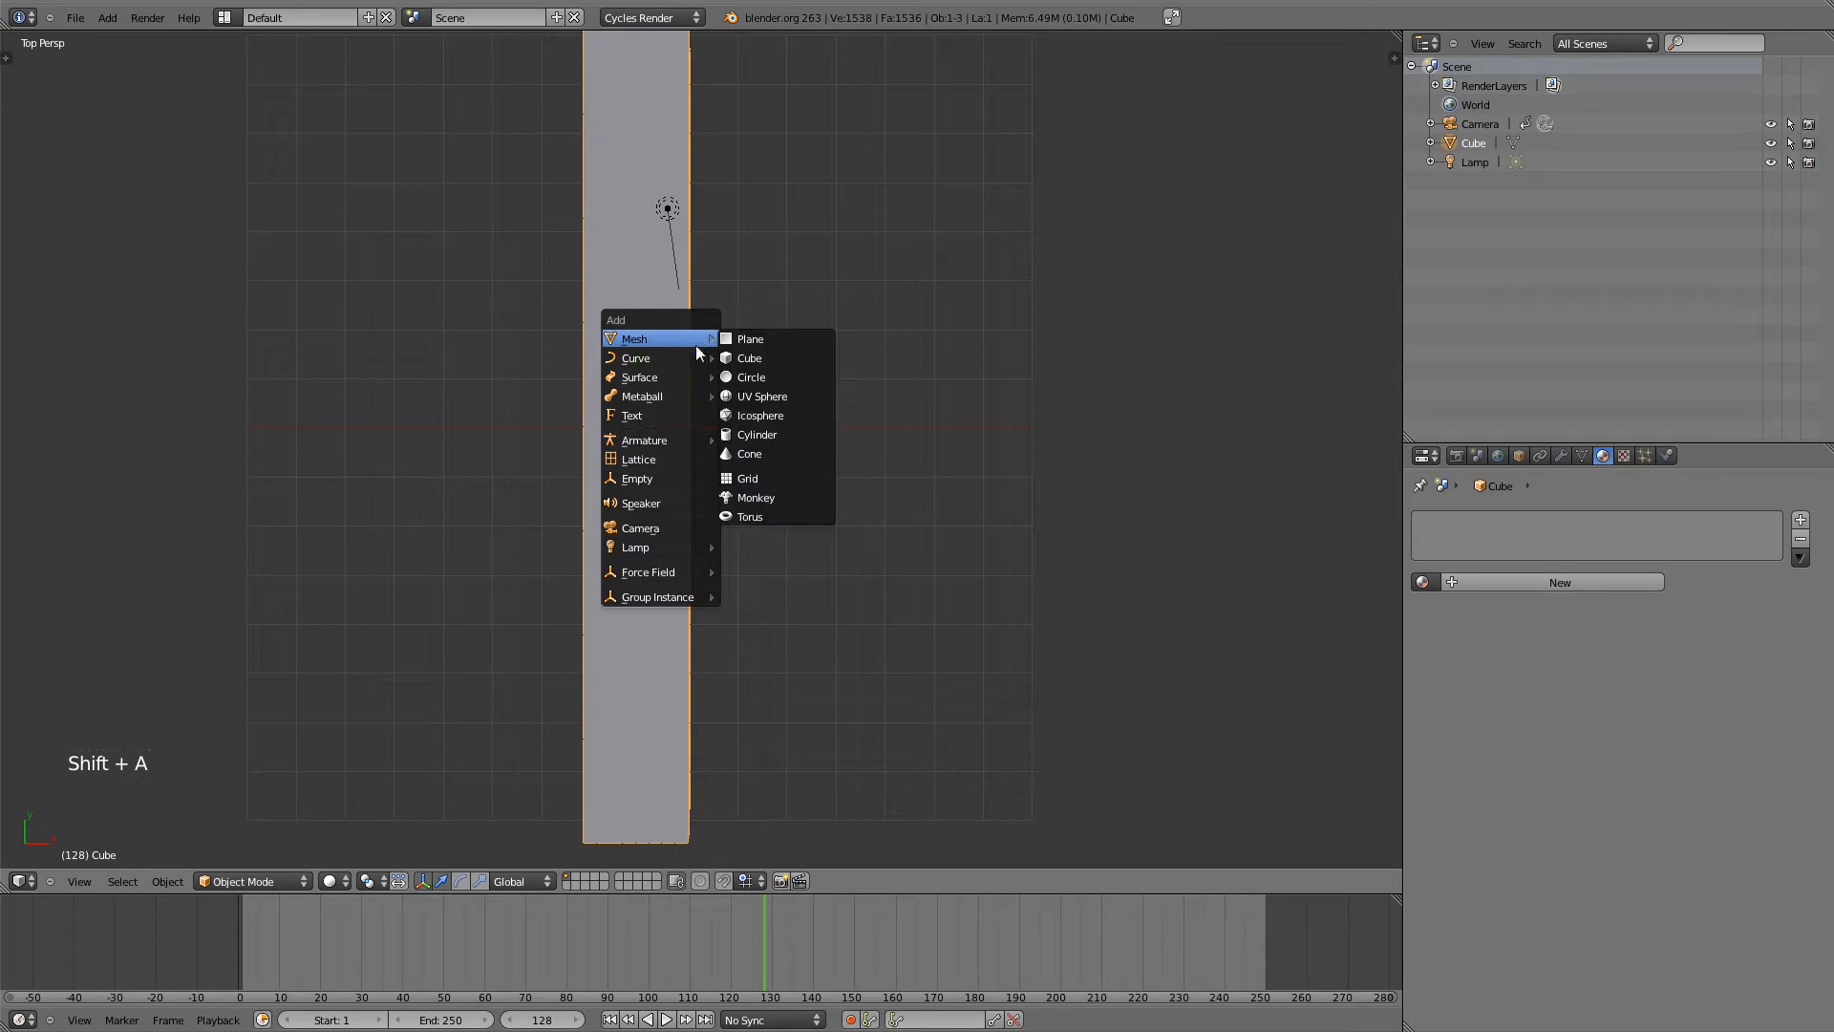
{"action": "mouse_move", "coordinate": [688, 439]}
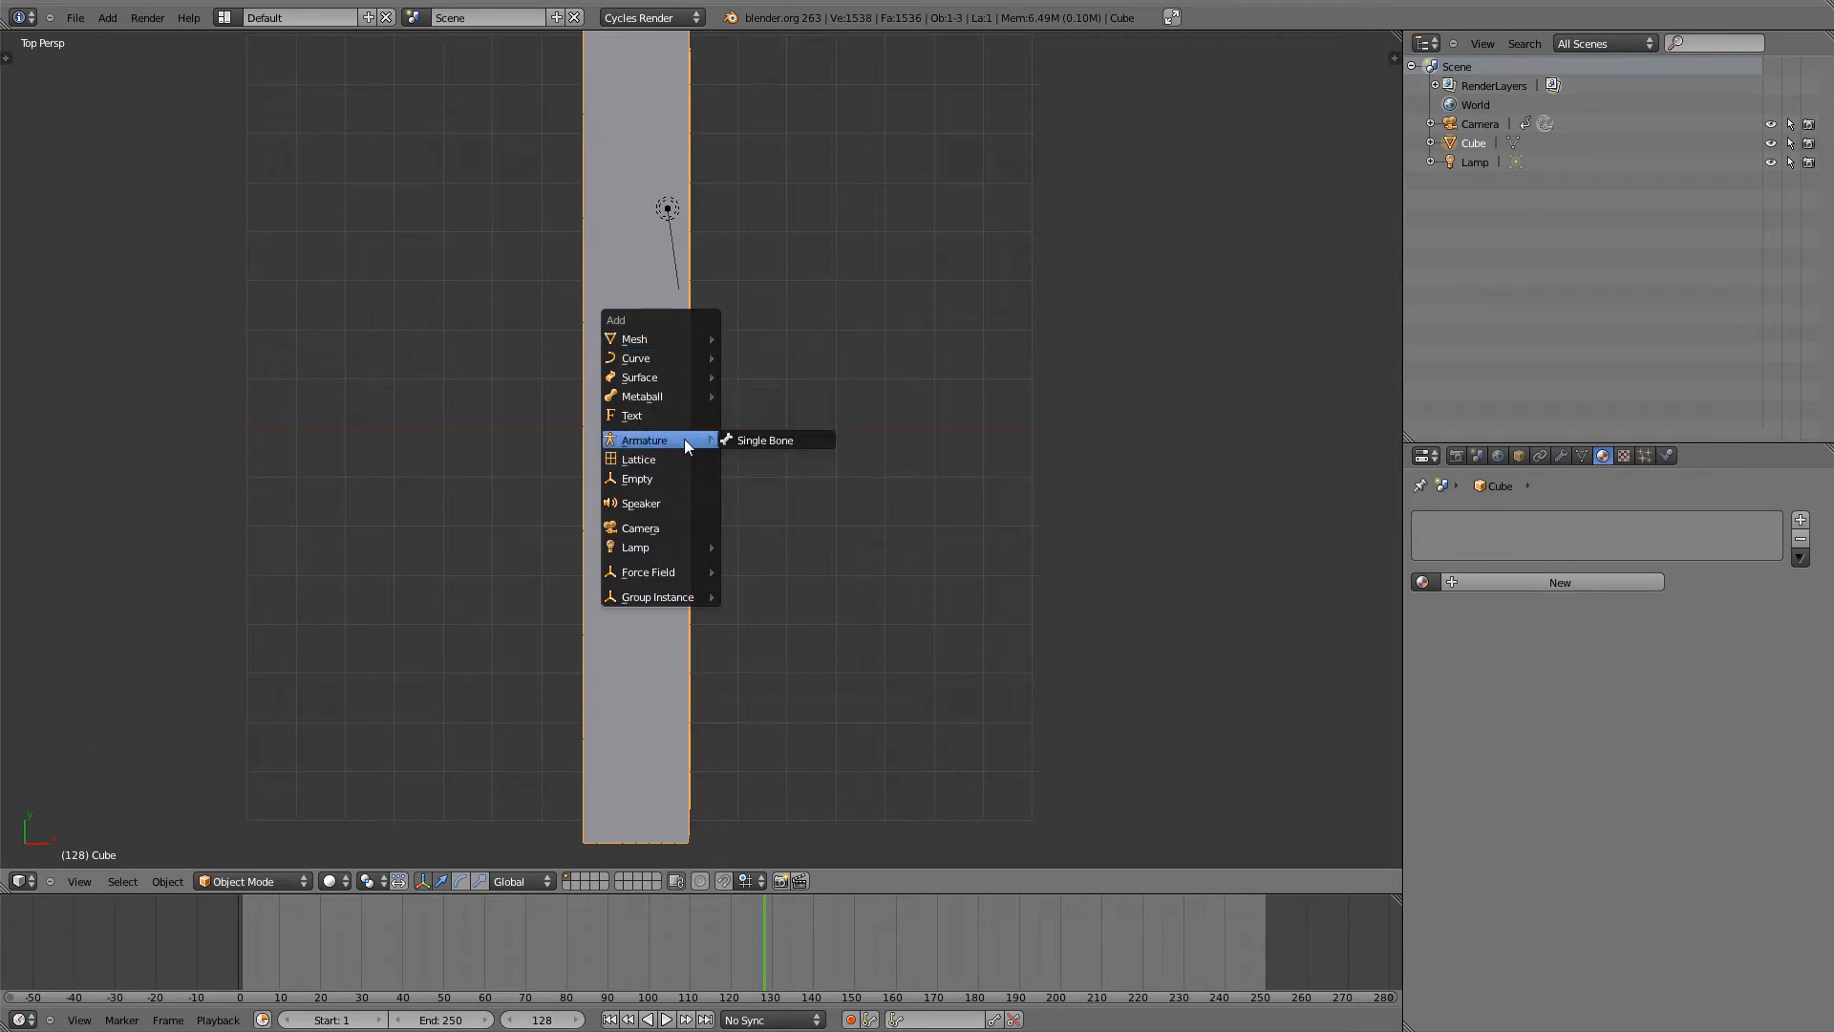
{"action": "left_click", "coordinate": [764, 439]}
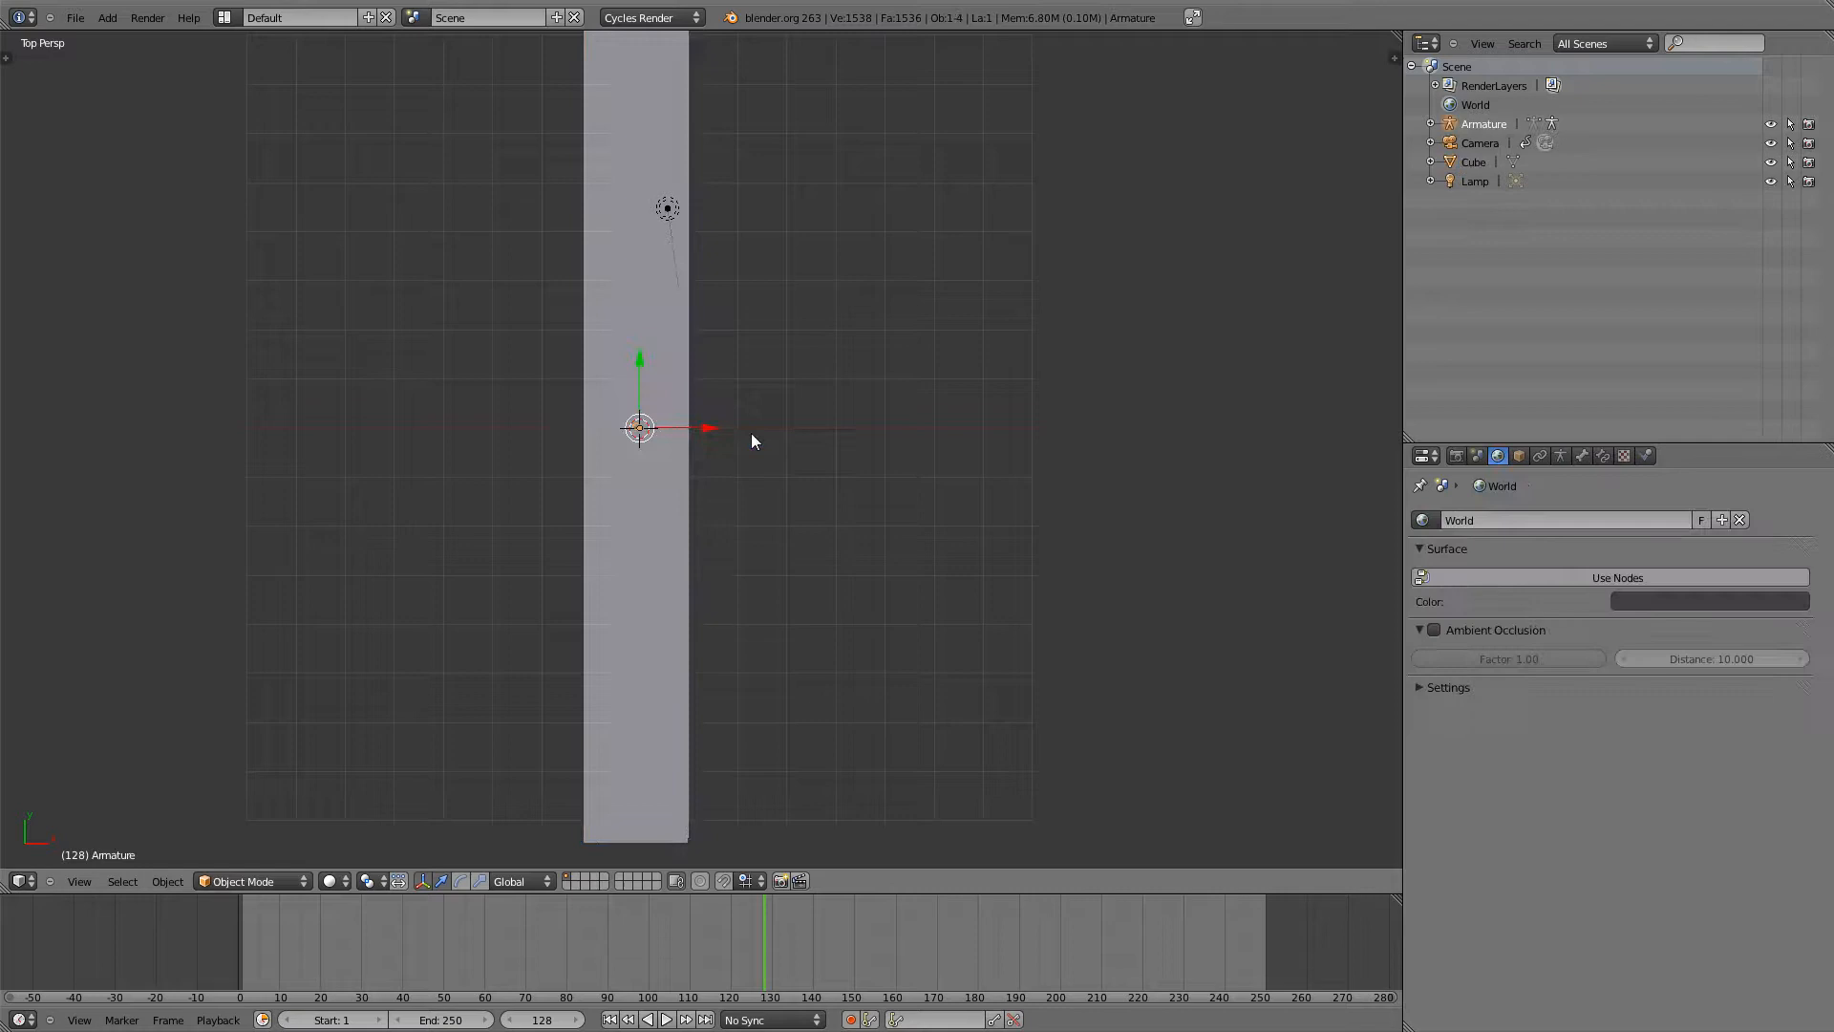
{"action": "left_click_drag", "start_coordinate": [749, 441], "coordinate": [690, 351]}
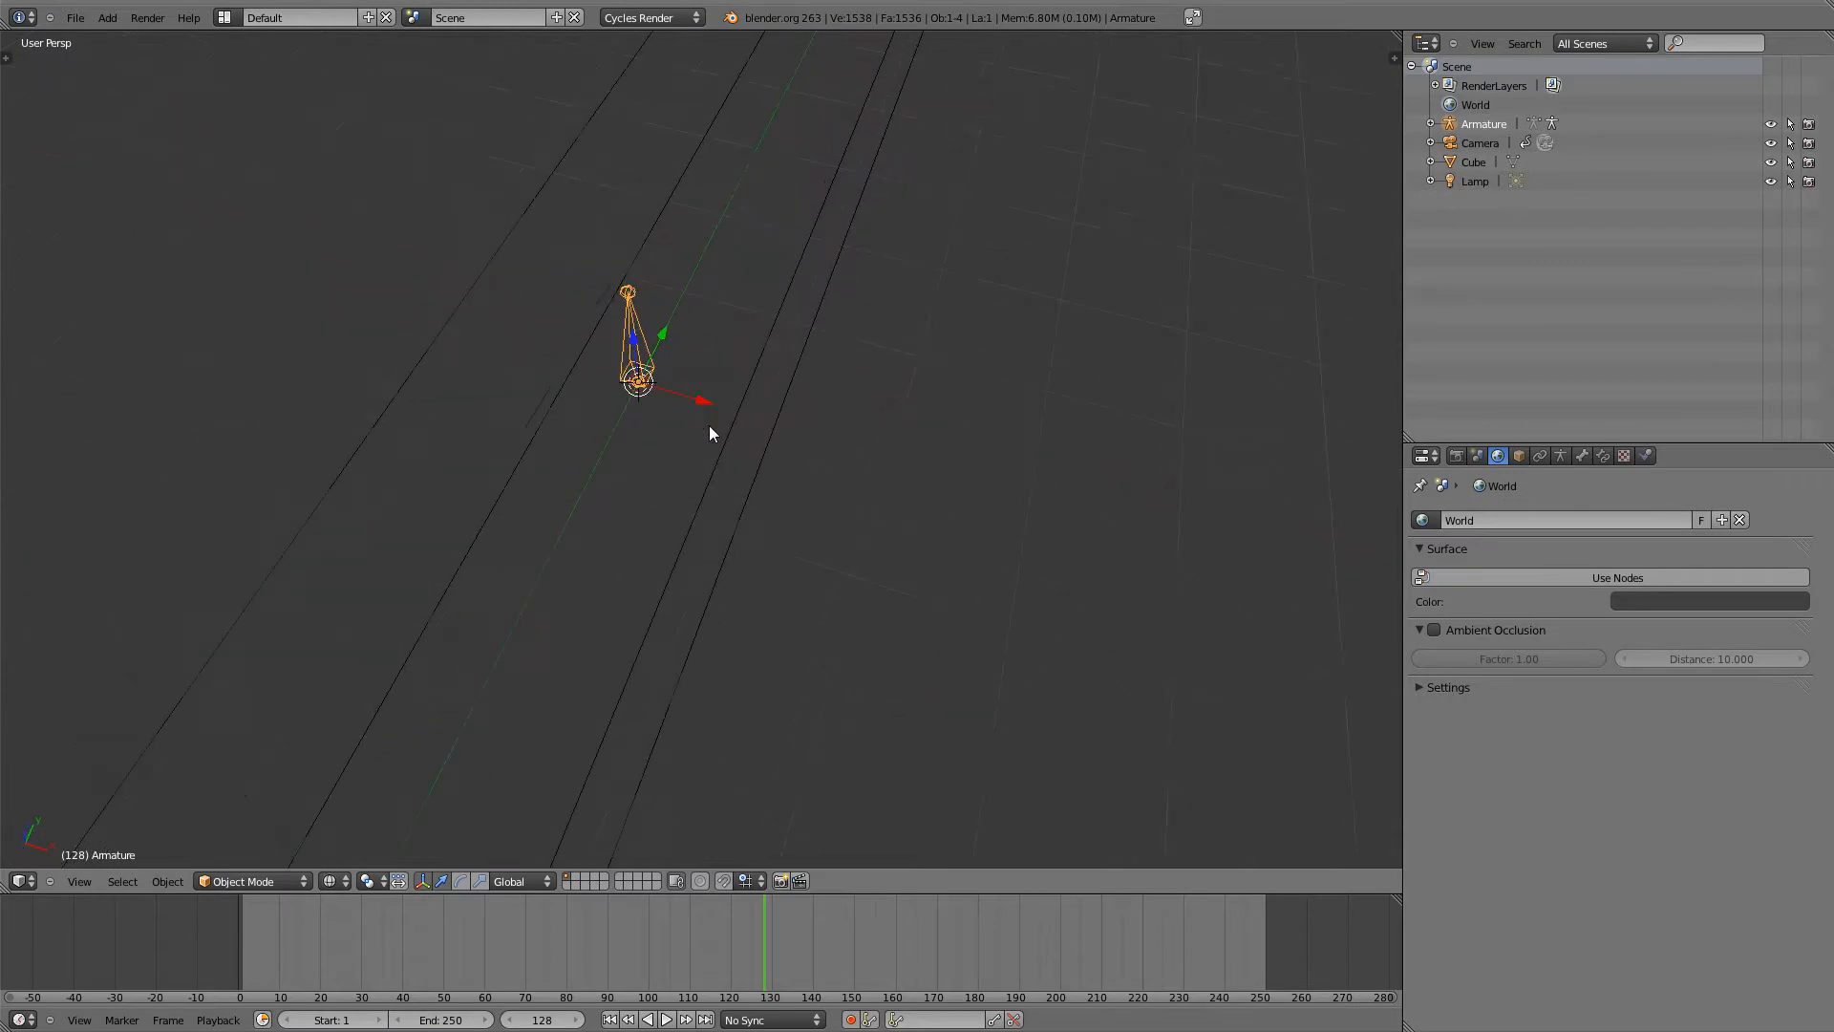
{"action": "scroll", "scroll_direction": "down", "scroll_amount": 3}
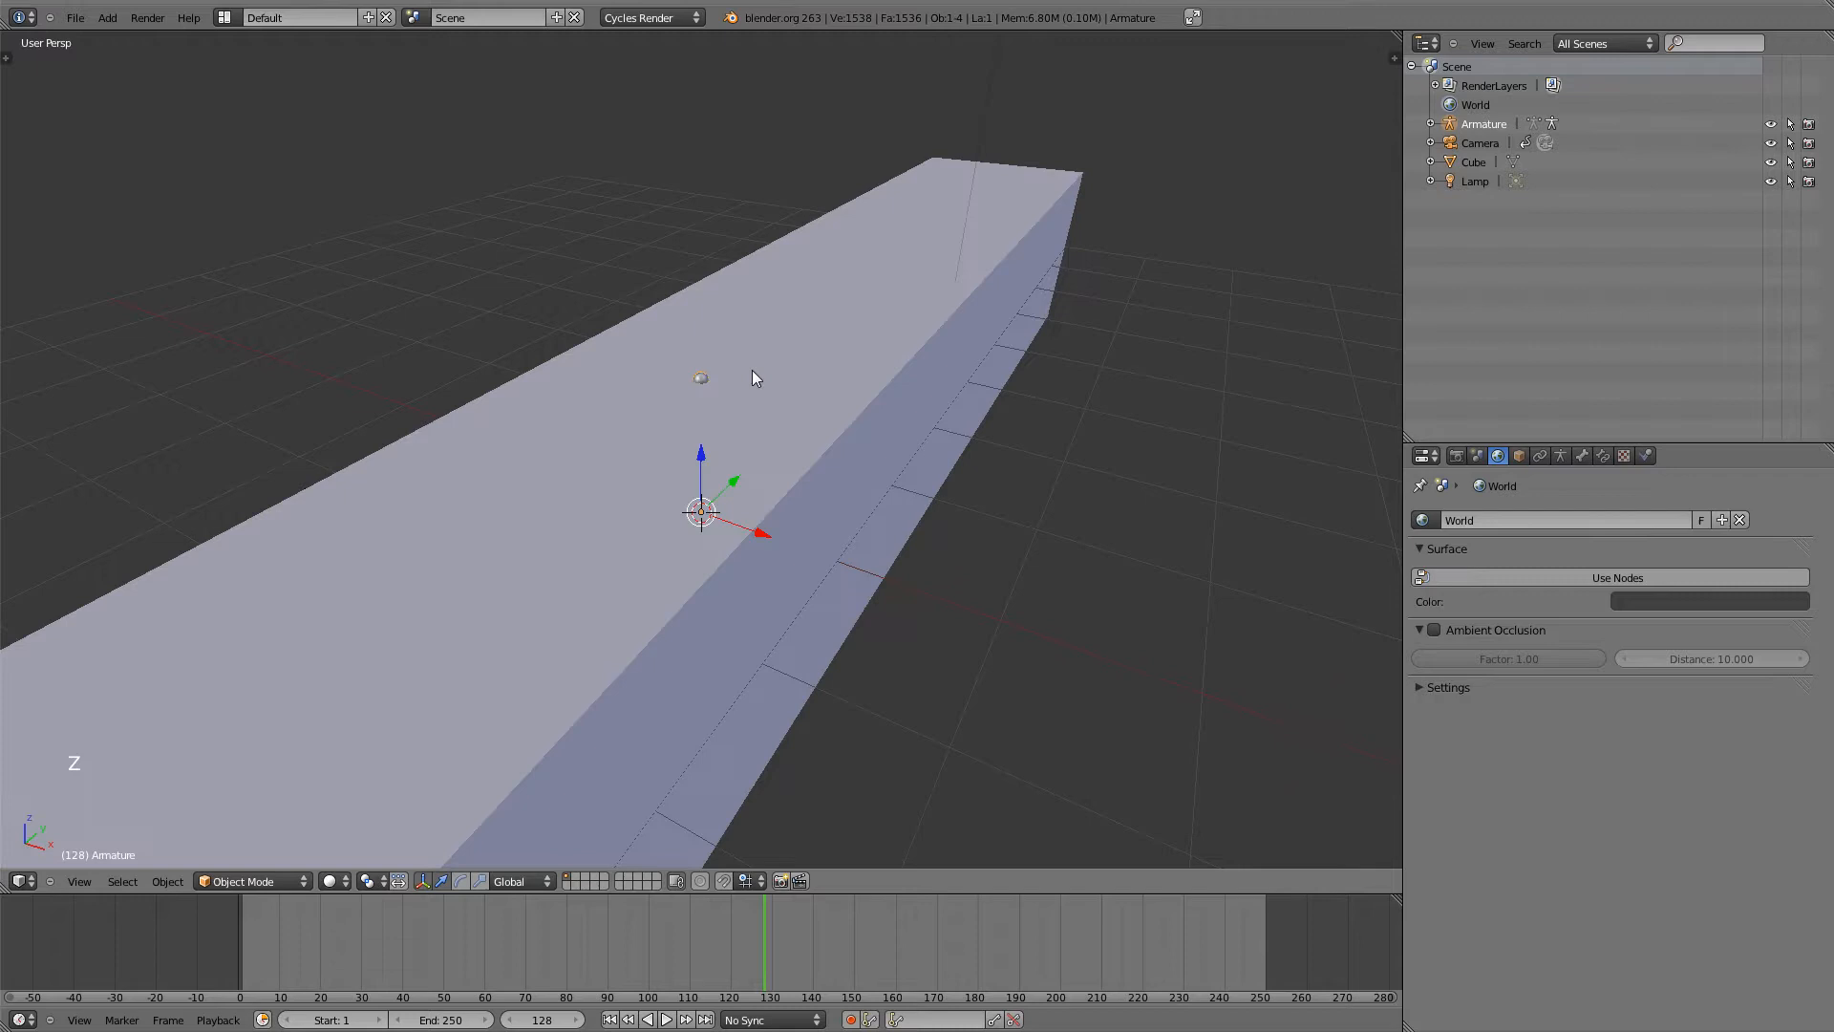
{"action": "scroll", "scroll_direction": "down", "scroll_amount": 3}
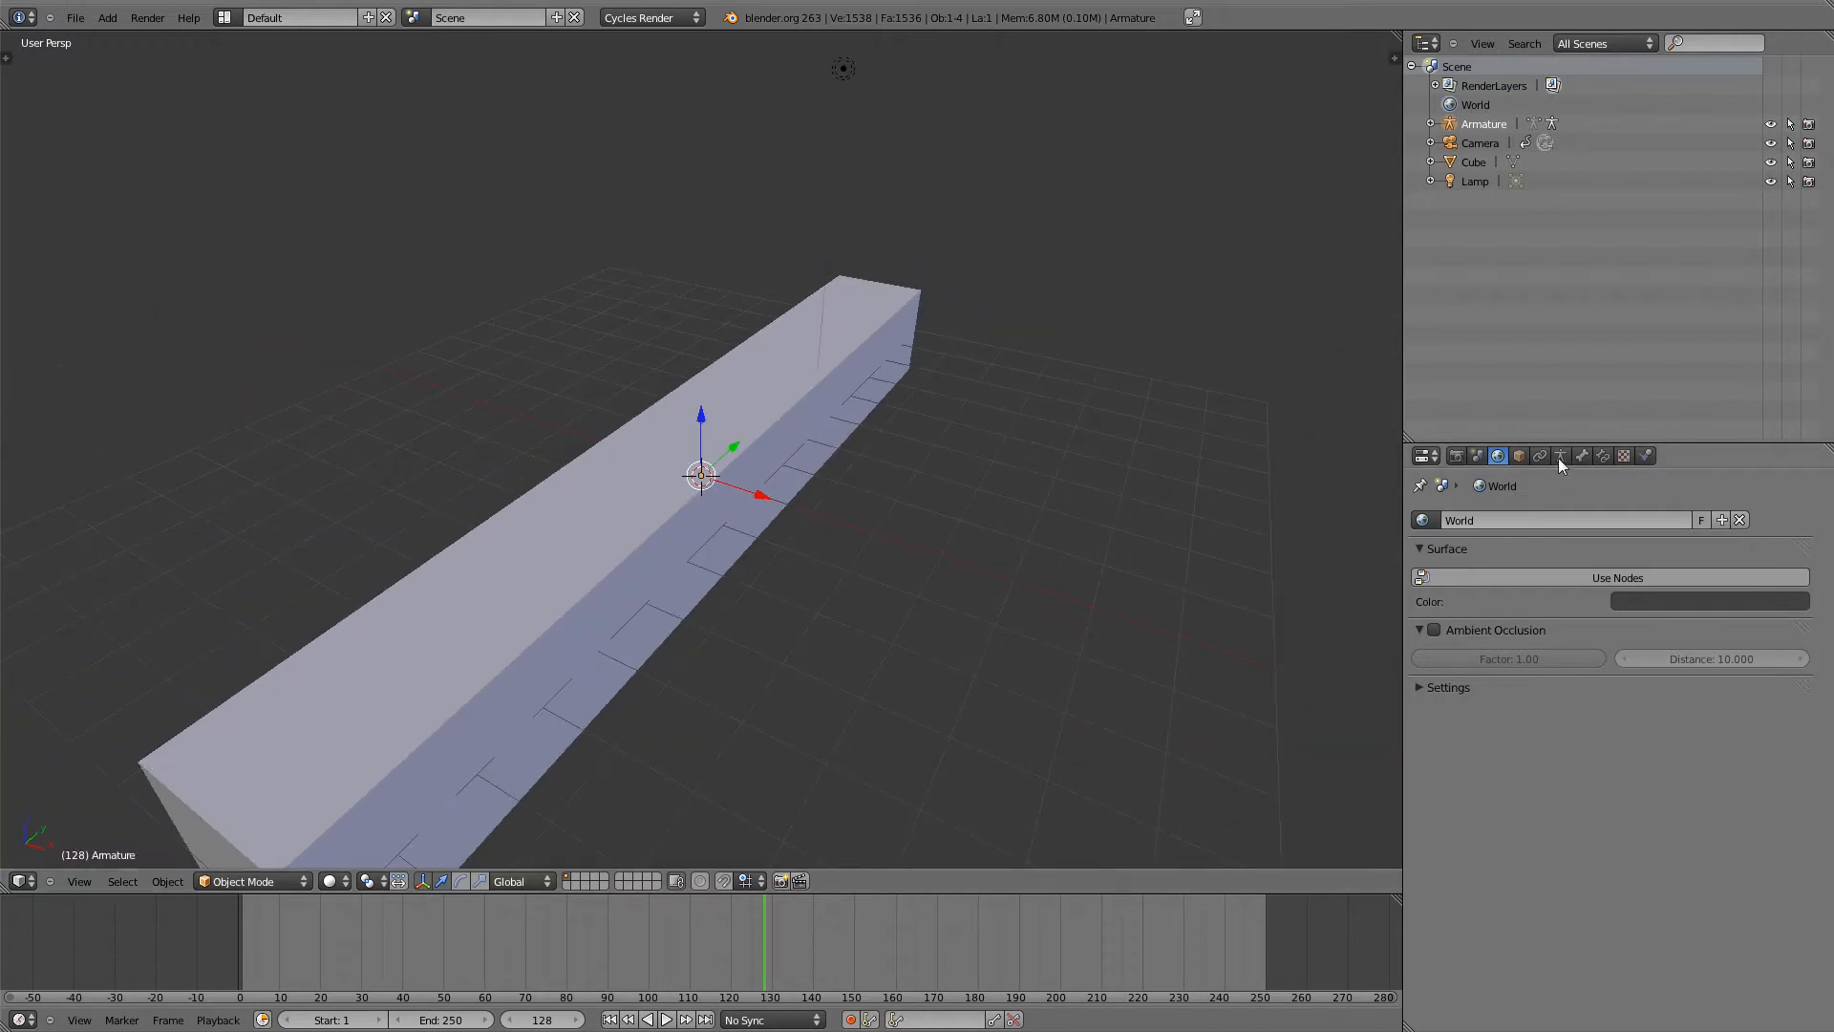
- Enable X-Ray in the Armature properties so the bone shows through the bar
{"action": "left_click", "coordinate": [1561, 455]}
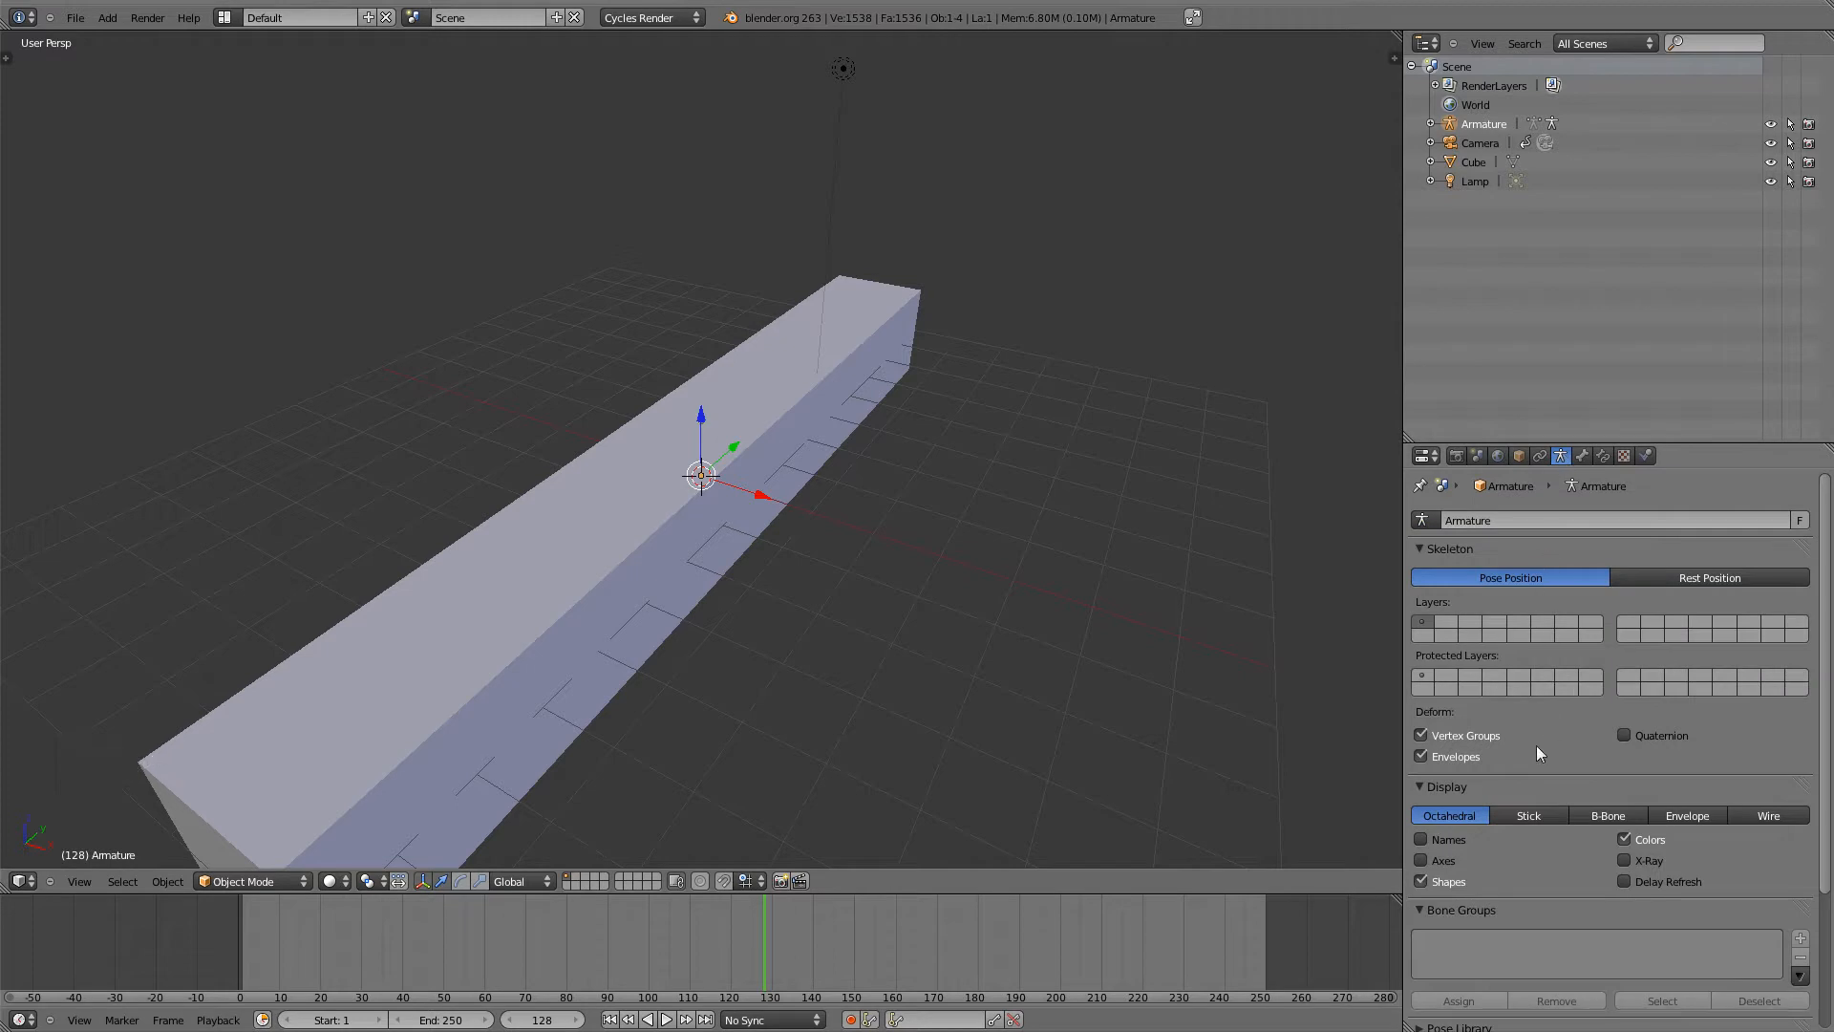
{"action": "left_click", "coordinate": [1624, 859]}
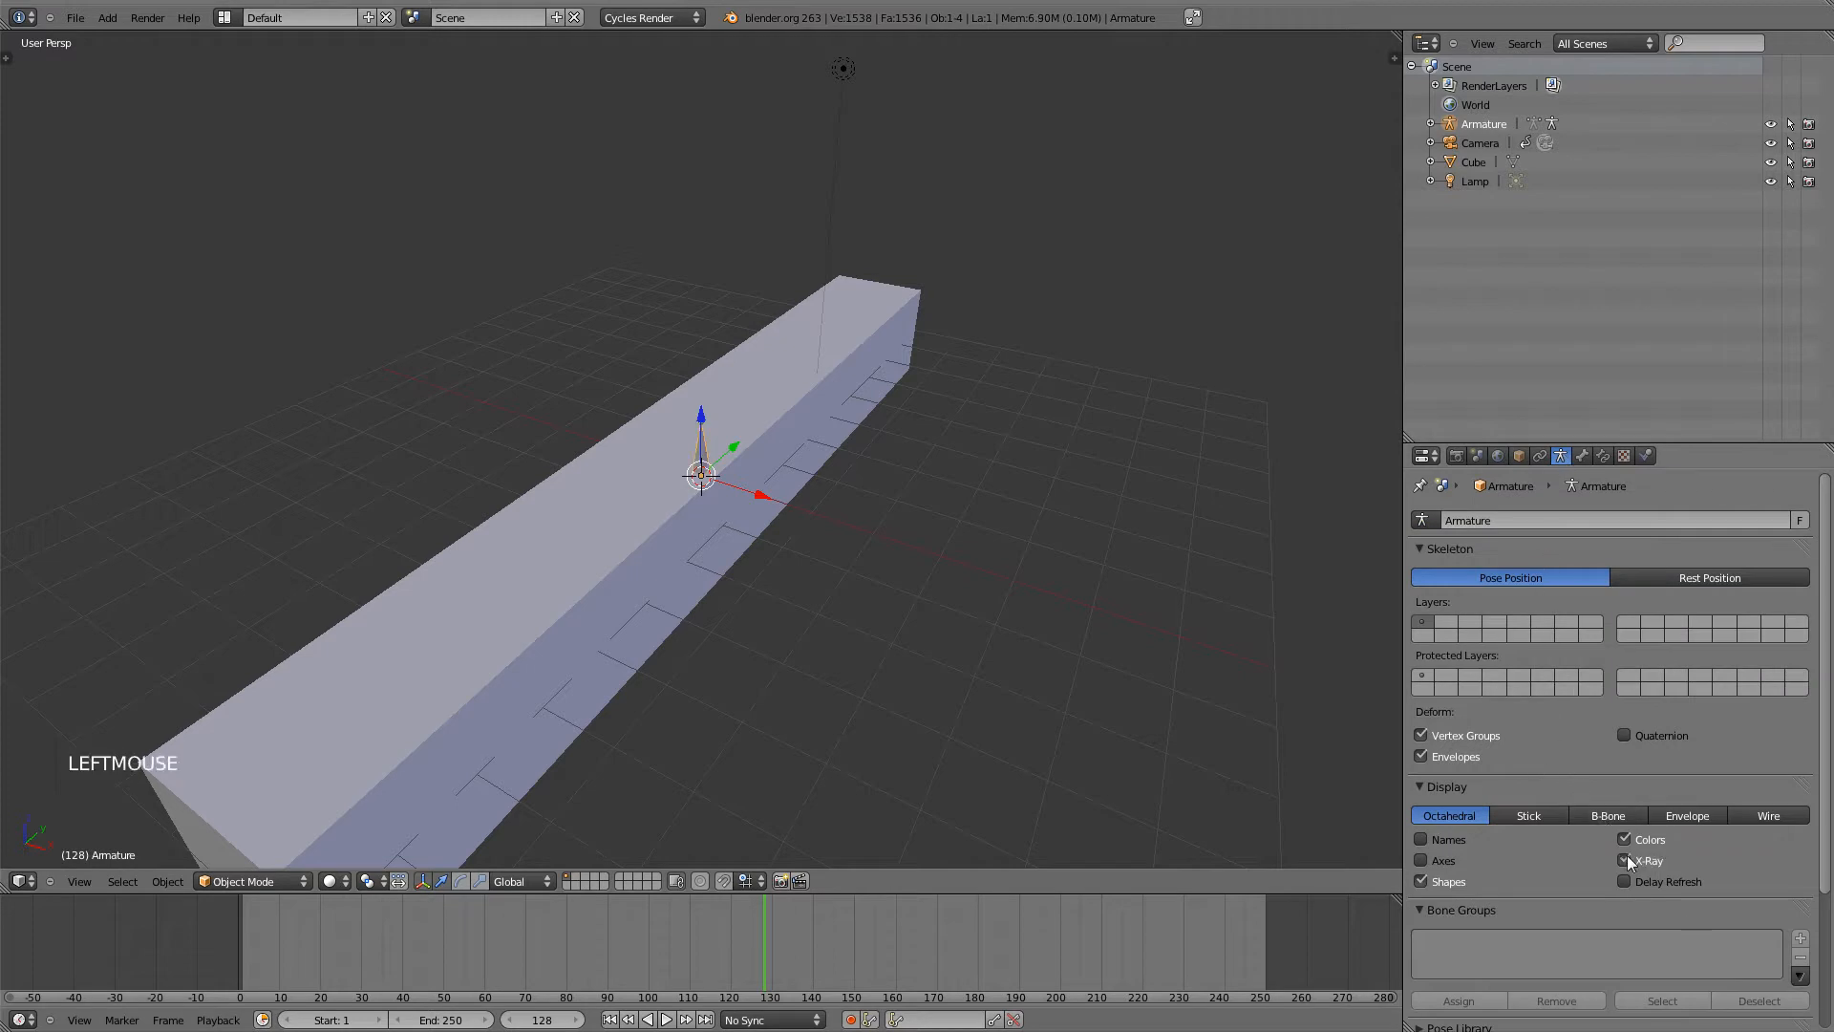
{"action": "left_click", "coordinate": [1624, 860]}
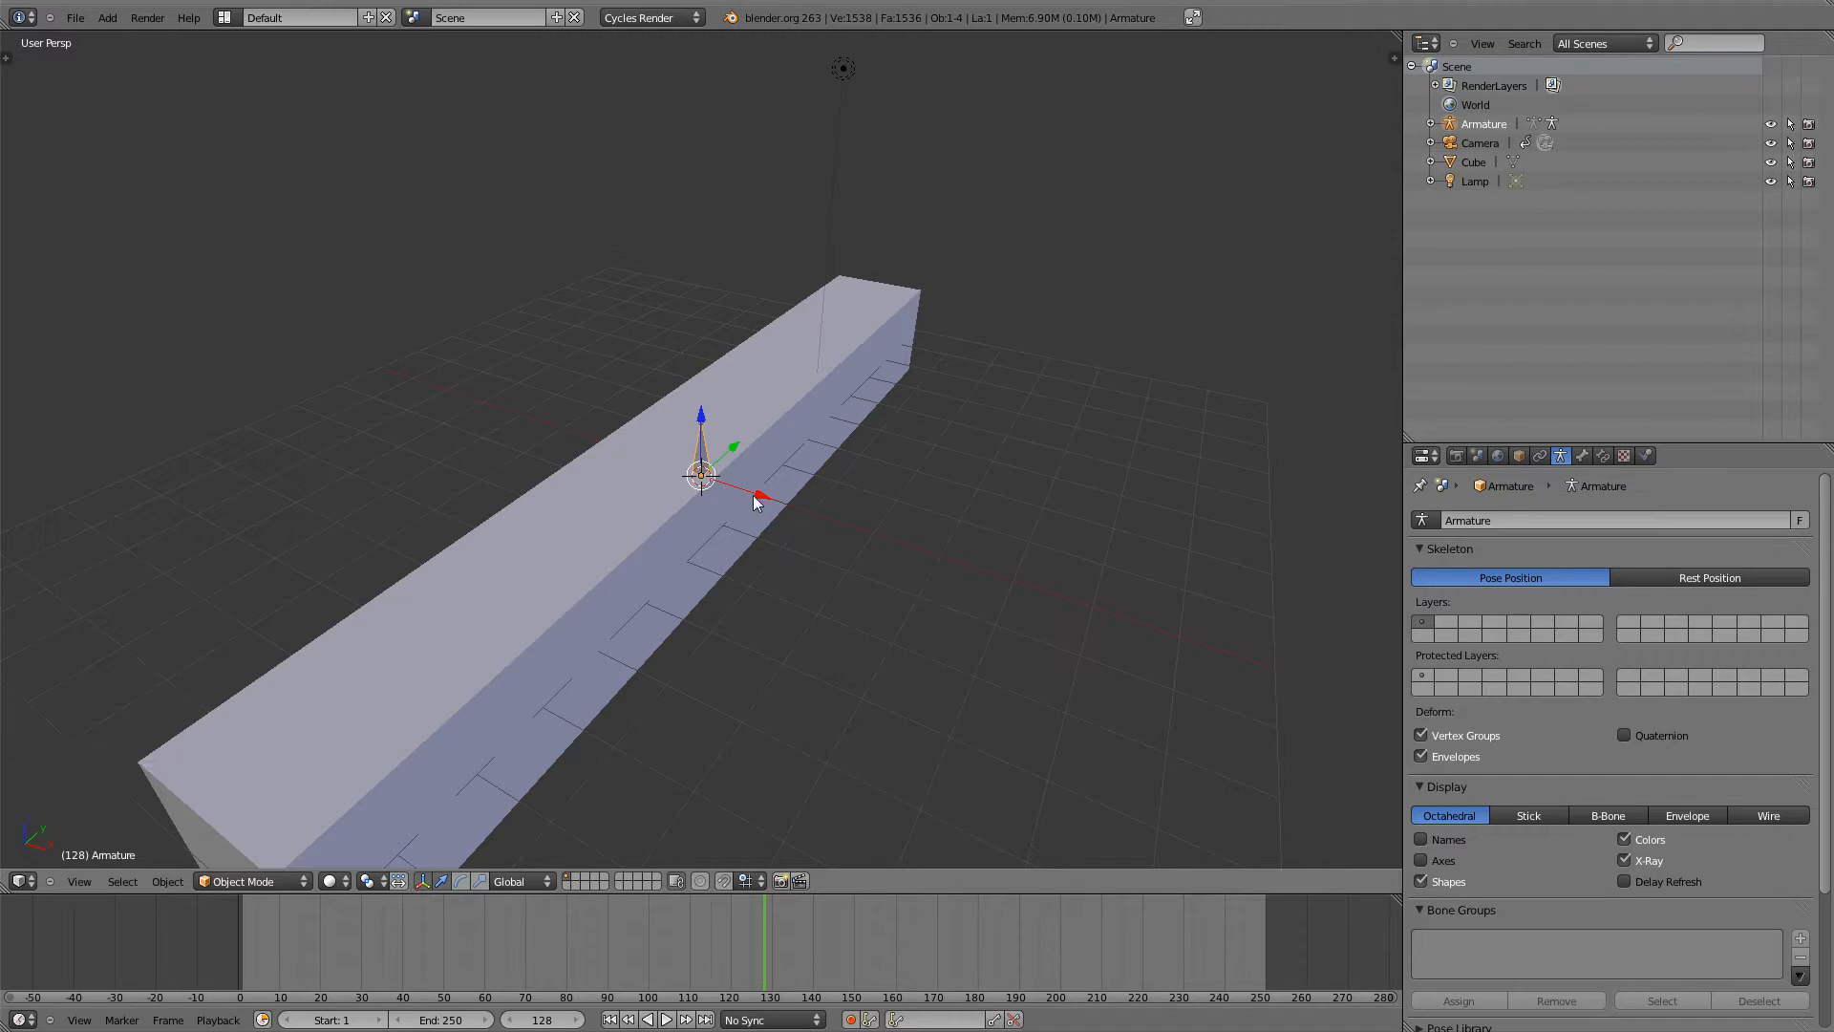
{"action": "left_click_drag", "start_coordinate": [755, 496], "coordinate": [689, 457]}
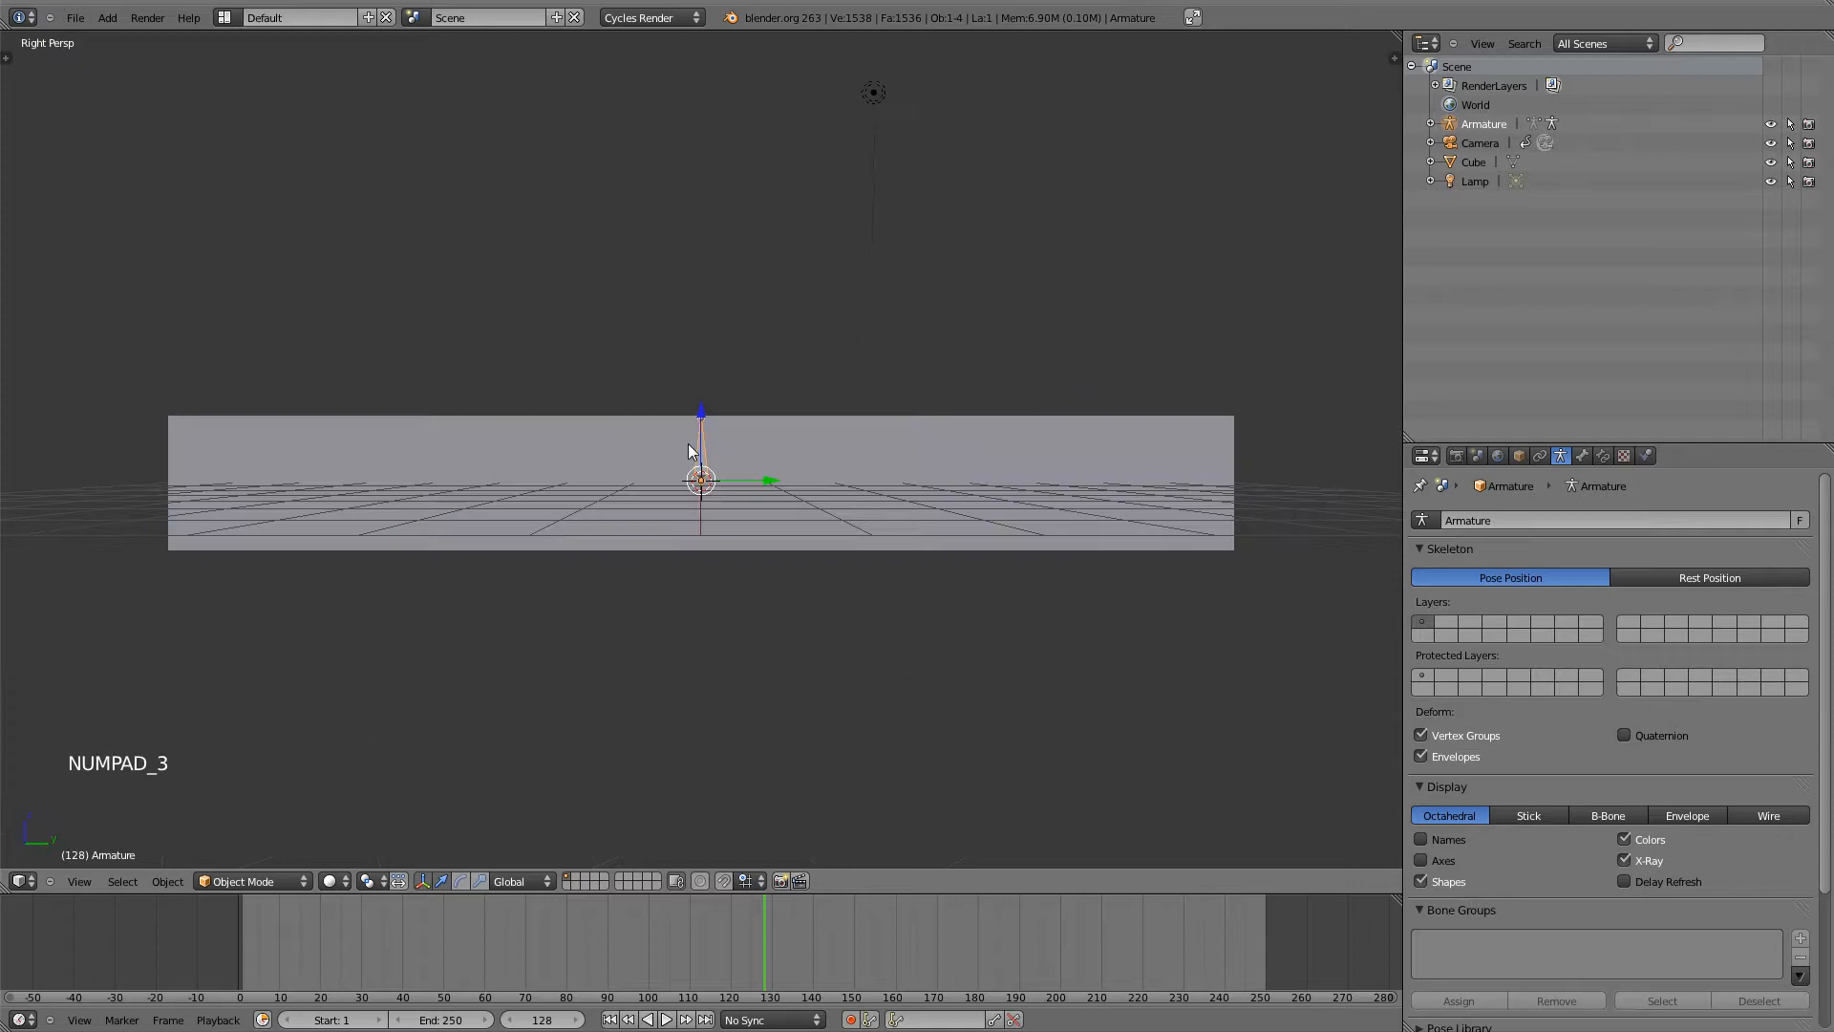
- Rotate the bone lengthwise, move the armature to the bar's left end and enter bone Edit Mode
{"action": "key", "text": "r"}
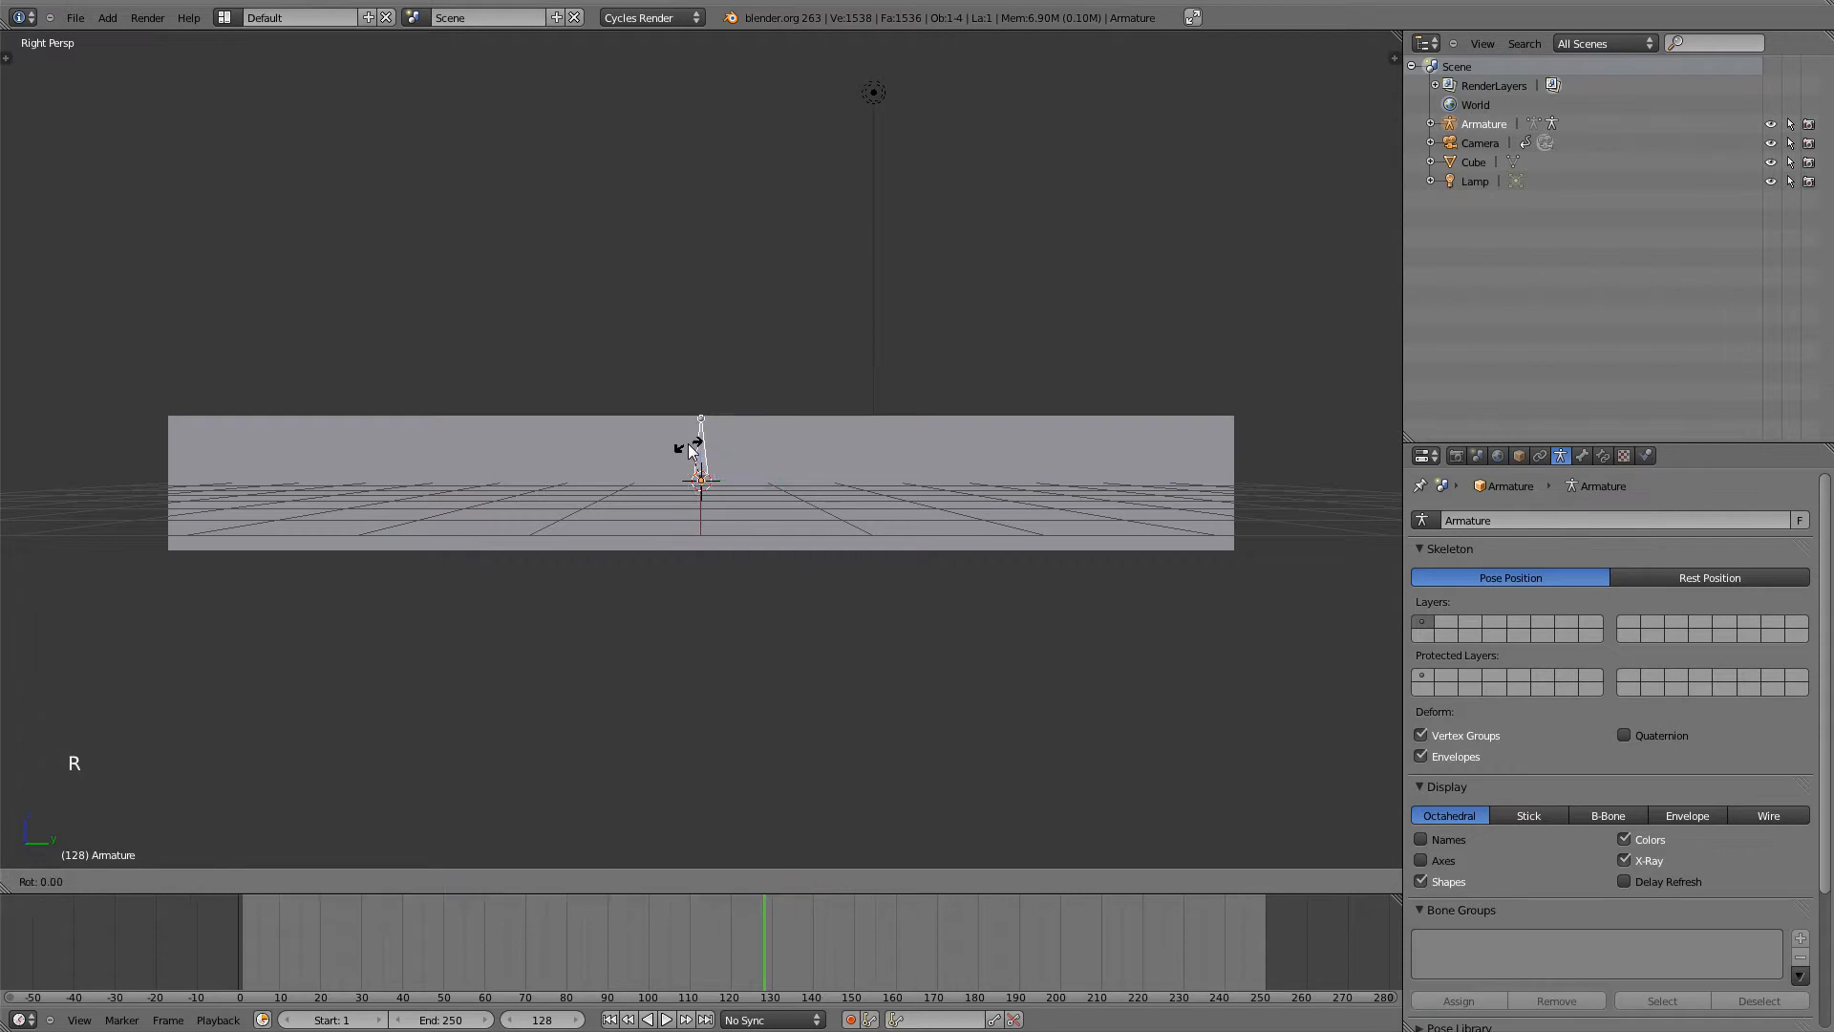
{"action": "left_click", "coordinate": [690, 451]}
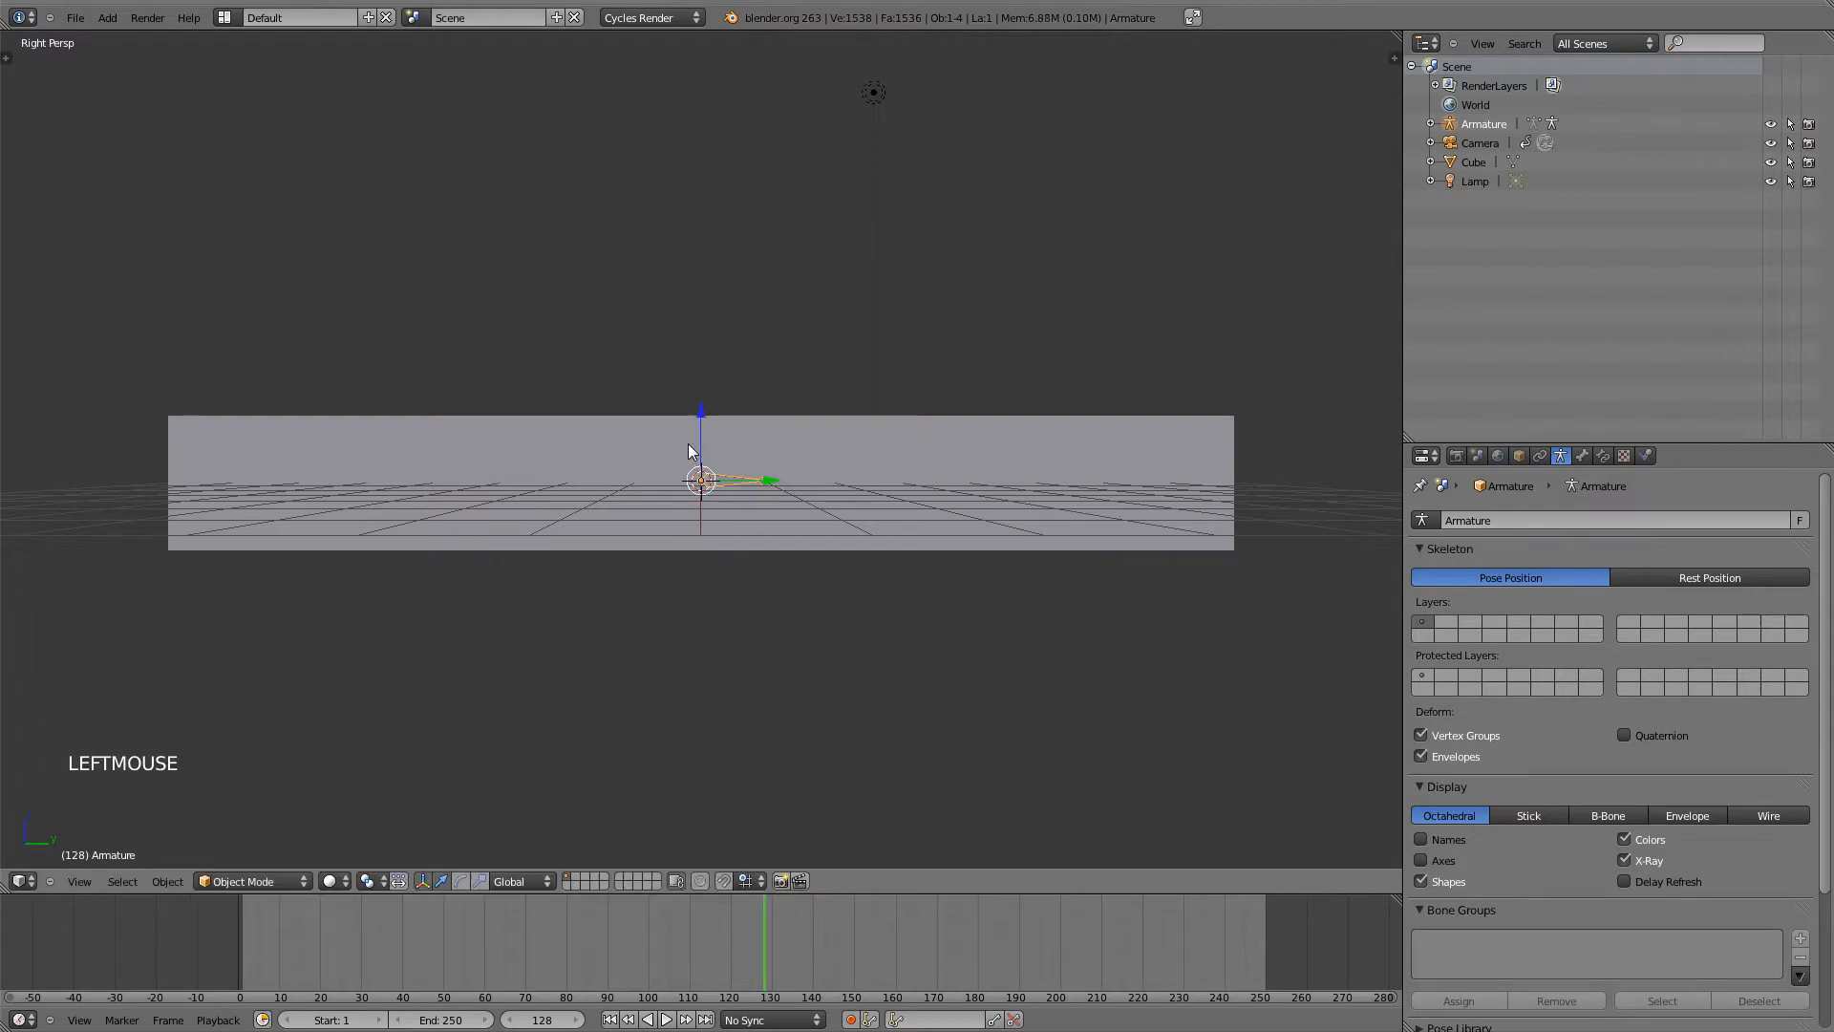
{"action": "left_click_drag", "start_coordinate": [701, 479], "coordinate": [755, 483]}
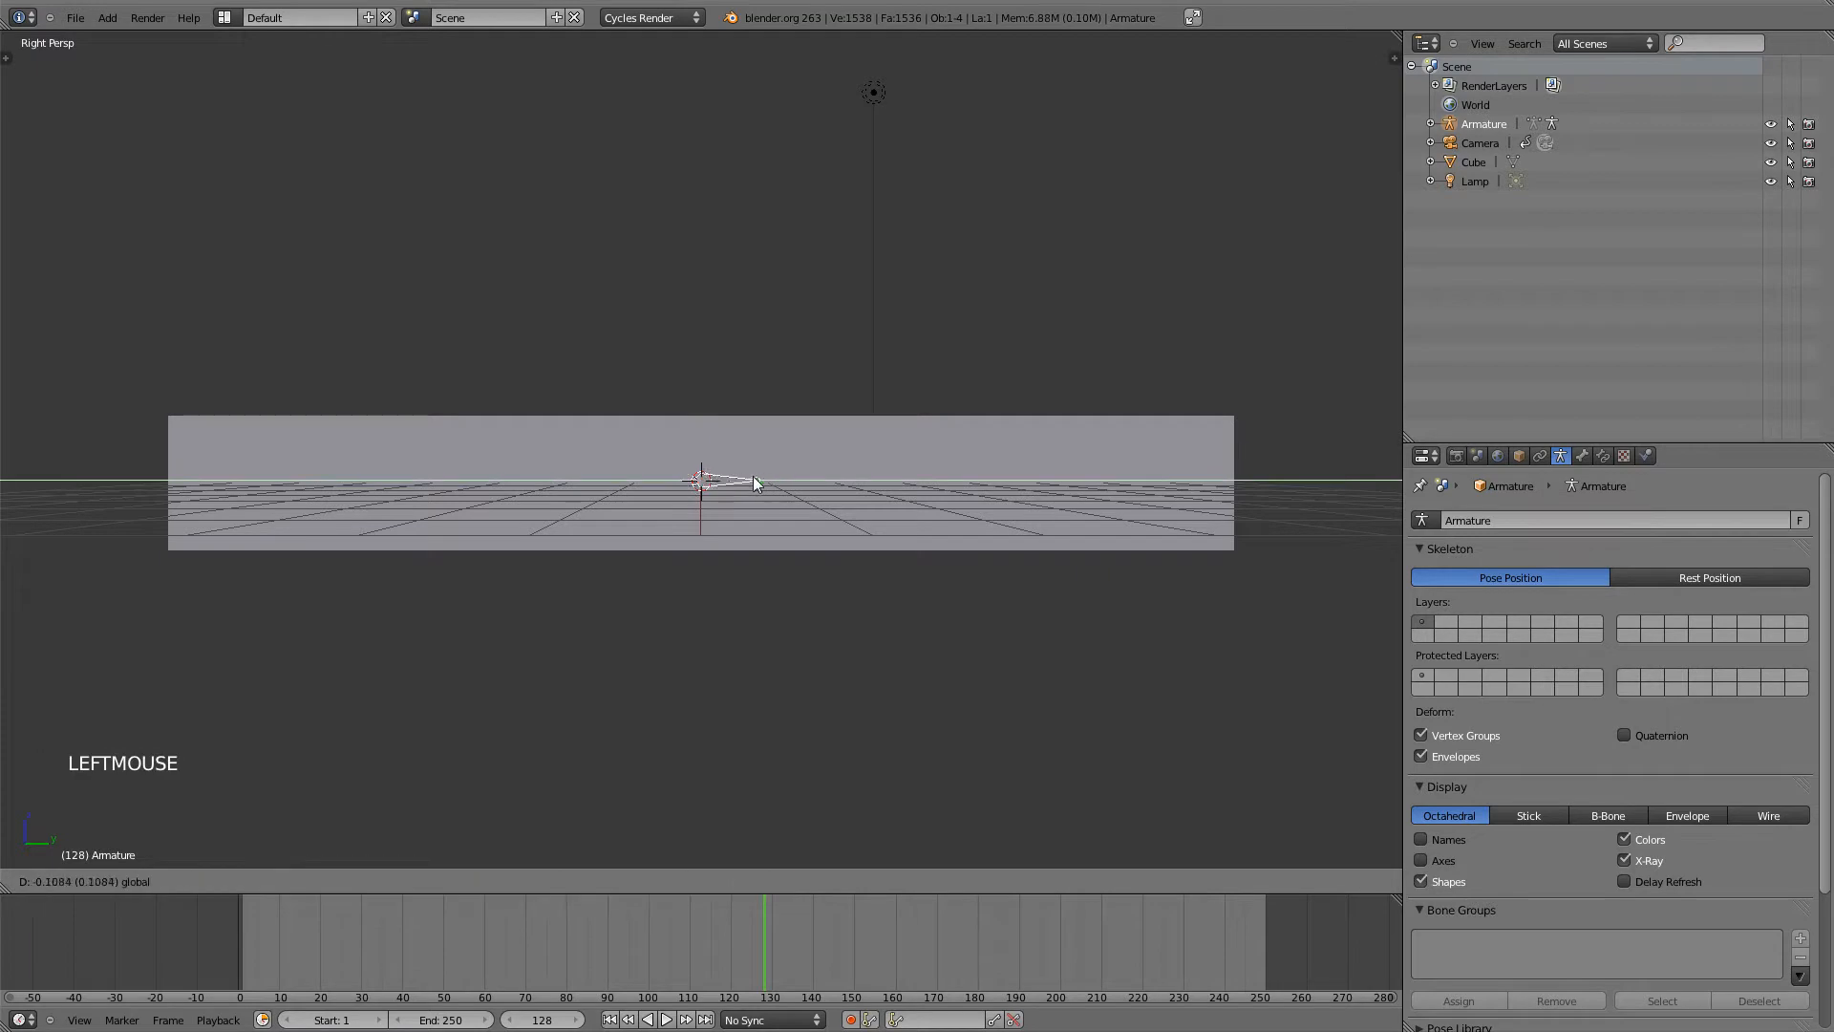
{"action": "left_click_drag", "start_coordinate": [755, 483], "coordinate": [234, 491]}
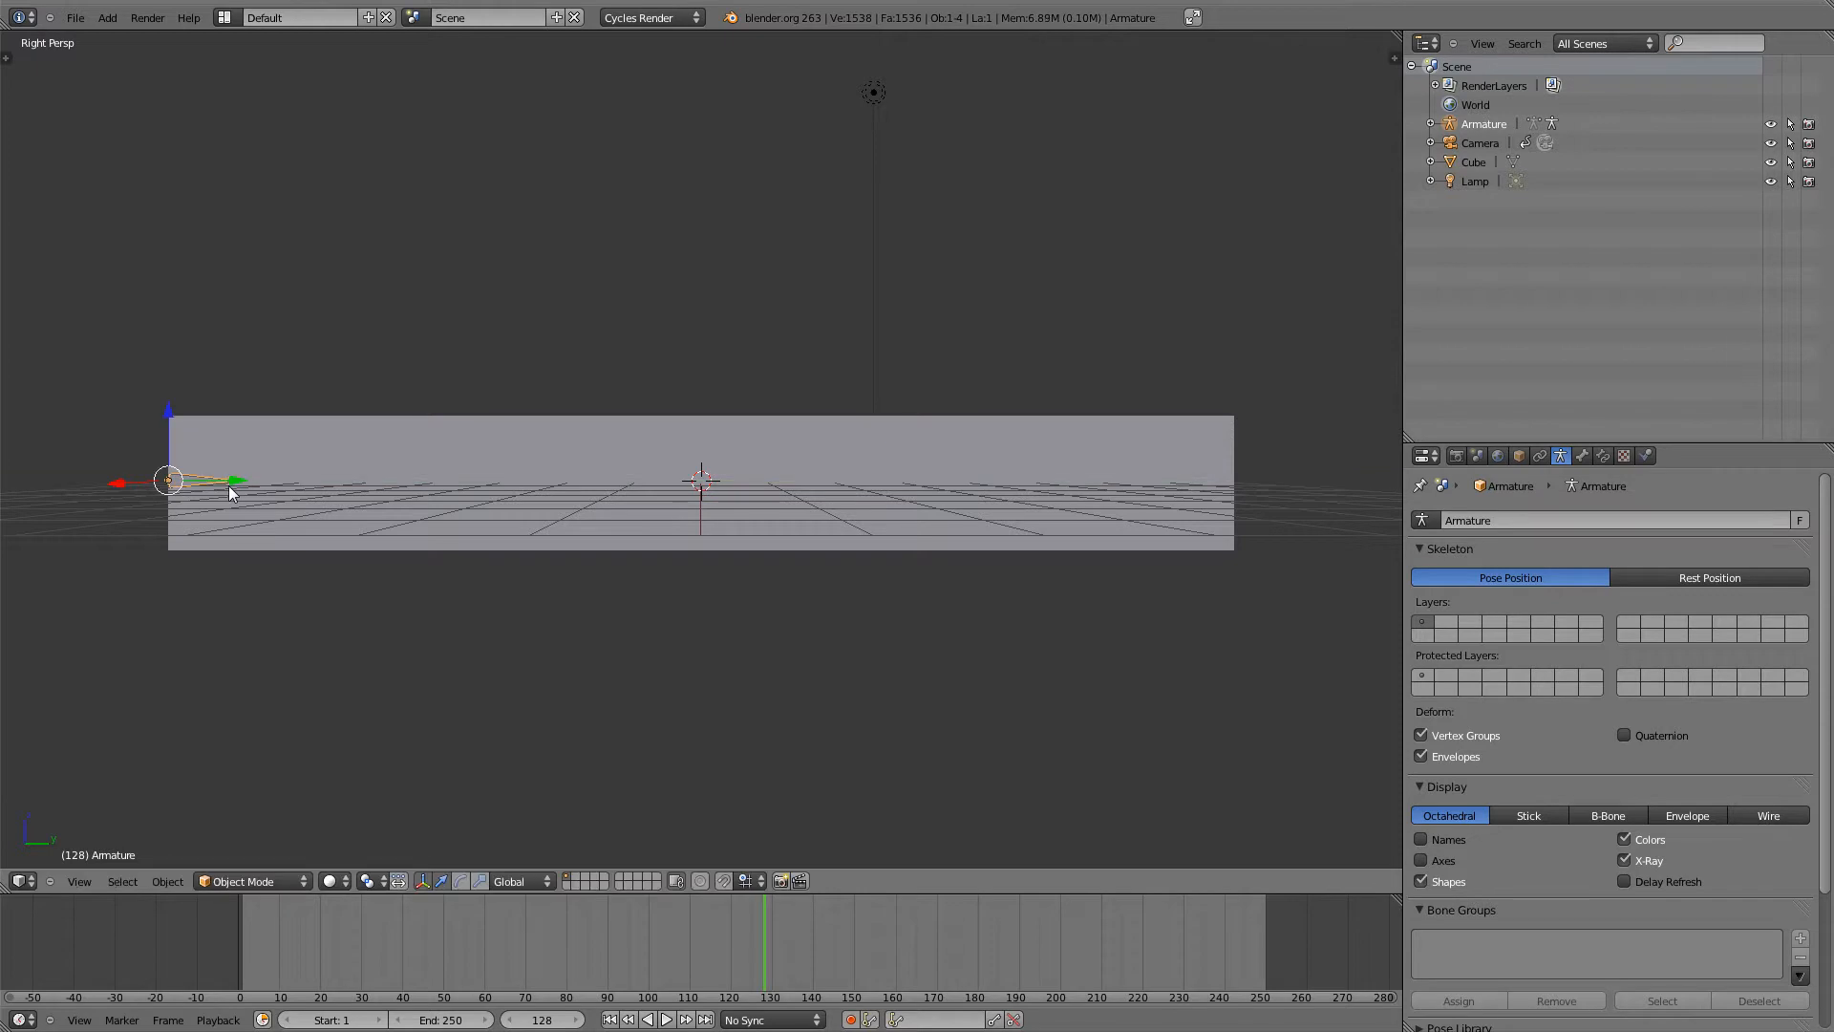
{"action": "key", "text": "Tab"}
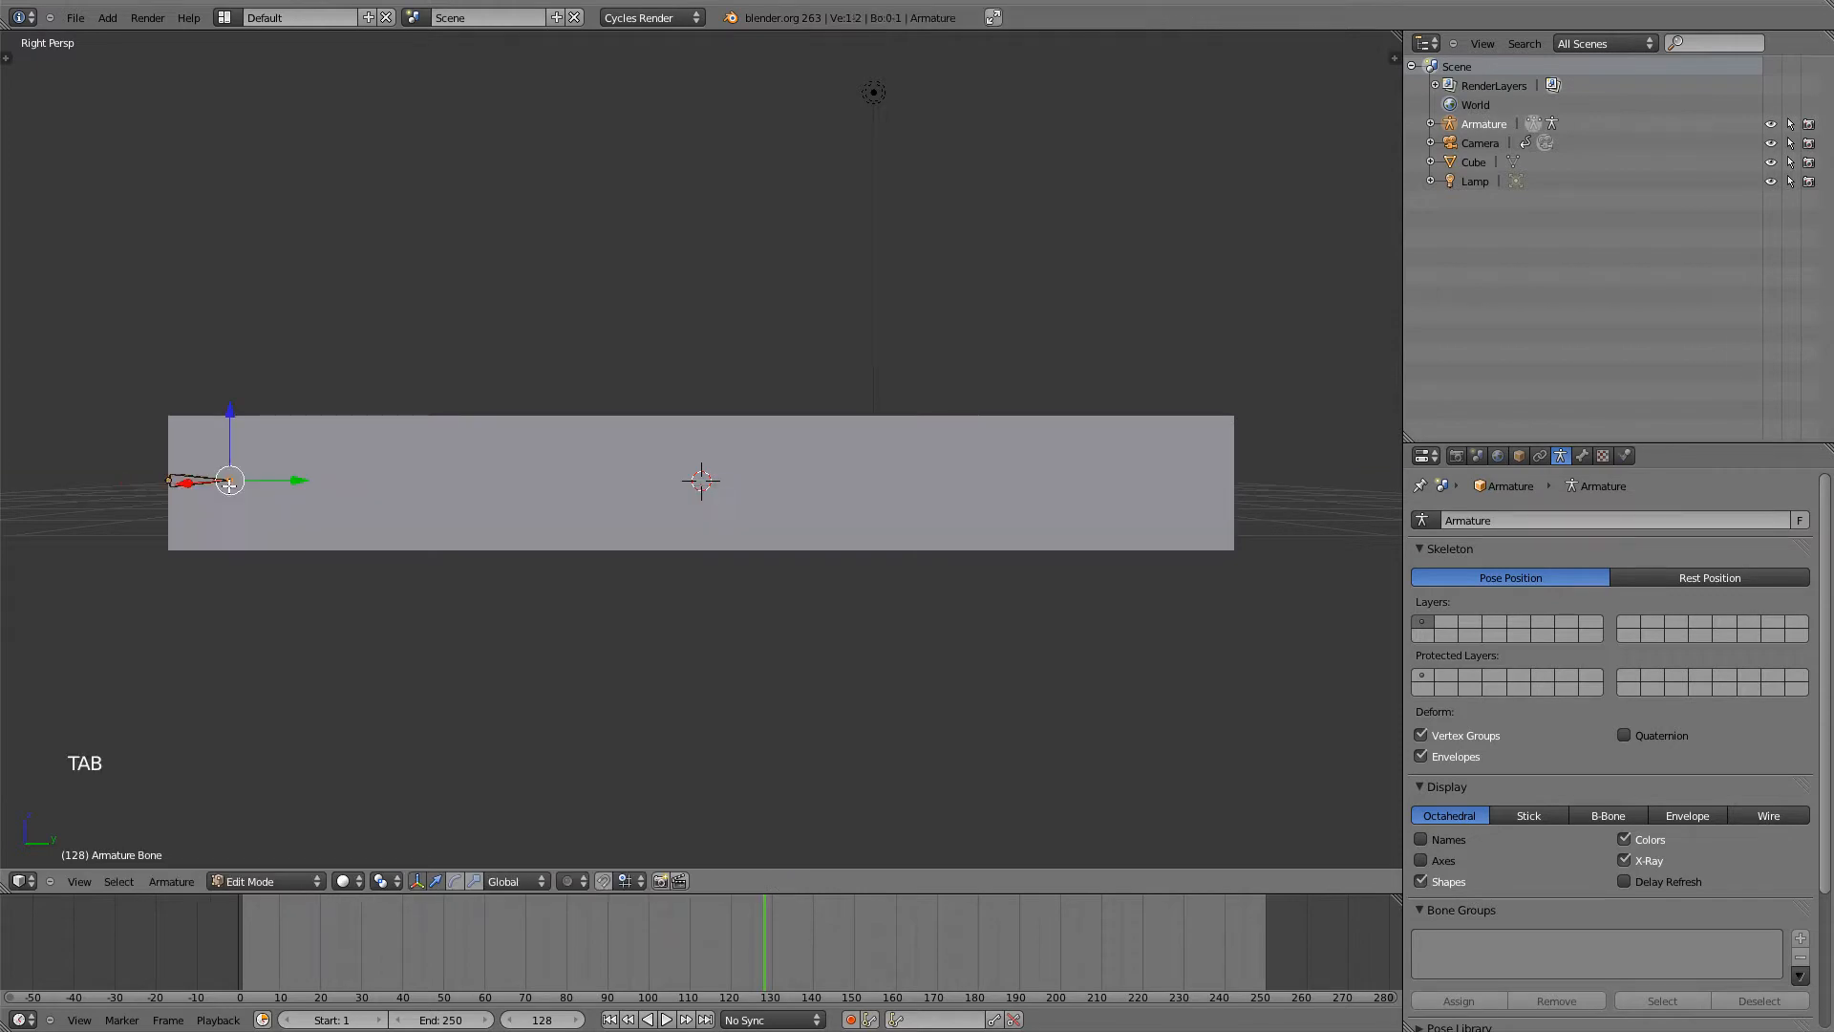
- Extrude new bones from the first bone's tip along the bar and confirm their lengths
{"action": "right_click", "coordinate": [230, 480]}
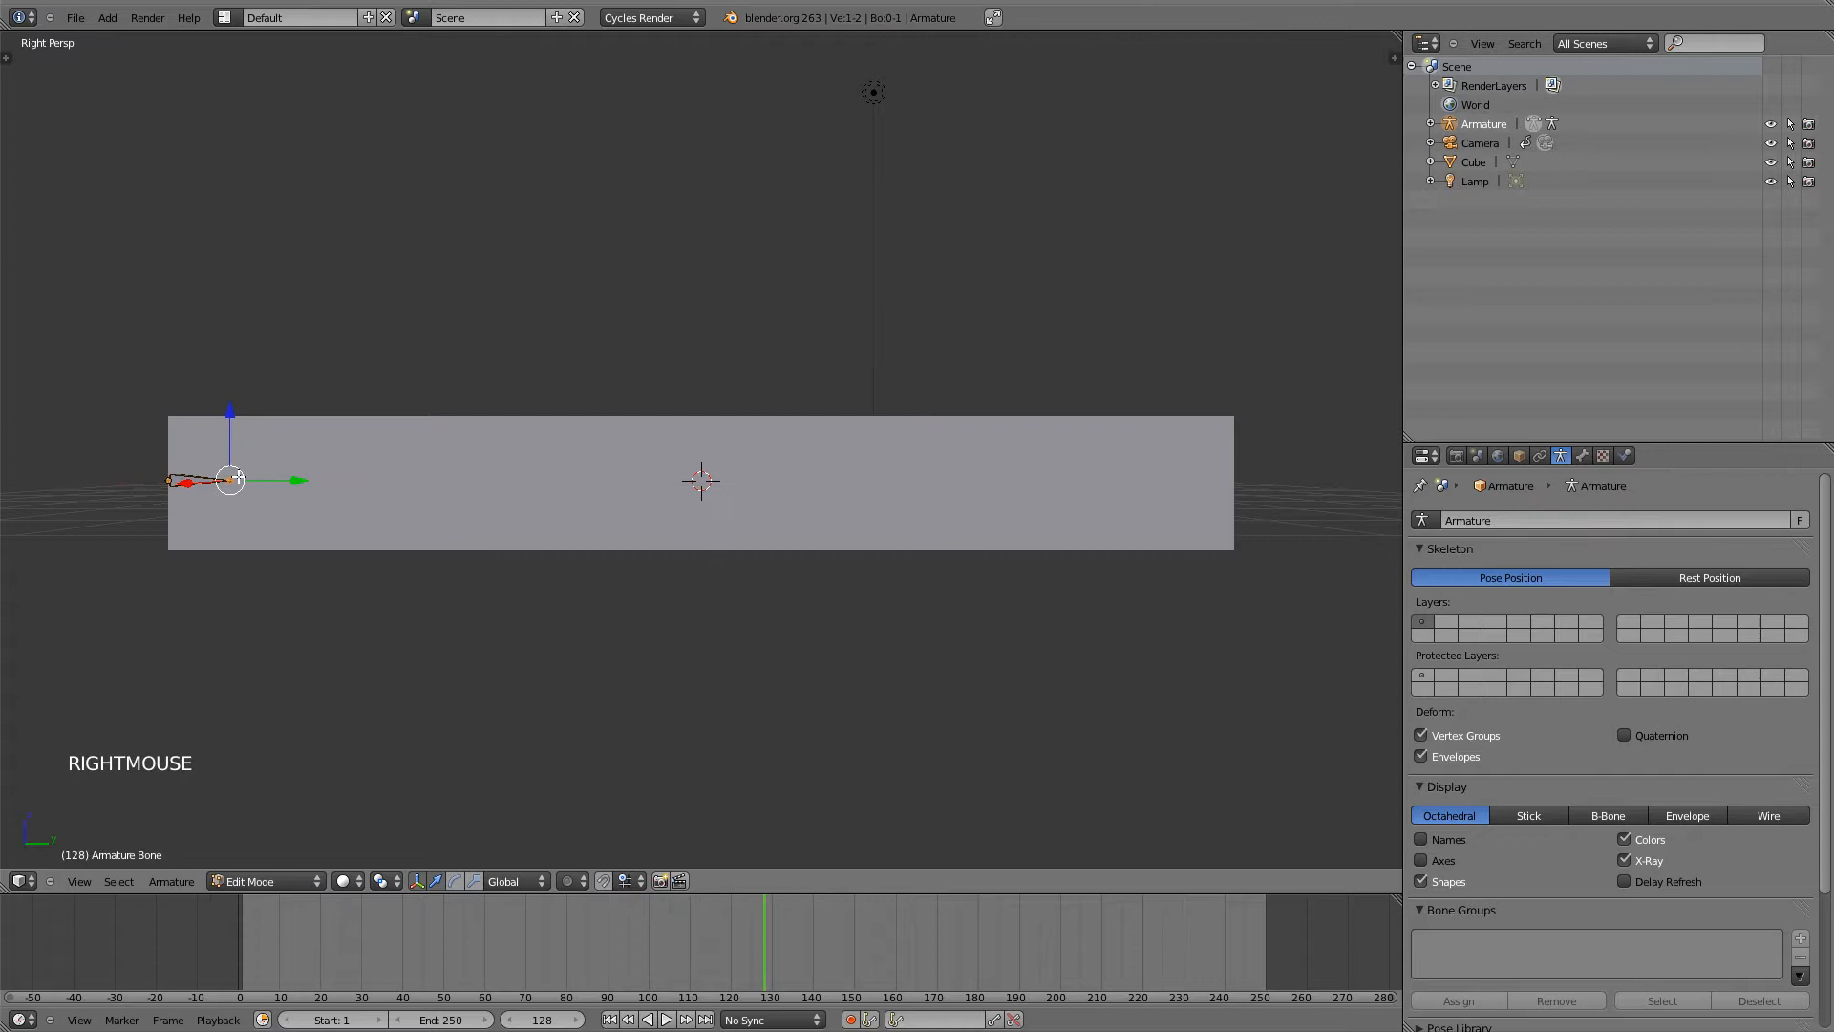
{"action": "key", "text": "E"}
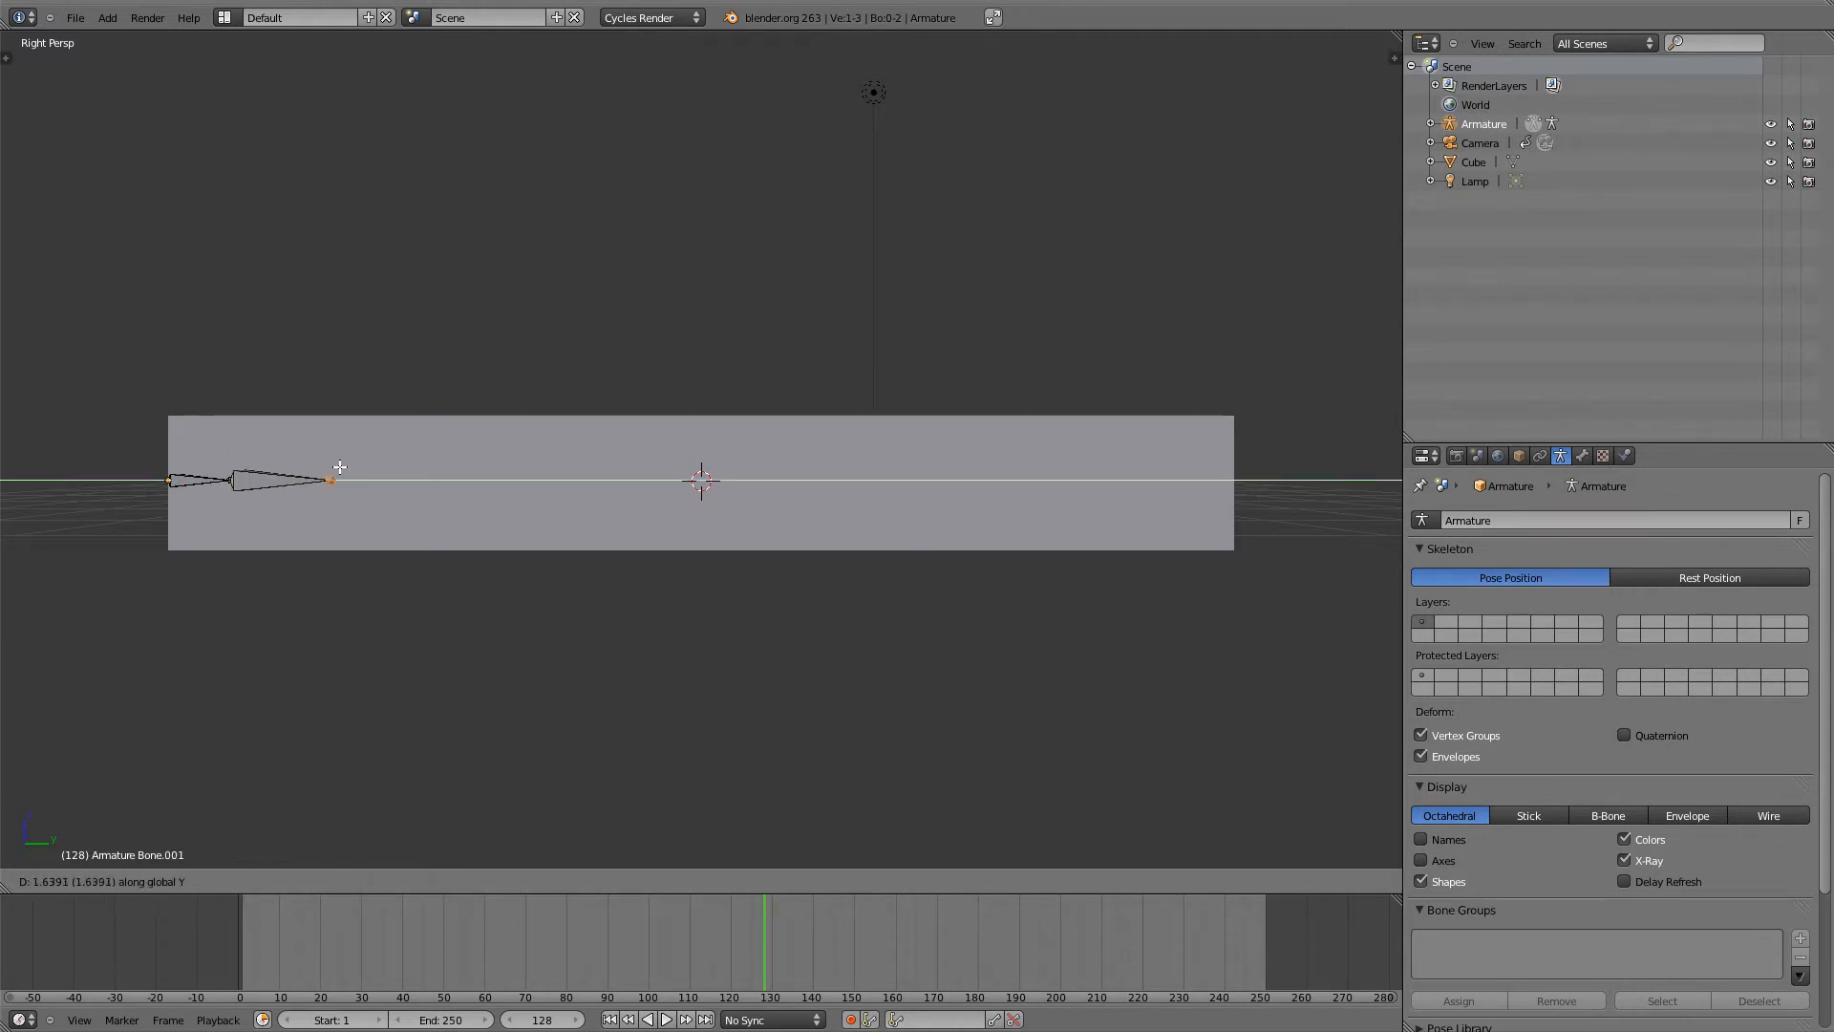
{"action": "left_click_drag", "start_coordinate": [330, 480], "coordinate": [380, 476]}
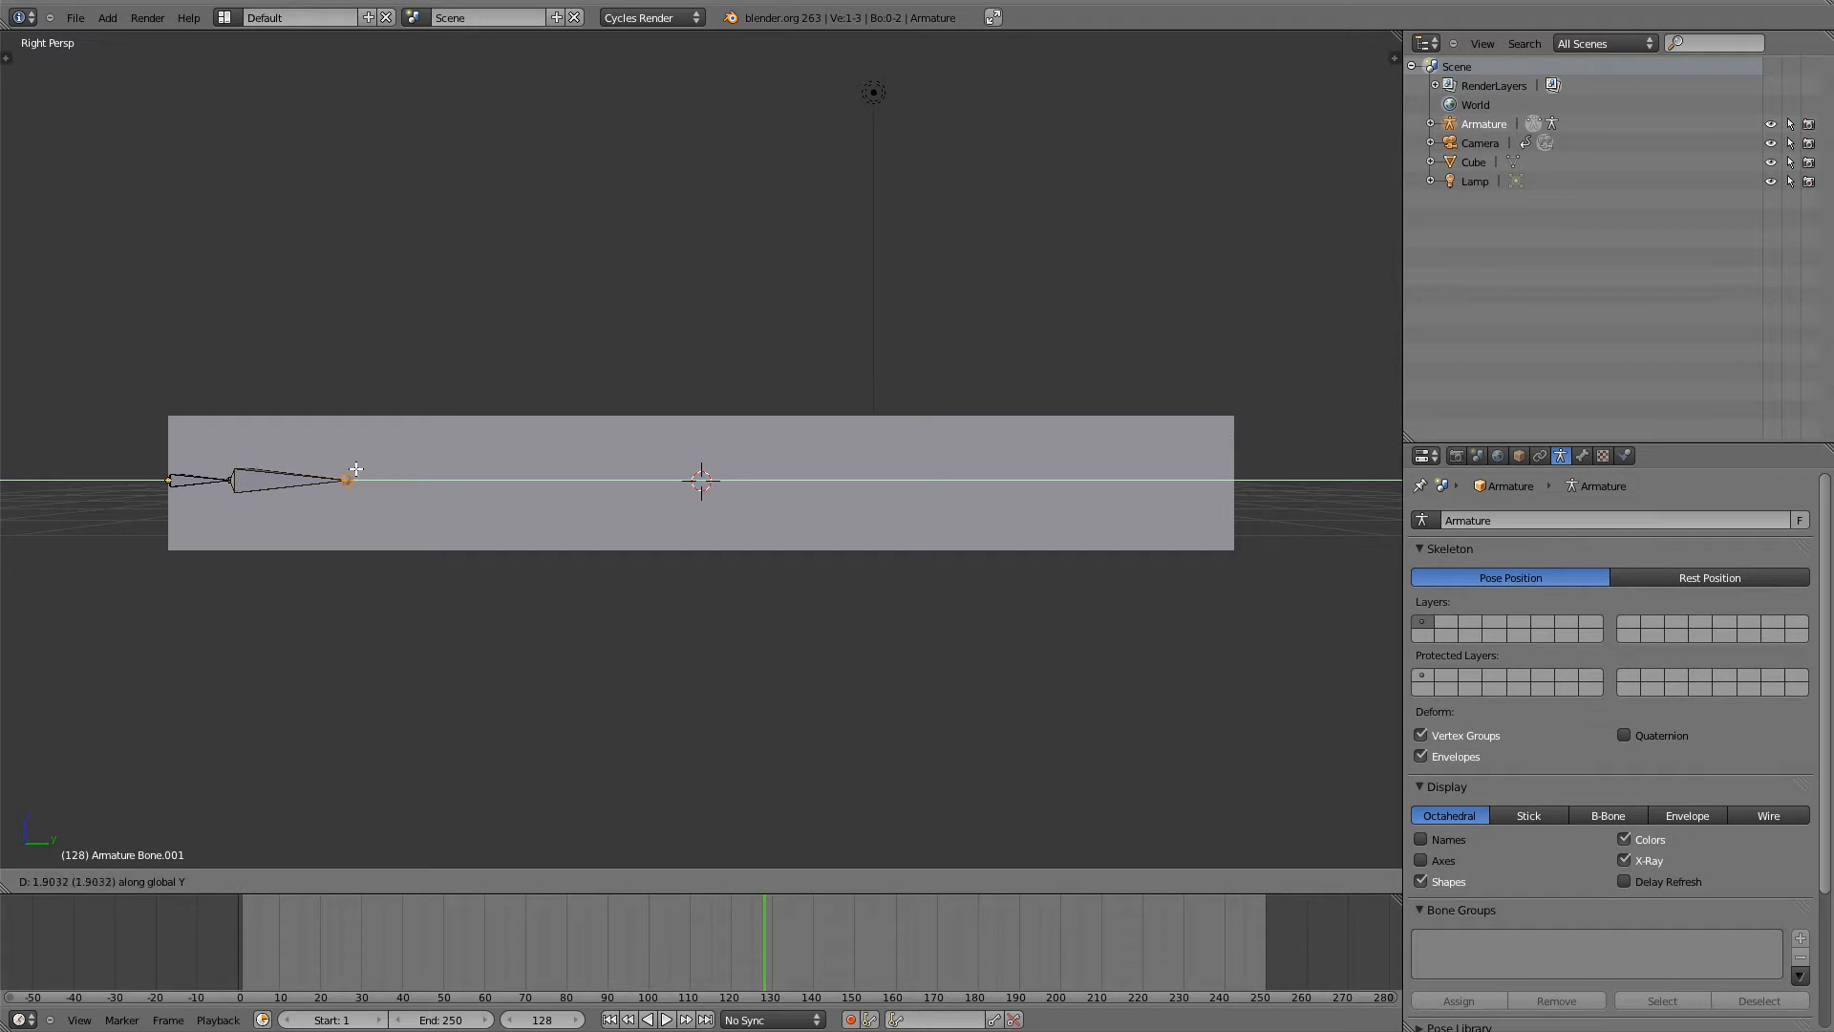
{"action": "left_click", "coordinate": [347, 482]}
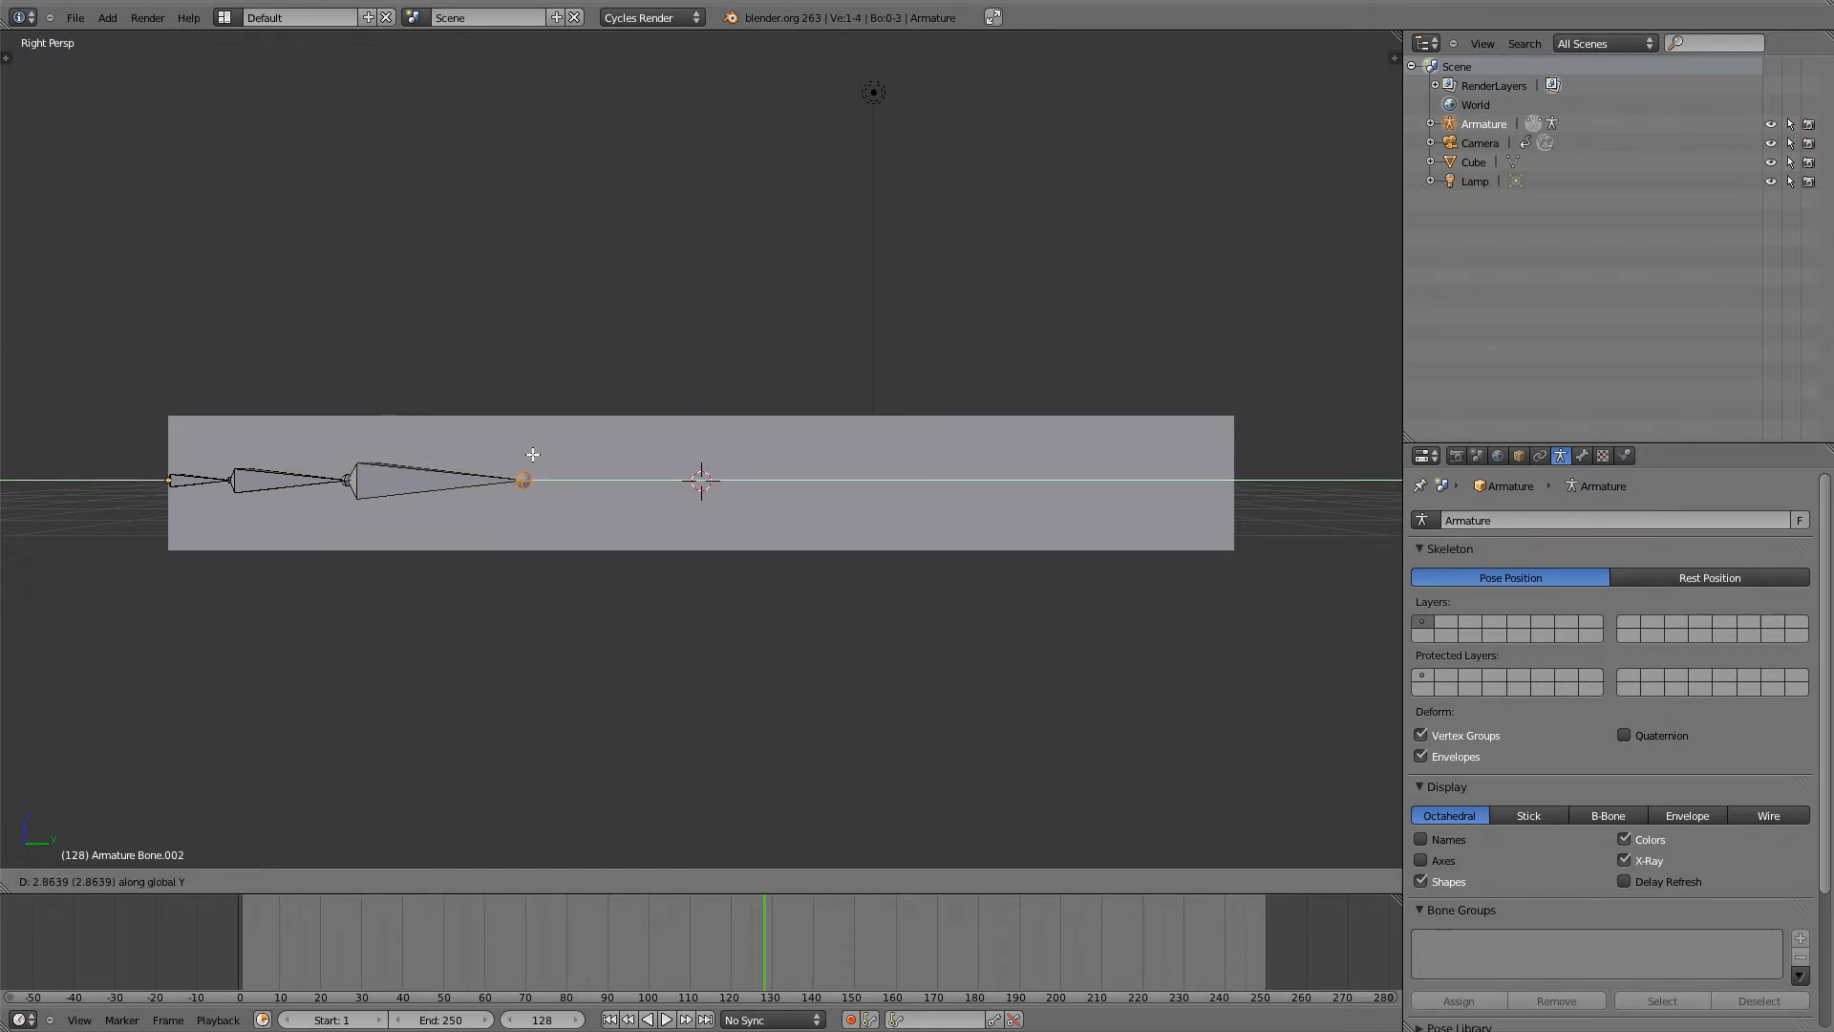
{"action": "left_click", "coordinate": [522, 481]}
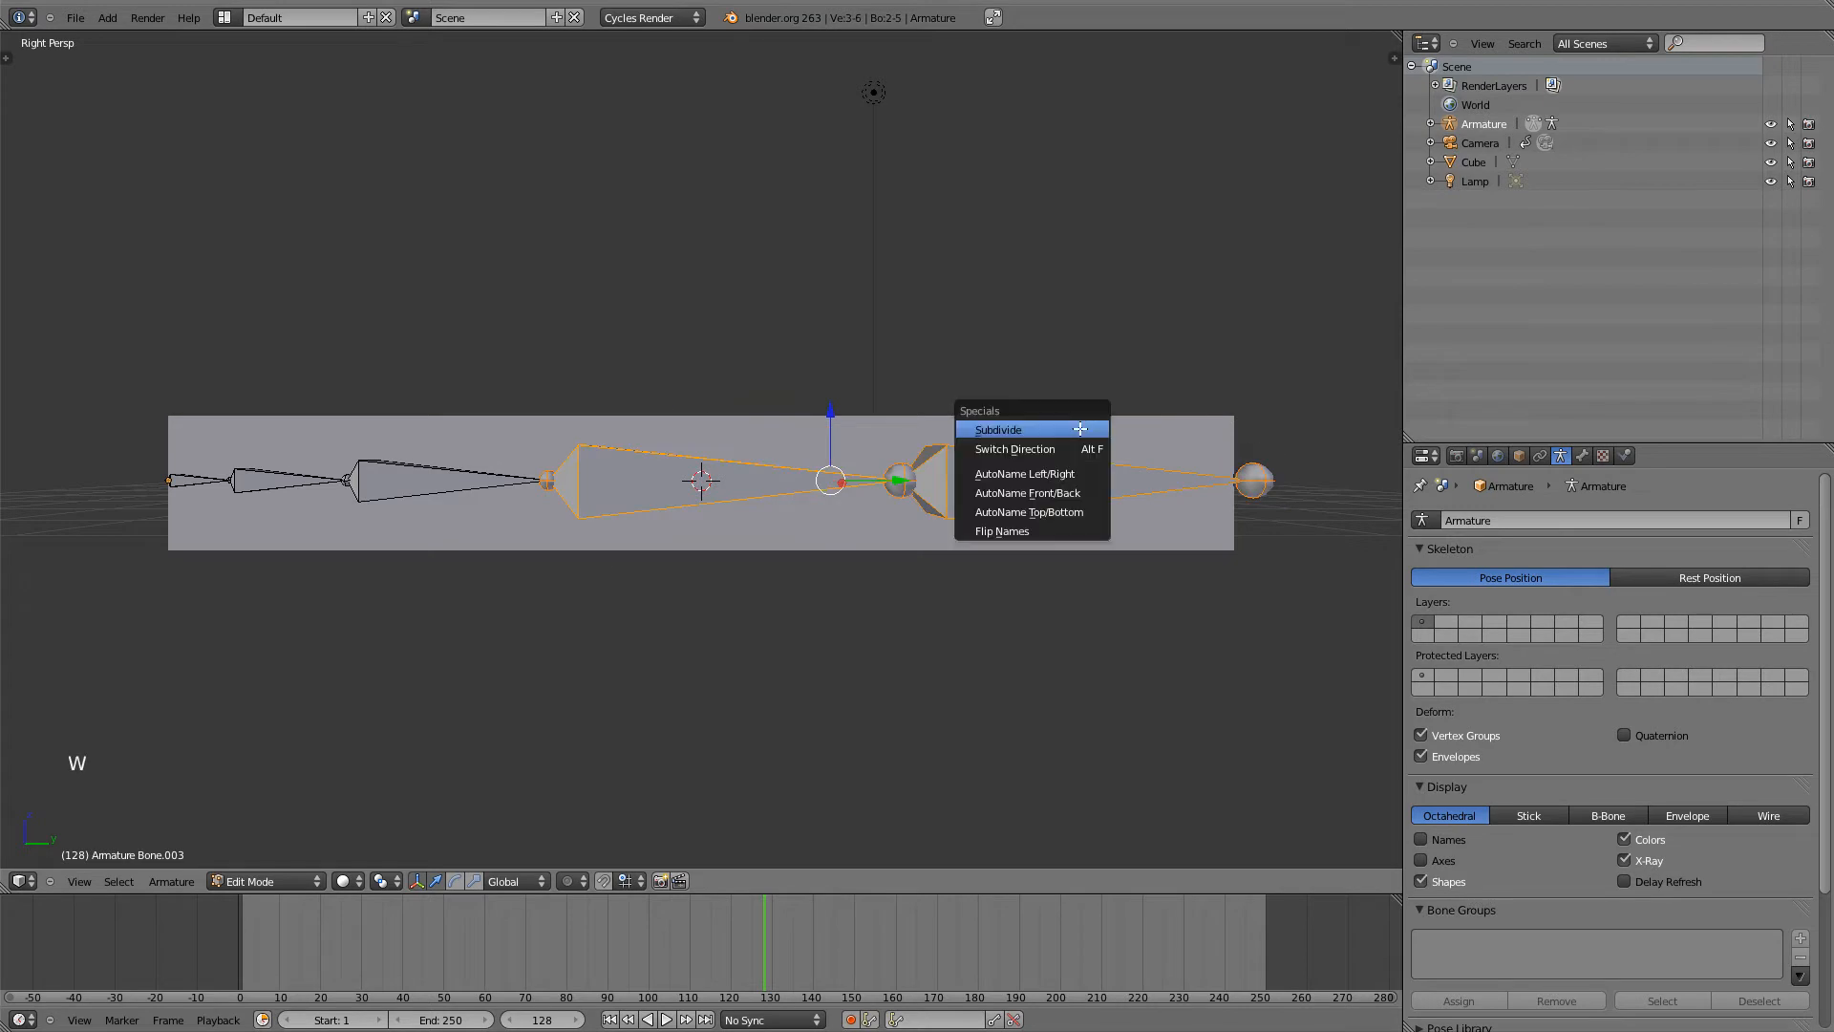
- Subdivide the last long bone into several shorter connected bones
{"action": "left_click", "coordinate": [997, 428]}
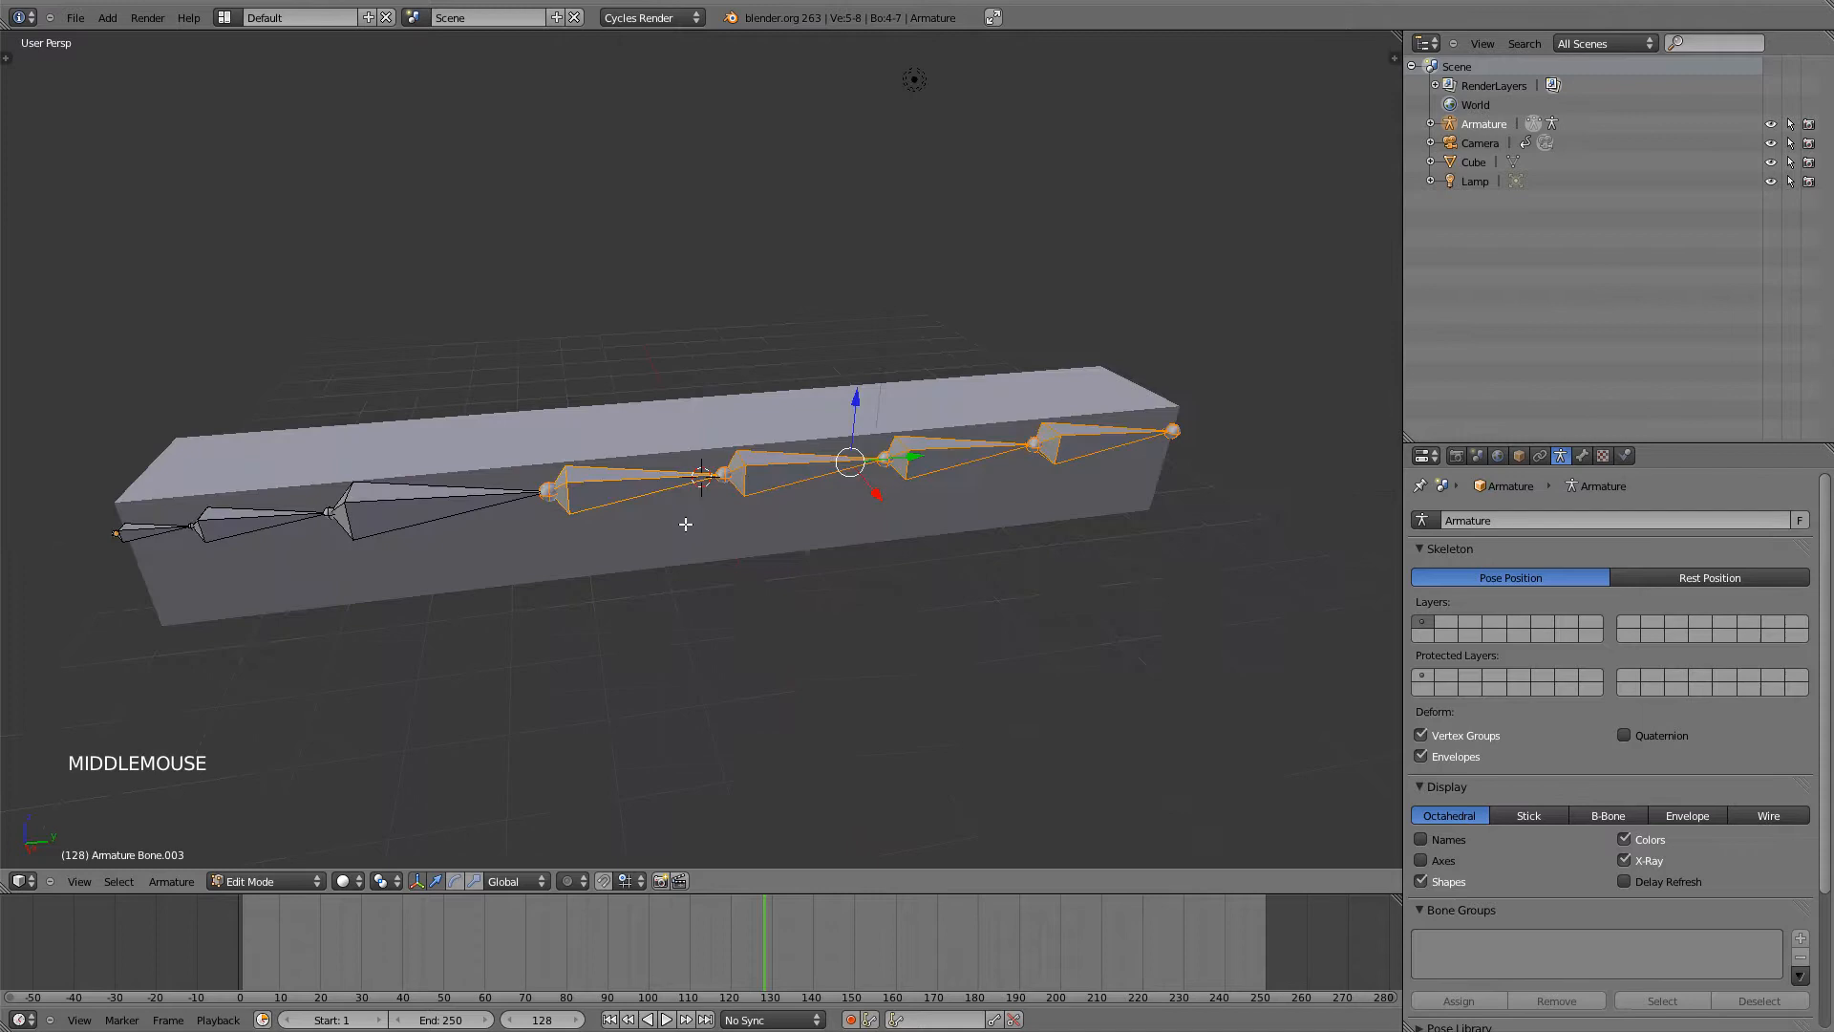
- Return to object mode, then switch the armature into Pose Mode
{"action": "key", "text": "Tab"}
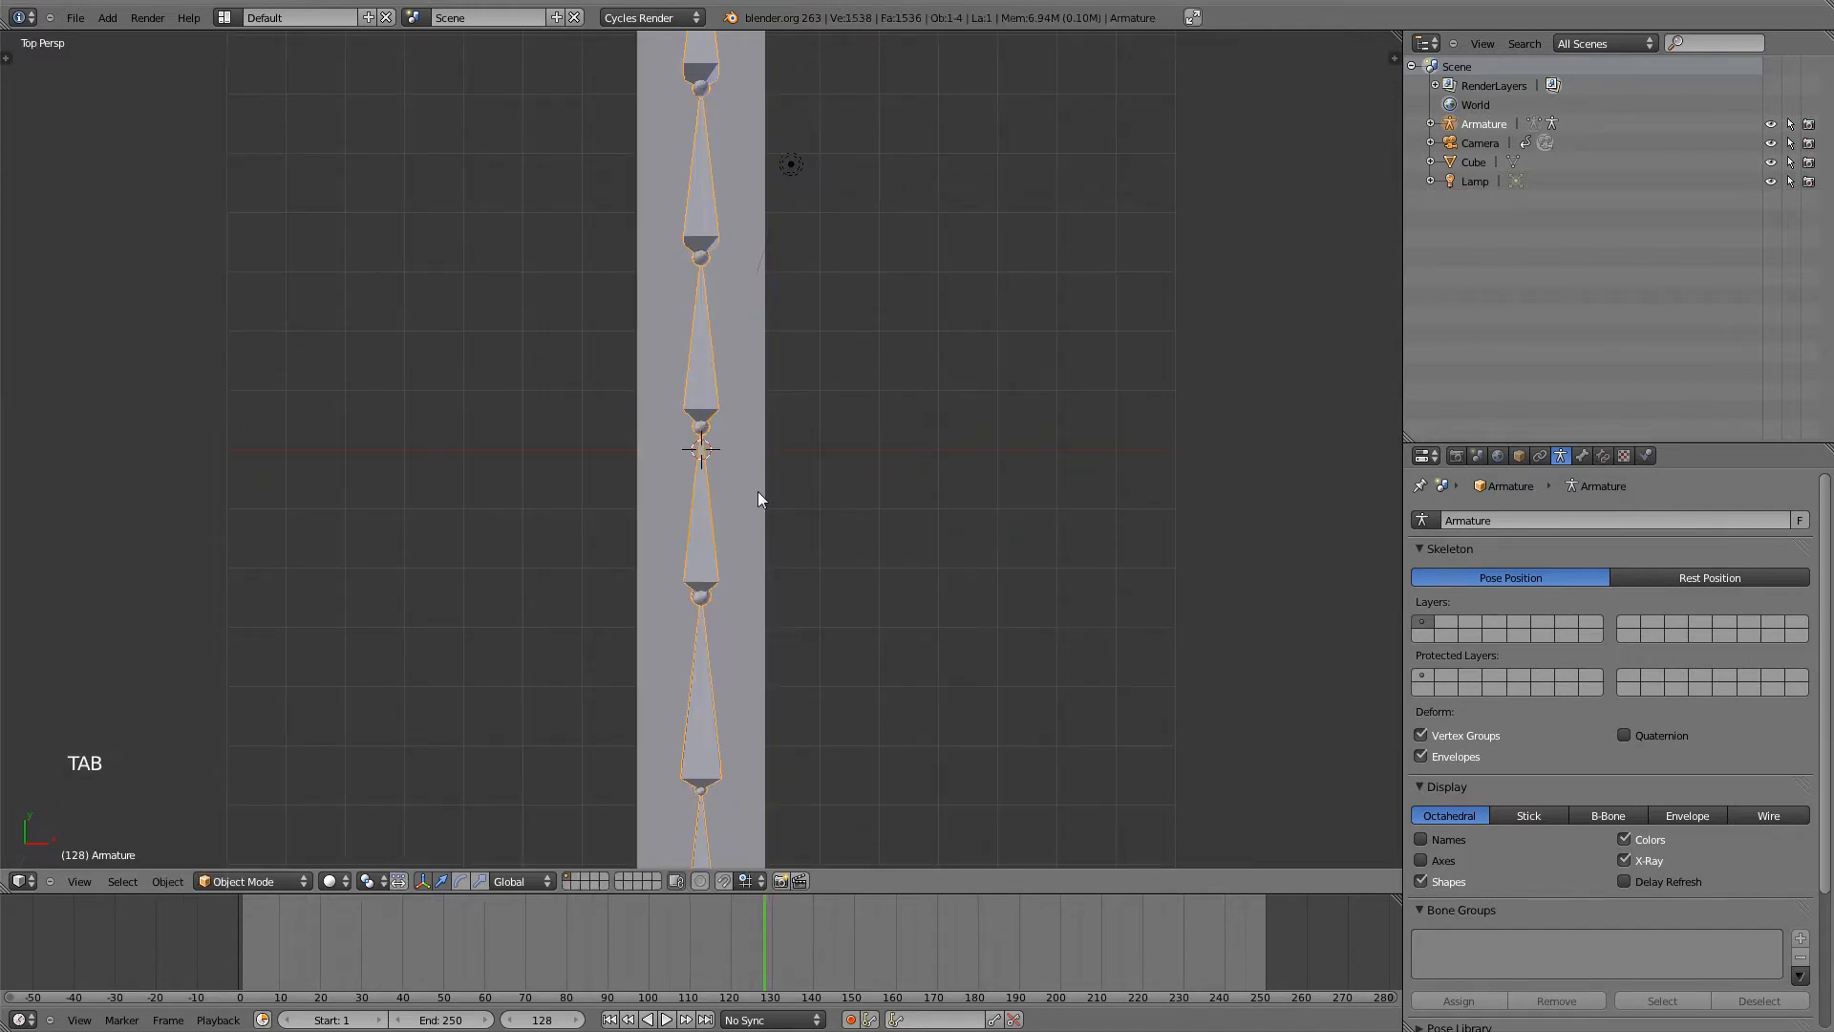
{"action": "scroll", "scroll_direction": "down", "scroll_amount": 3}
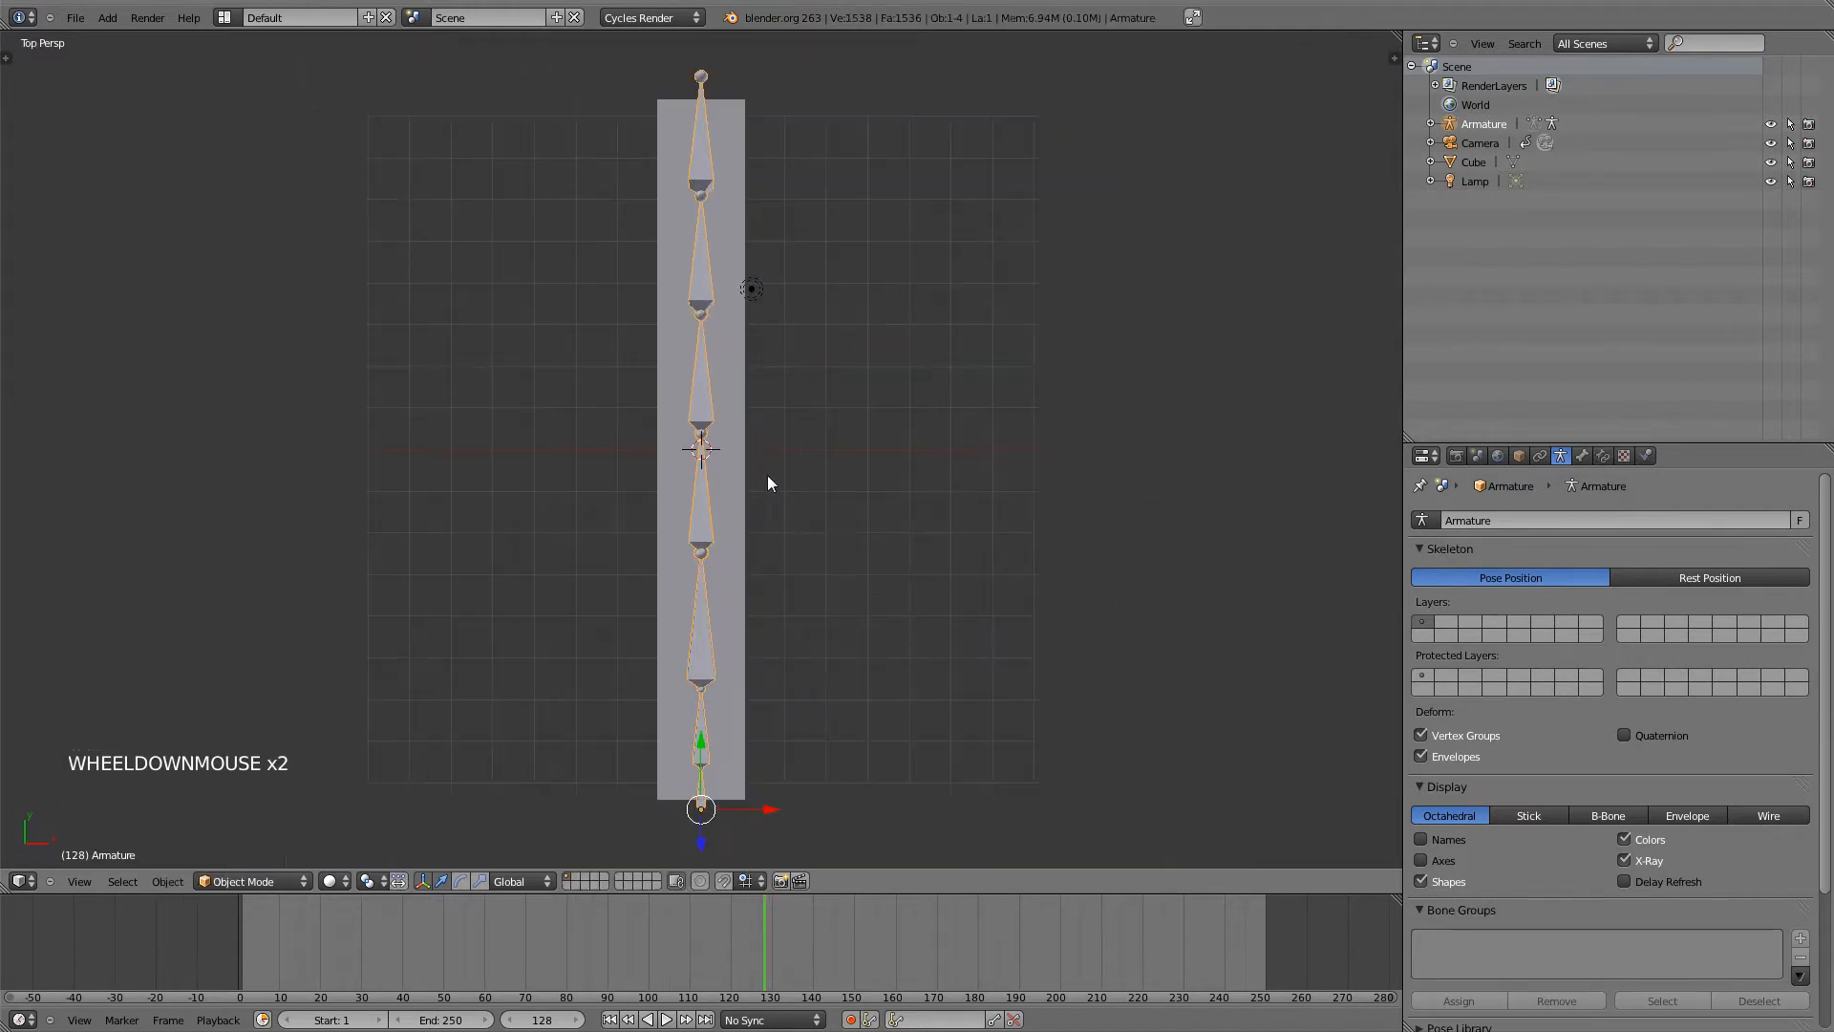
{"action": "left_click", "coordinate": [253, 881]}
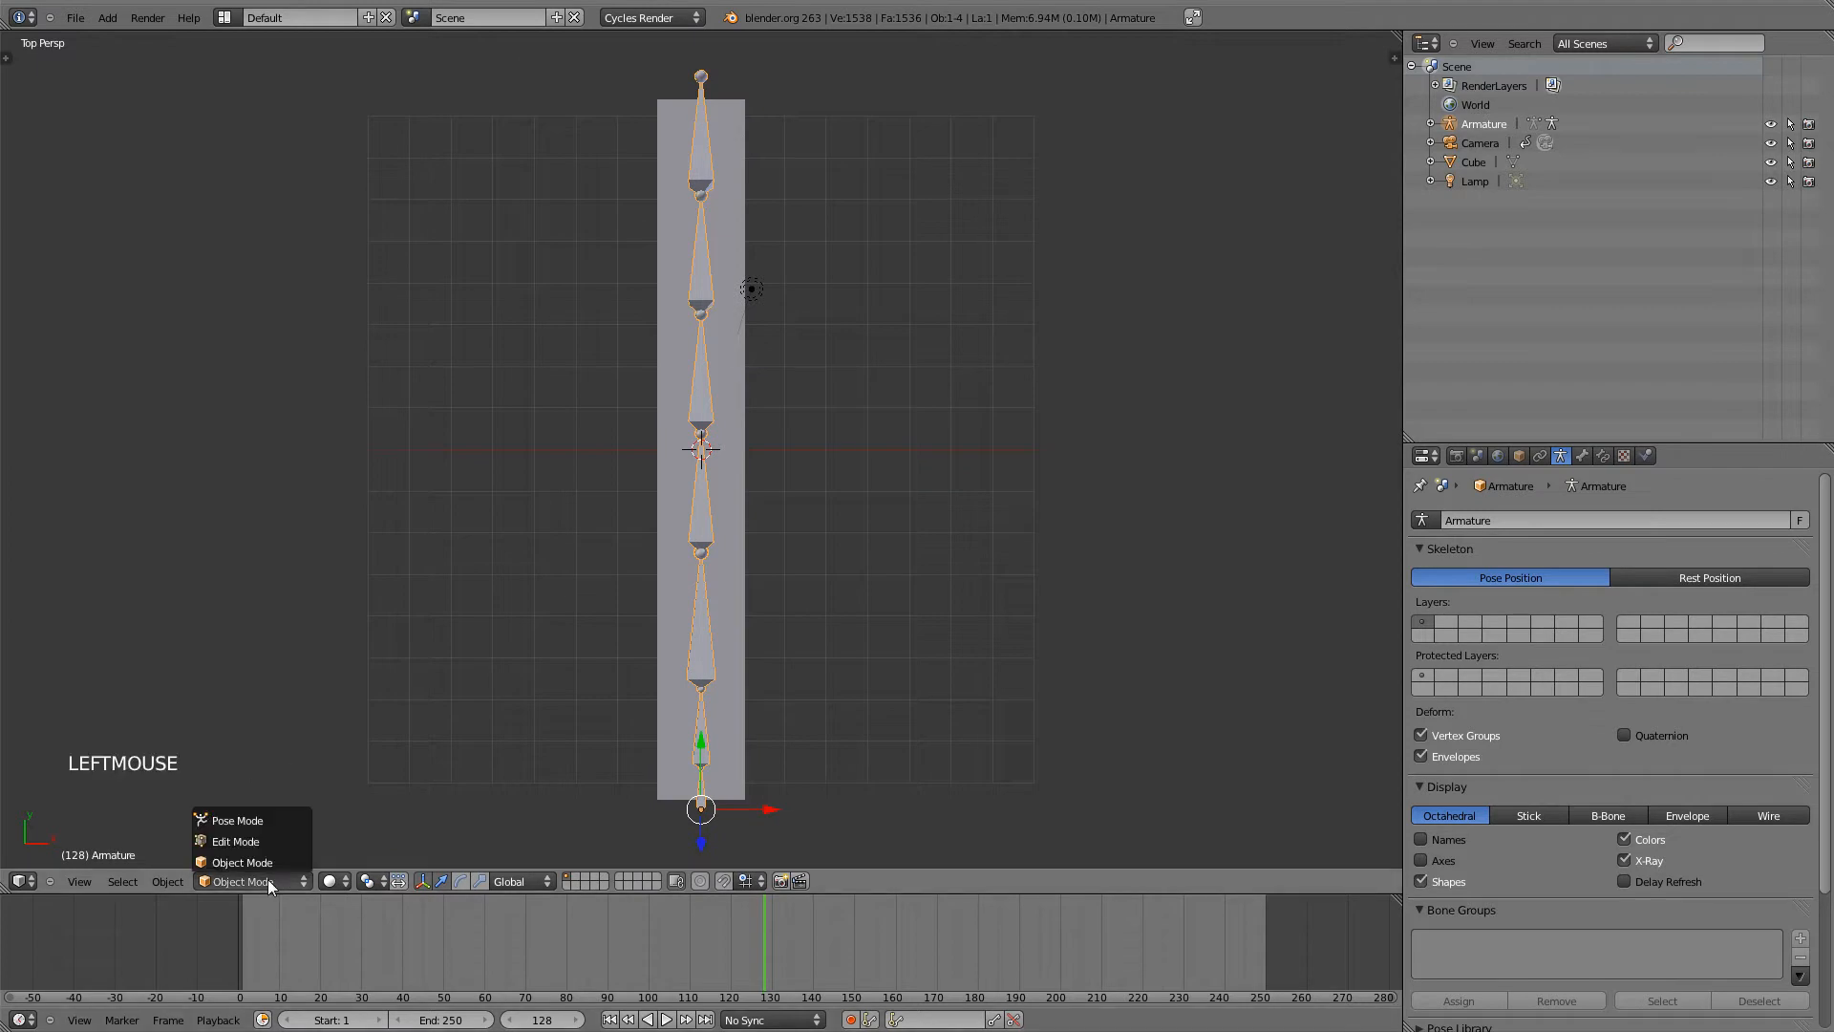
{"action": "mouse_move", "coordinate": [241, 861]}
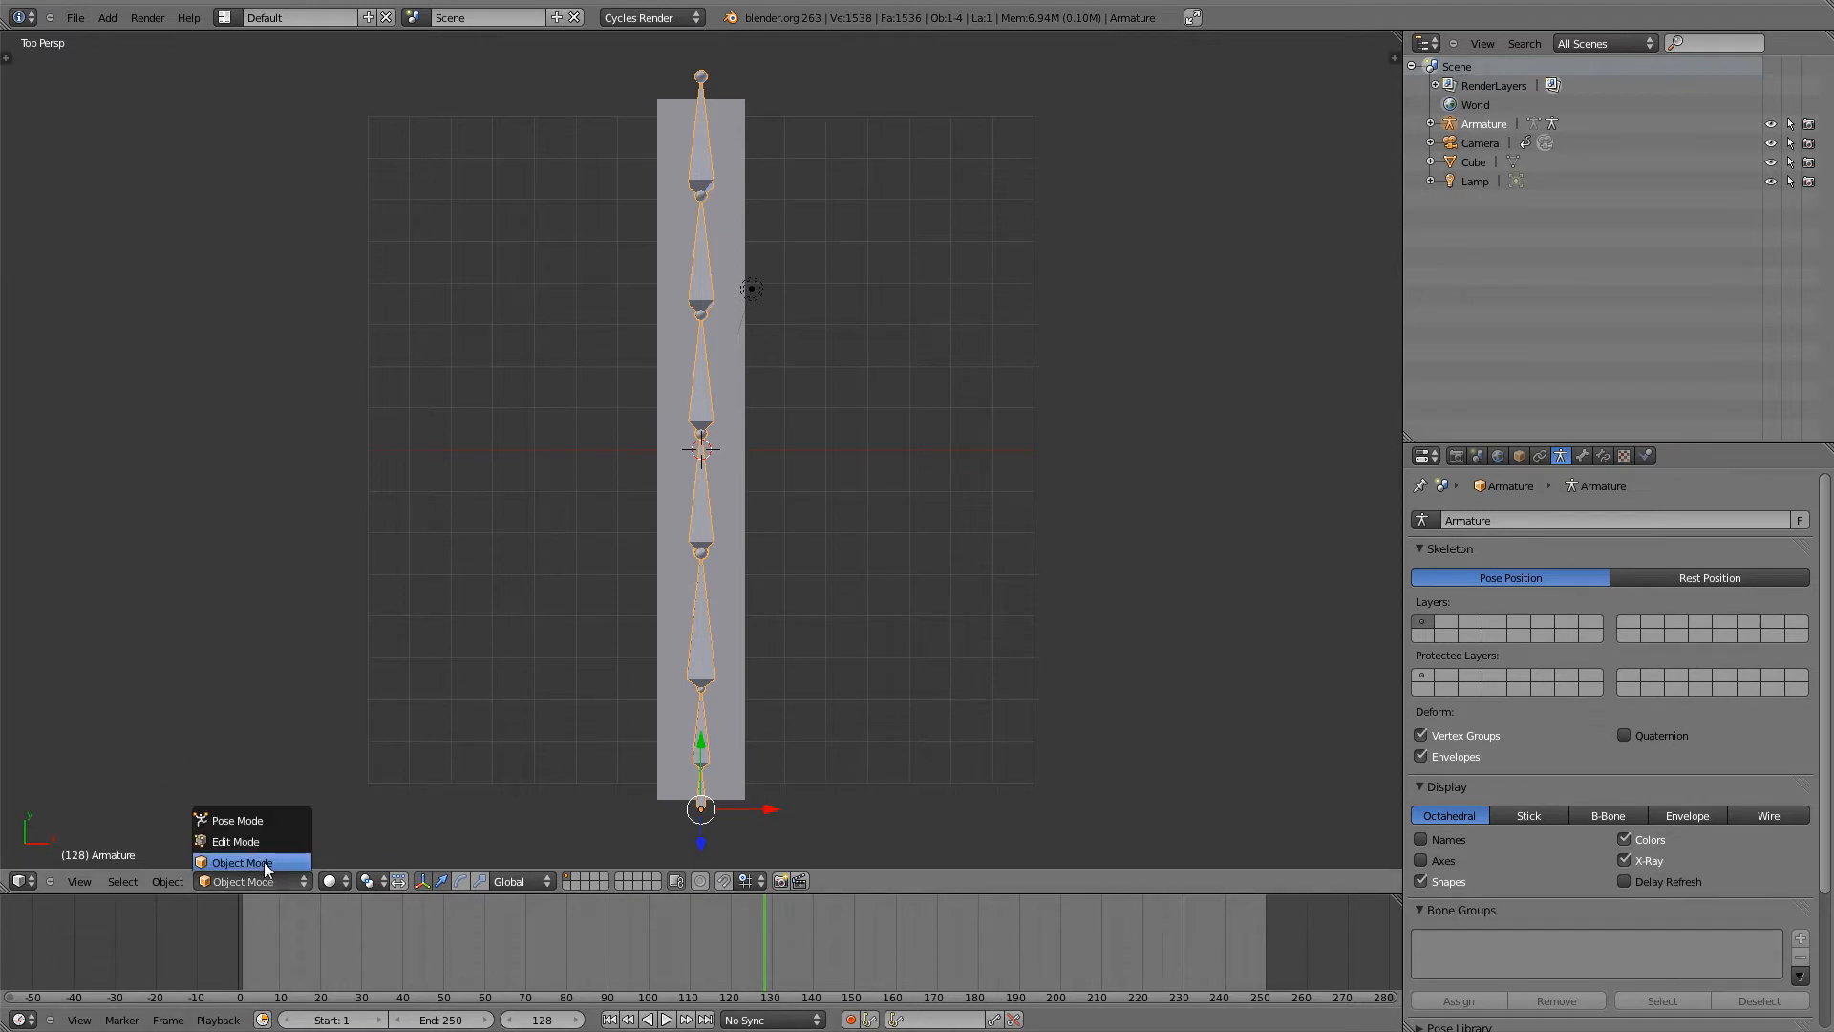
{"action": "mouse_move", "coordinate": [265, 848]}
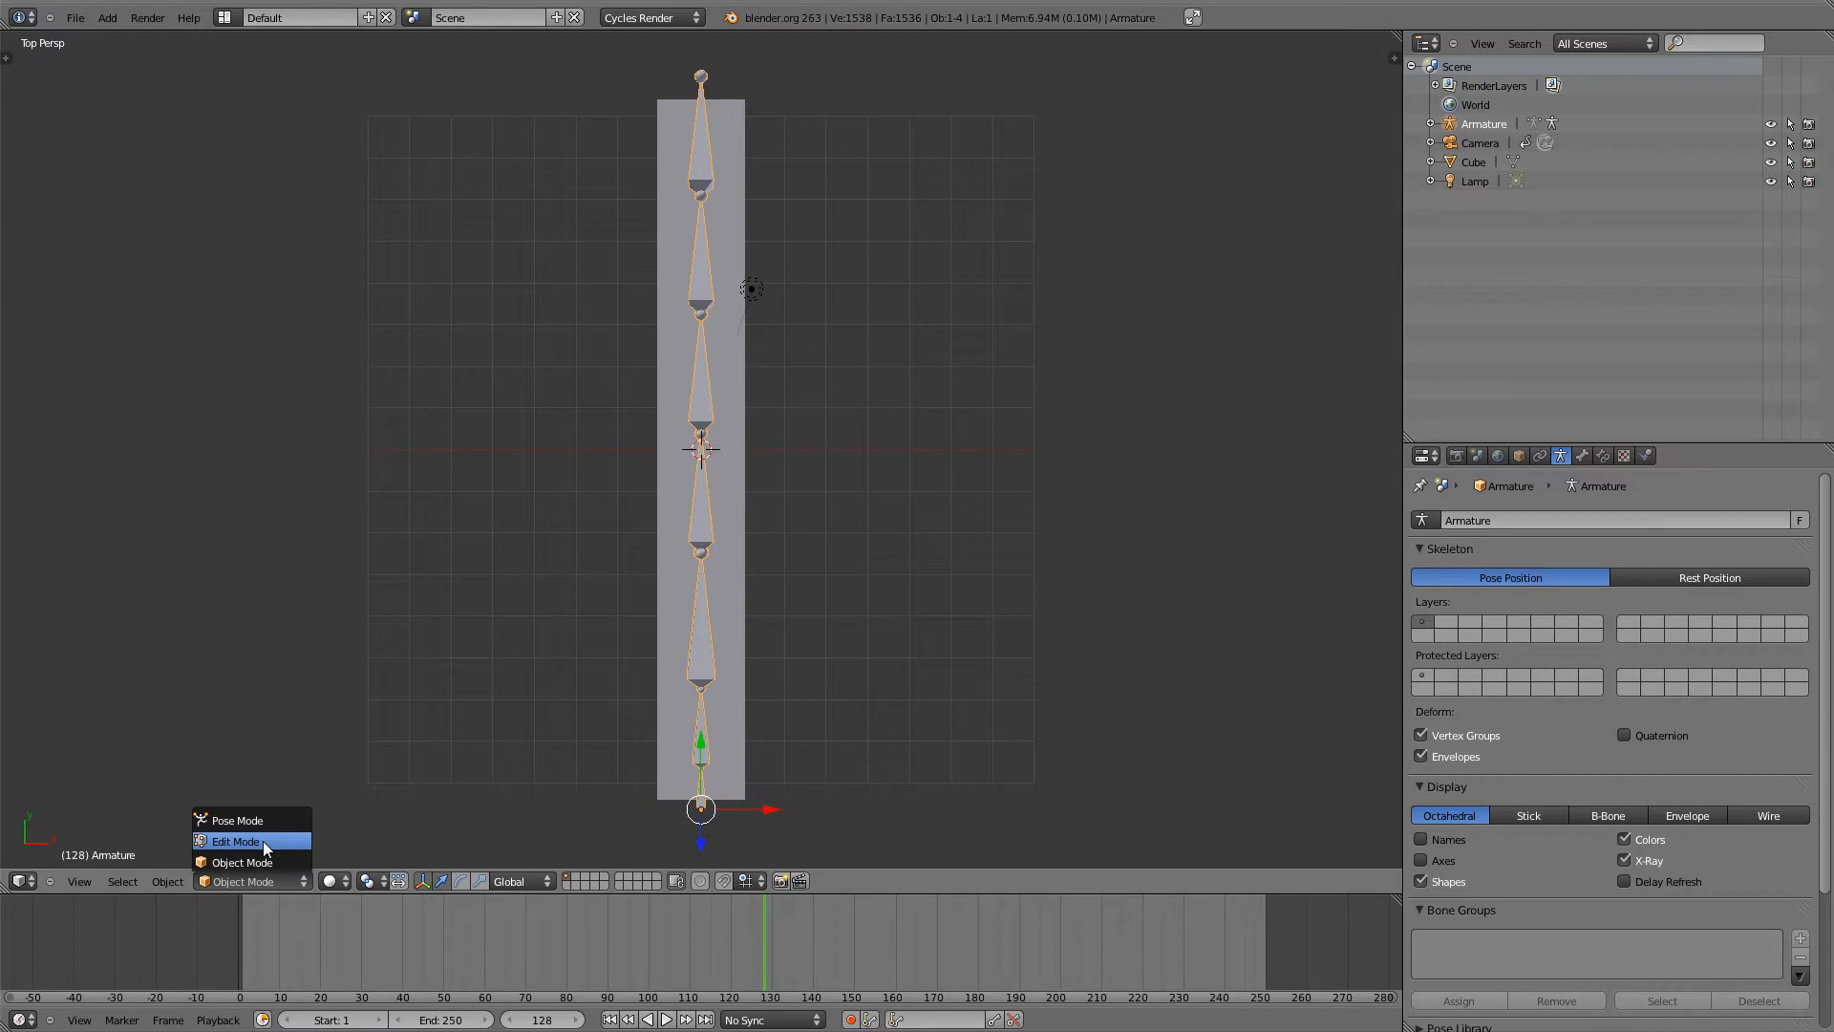
{"action": "mouse_move", "coordinate": [258, 821]}
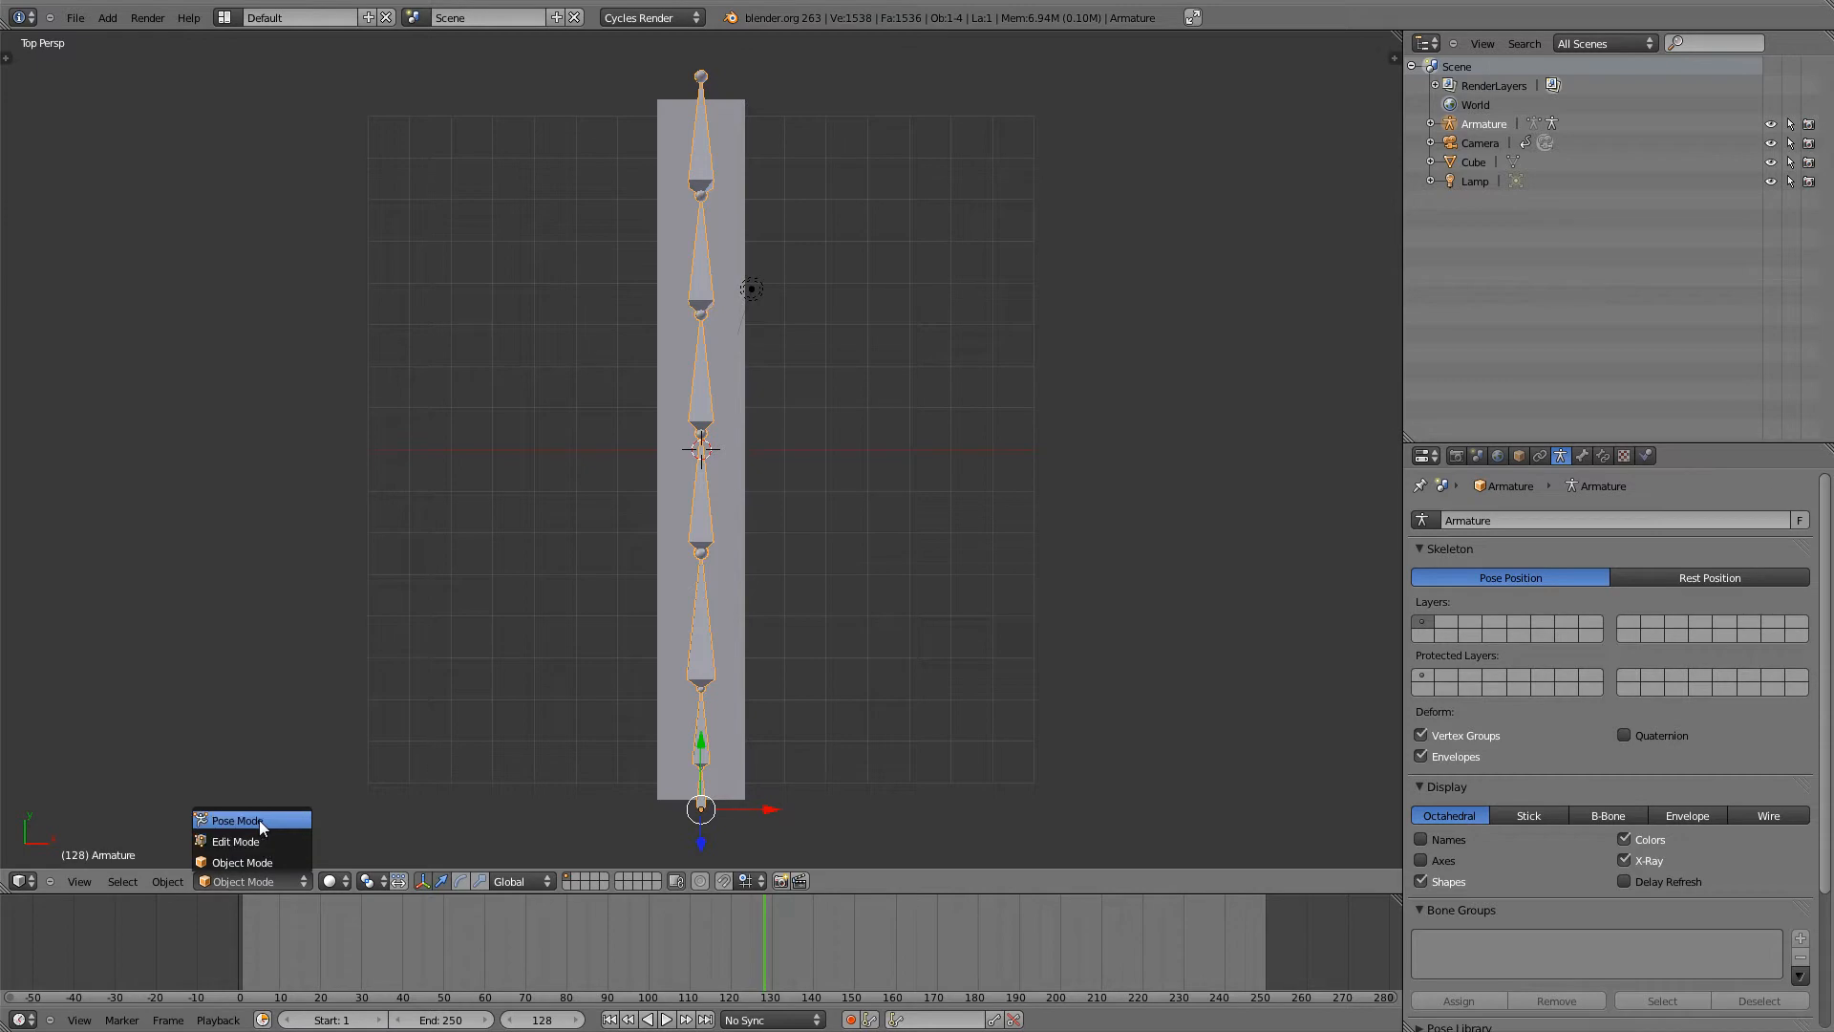
{"action": "left_click", "coordinate": [237, 819]}
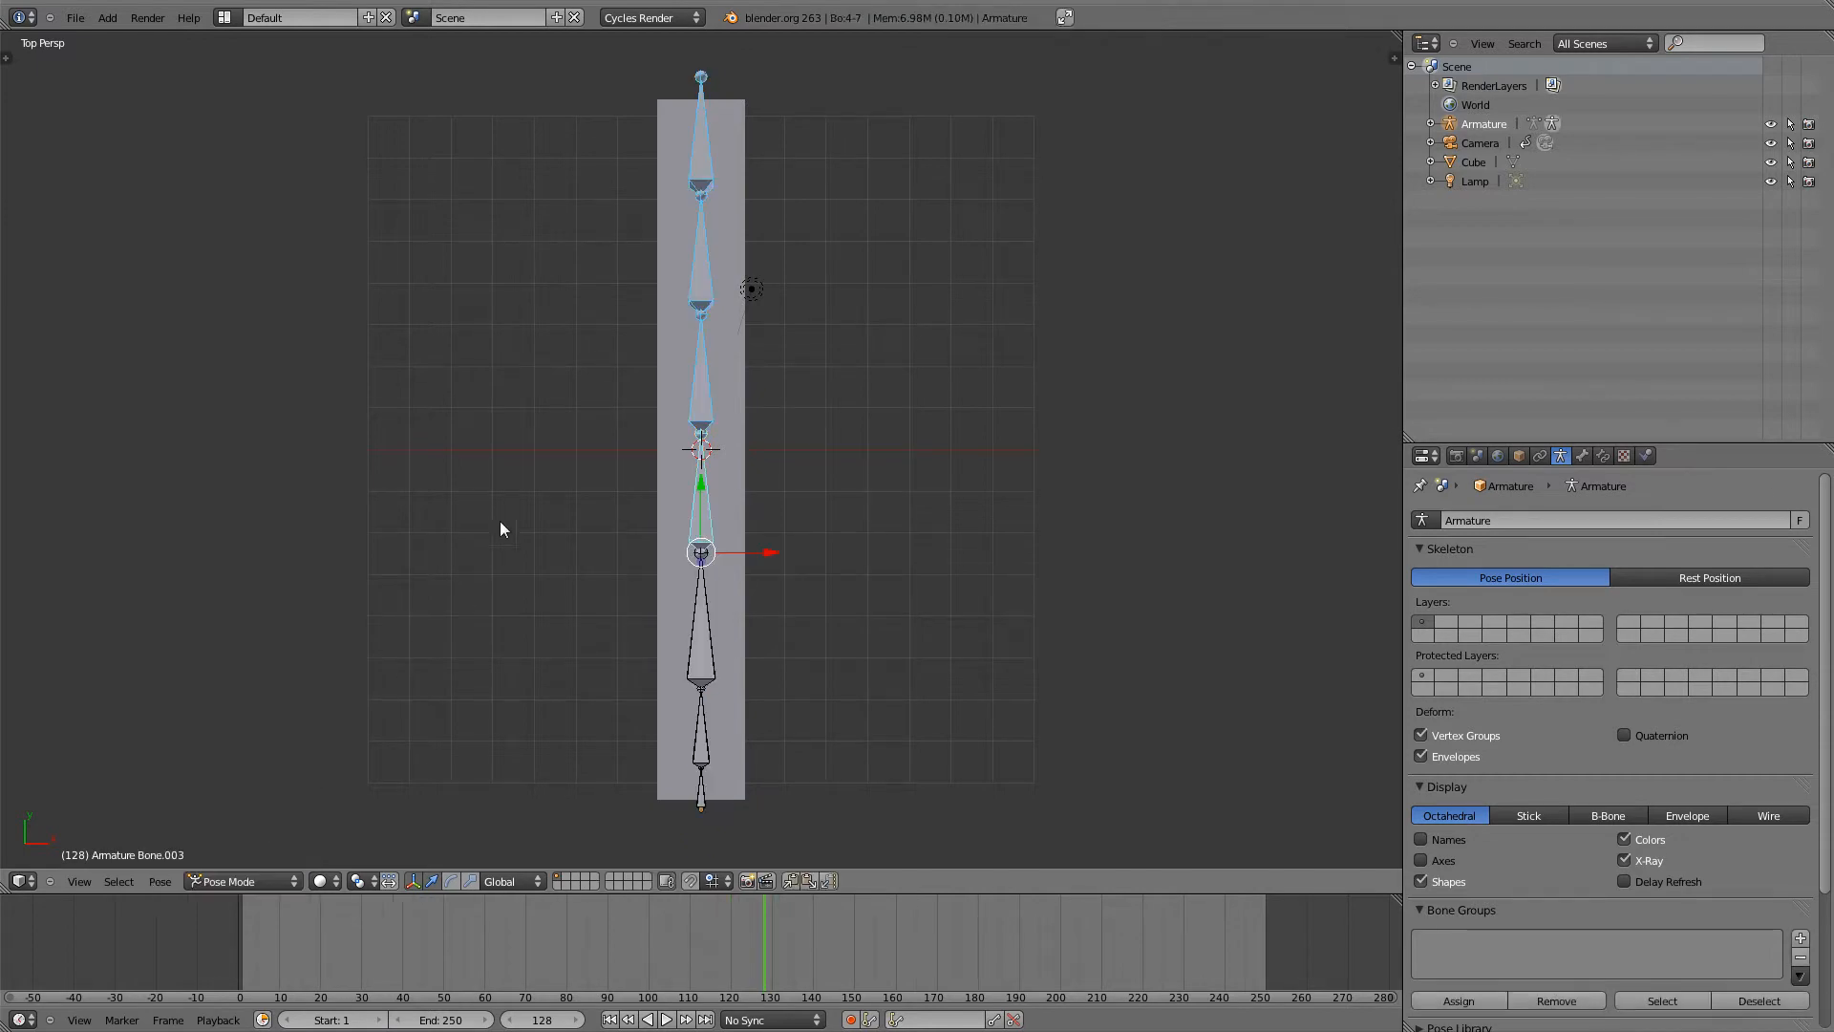
{"action": "mouse_move", "coordinate": [682, 413]}
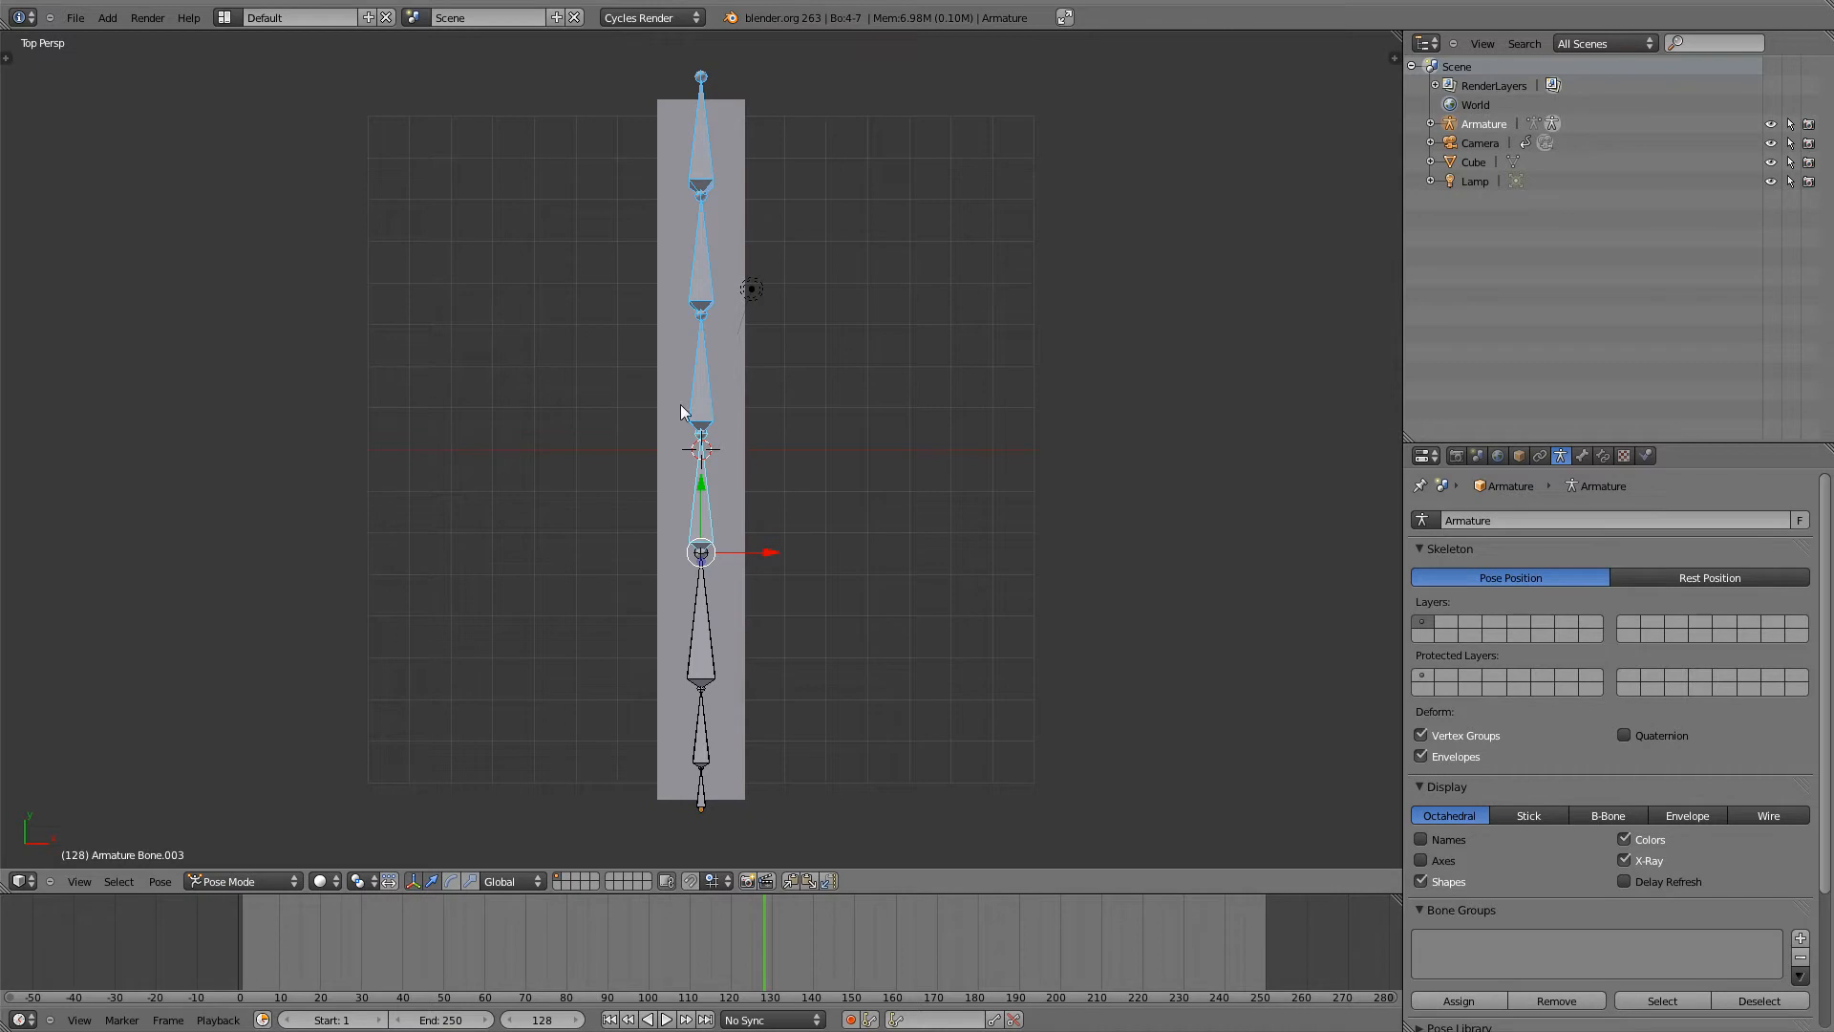
{"action": "mouse_move", "coordinate": [705, 375]}
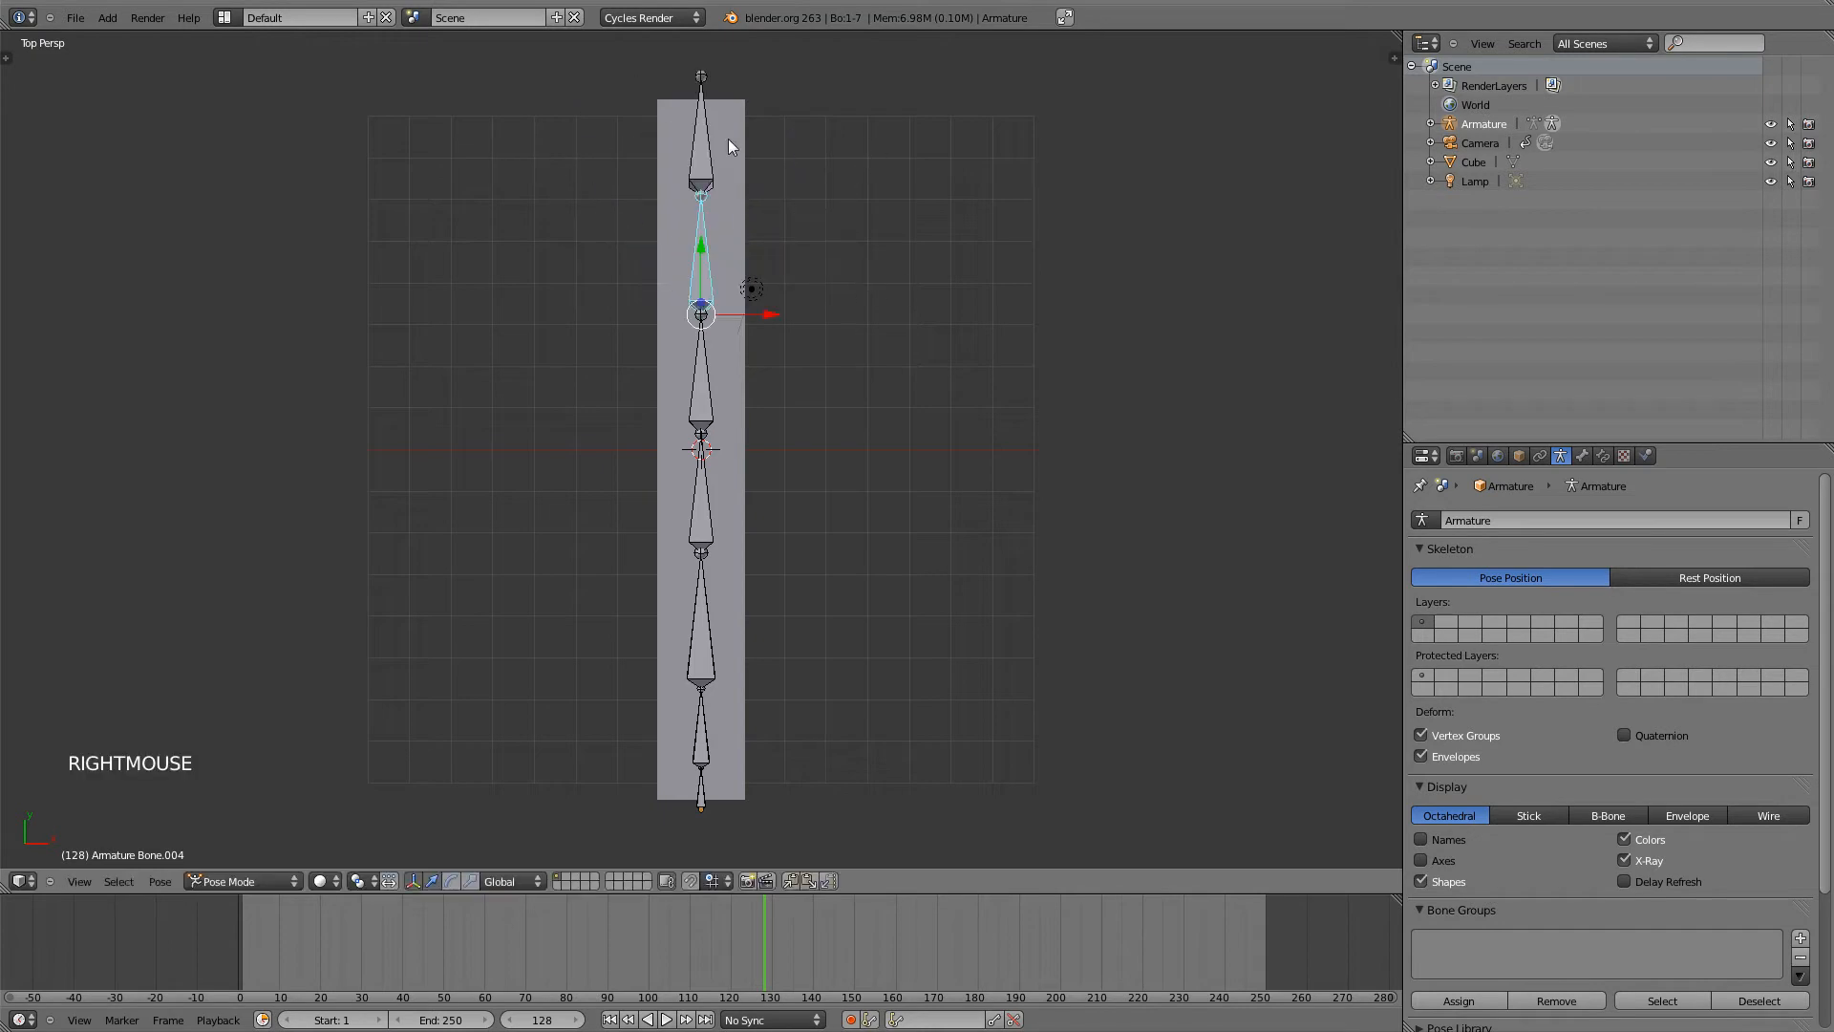
- Abandon the bone rotation and bring the armature back to Object Mode
{"action": "key", "text": "r"}
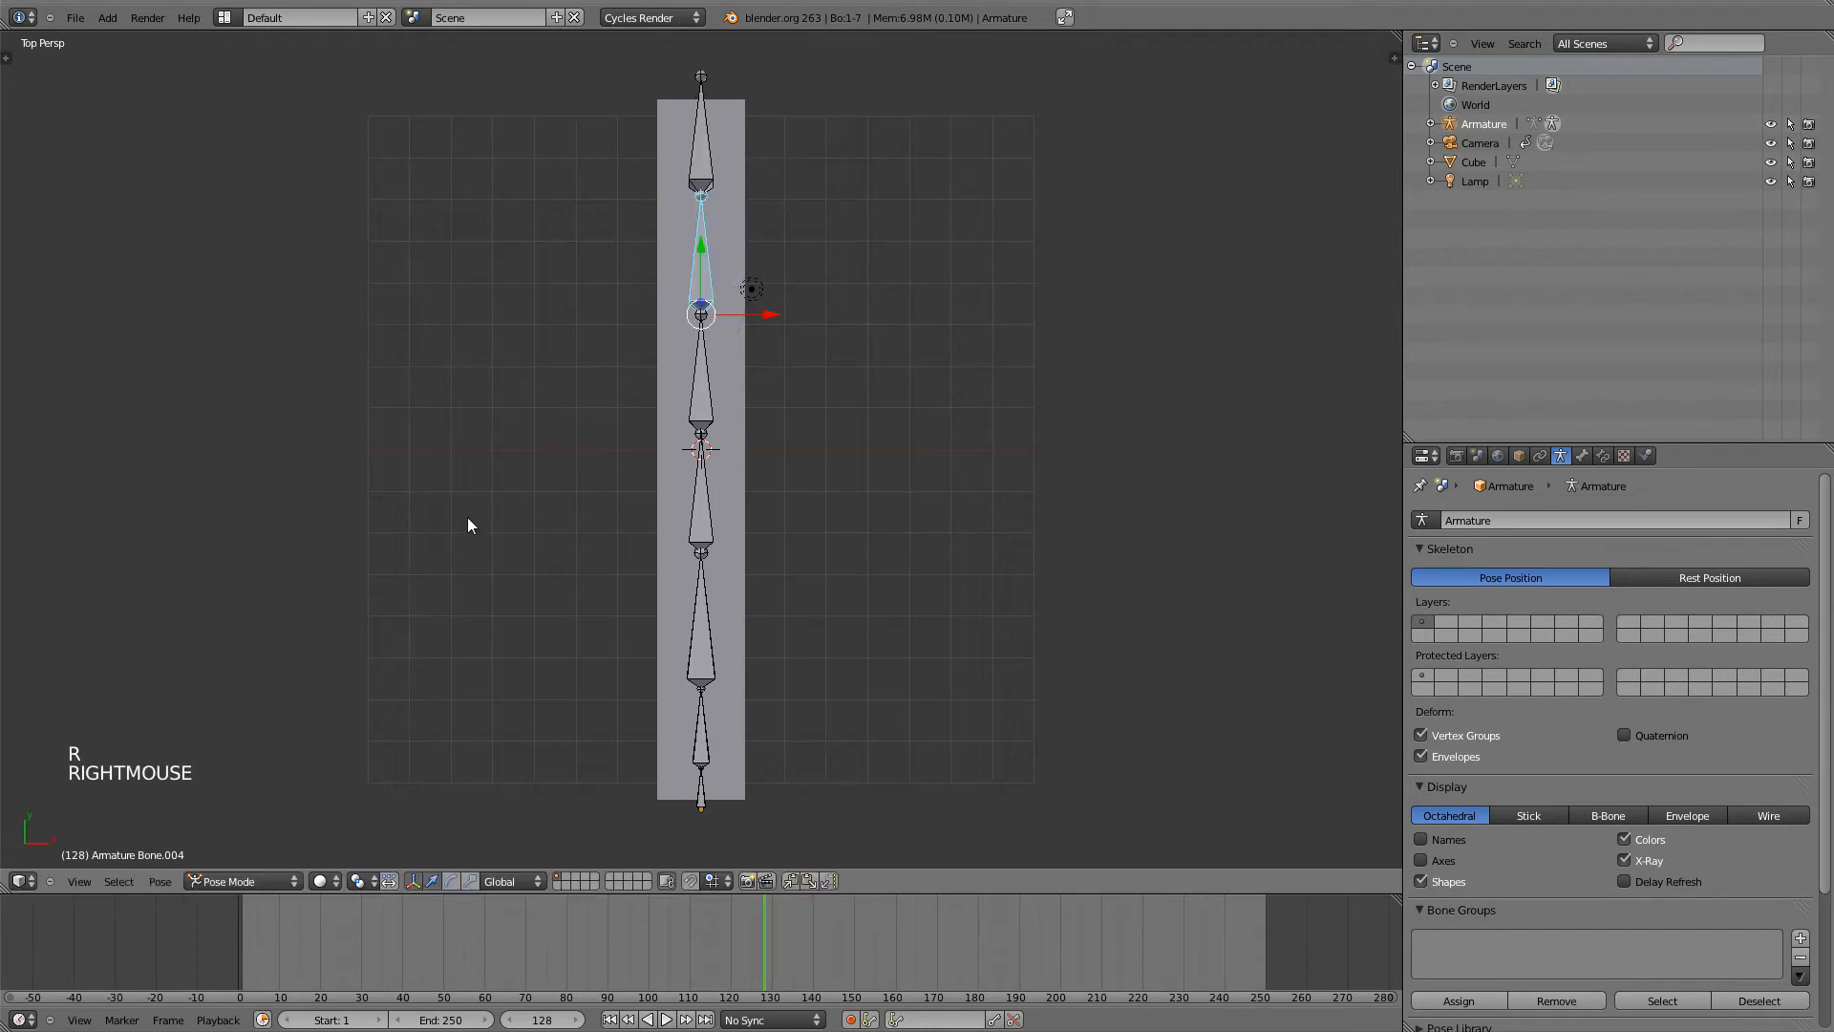
{"action": "left_click", "coordinate": [239, 881]}
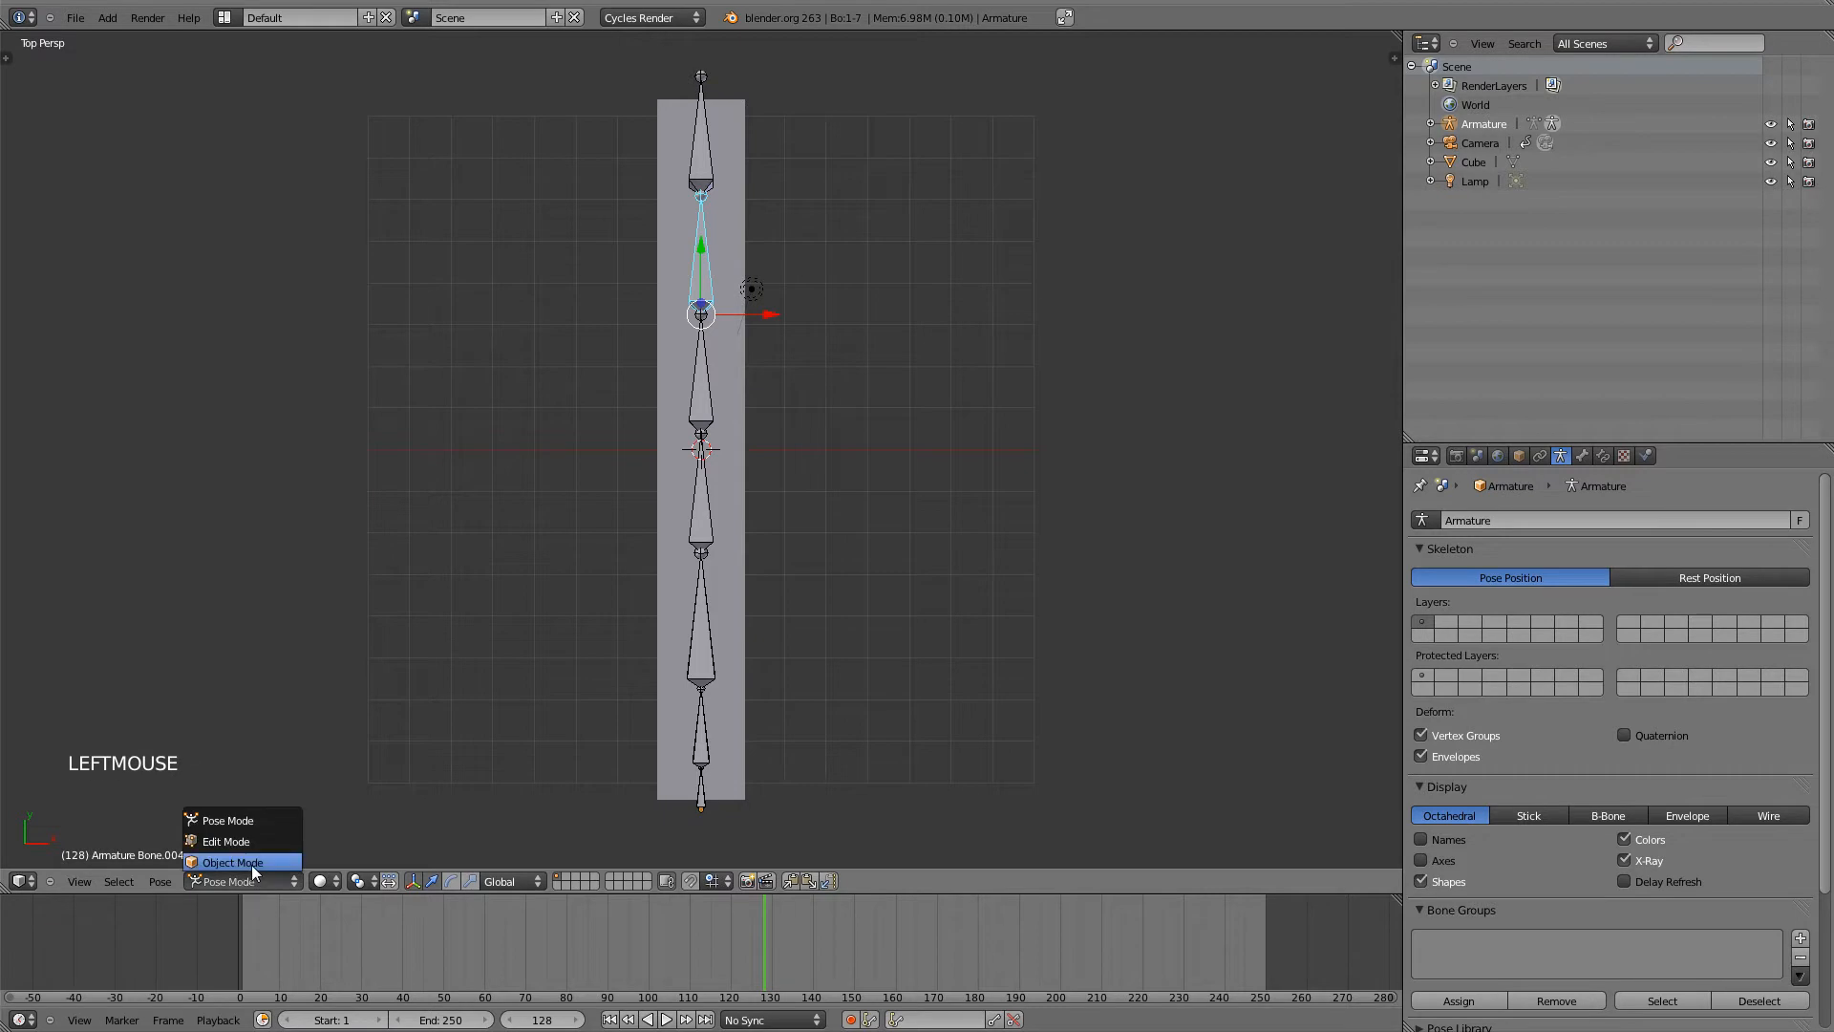
{"action": "left_click", "coordinate": [233, 861]}
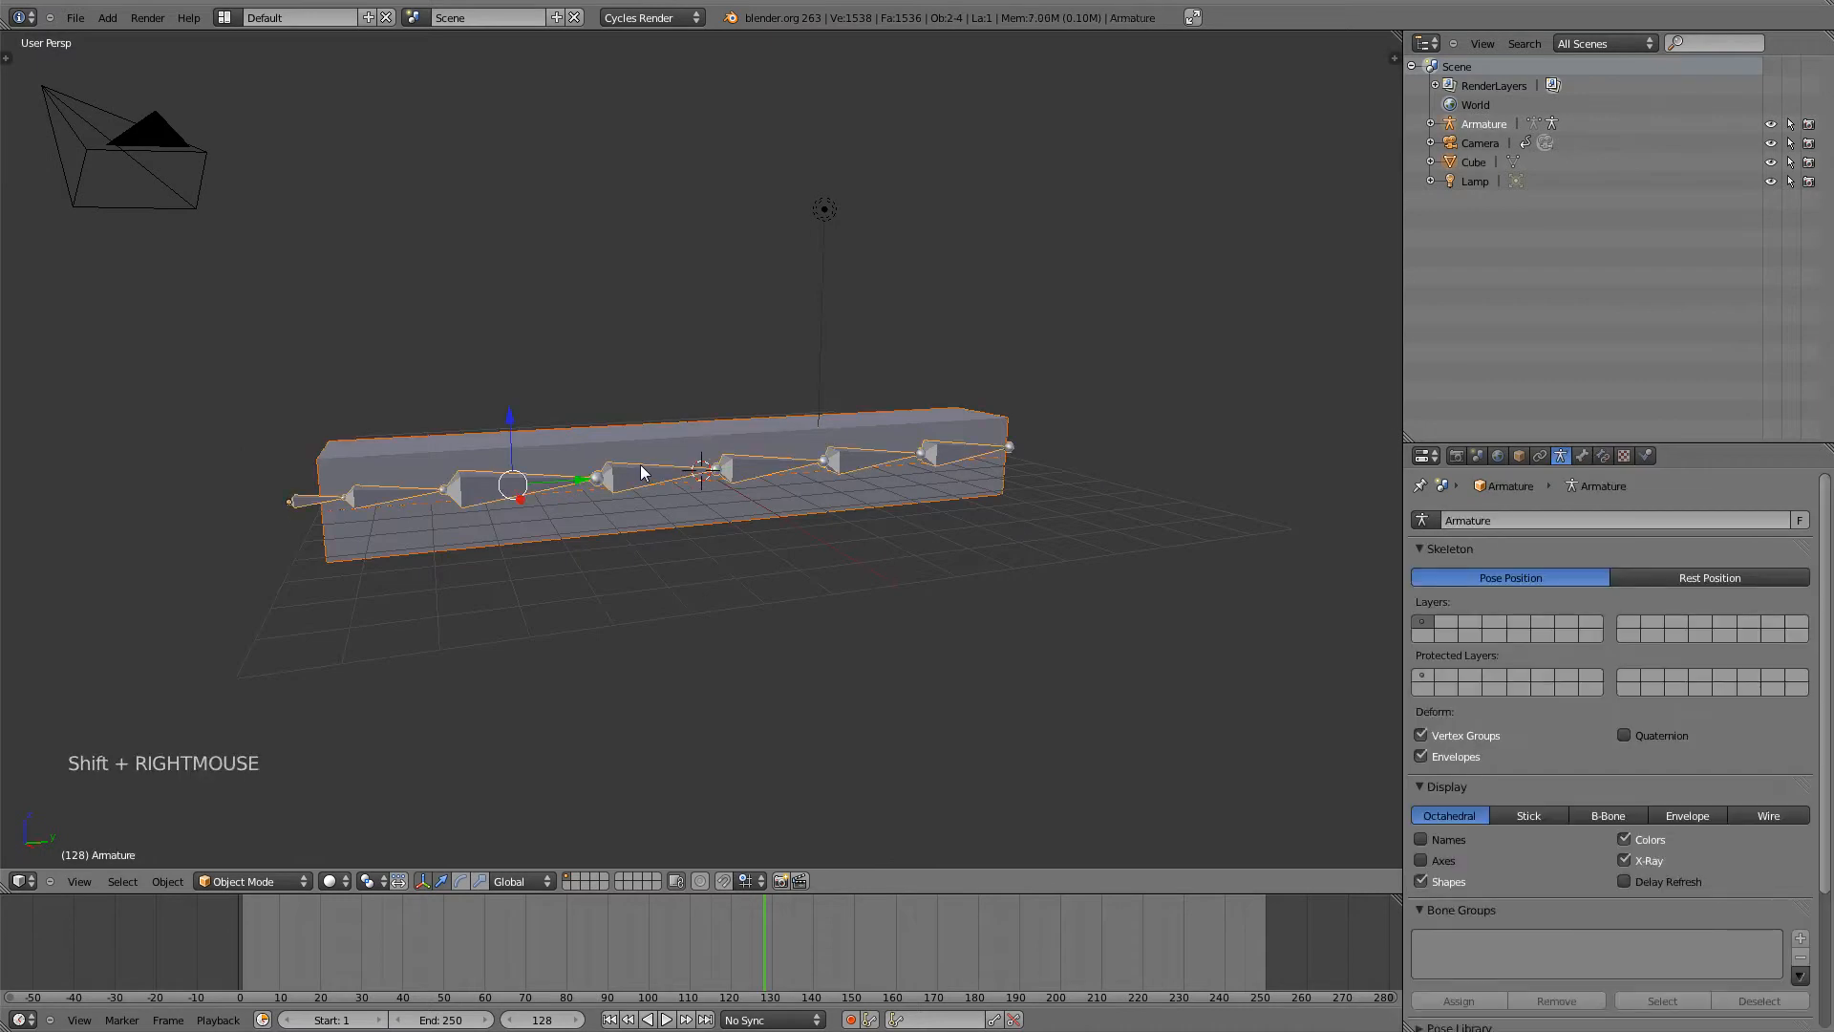
- Parent the bar to the armature With Automatic Weights via Ctrl+P
{"action": "key", "text": "ctrl+p"}
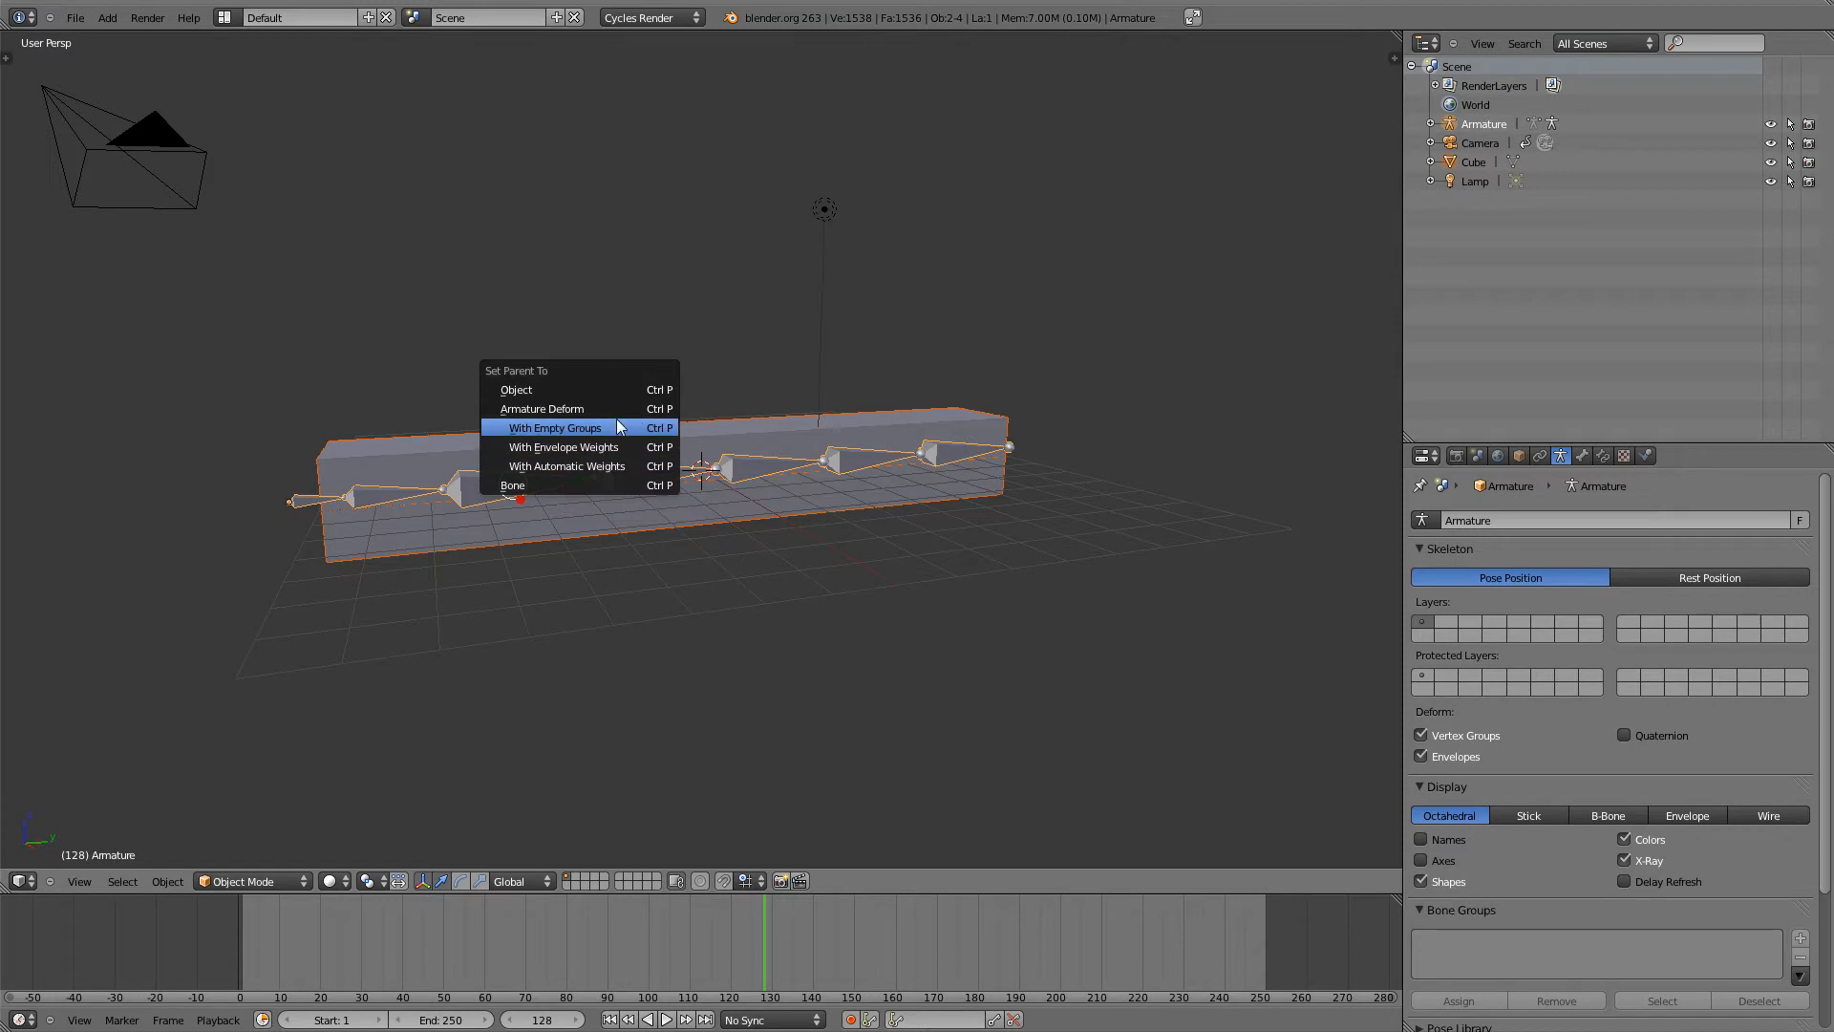
{"action": "mouse_move", "coordinate": [587, 474]}
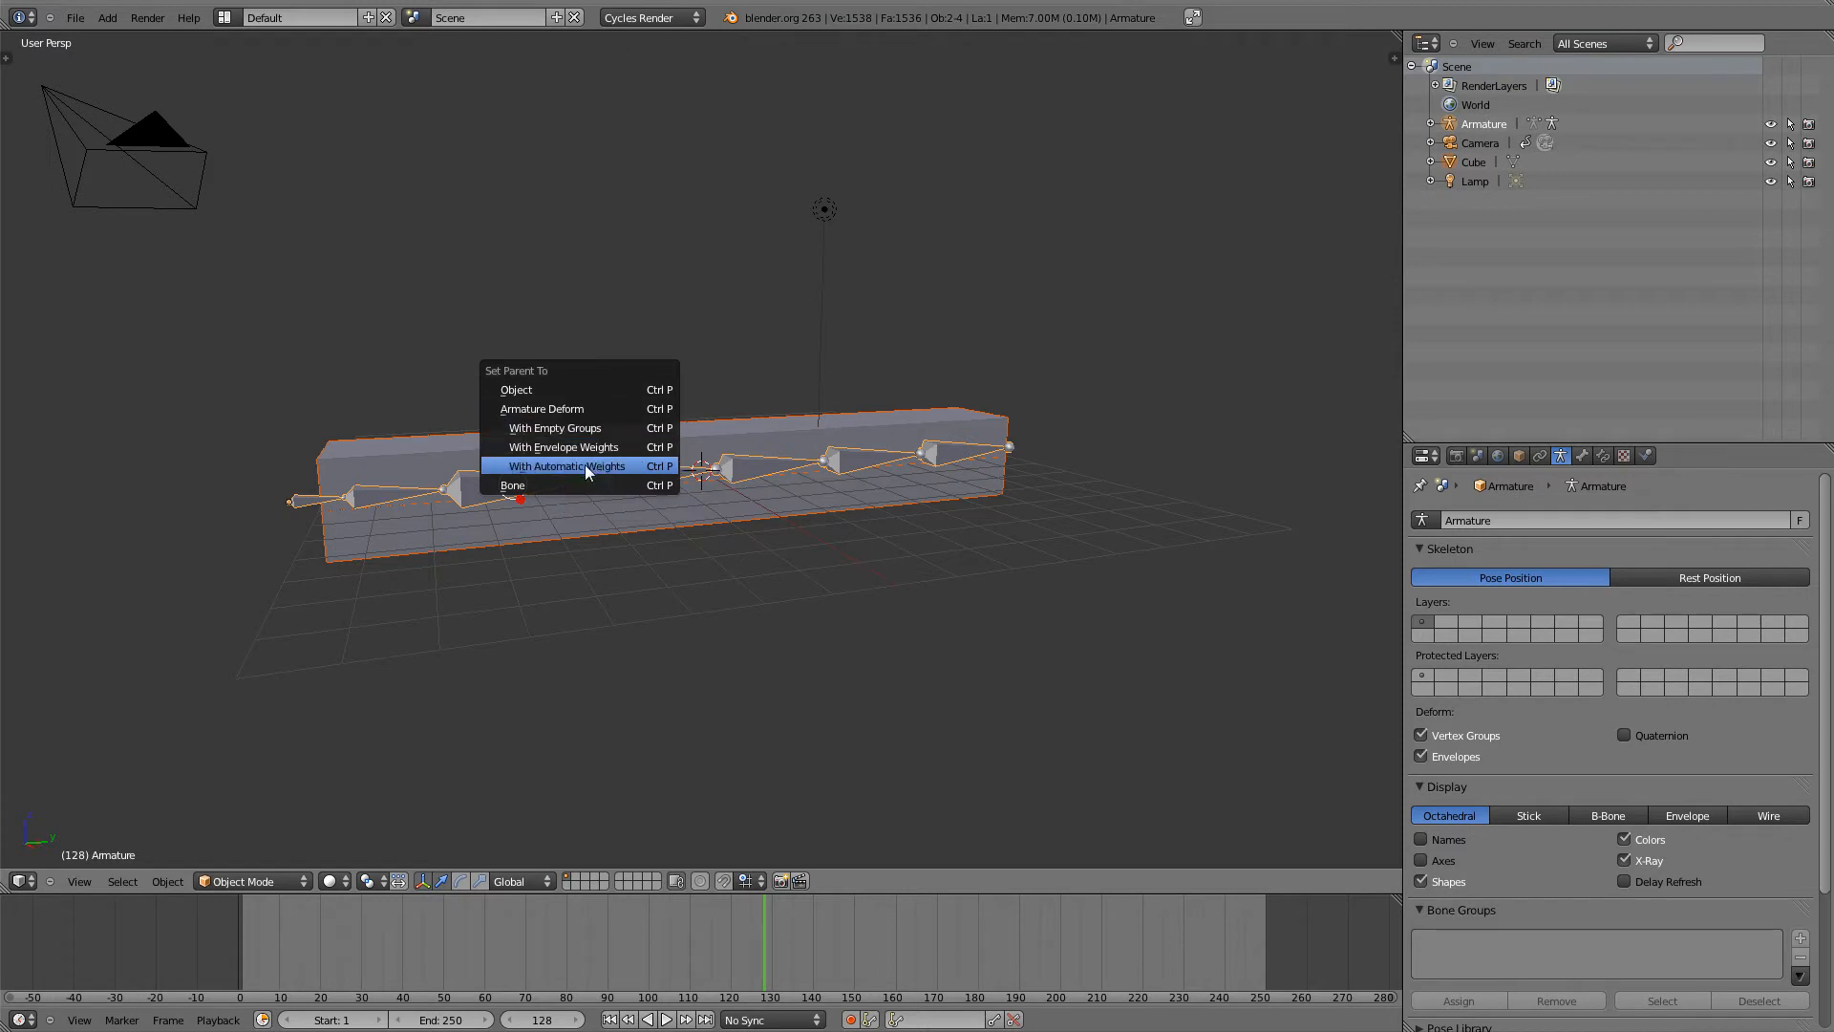
{"action": "left_click", "coordinate": [567, 465]}
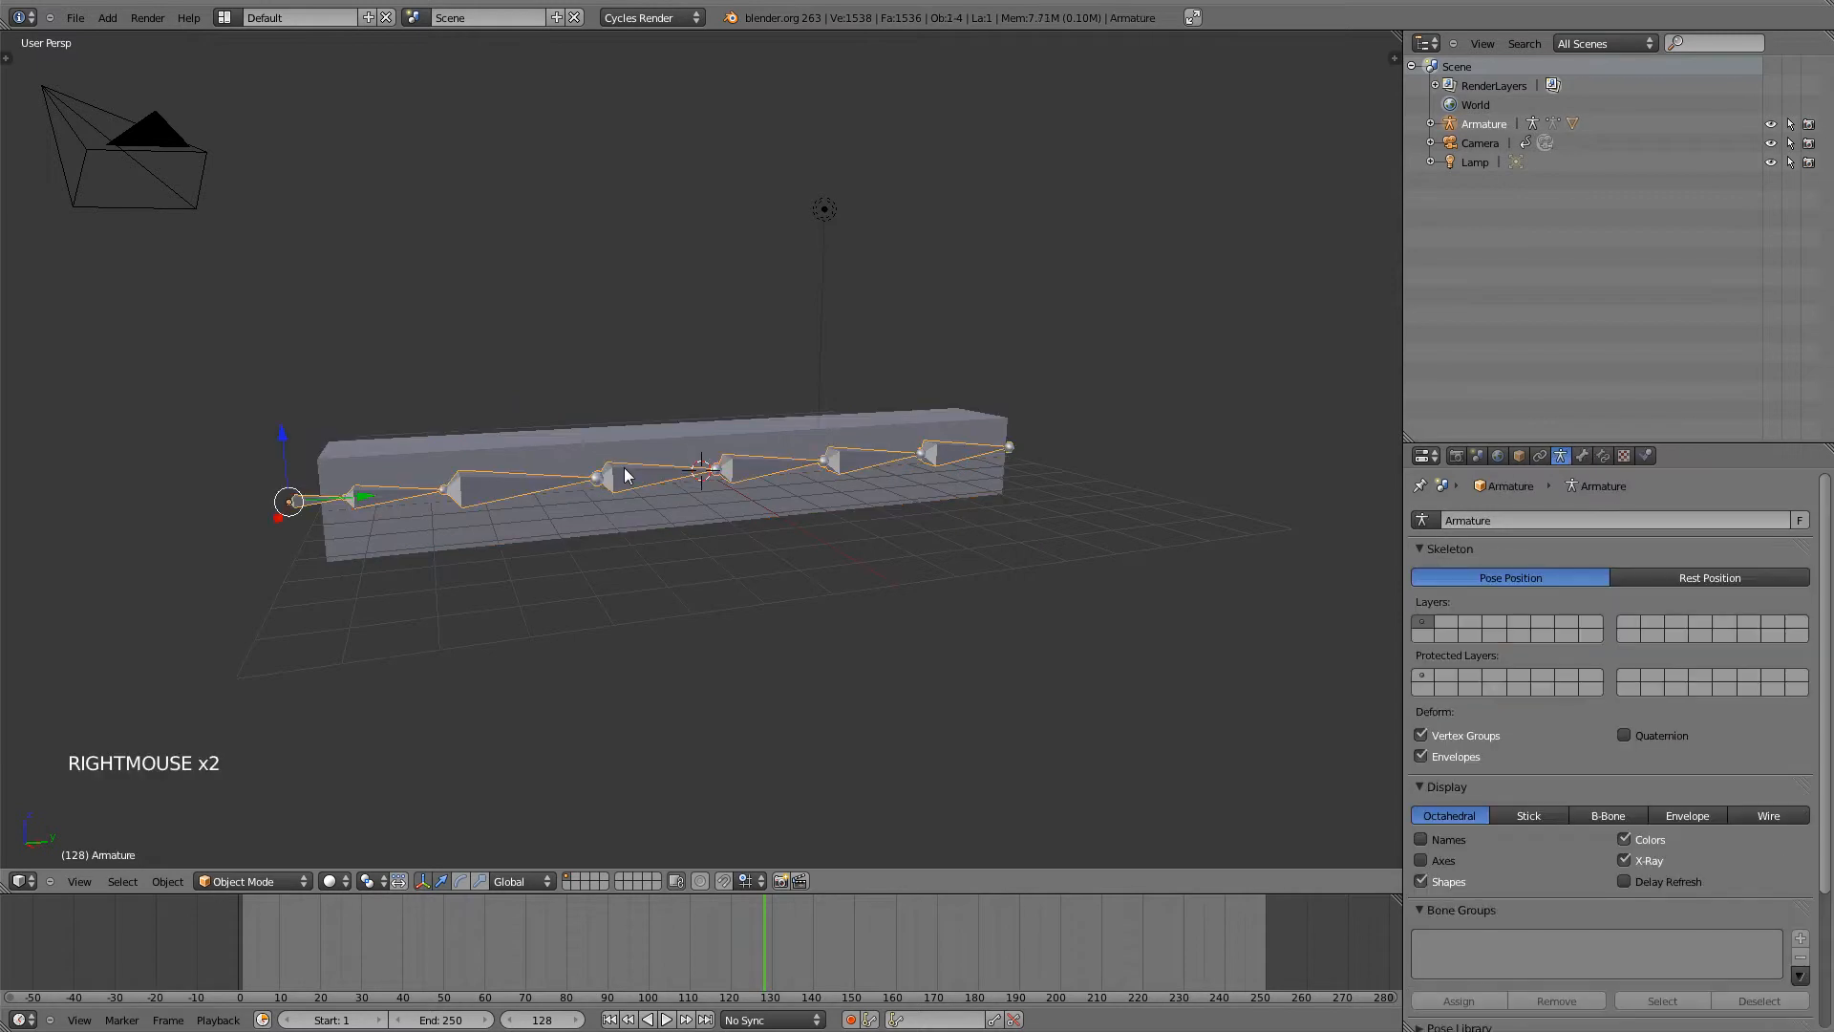
- View the bar top-down and show its bone-named vertex groups, ready to change mode
{"action": "key", "text": "KP_7"}
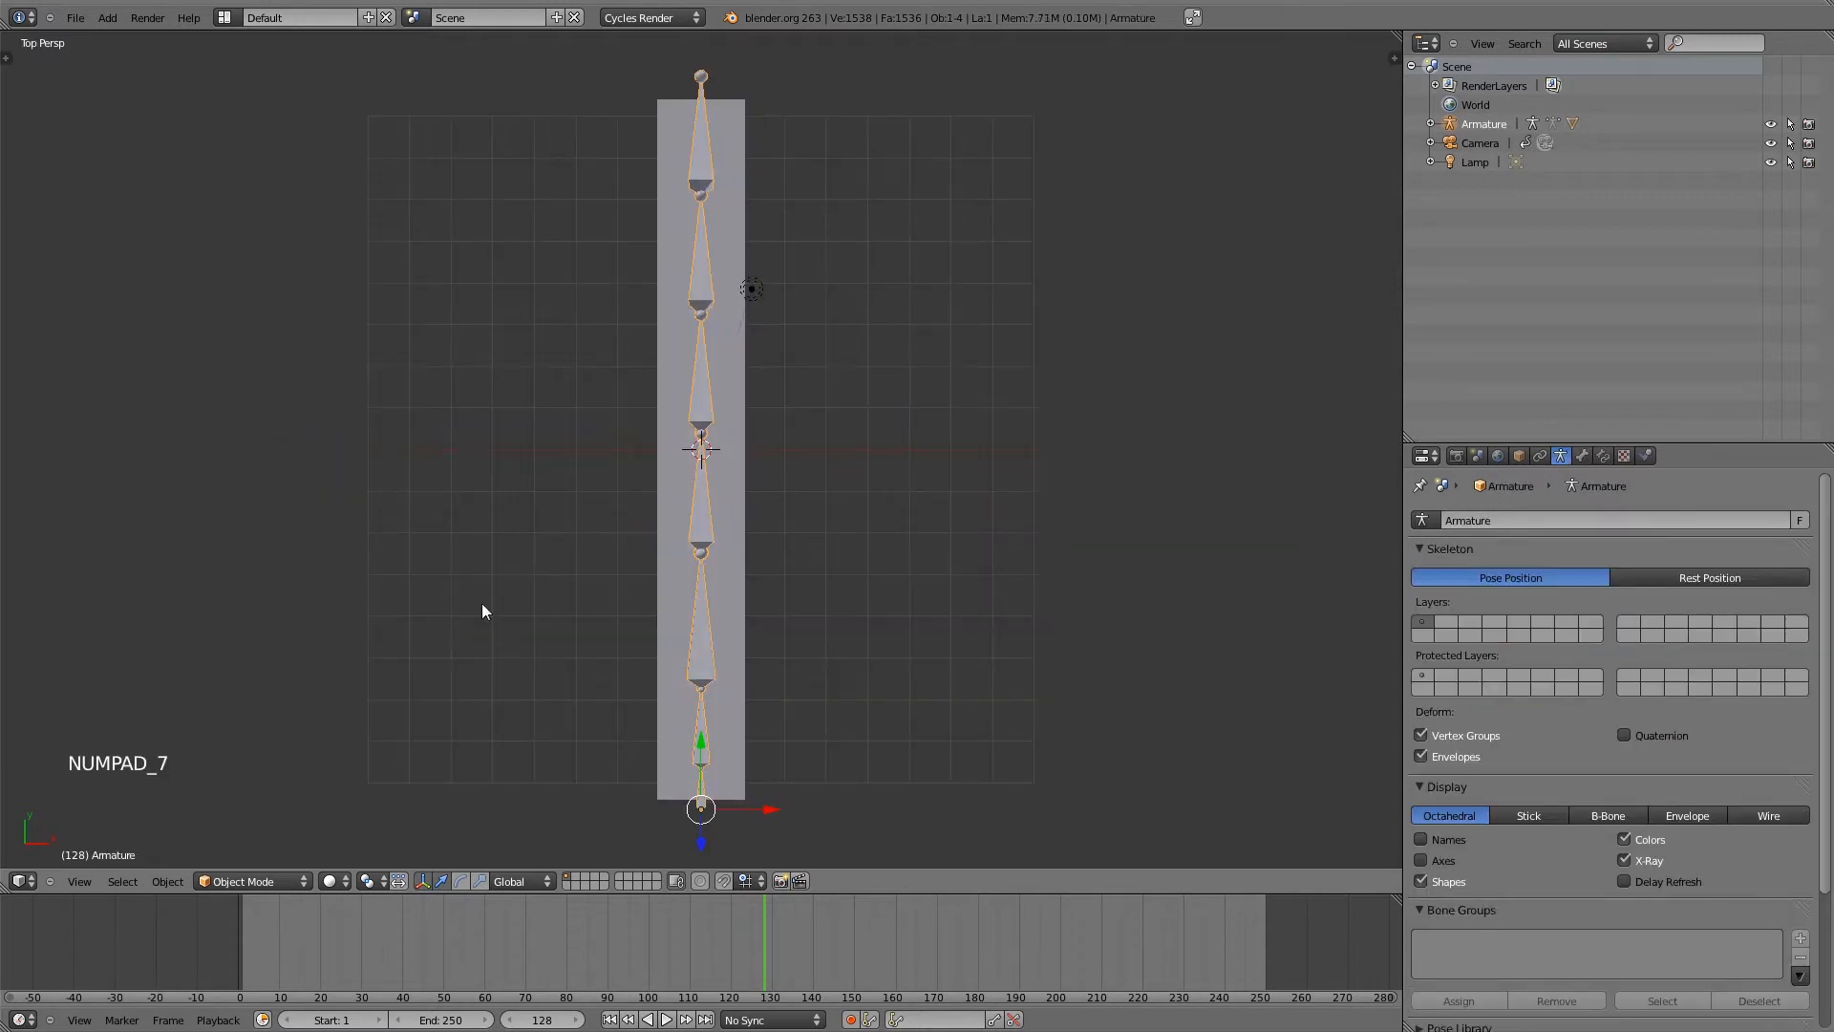
{"action": "left_click", "coordinate": [252, 881]}
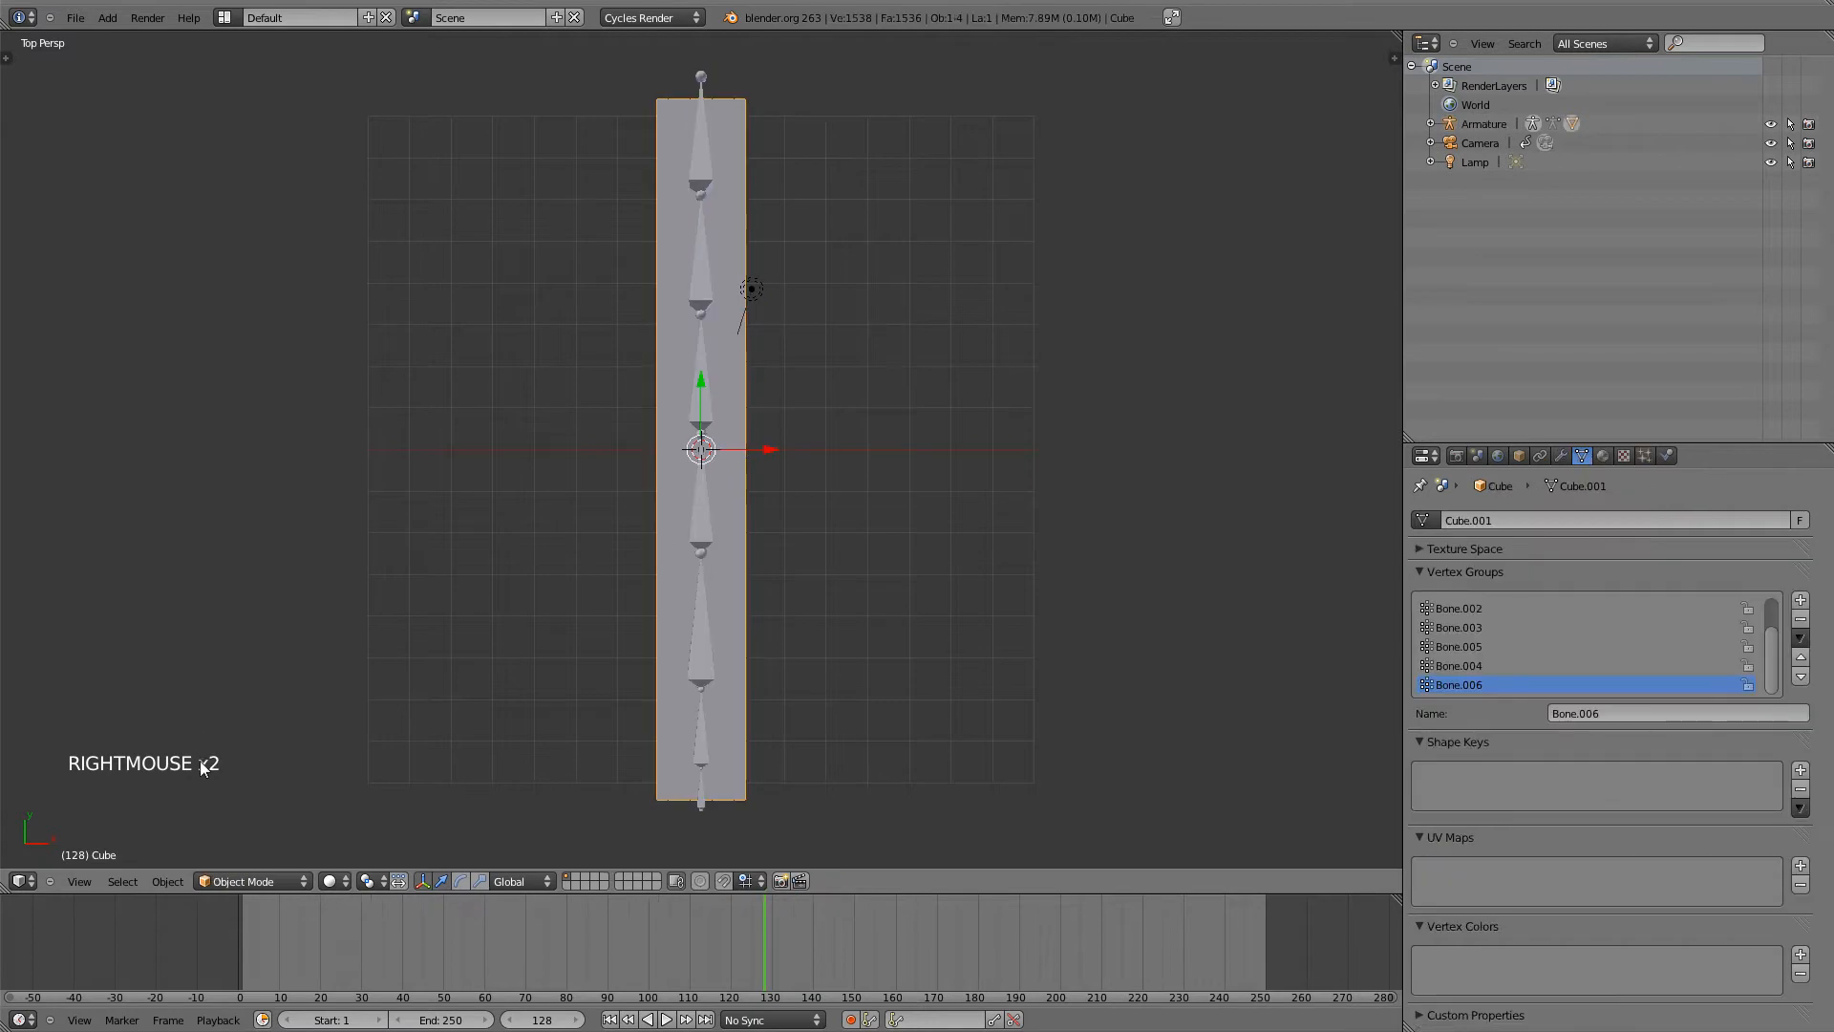
{"action": "left_click", "coordinate": [252, 881]}
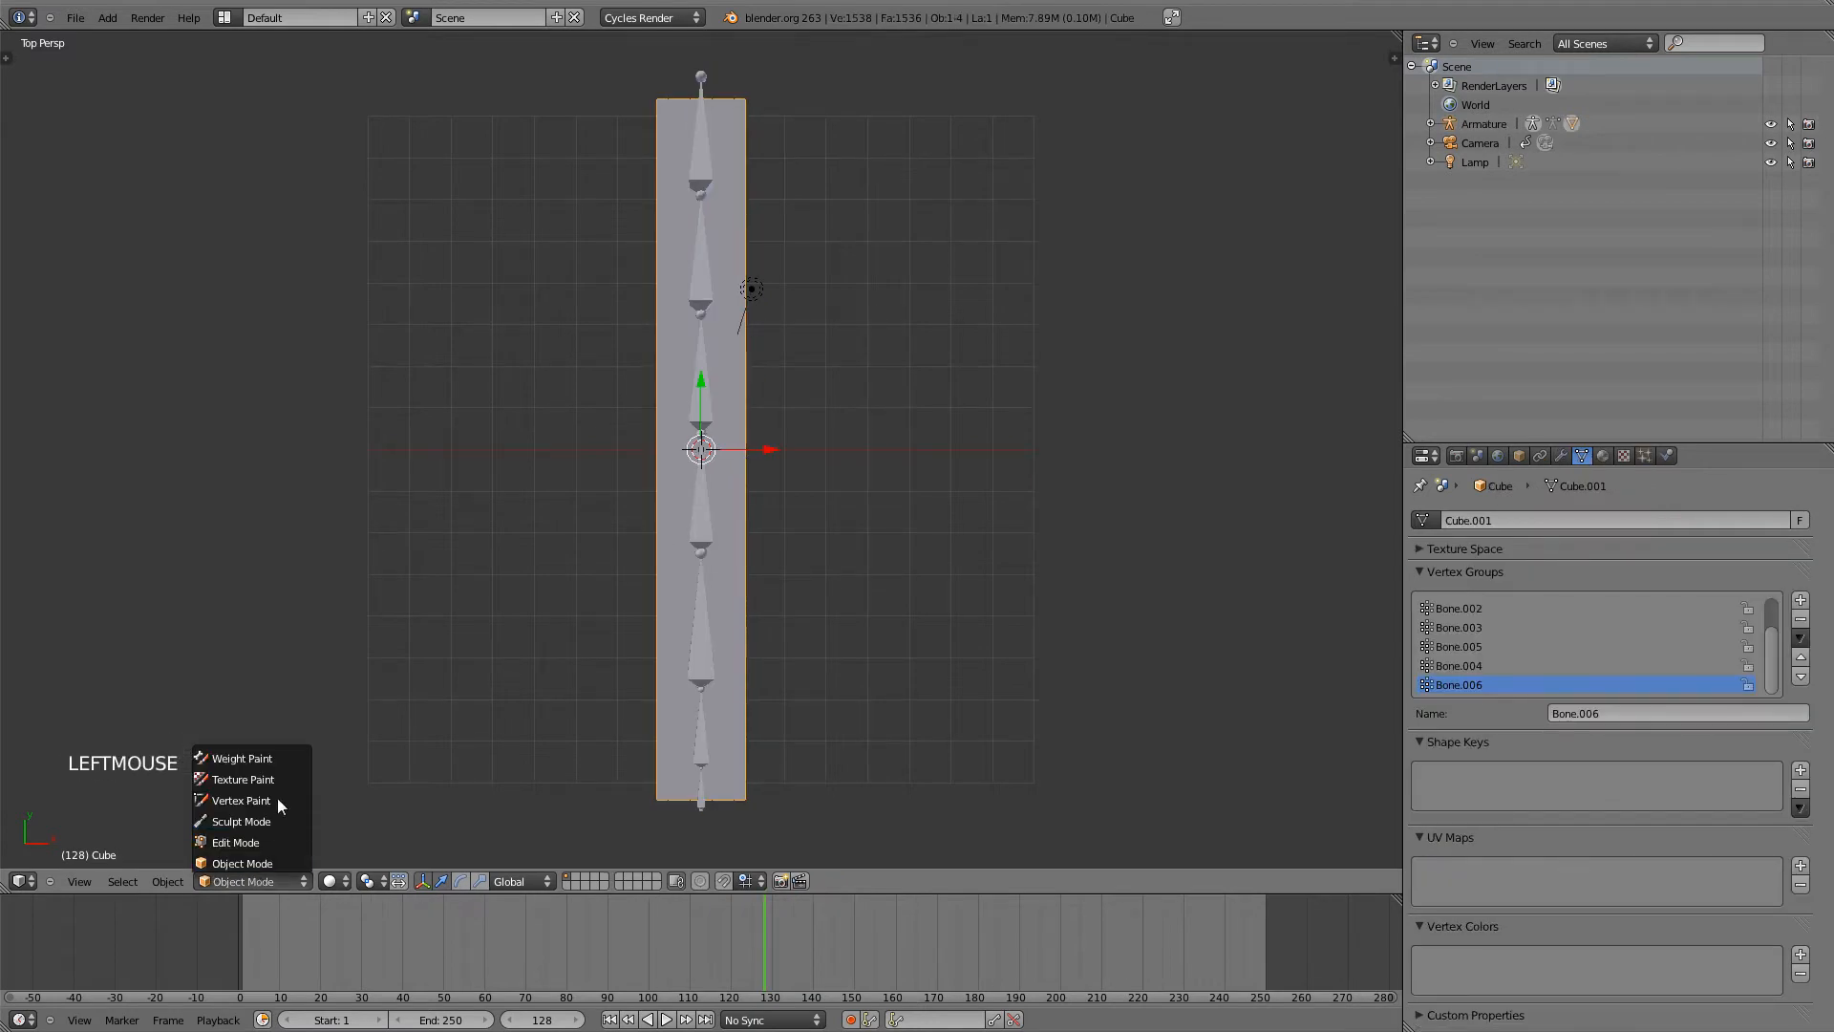
- Enter Weight Paint on the bar and select the top bone's group to see its weights
{"action": "left_click", "coordinate": [241, 757]}
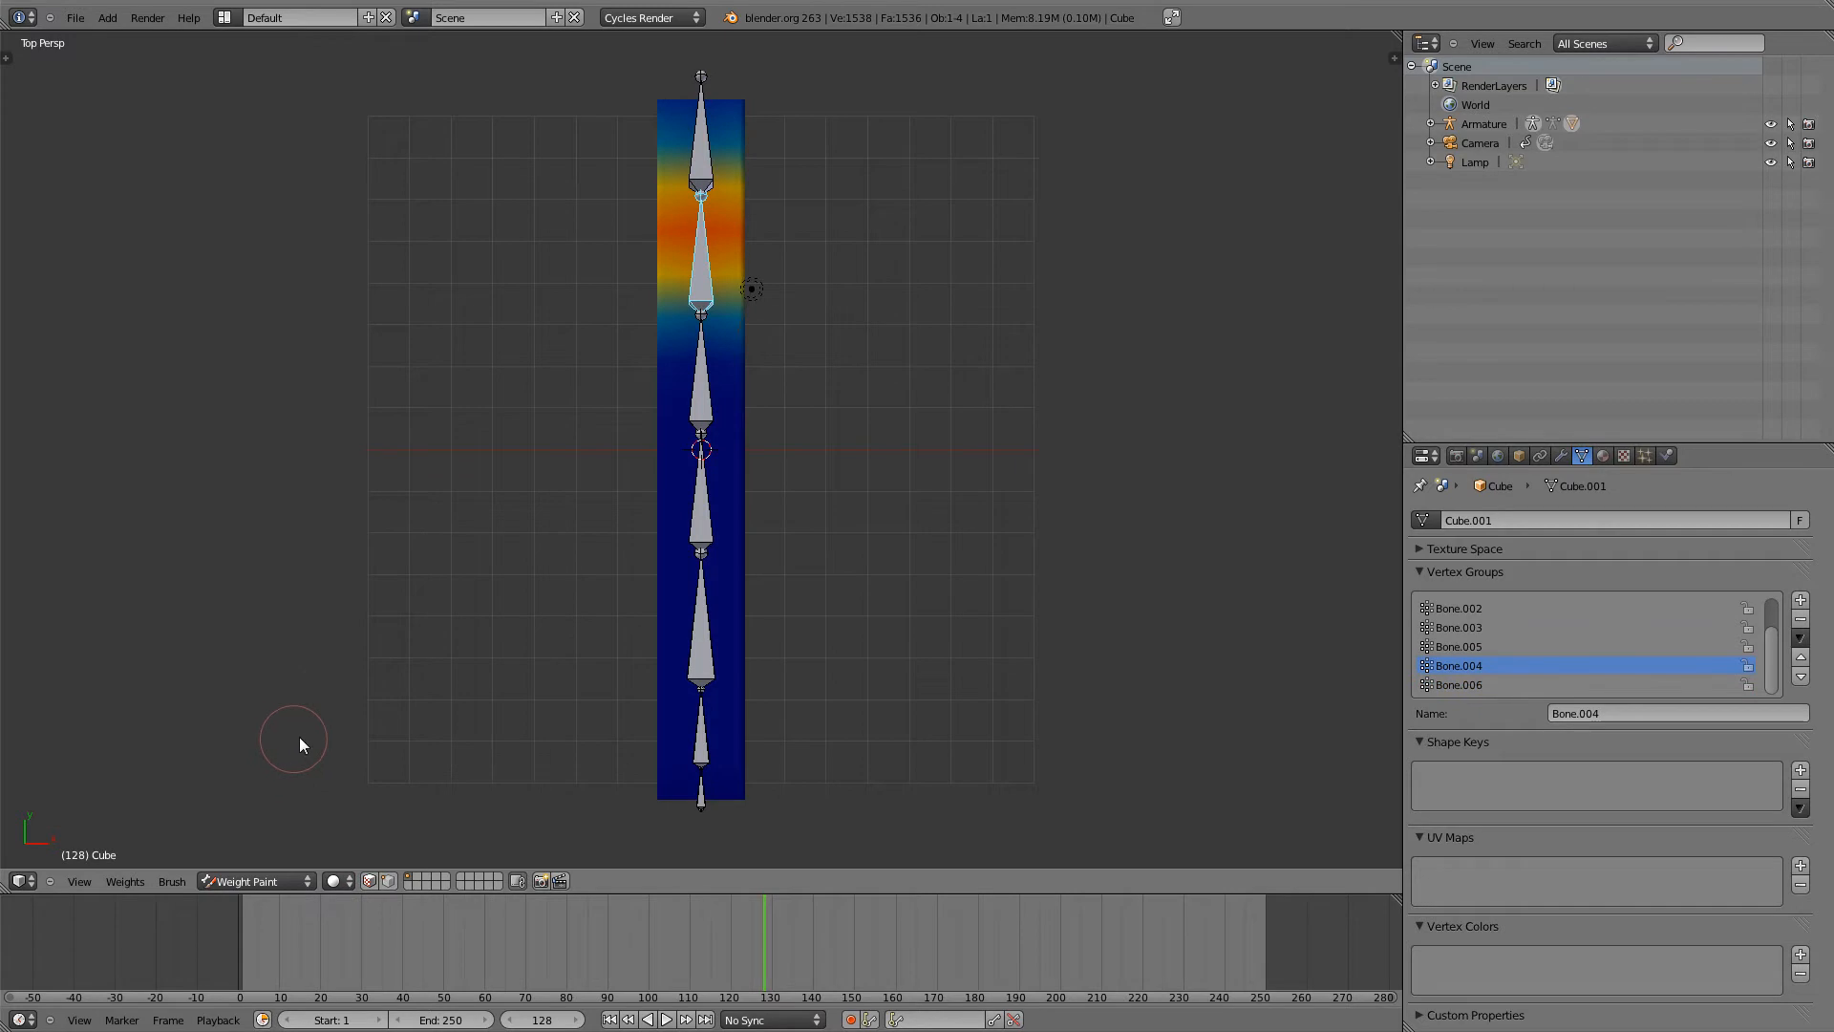
{"action": "mouse_move", "coordinate": [703, 137]}
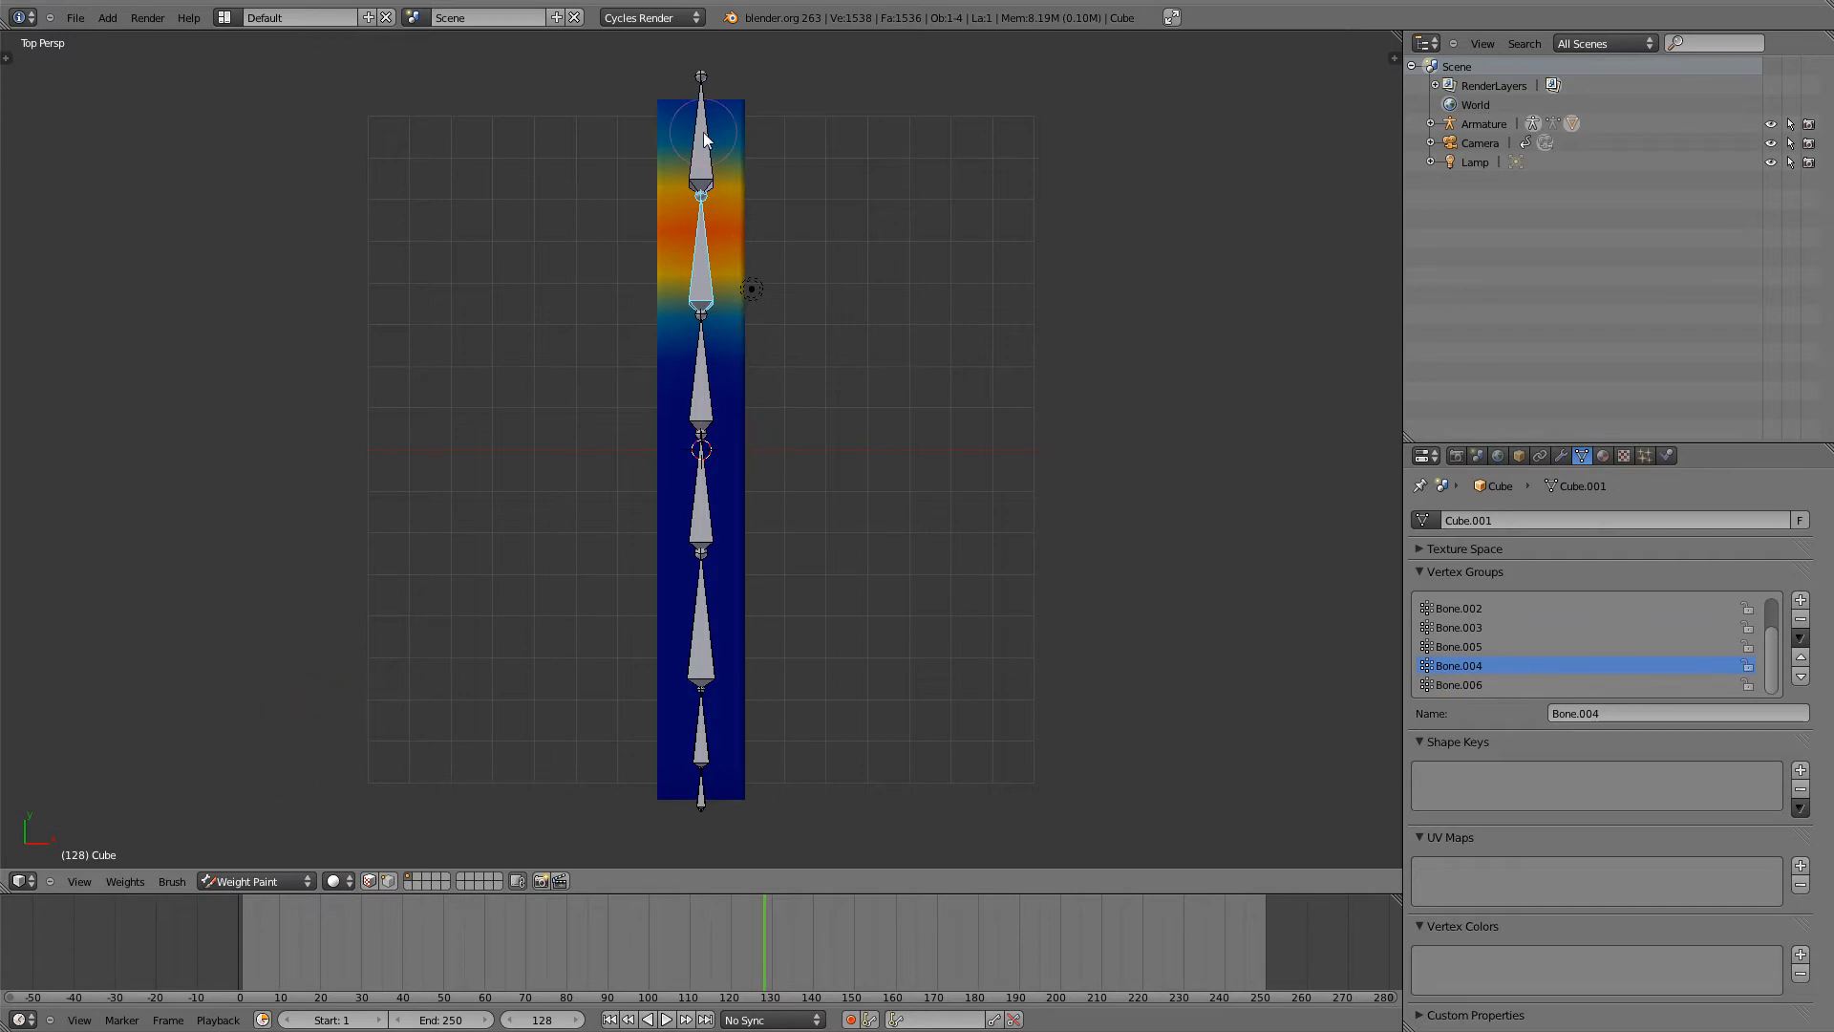
{"action": "right_click", "coordinate": [703, 267]}
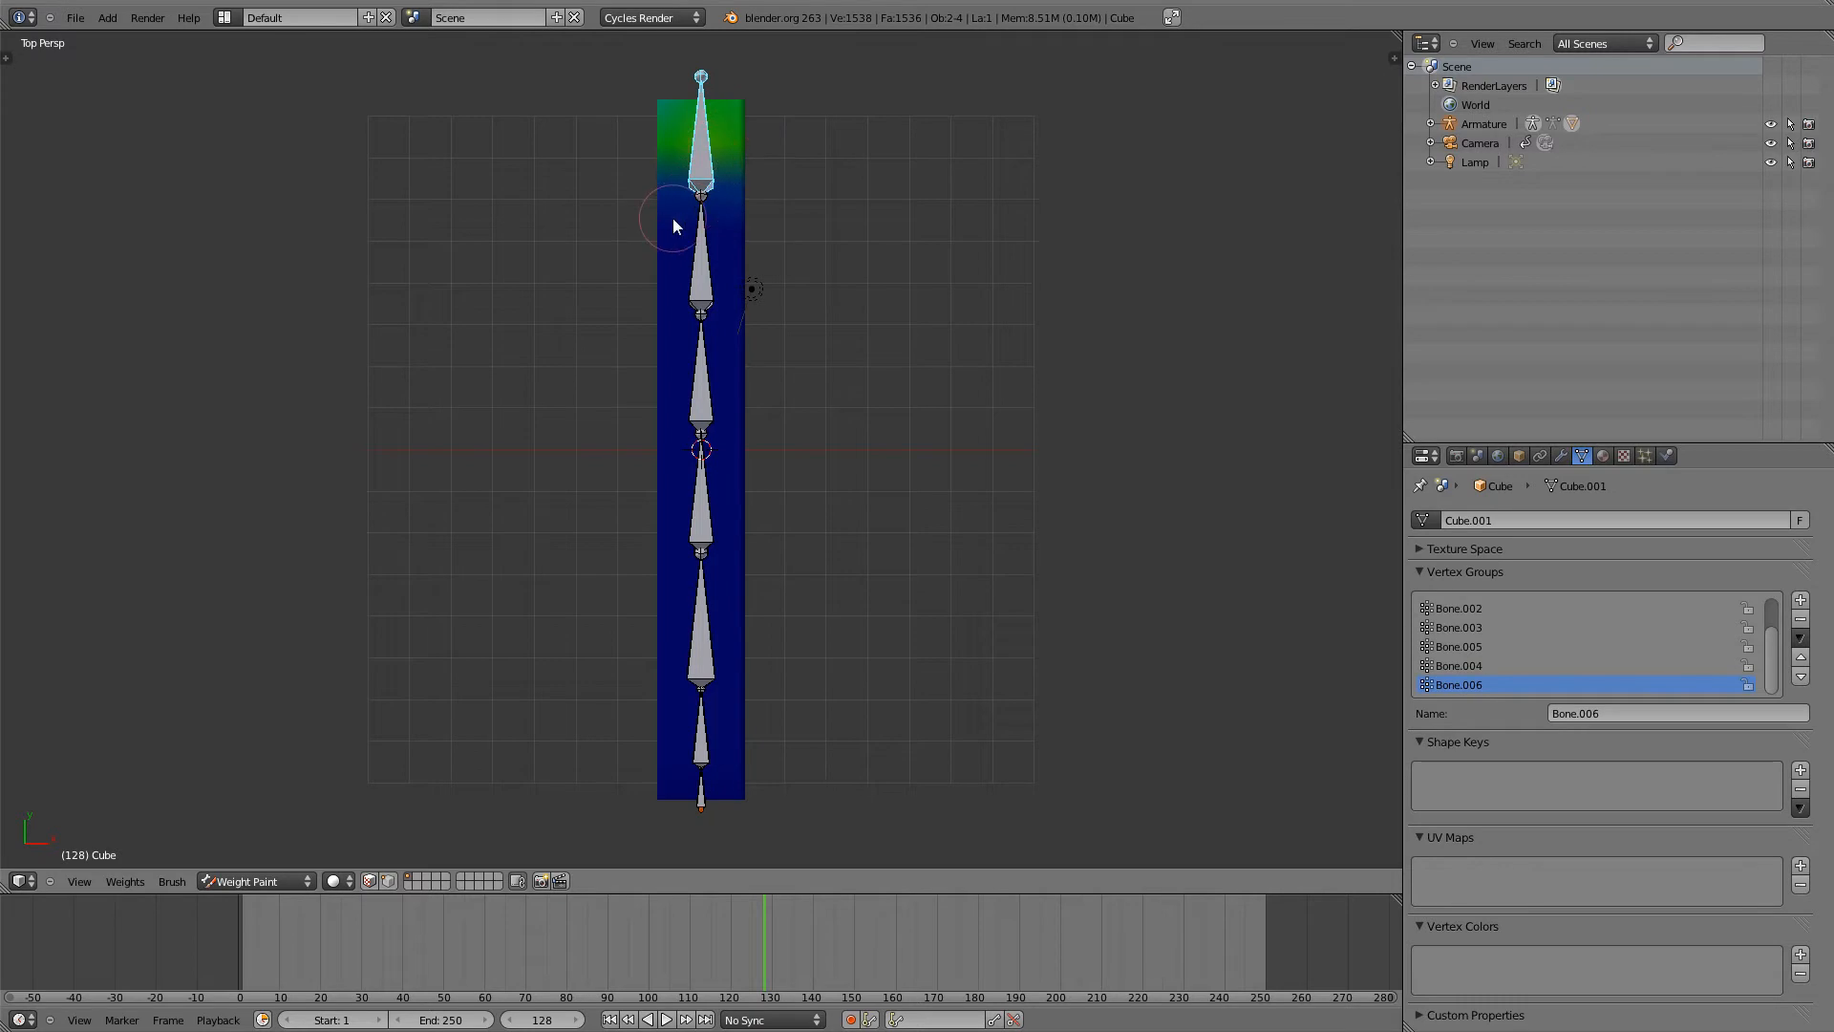
{"action": "mouse_move", "coordinate": [772, 229]}
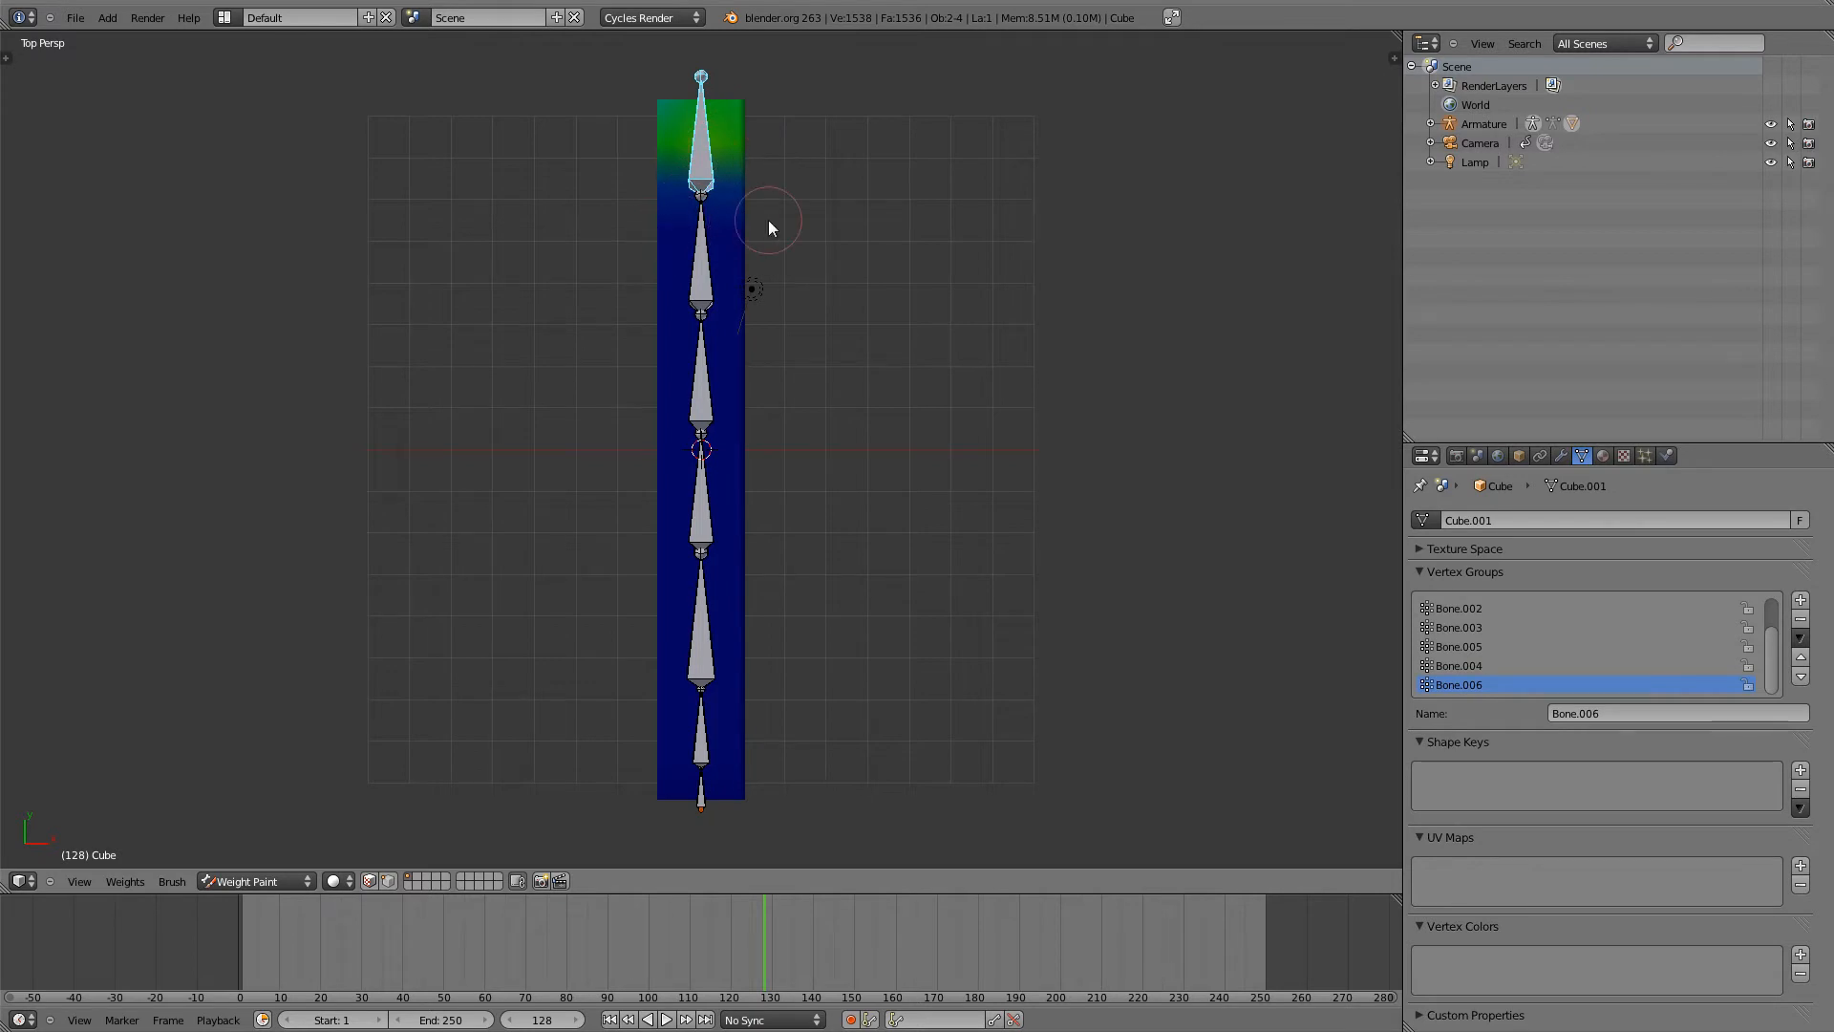
{"action": "mouse_move", "coordinate": [699, 160]}
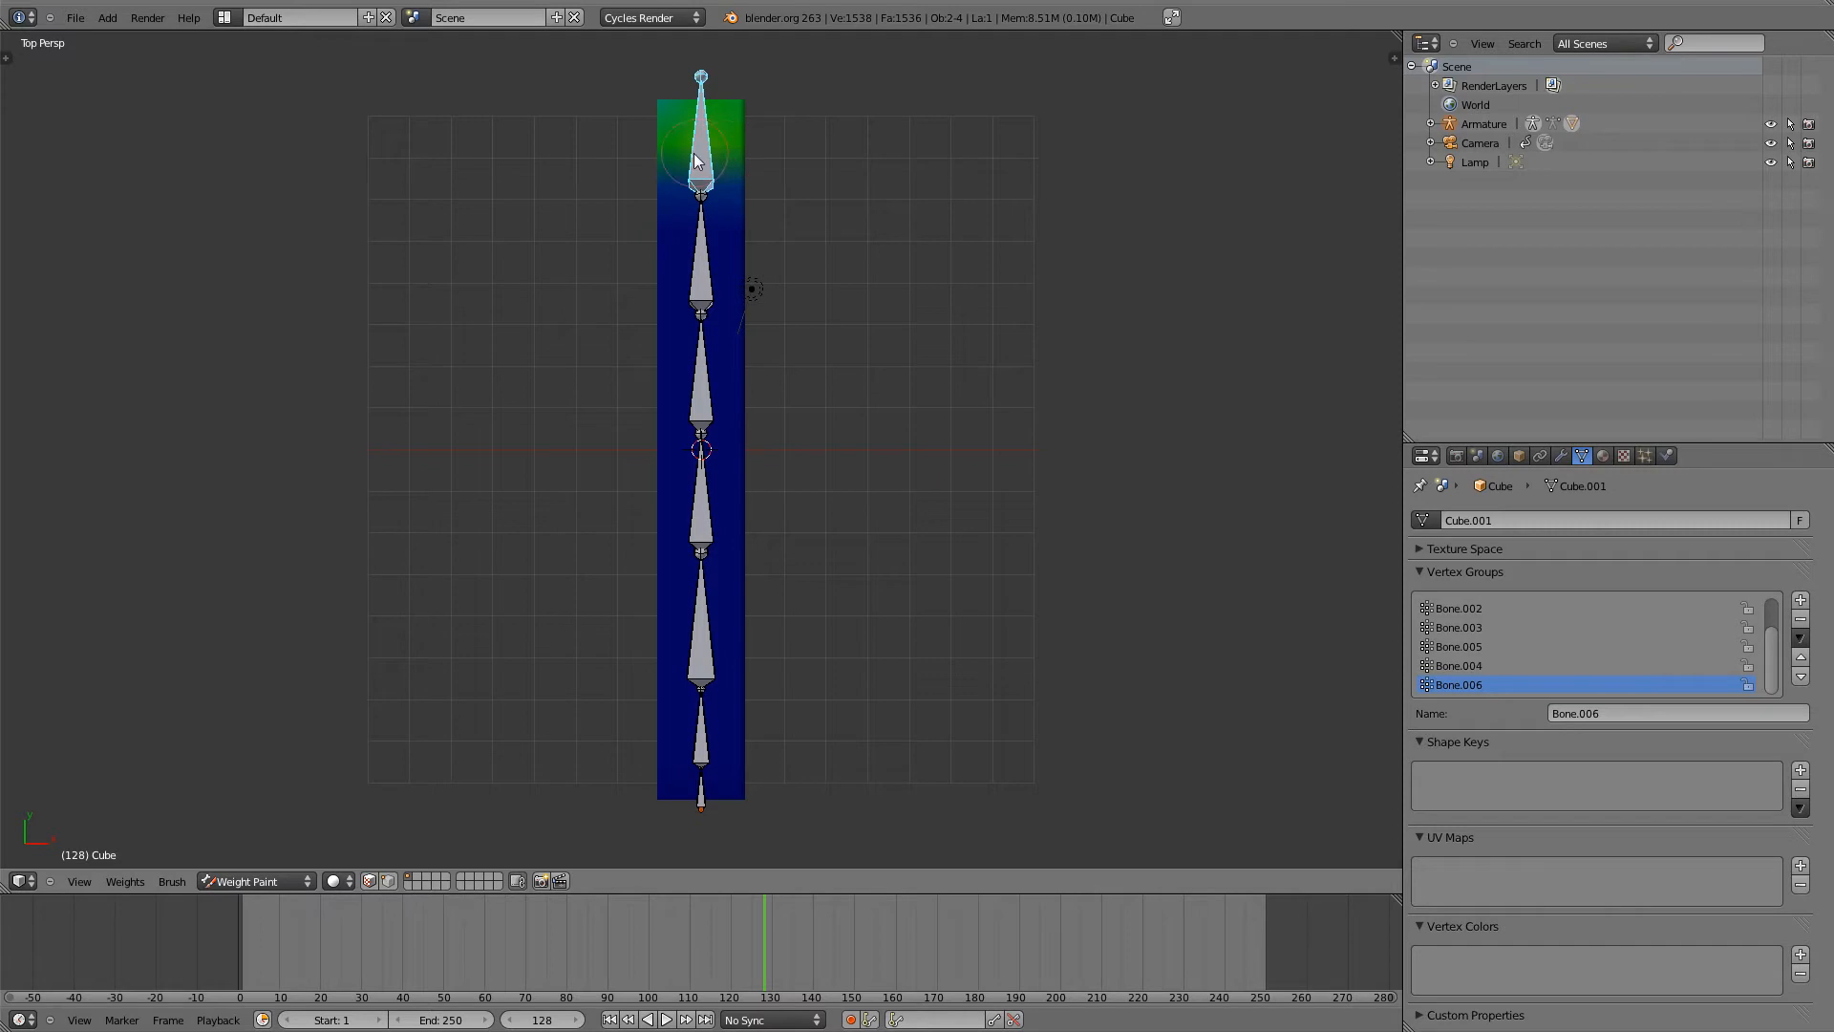
{"action": "mouse_move", "coordinate": [734, 130]}
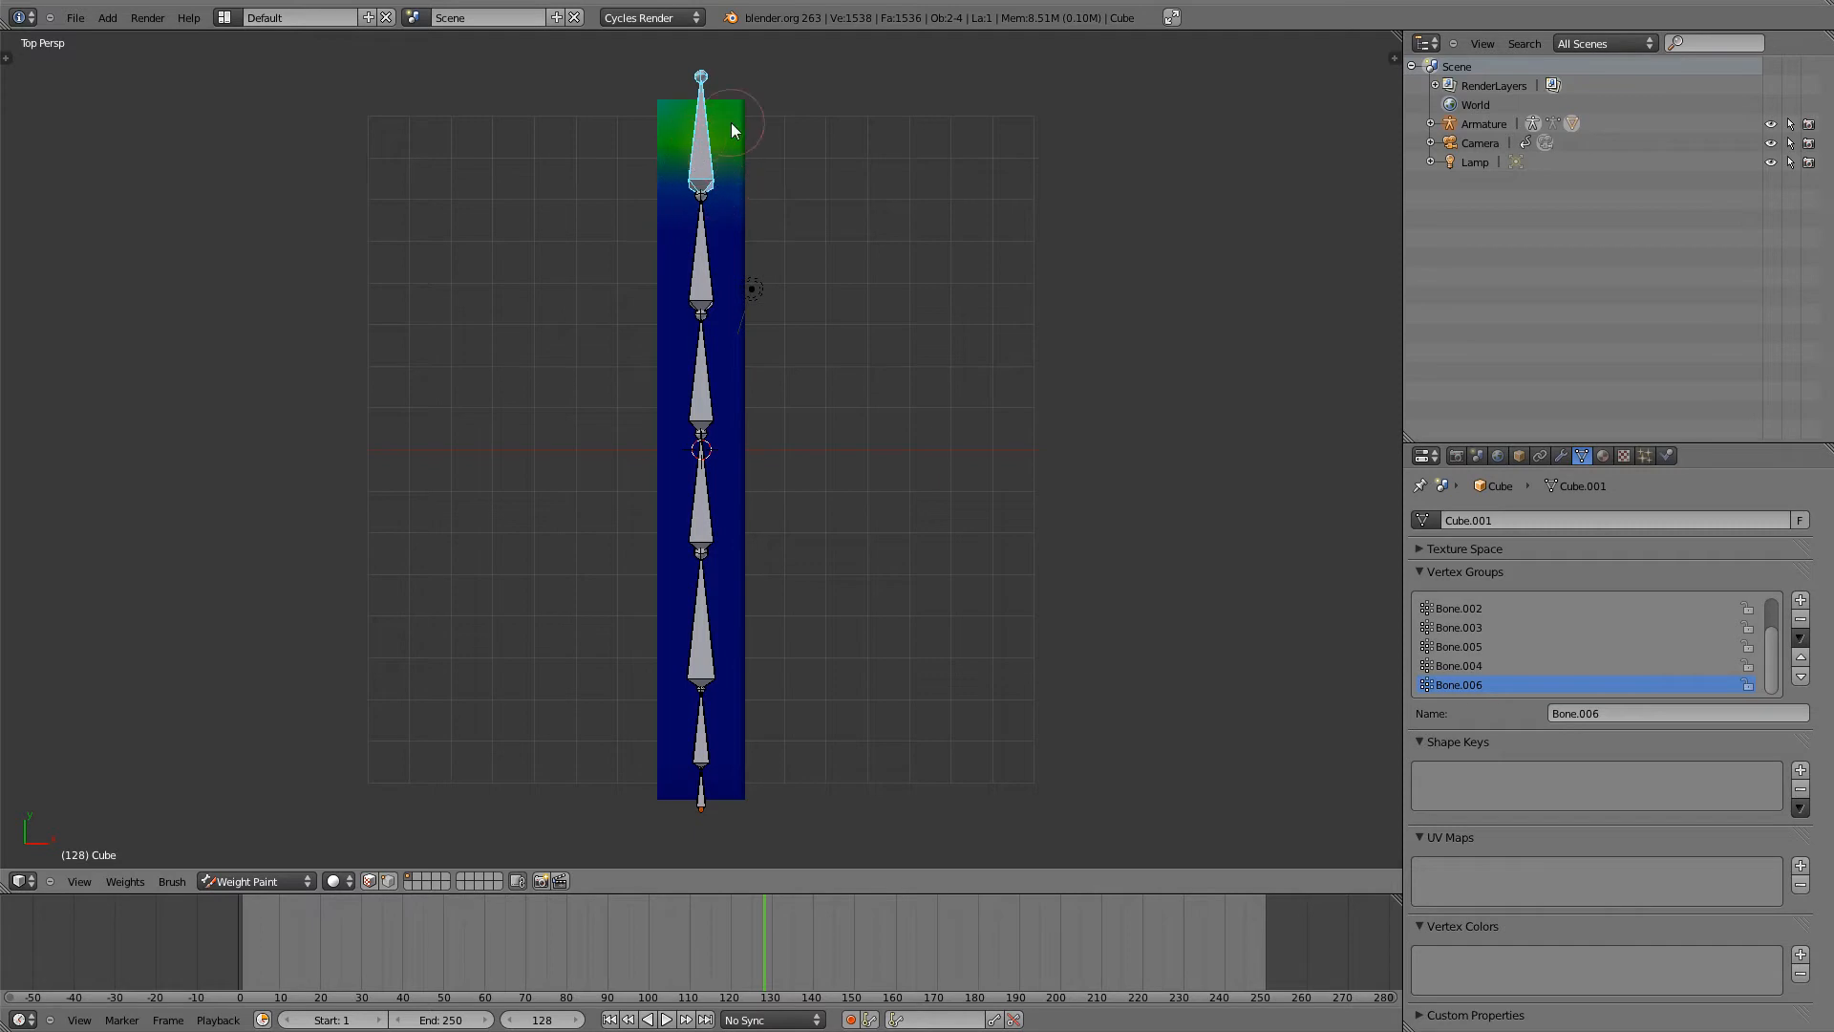
{"action": "key", "text": "r"}
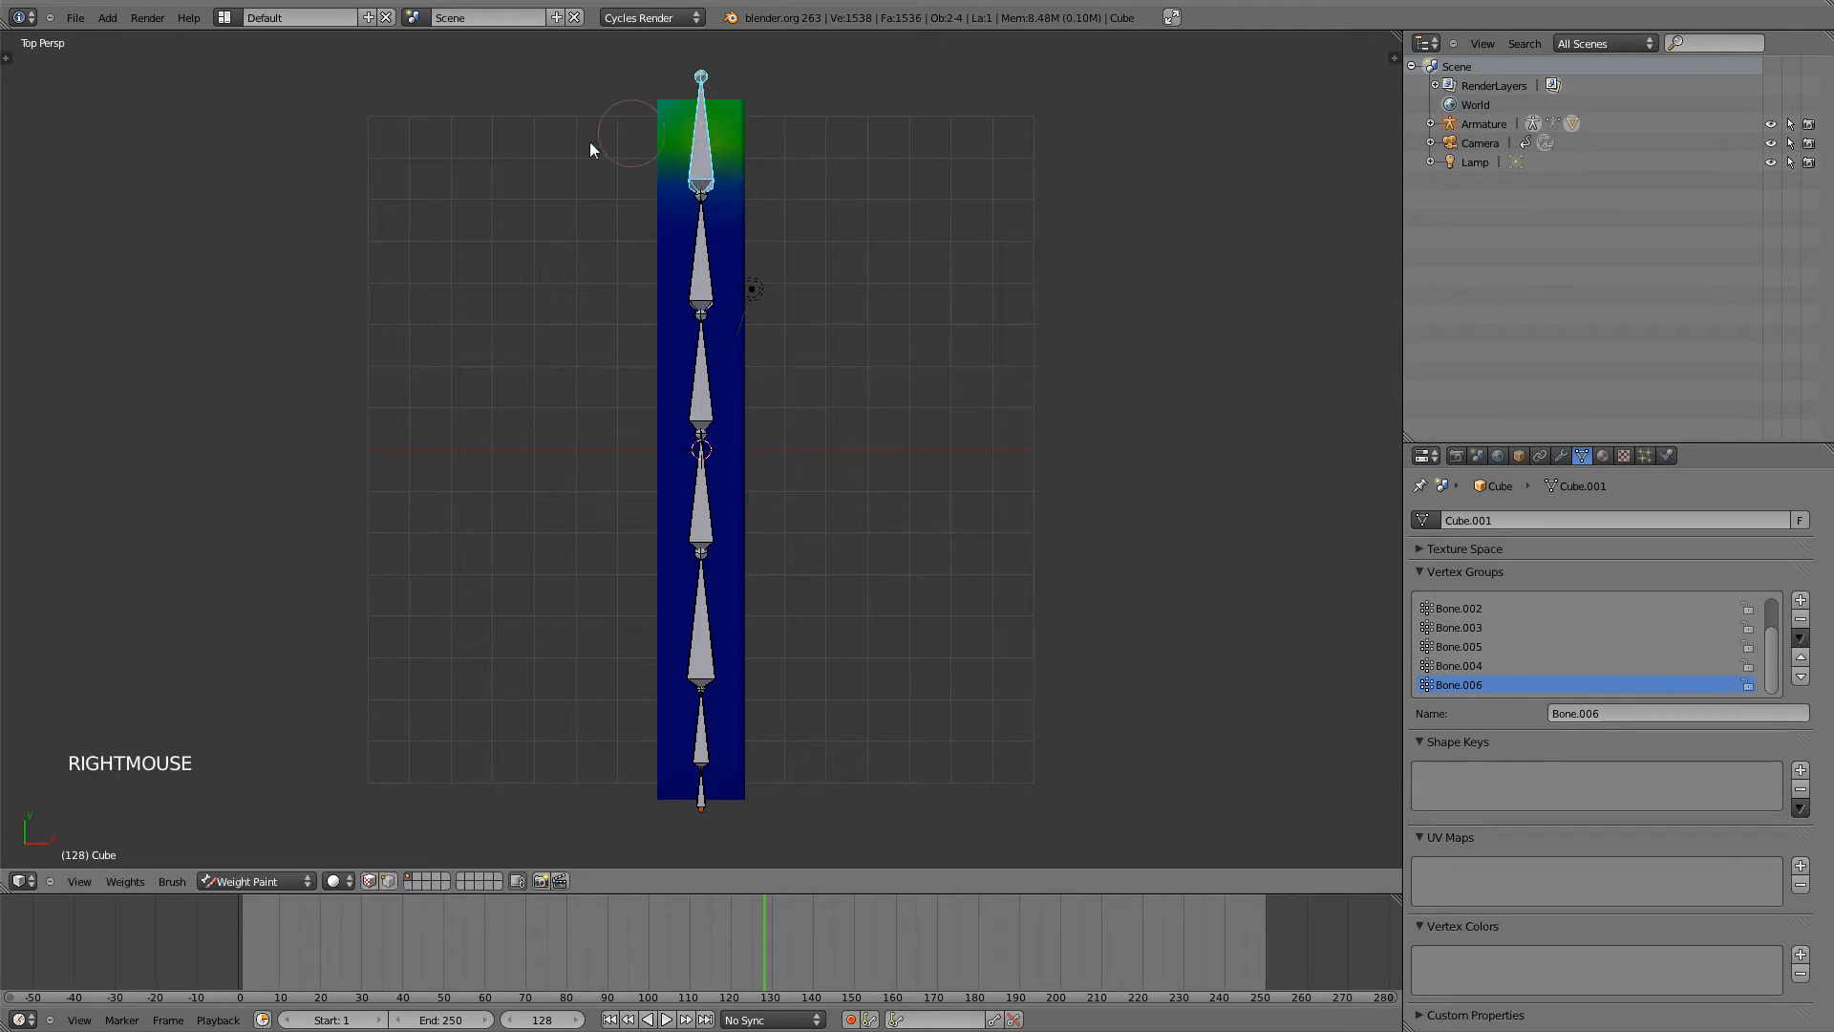
- Pick the Subtract brush and erase the top bone's weight from the bar's upper end
{"action": "key", "text": "T"}
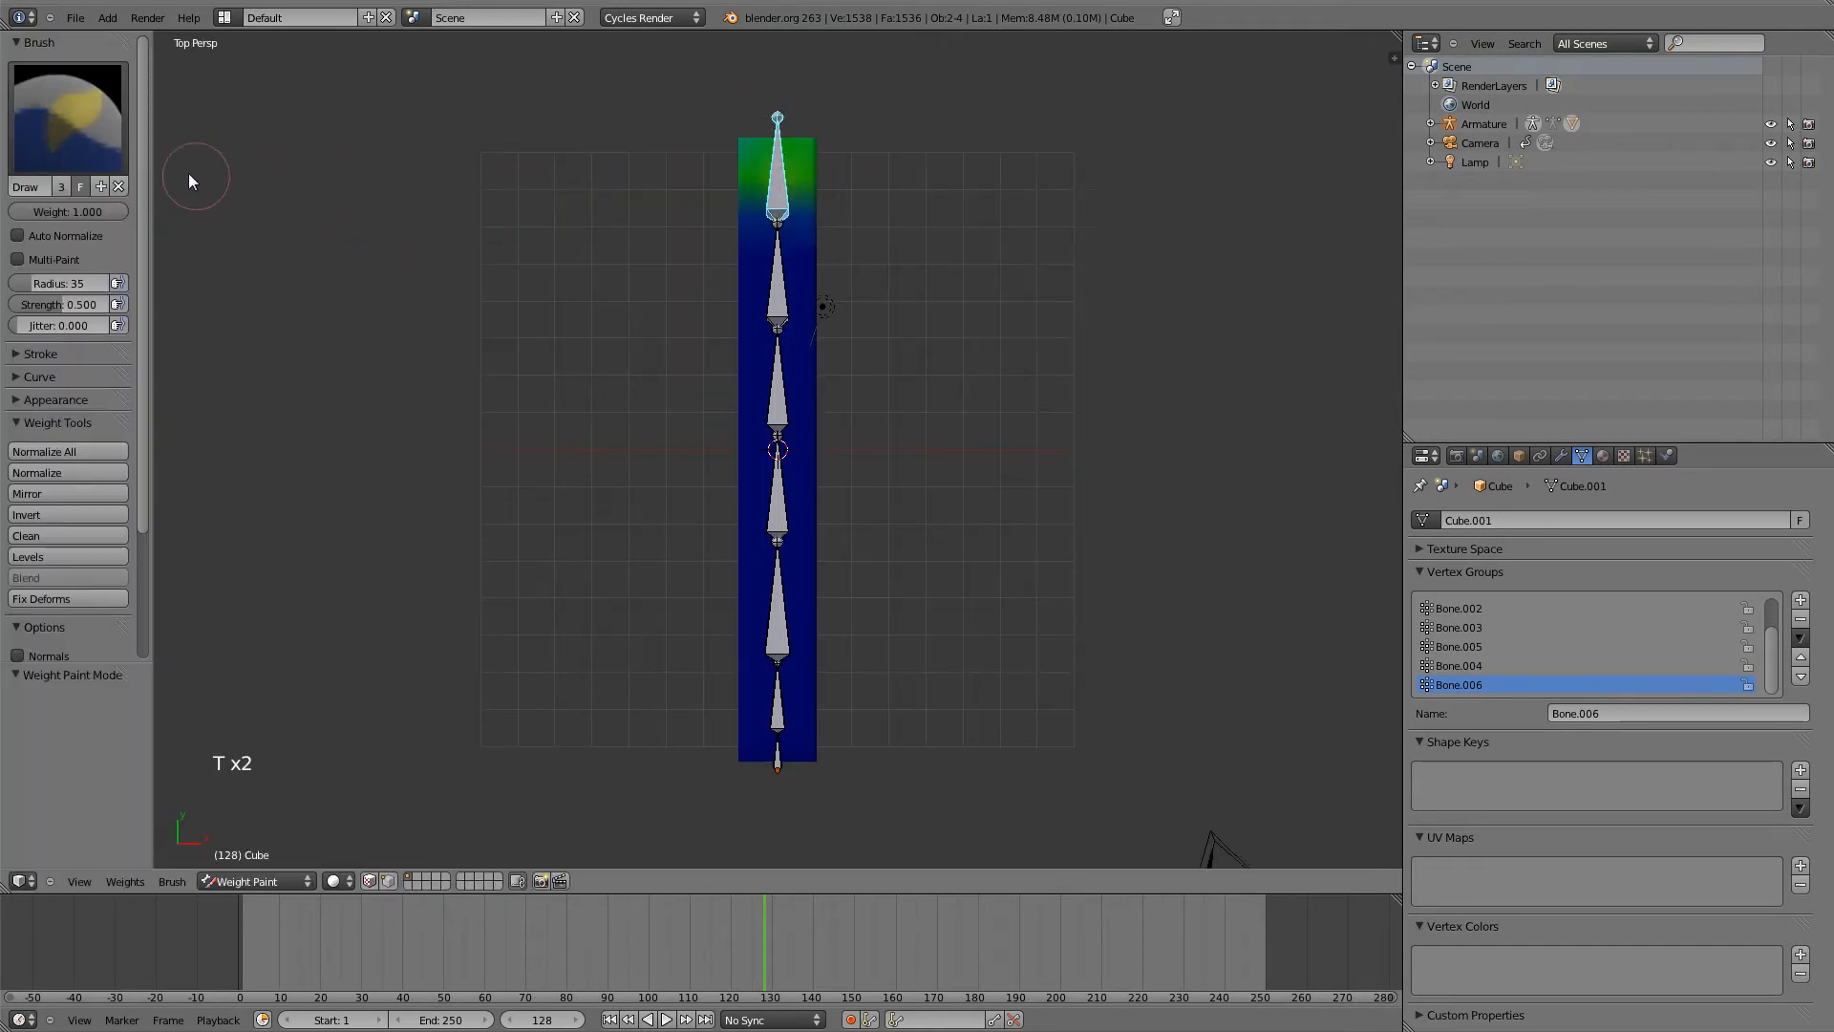
{"action": "left_click", "coordinate": [59, 99]}
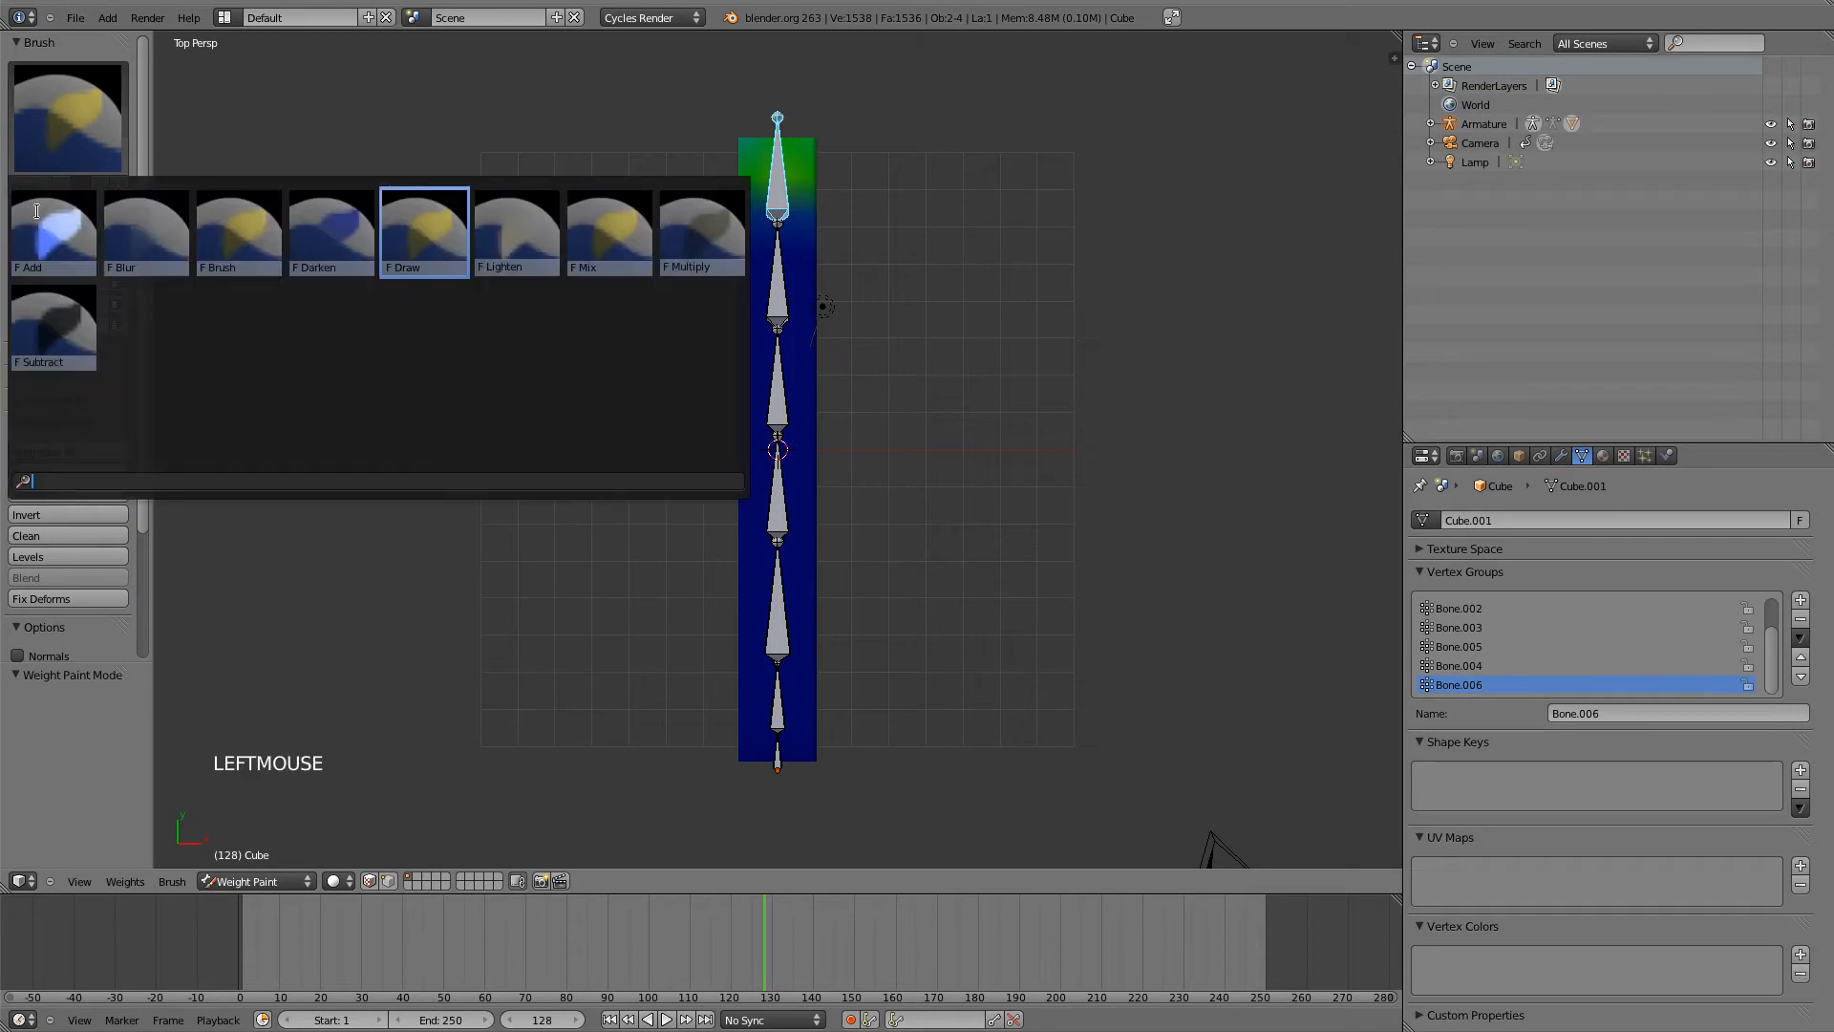
{"action": "left_click", "coordinate": [53, 231]}
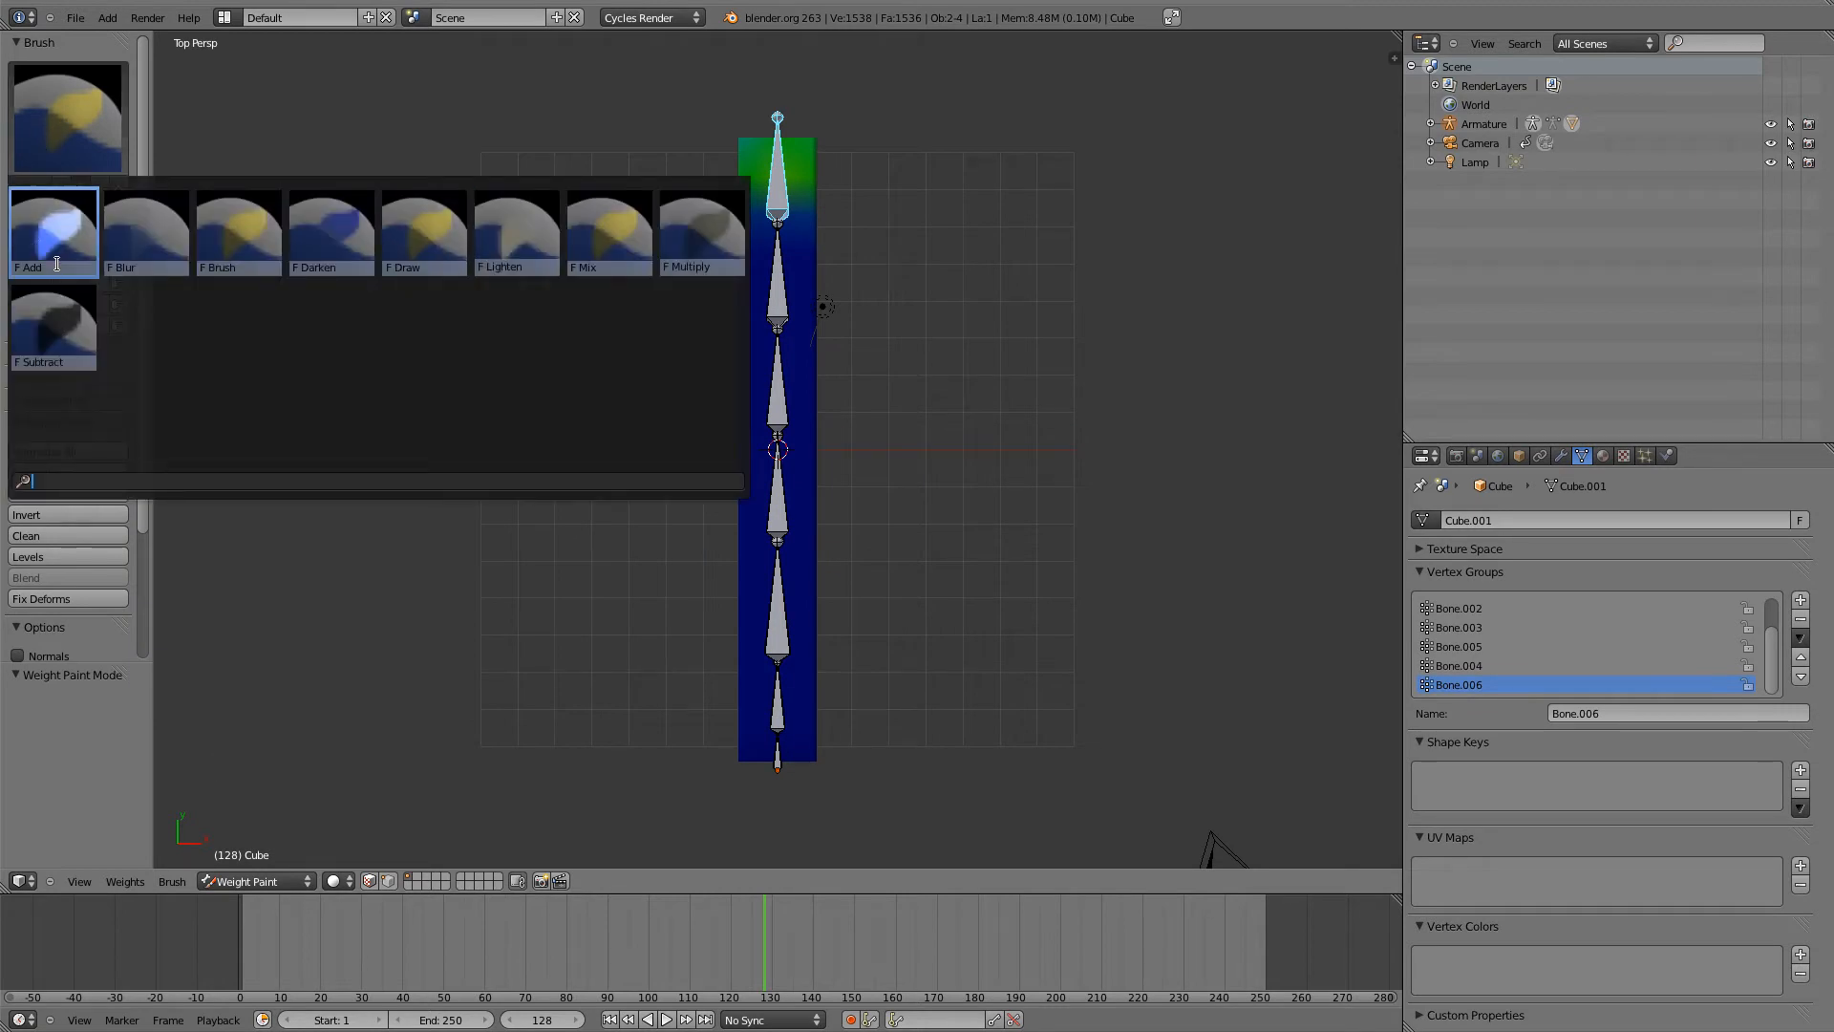
{"action": "left_click", "coordinate": [53, 325]}
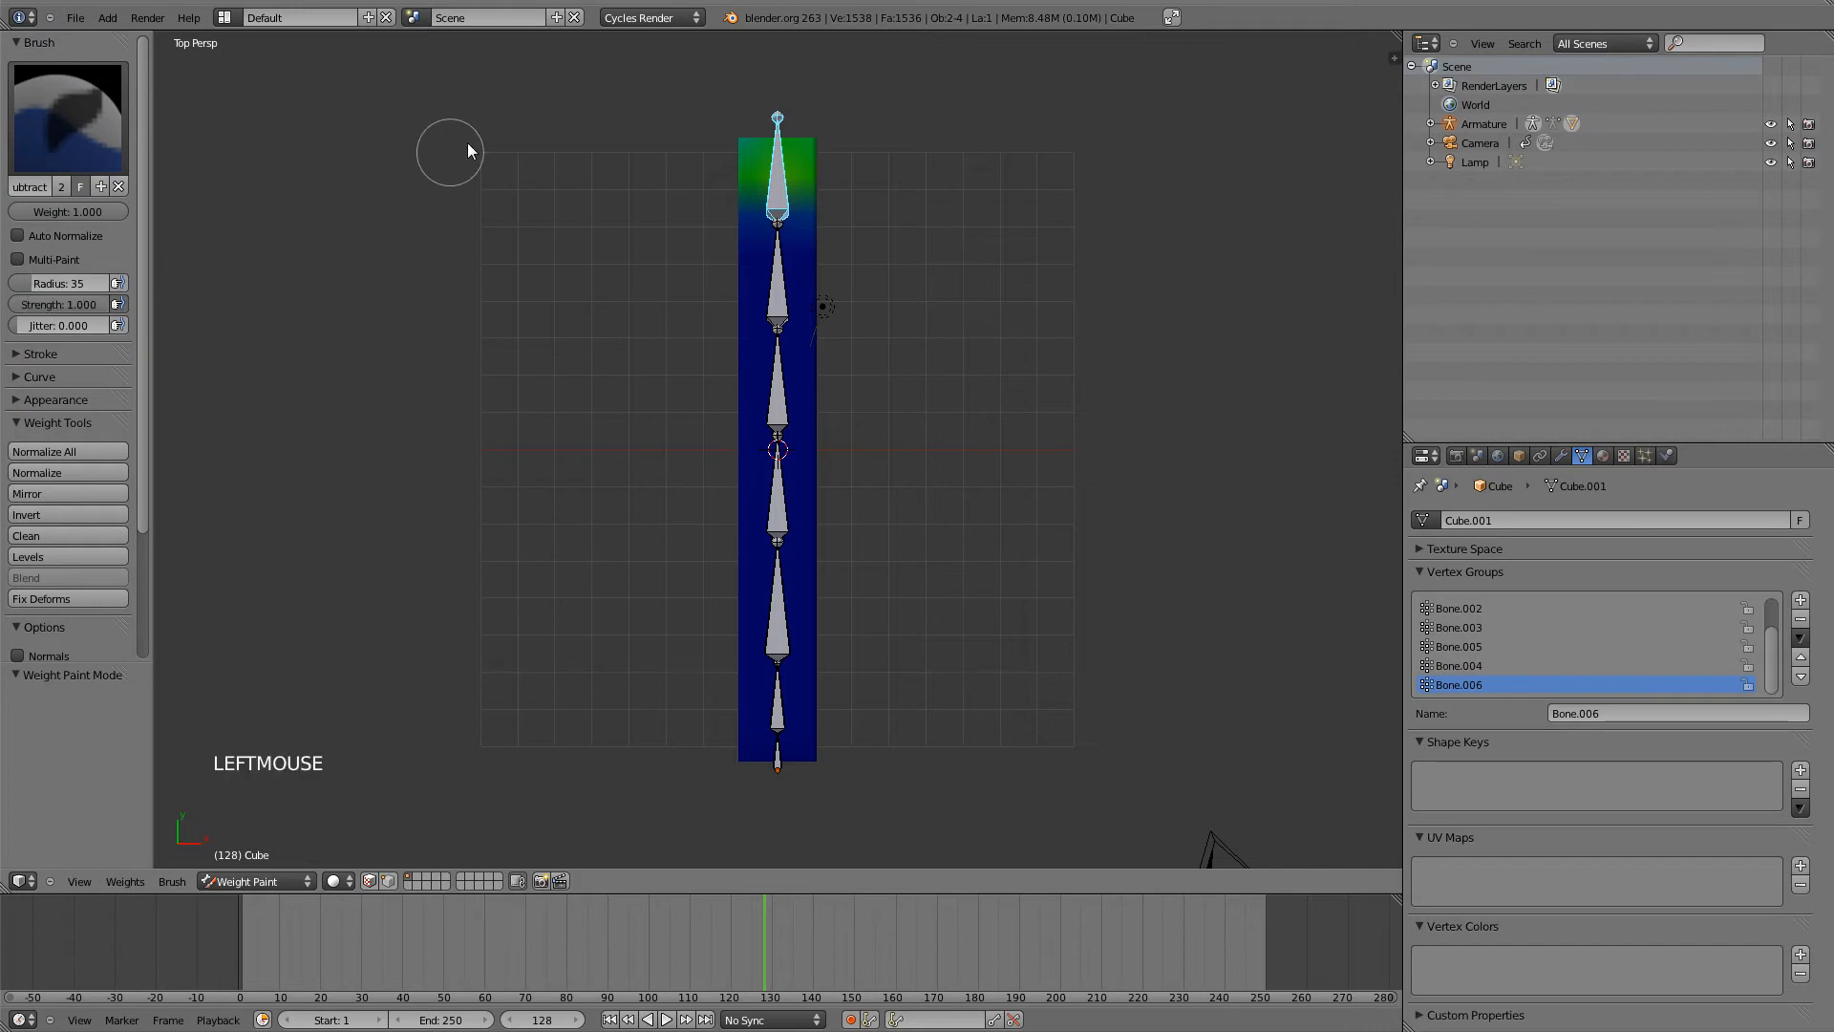
{"action": "left_click_drag", "start_coordinate": [449, 153], "coordinate": [795, 126]}
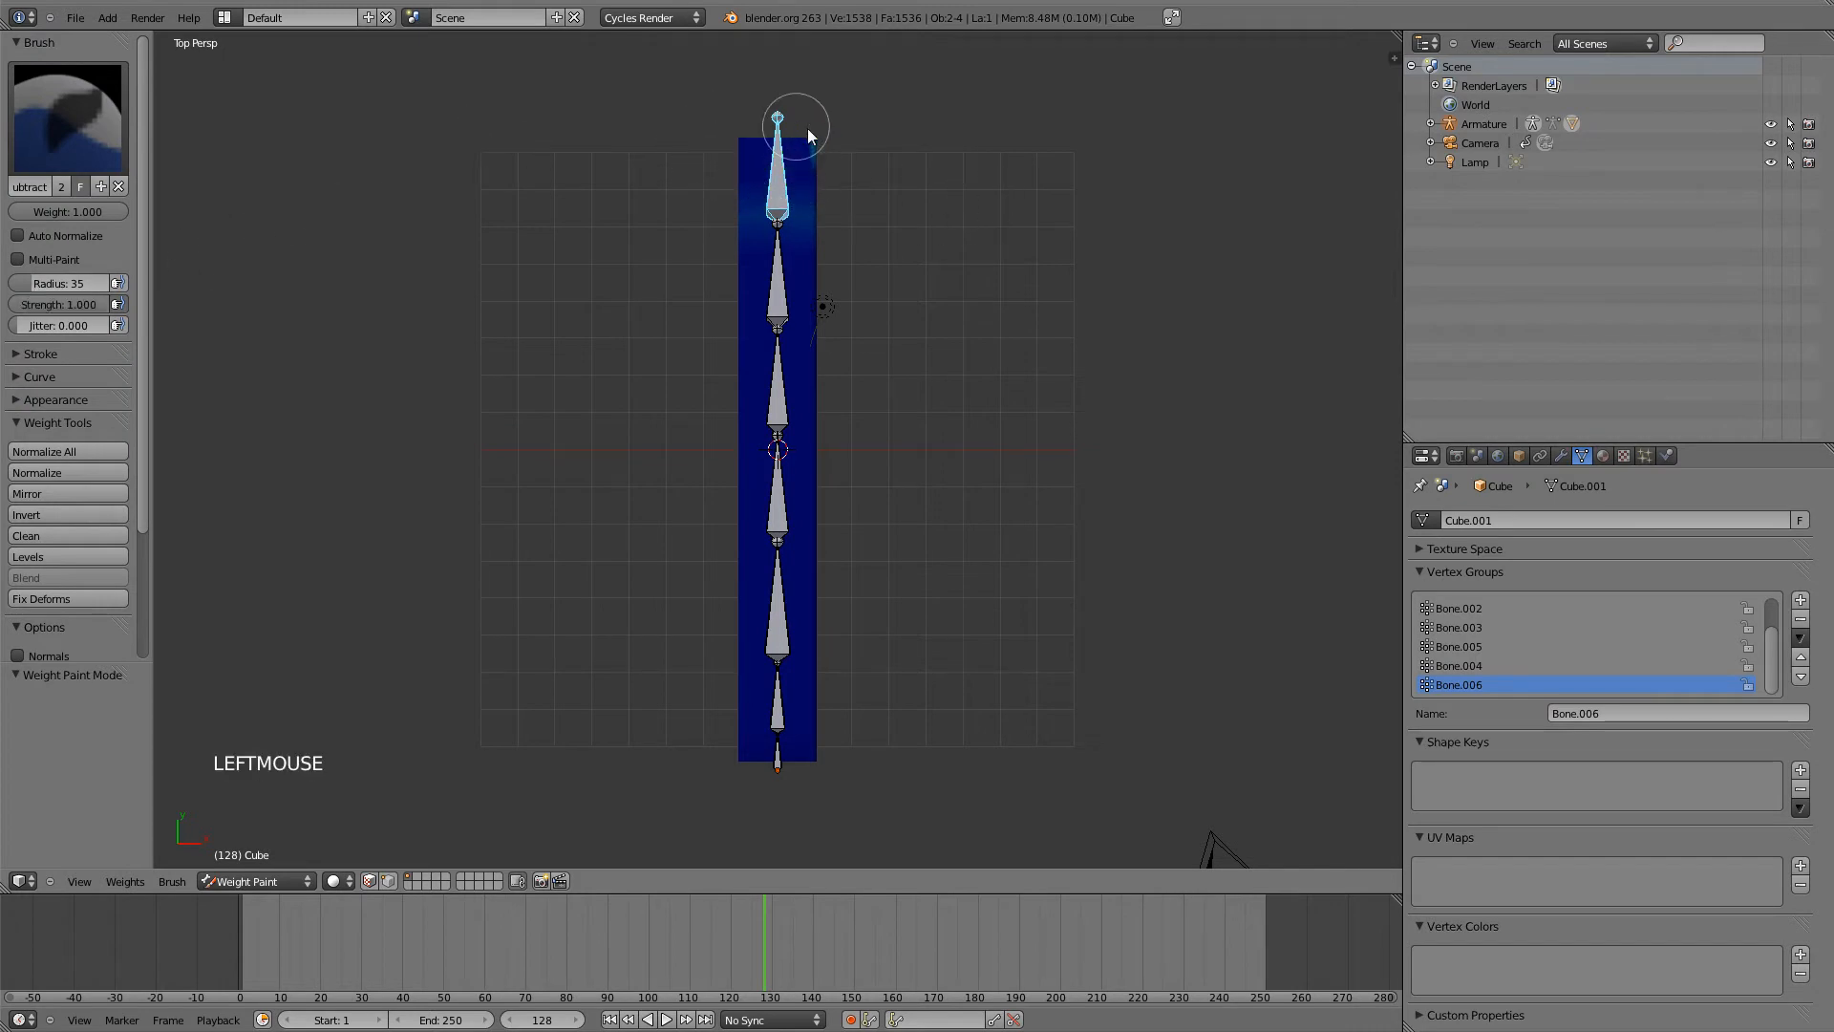
- Orbit around the bar to check the result, then return to top view
{"action": "left_click_drag", "start_coordinate": [795, 128], "coordinate": [833, 140]}
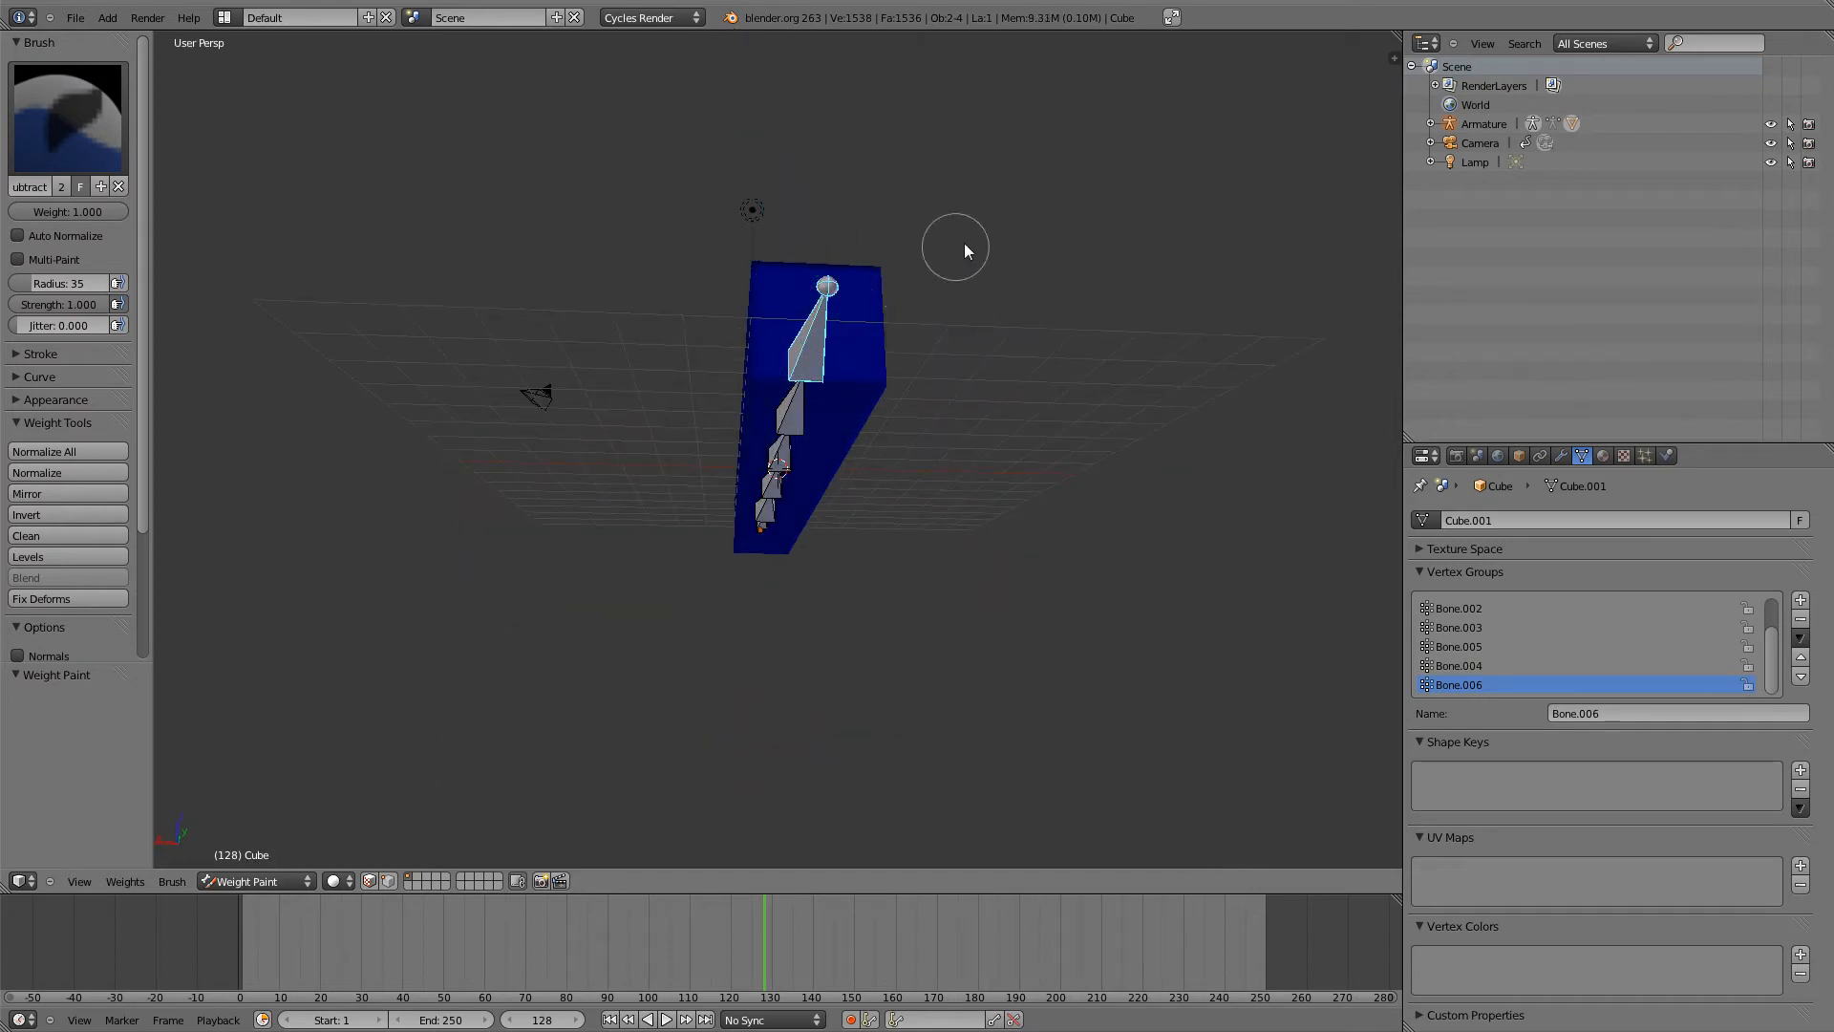
{"action": "left_click_drag", "start_coordinate": [955, 248], "coordinate": [590, 396]}
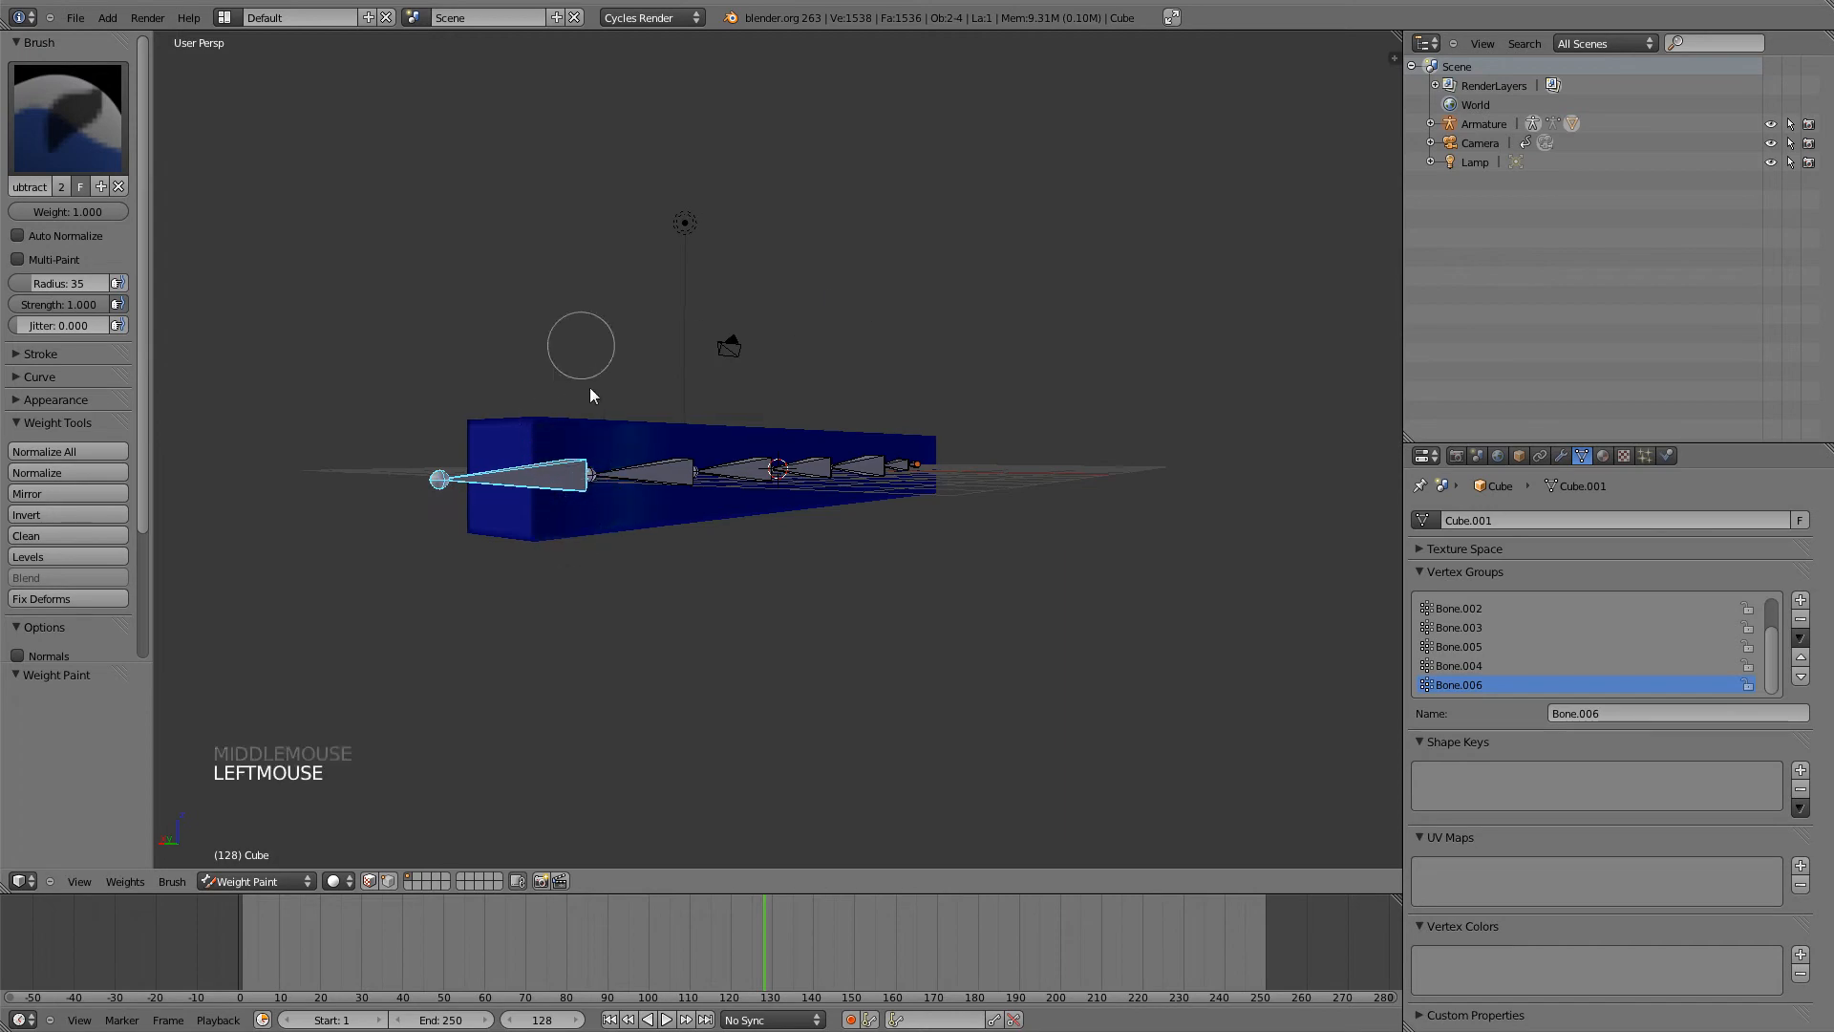
{"action": "left_click_drag", "start_coordinate": [590, 395], "coordinate": [853, 518]}
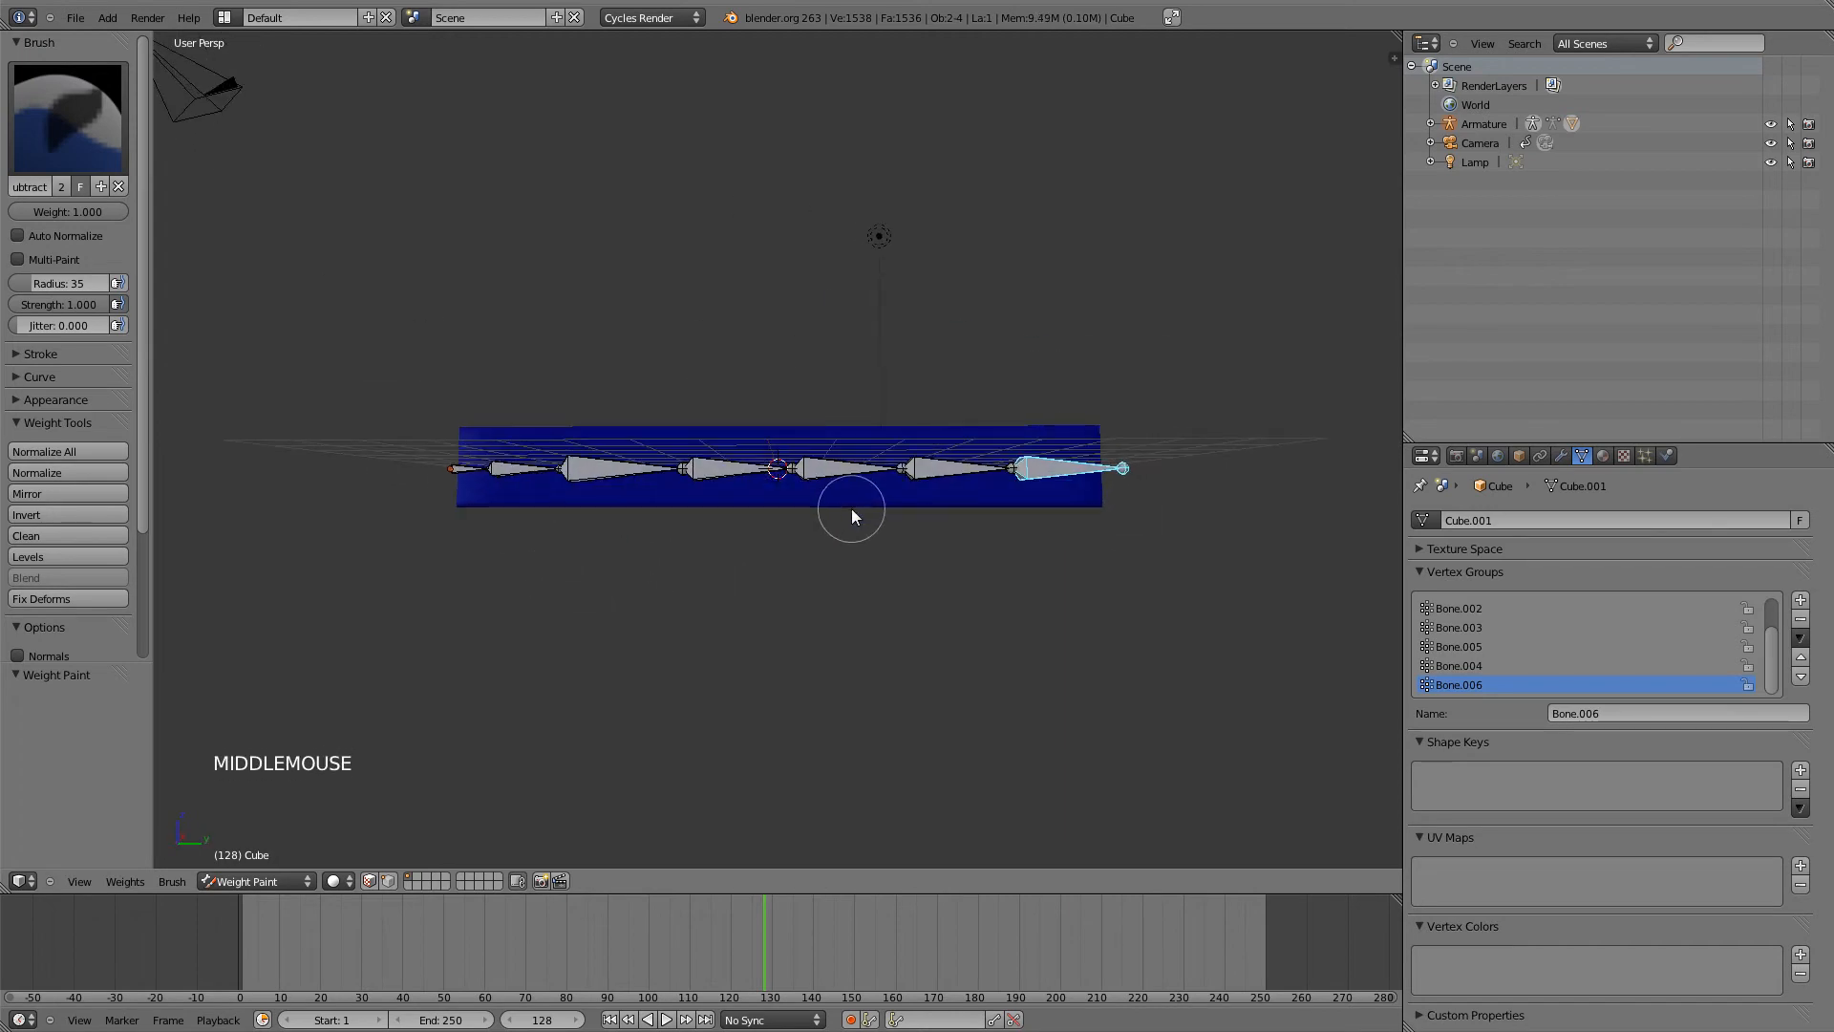
{"action": "key", "text": "KP_7"}
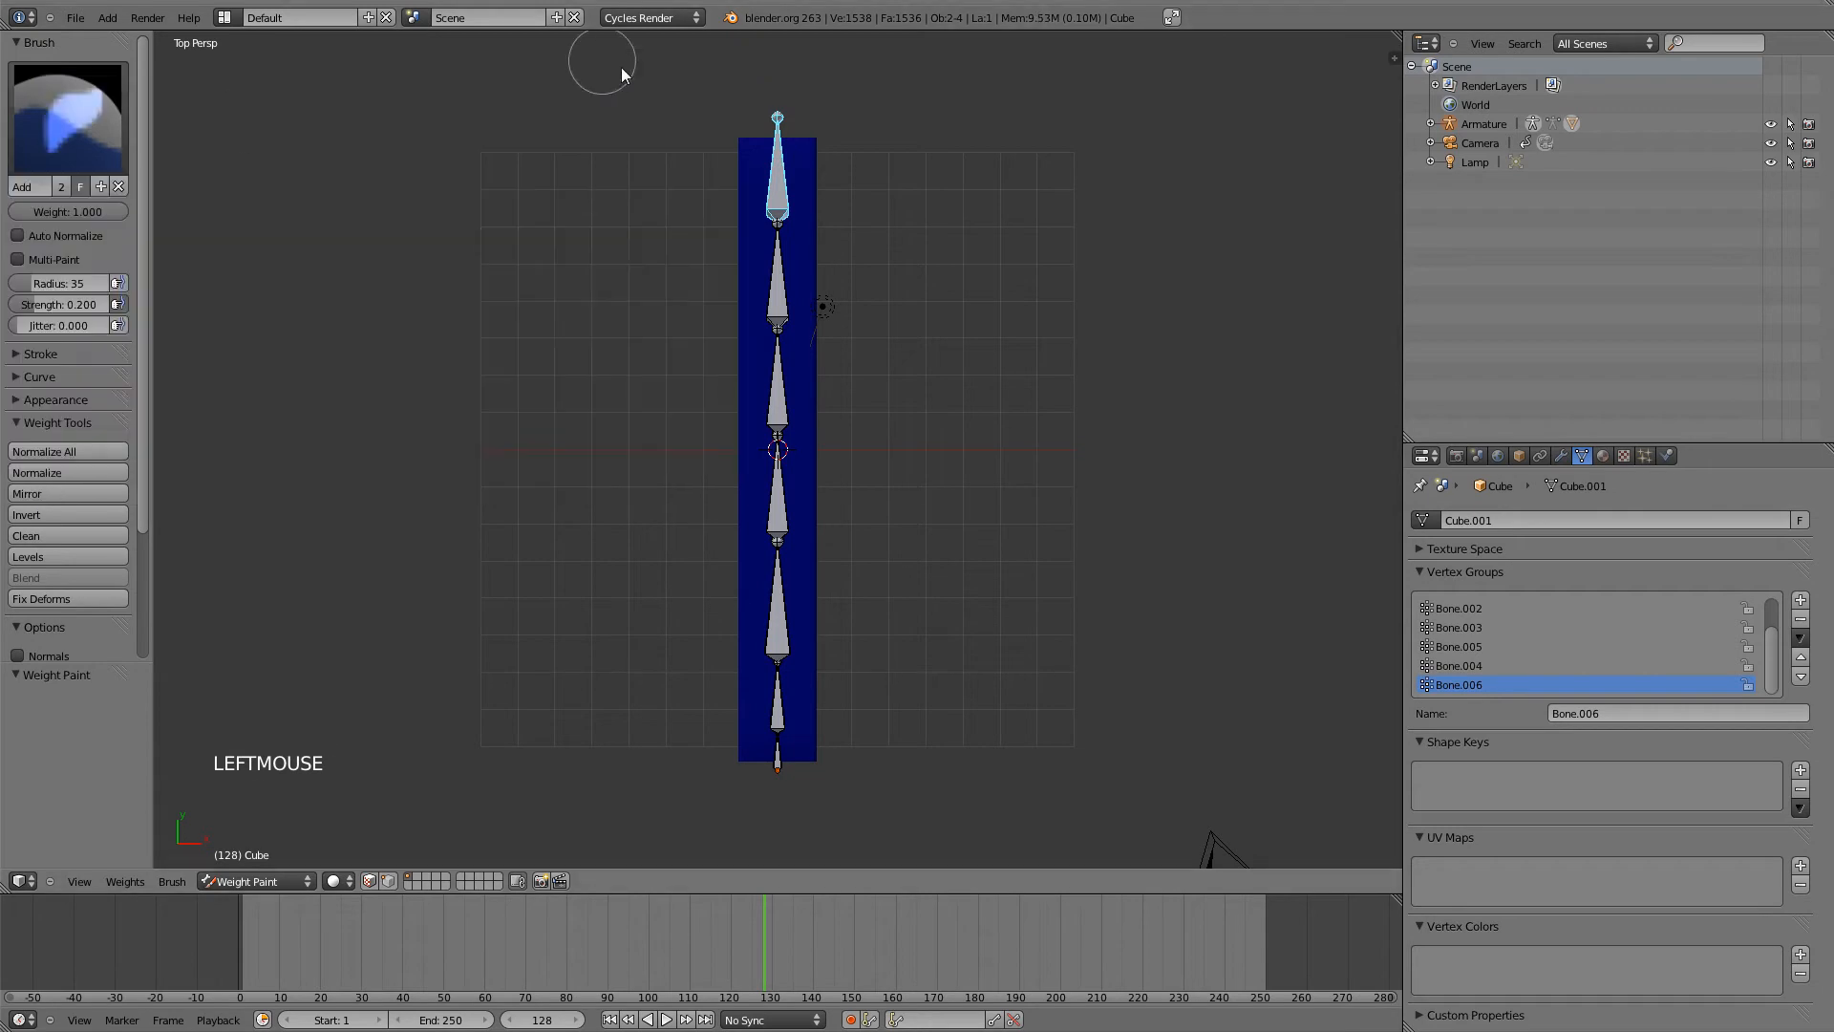
- Set the Add brush to strength 1.0, paint full Bone.006 weight on the top end and inspect it
{"action": "left_click", "coordinate": [778, 172]}
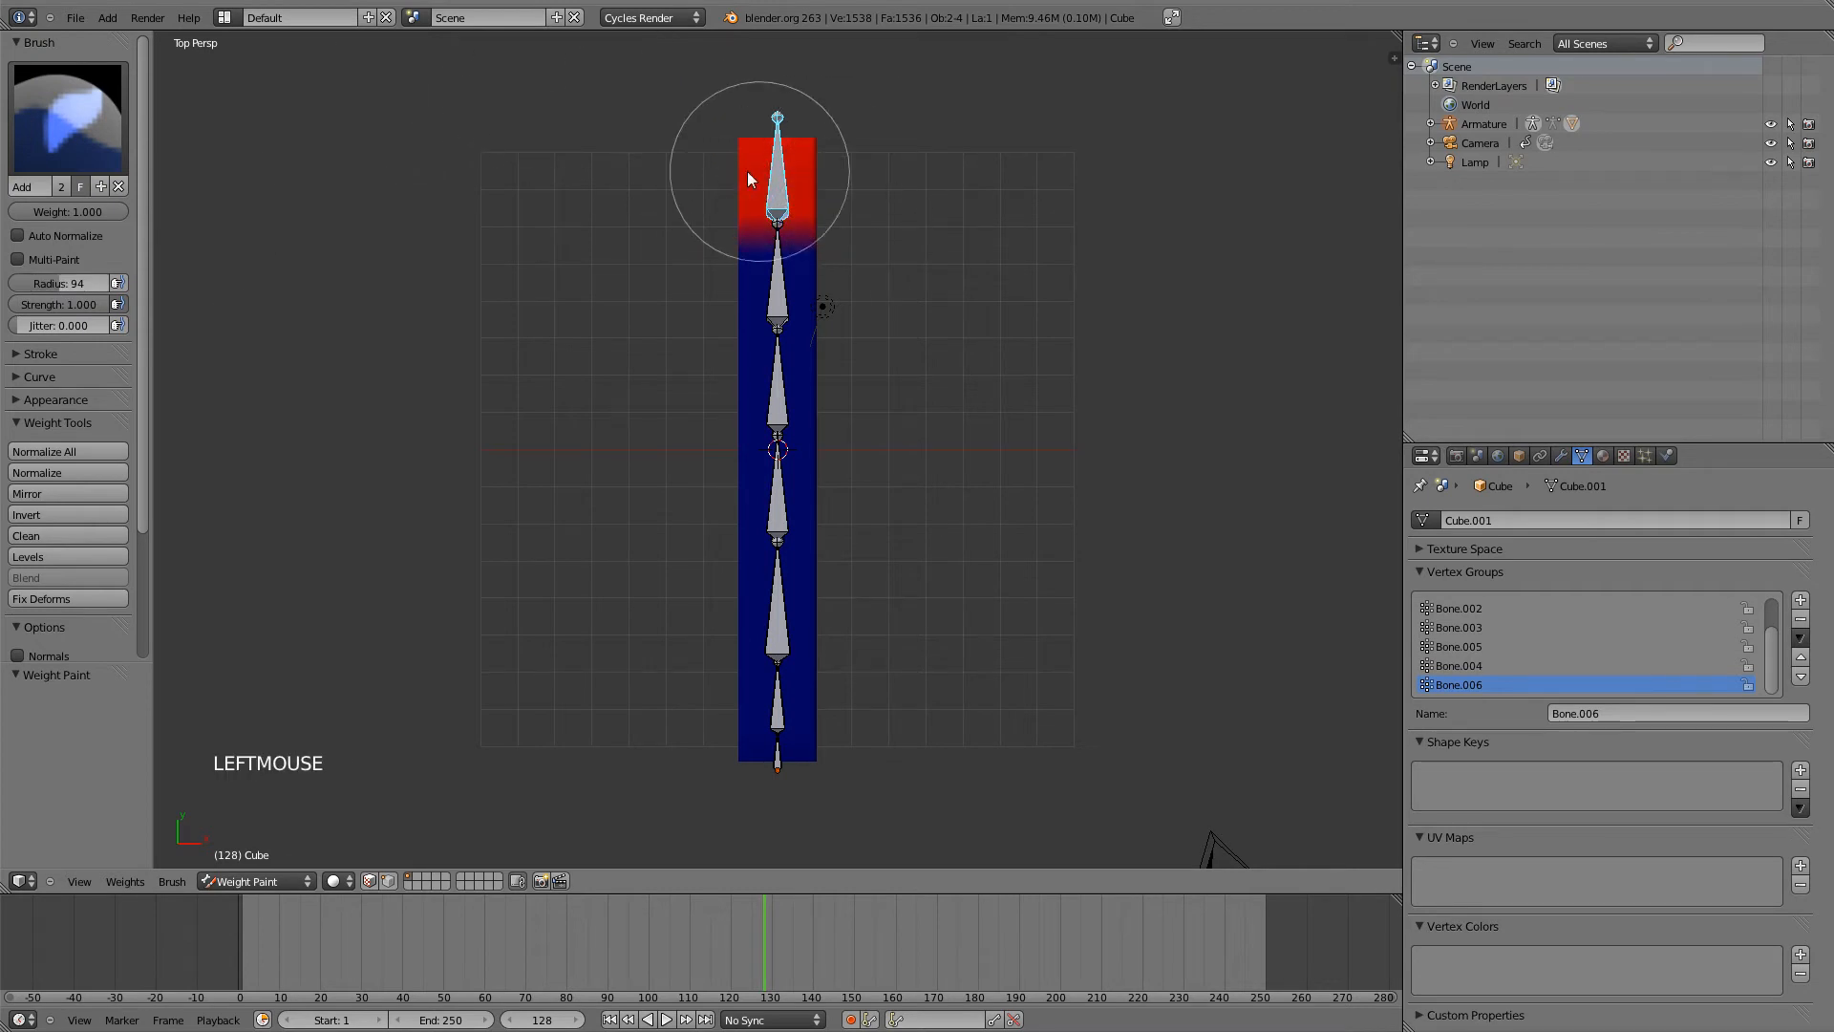
{"action": "left_click_drag", "start_coordinate": [749, 176], "coordinate": [766, 225]}
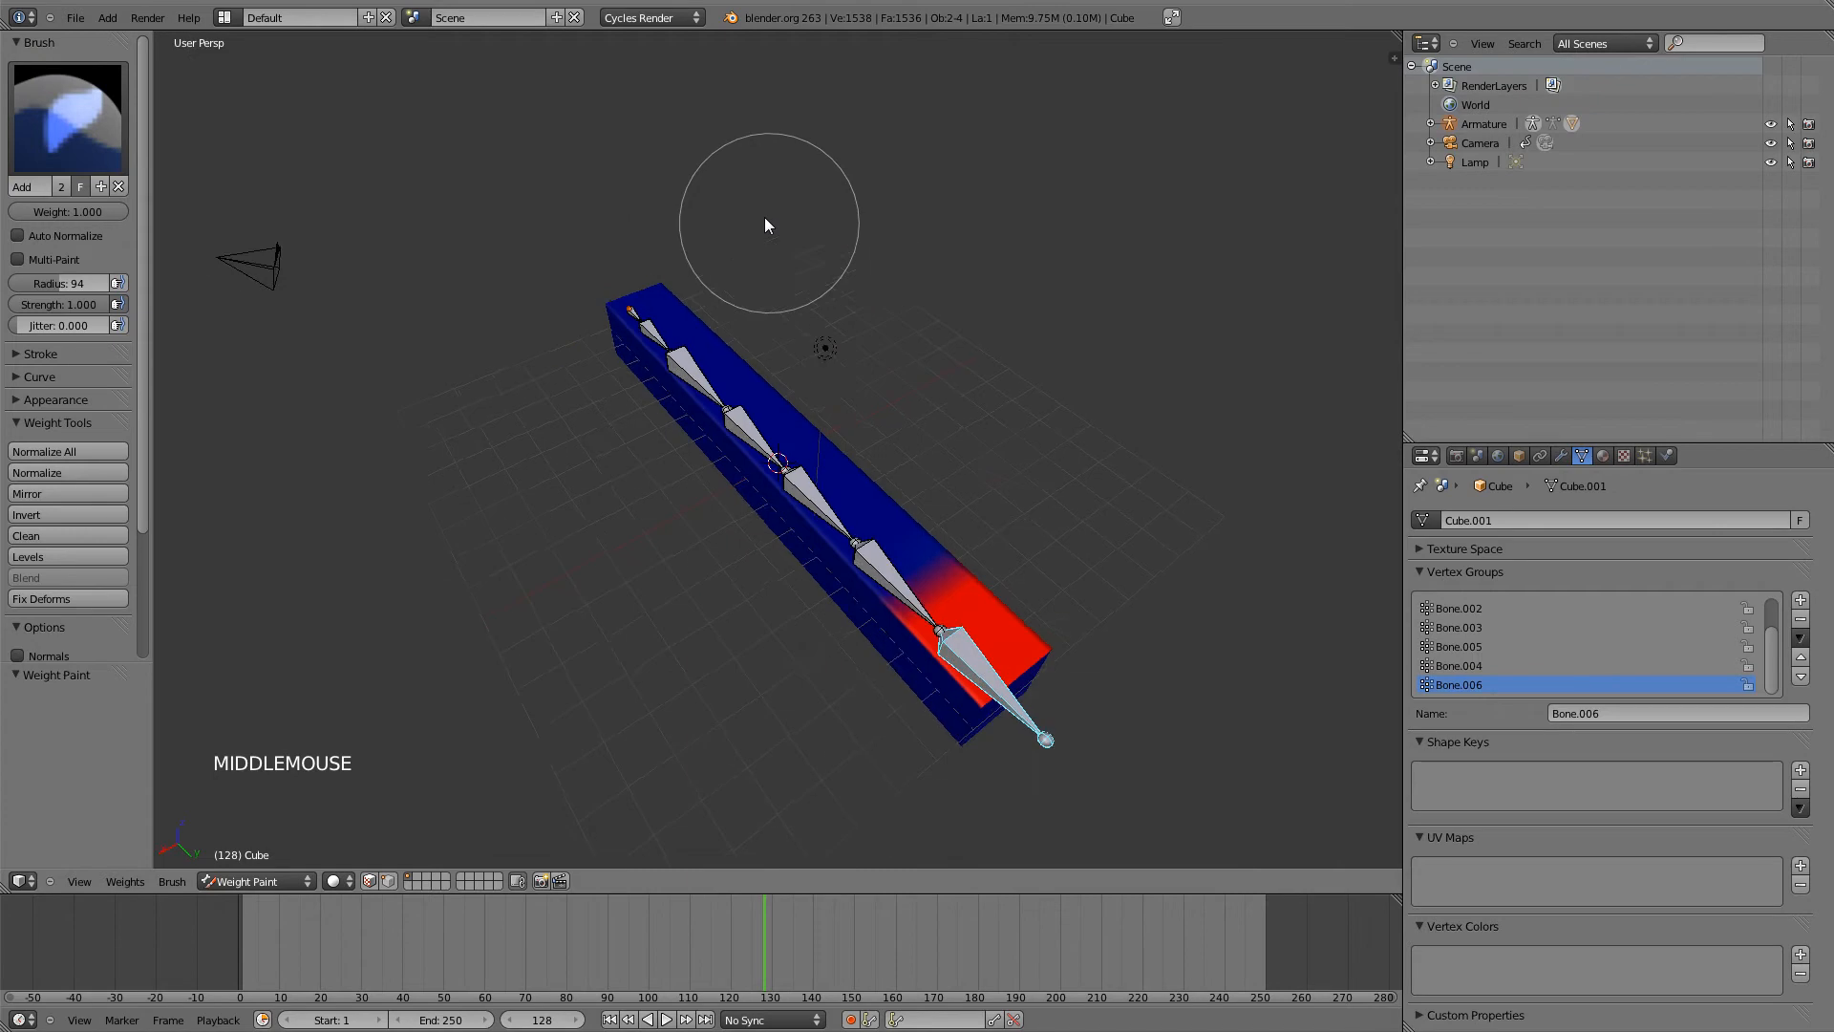
{"action": "left_click_drag", "start_coordinate": [766, 221], "coordinate": [1076, 408]}
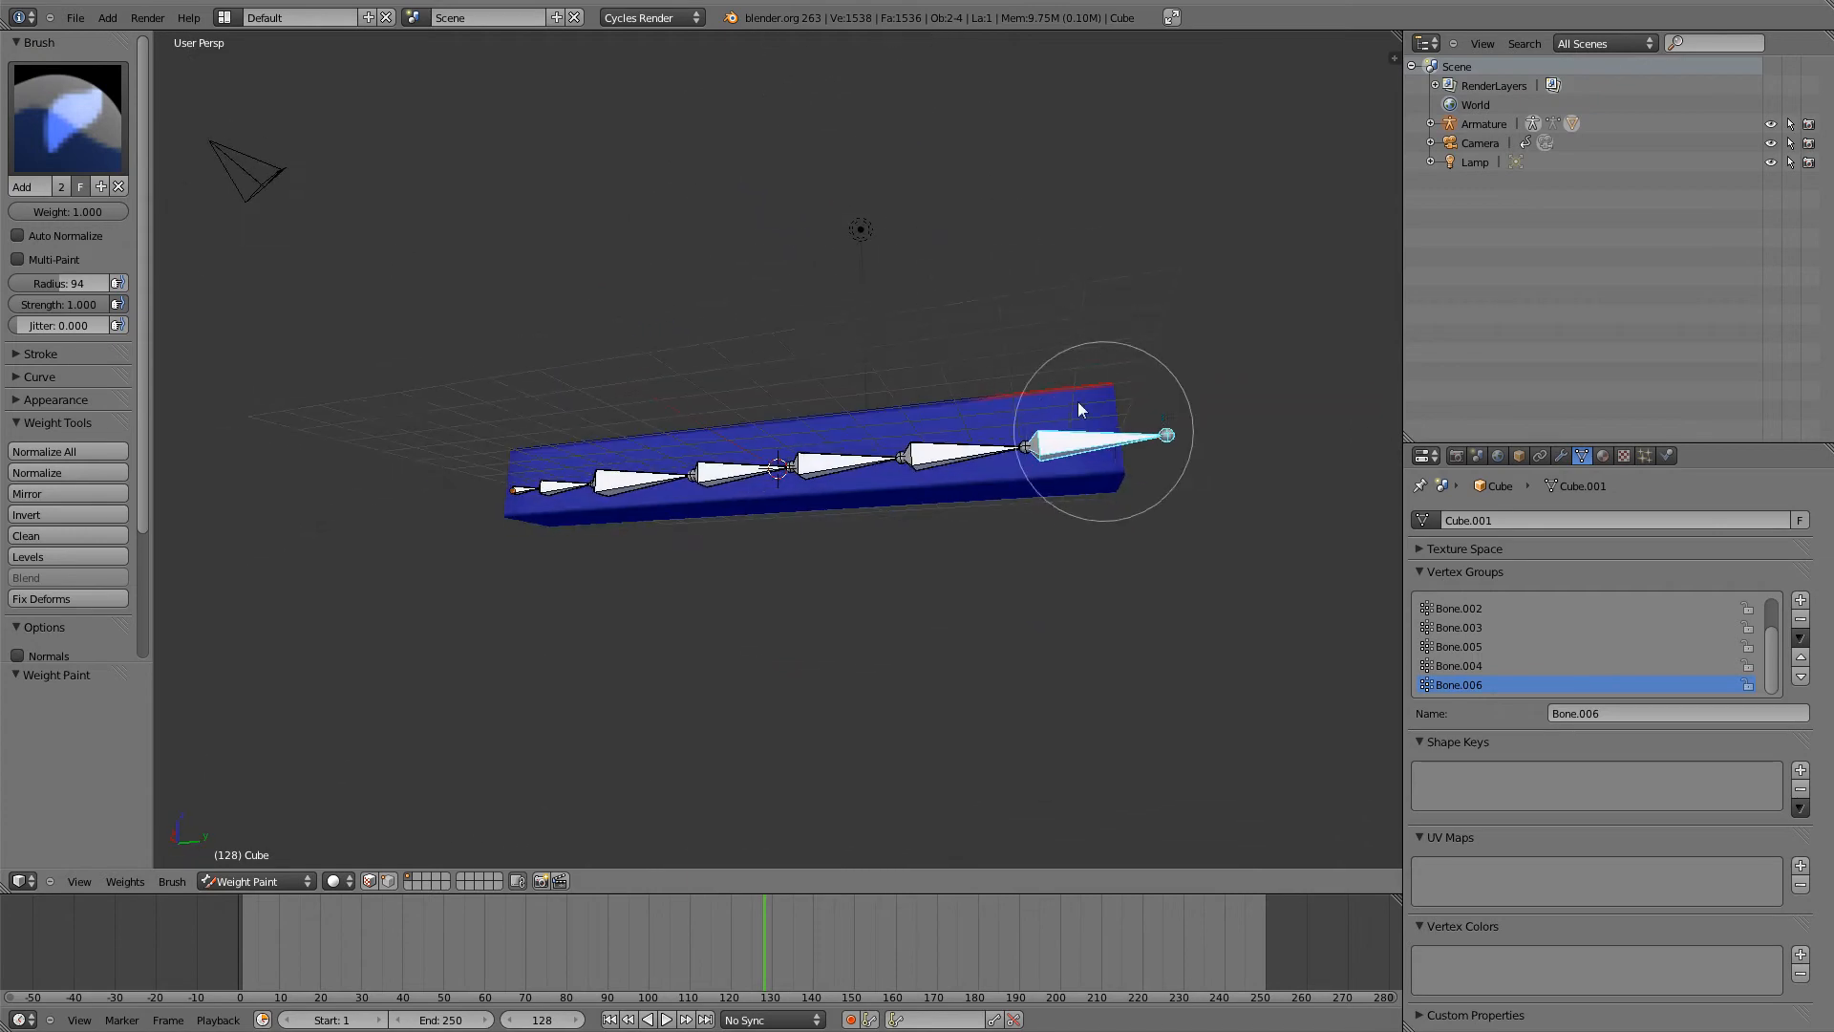
{"action": "left_click_drag", "start_coordinate": [1080, 409], "coordinate": [954, 365]}
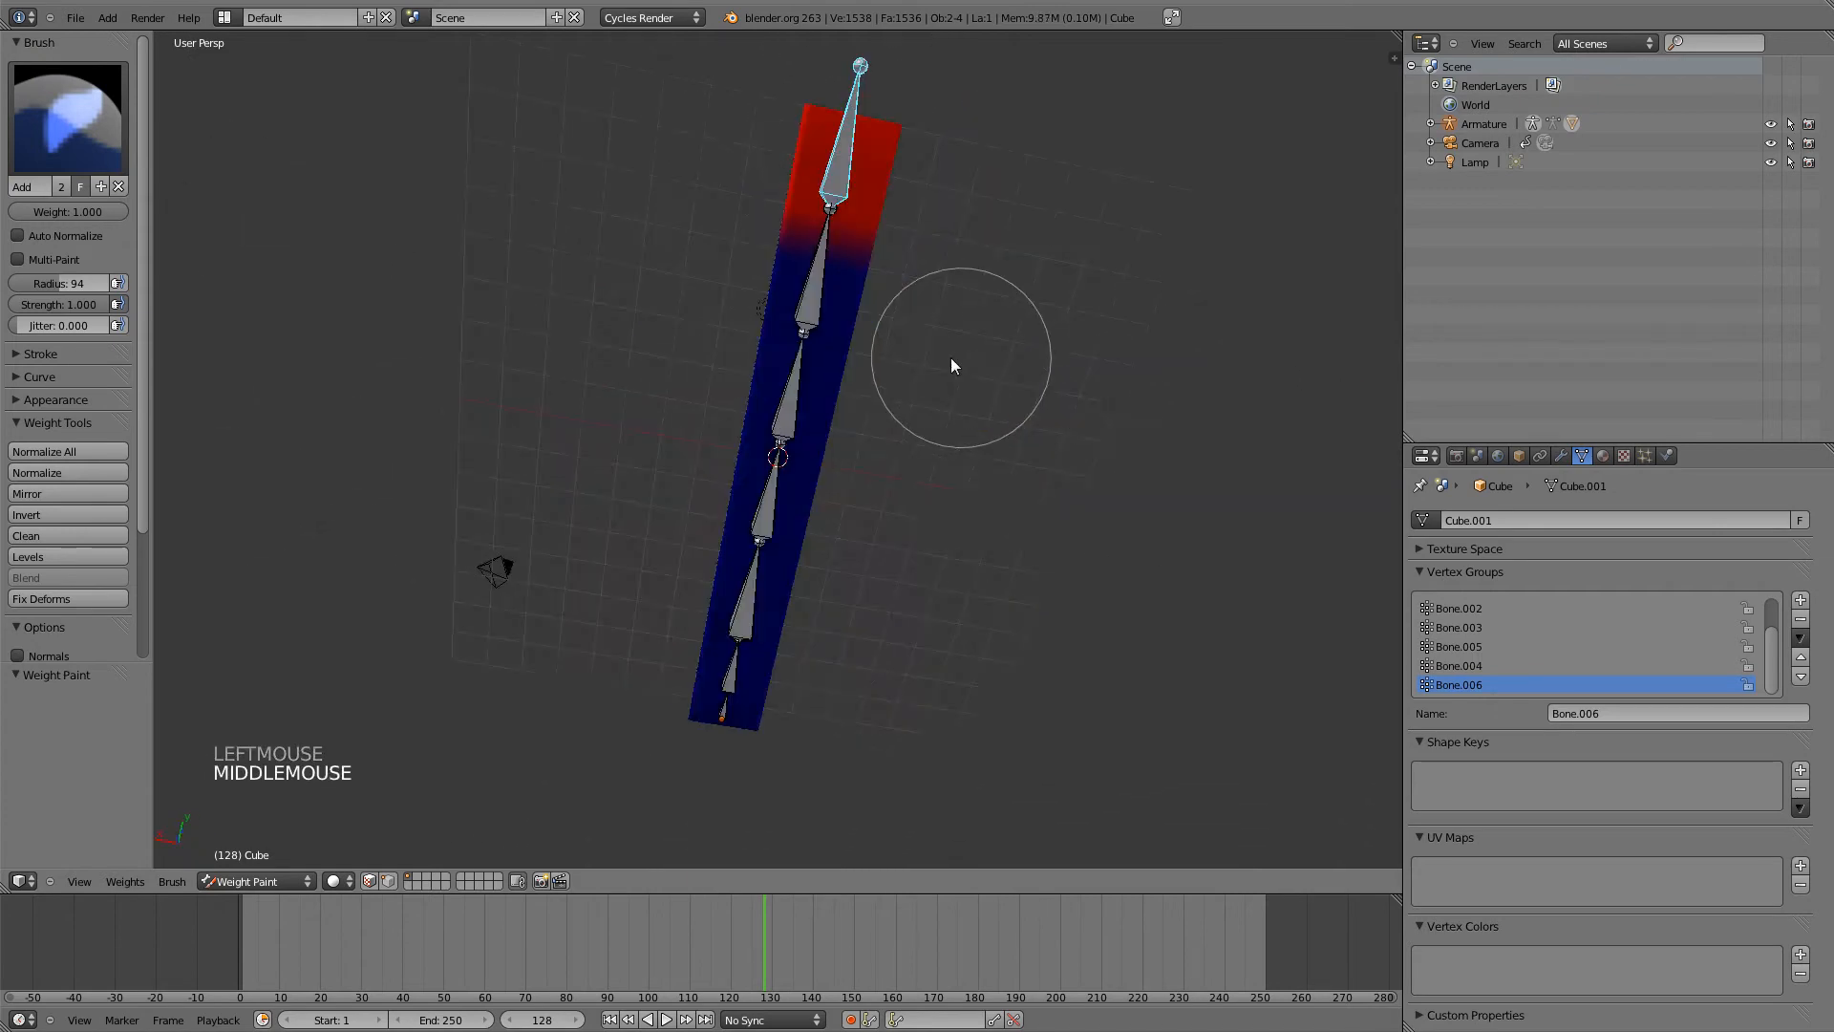
{"action": "left_click_drag", "start_coordinate": [953, 367], "coordinate": [579, 600]}
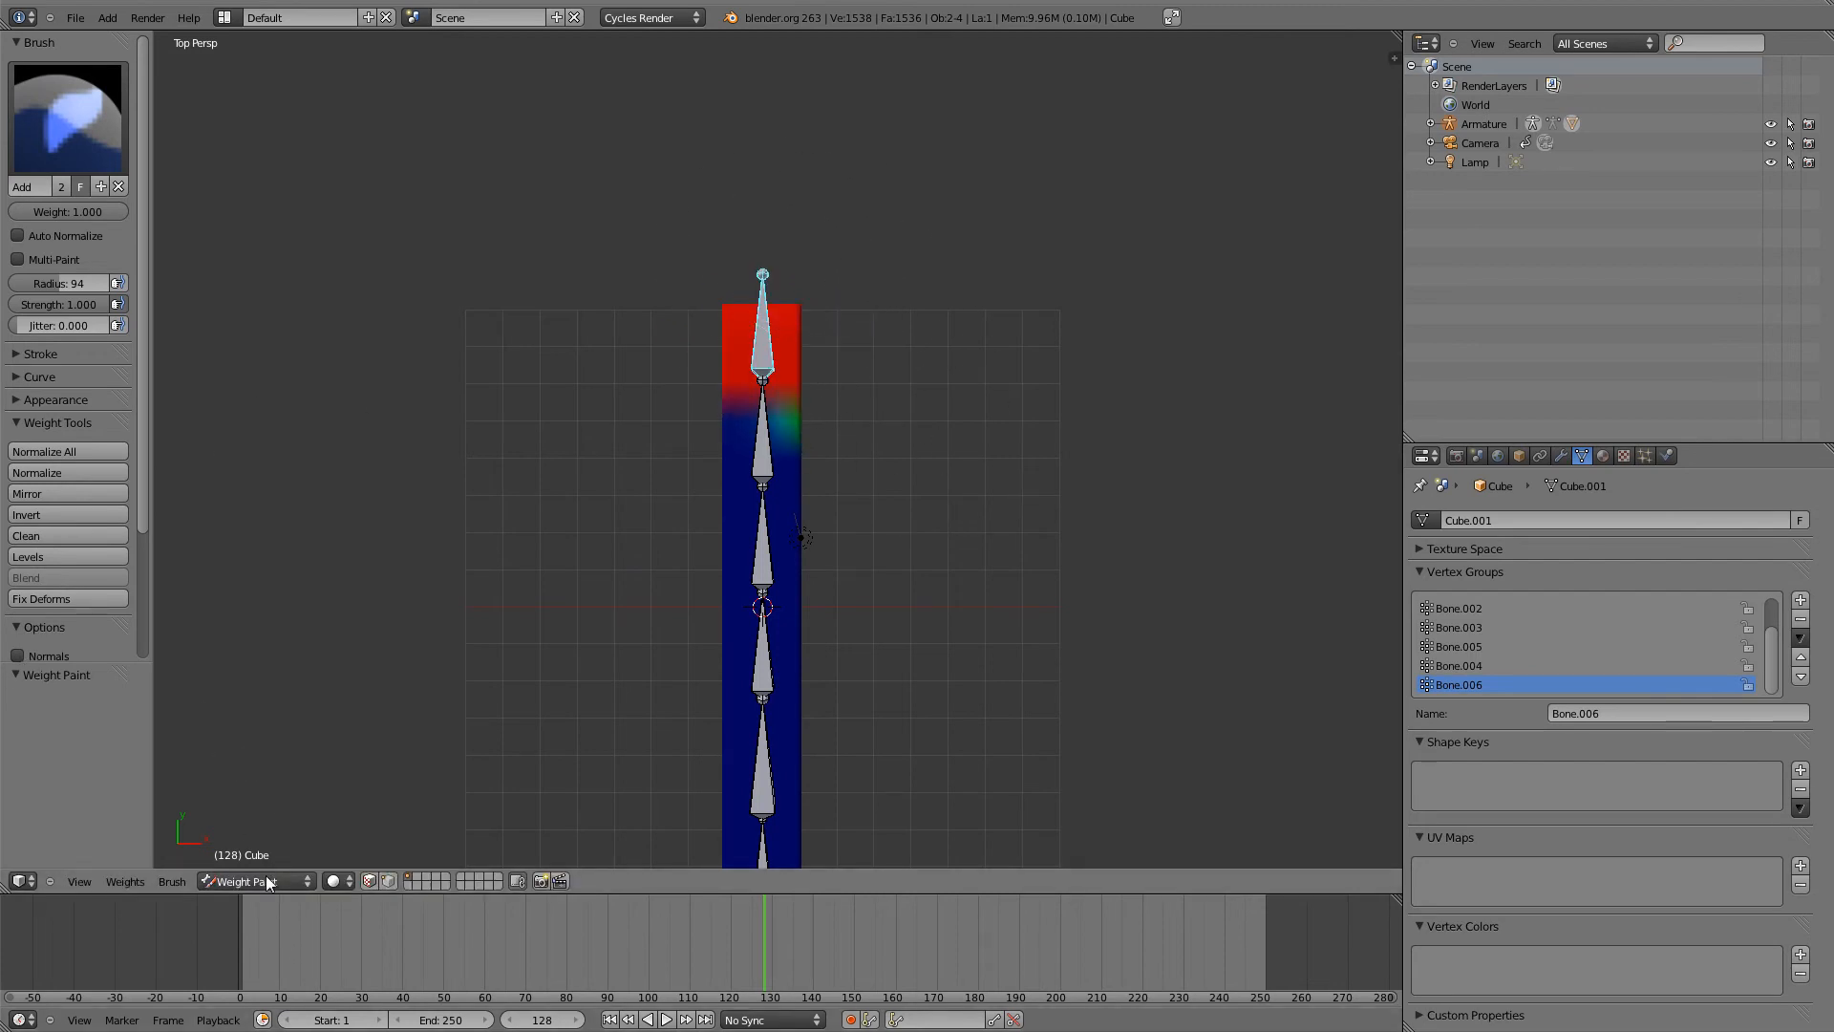
- Leave weight painting and return the bar to Object Mode
{"action": "left_click", "coordinate": [252, 881]}
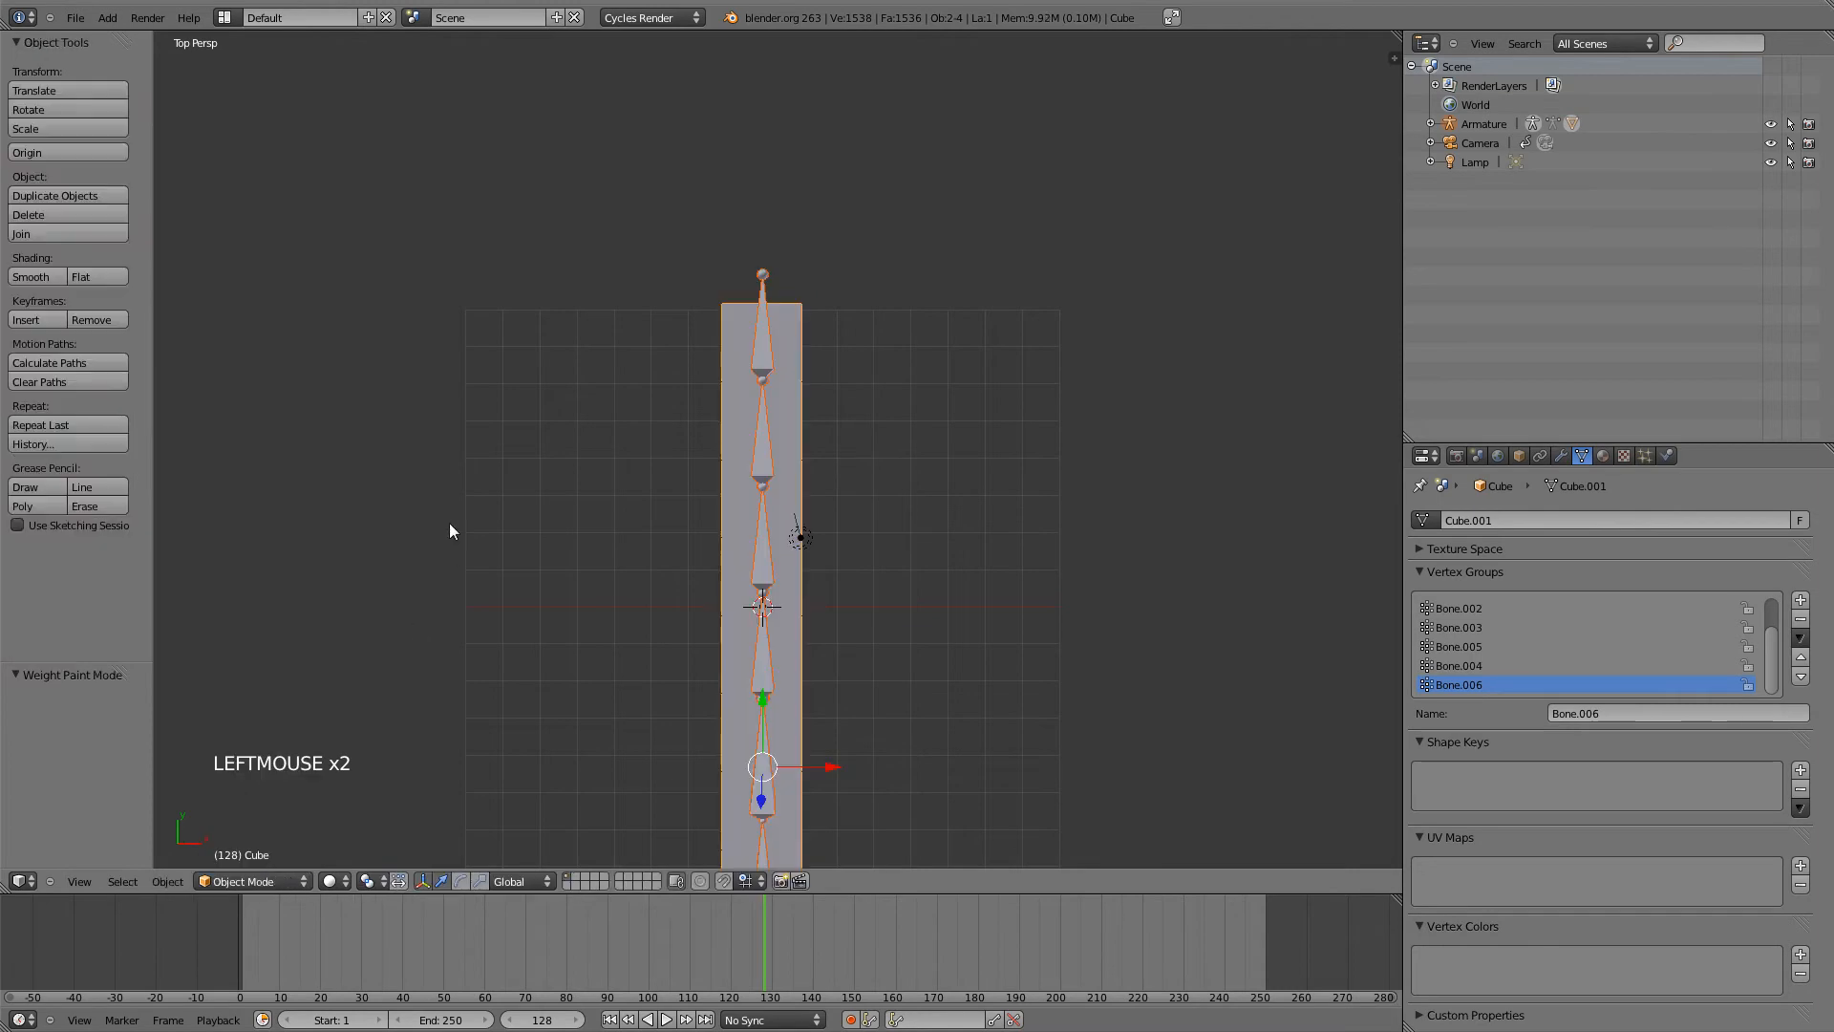
{"action": "mouse_move", "coordinate": [527, 470]}
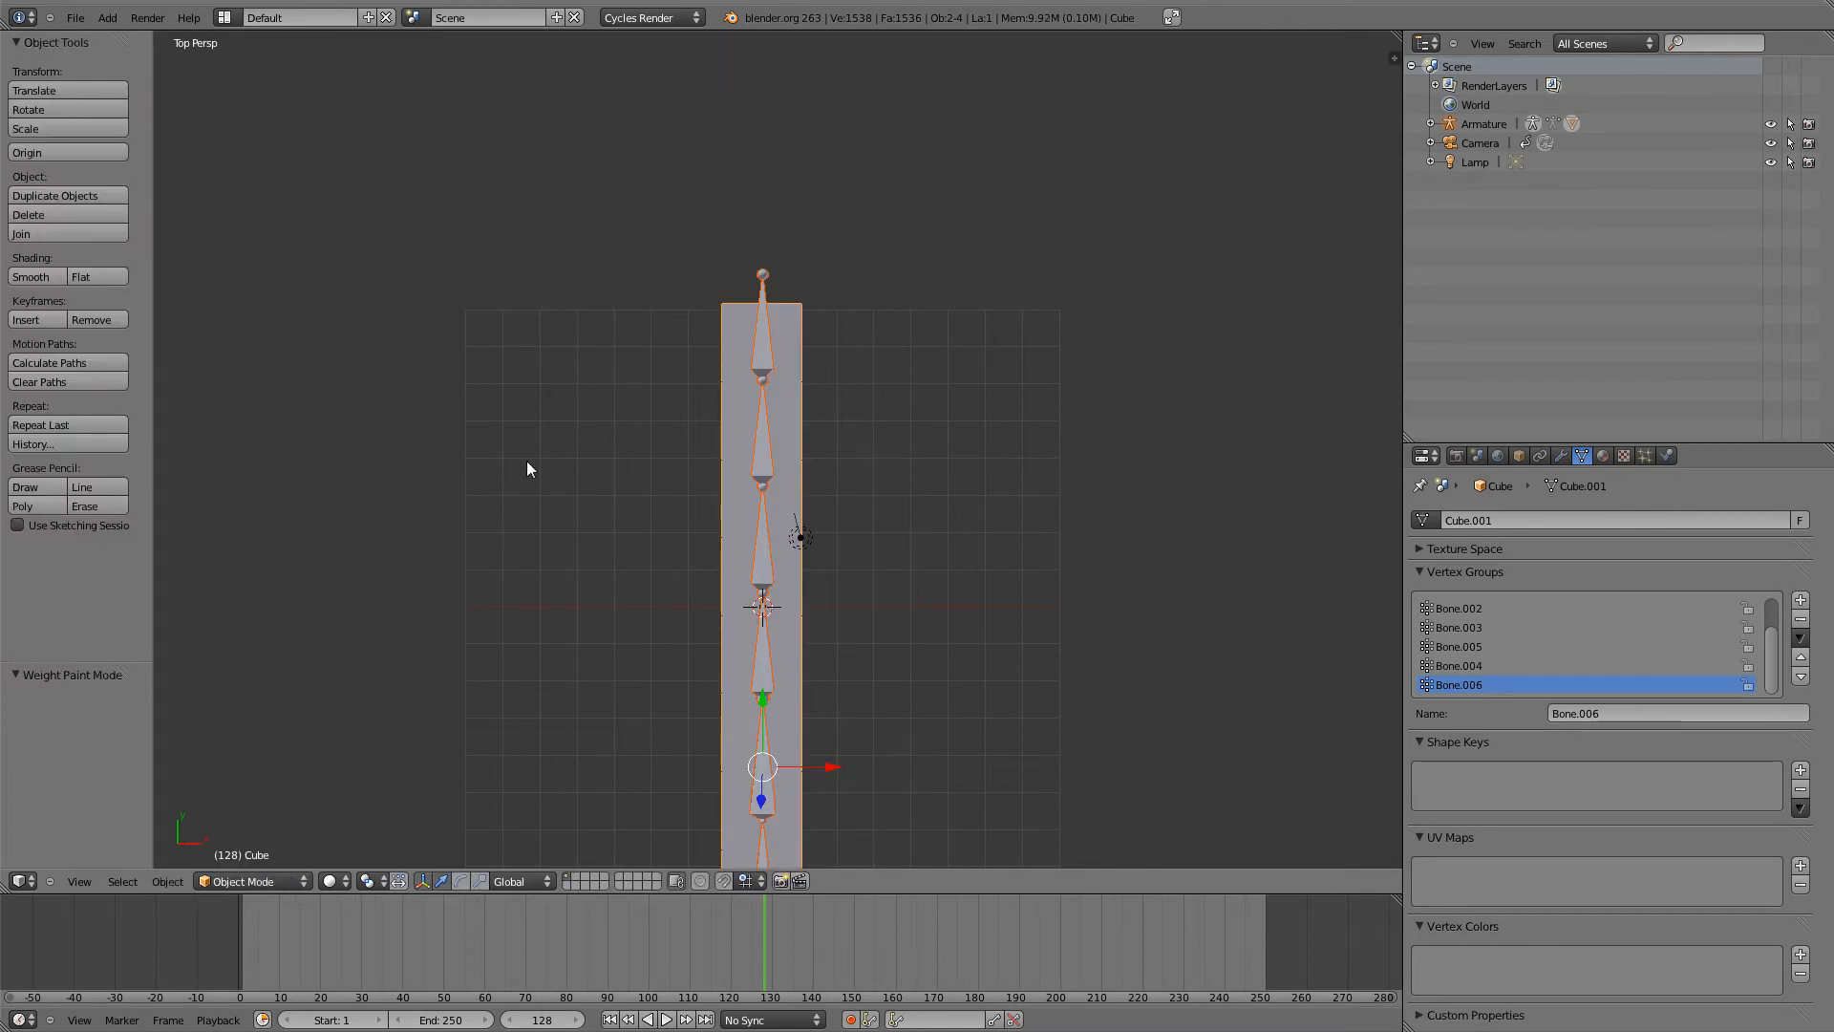
{"action": "mouse_move", "coordinate": [762, 386]}
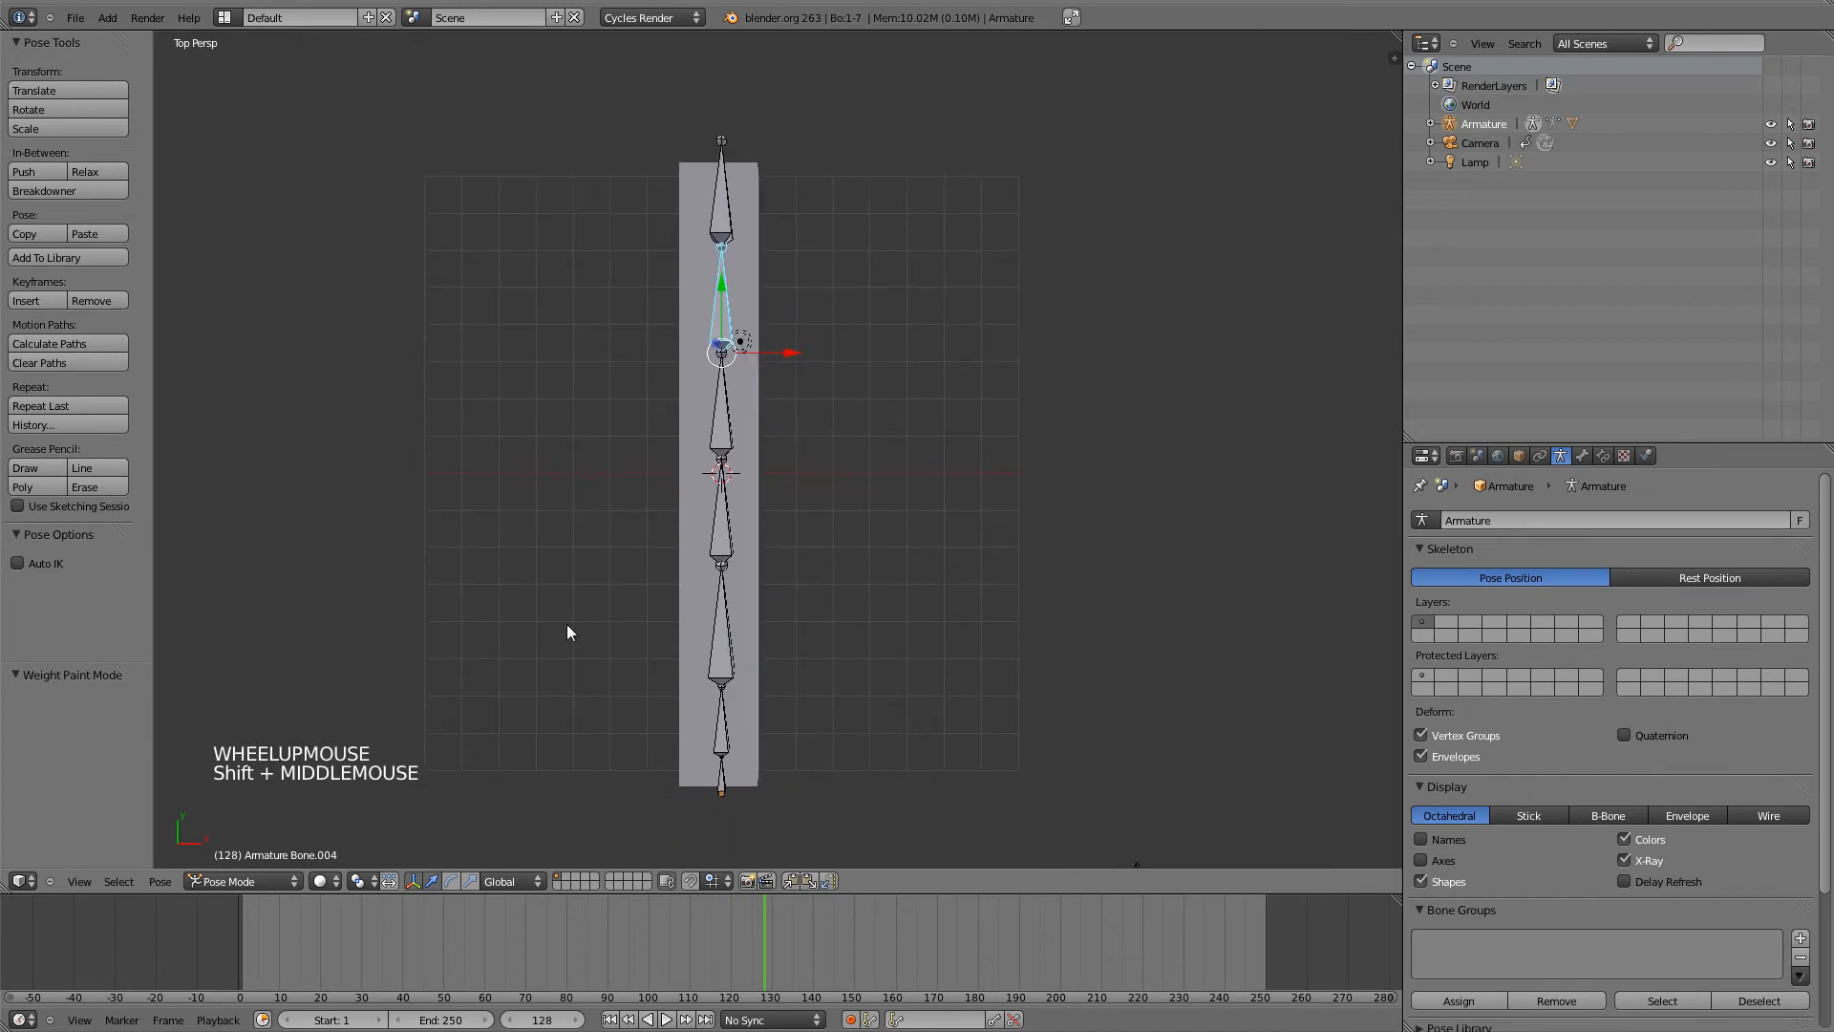
- Key LocRotScale on the bones at frame 1, then key a bent pose around frame 30
{"action": "left_click", "coordinate": [245, 970]}
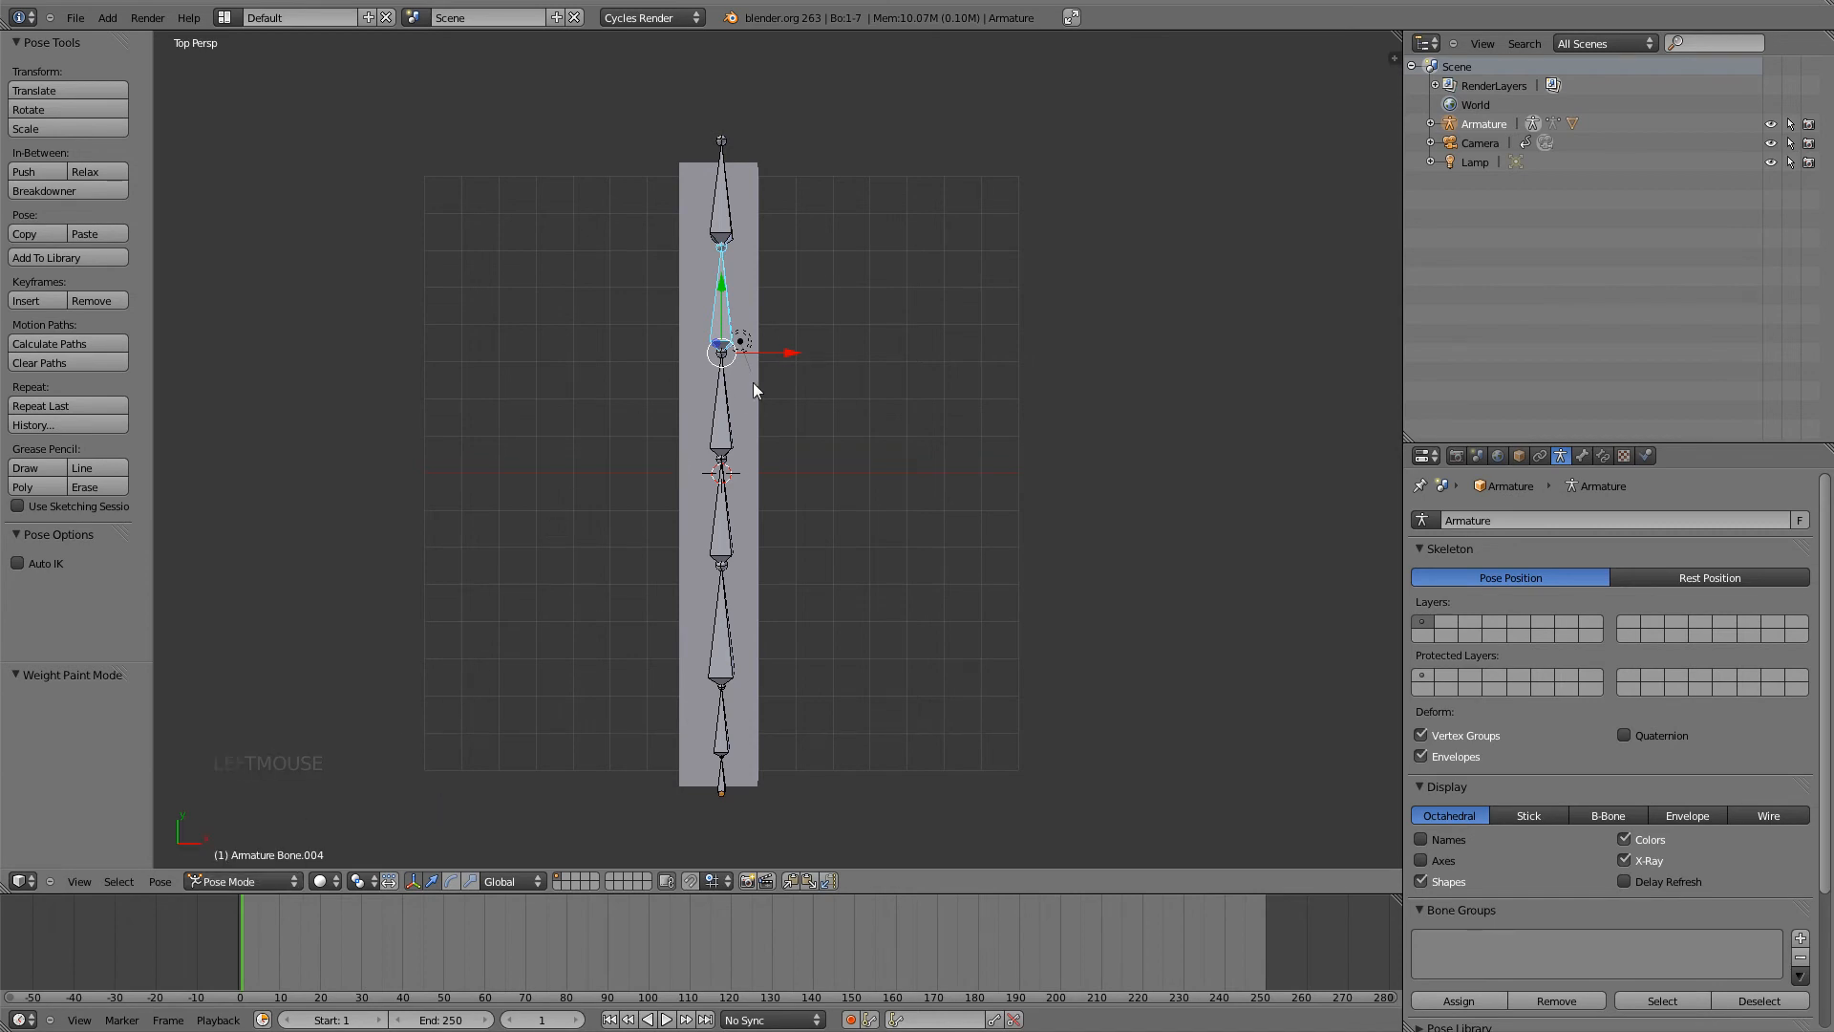
{"action": "key", "text": "i"}
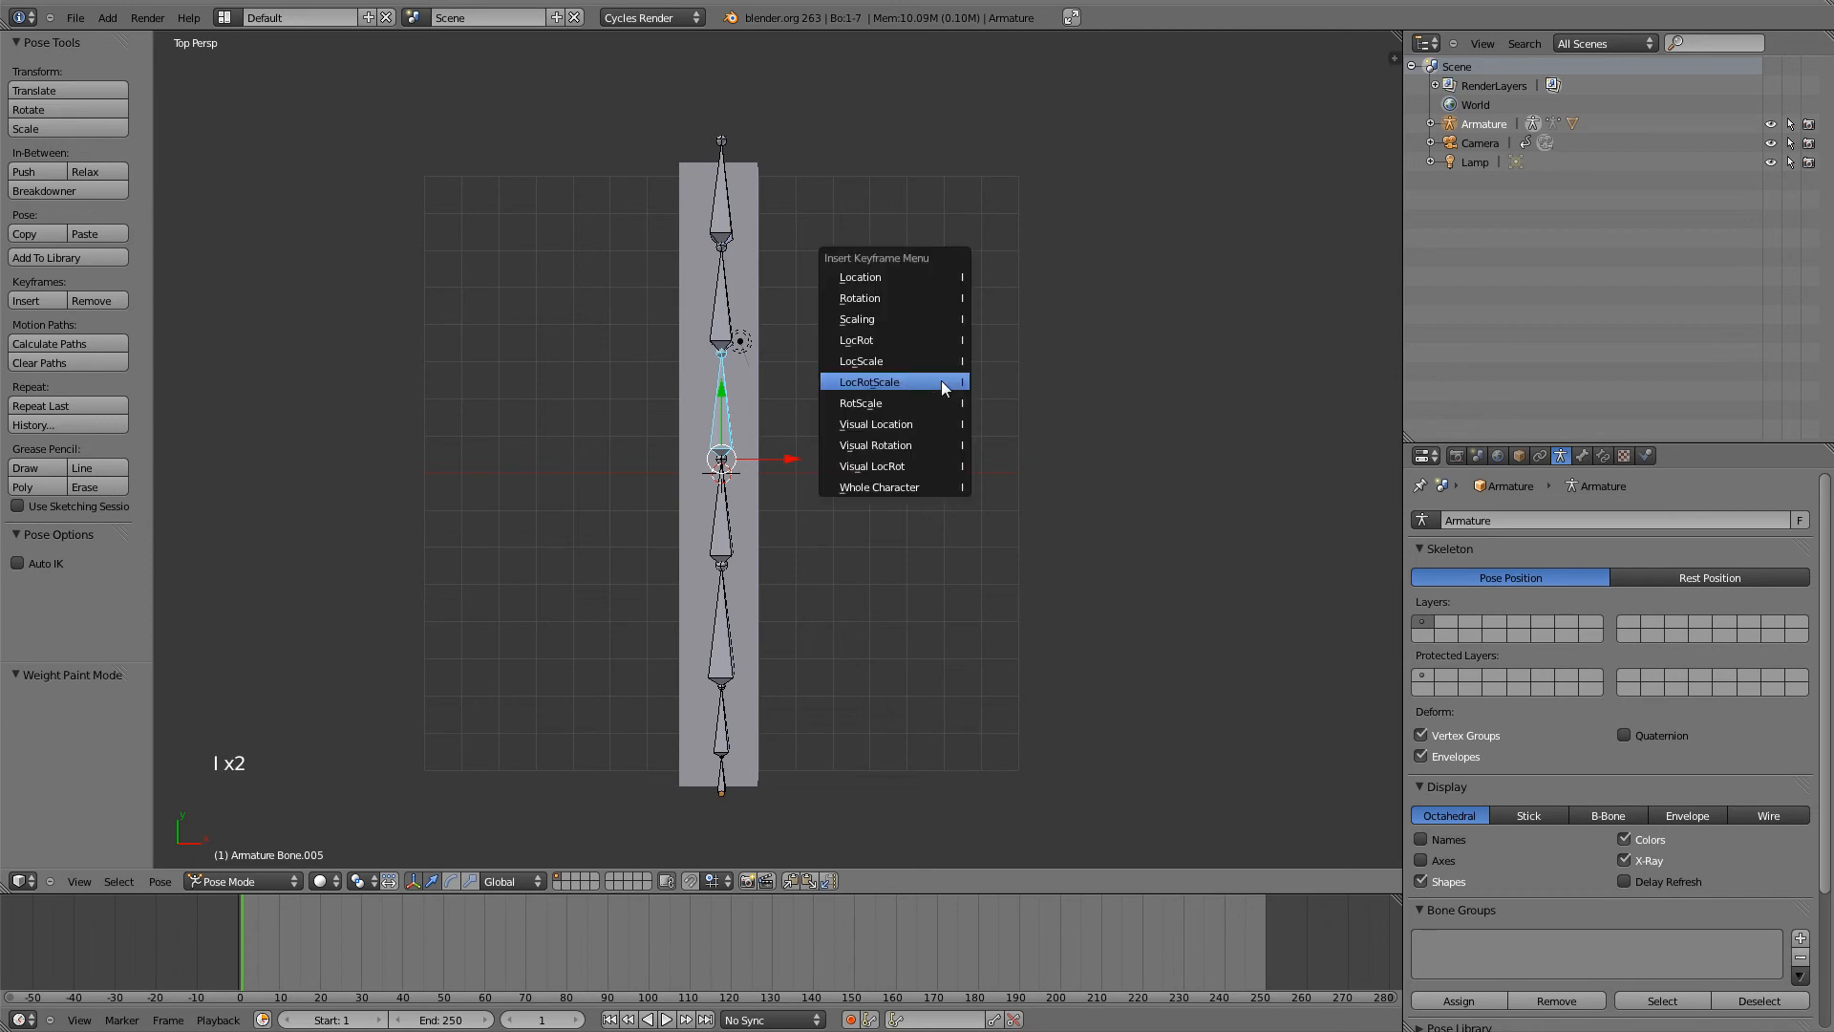
{"action": "left_click", "coordinate": [894, 380]}
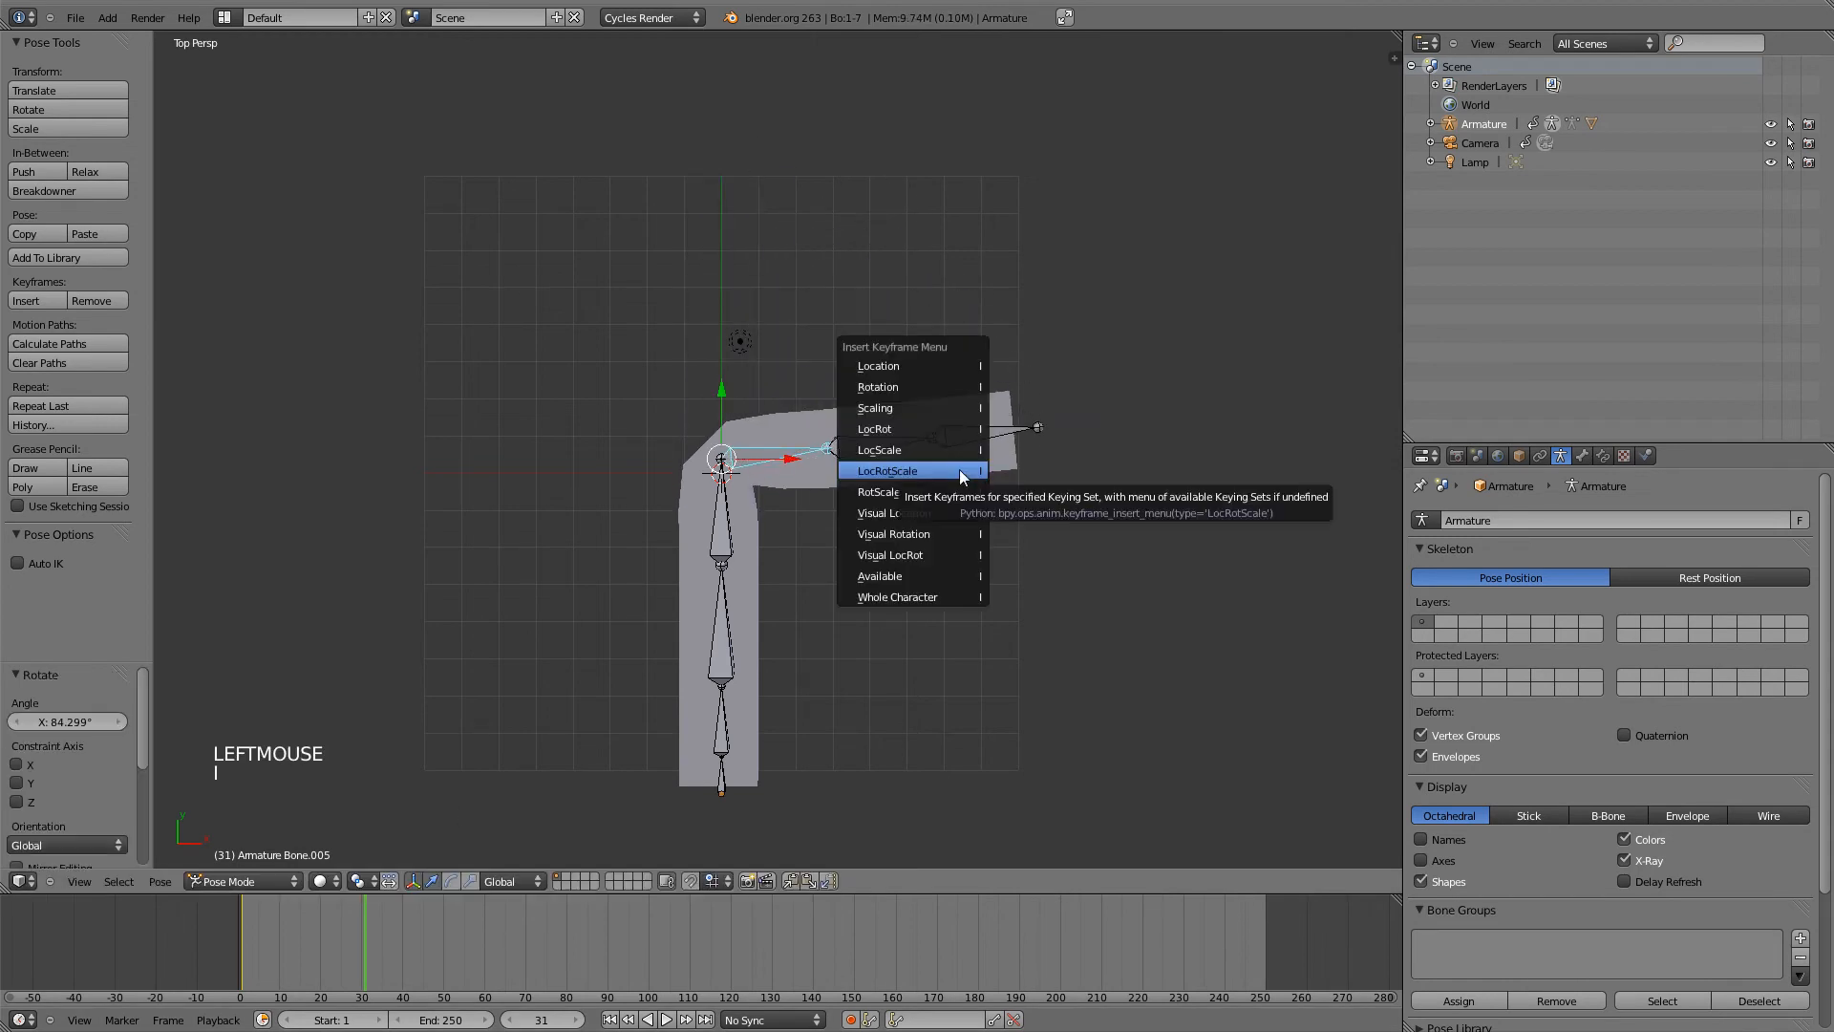
{"action": "left_click", "coordinate": [886, 470]}
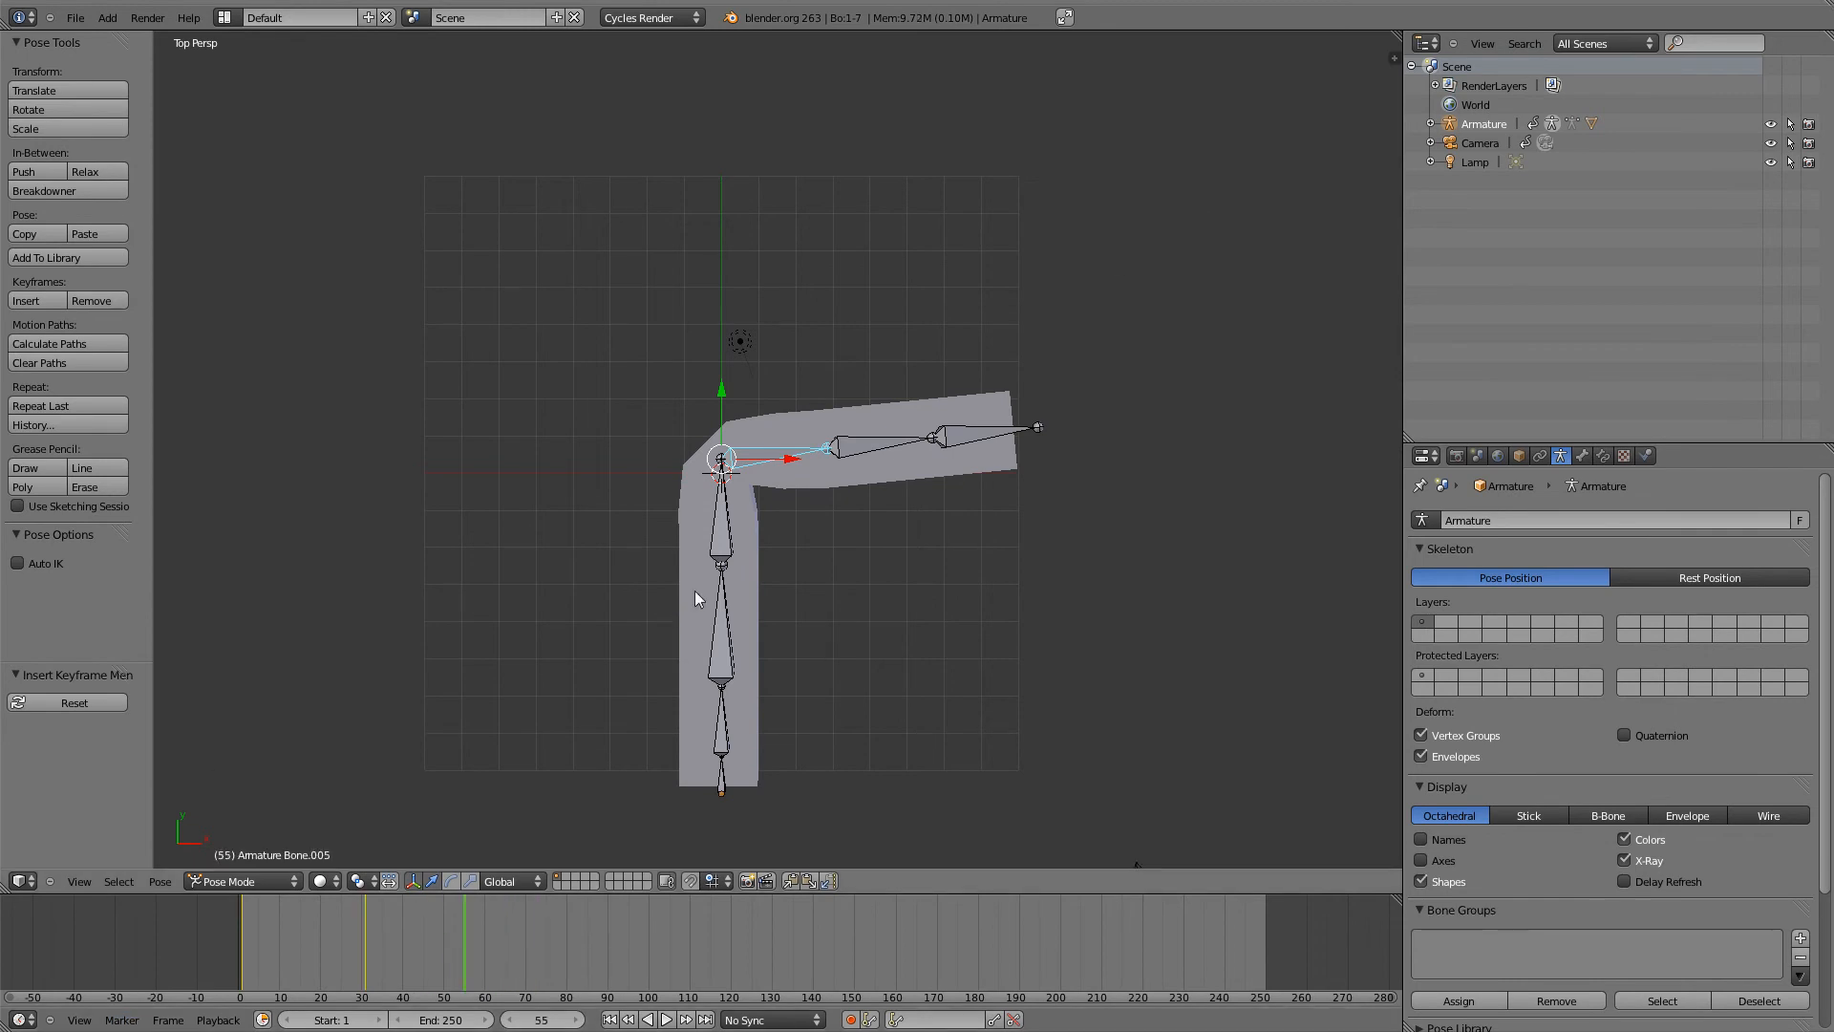
- Rotate the lower bone for a deeper bend keyed at frame 55, then scrub to preview
{"action": "key", "text": "r"}
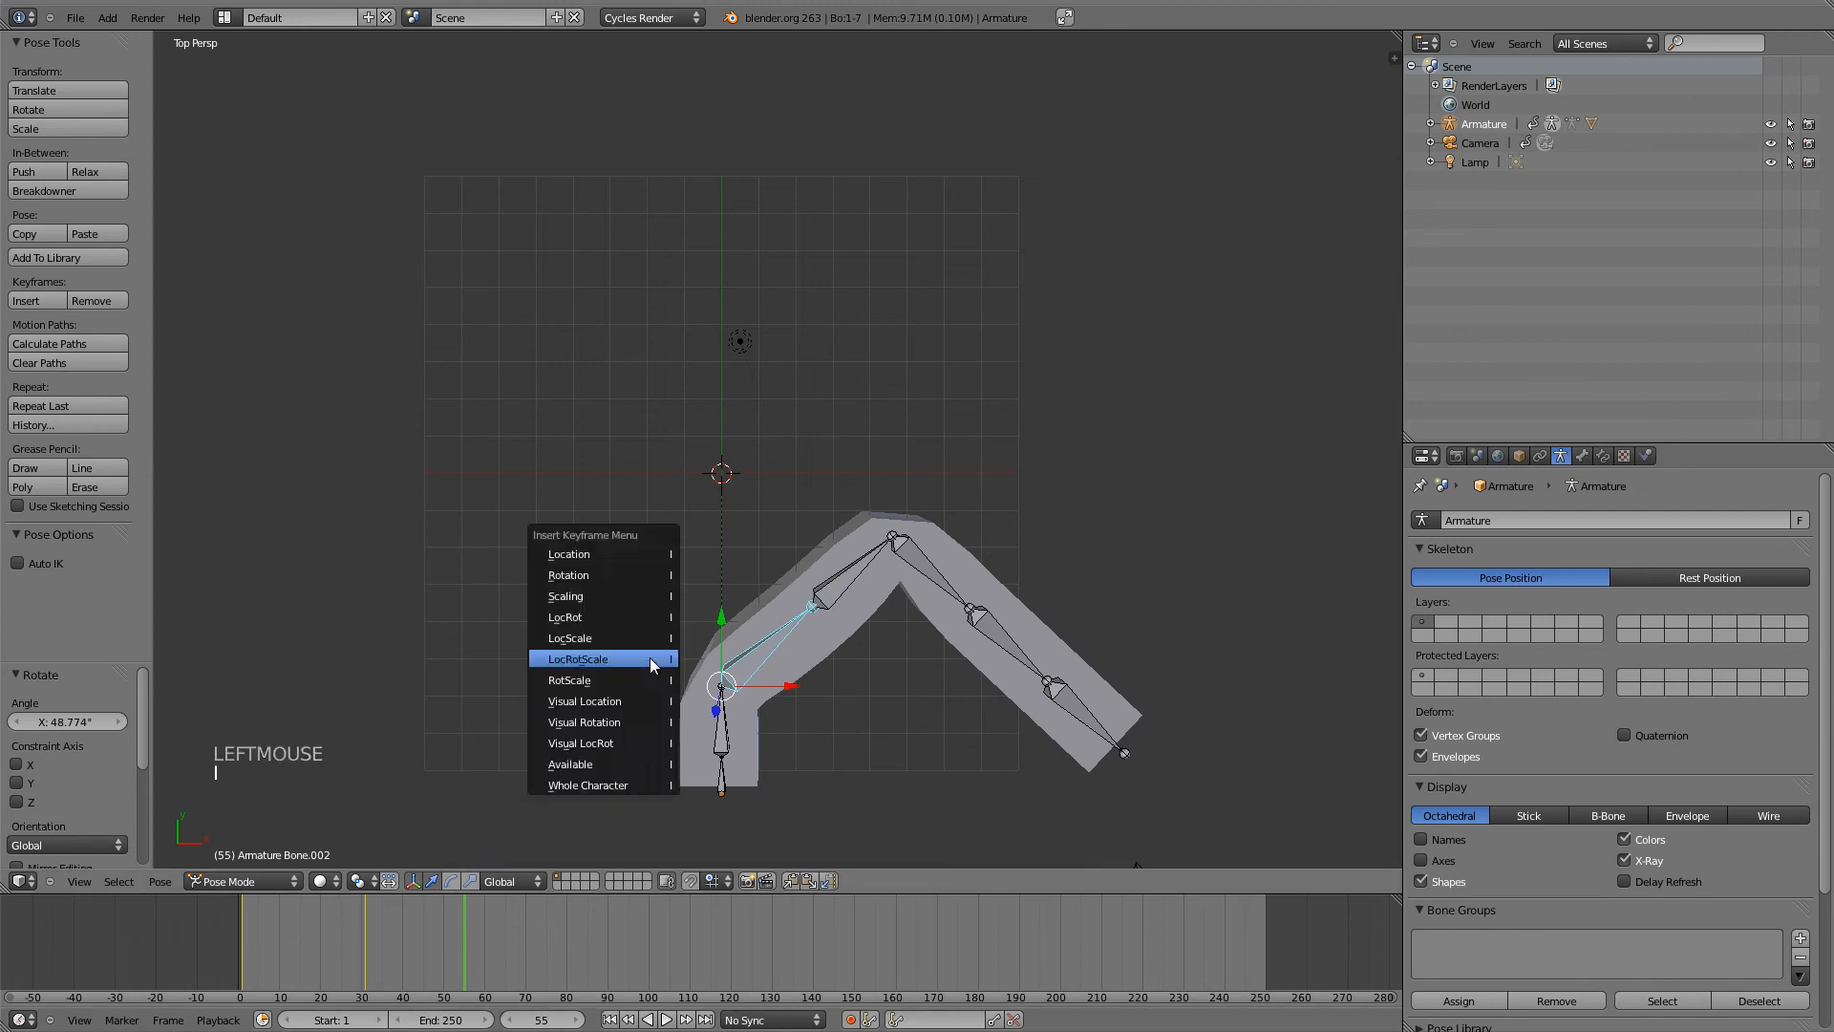
{"action": "left_click", "coordinate": [577, 657]}
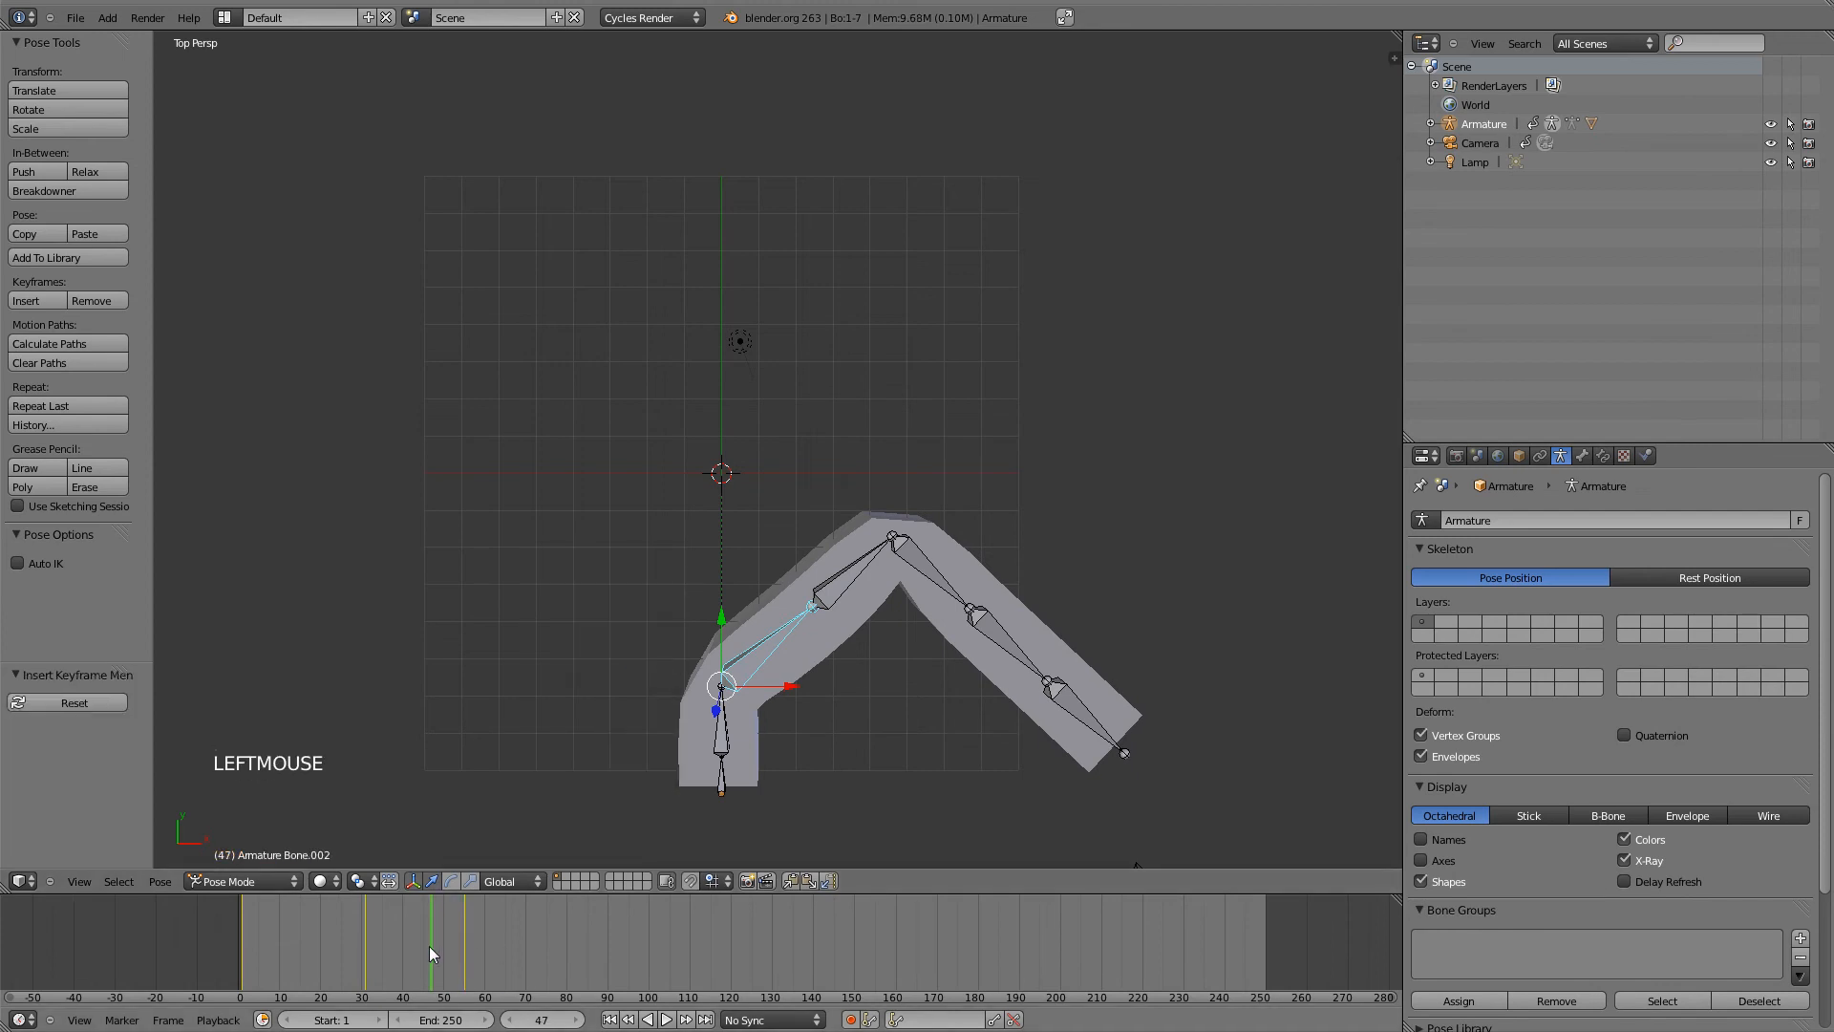
{"action": "left_click", "coordinate": [251, 955]}
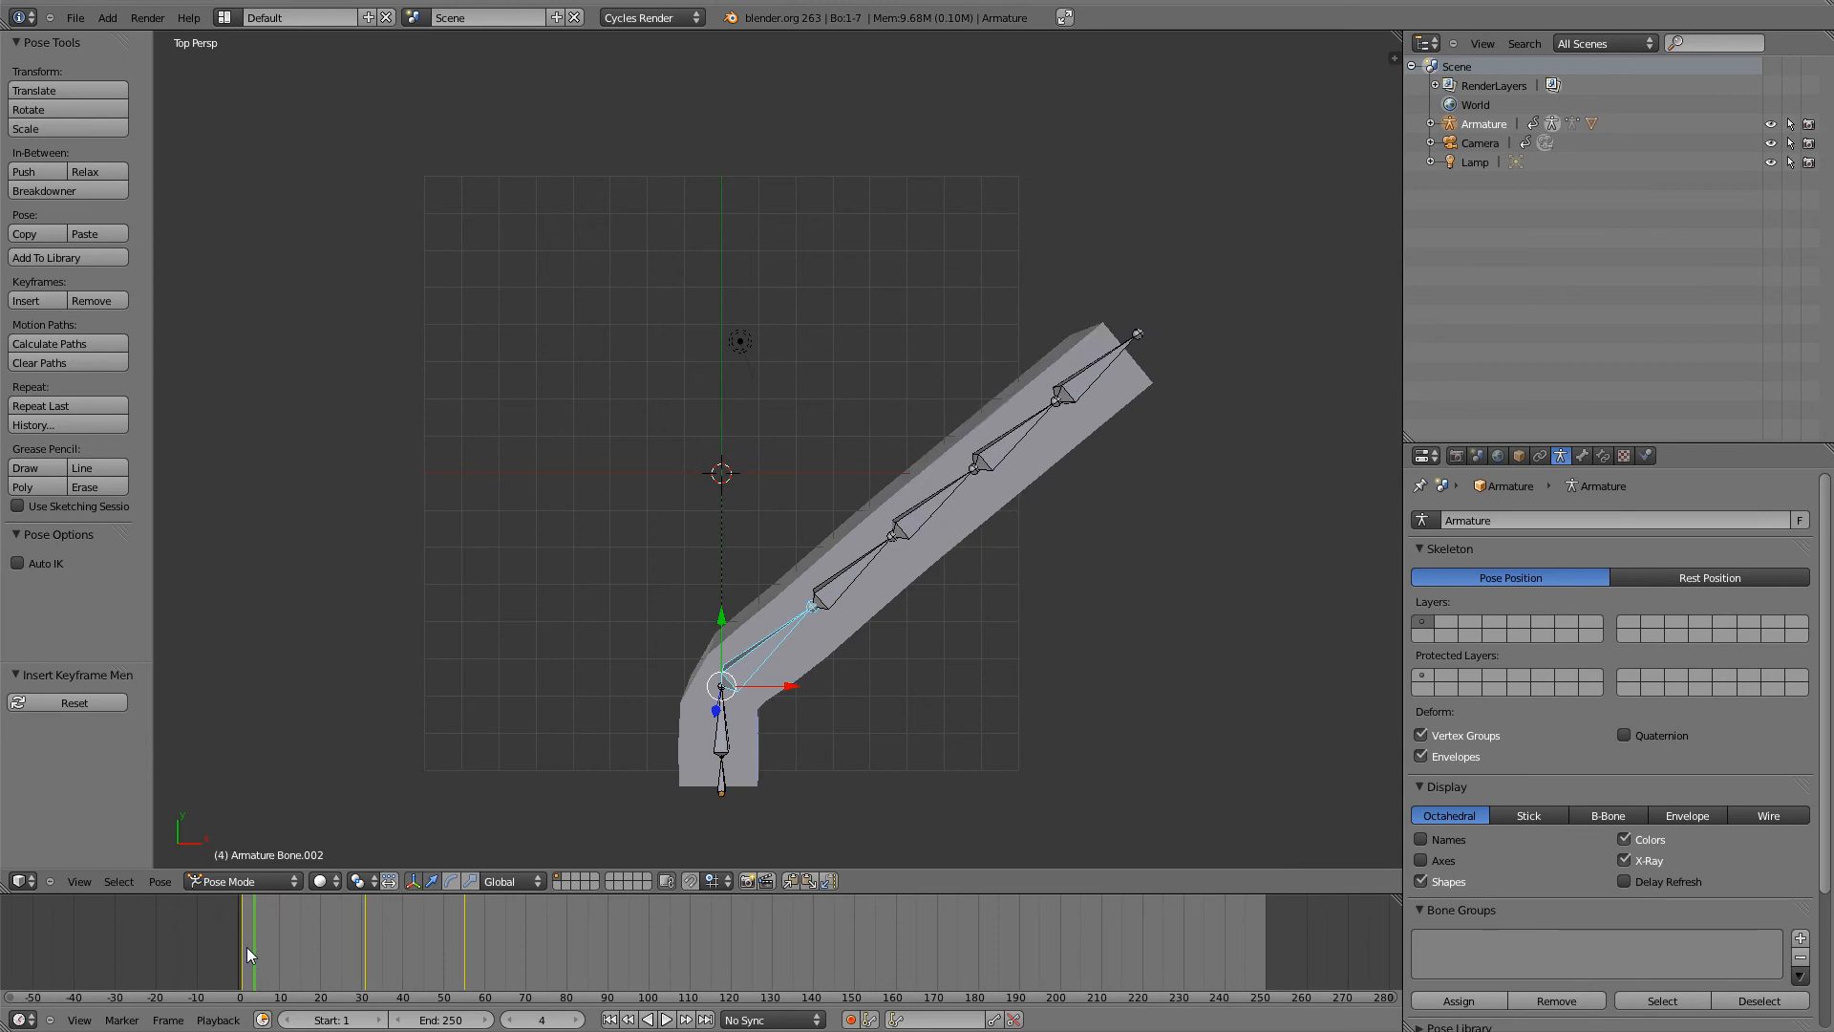
{"action": "left_click", "coordinate": [346, 943]}
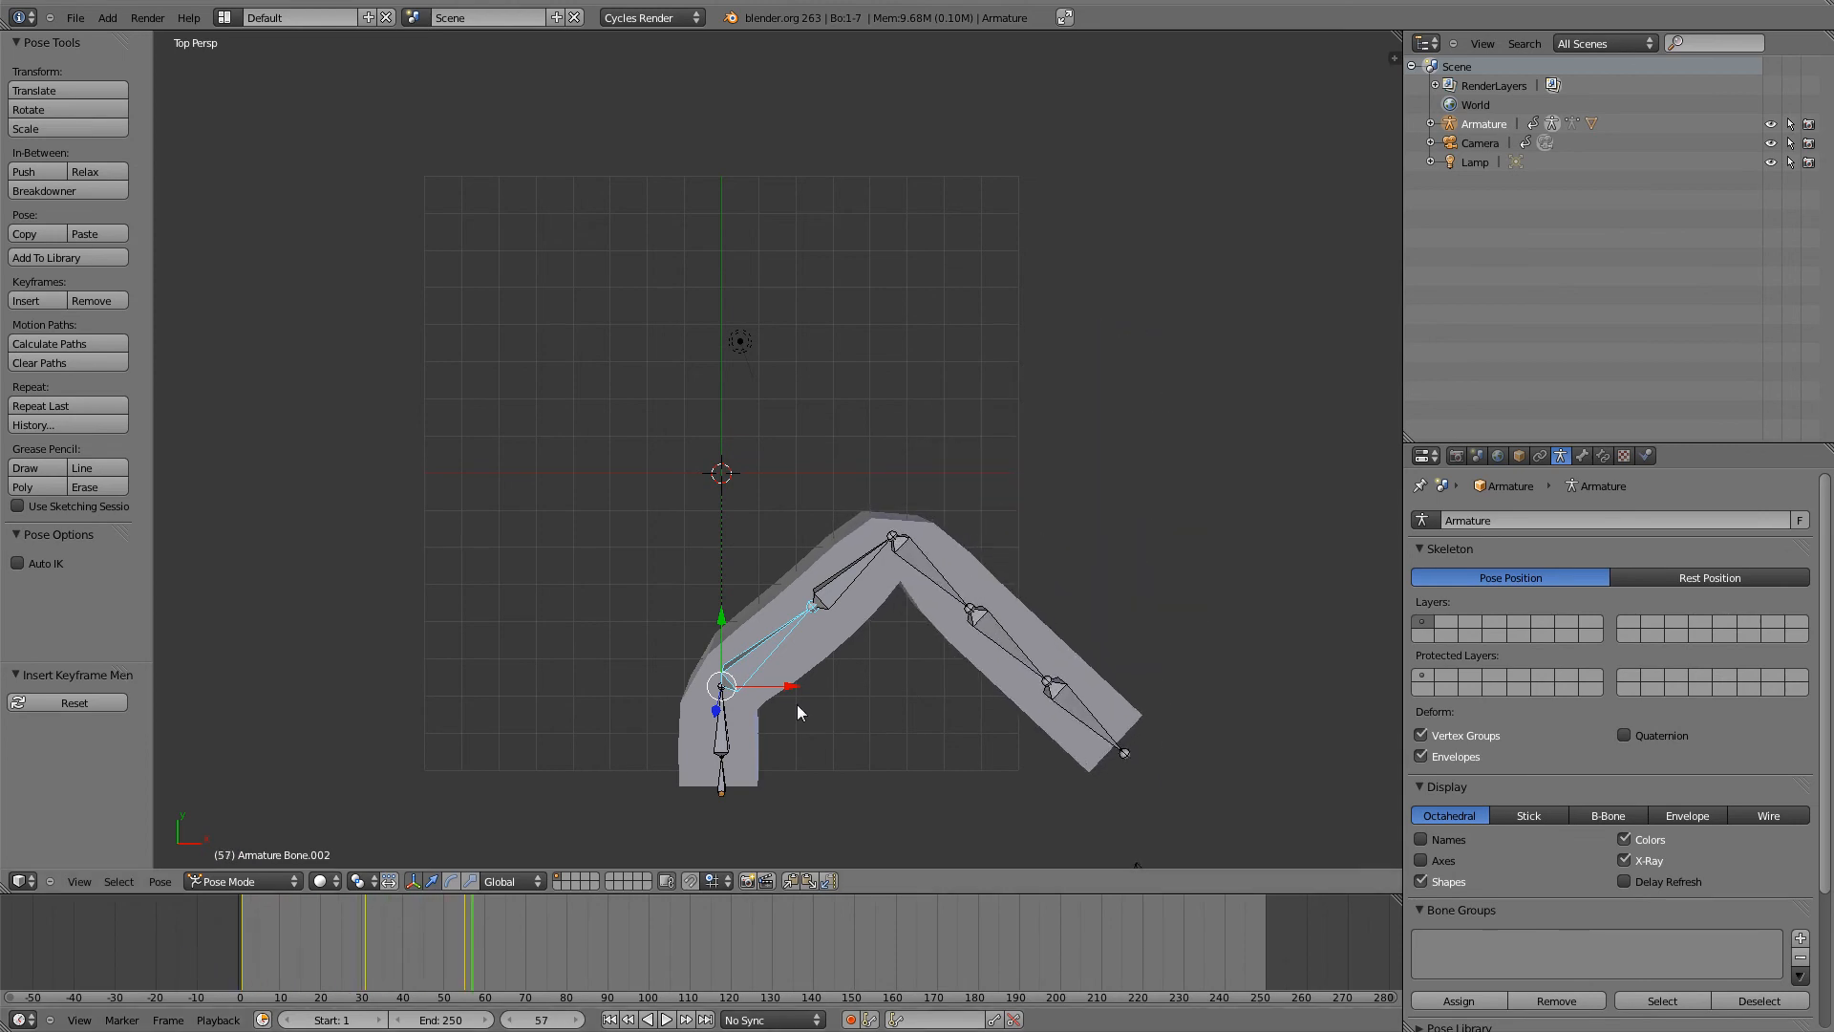
{"action": "left_click", "coordinate": [460, 937]}
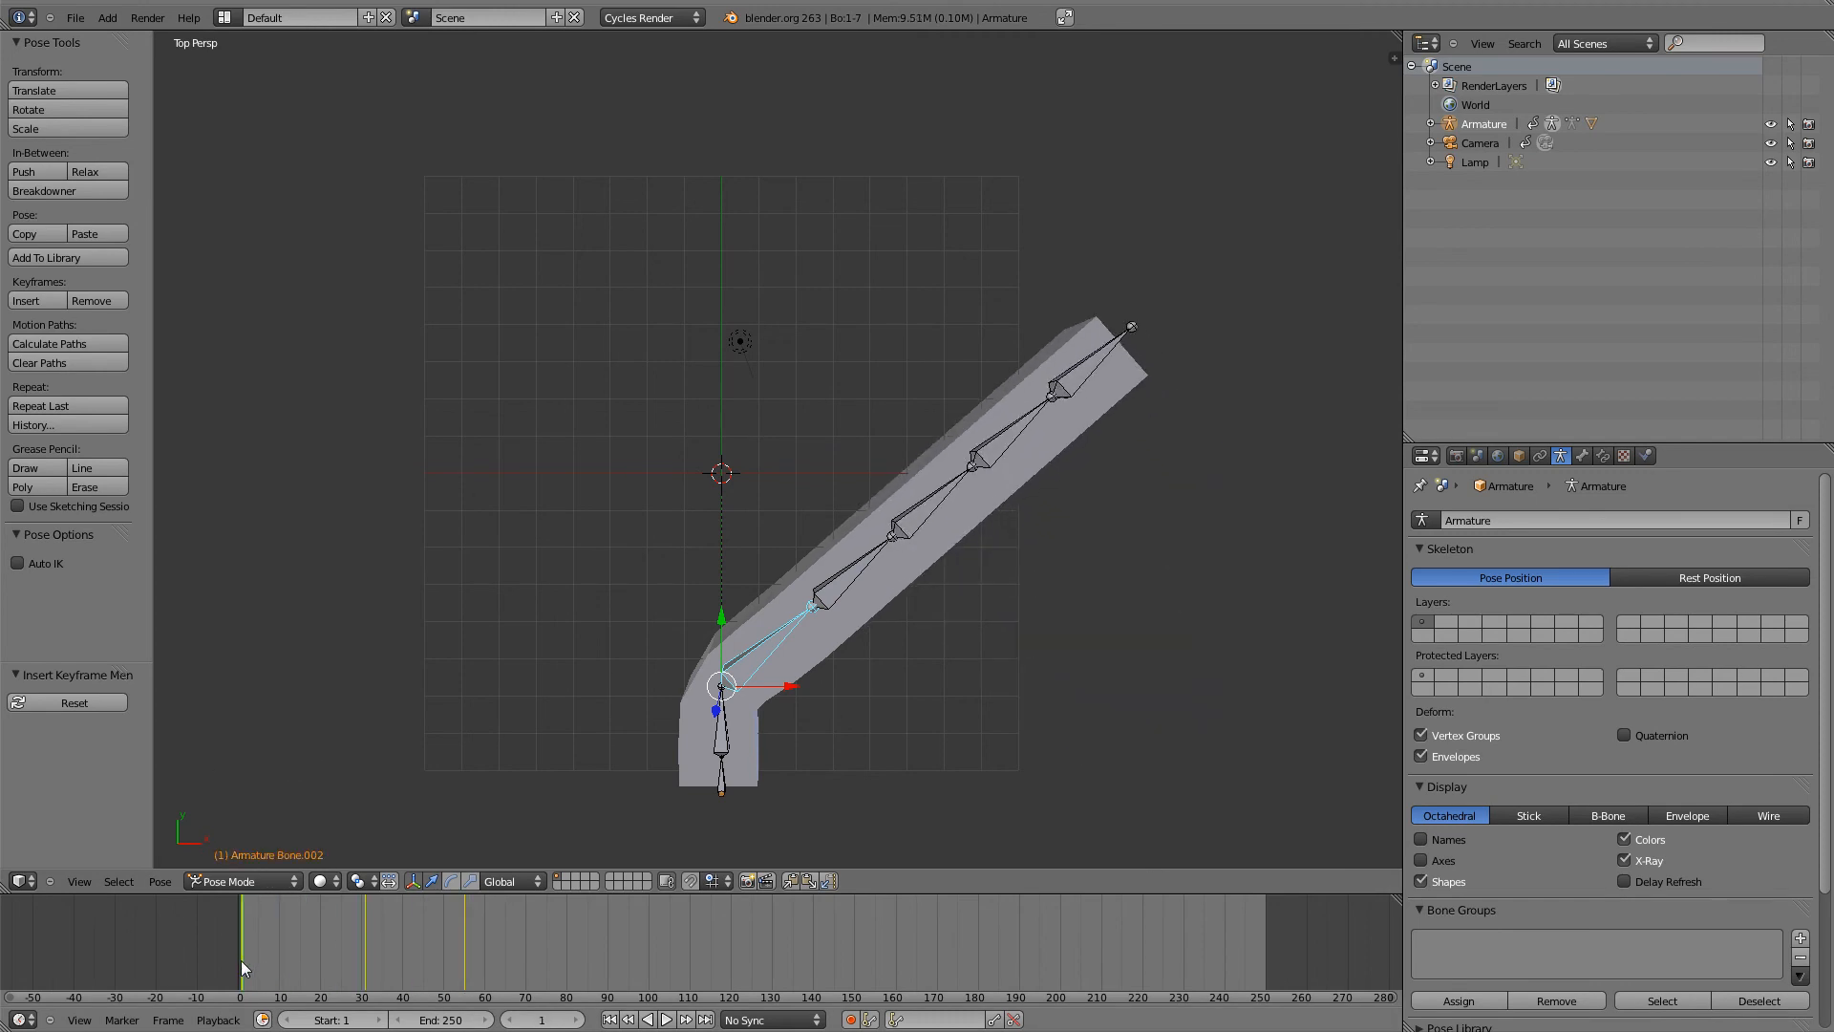
- Rotate Bone.002 back to straight at the first frame and key it with LocRotScale
{"action": "key", "text": "r"}
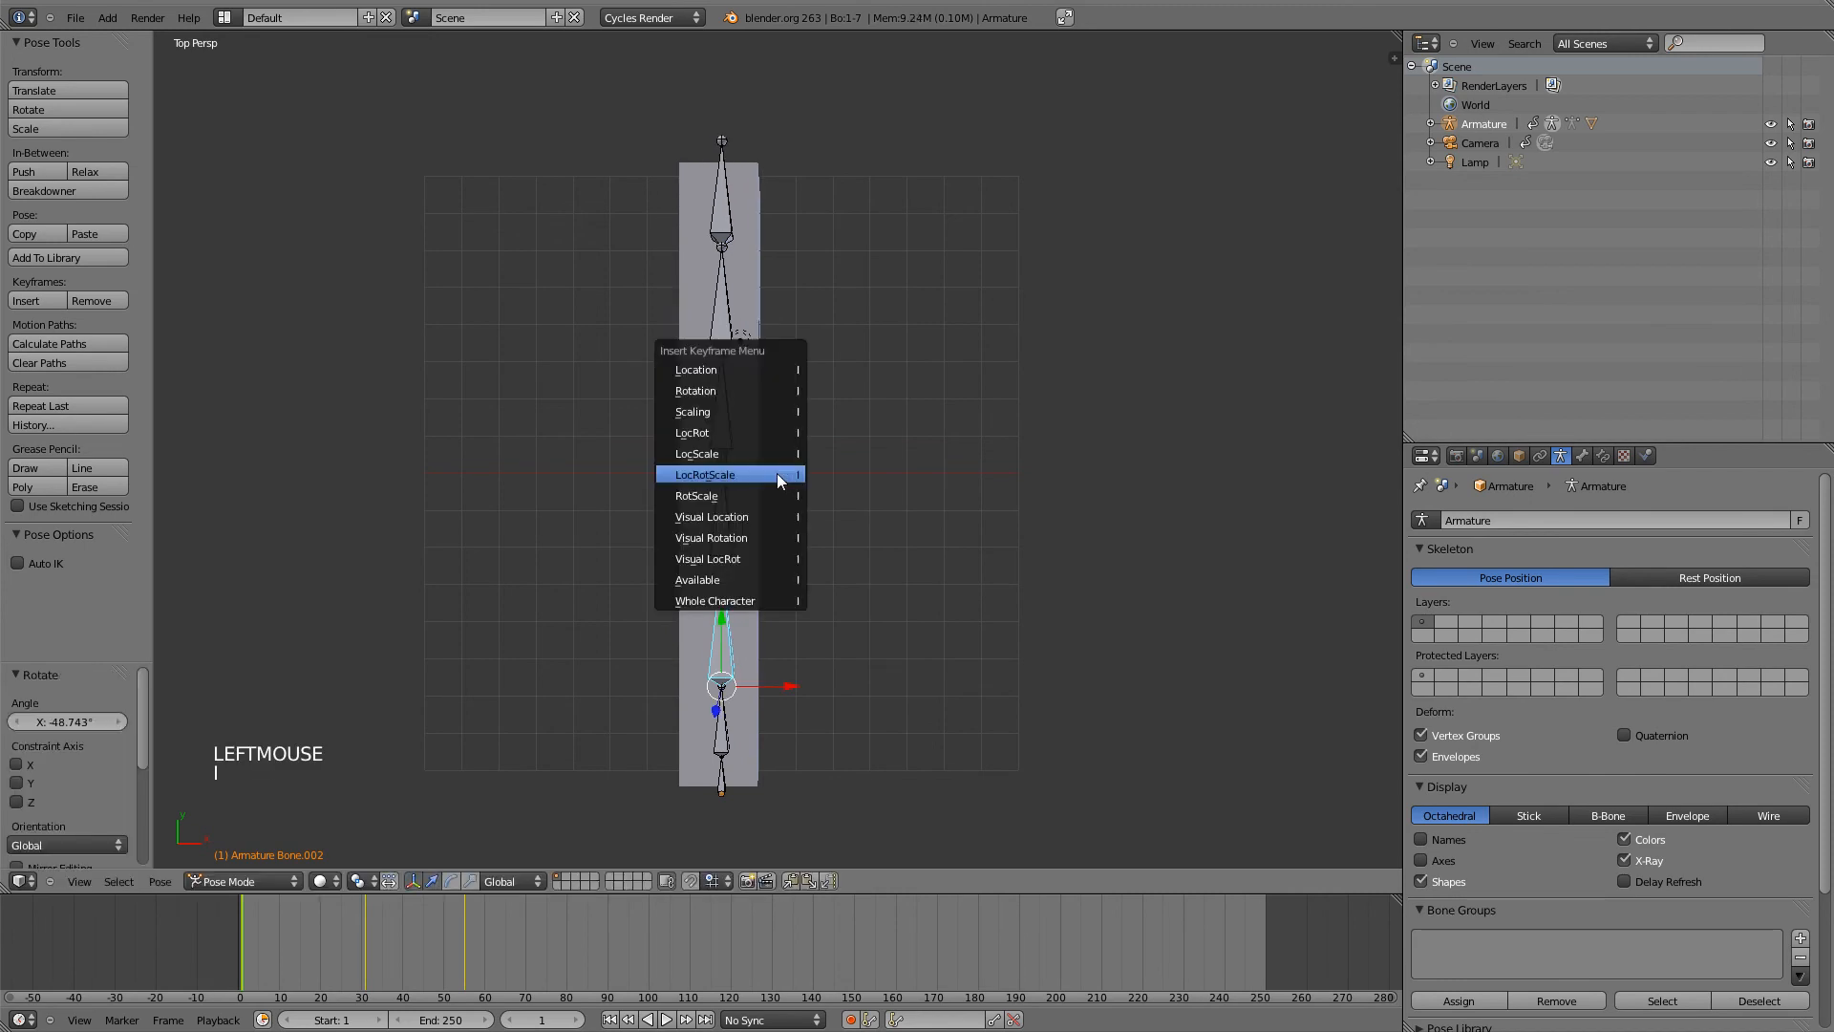
{"action": "left_click", "coordinate": [705, 474]}
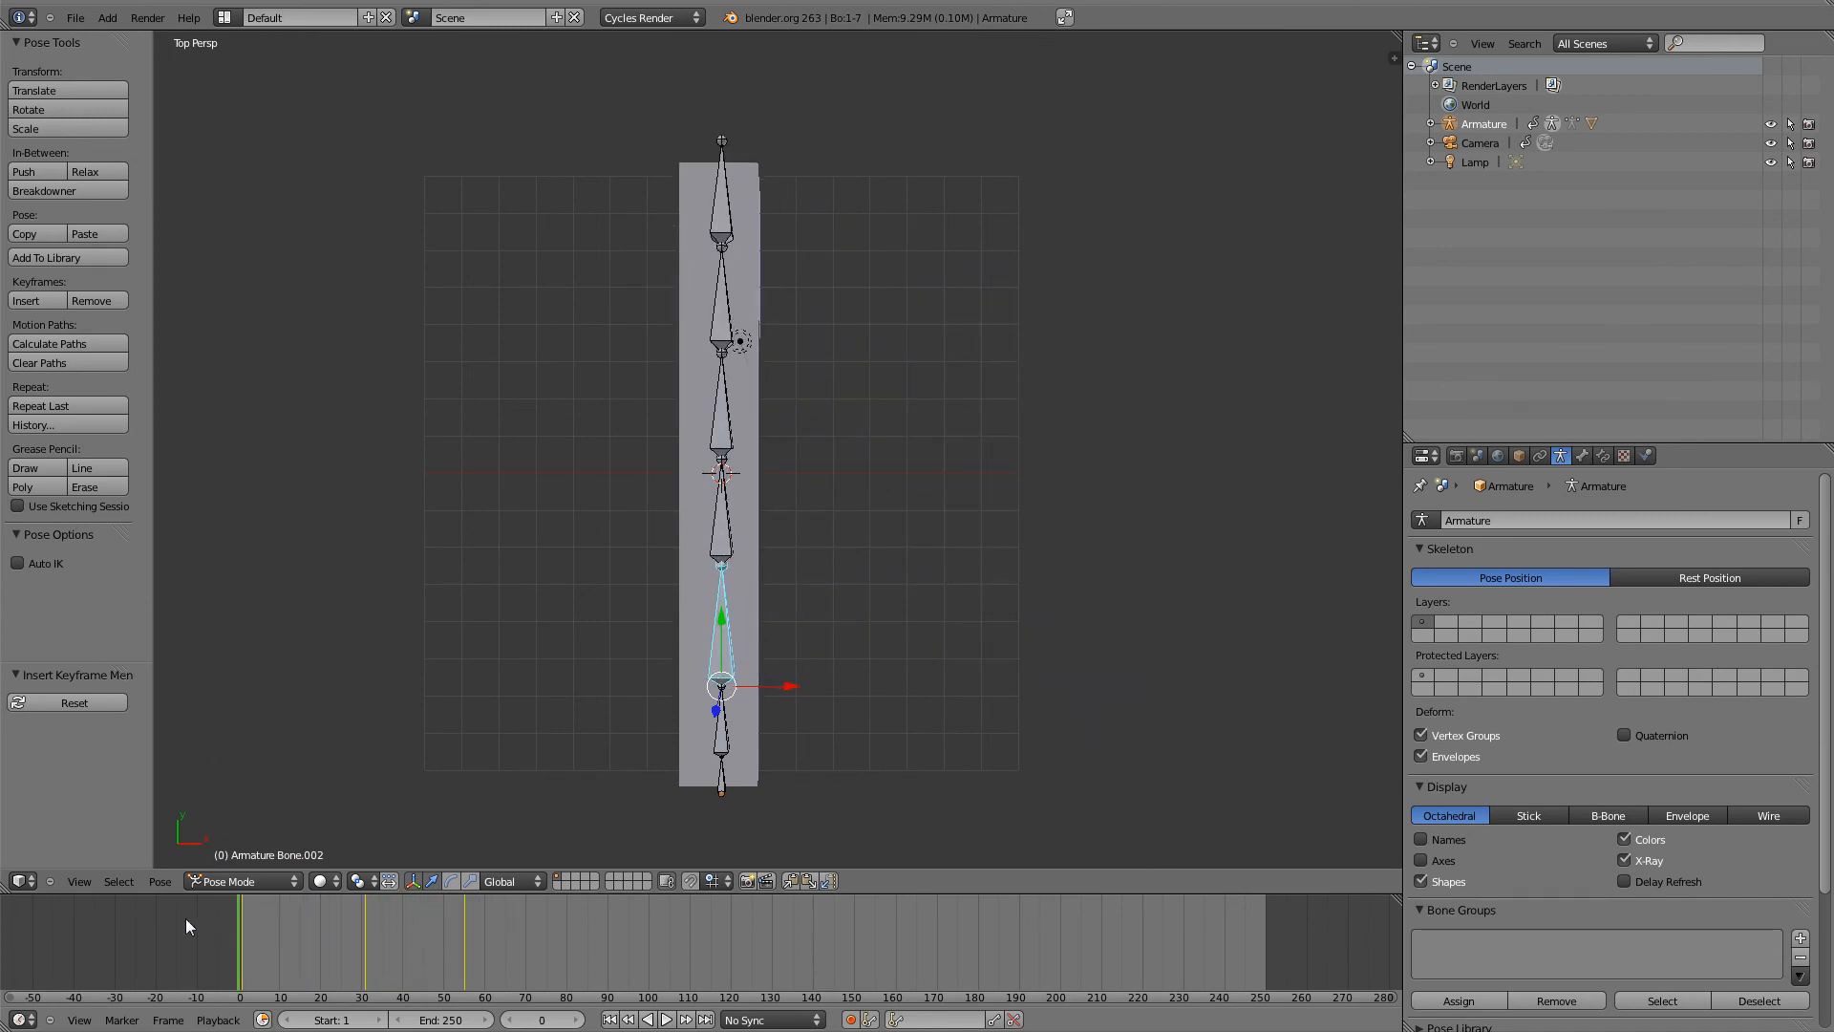
{"action": "mouse_move", "coordinate": [548, 550]}
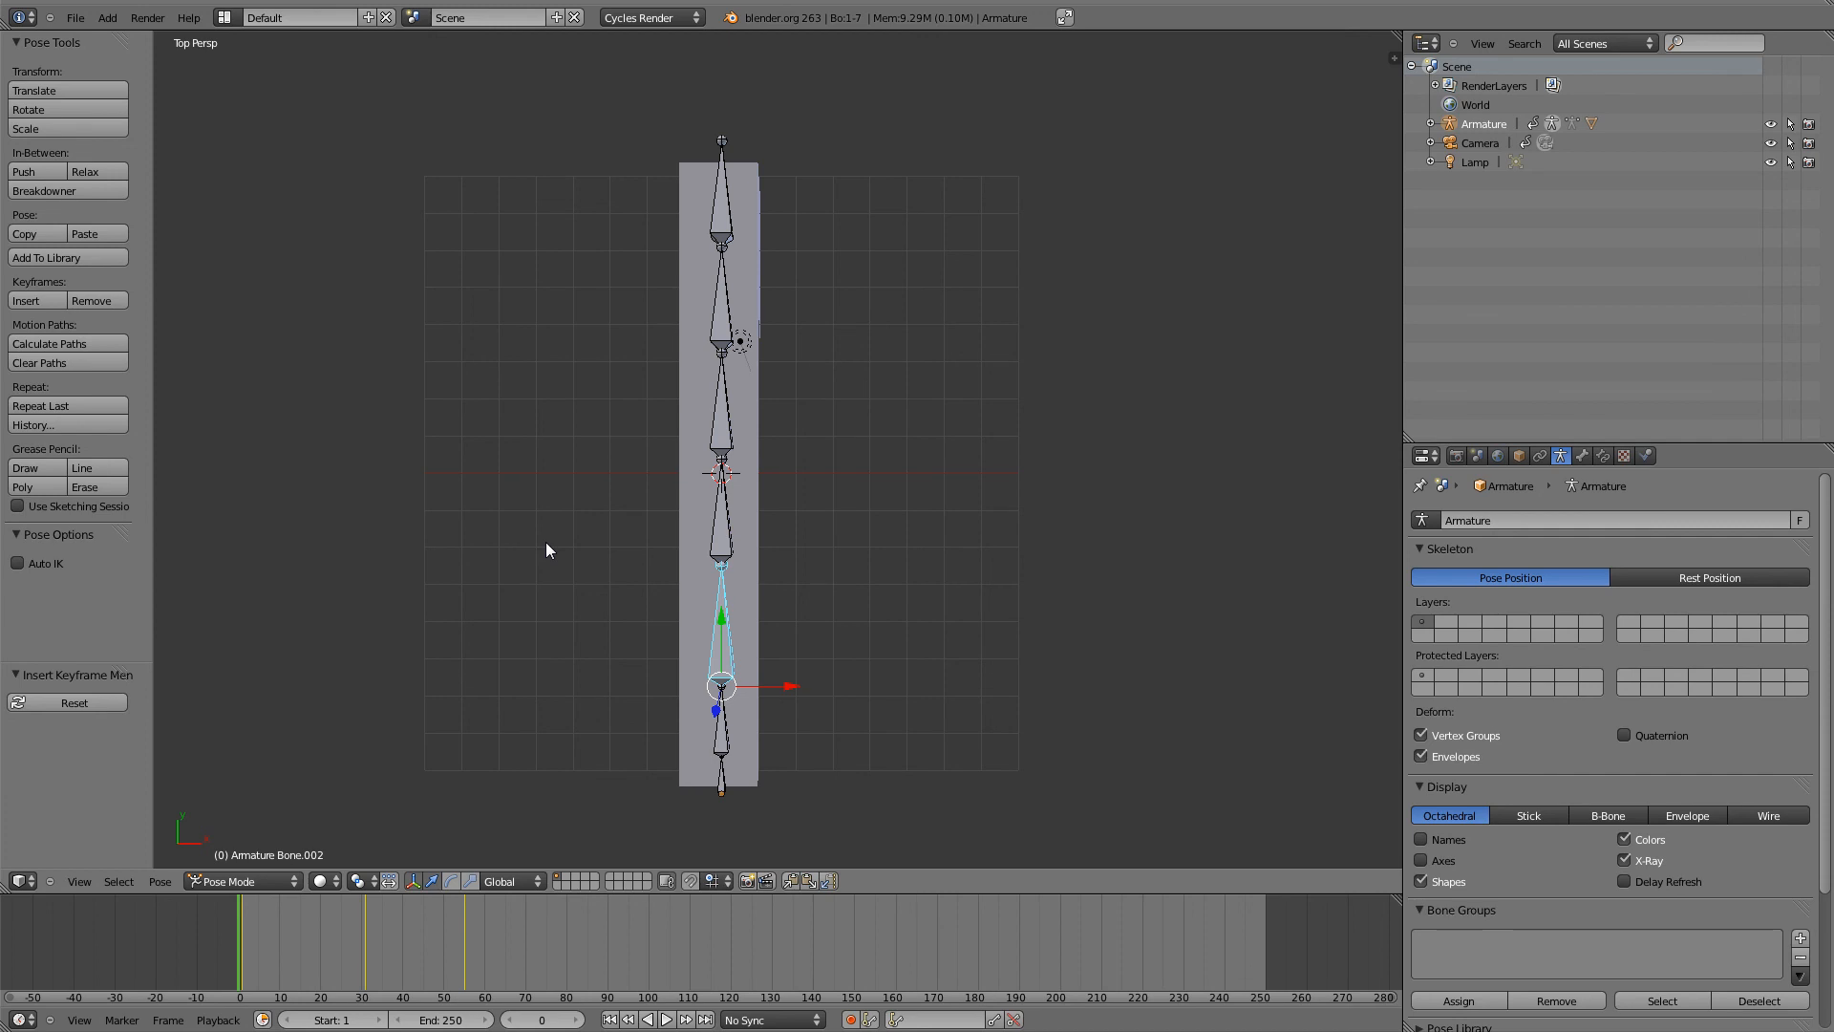
{"action": "mouse_move", "coordinate": [665, 470]}
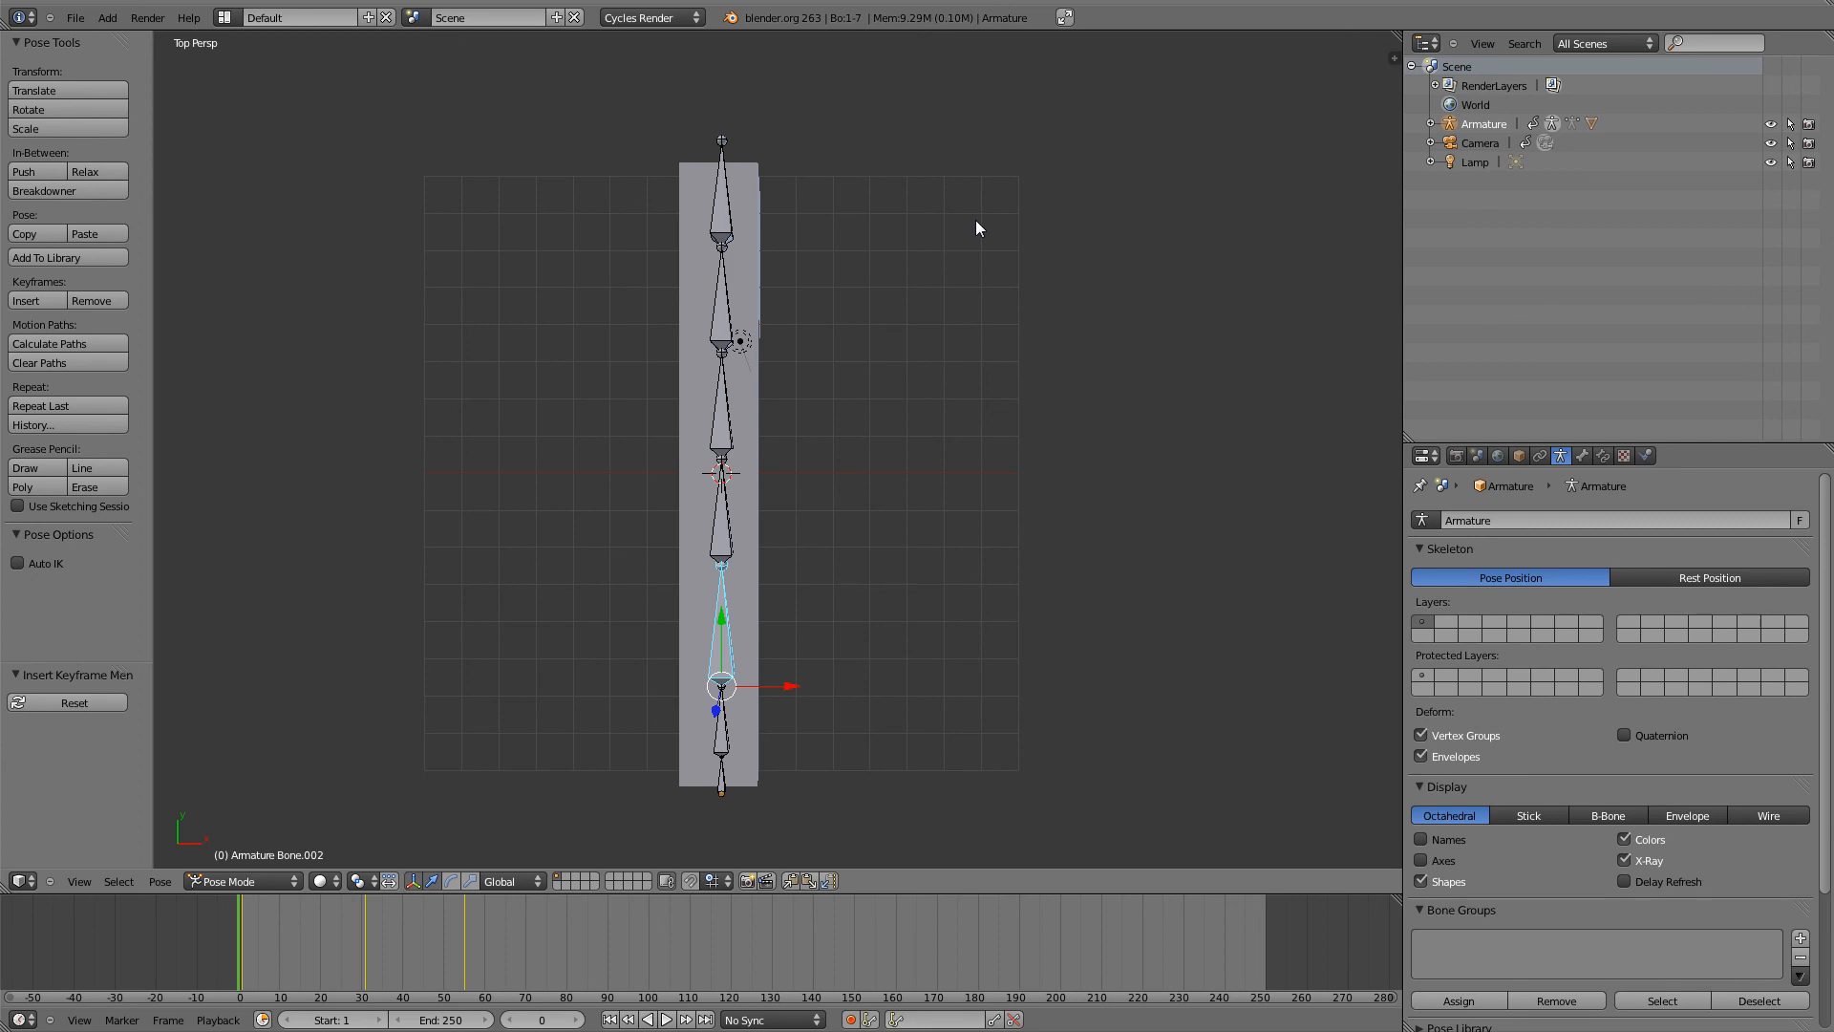
{"action": "mouse_move", "coordinate": [1001, 187]}
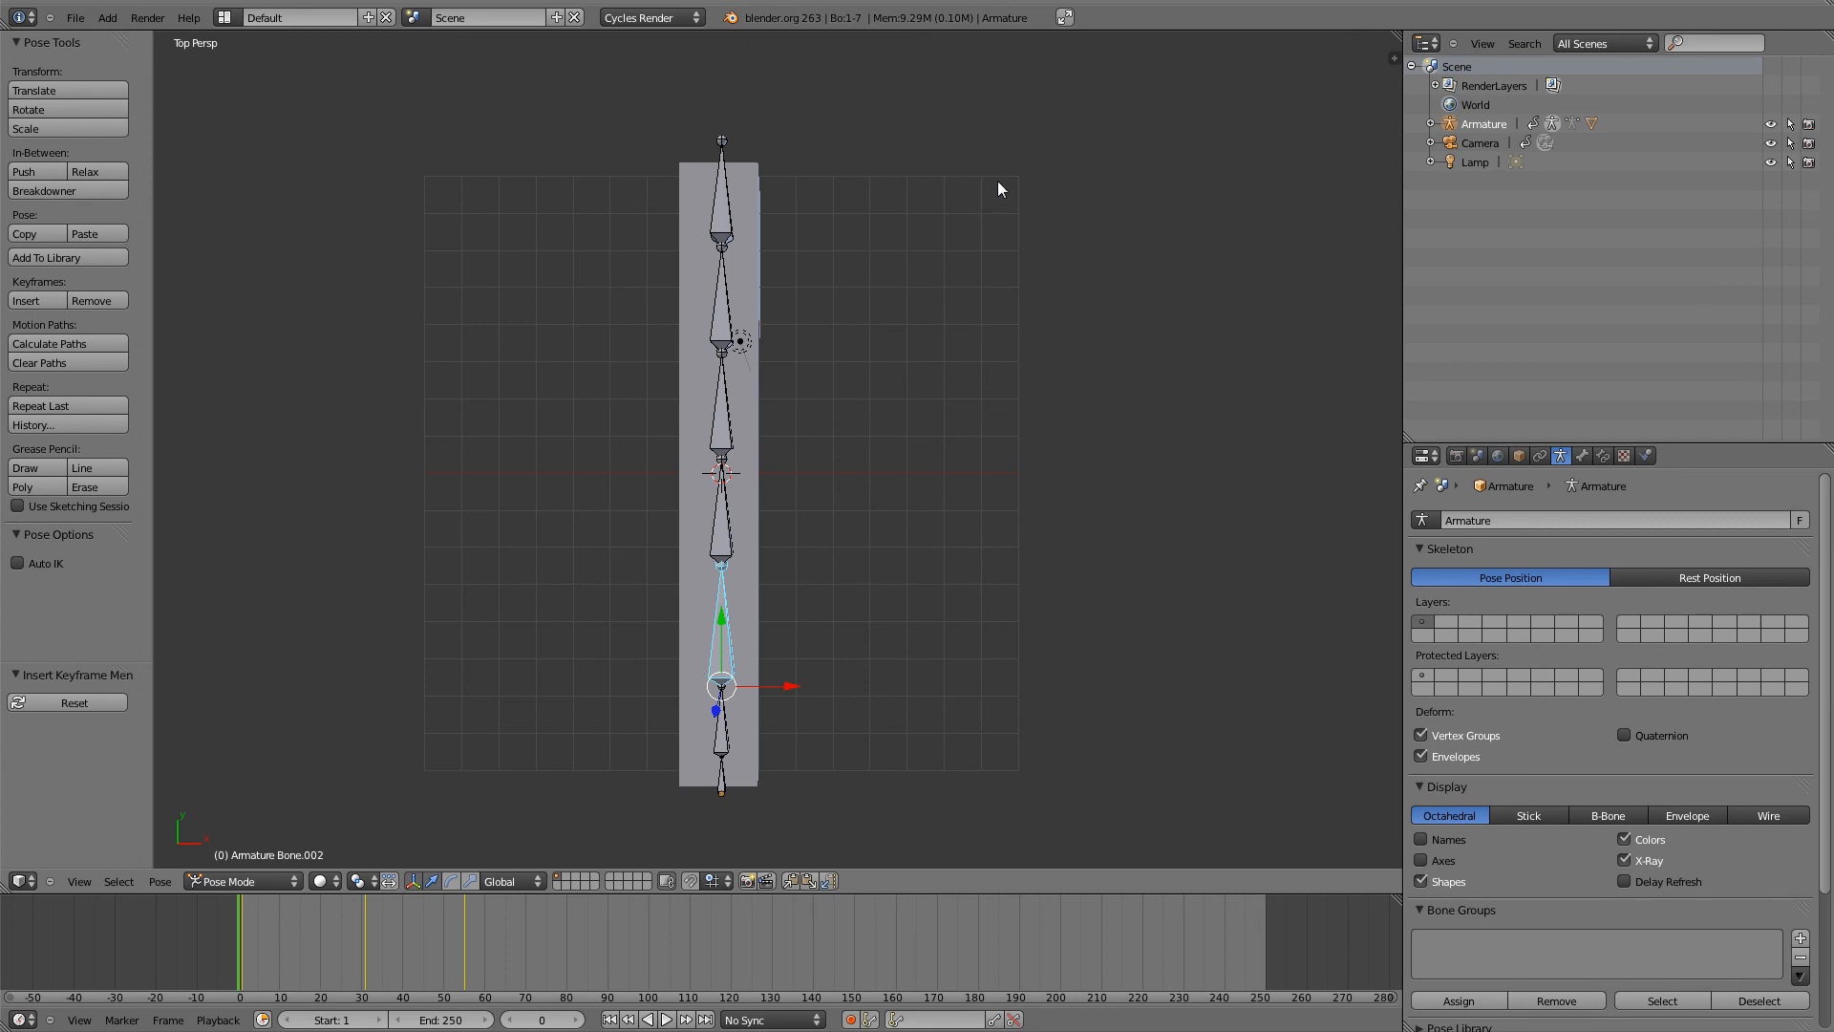